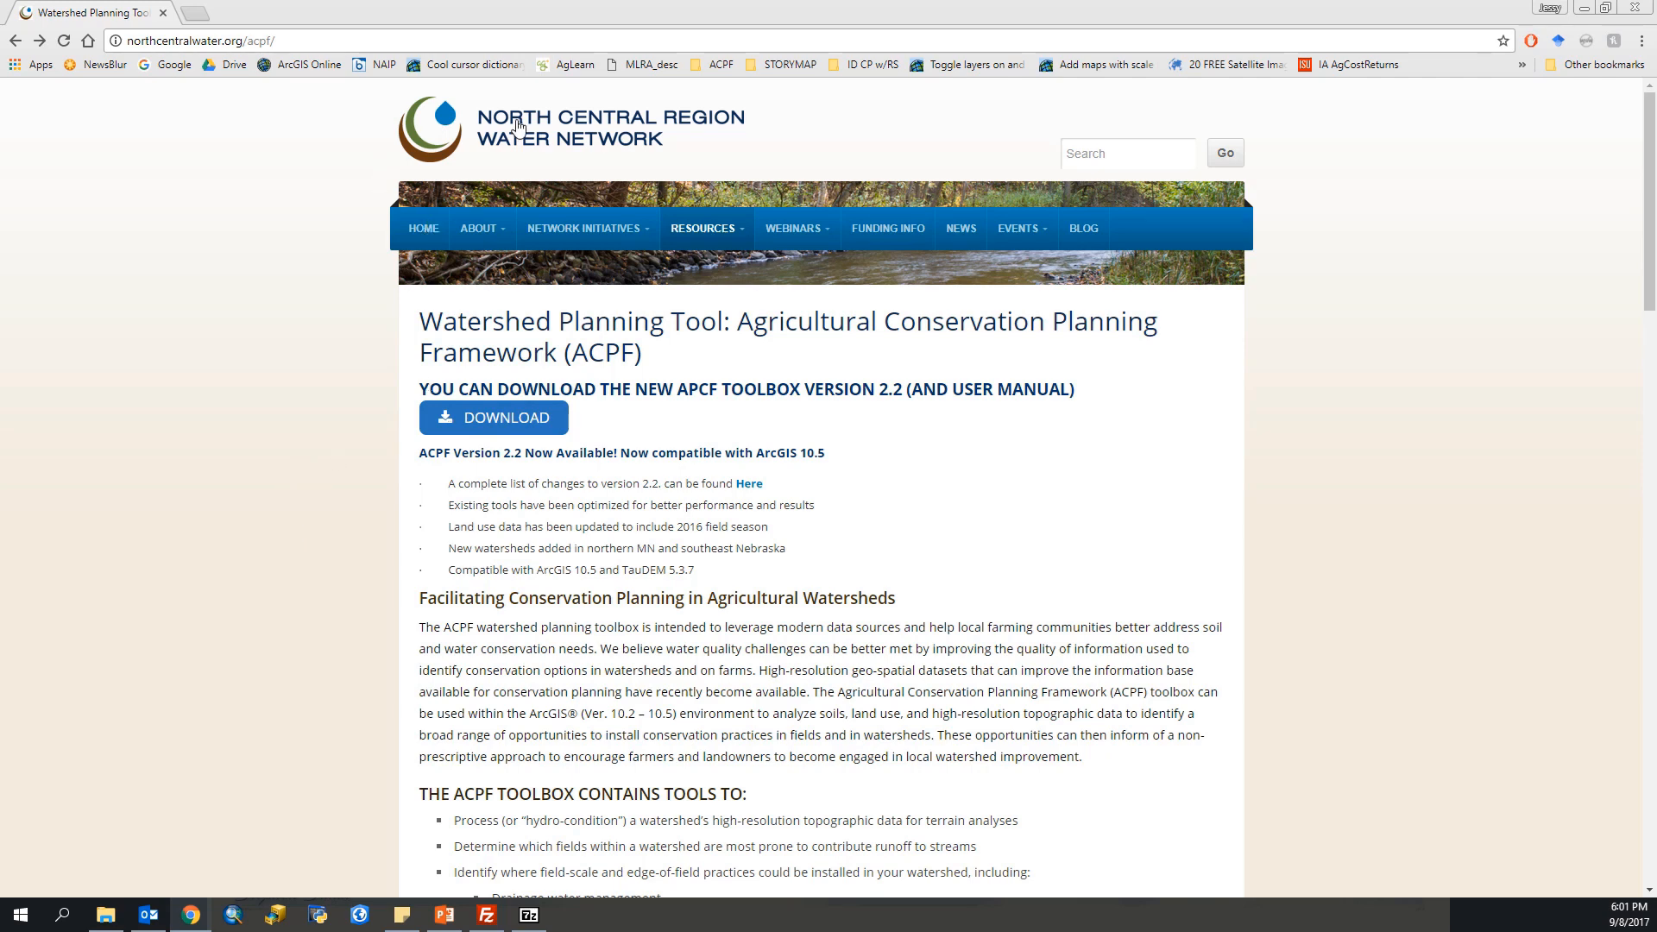
pyautogui.moveTo(249, 452)
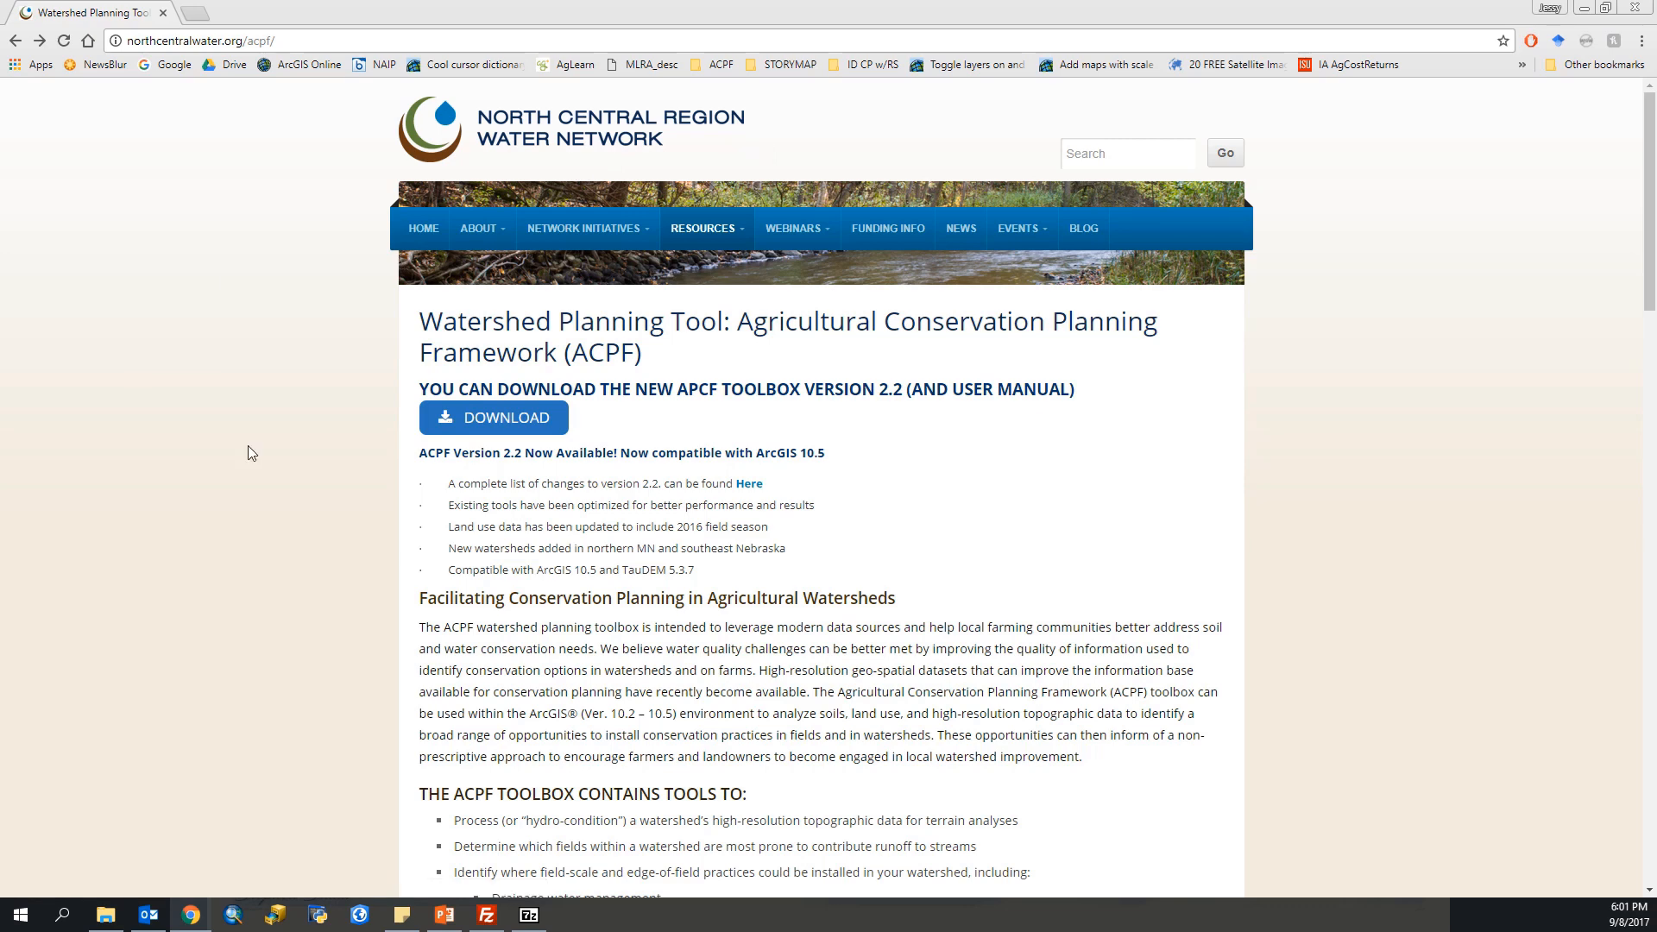
pyautogui.moveTo(277, 452)
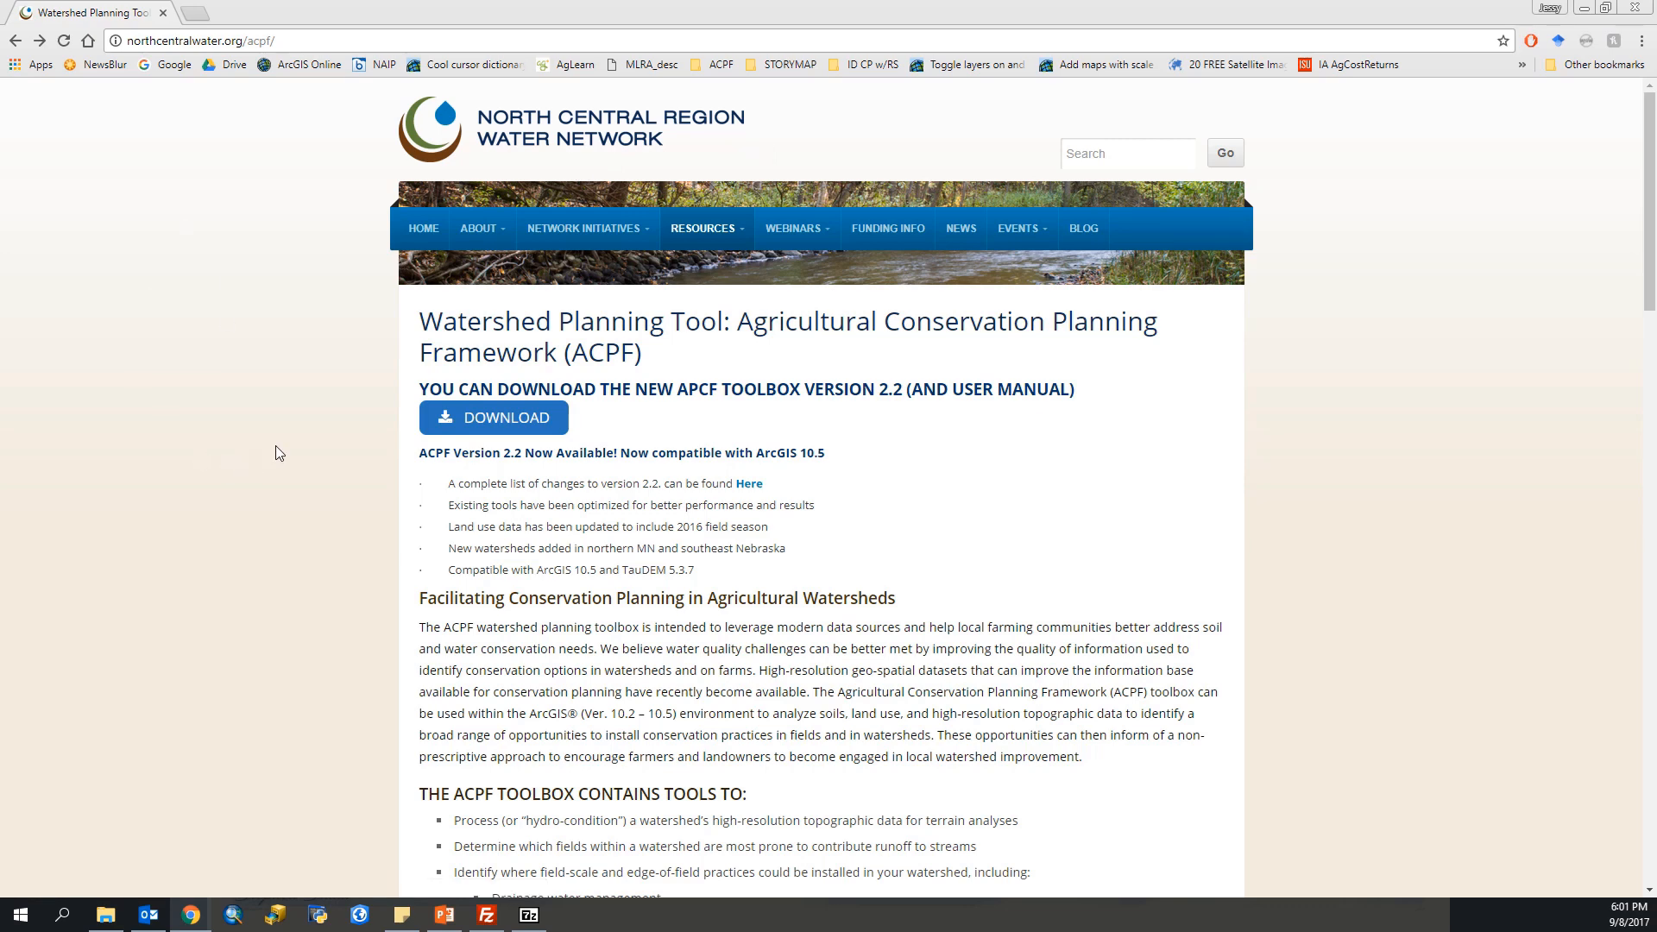
# Step: Open the ACPF Land-Use Viewer from the Land Use and Soils Data HERE link
pyautogui.scroll(-3)
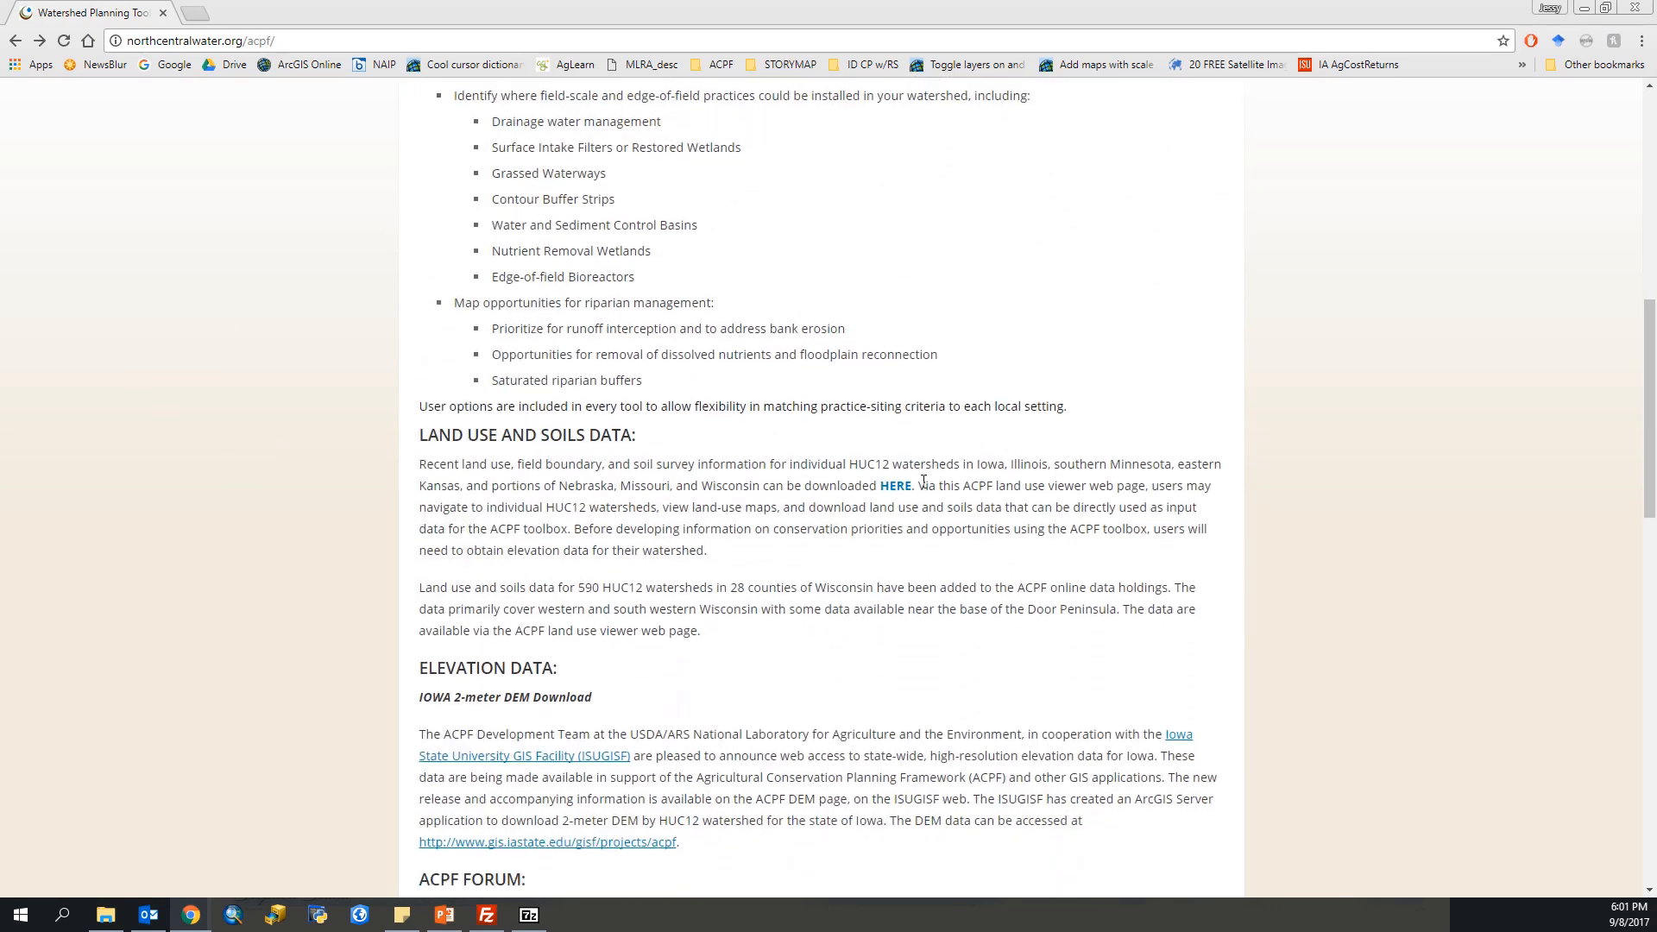
pyautogui.click(893, 486)
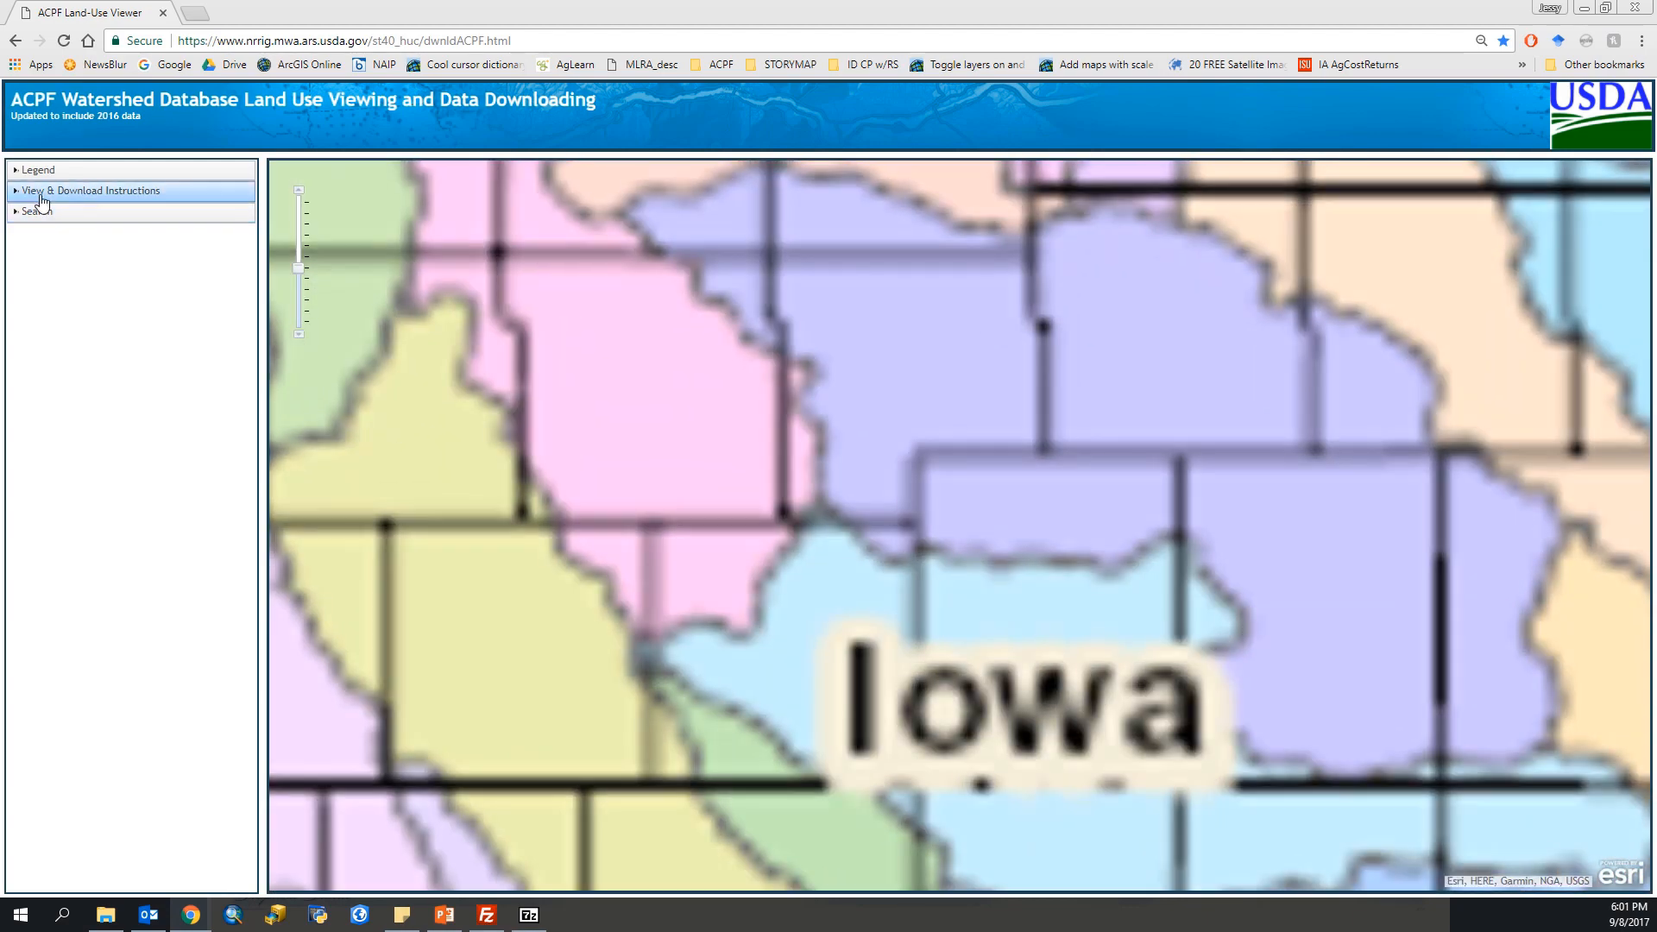
# Step: Search the HUC 12 name box for watersheds named 'mosquito'
pyautogui.click(86, 191)
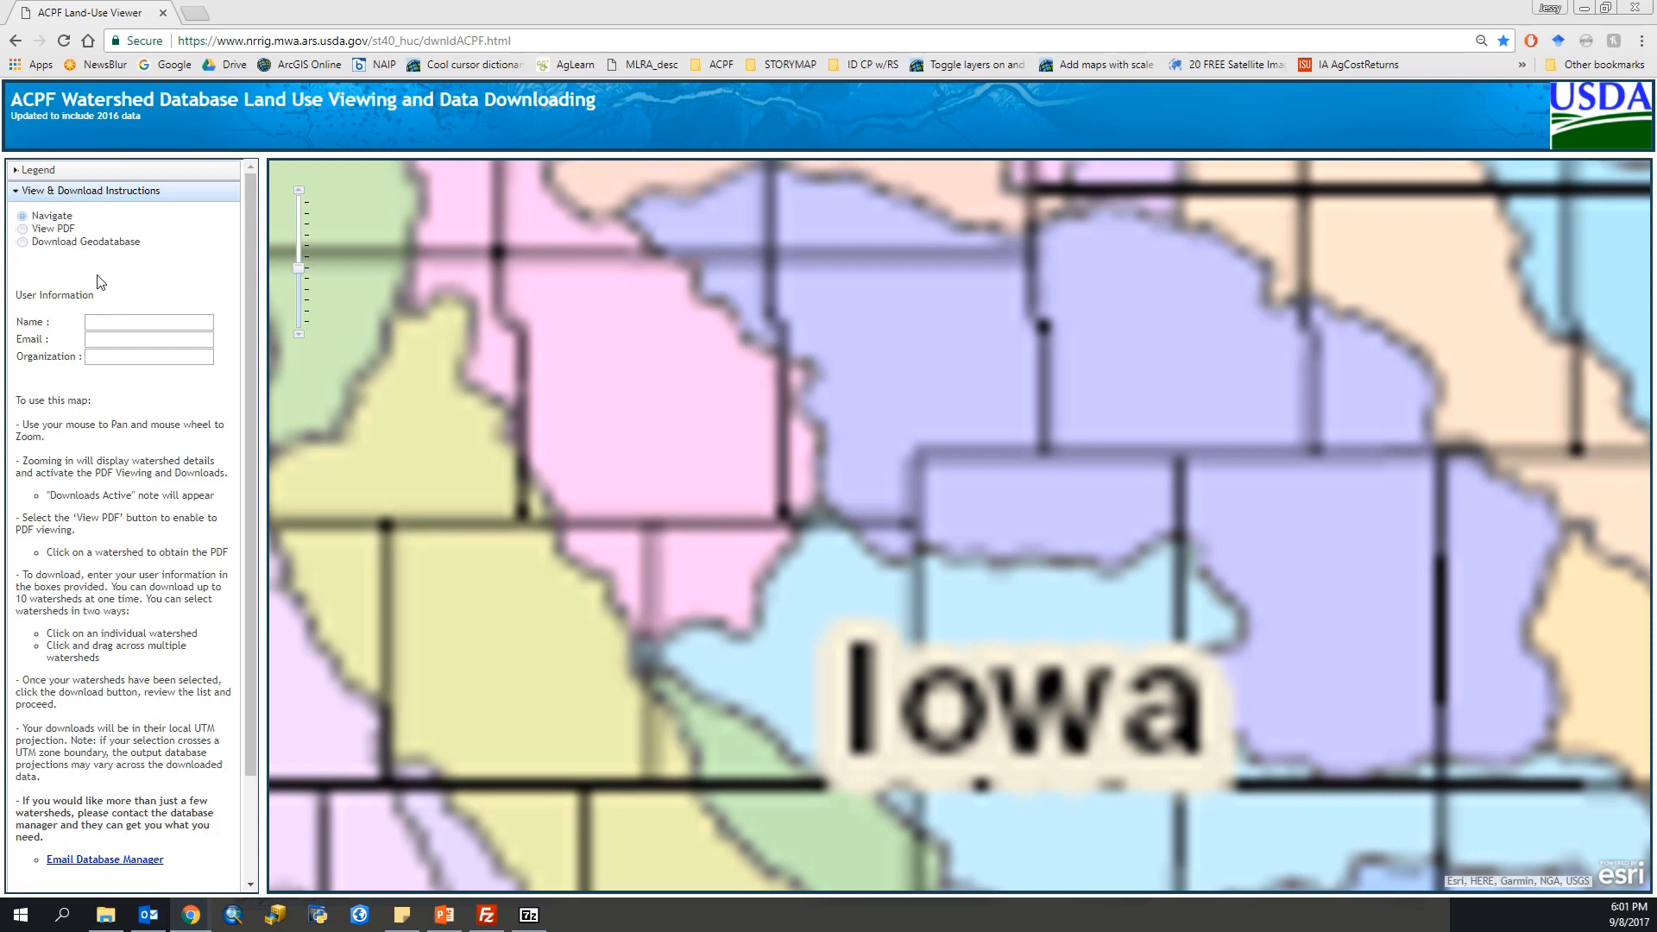
pyautogui.click(18, 241)
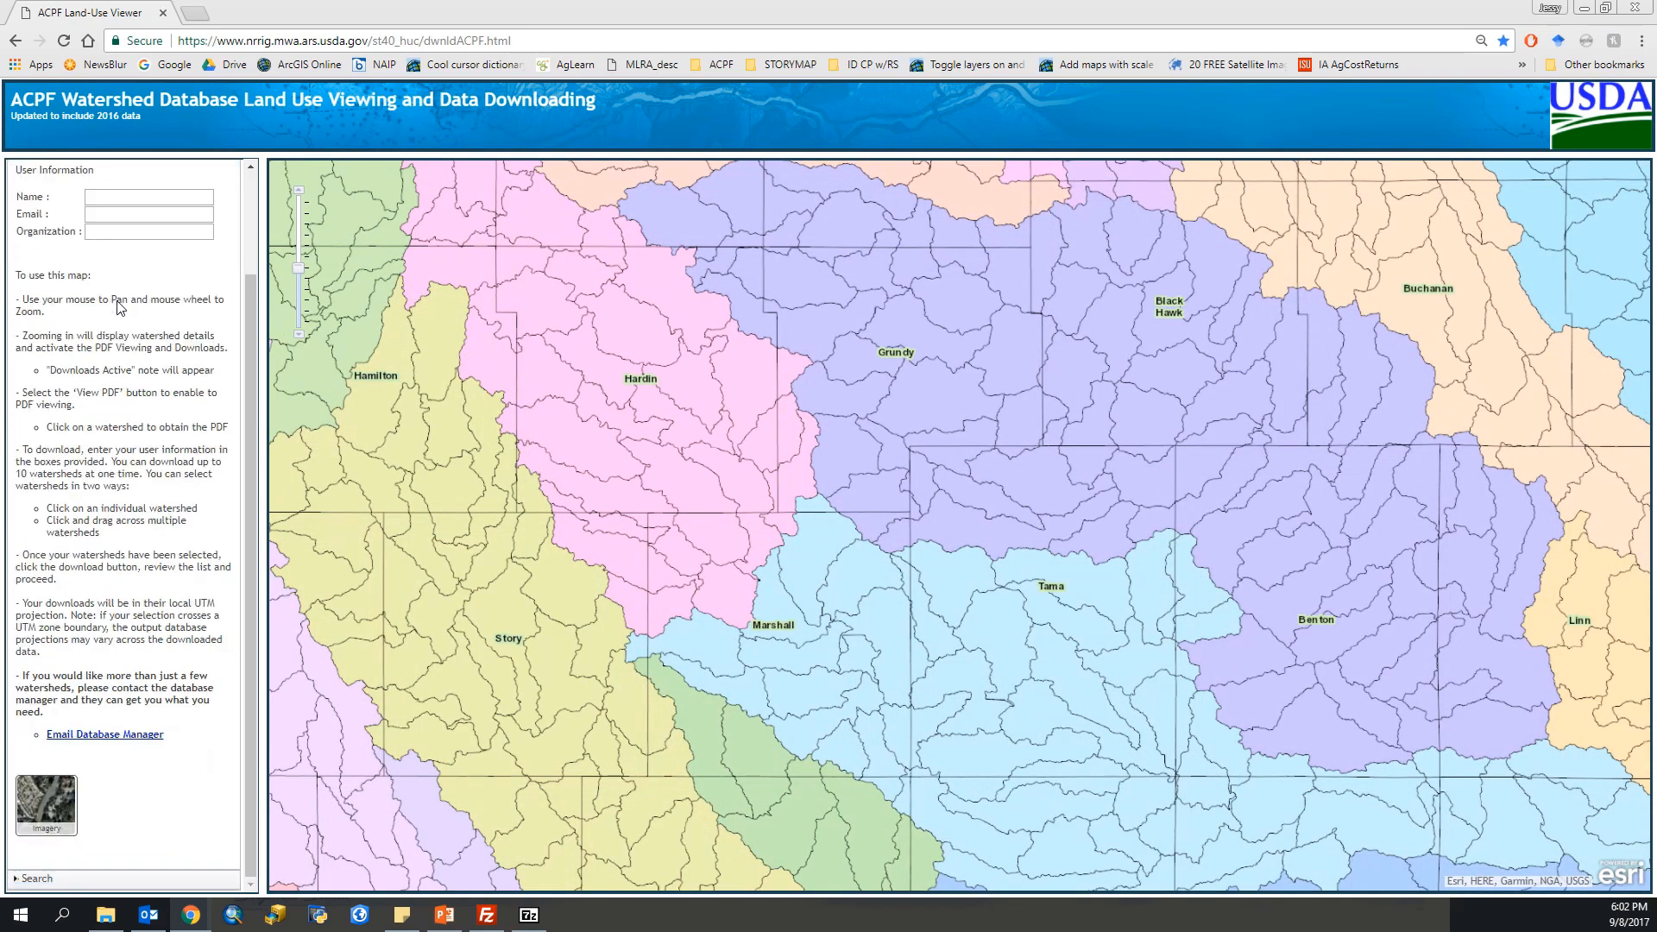
pyautogui.click(37, 877)
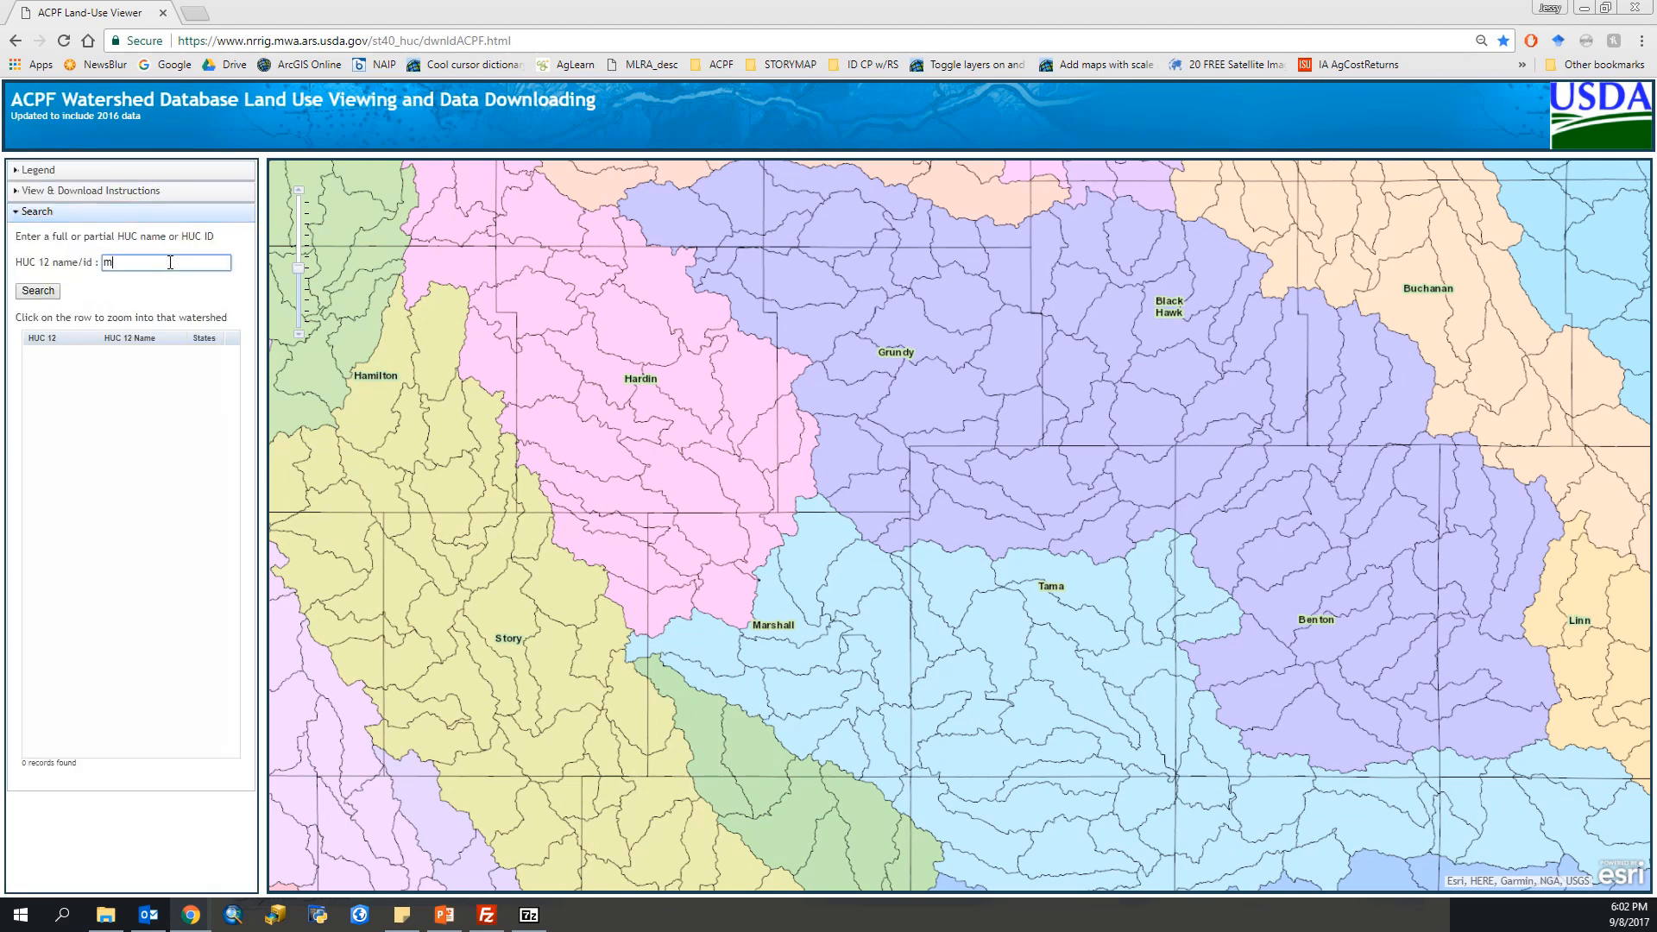
pyautogui.write('osquito')
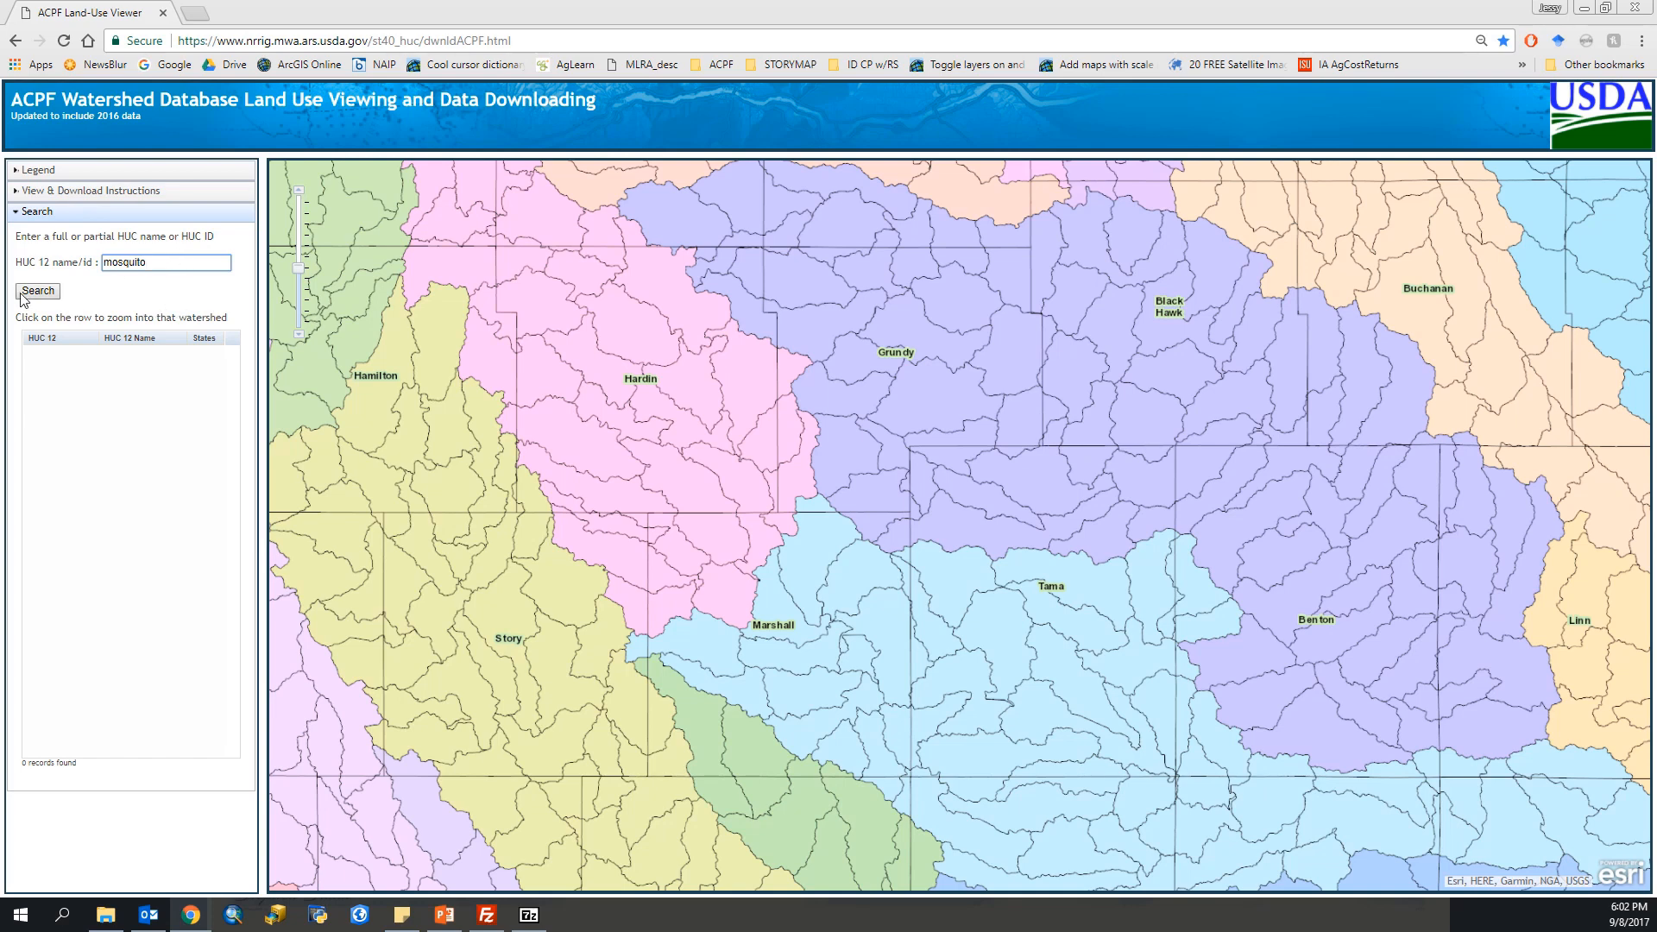
pyautogui.click(37, 291)
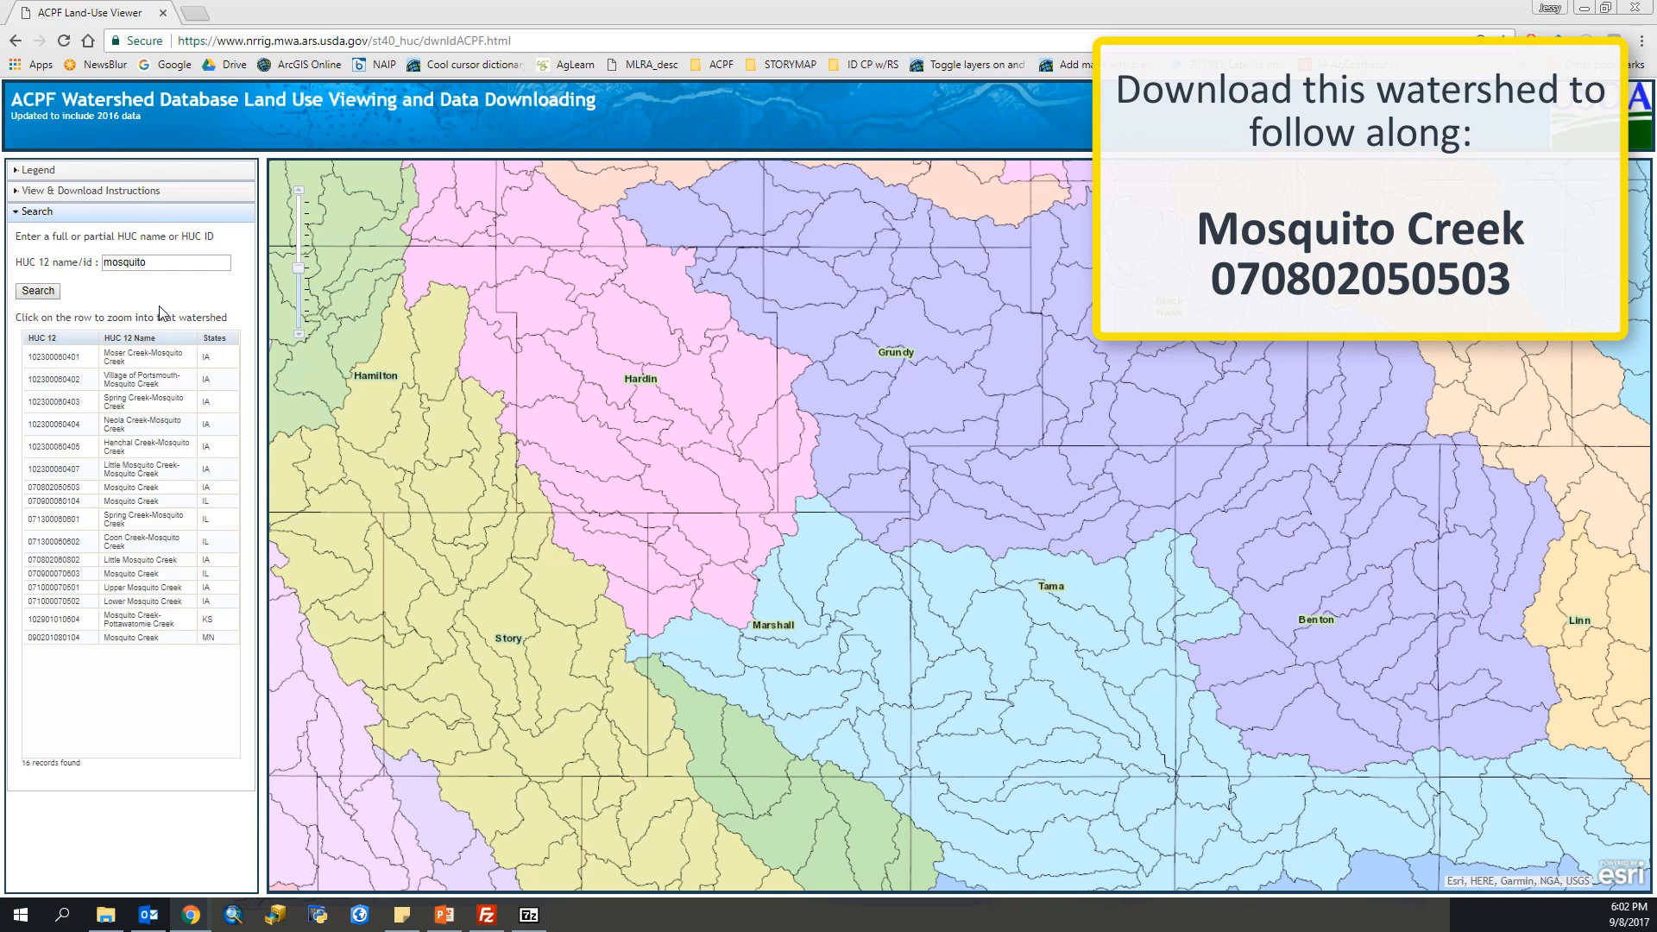
pyautogui.click(86, 501)
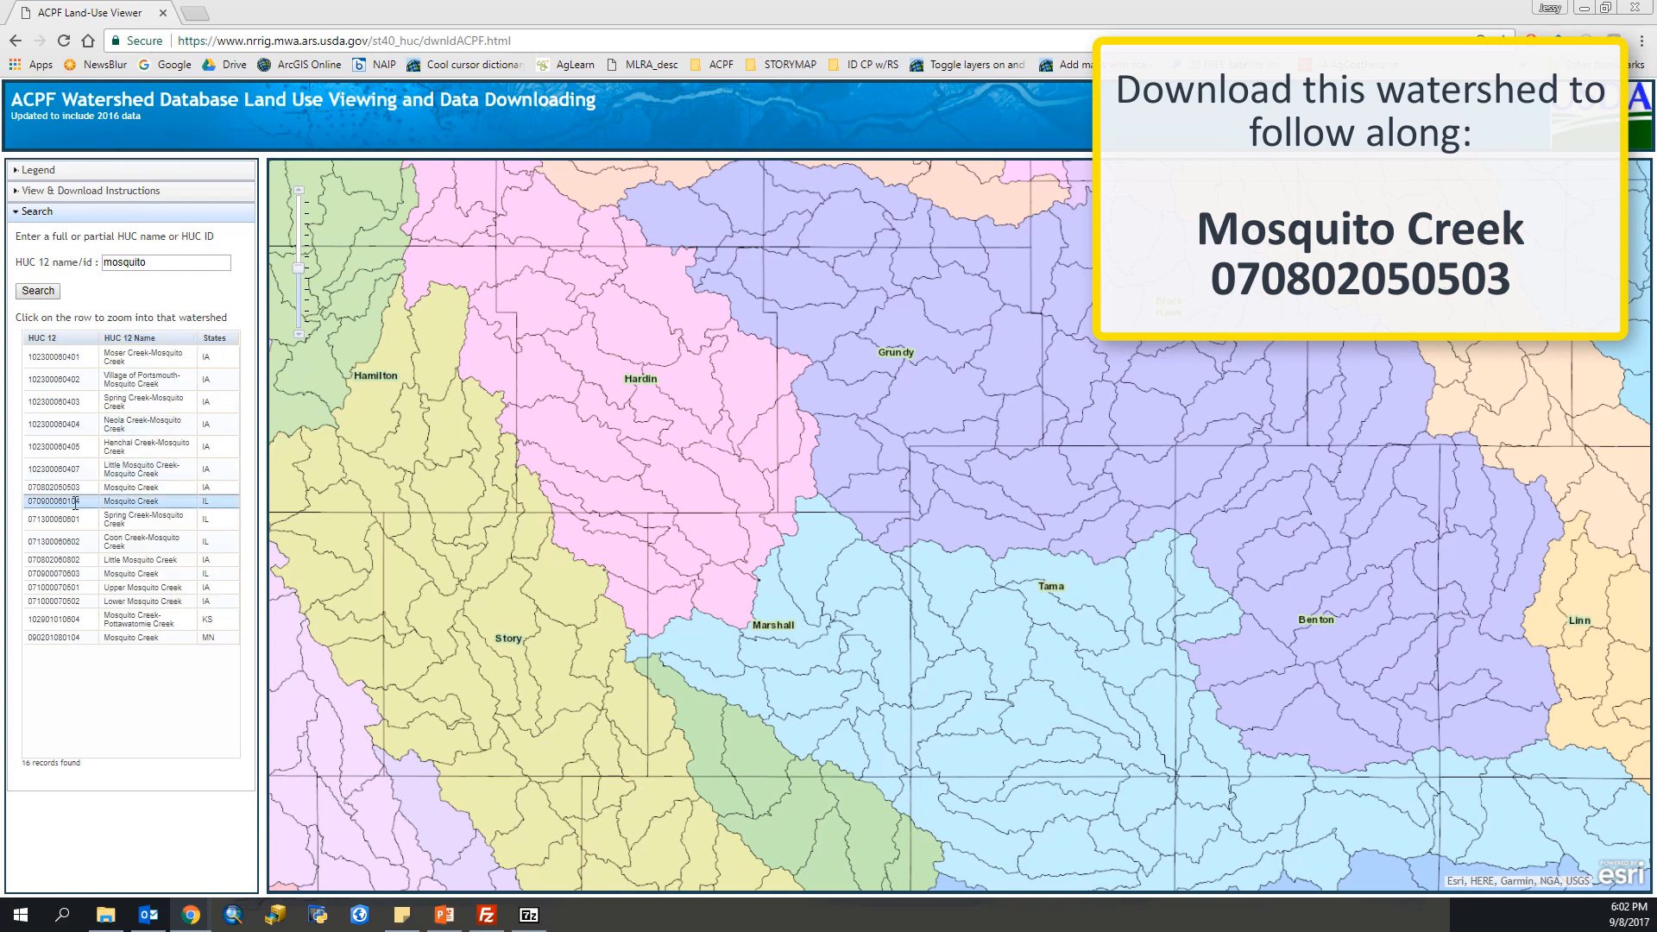
pyautogui.click(112, 487)
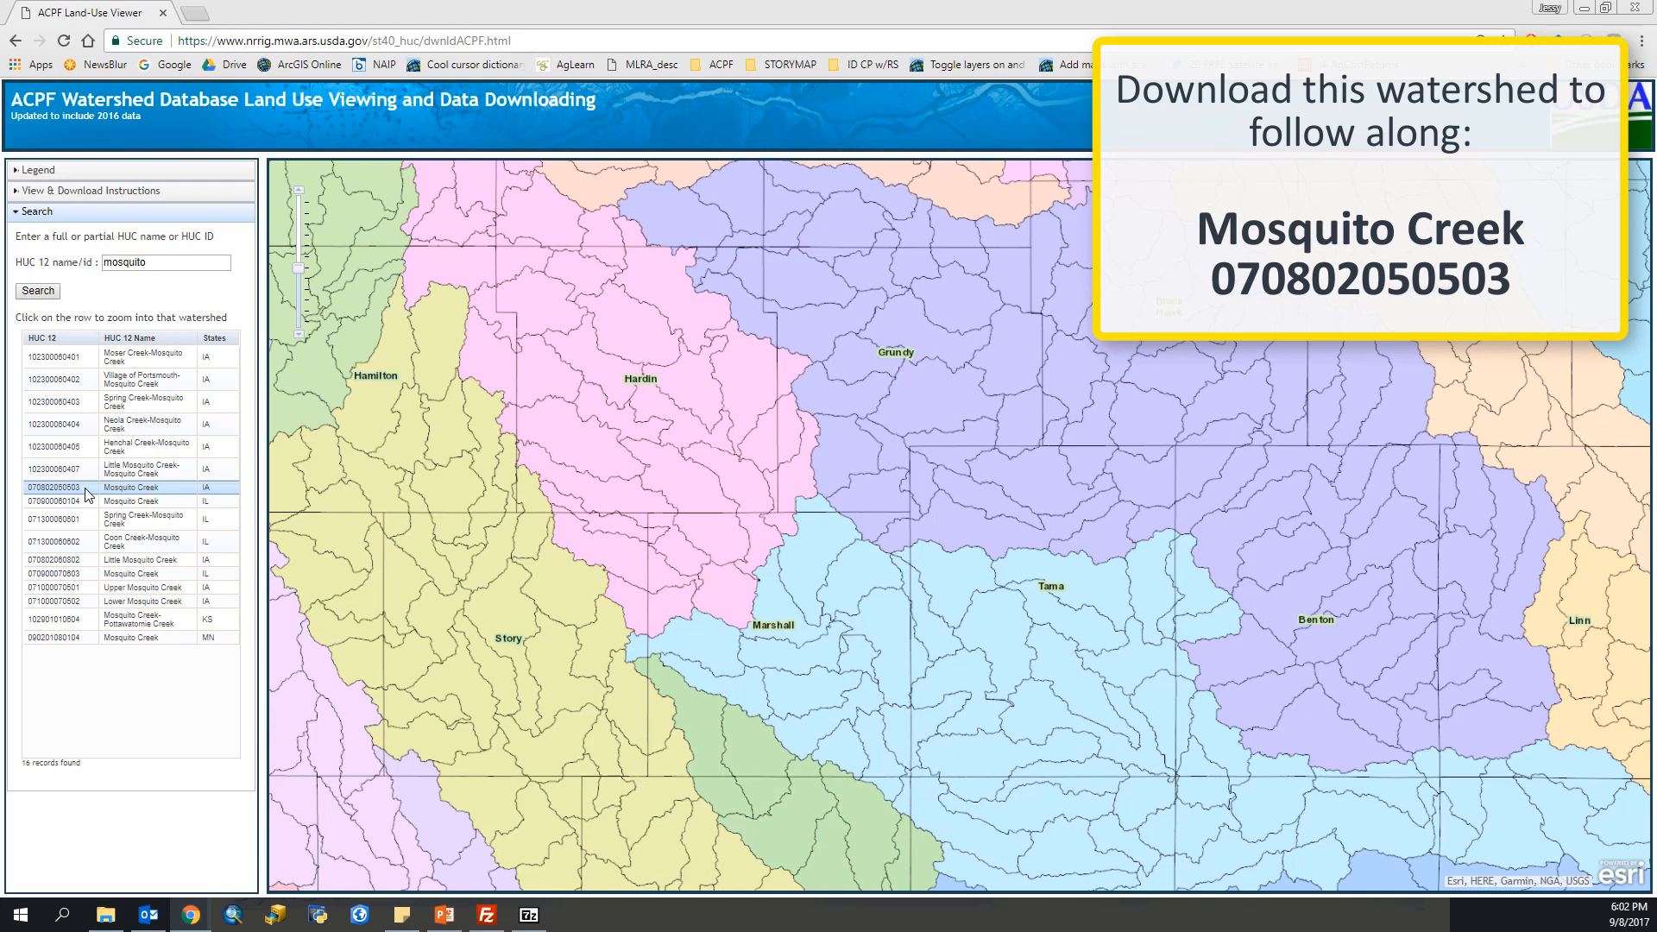
pyautogui.click(60, 487)
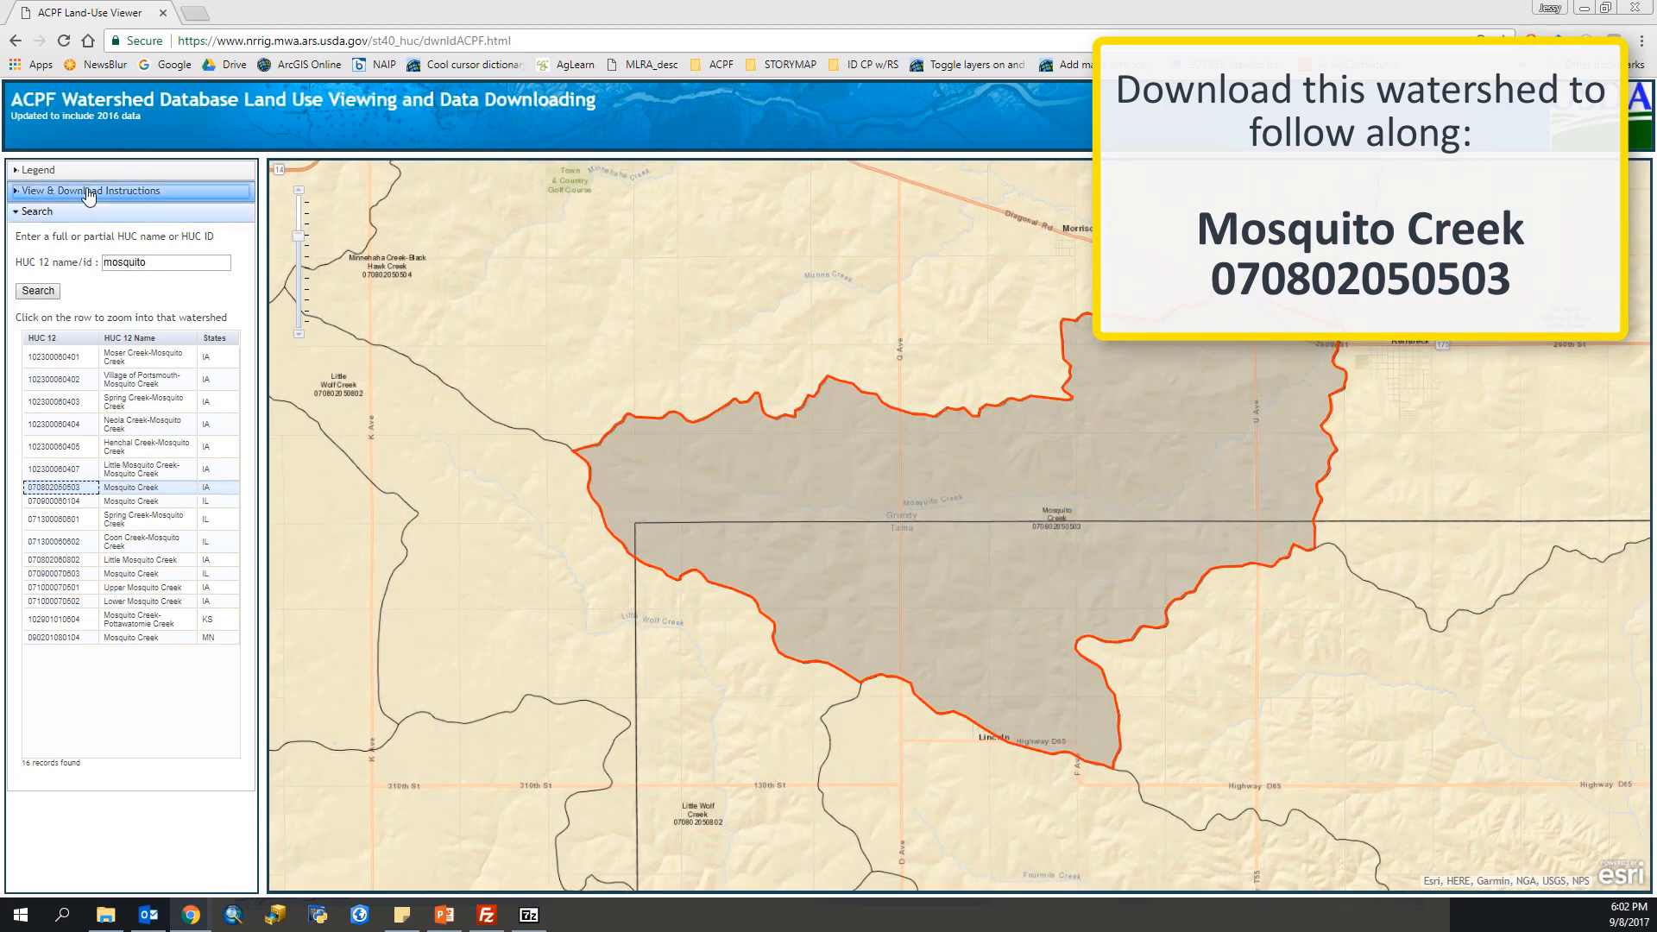
pyautogui.click(89, 191)
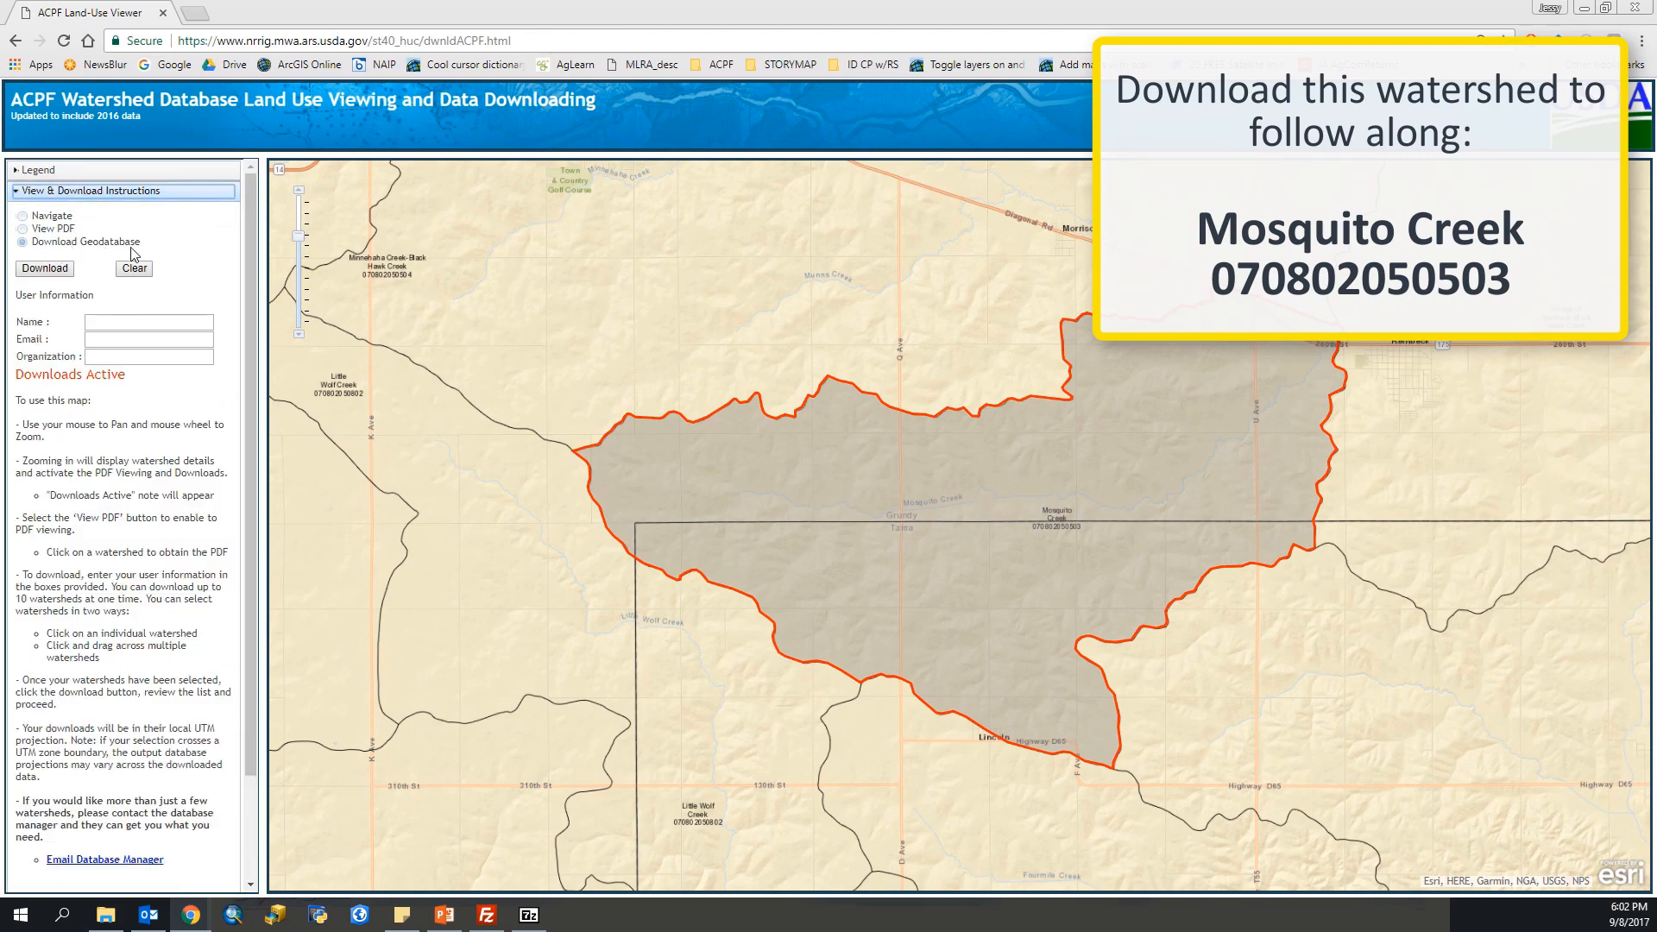
pyautogui.write('Jes')
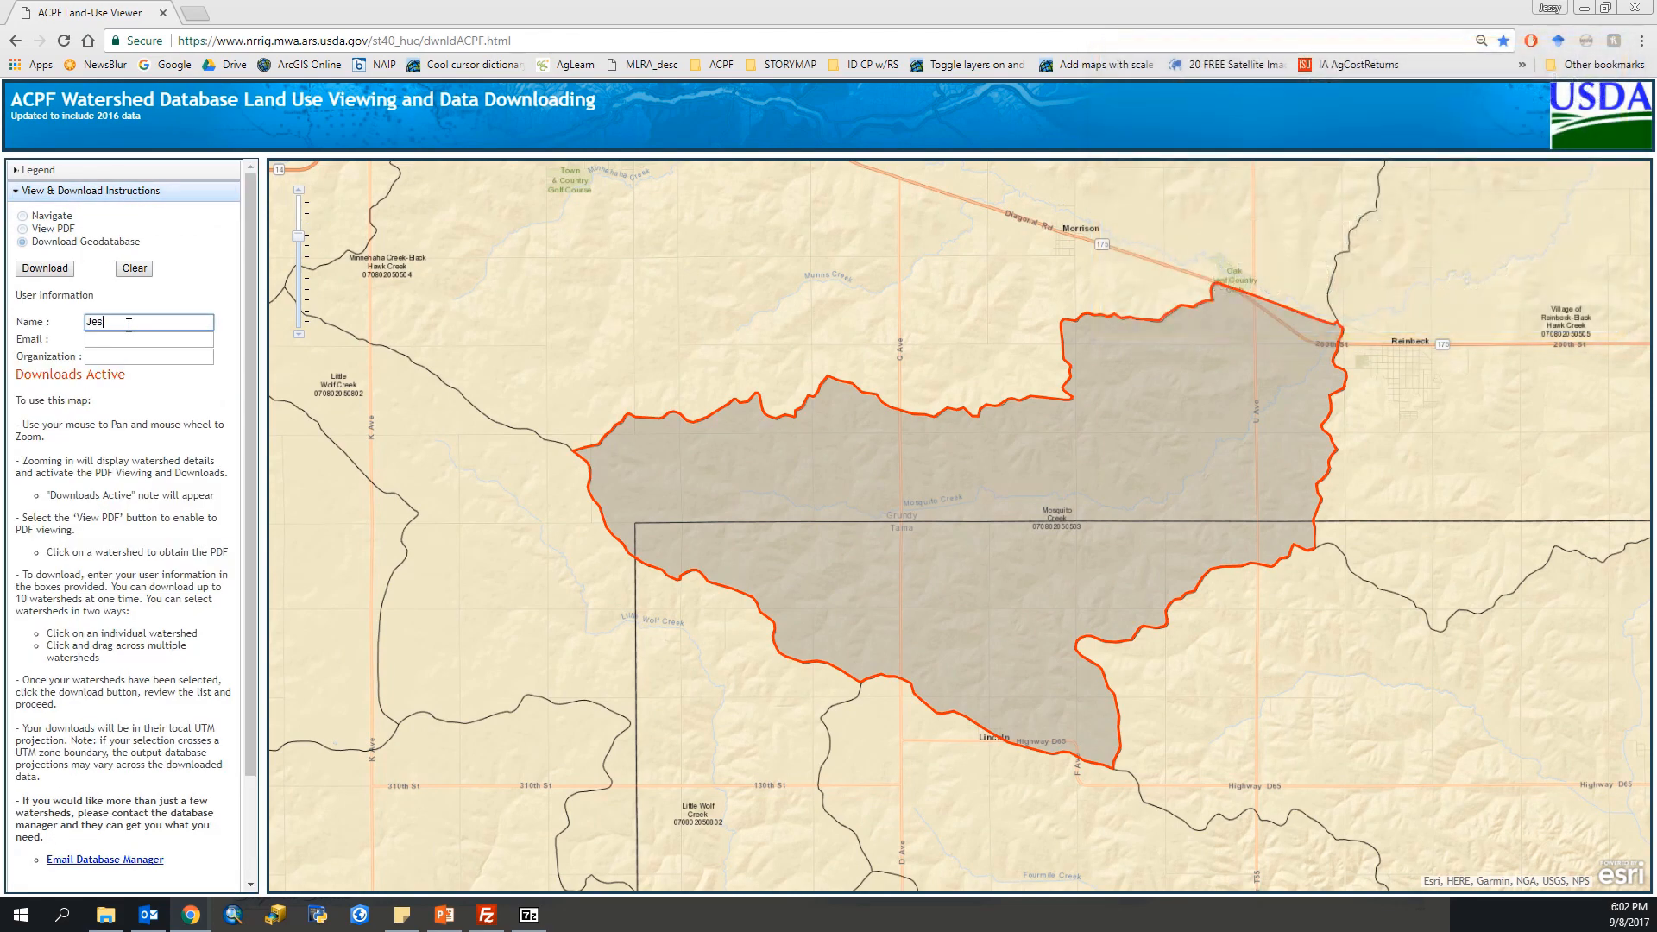
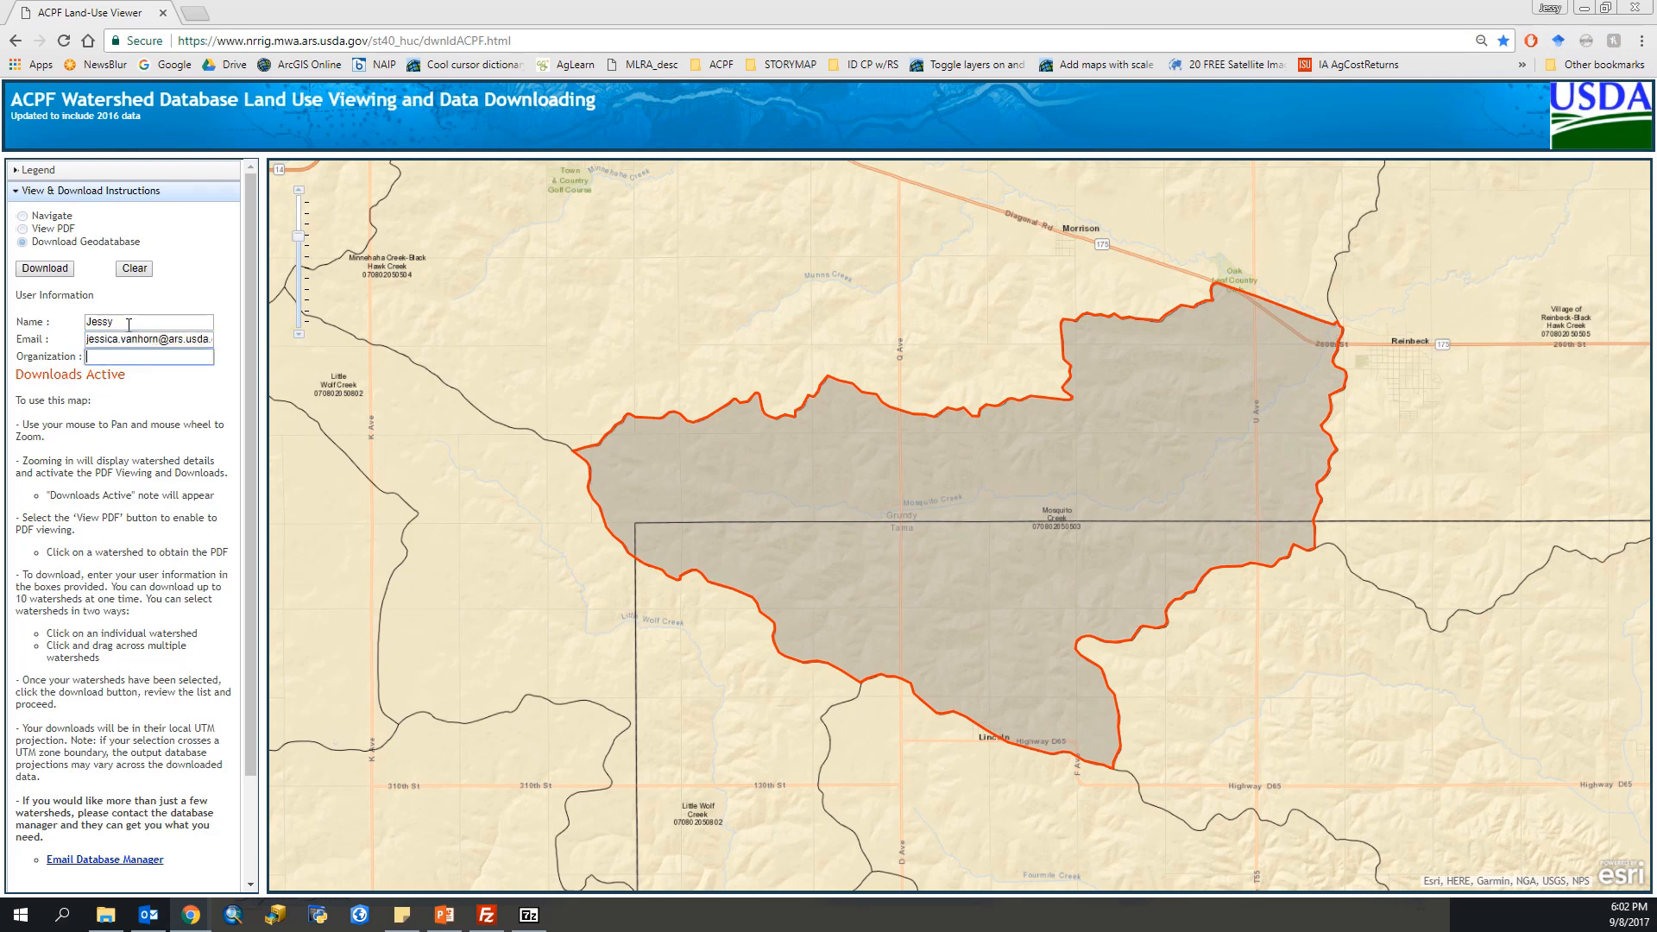
pyautogui.write('A')
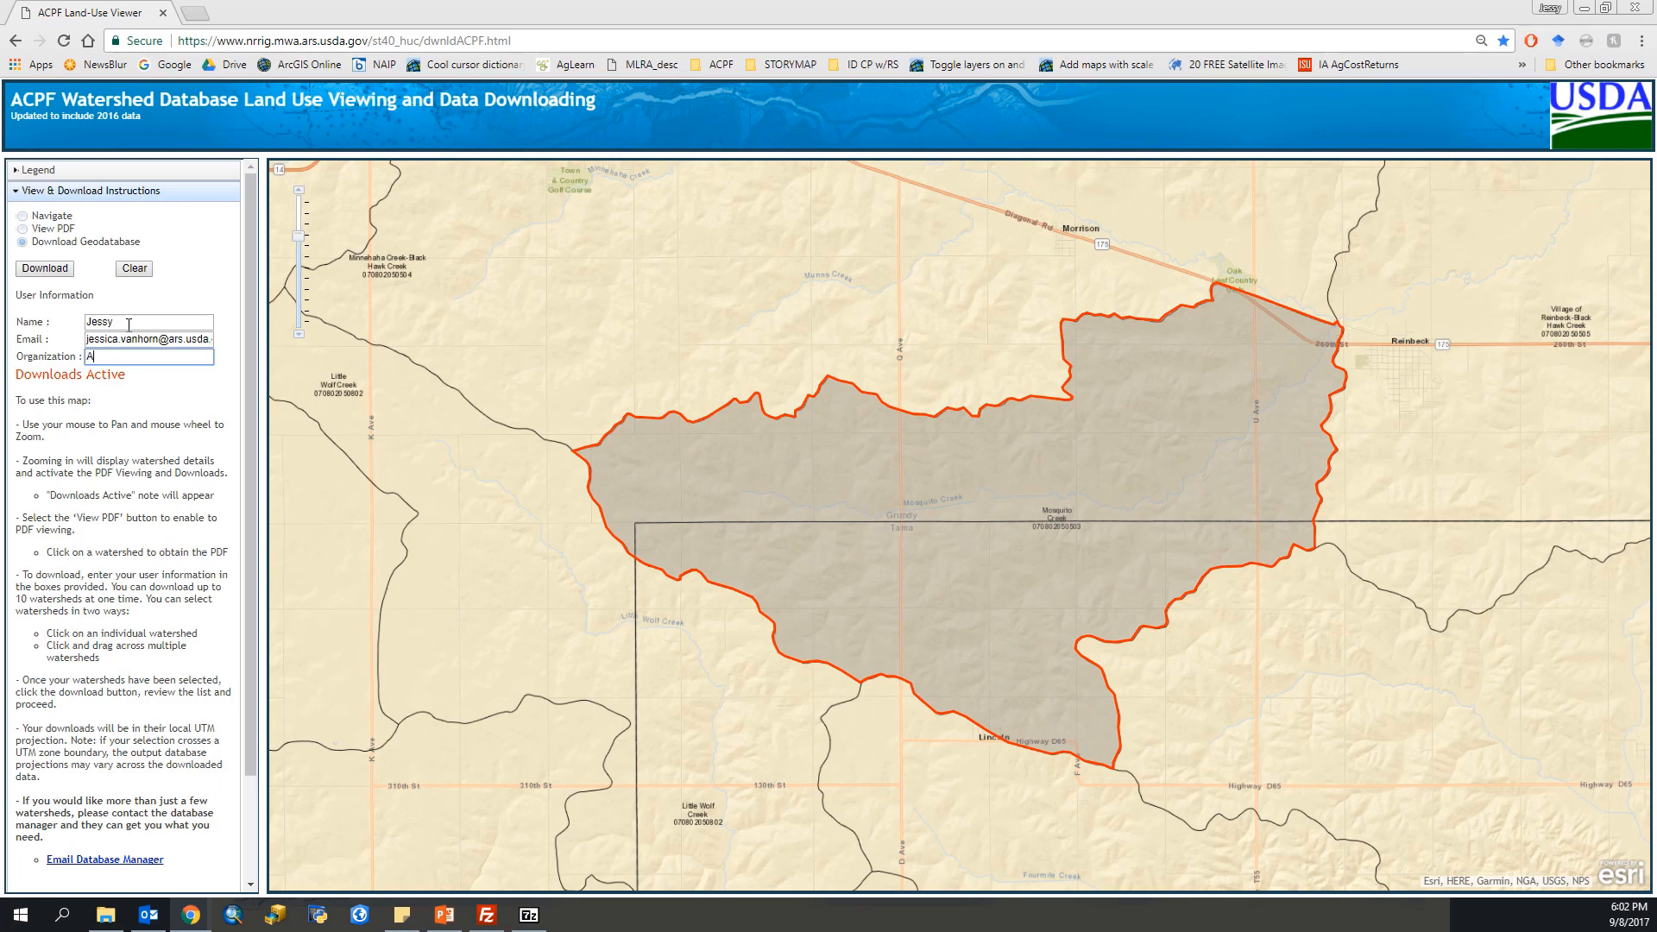
pyautogui.write('RS')
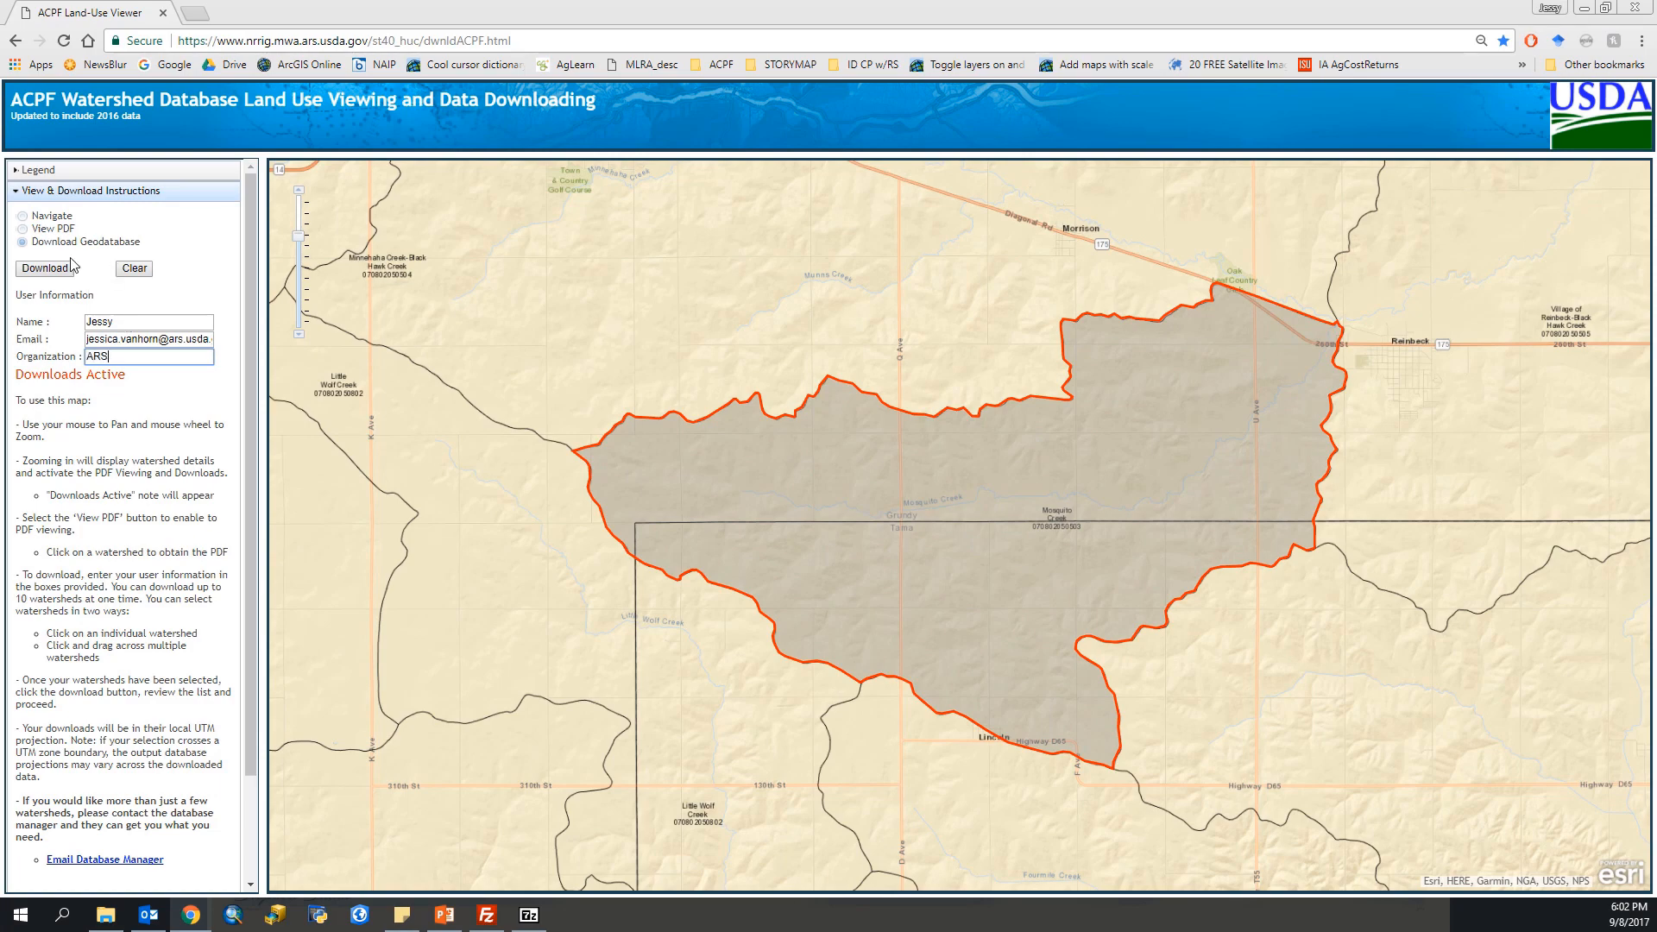
pyautogui.click(44, 269)
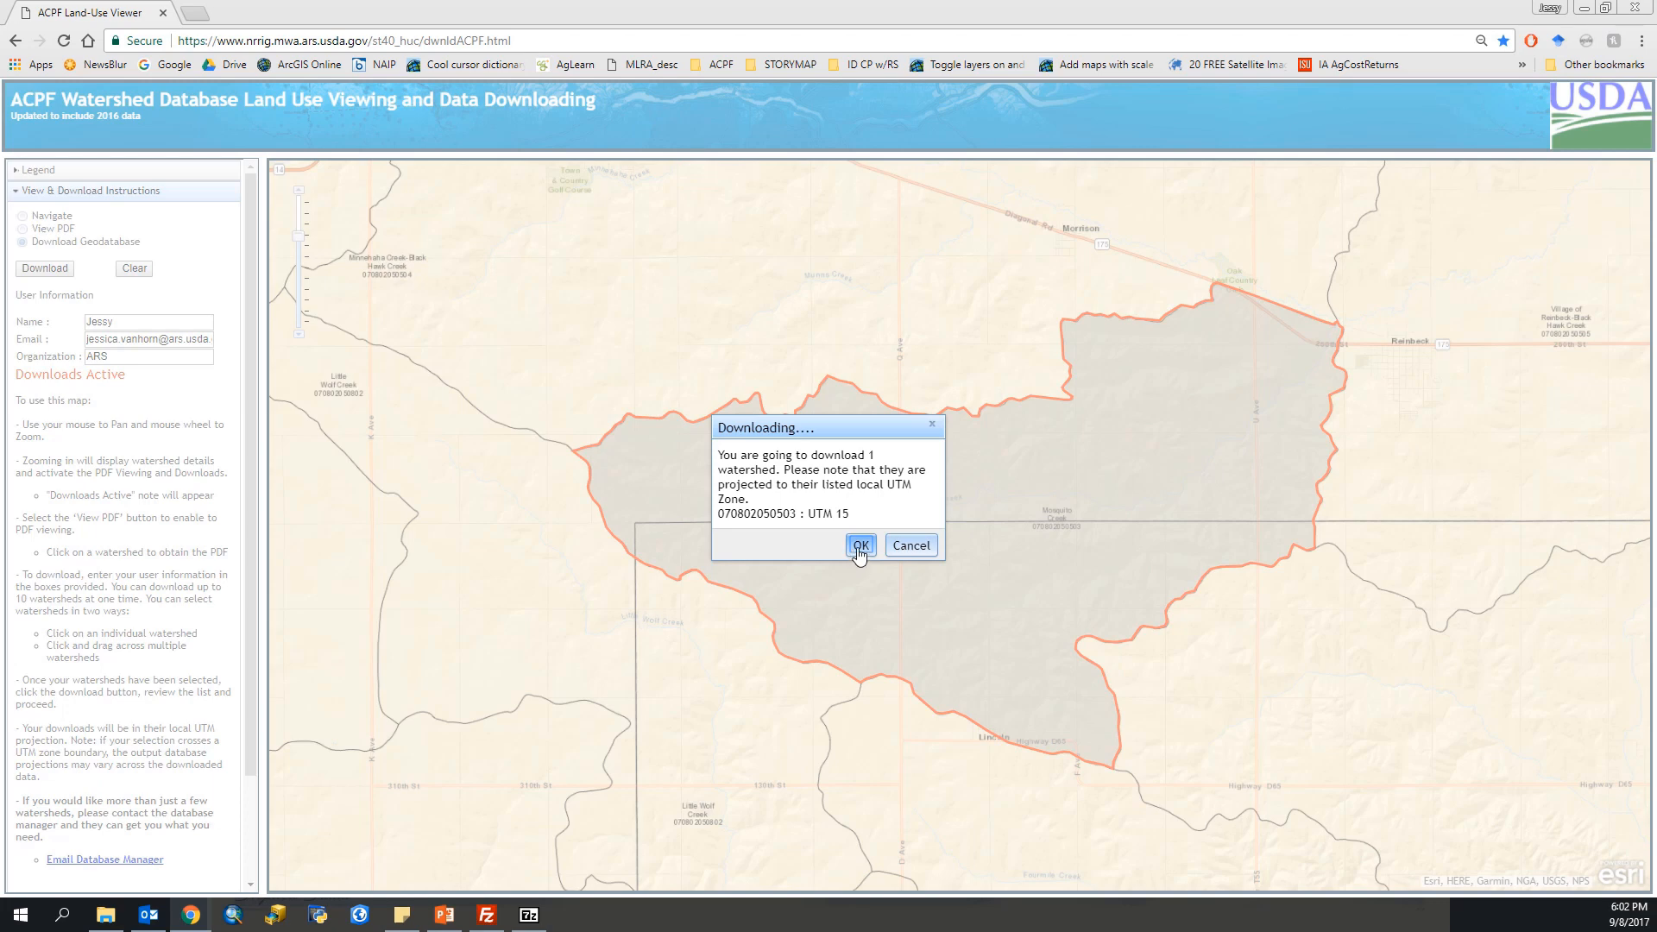
pyautogui.moveTo(791, 507)
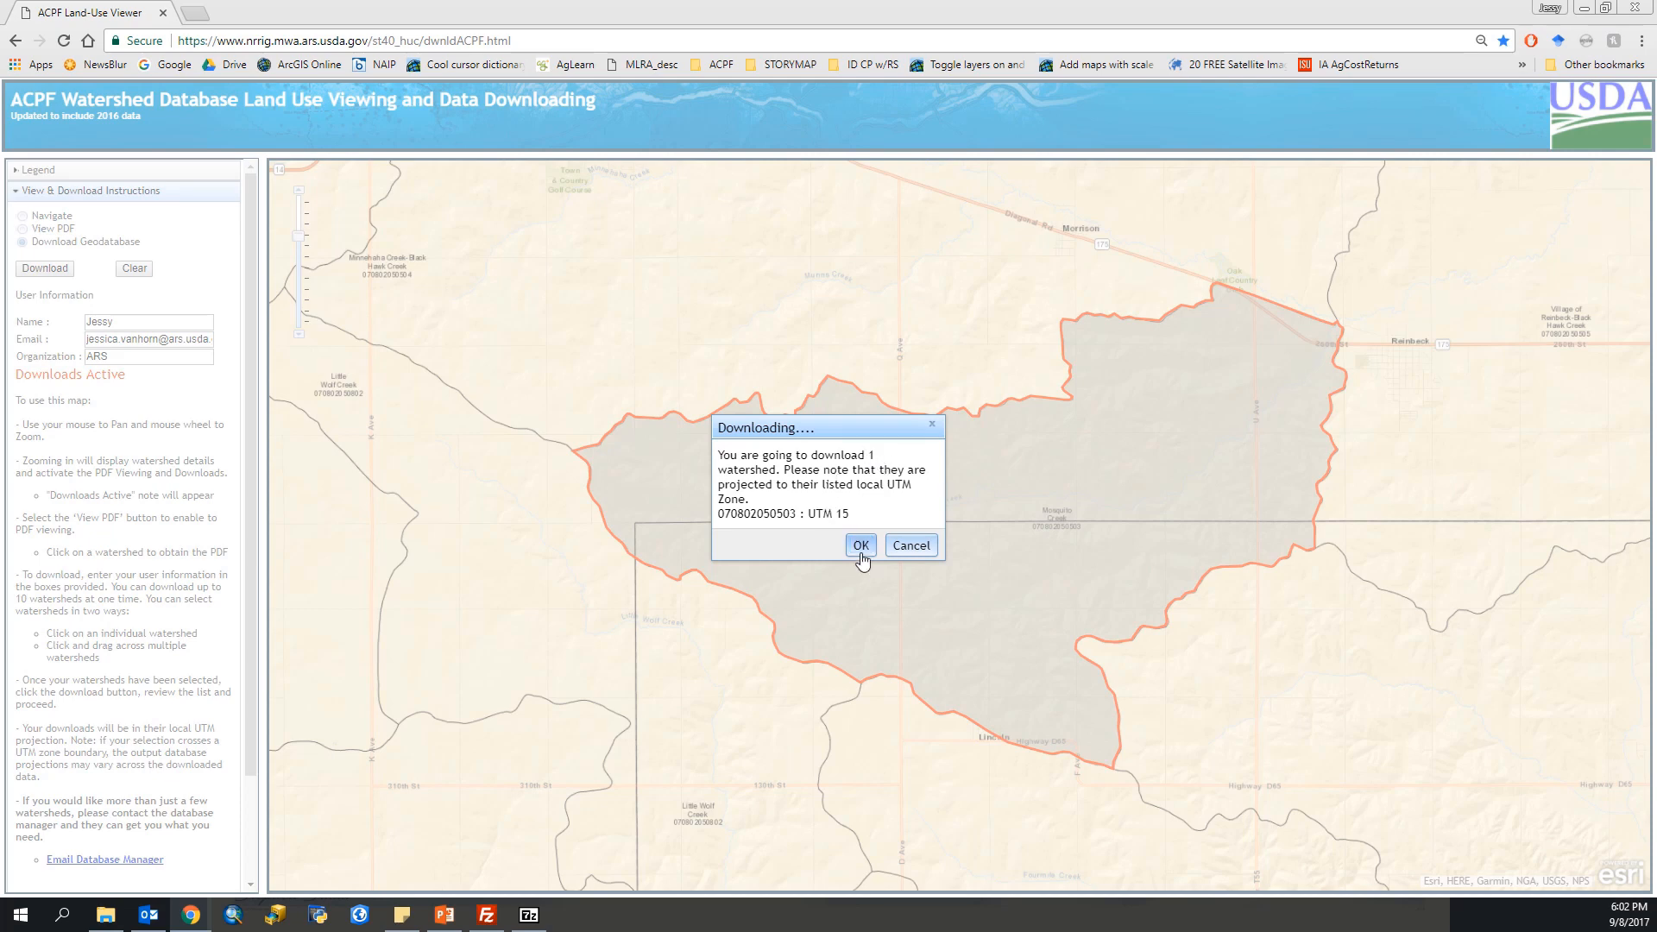
pyautogui.click(860, 545)
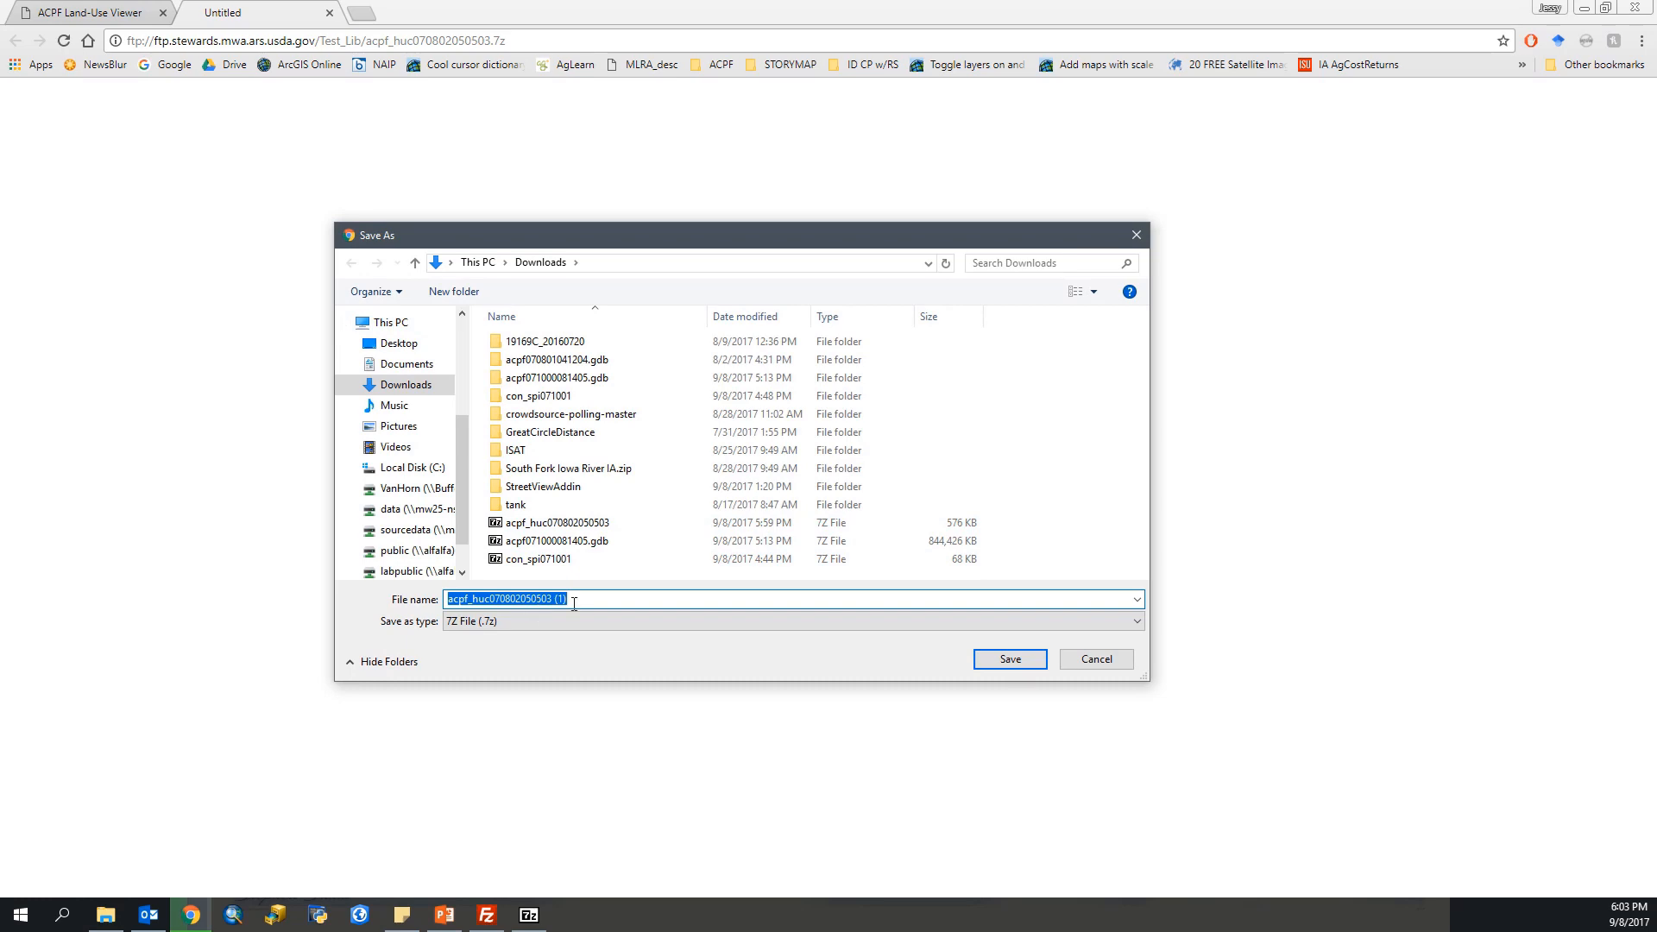
pyautogui.click(1009, 659)
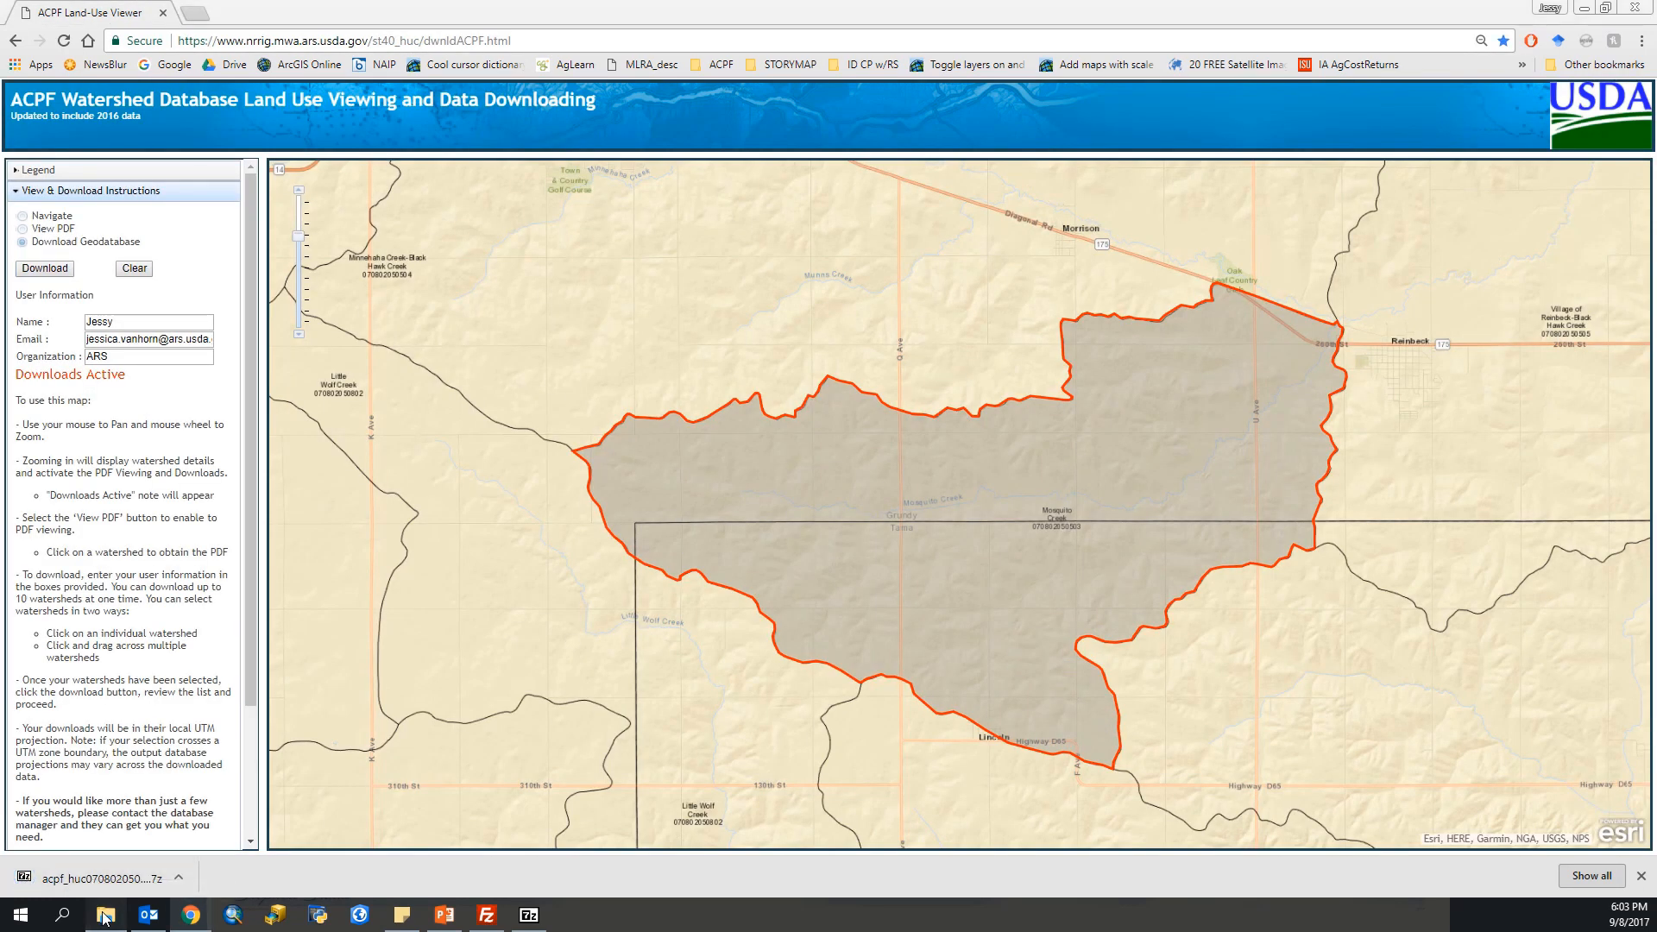
pyautogui.click(107, 914)
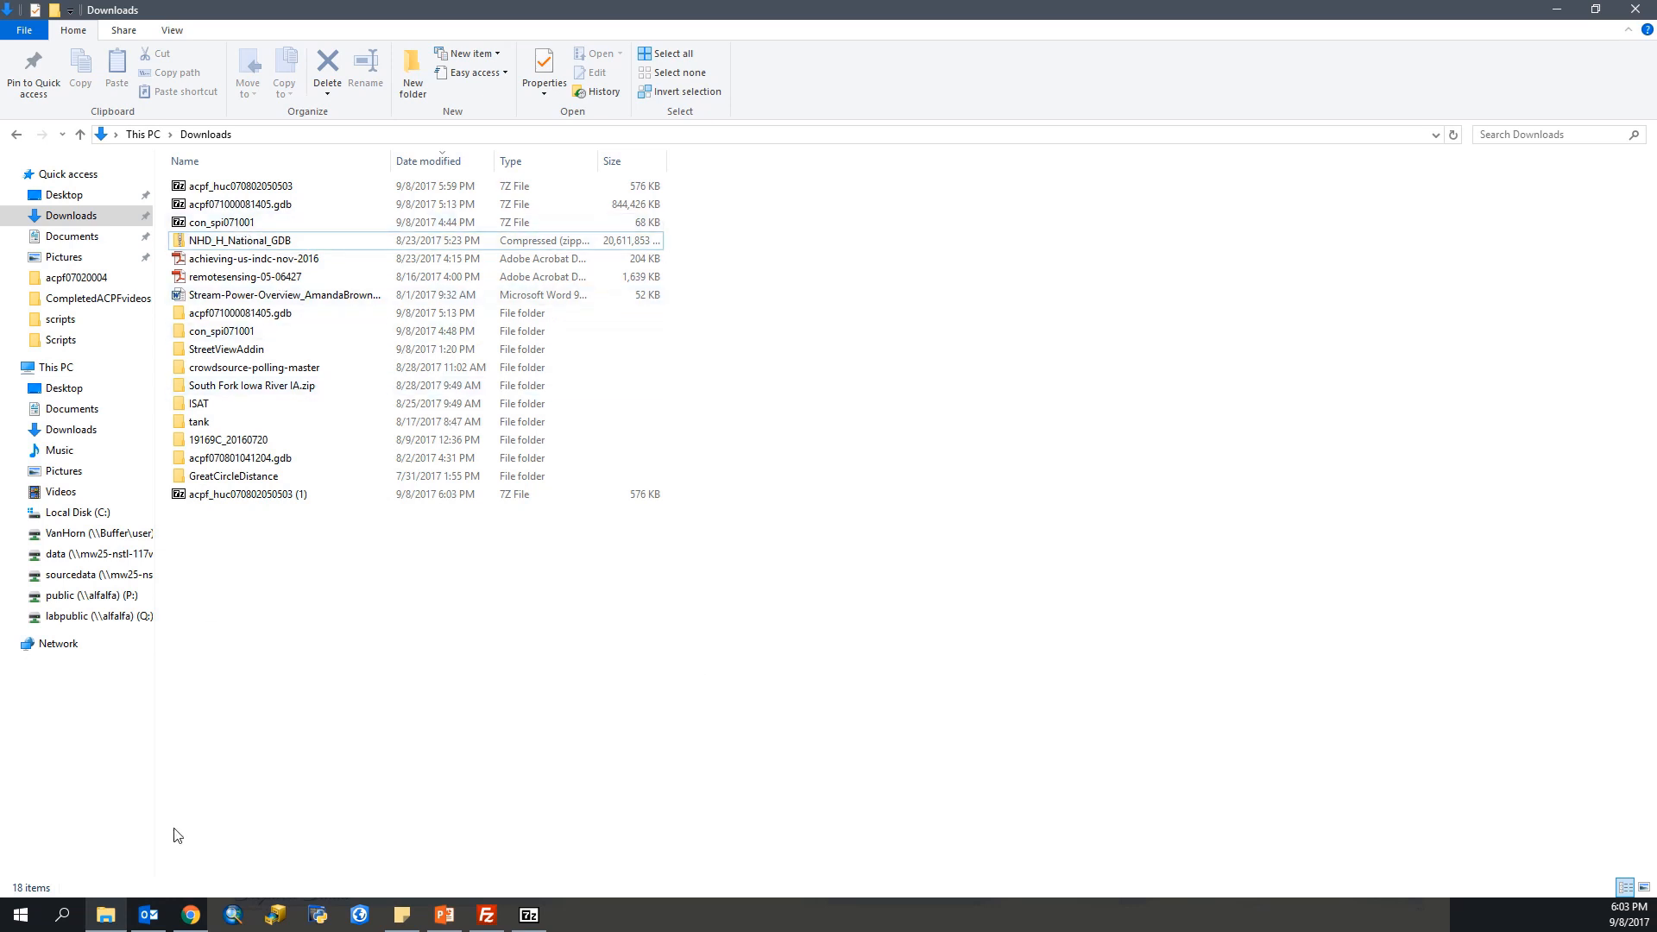
pyautogui.moveTo(204, 135)
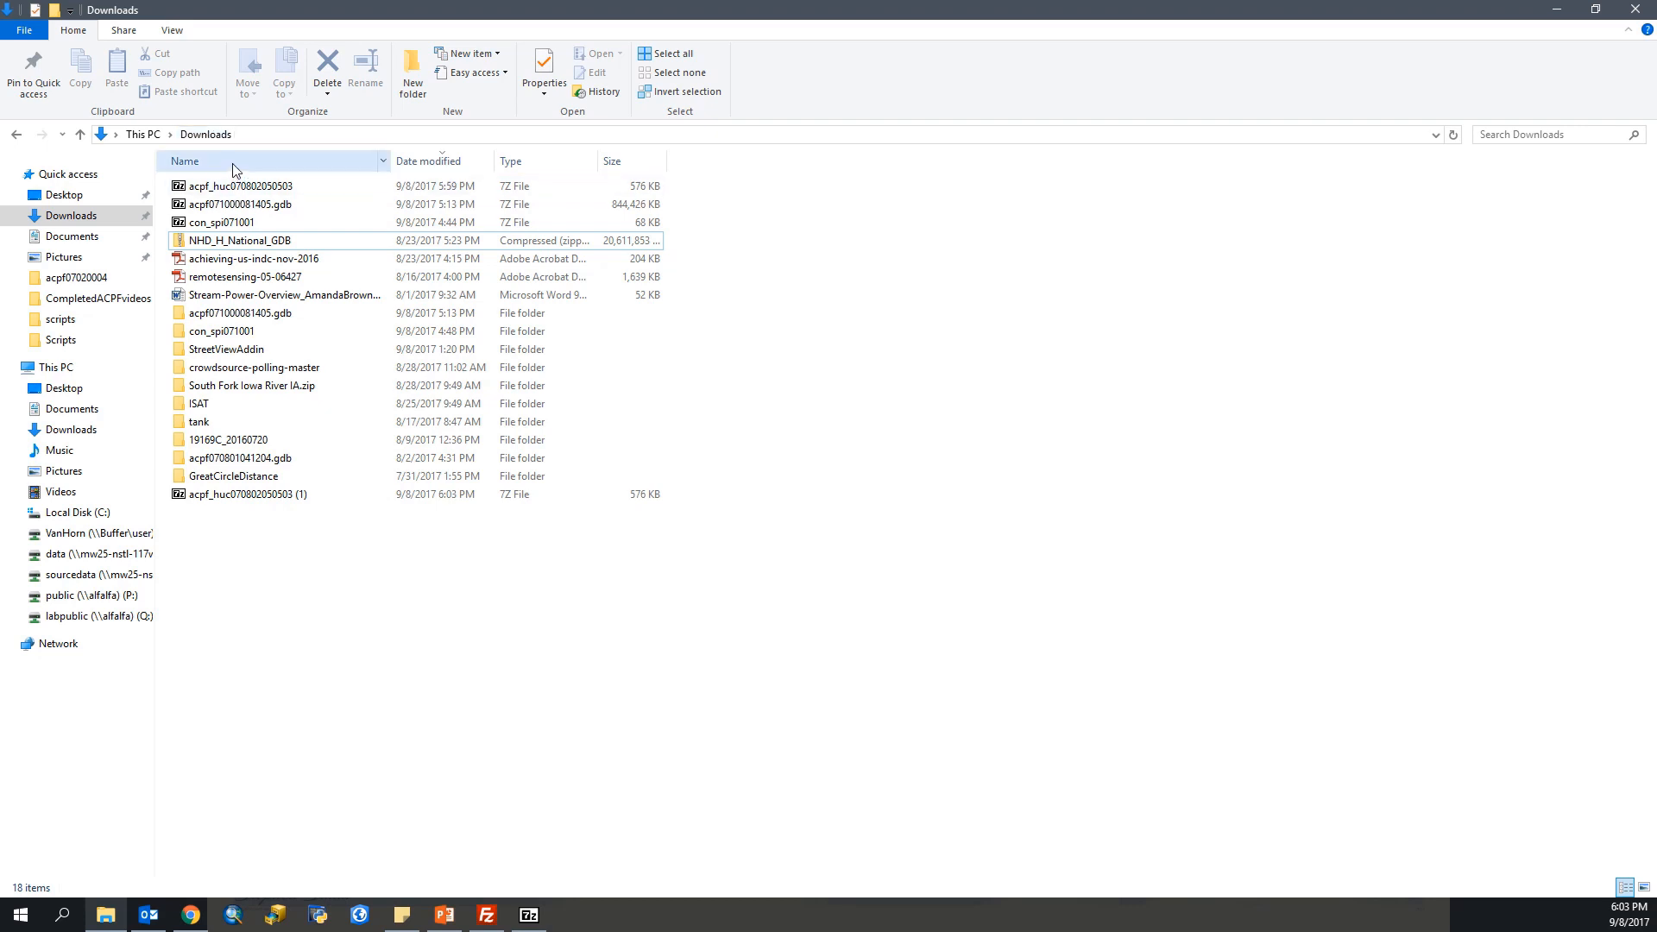
pyautogui.click(233, 185)
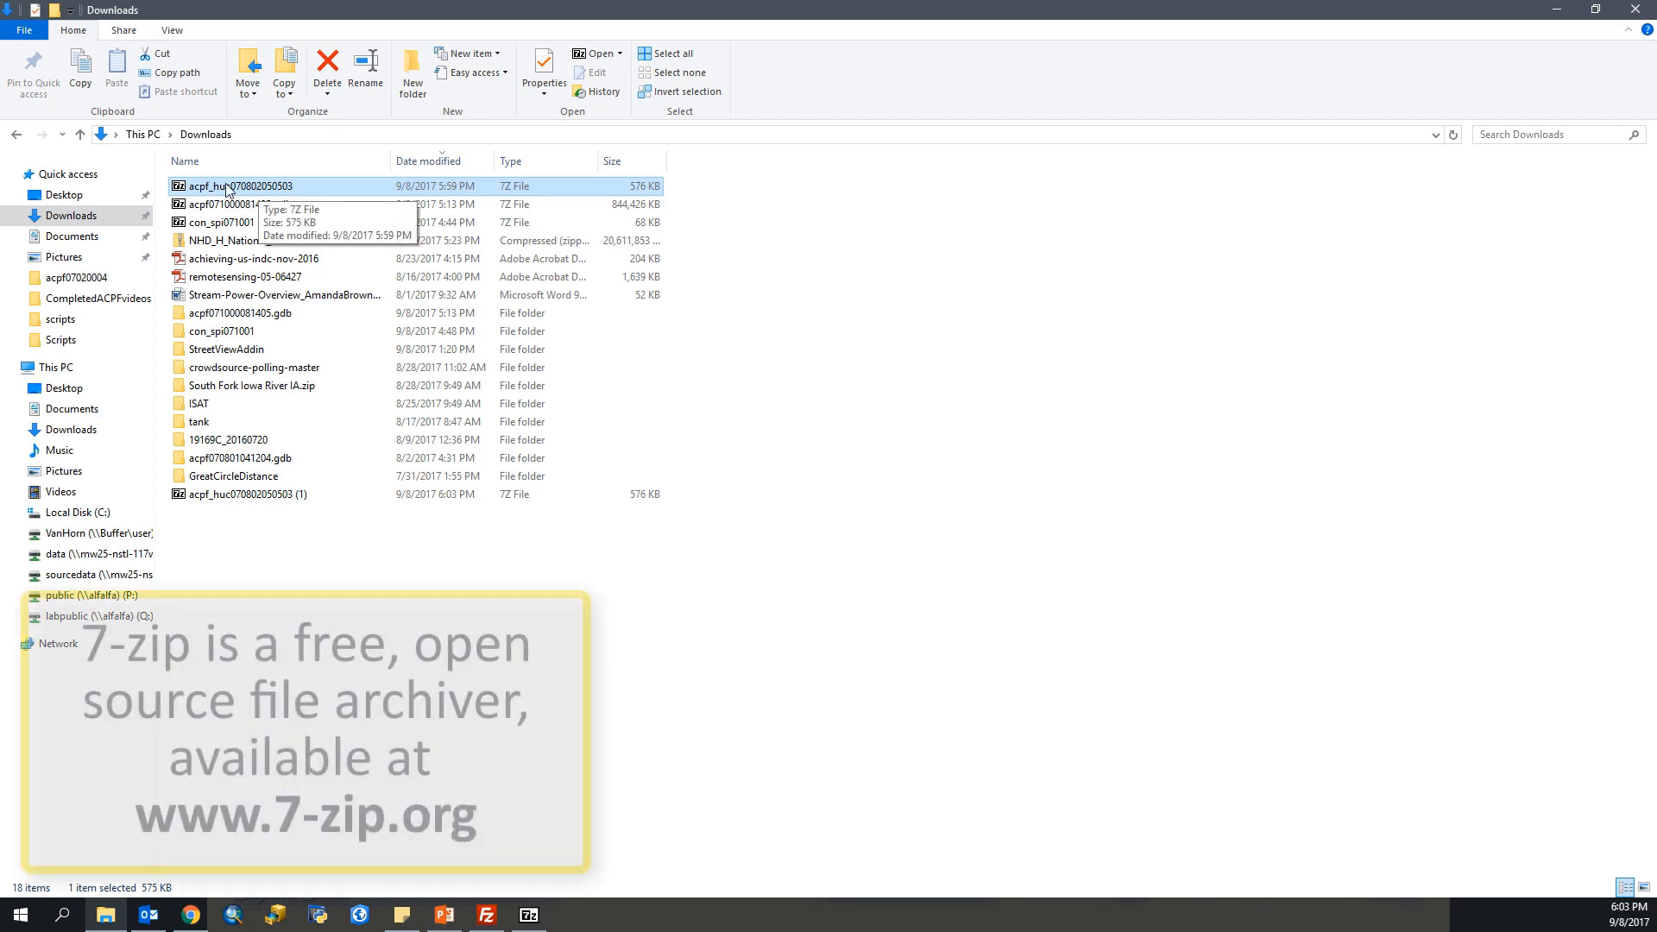
pyautogui.rightClick(216, 186)
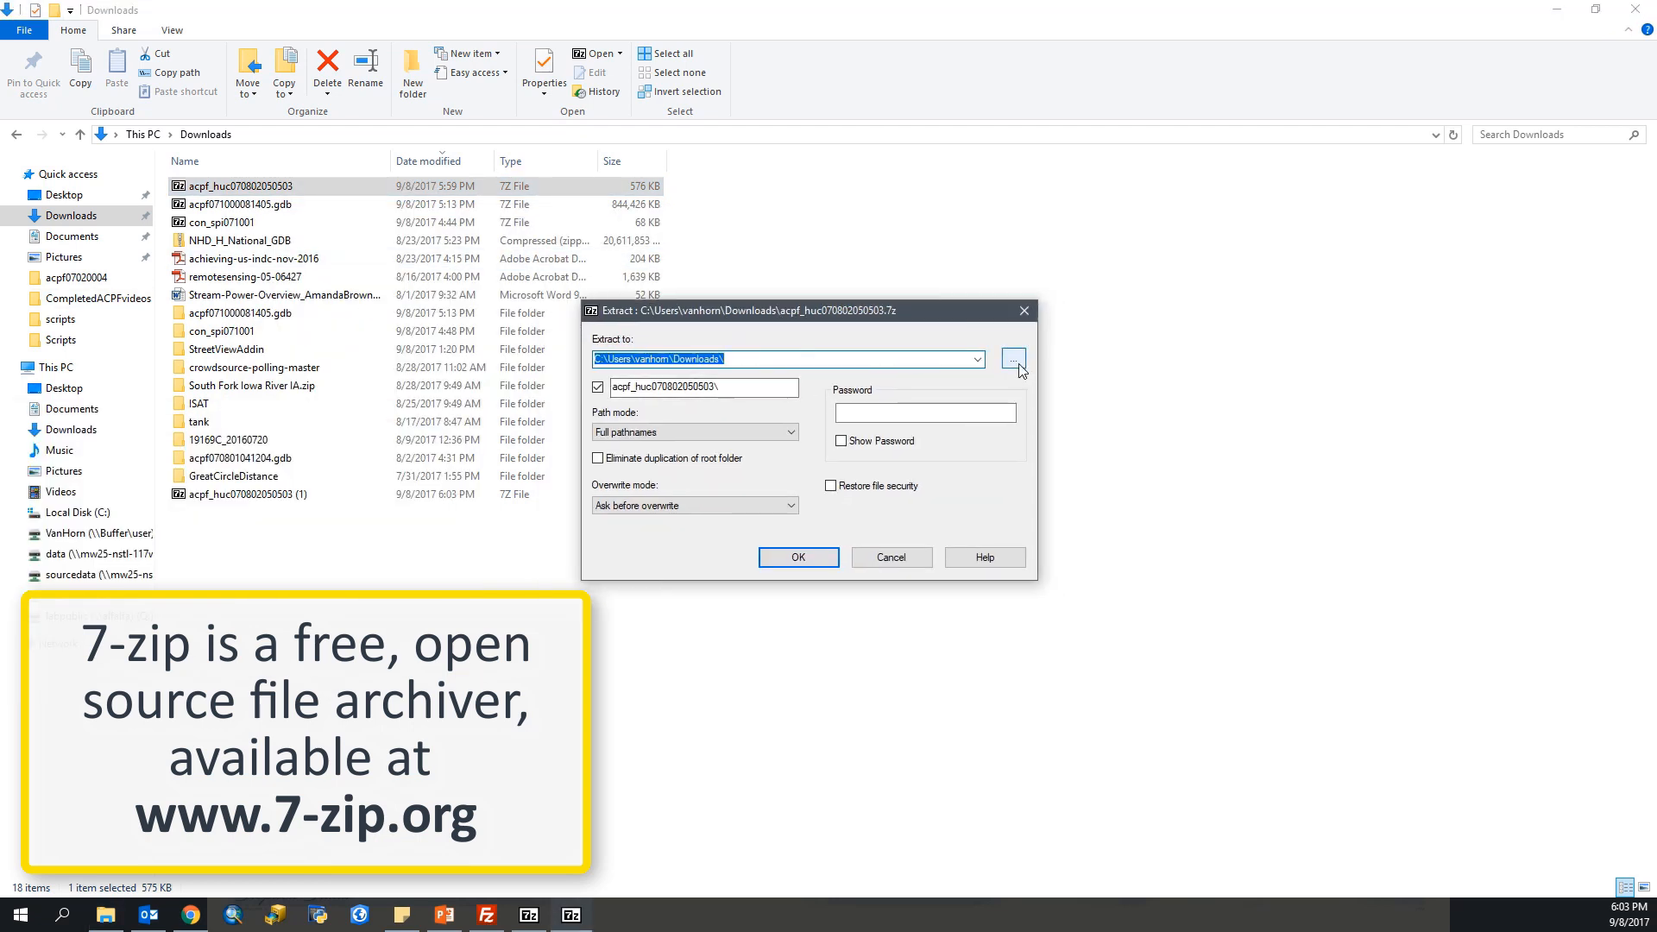
# Step: Extract the archive into C:\ACPF_data
pyautogui.click(1013, 358)
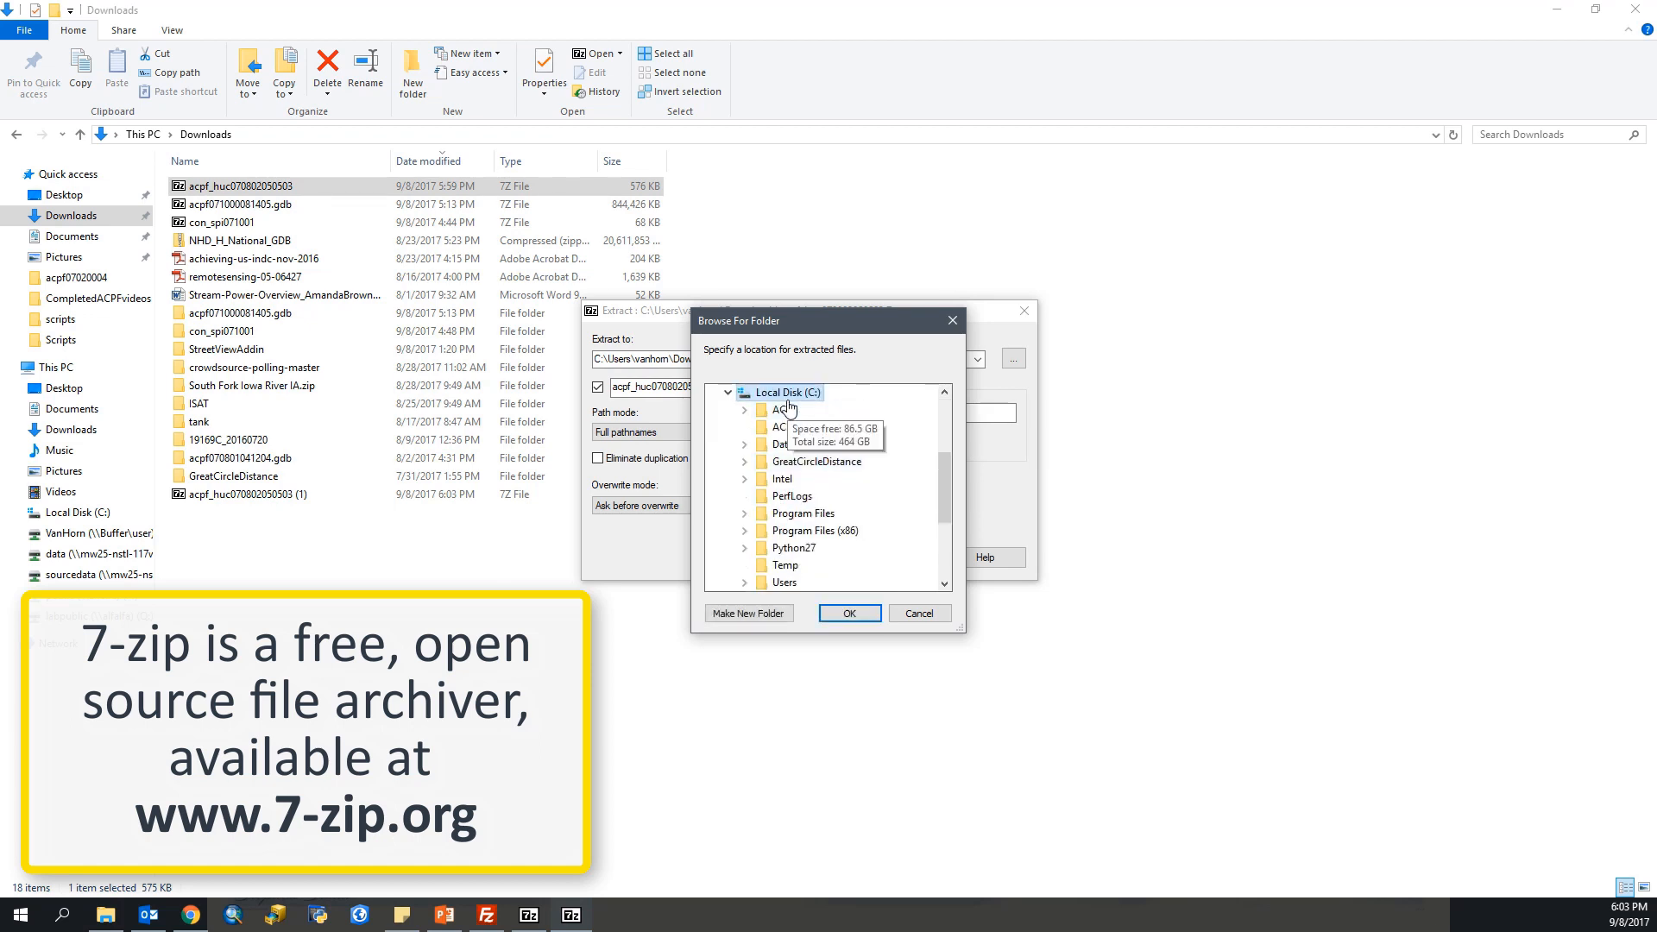
pyautogui.click(796, 427)
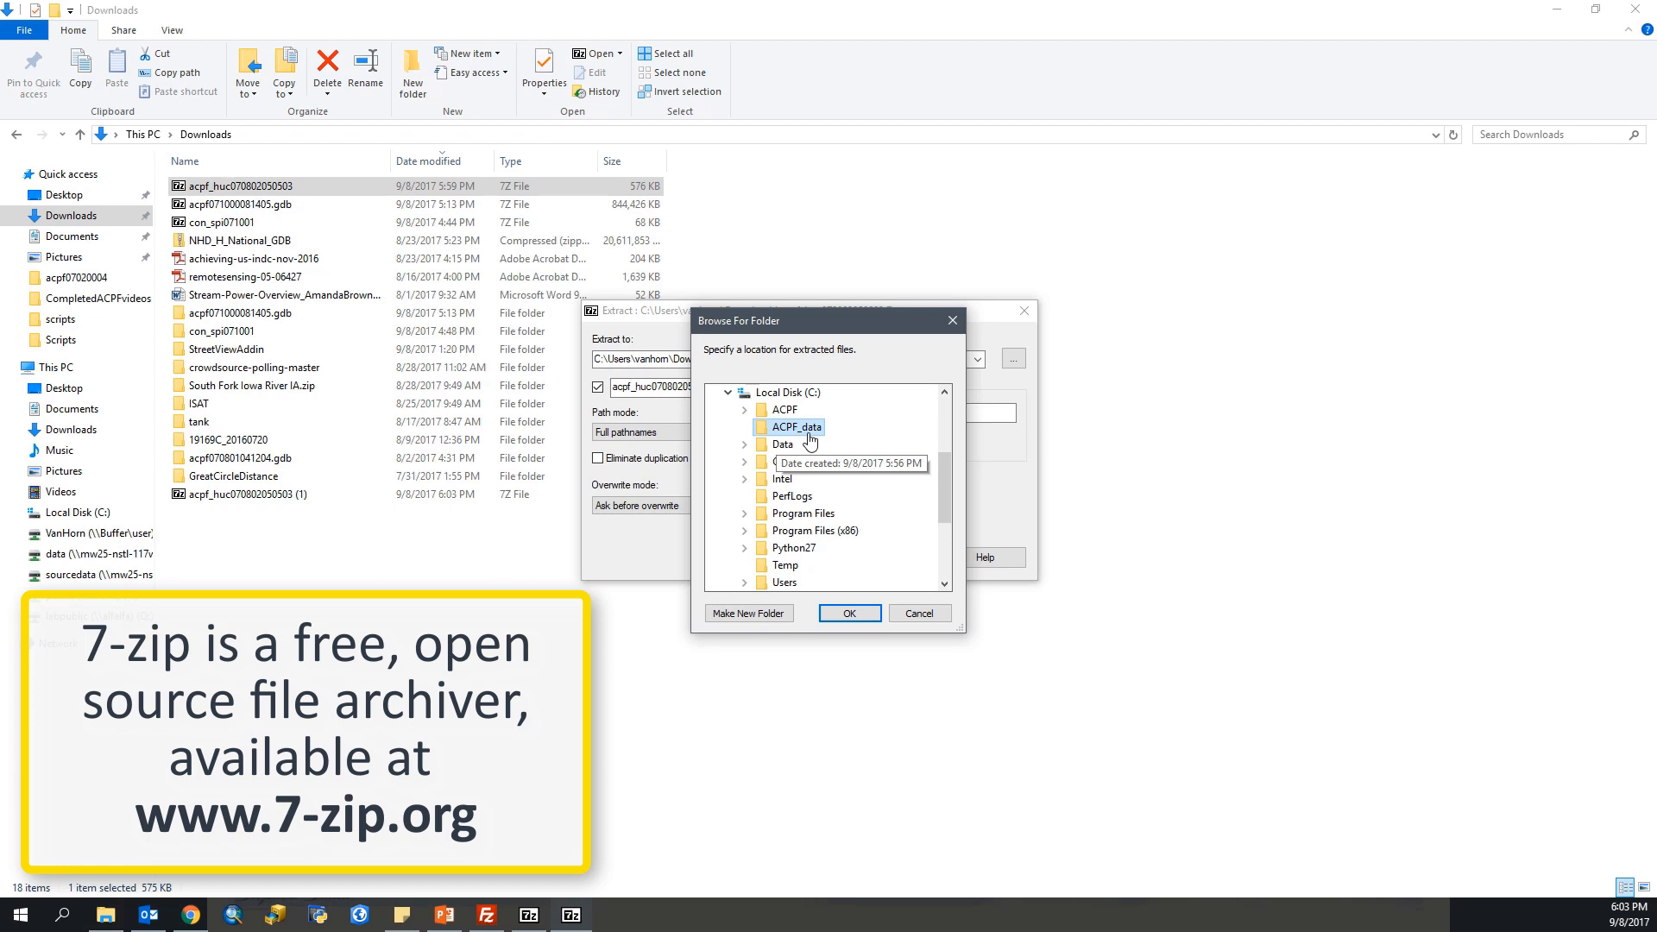
pyautogui.click(849, 613)
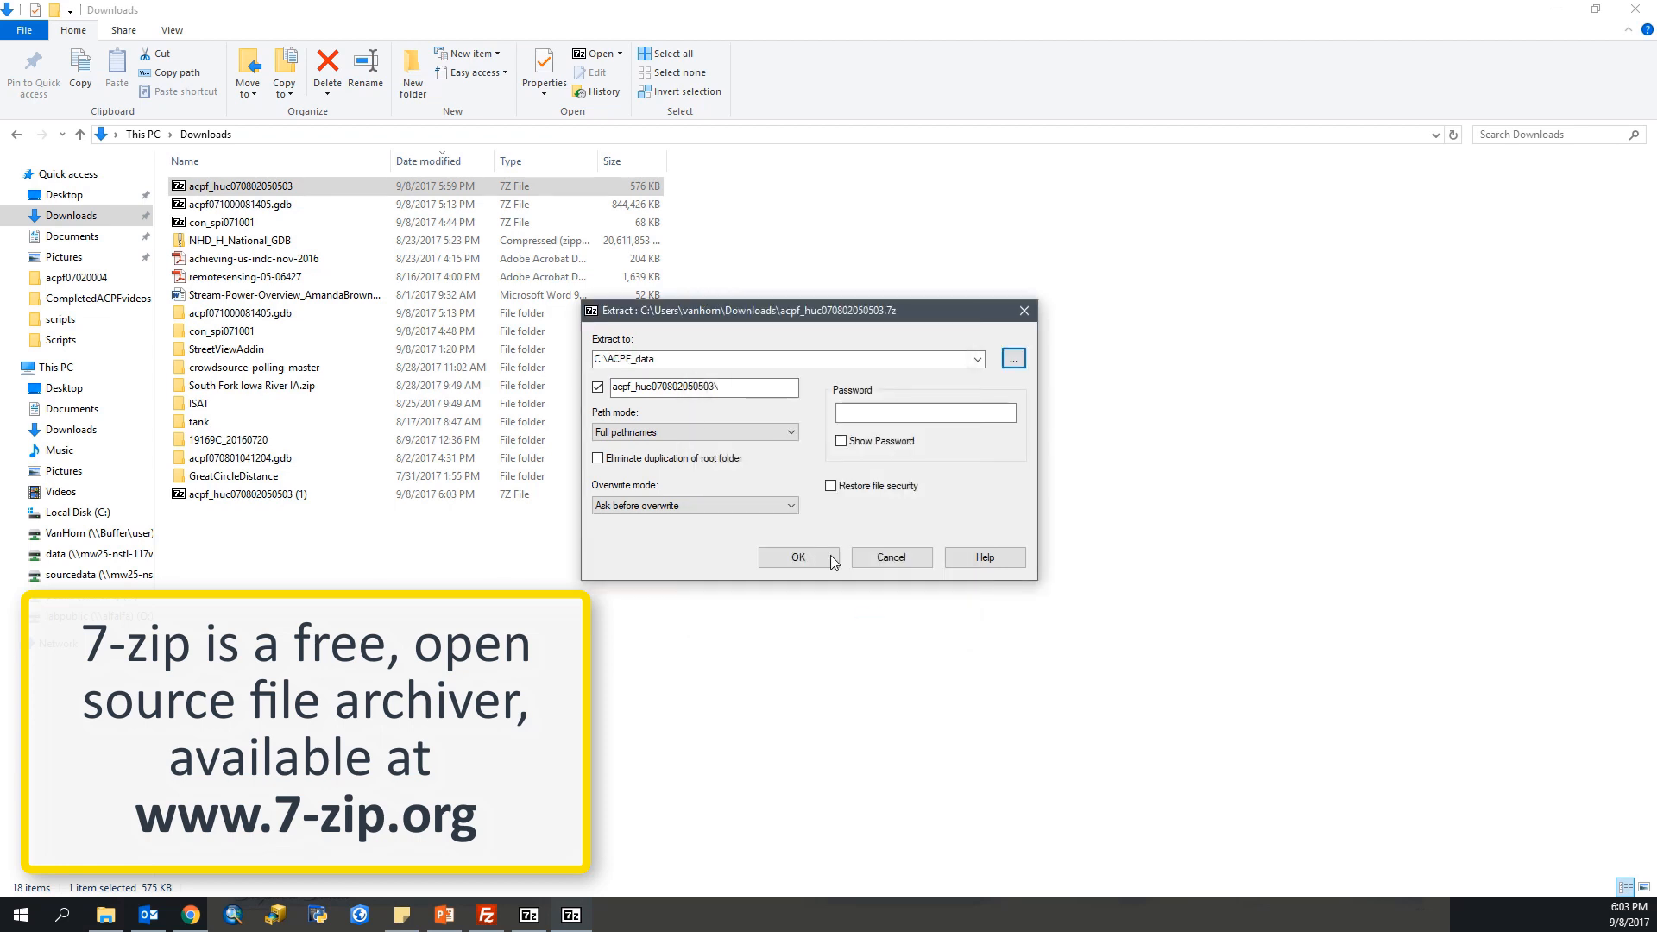
pyautogui.click(727, 386)
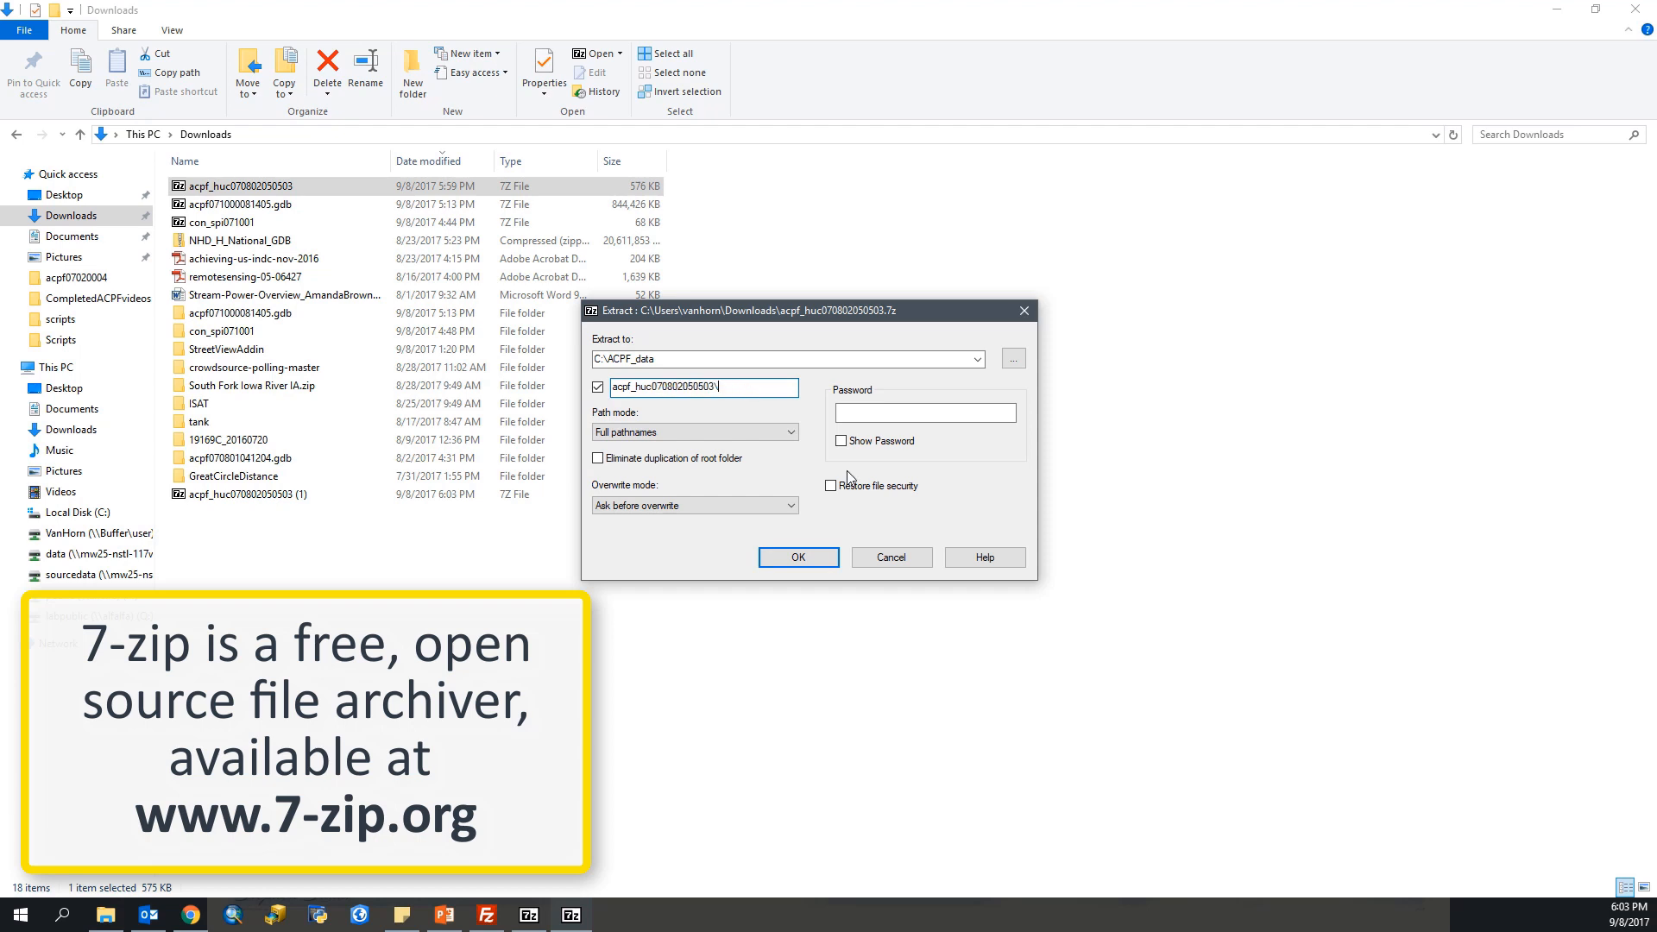
pyautogui.click(798, 557)
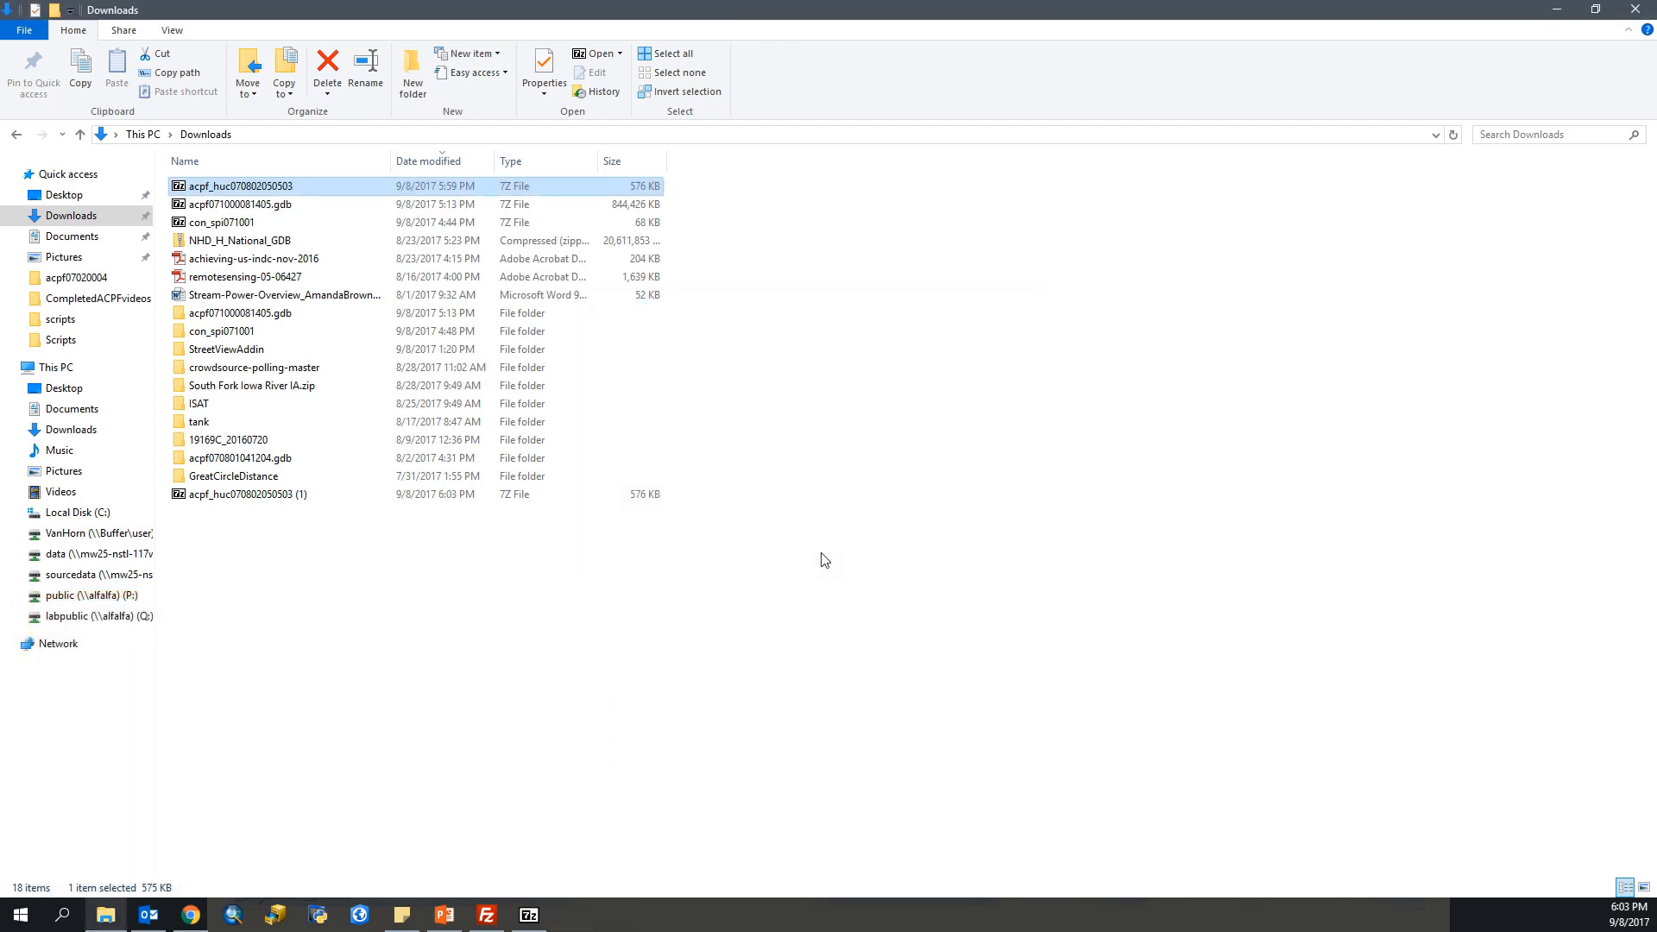
pyautogui.click(72, 513)
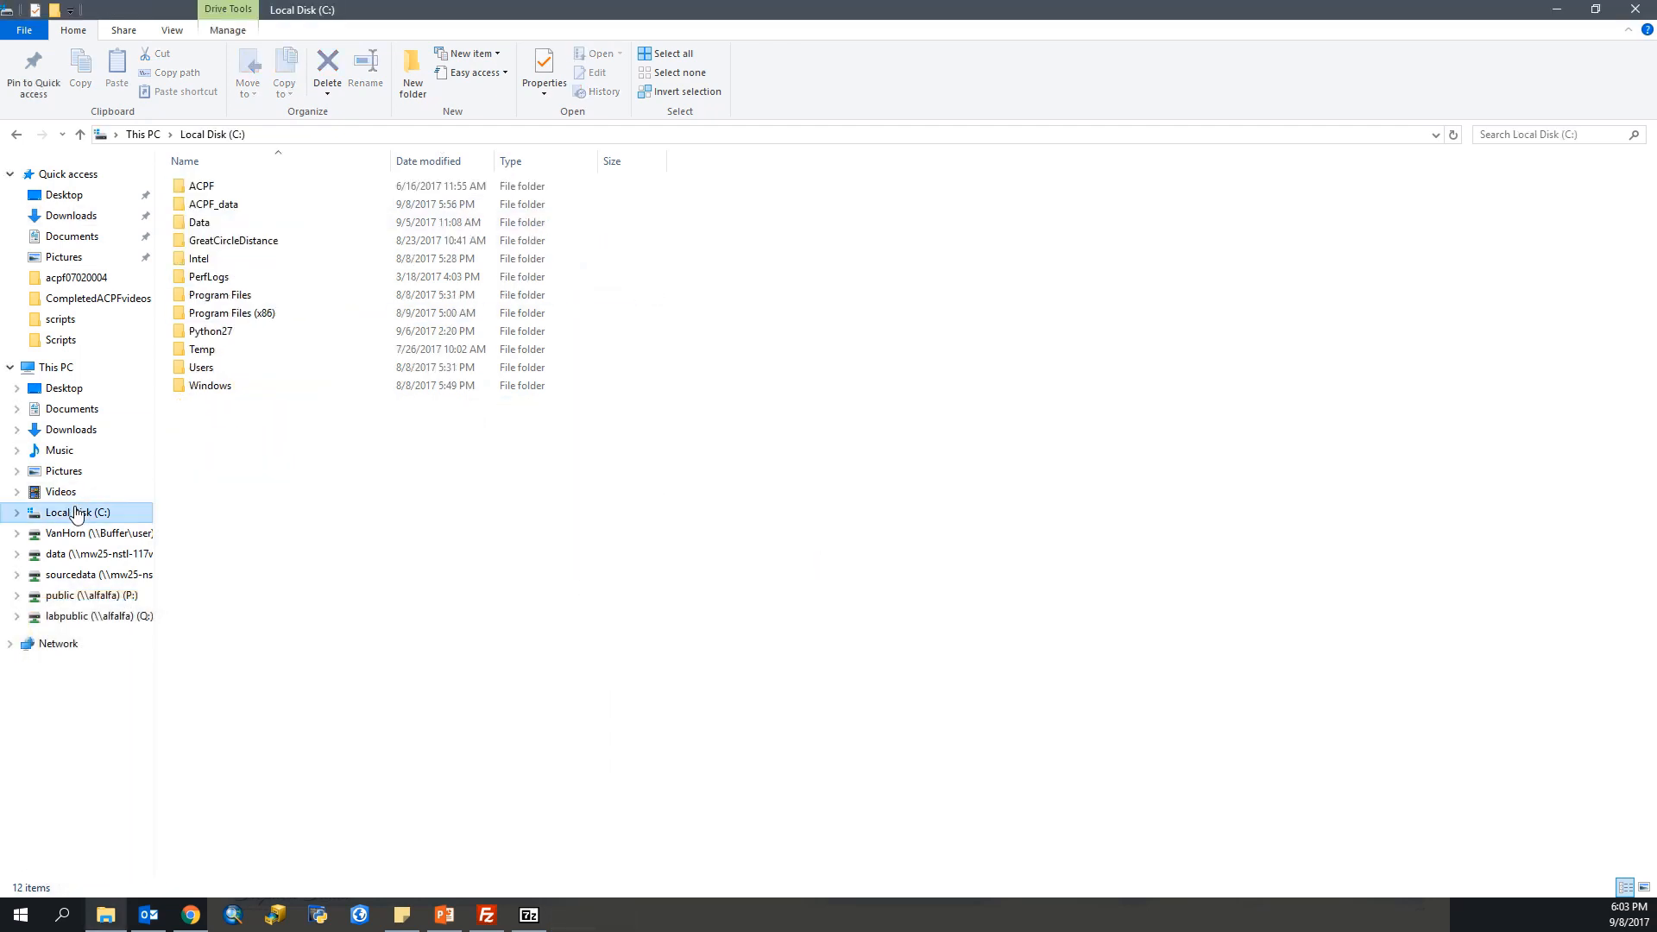
pyautogui.click(213, 204)
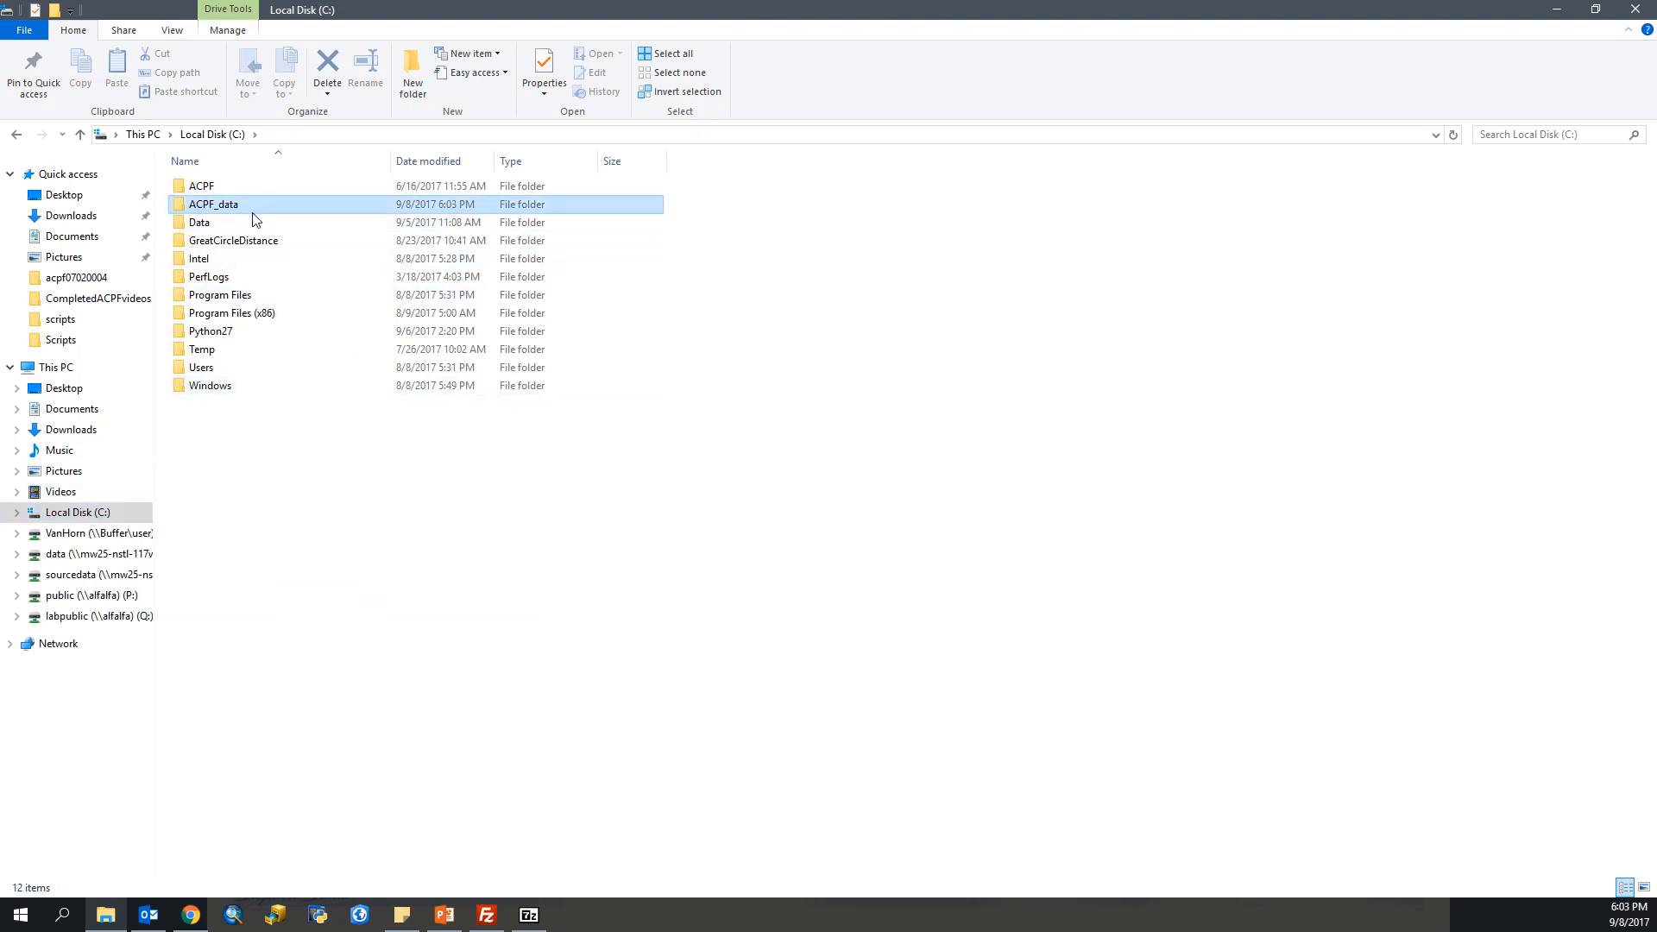
pyautogui.doubleClick(213, 205)
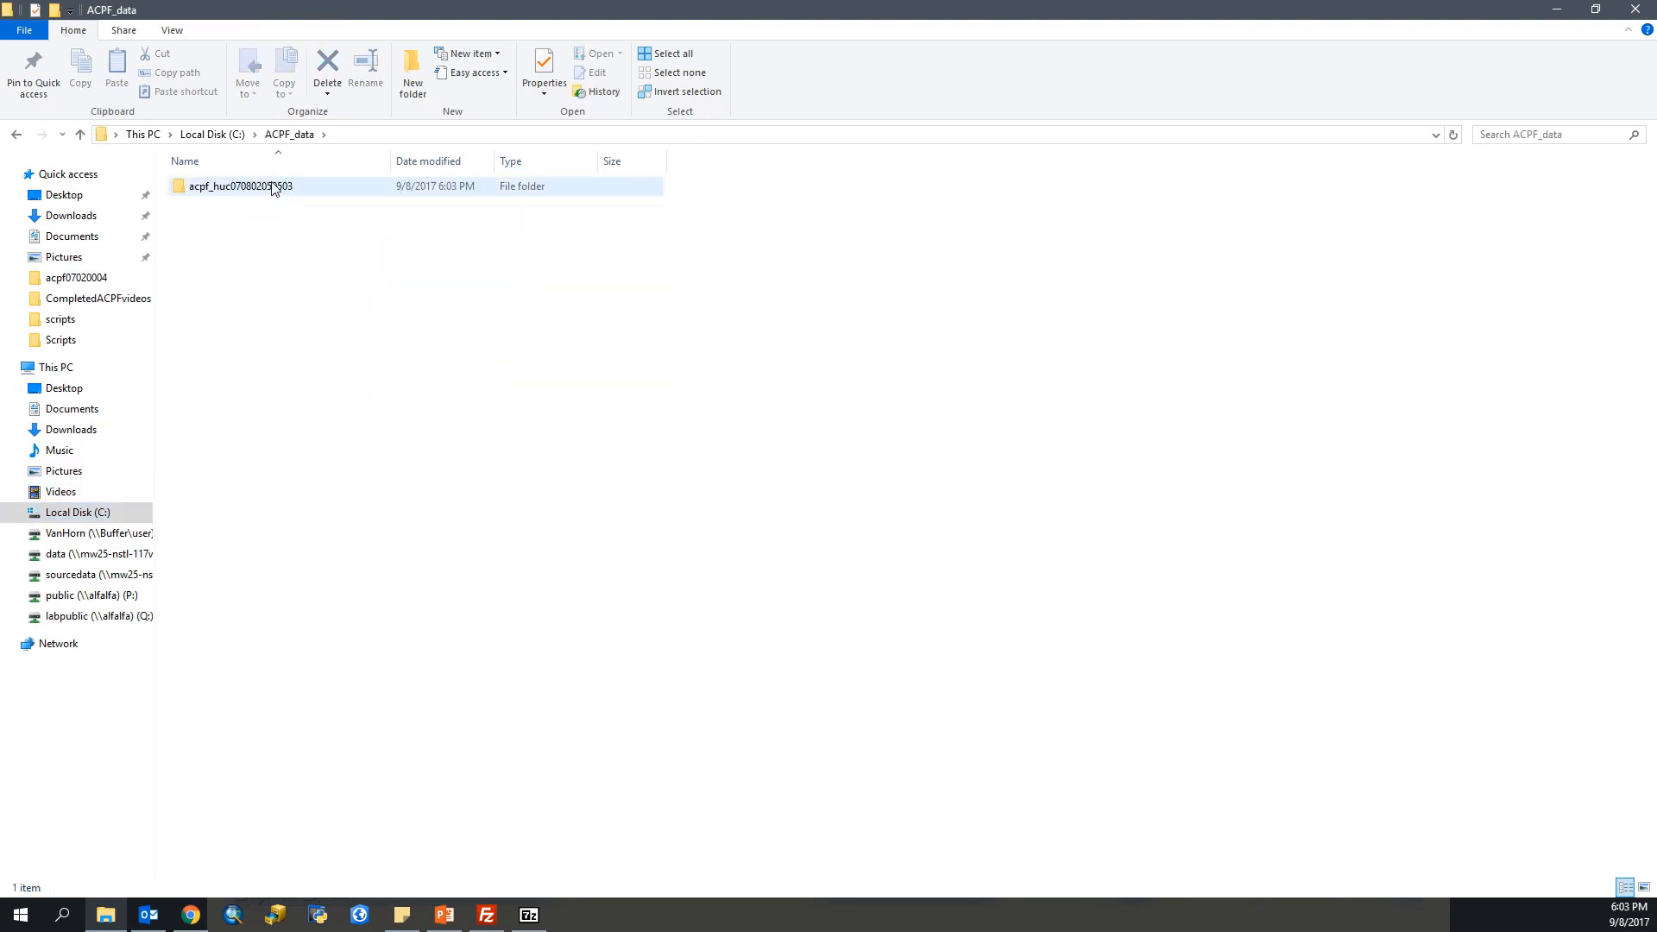
pyautogui.doubleClick(237, 186)
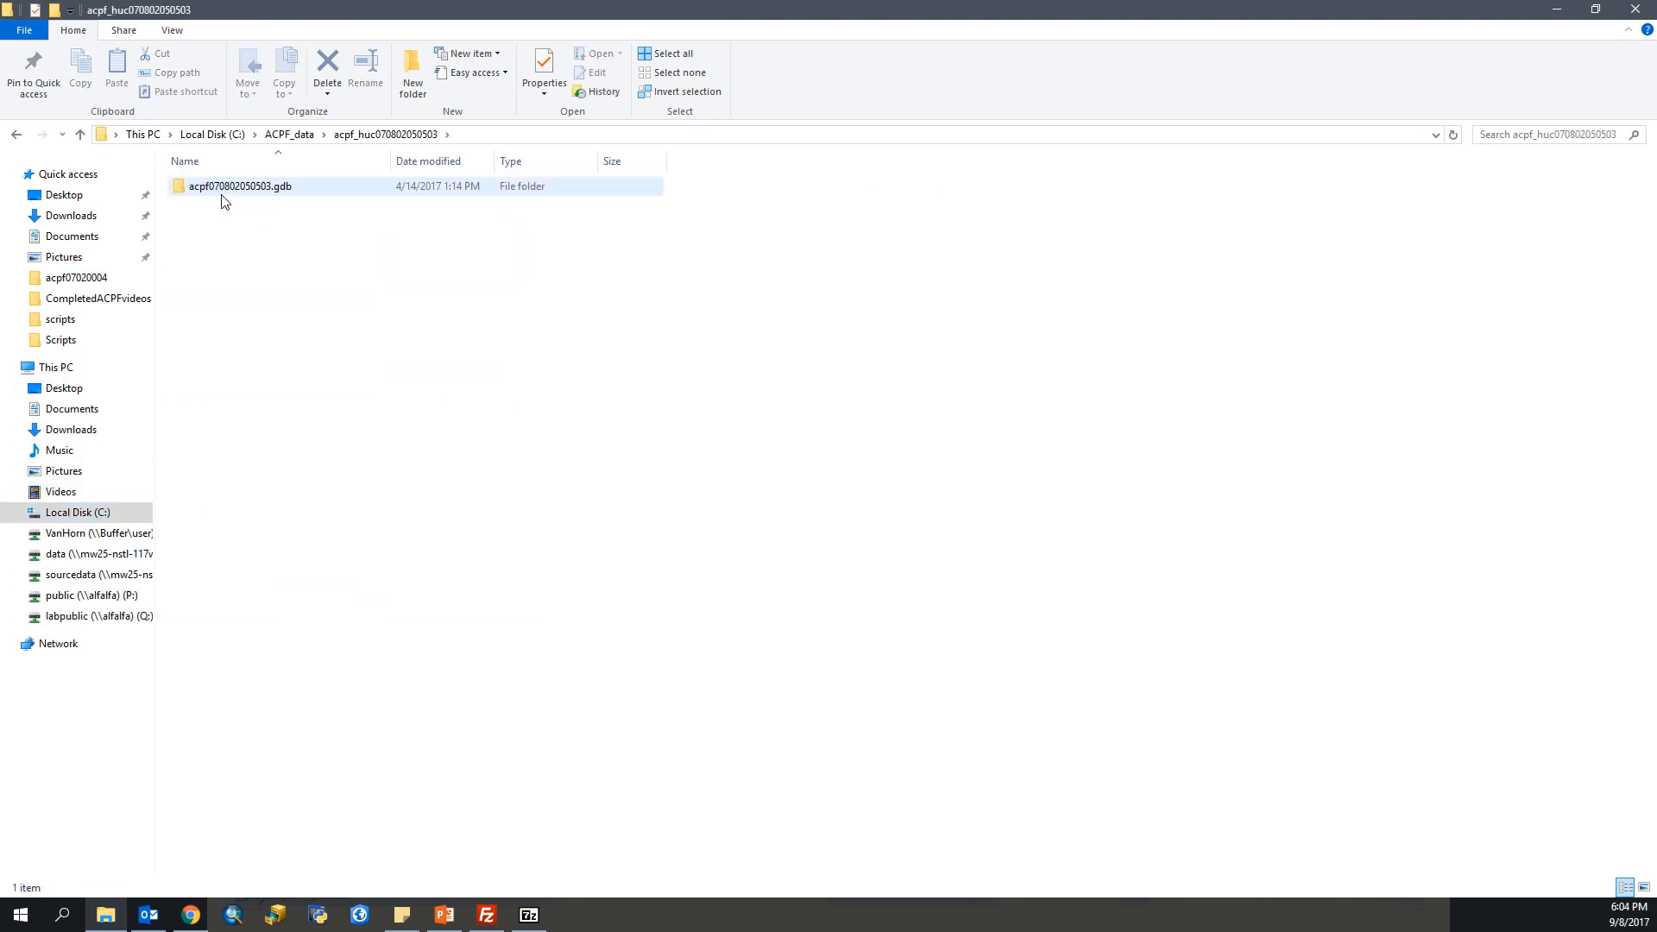
pyautogui.click(608, 551)
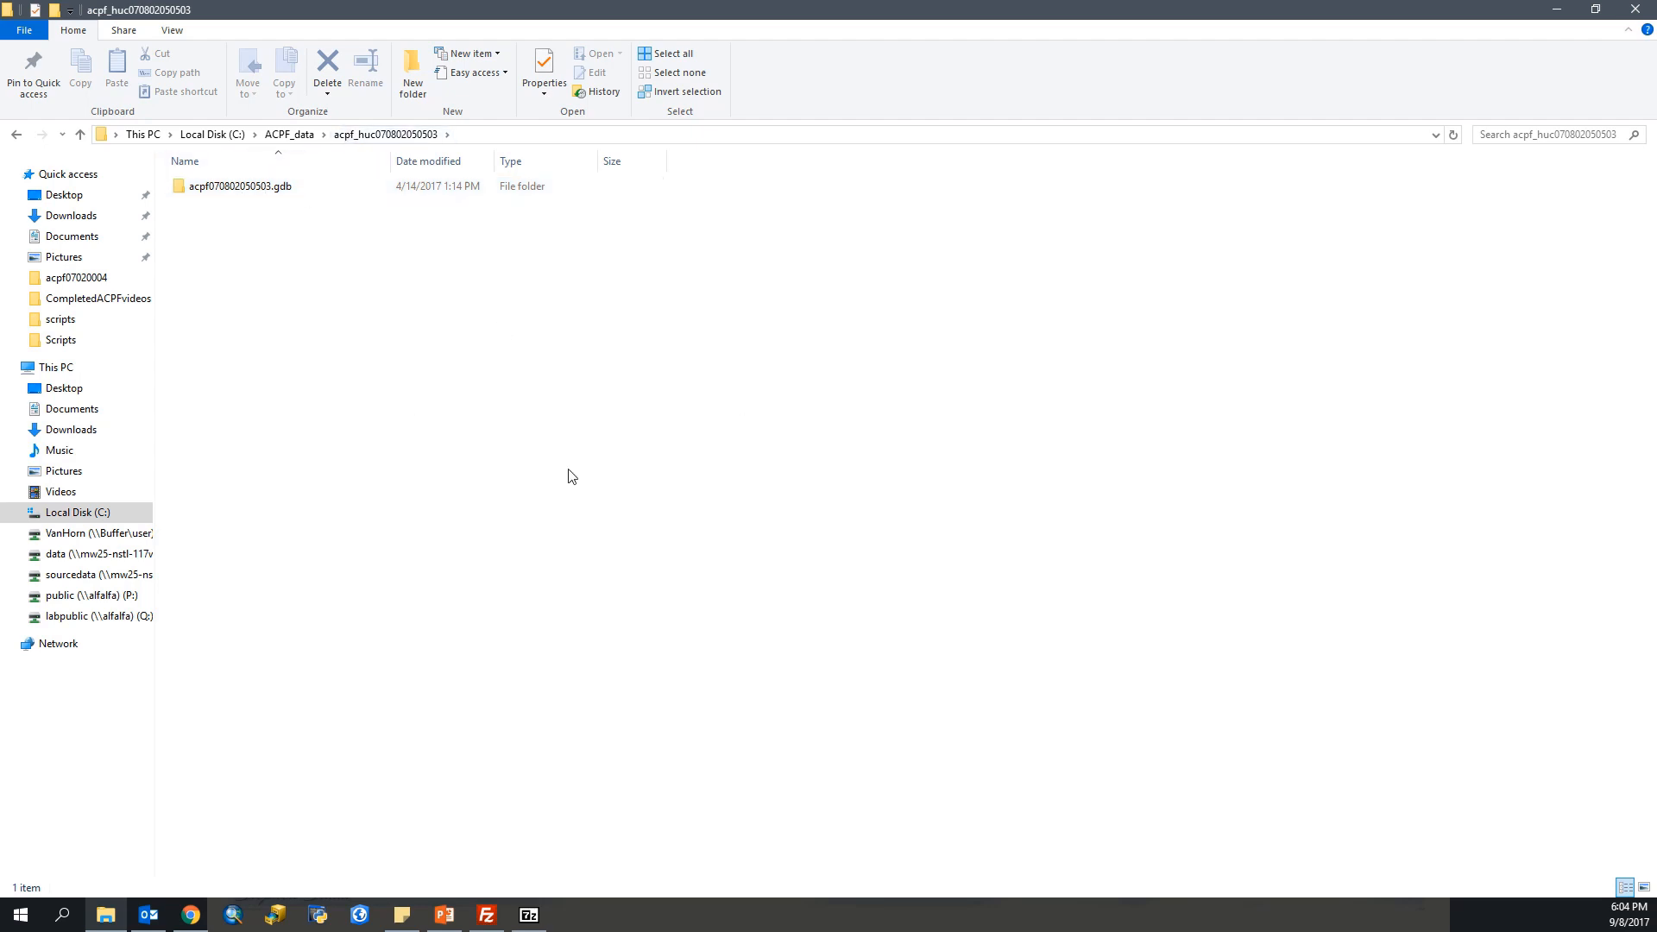
pyautogui.moveTo(388, 385)
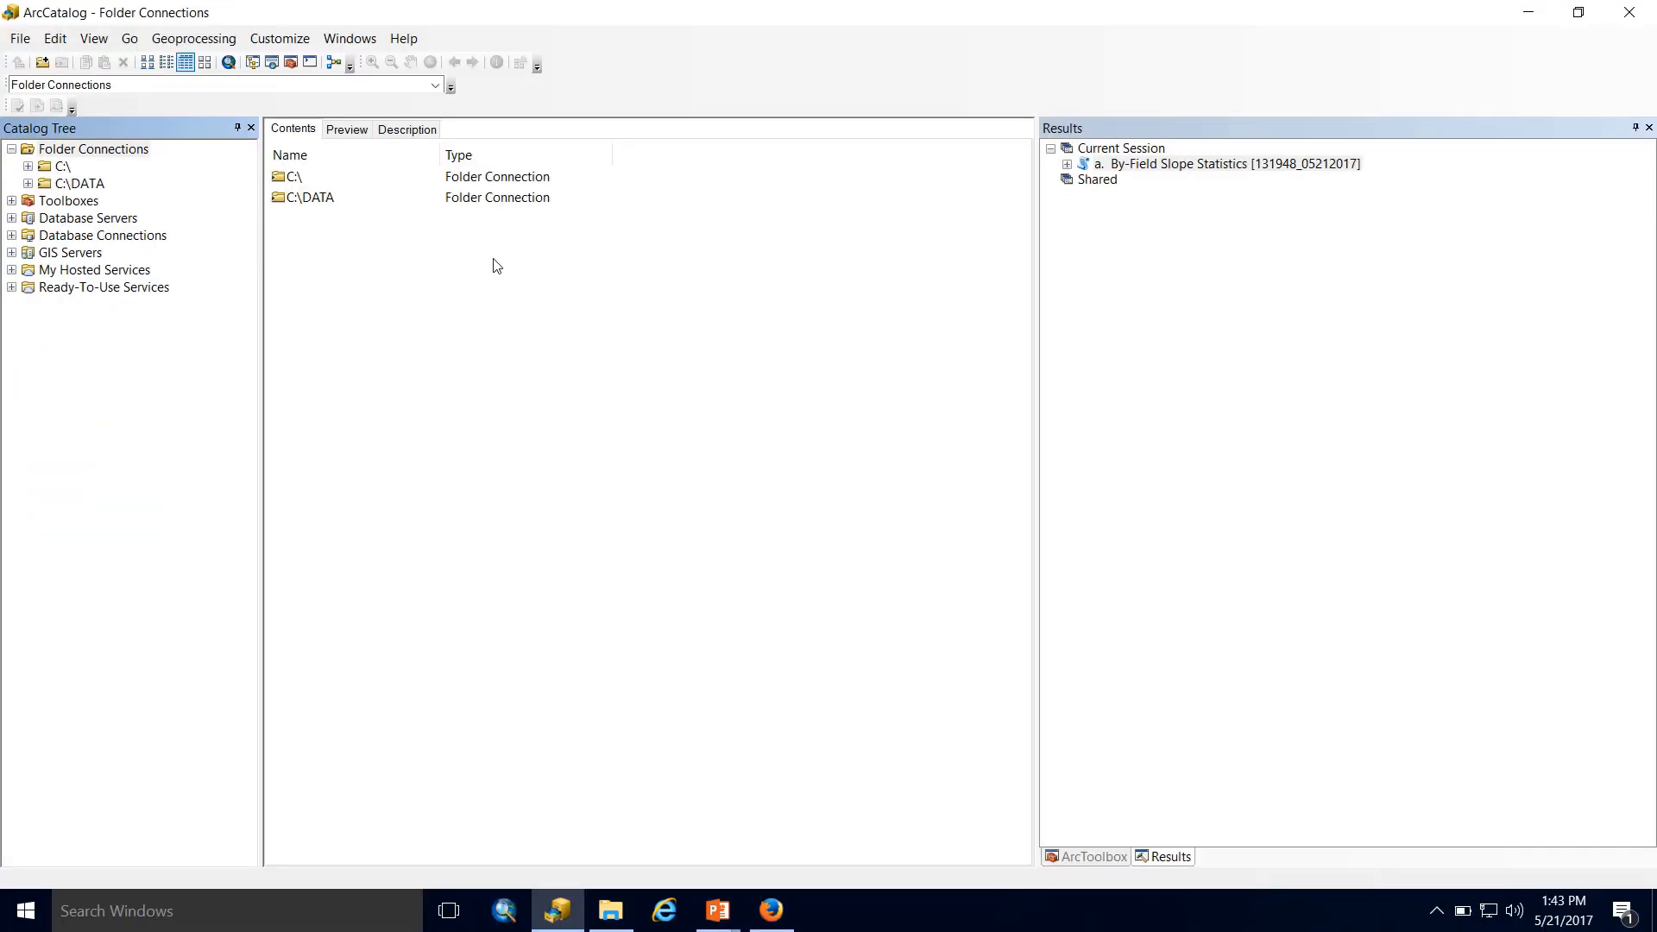
pyautogui.moveTo(116, 171)
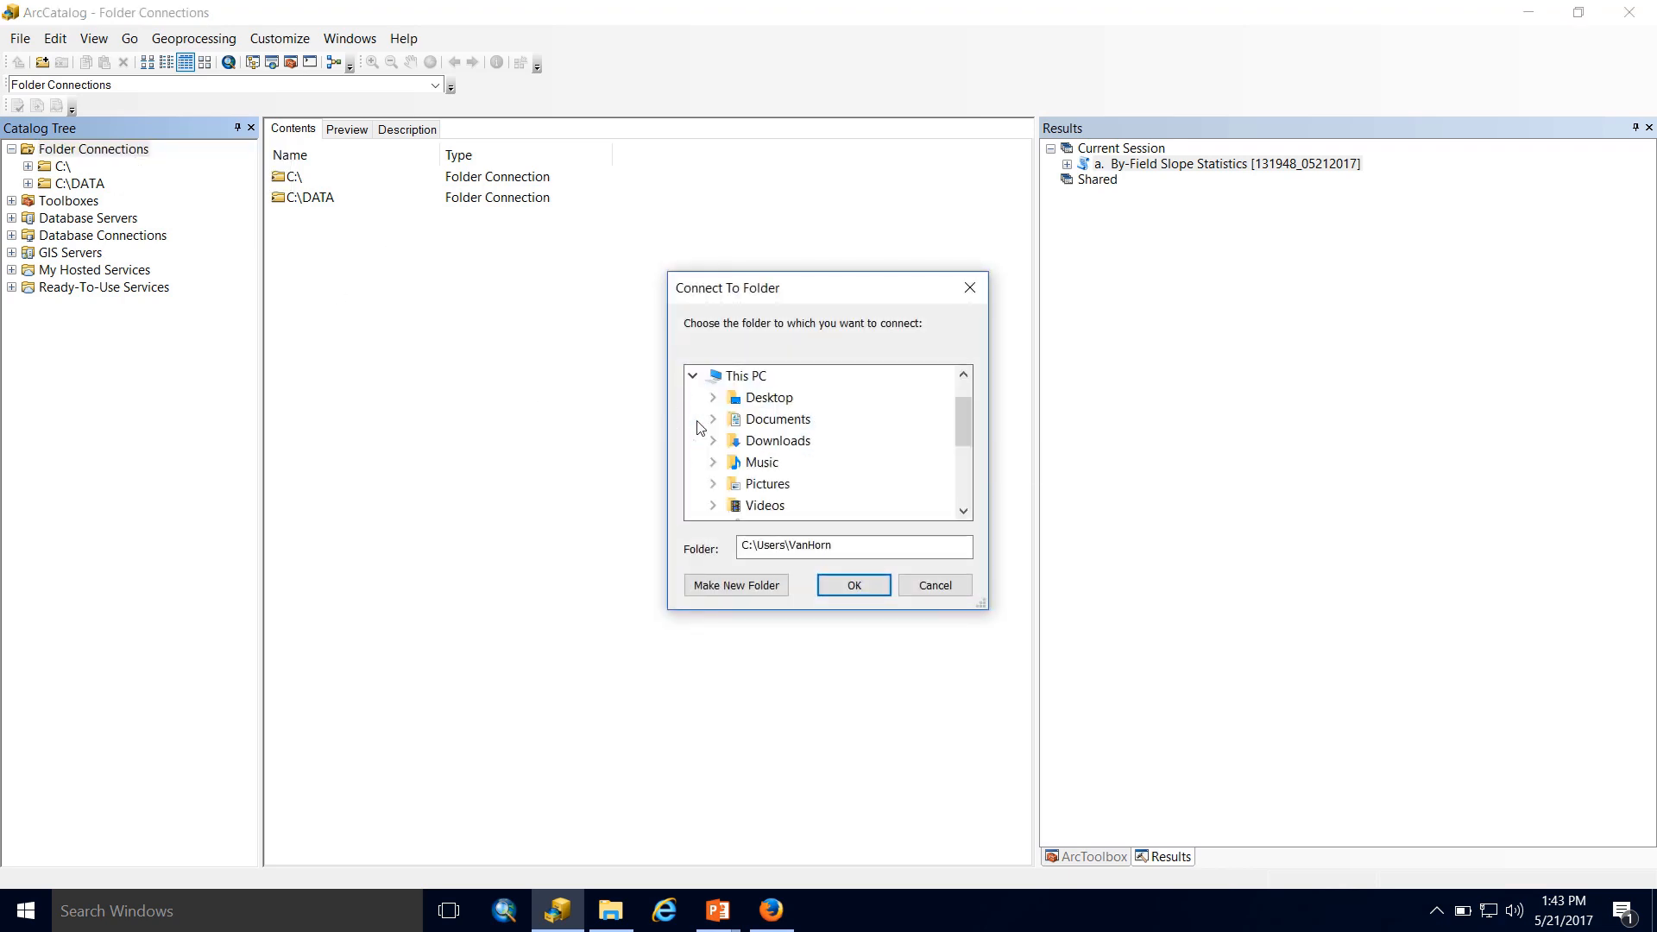
# Step: Connect to folder C:\ACPF_data and open acpf070802050503.gdb in the Catalog Tree
pyautogui.scroll(-3)
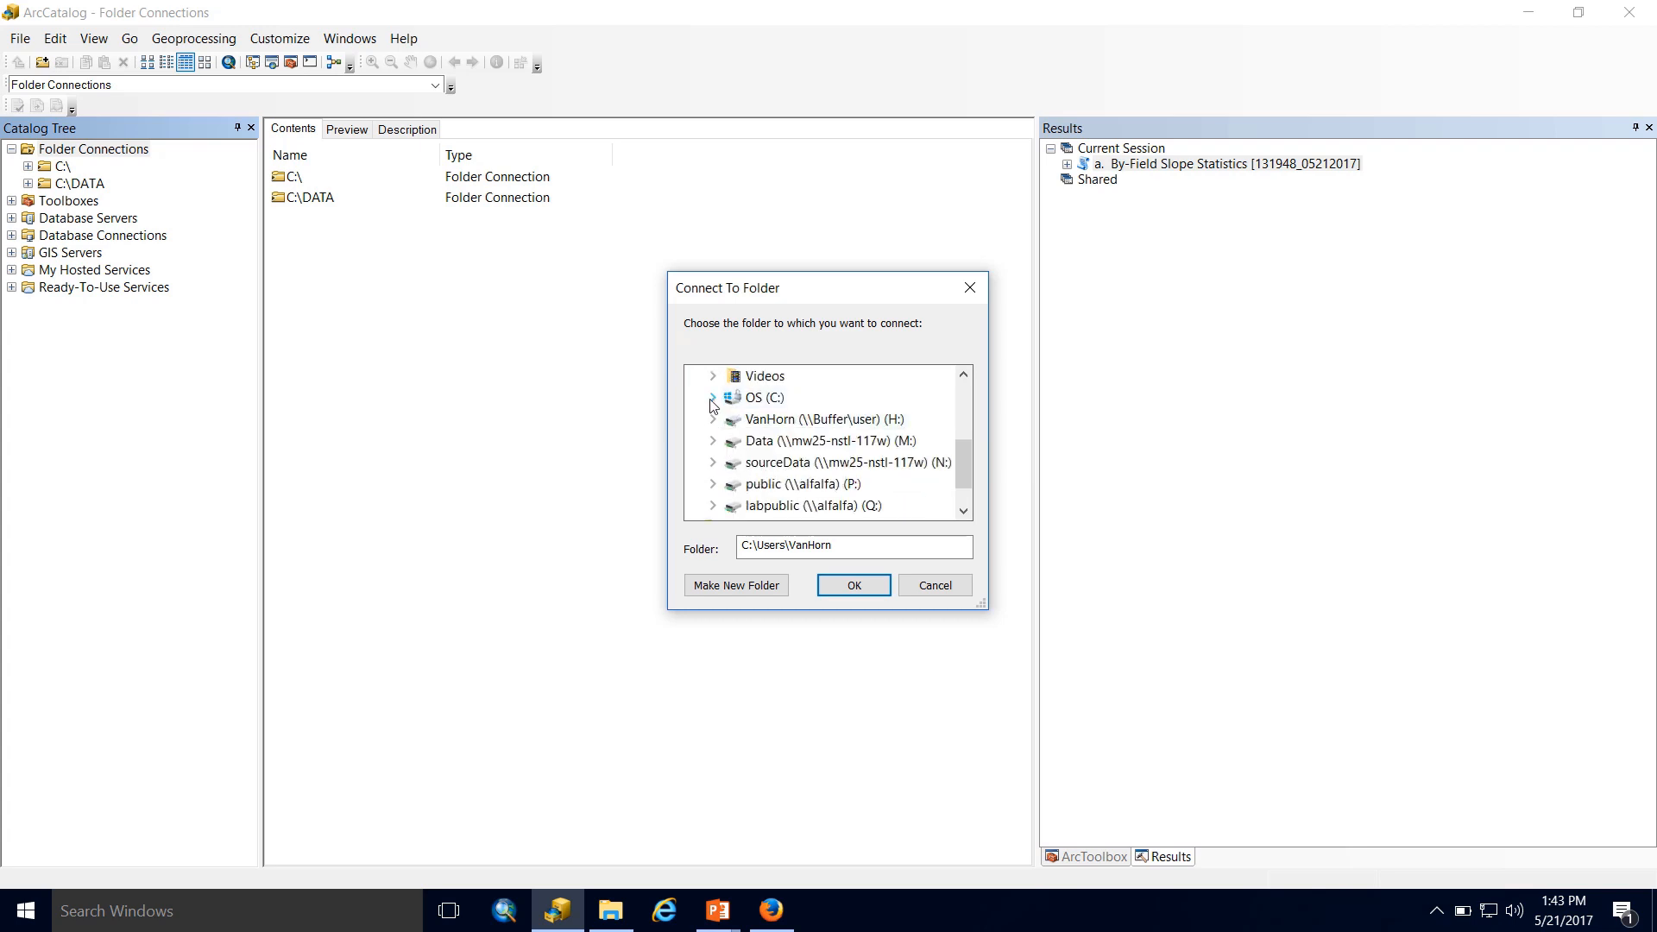
pyautogui.click(712, 397)
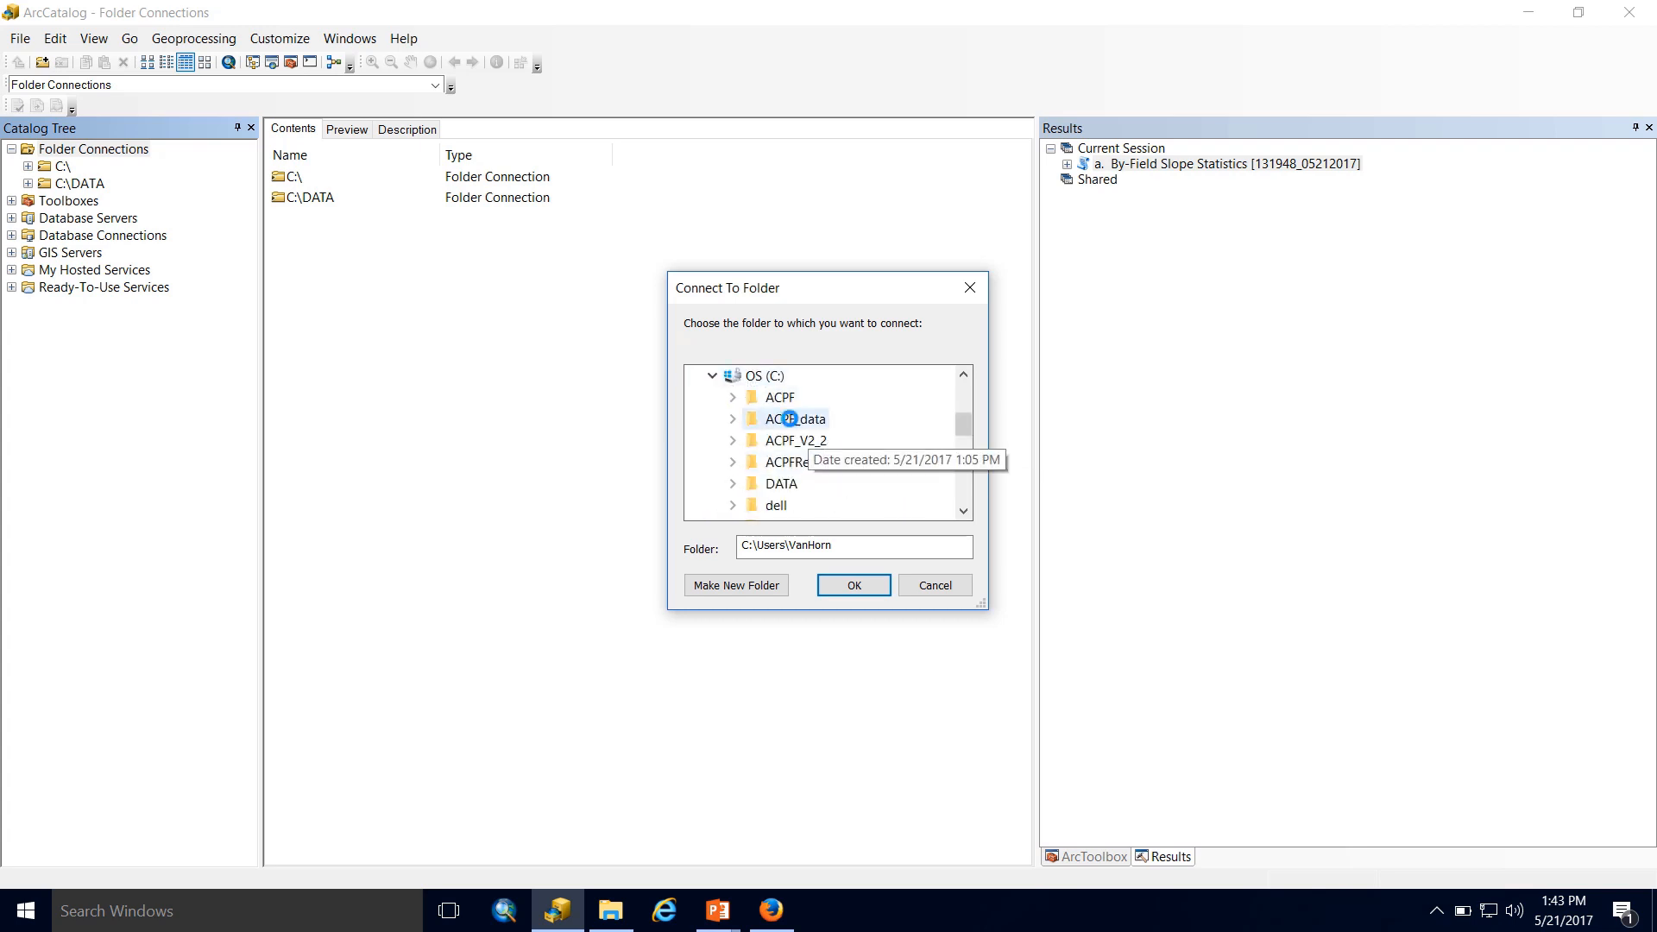
pyautogui.doubleClick(787, 418)
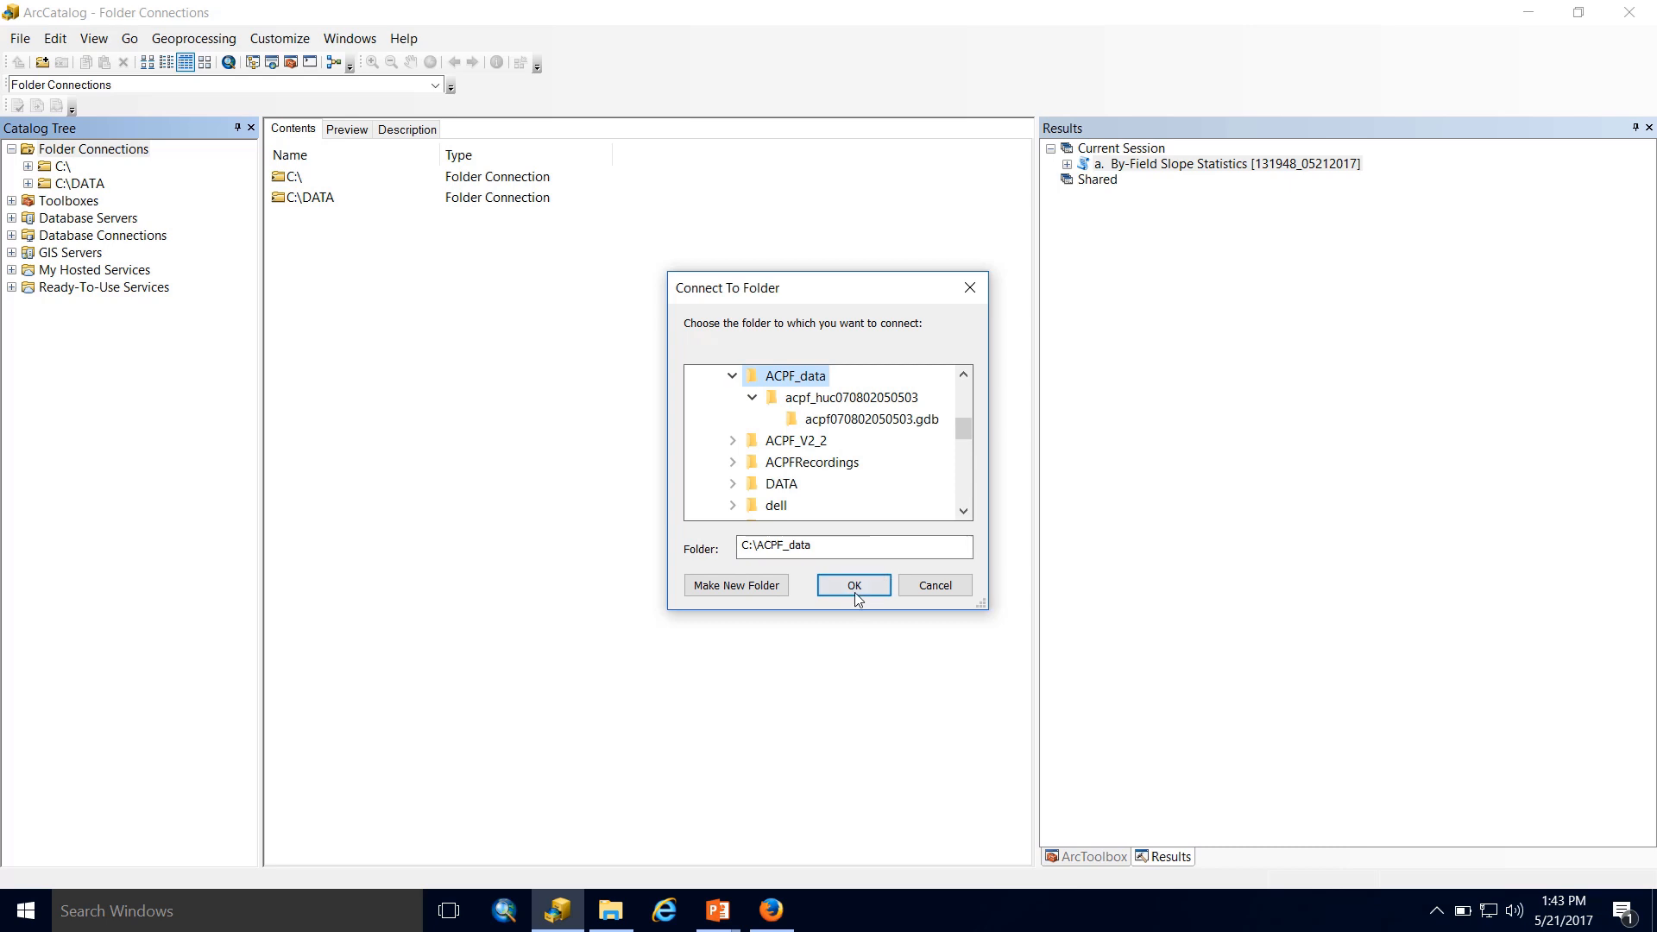
pyautogui.click(852, 585)
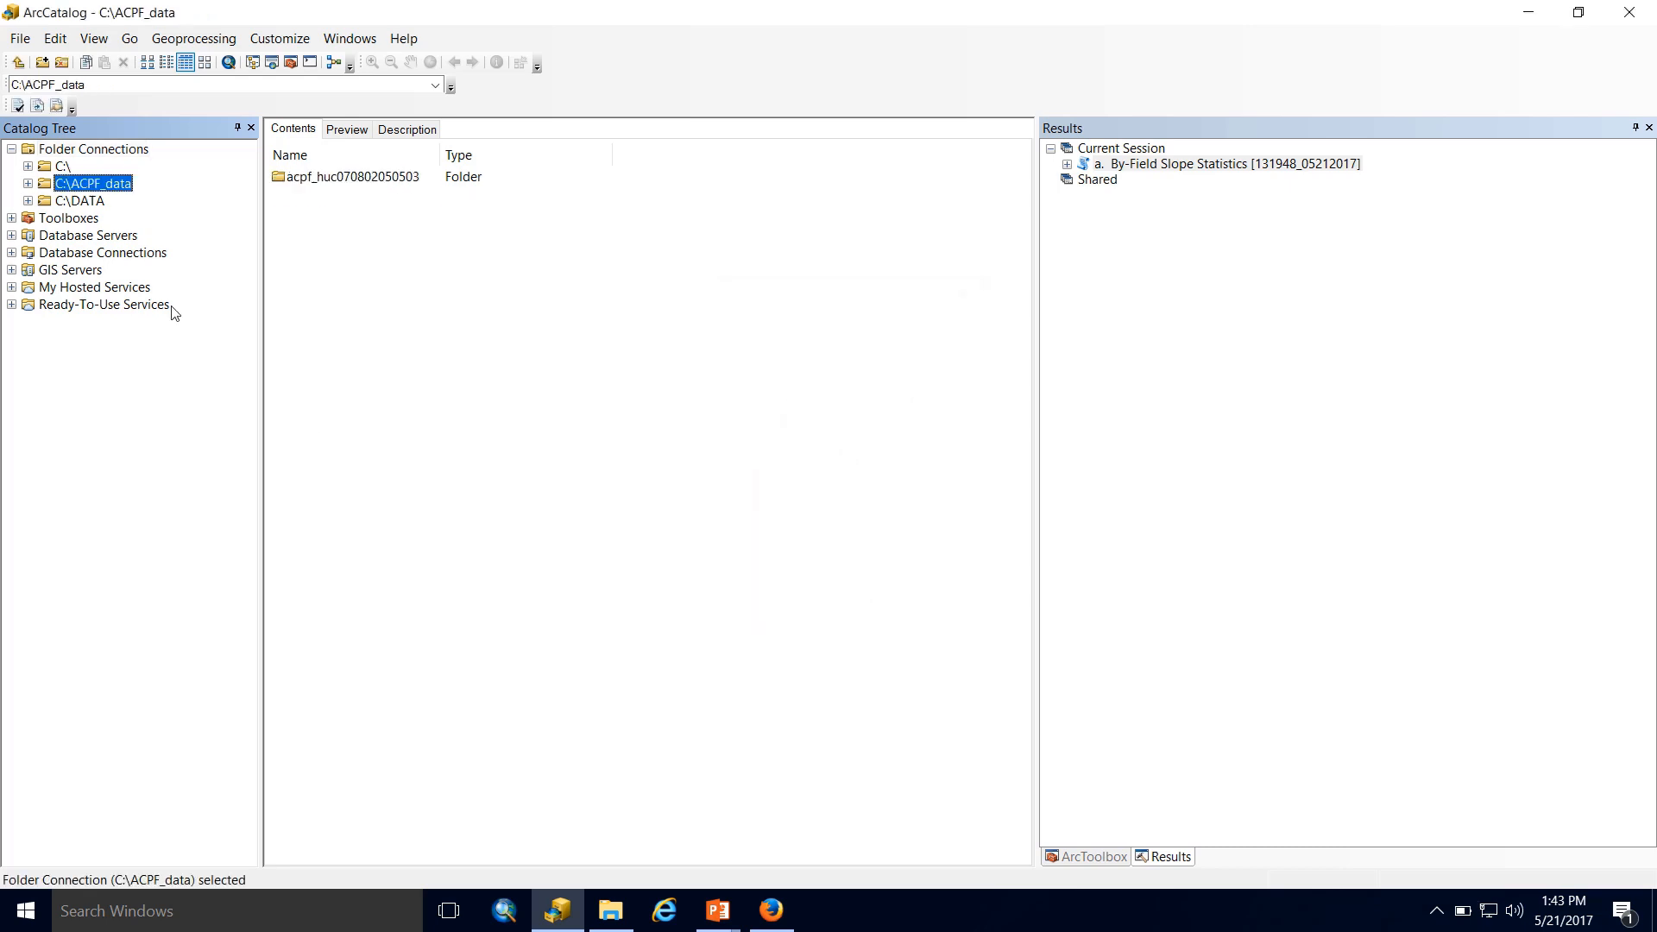
pyautogui.click(23, 183)
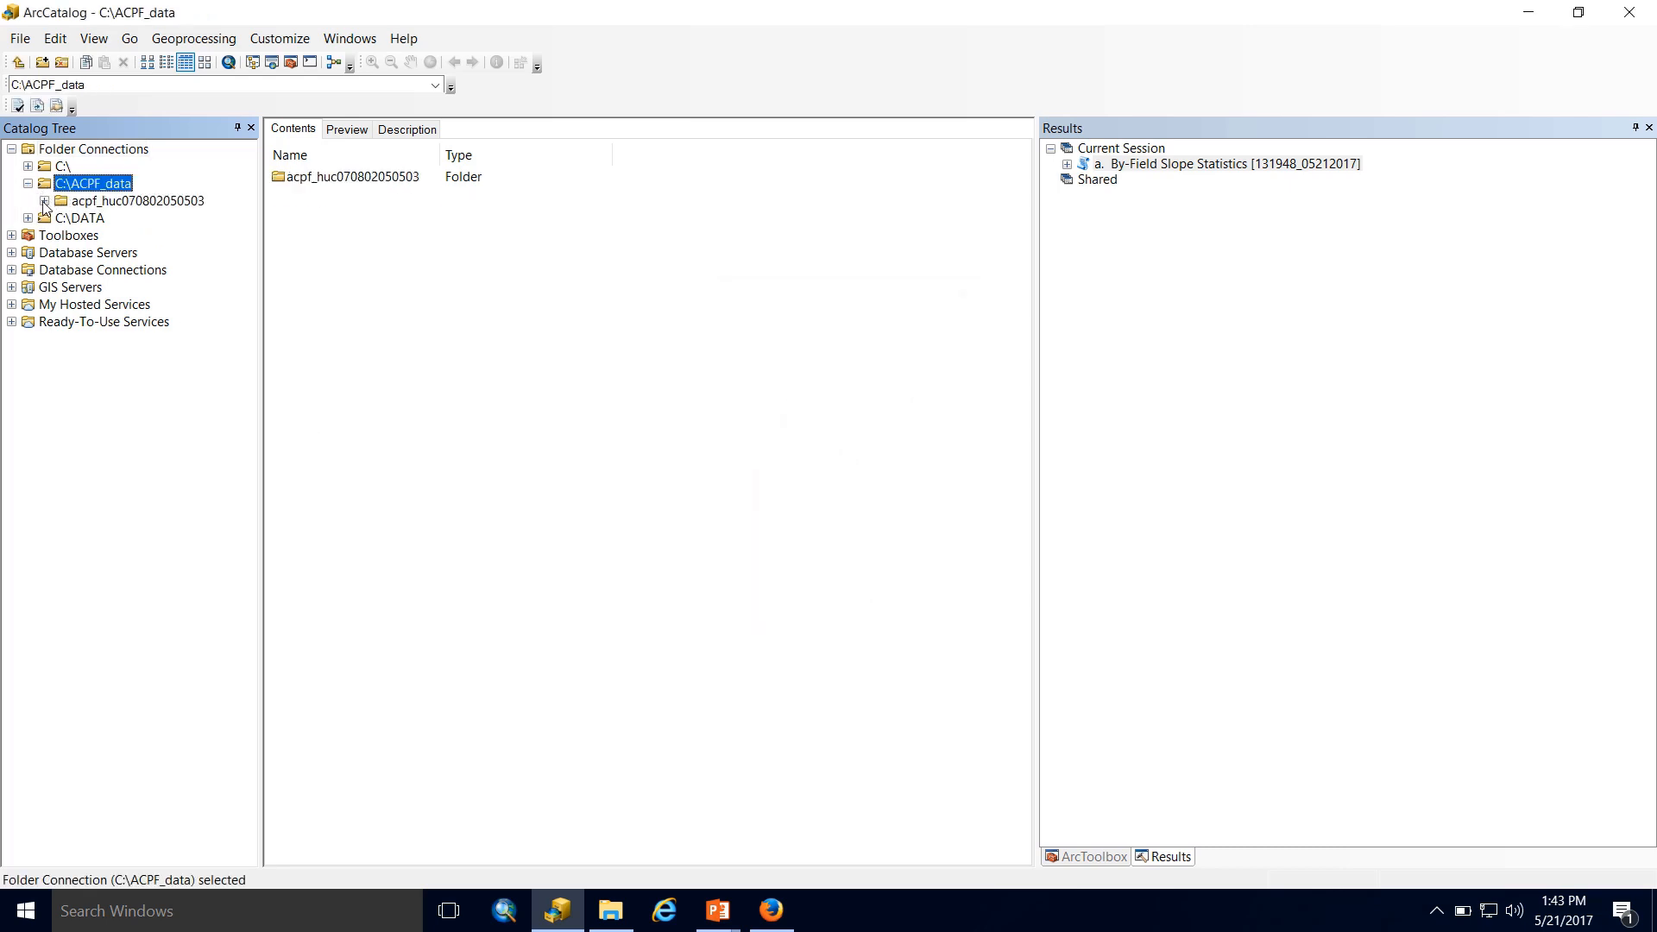
pyautogui.click(133, 200)
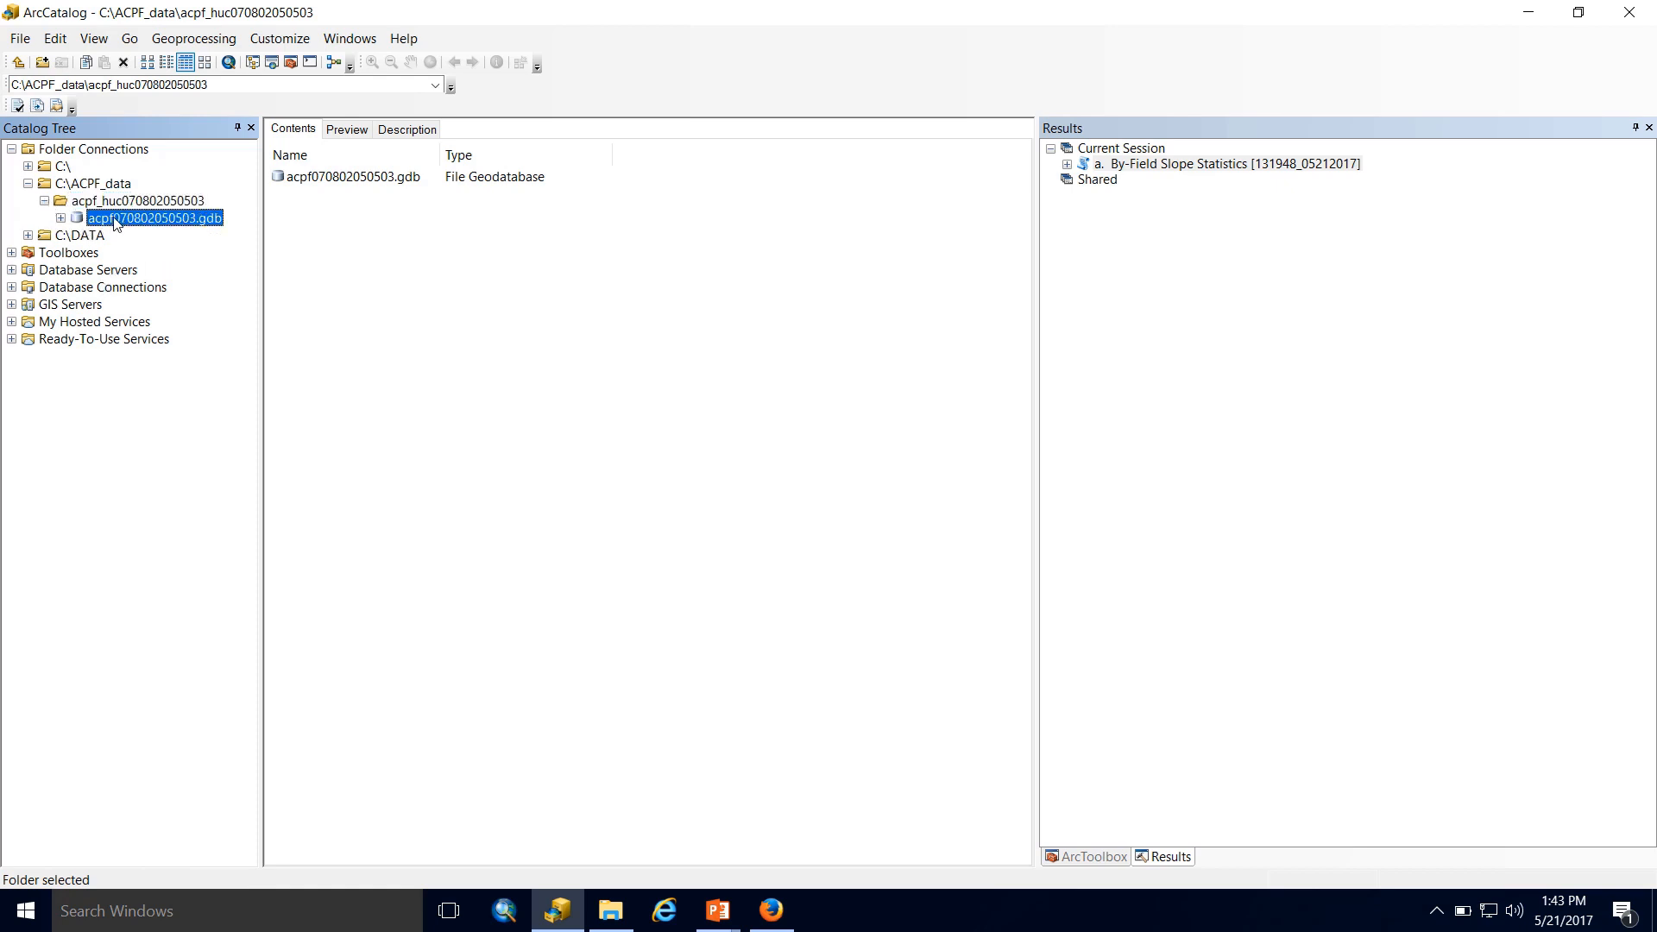
pyautogui.doubleClick(156, 218)
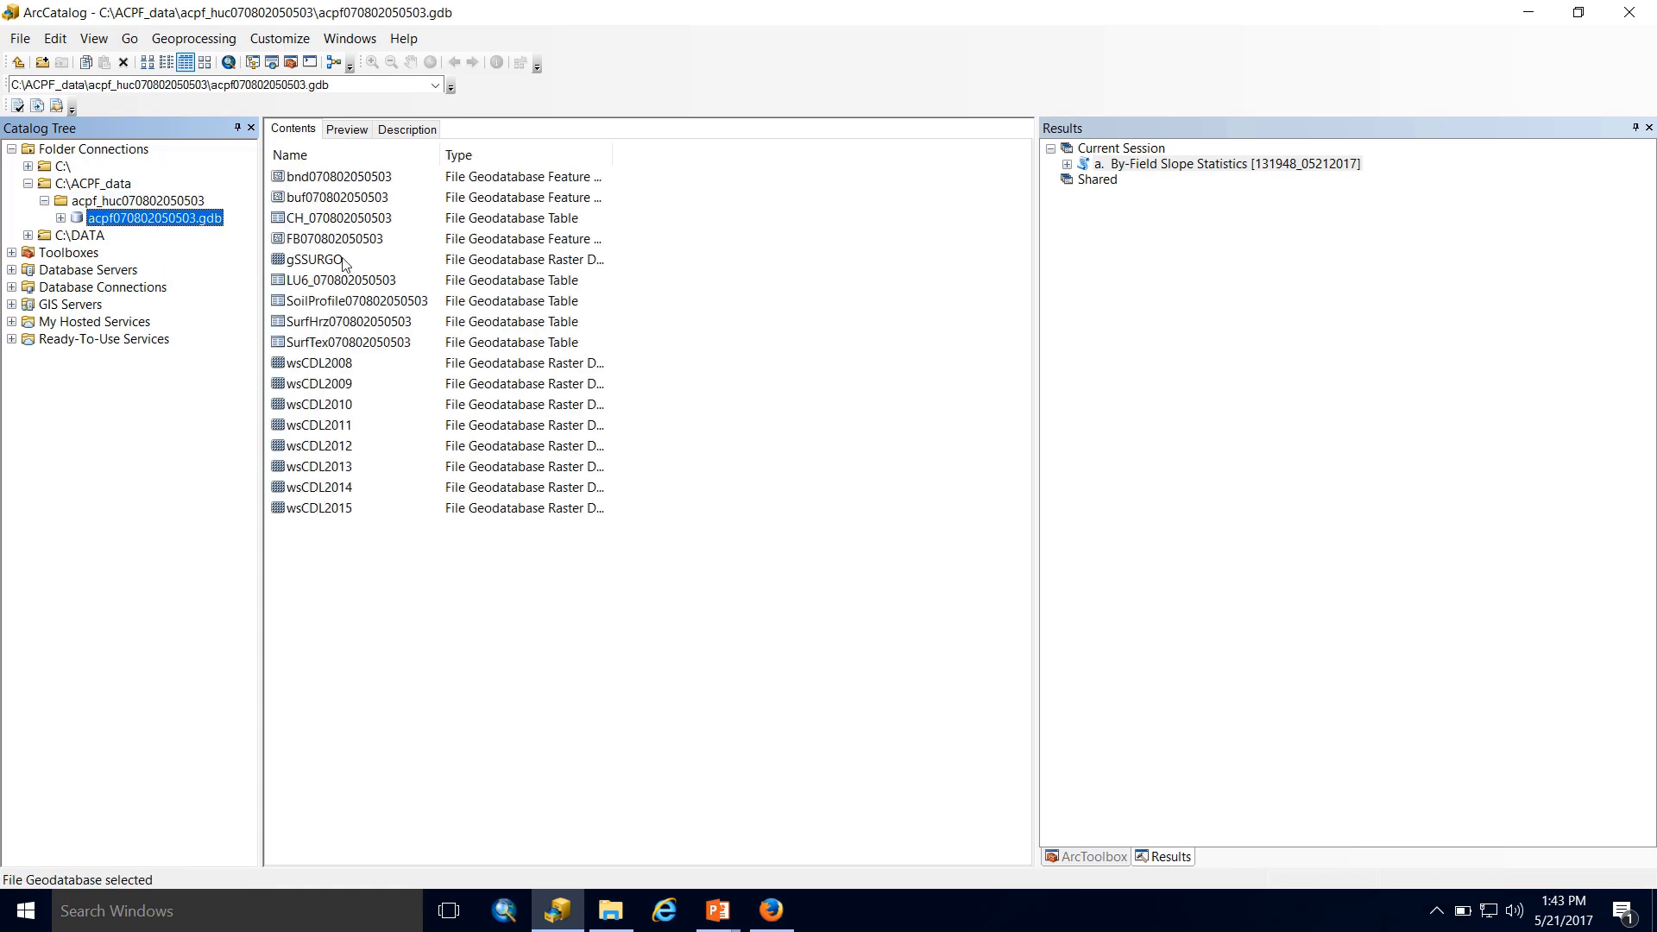
pyautogui.moveTo(988, 412)
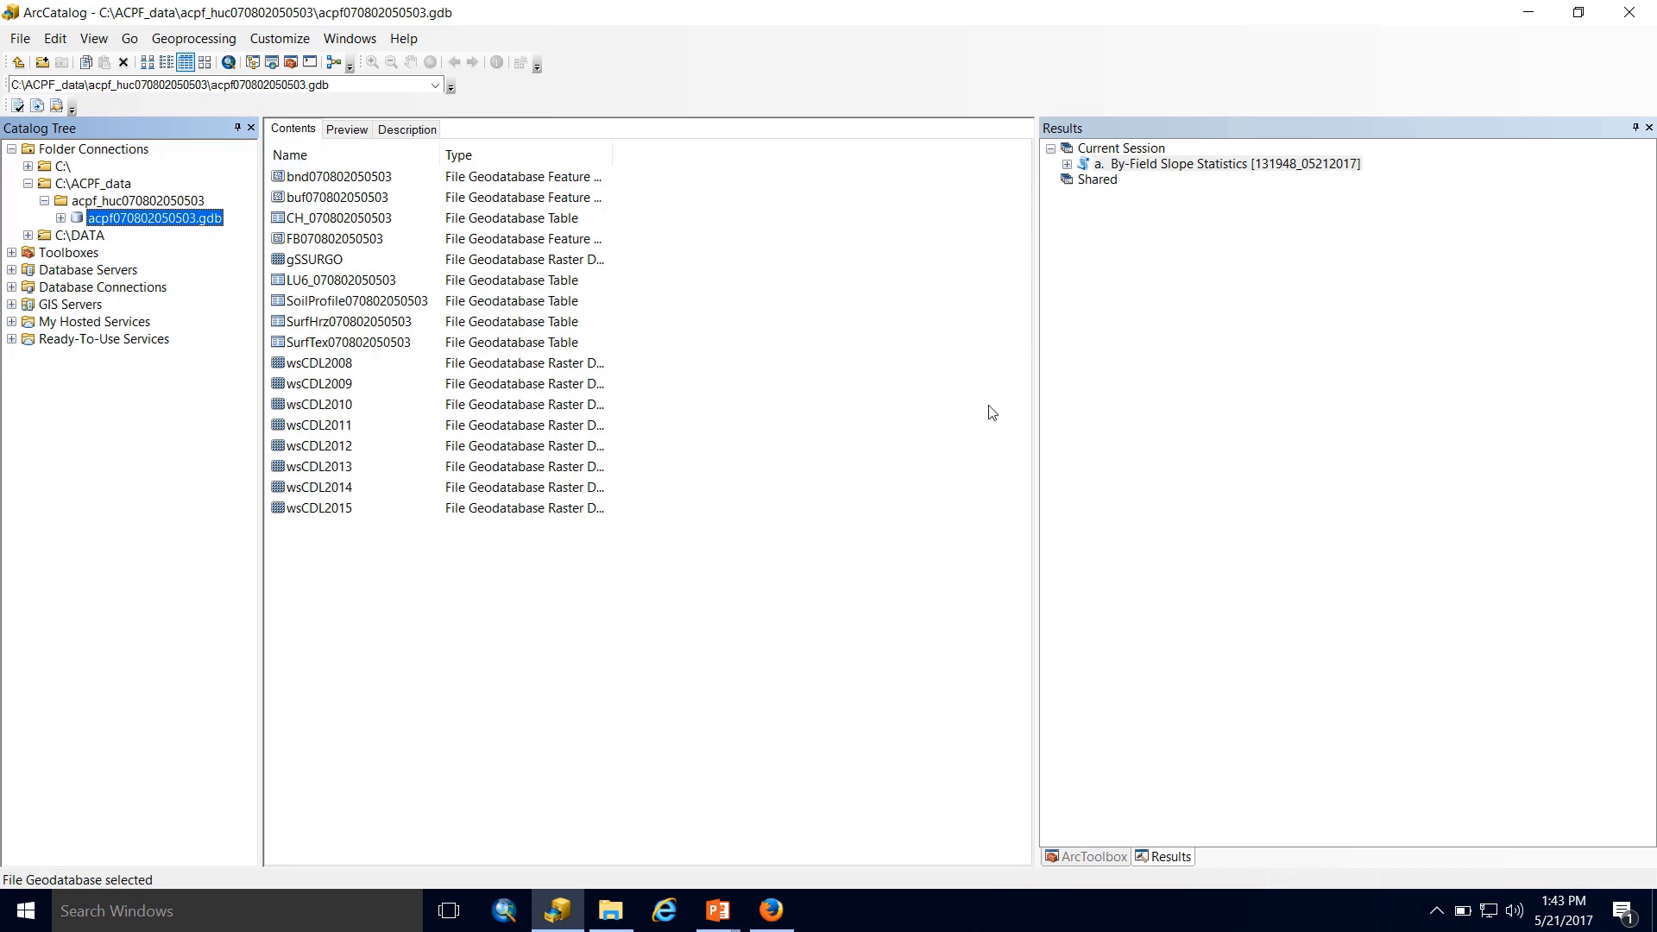
# Step: Switch the Results window to the ArcToolbox tab showing ACPF_Toolbox_V2_1
pyautogui.click(1086, 856)
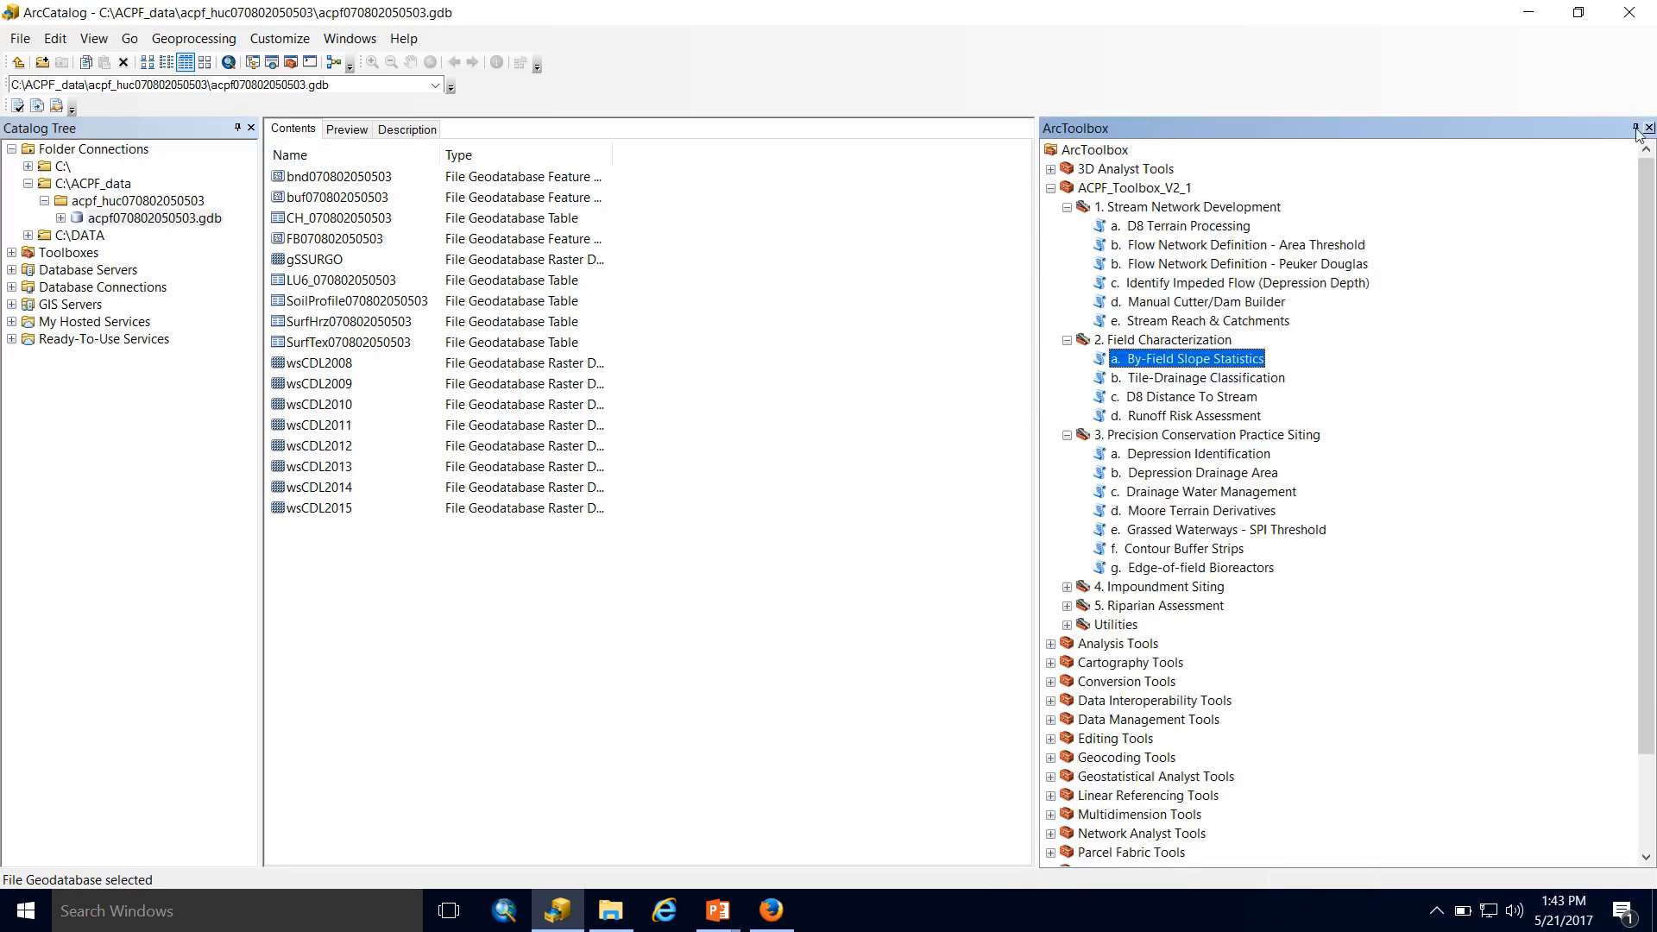
pyautogui.moveTo(1038, 276)
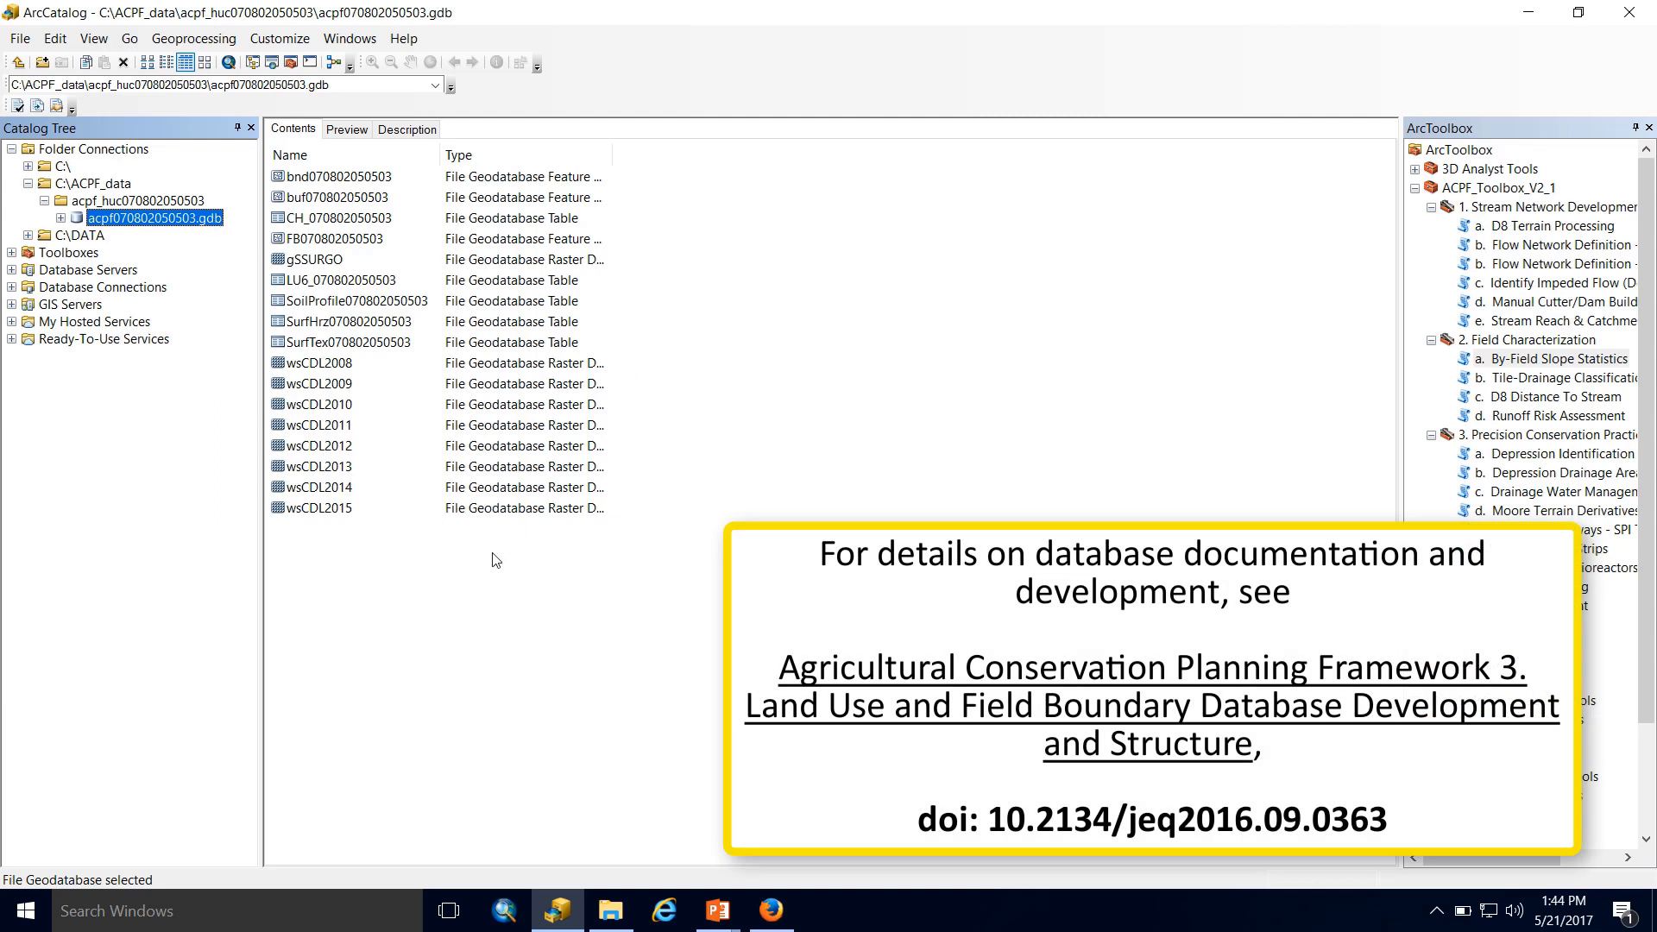
pyautogui.moveTo(472, 415)
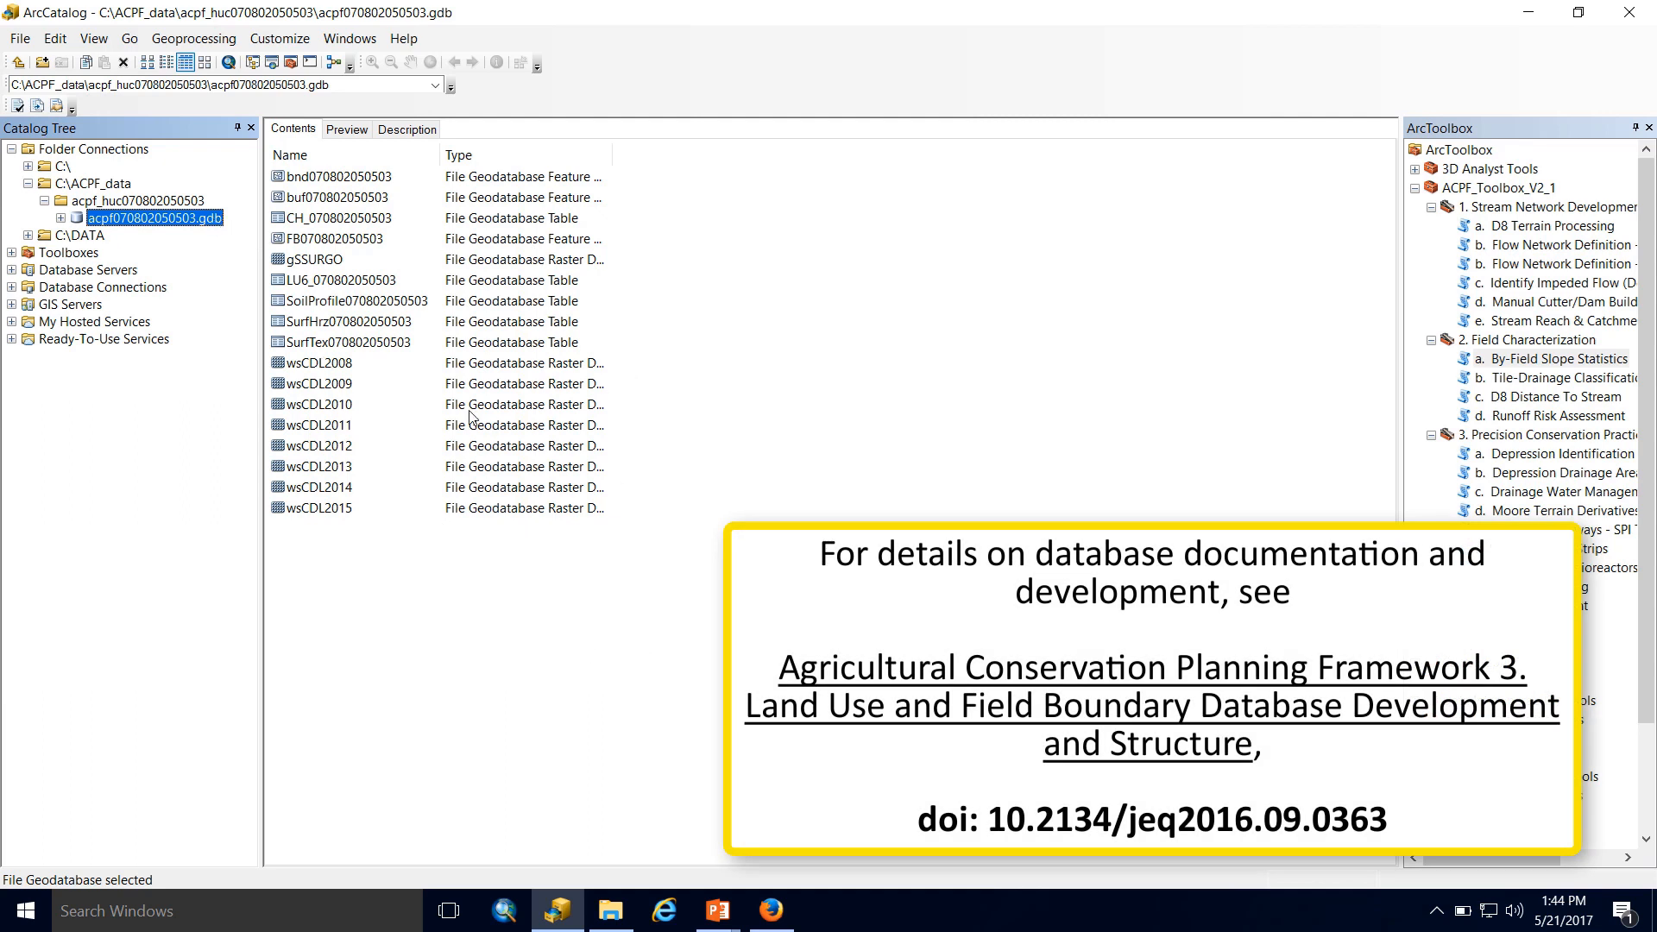
pyautogui.moveTo(410, 432)
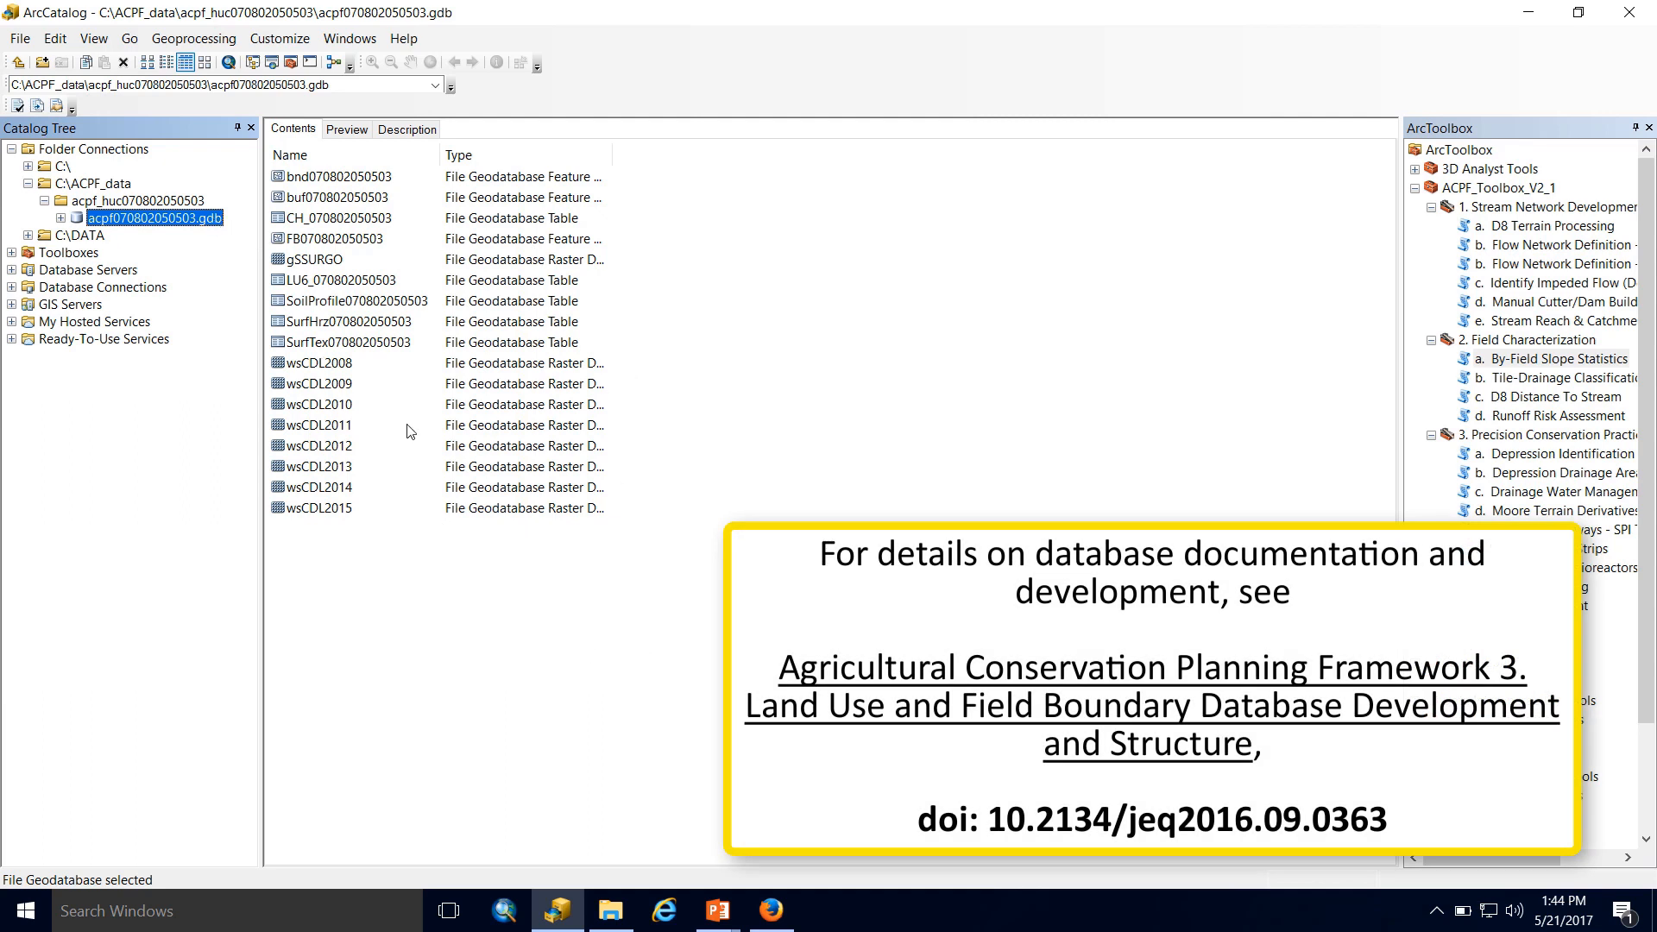
pyautogui.moveTo(309, 467)
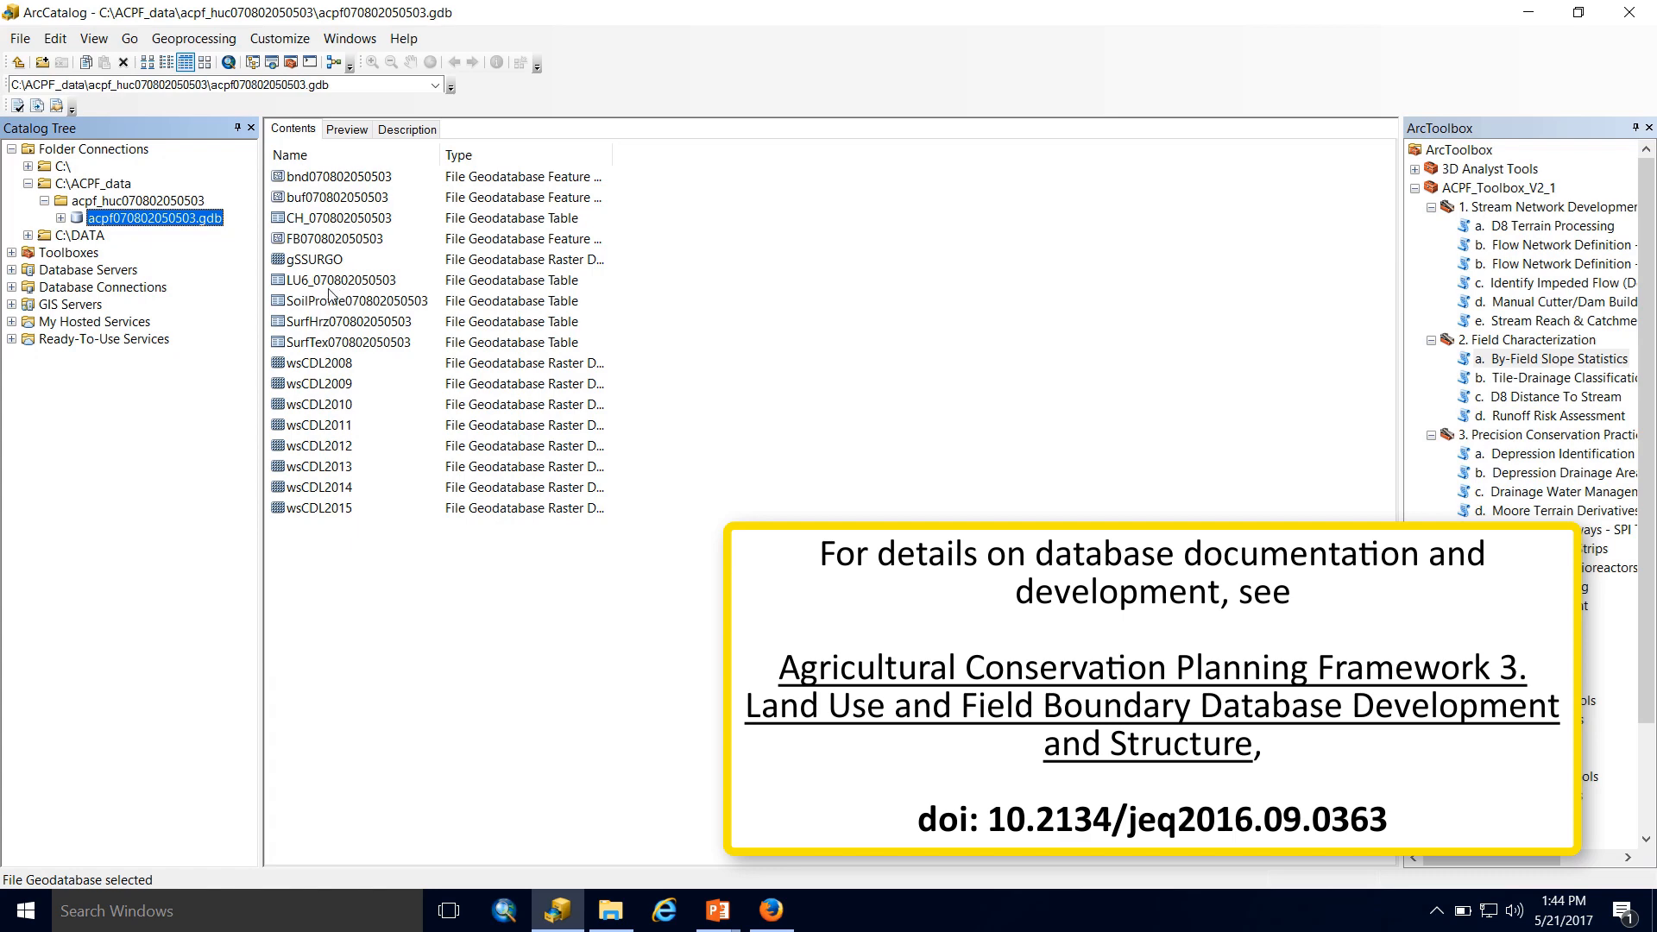
pyautogui.moveTo(384, 303)
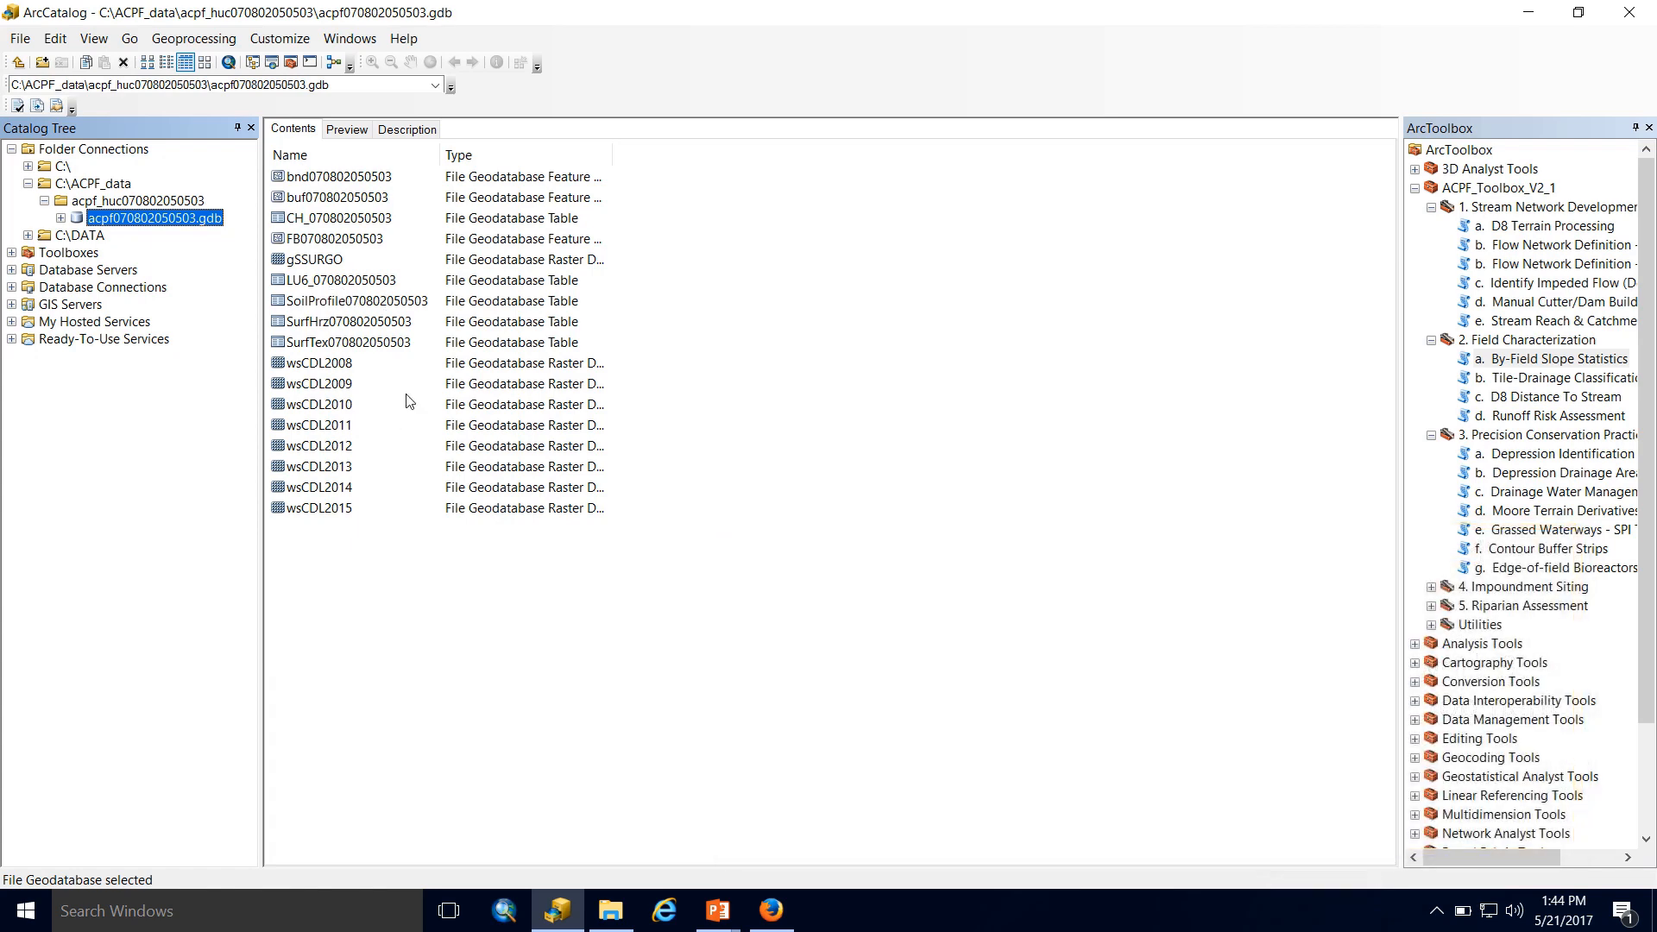
pyautogui.moveTo(366, 329)
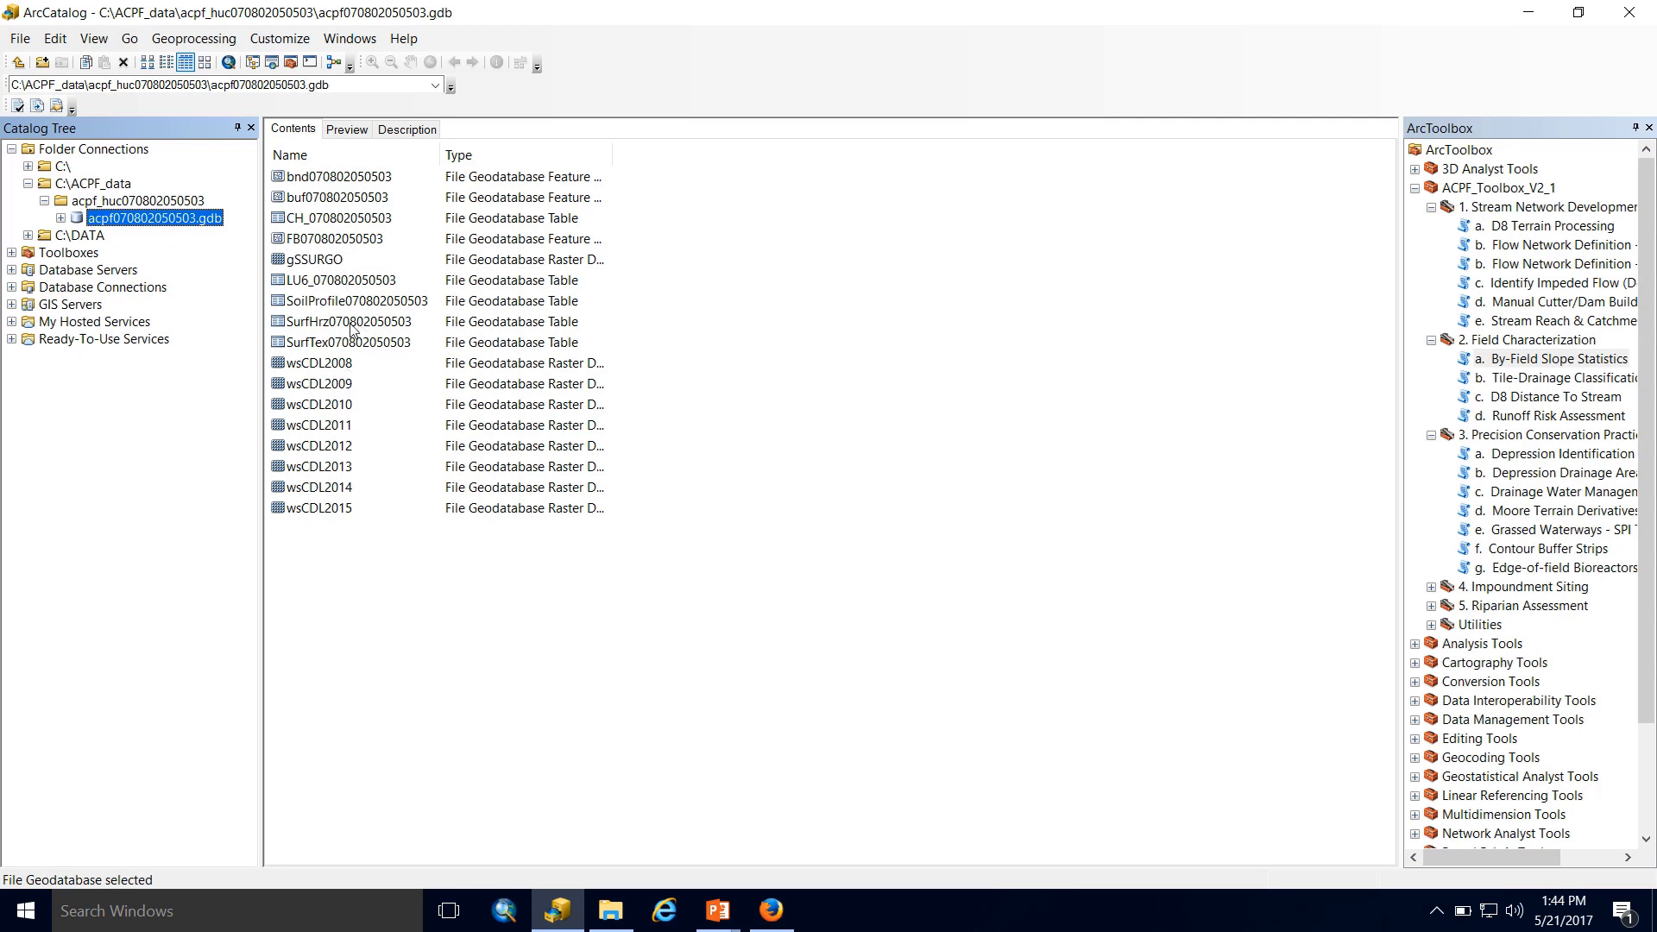
pyautogui.moveTo(328, 228)
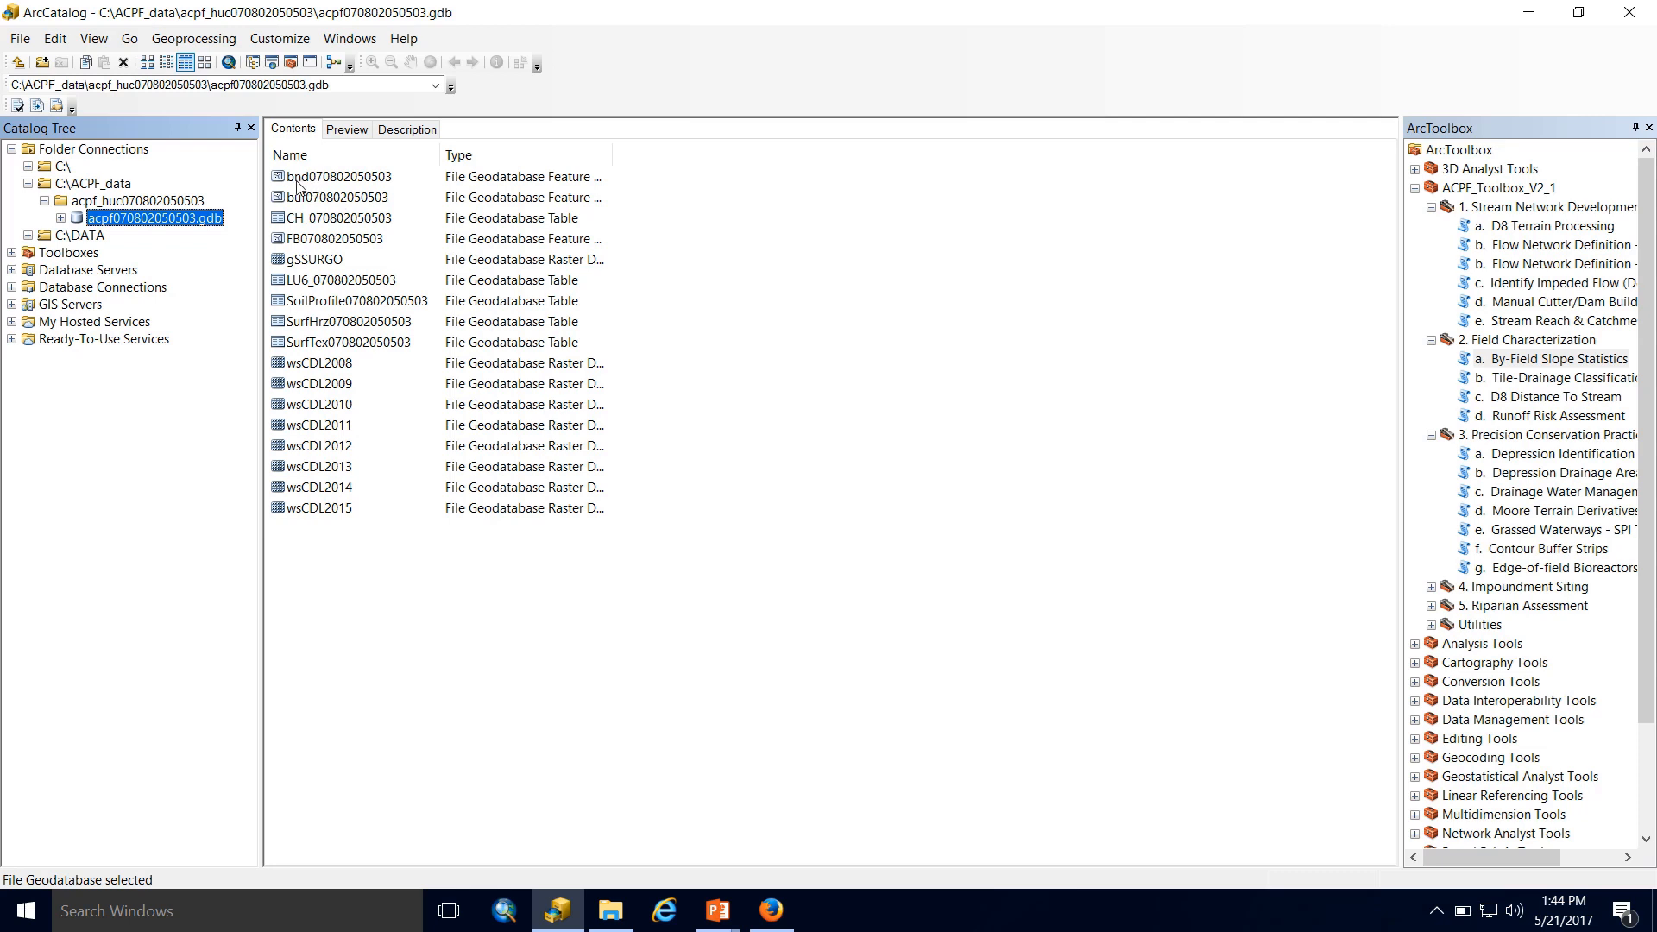
pyautogui.click(337, 176)
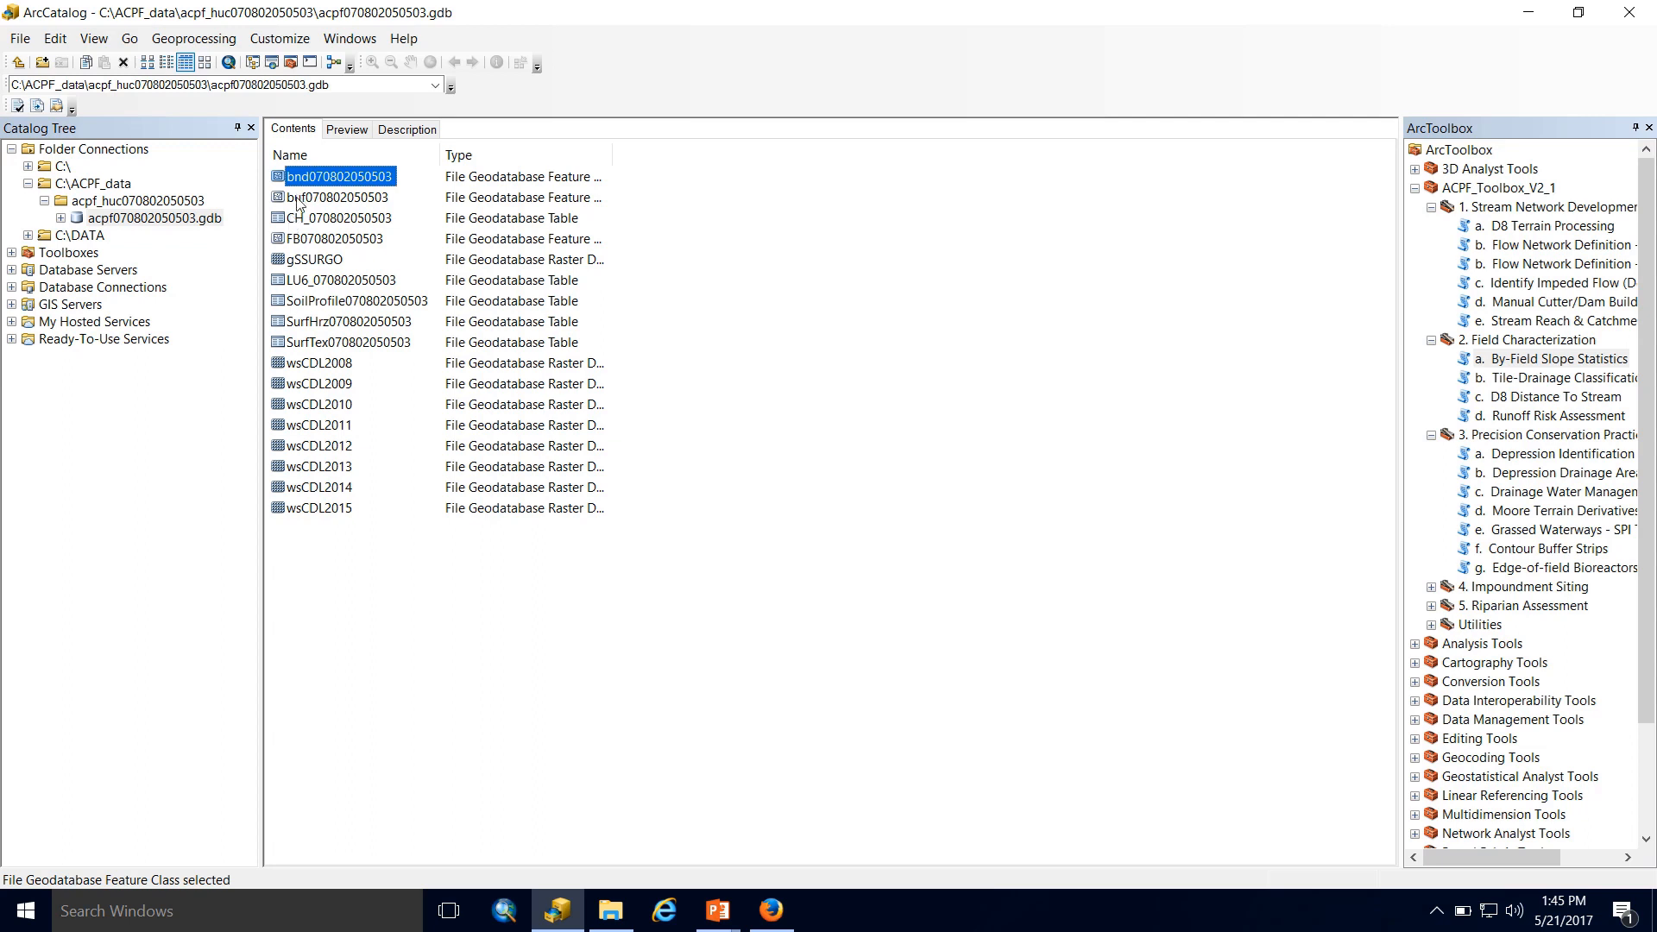
pyautogui.moveTo(361, 181)
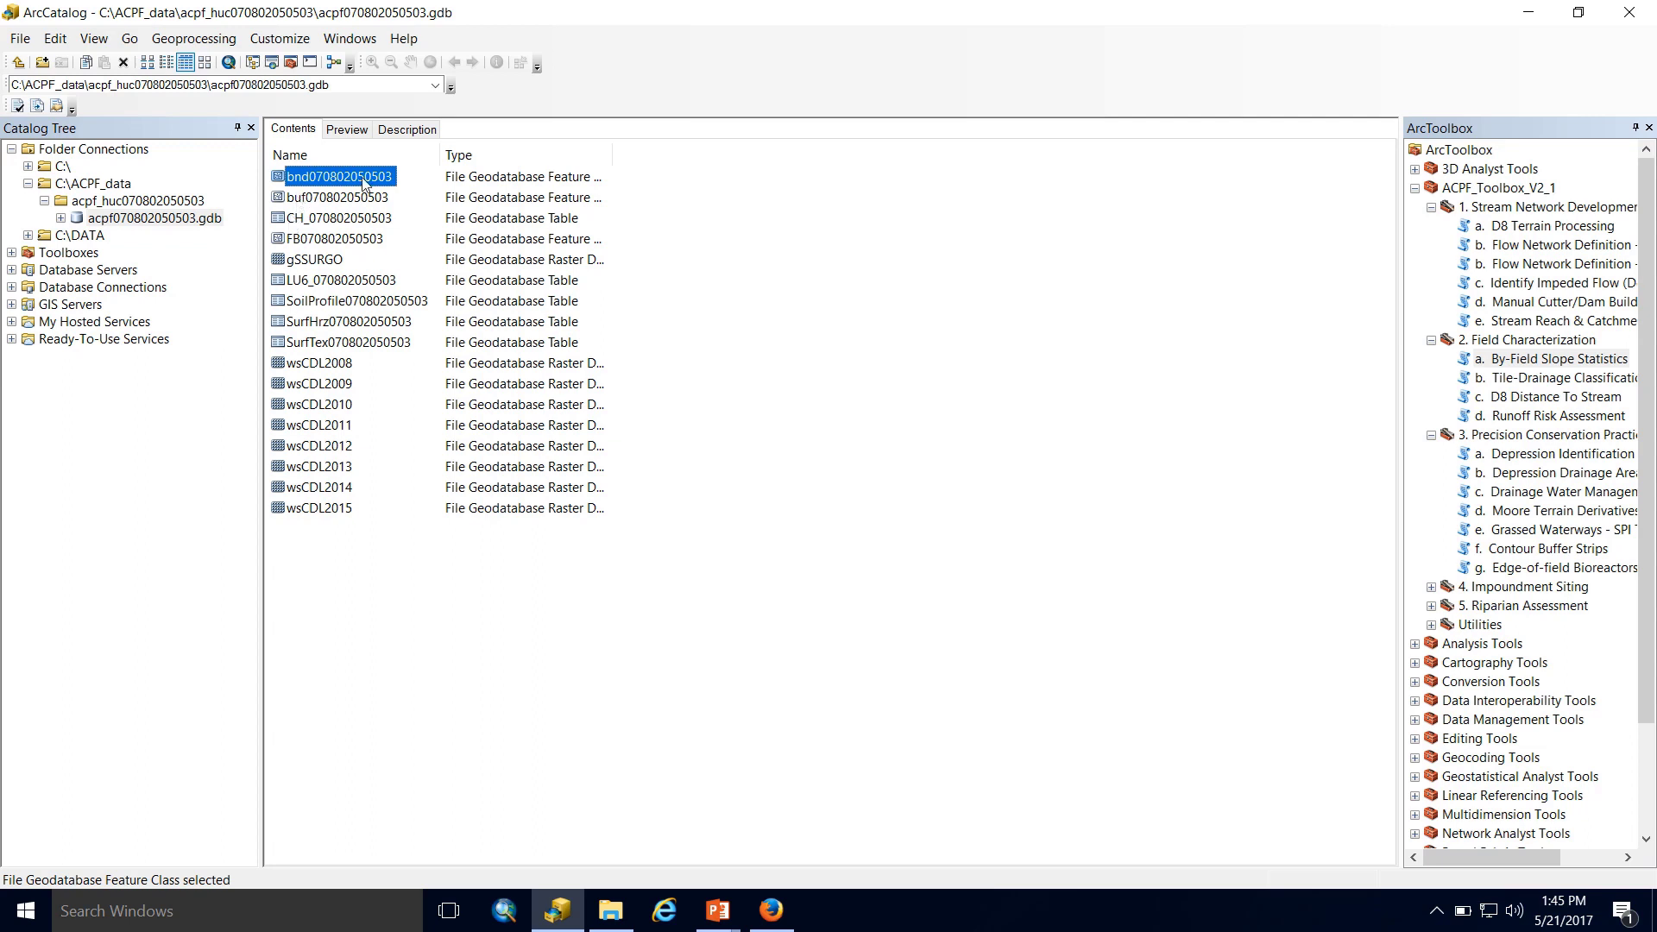
pyautogui.moveTo(331, 188)
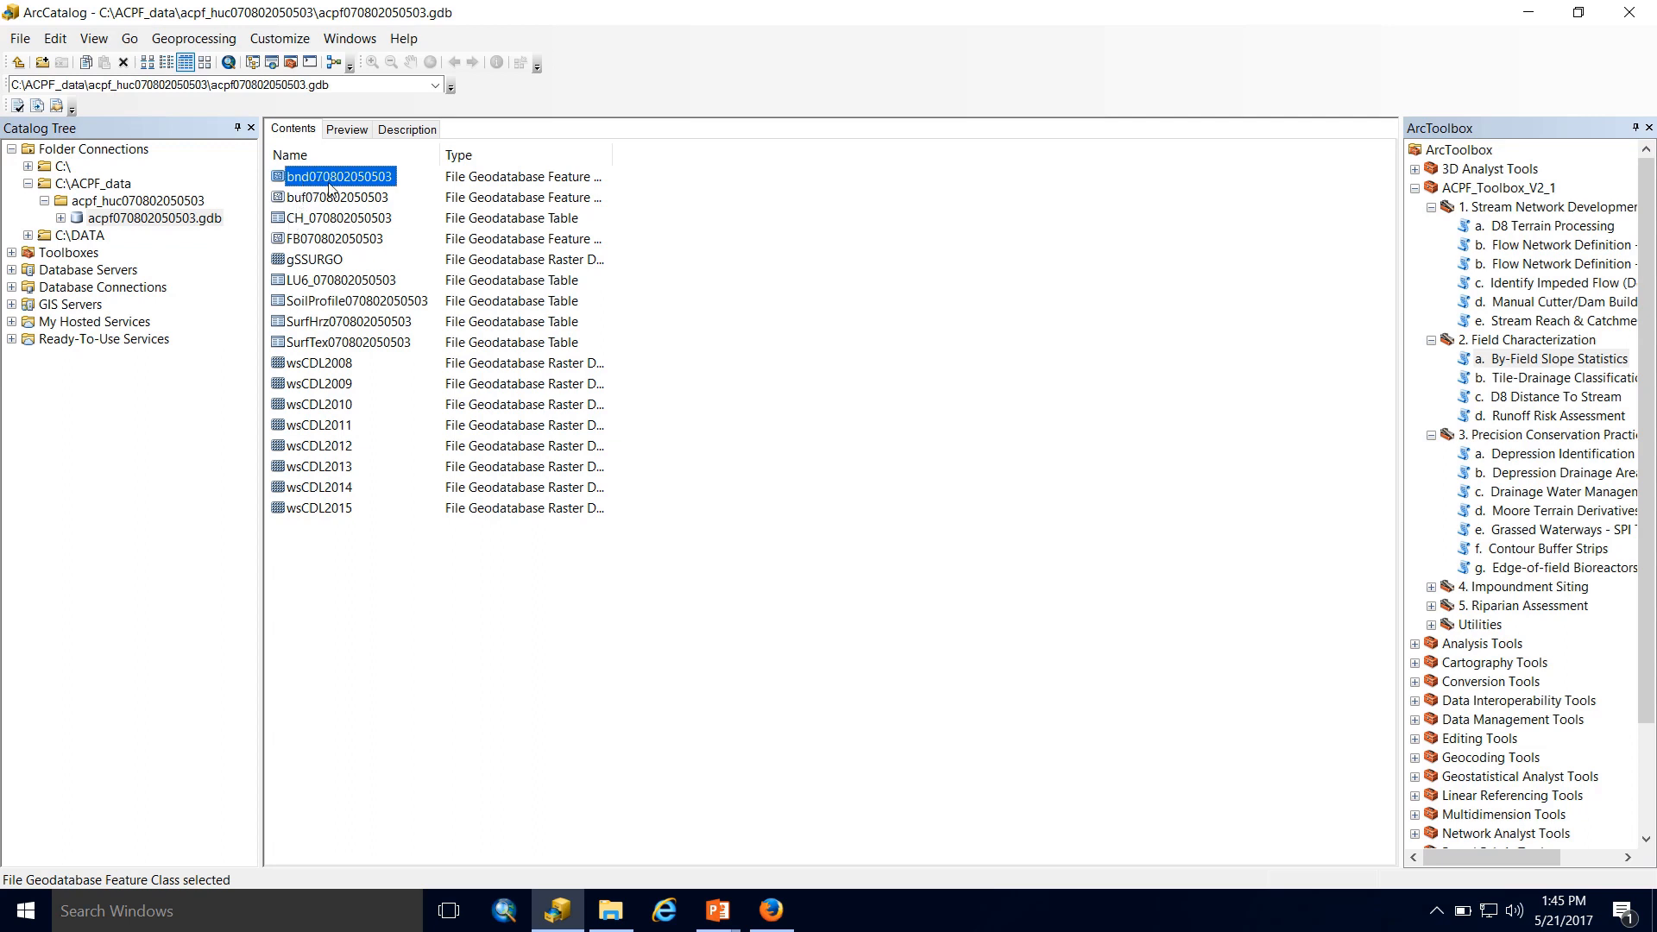
pyautogui.moveTo(363, 179)
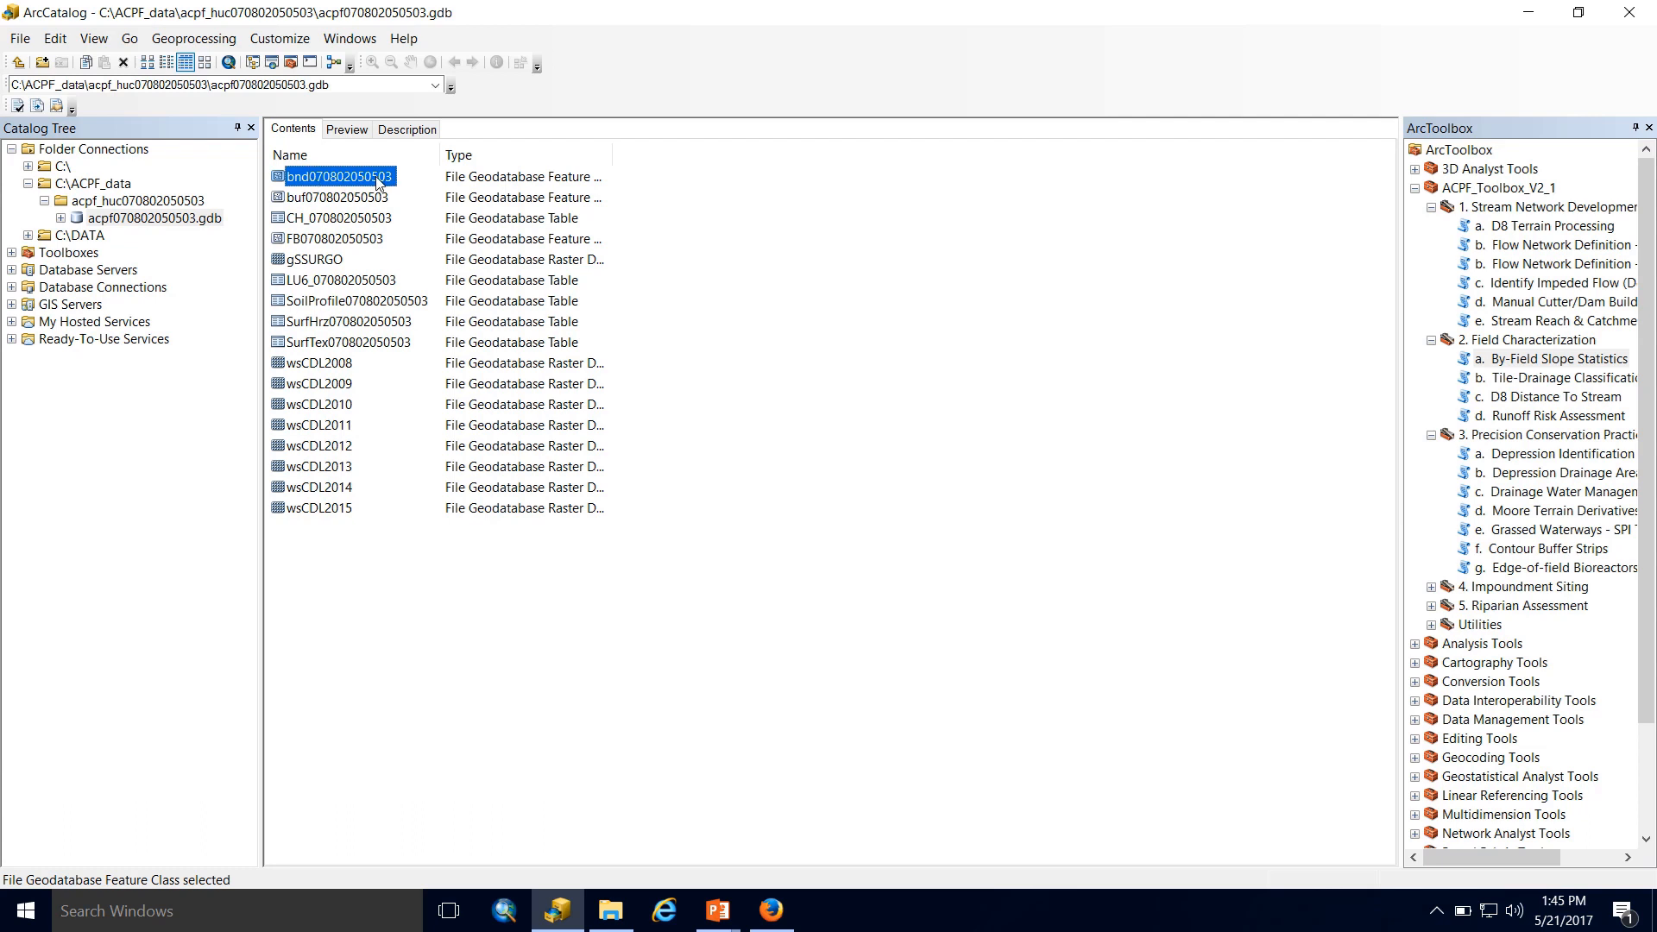
pyautogui.moveTo(536, 654)
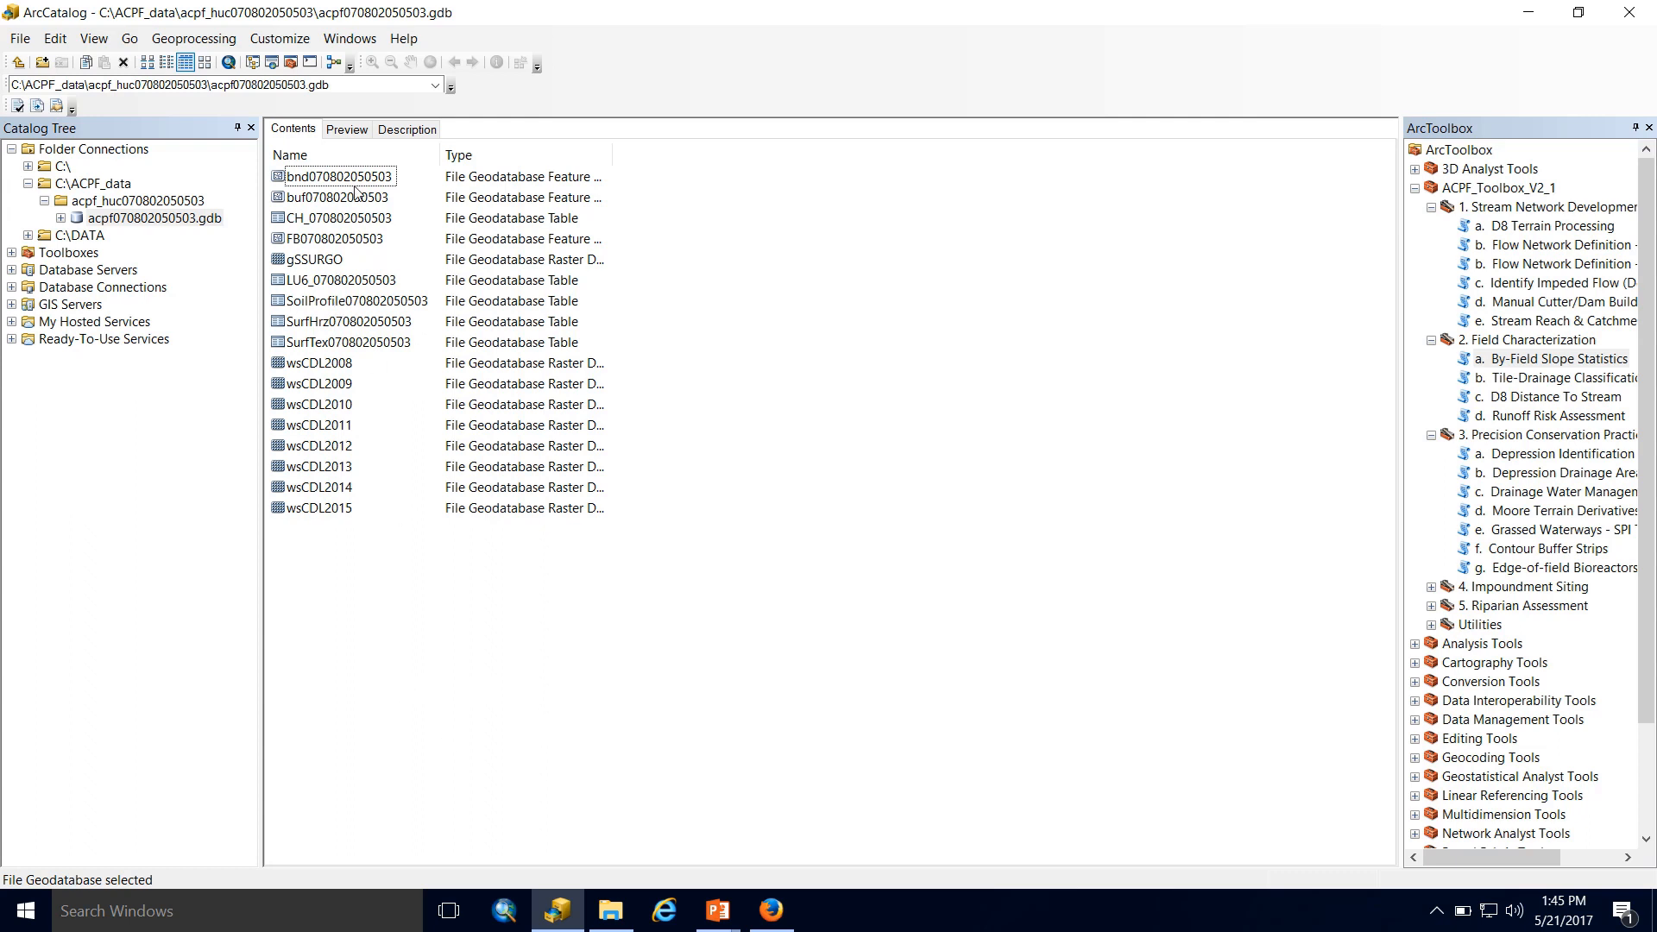
pyautogui.moveTo(377, 329)
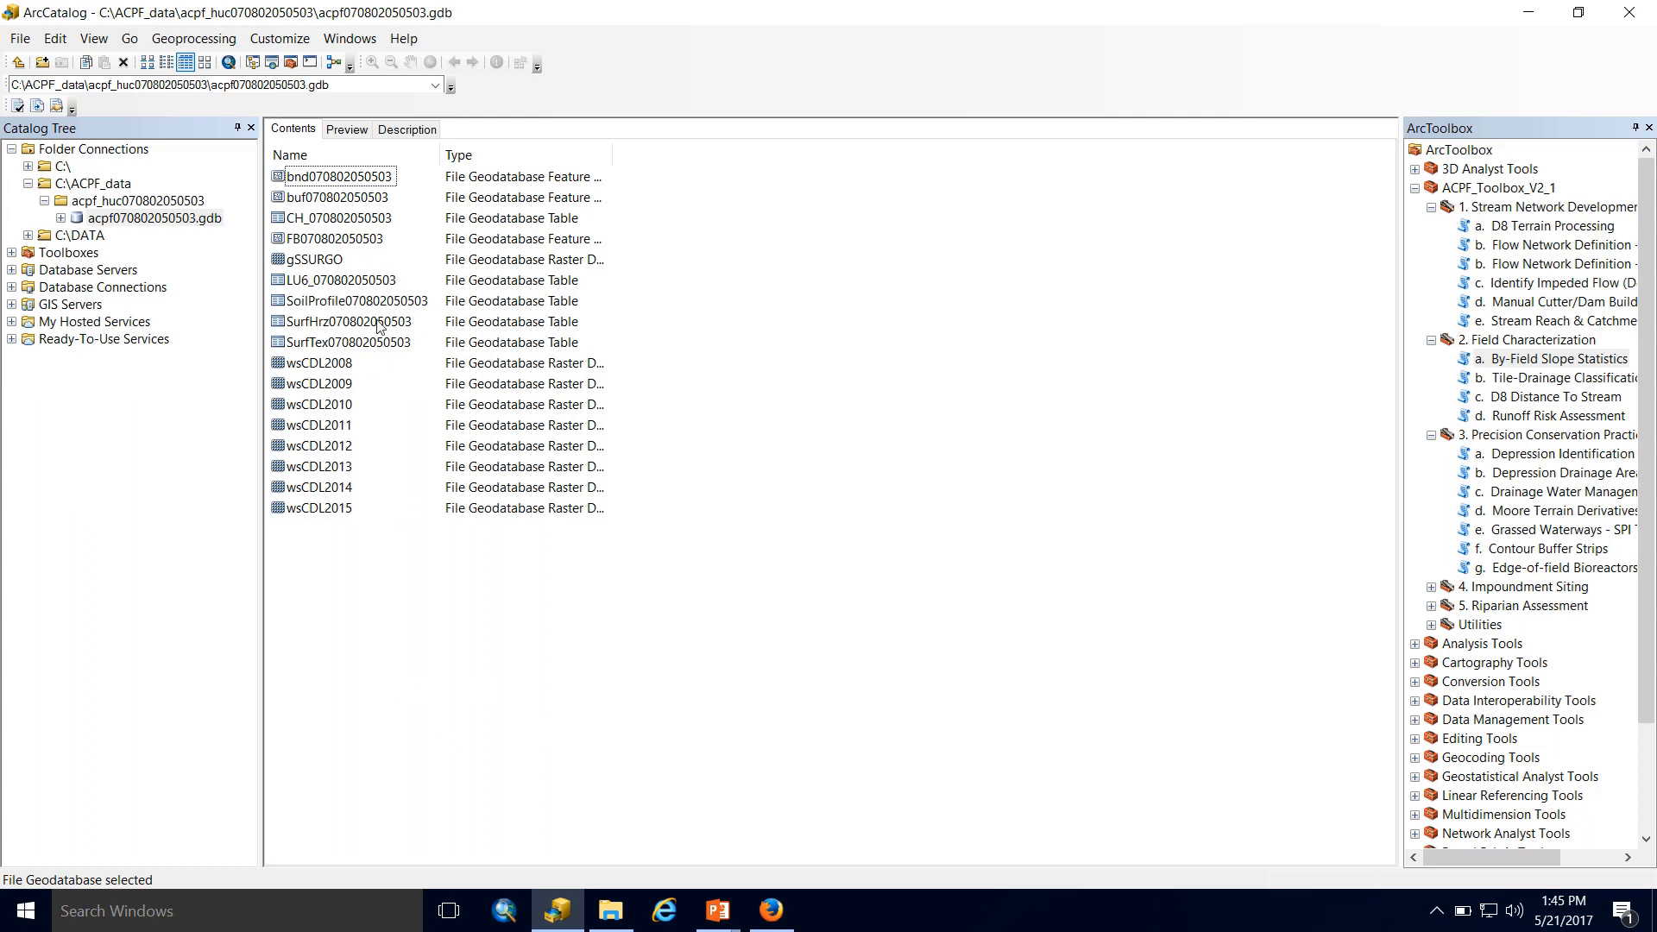
pyautogui.moveTo(423, 700)
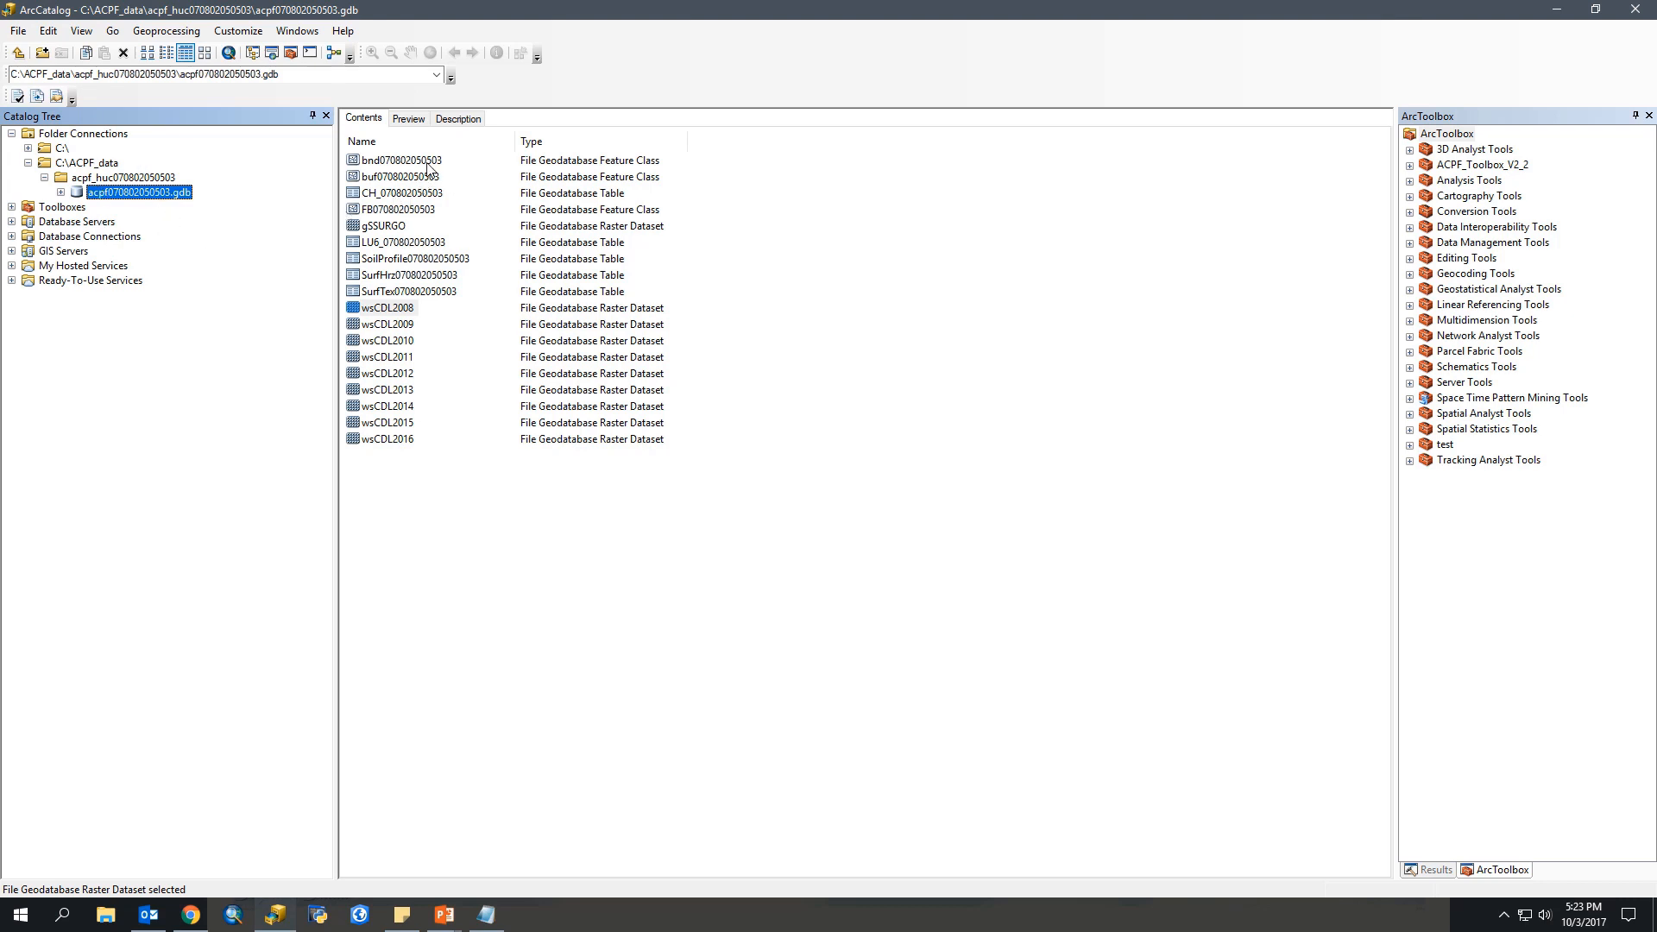
pyautogui.click(401, 160)
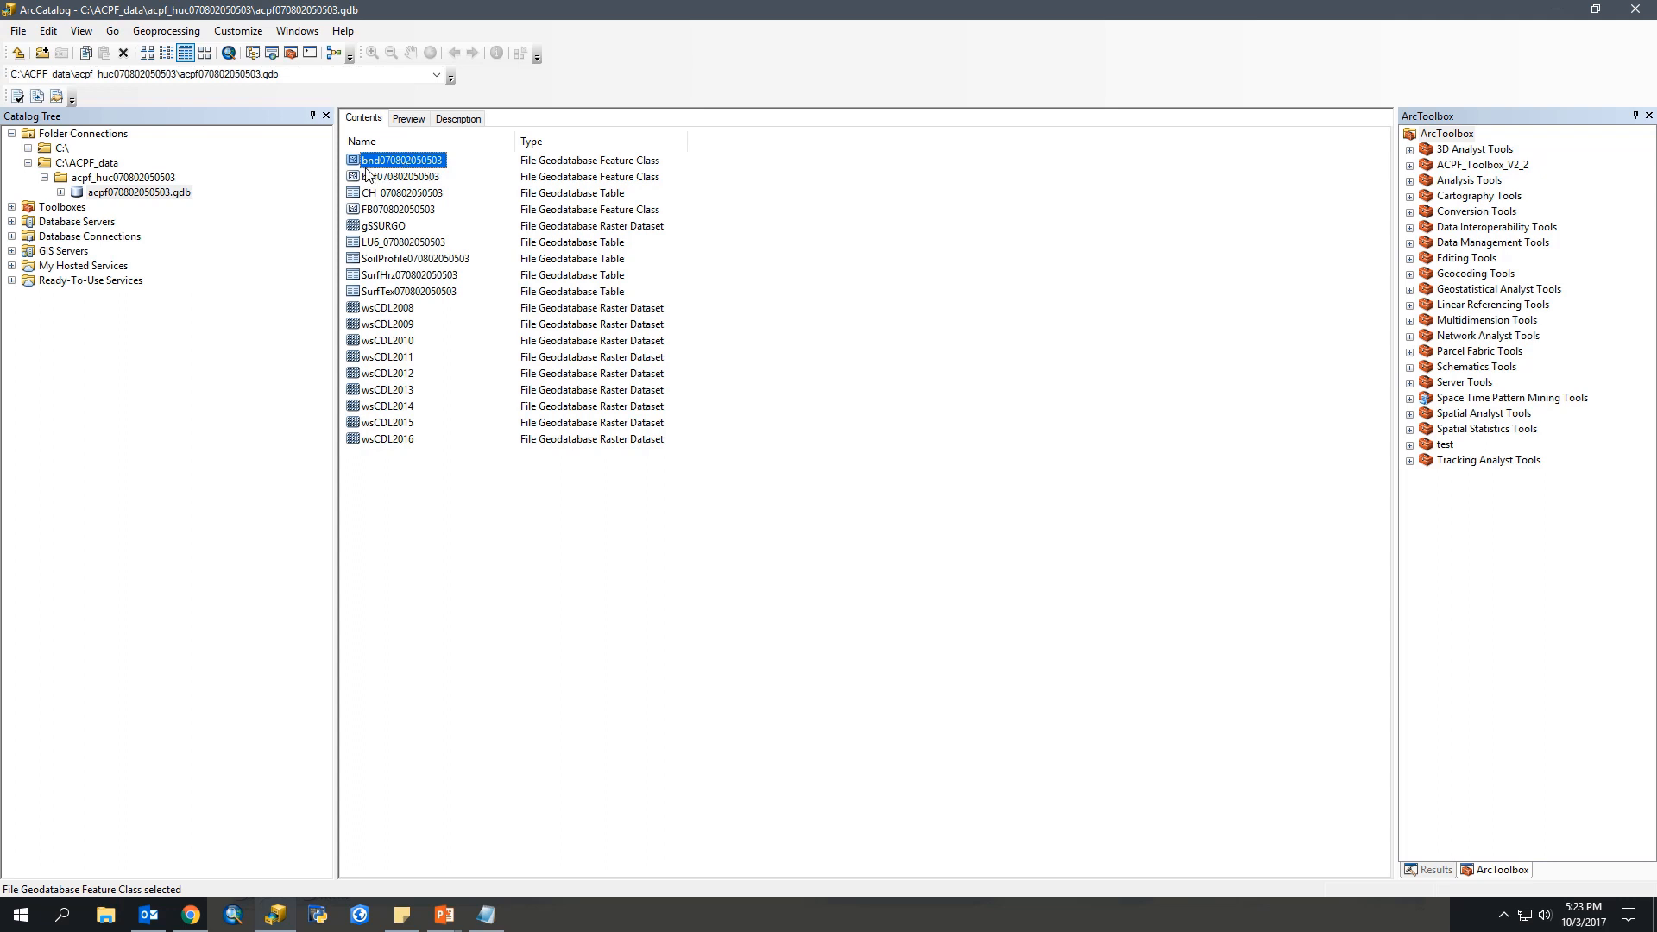
pyautogui.click(394, 177)
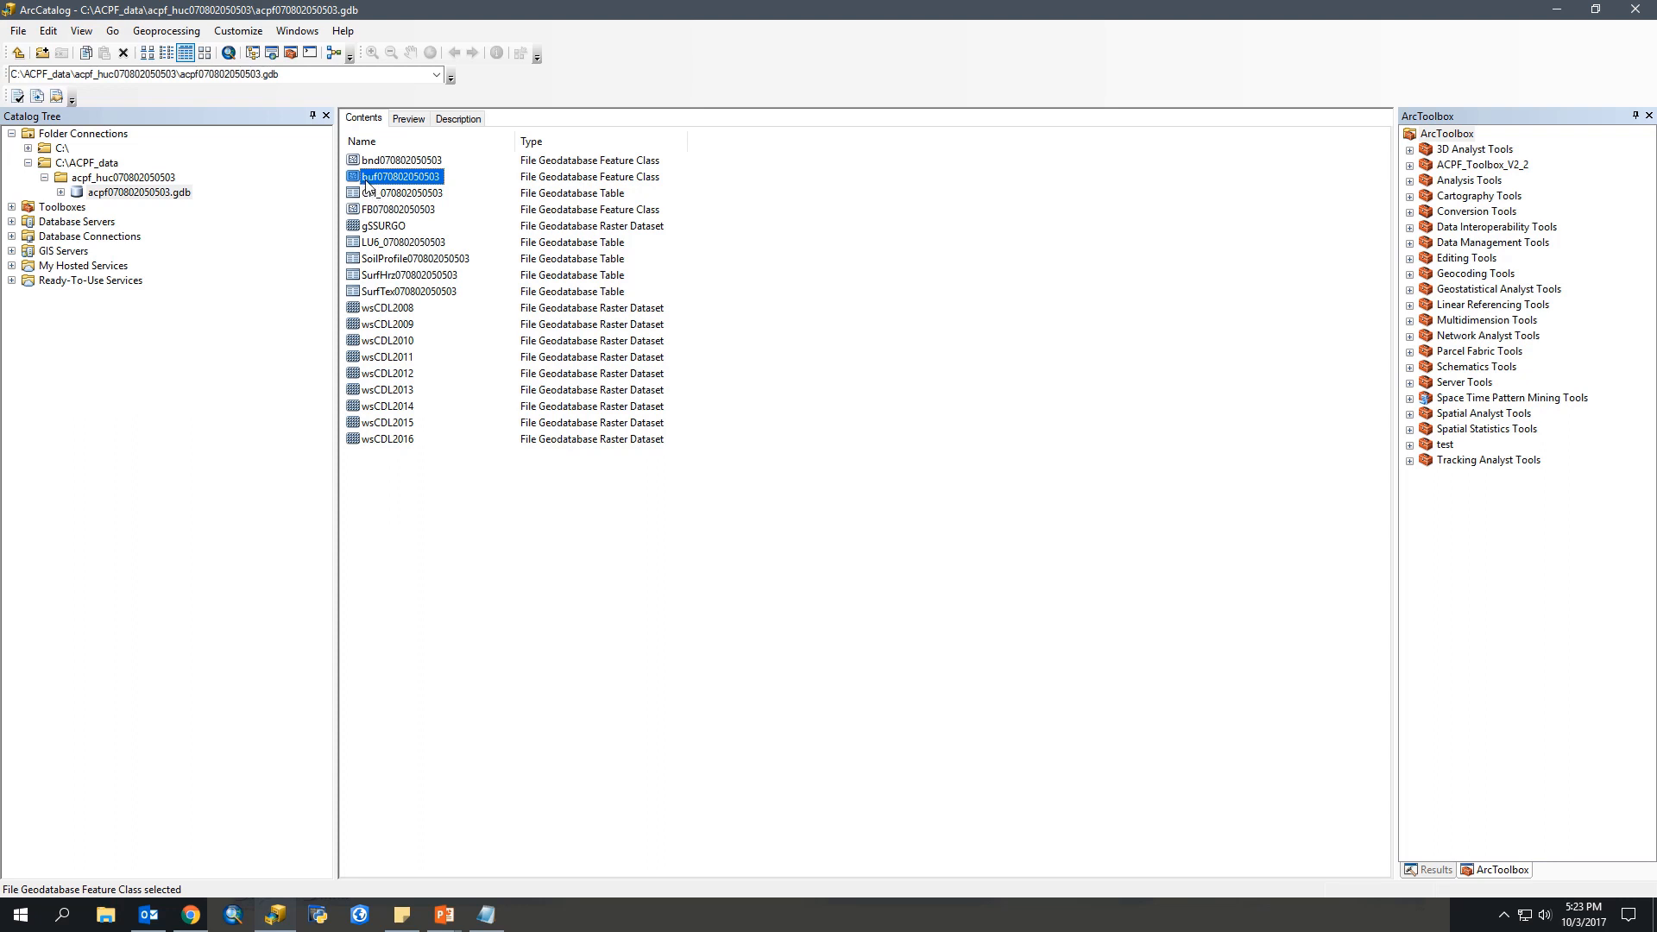
pyautogui.click(399, 192)
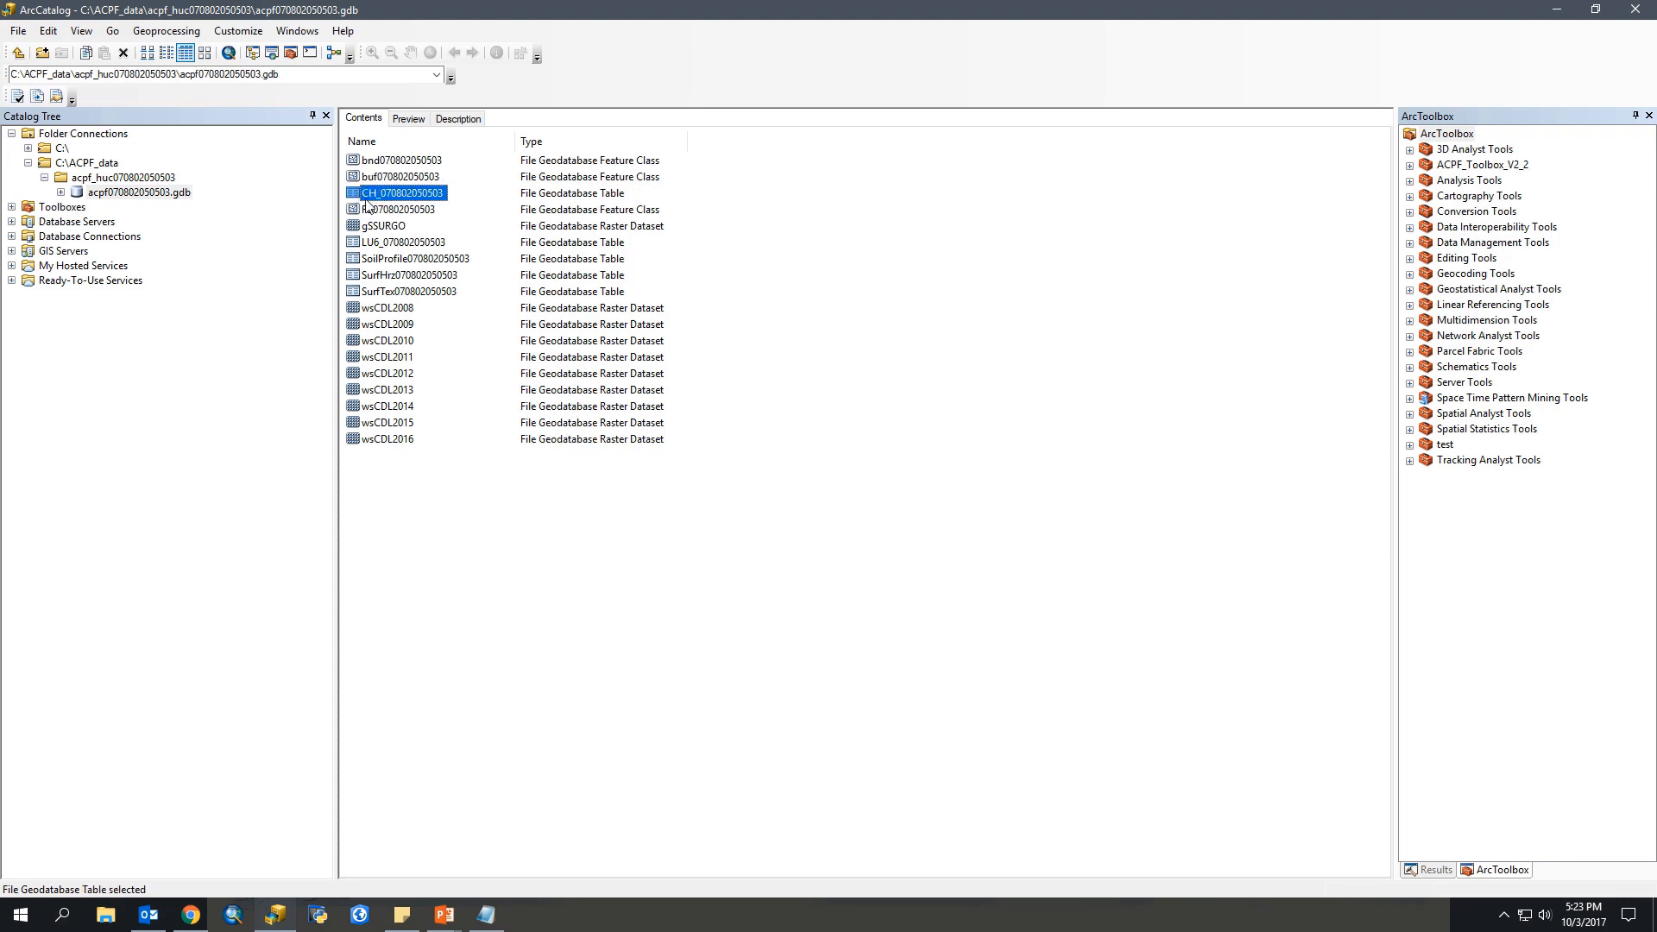
pyautogui.click(396, 209)
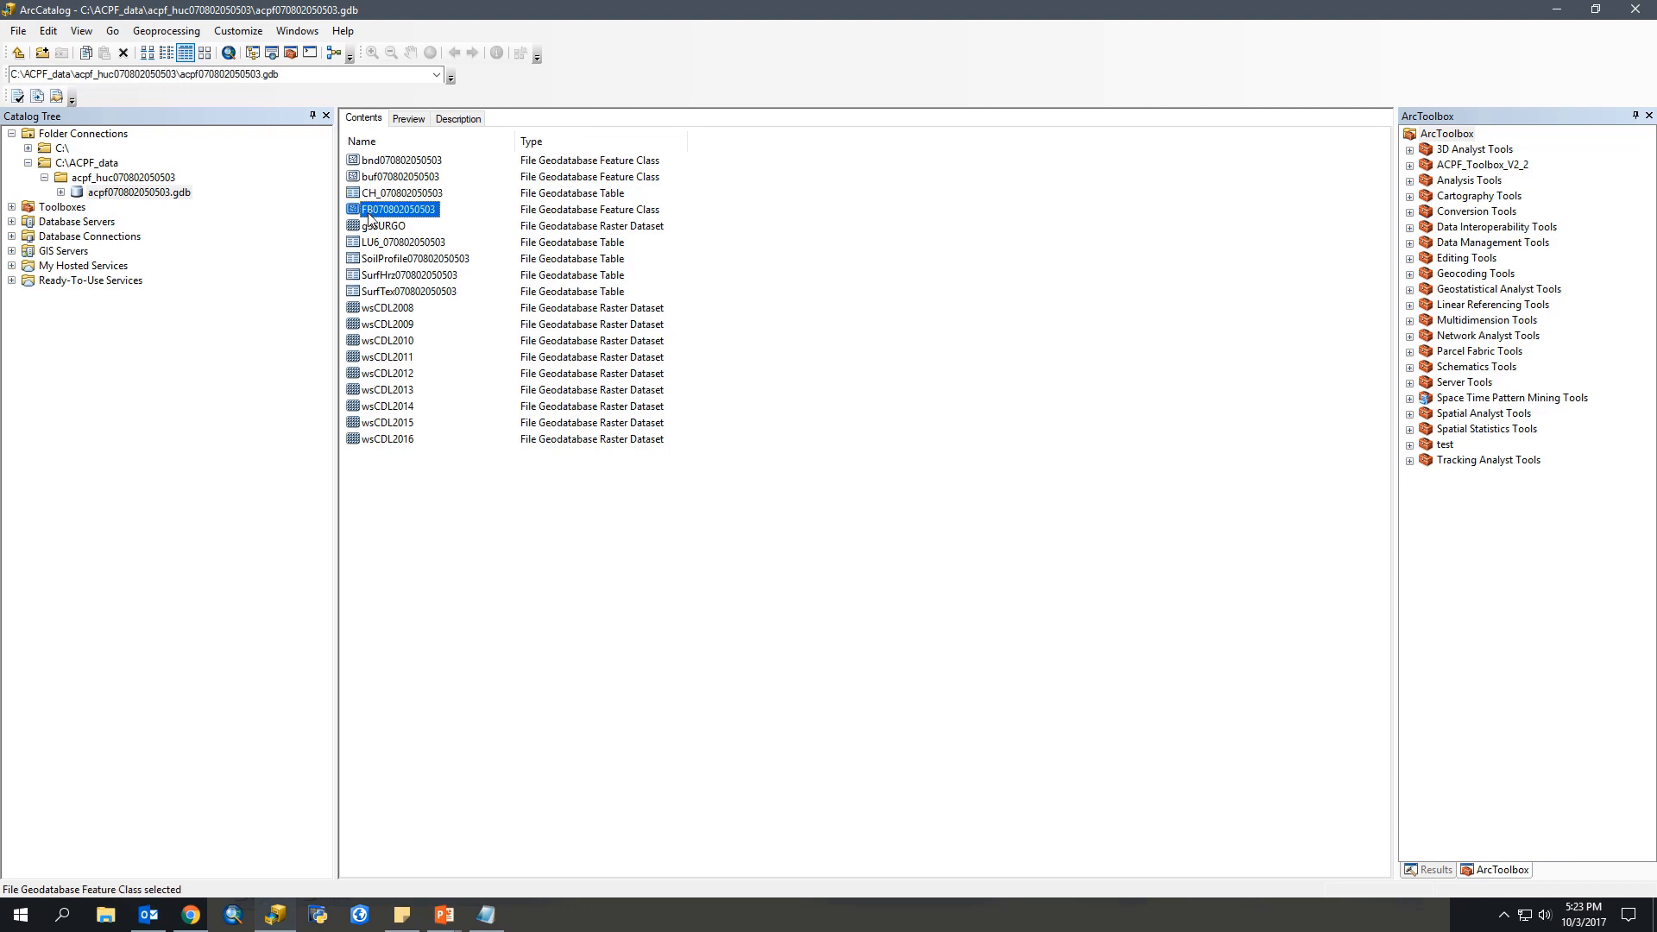
pyautogui.moveTo(377, 225)
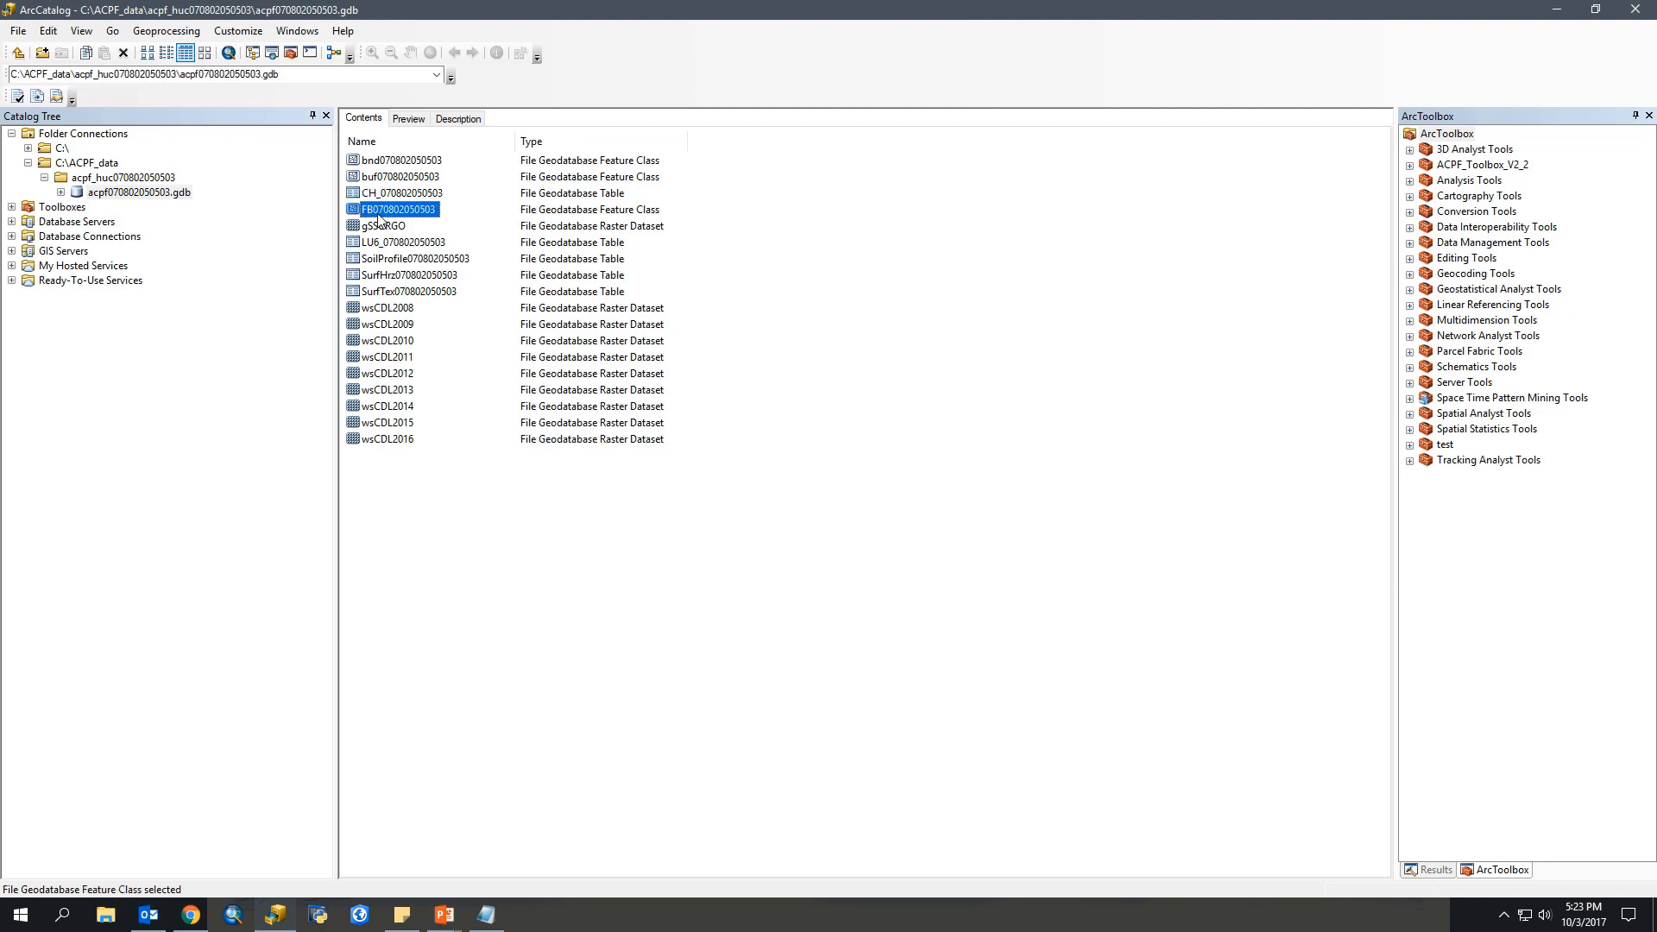
pyautogui.click(381, 225)
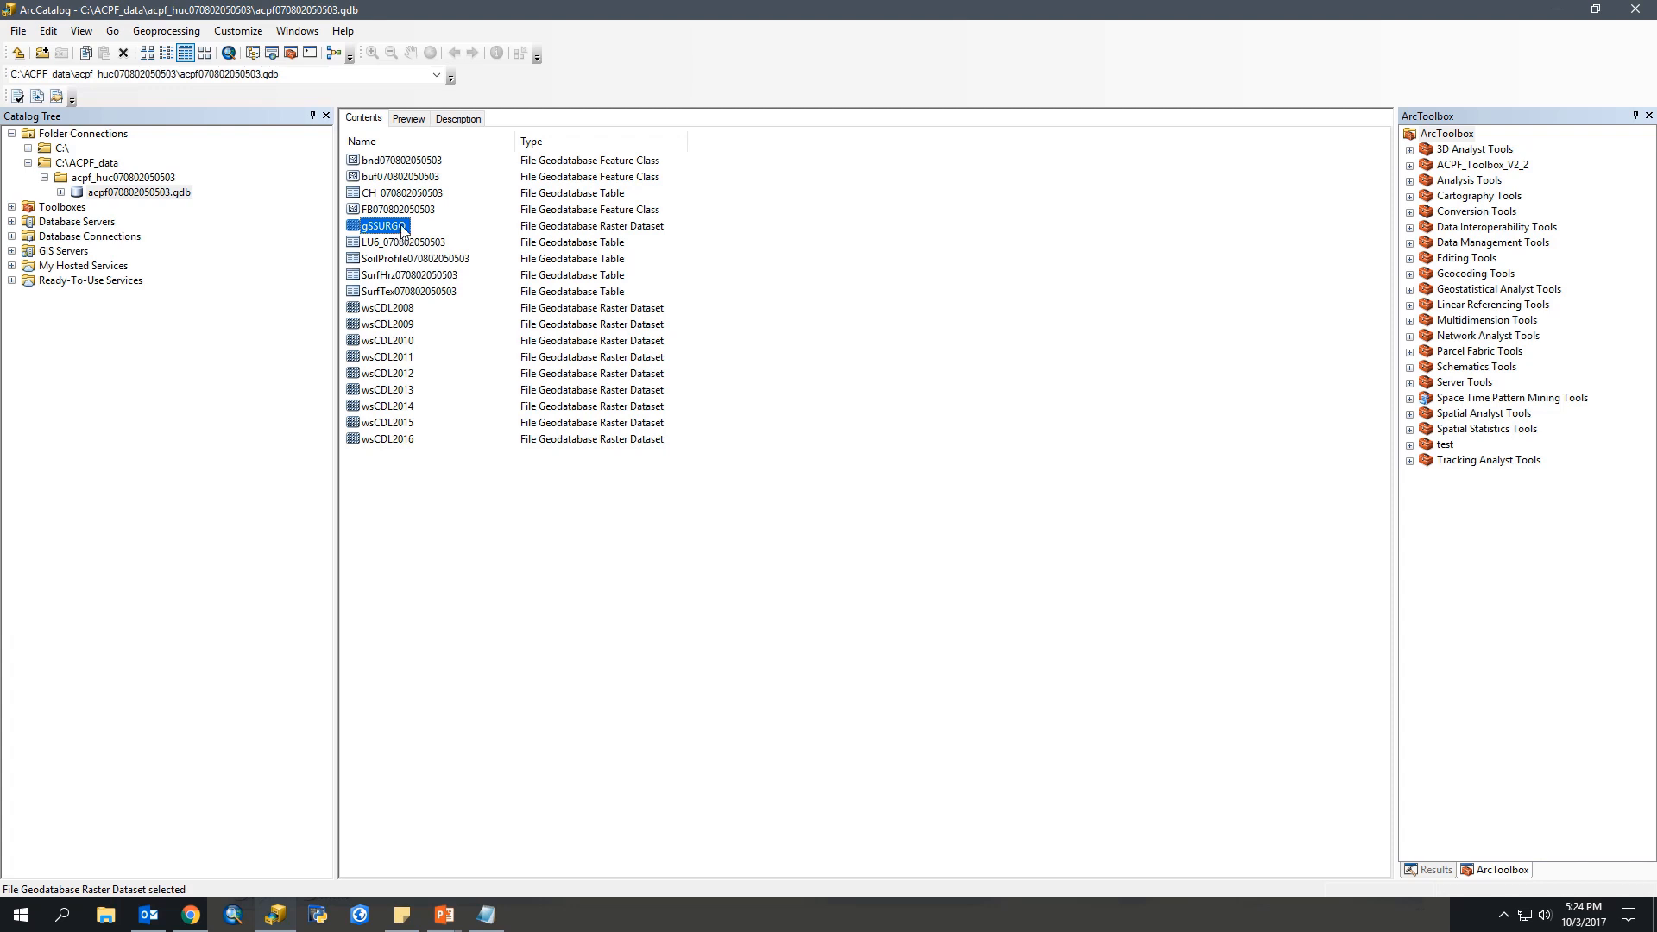
pyautogui.click(407, 242)
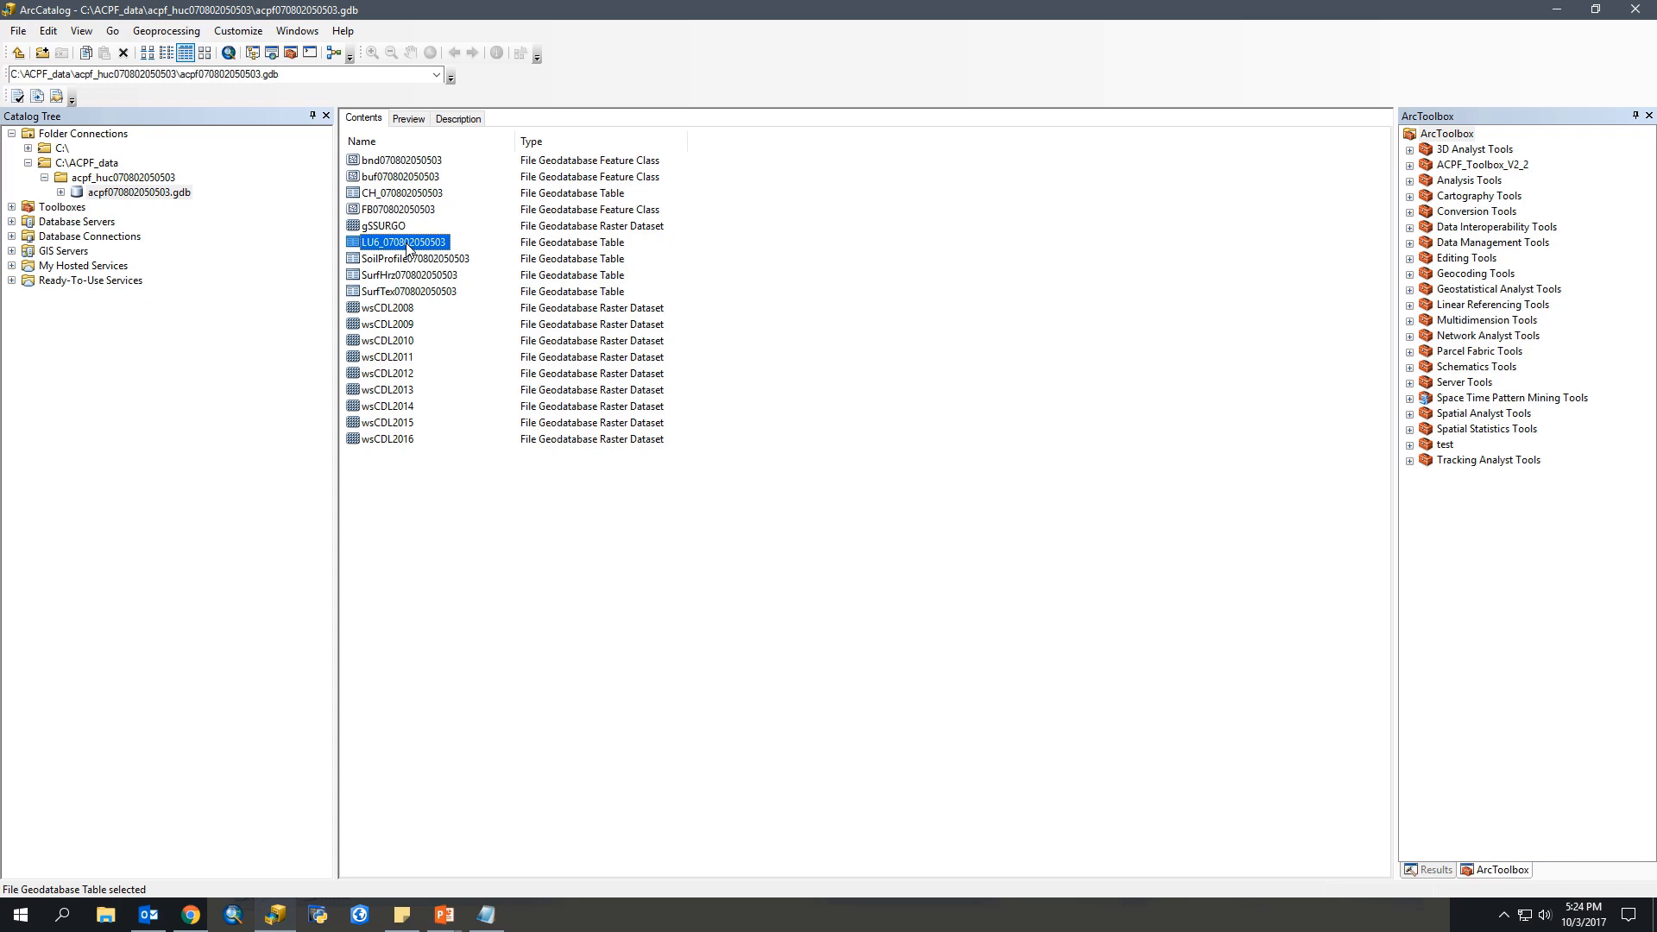
pyautogui.moveTo(351, 249)
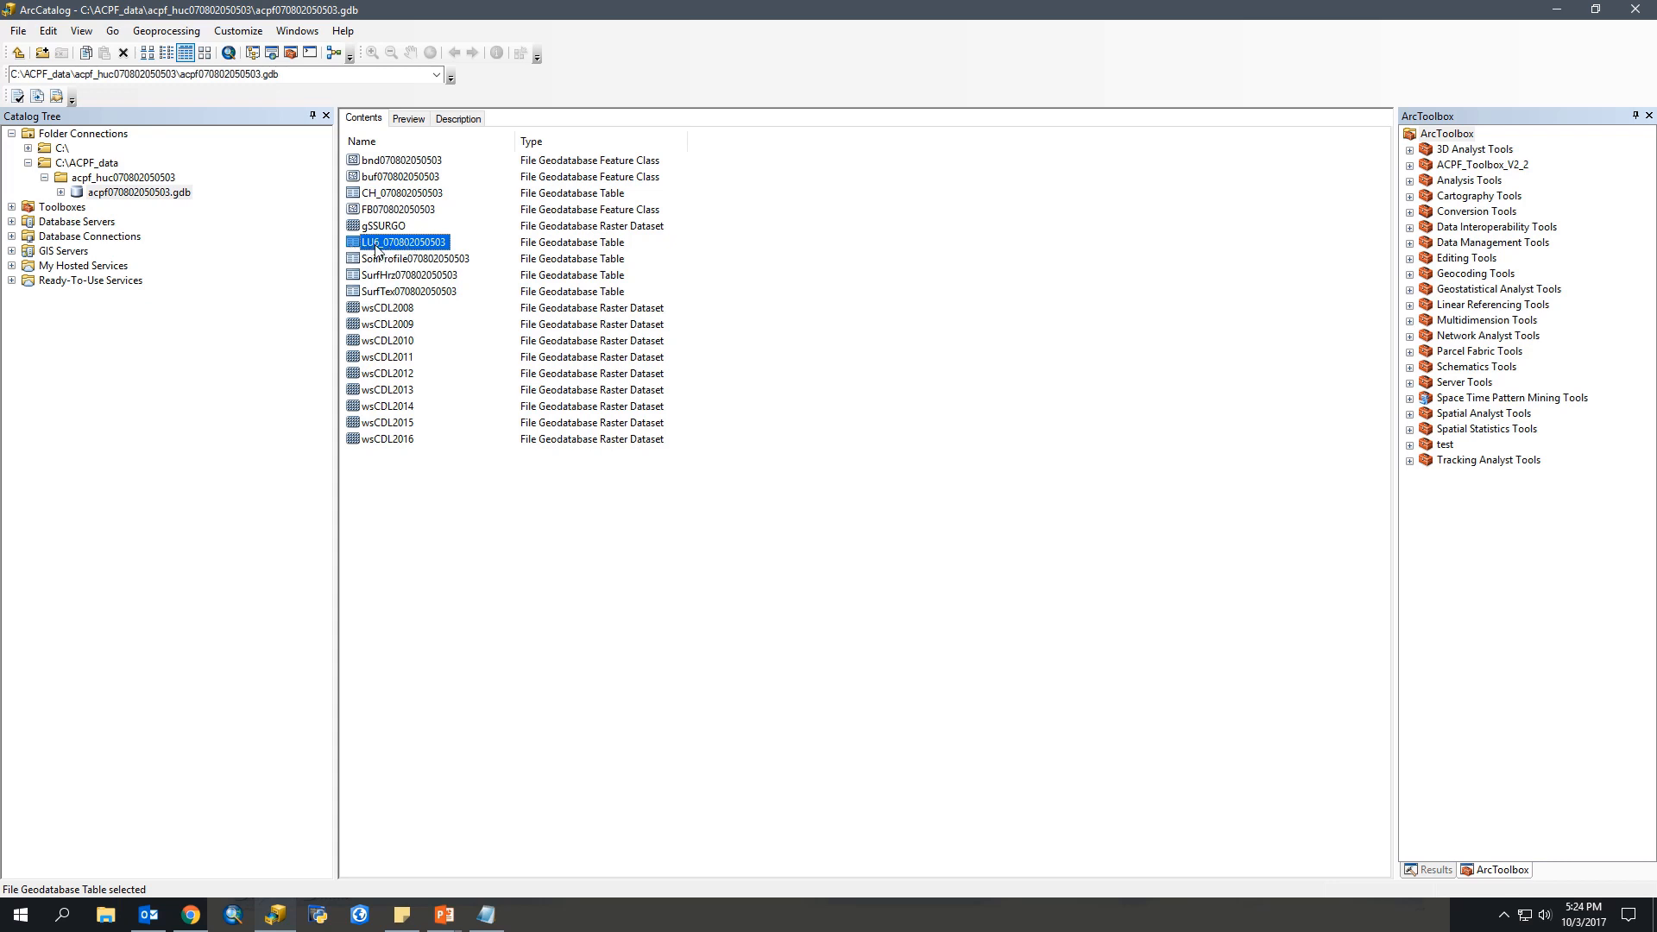
pyautogui.moveTo(456, 239)
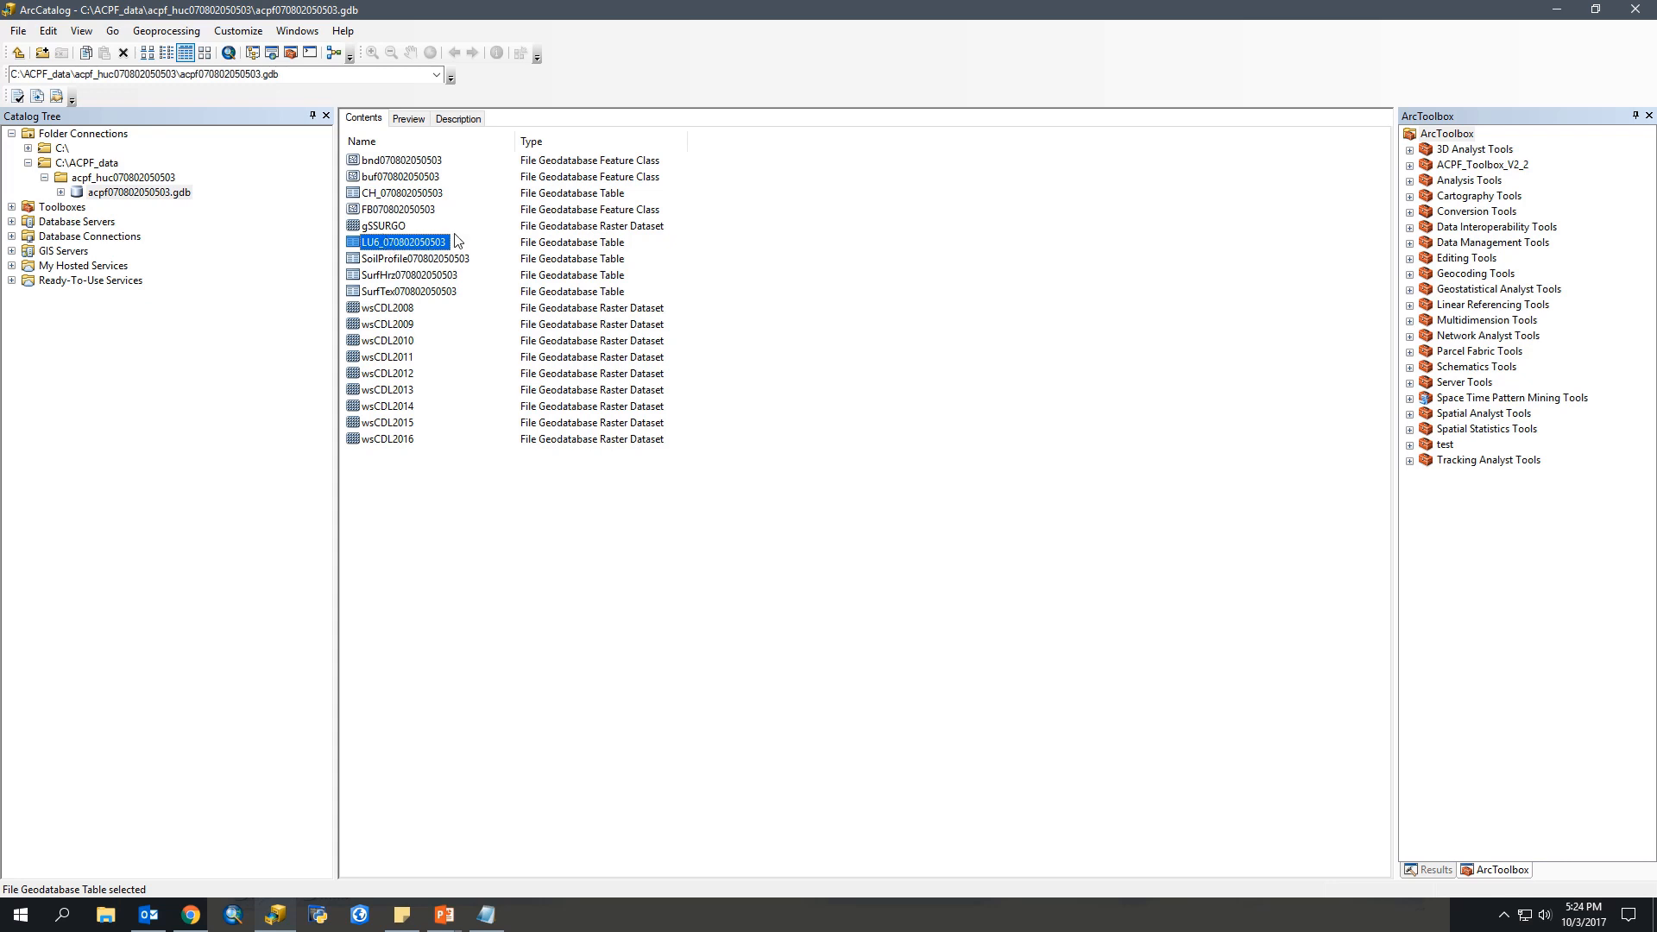
pyautogui.click(409, 259)
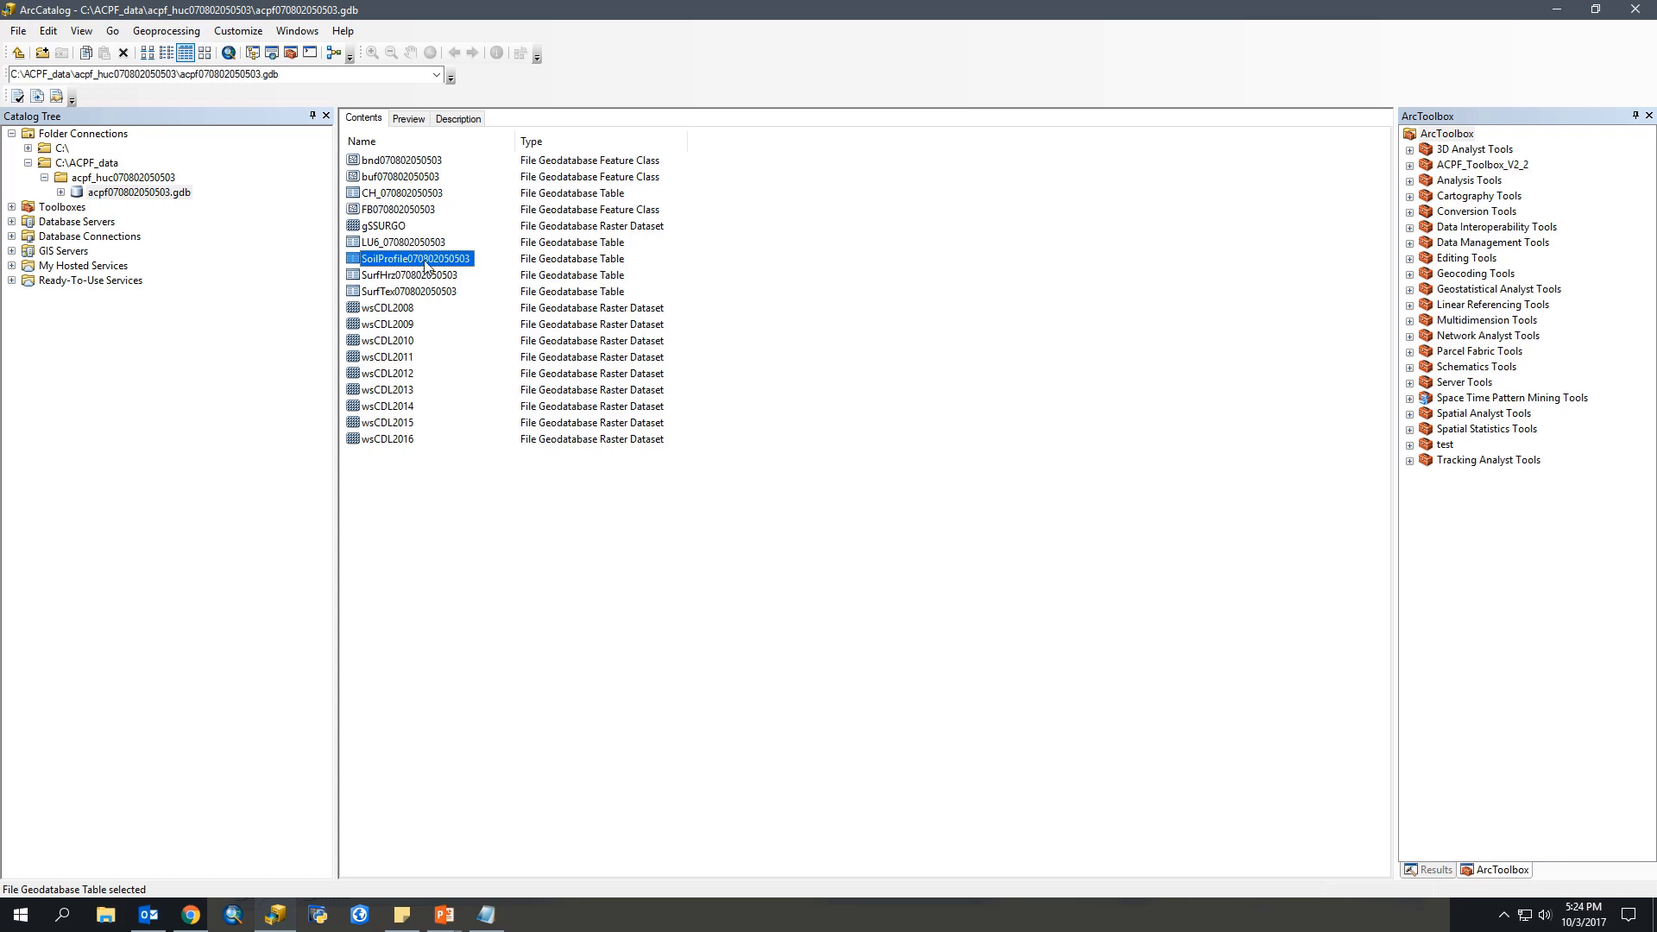
pyautogui.click(407, 291)
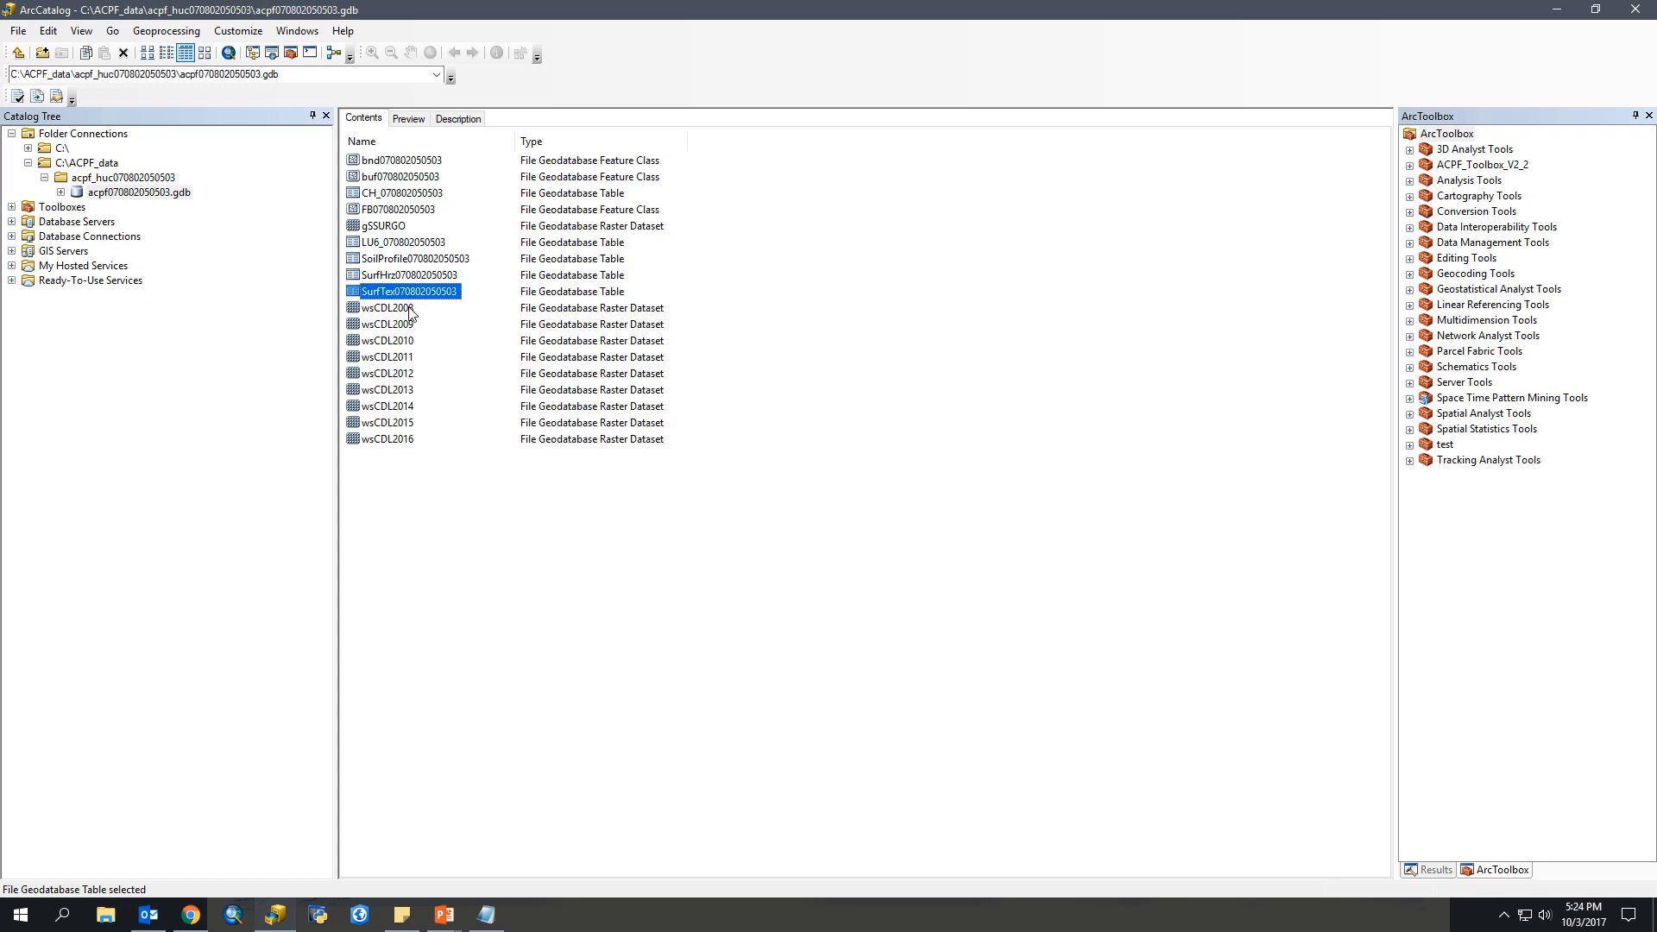
pyautogui.click(386, 308)
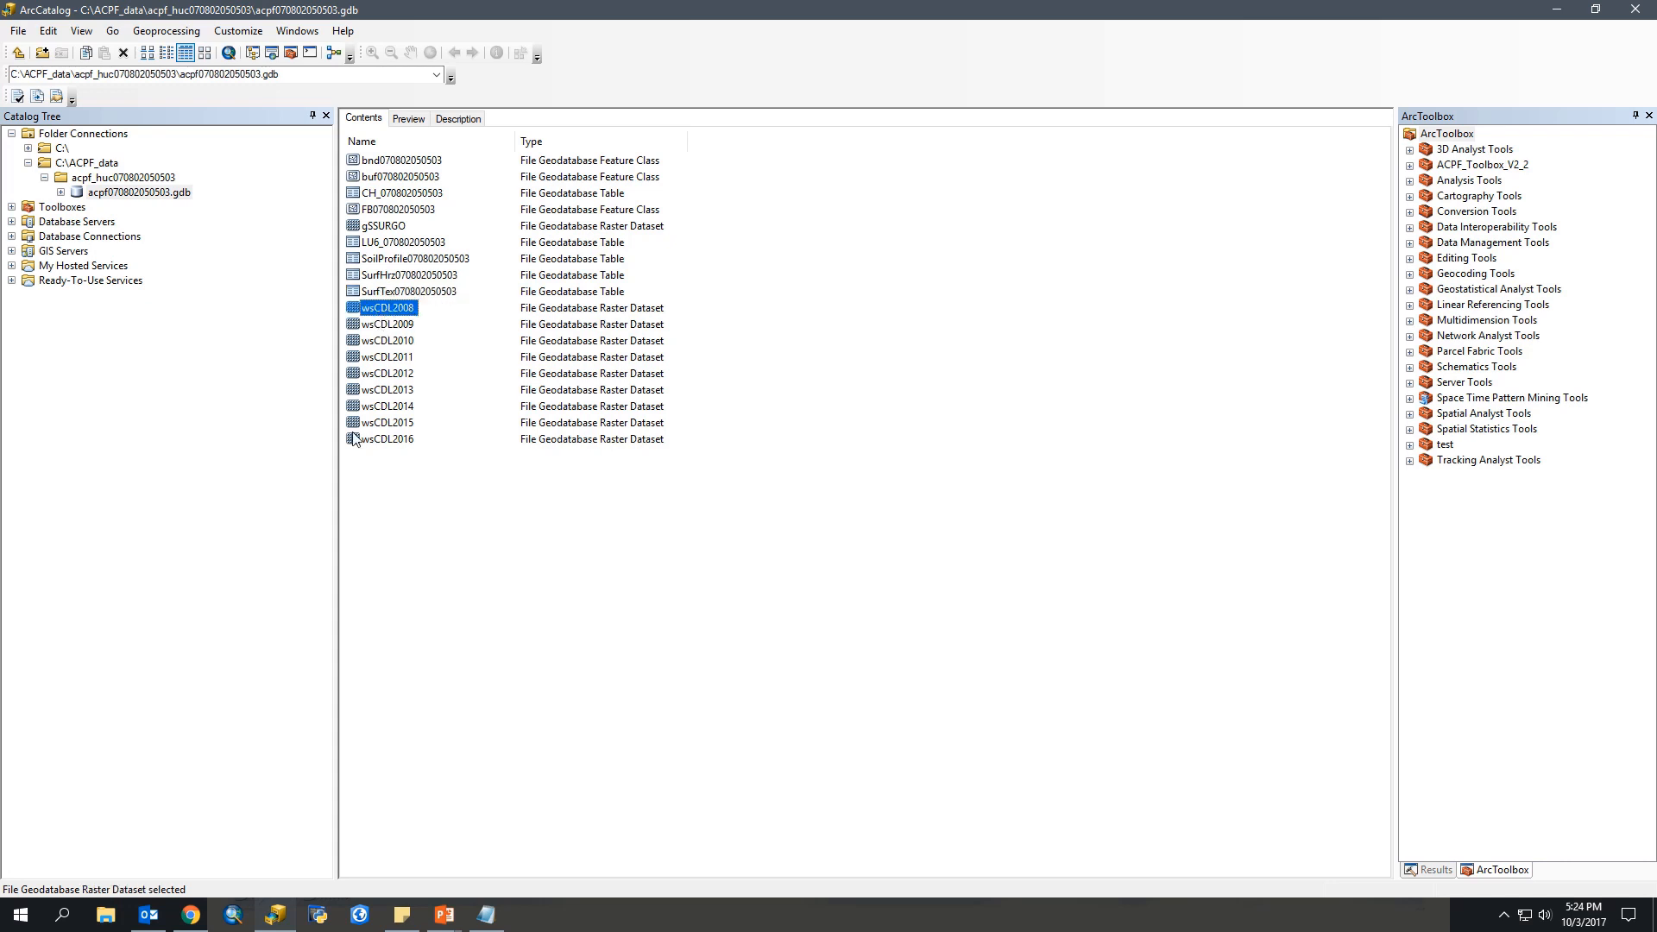
pyautogui.moveTo(388, 422)
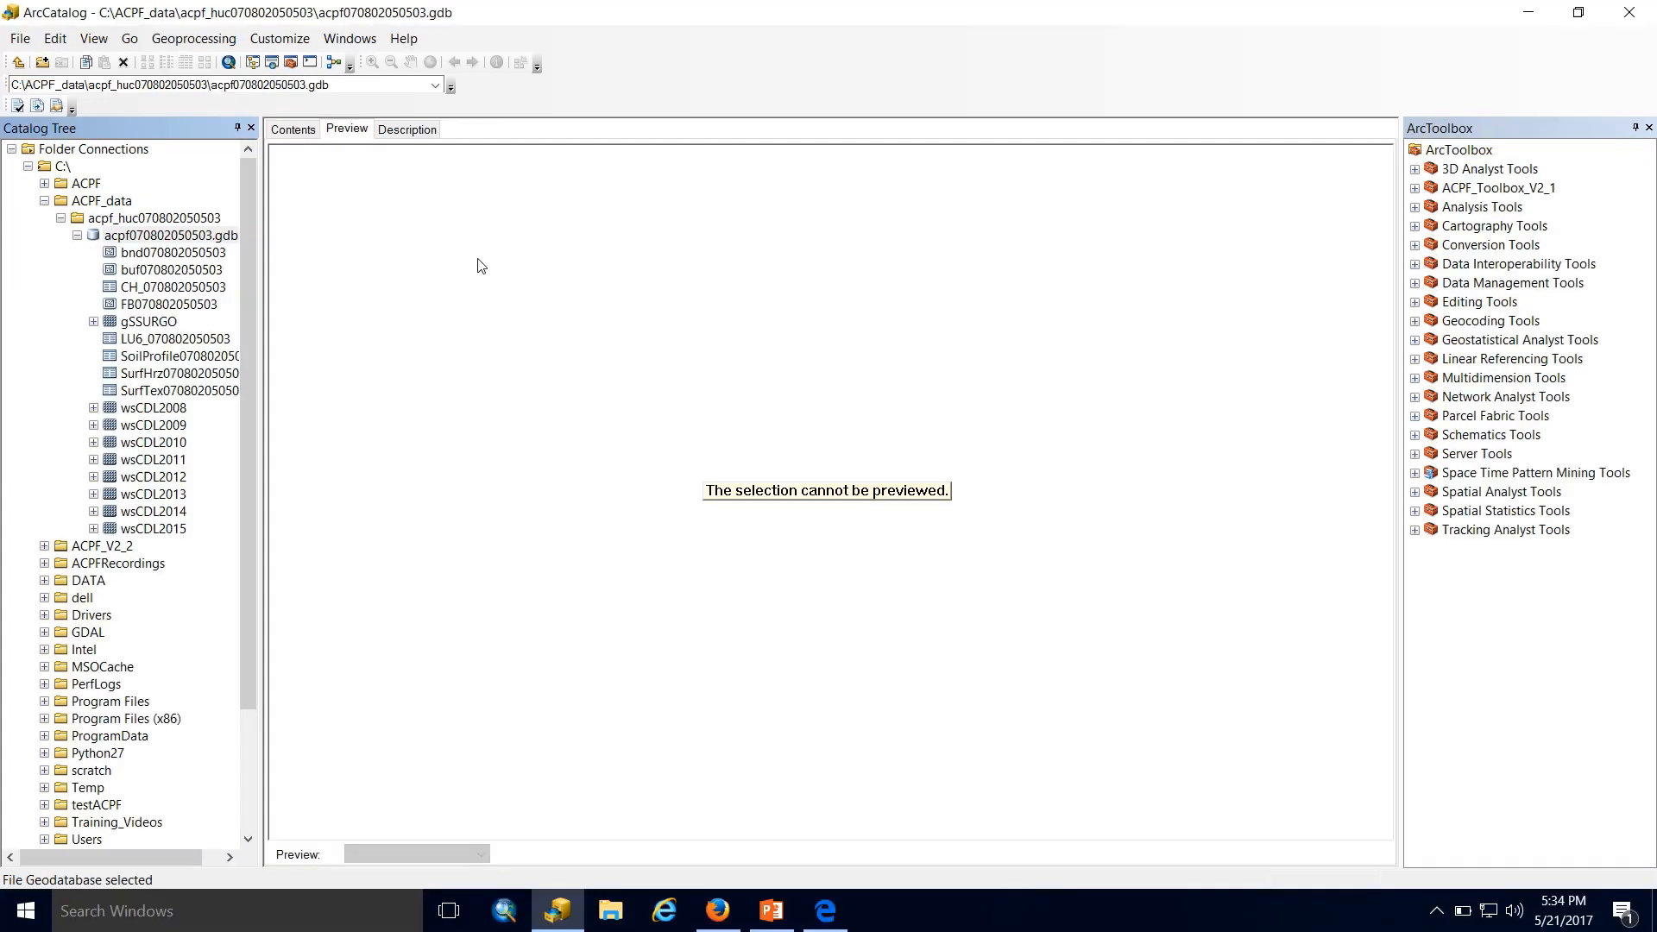
pyautogui.moveTo(488, 232)
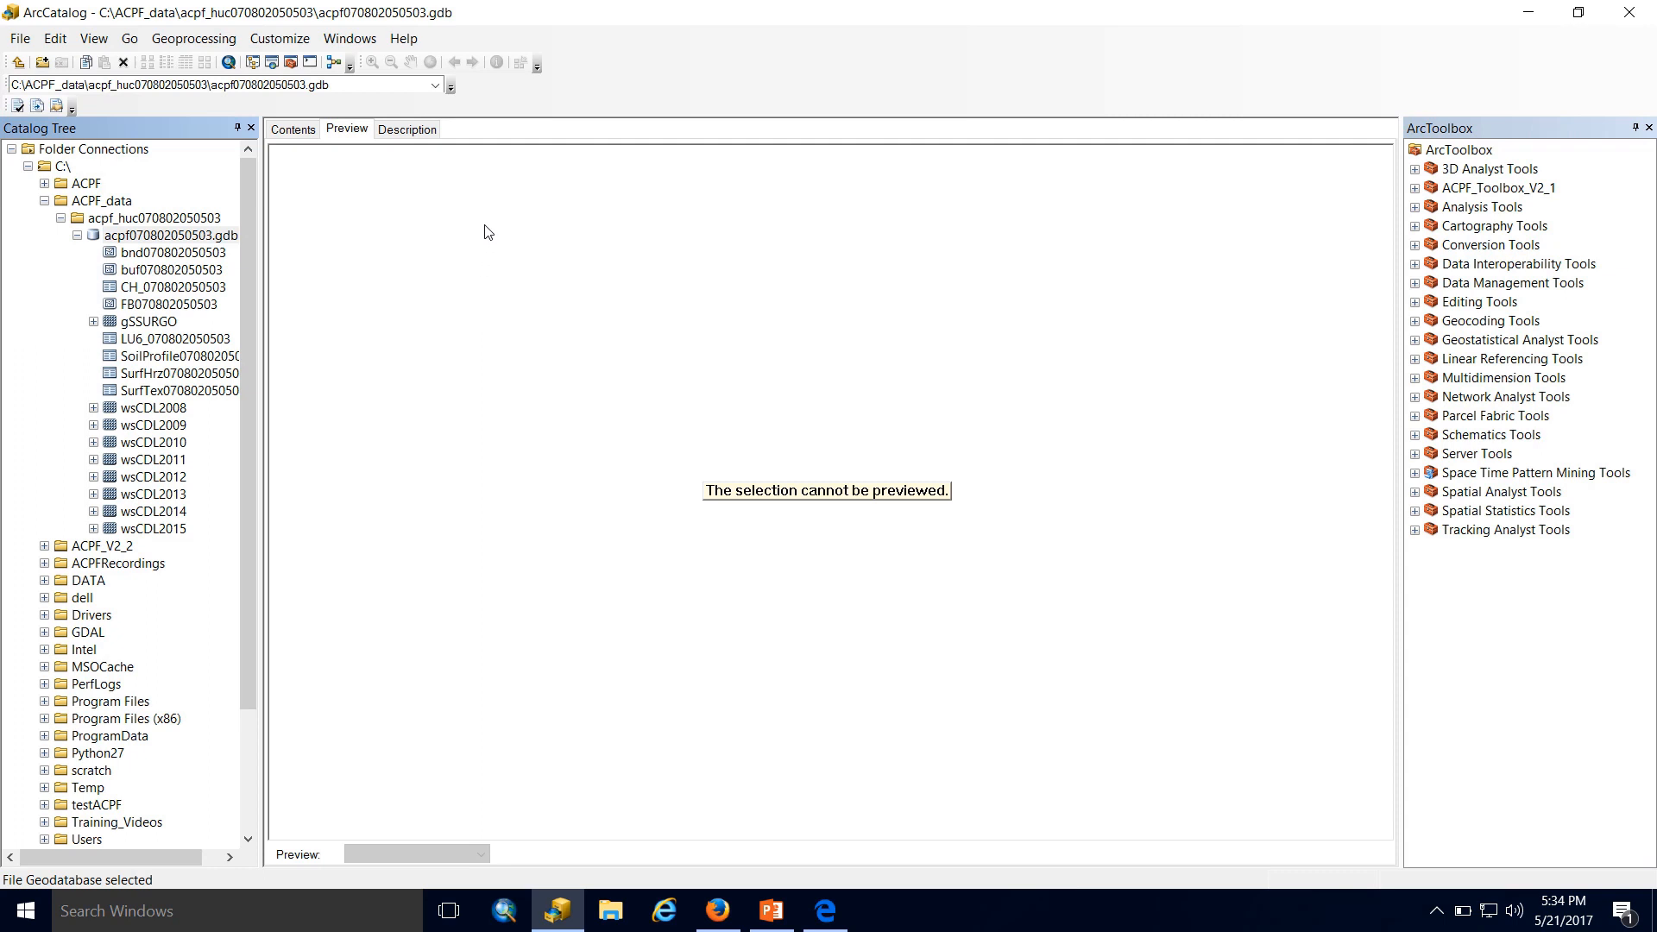
pyautogui.click(168, 252)
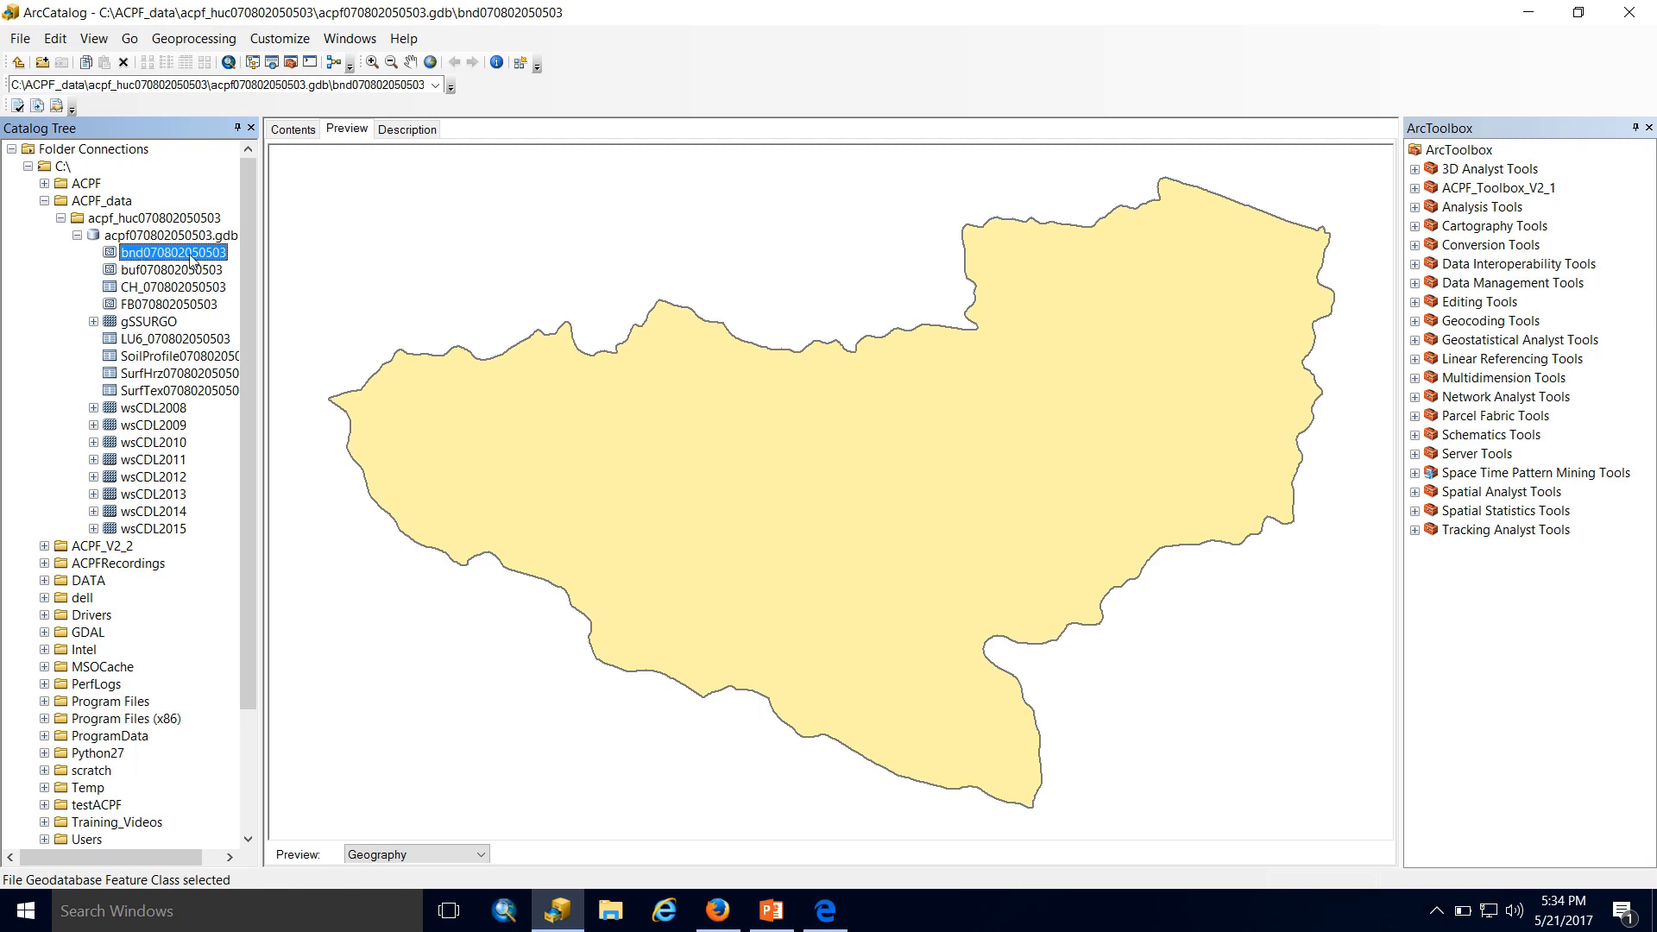
pyautogui.moveTo(587, 476)
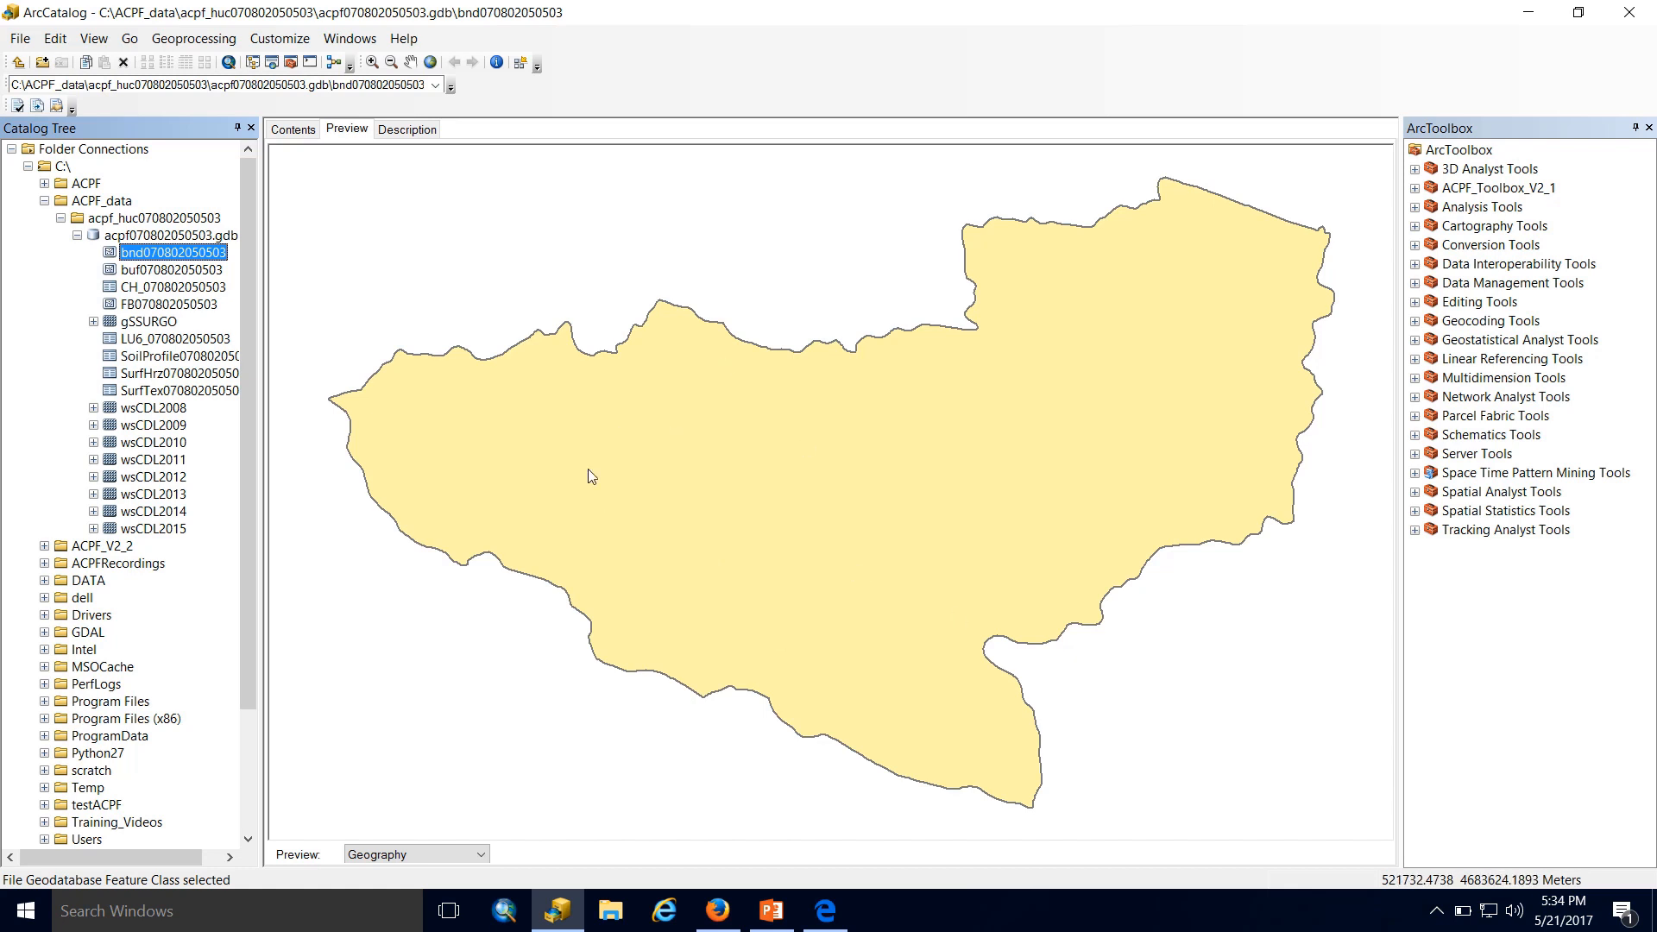
pyautogui.moveTo(592, 467)
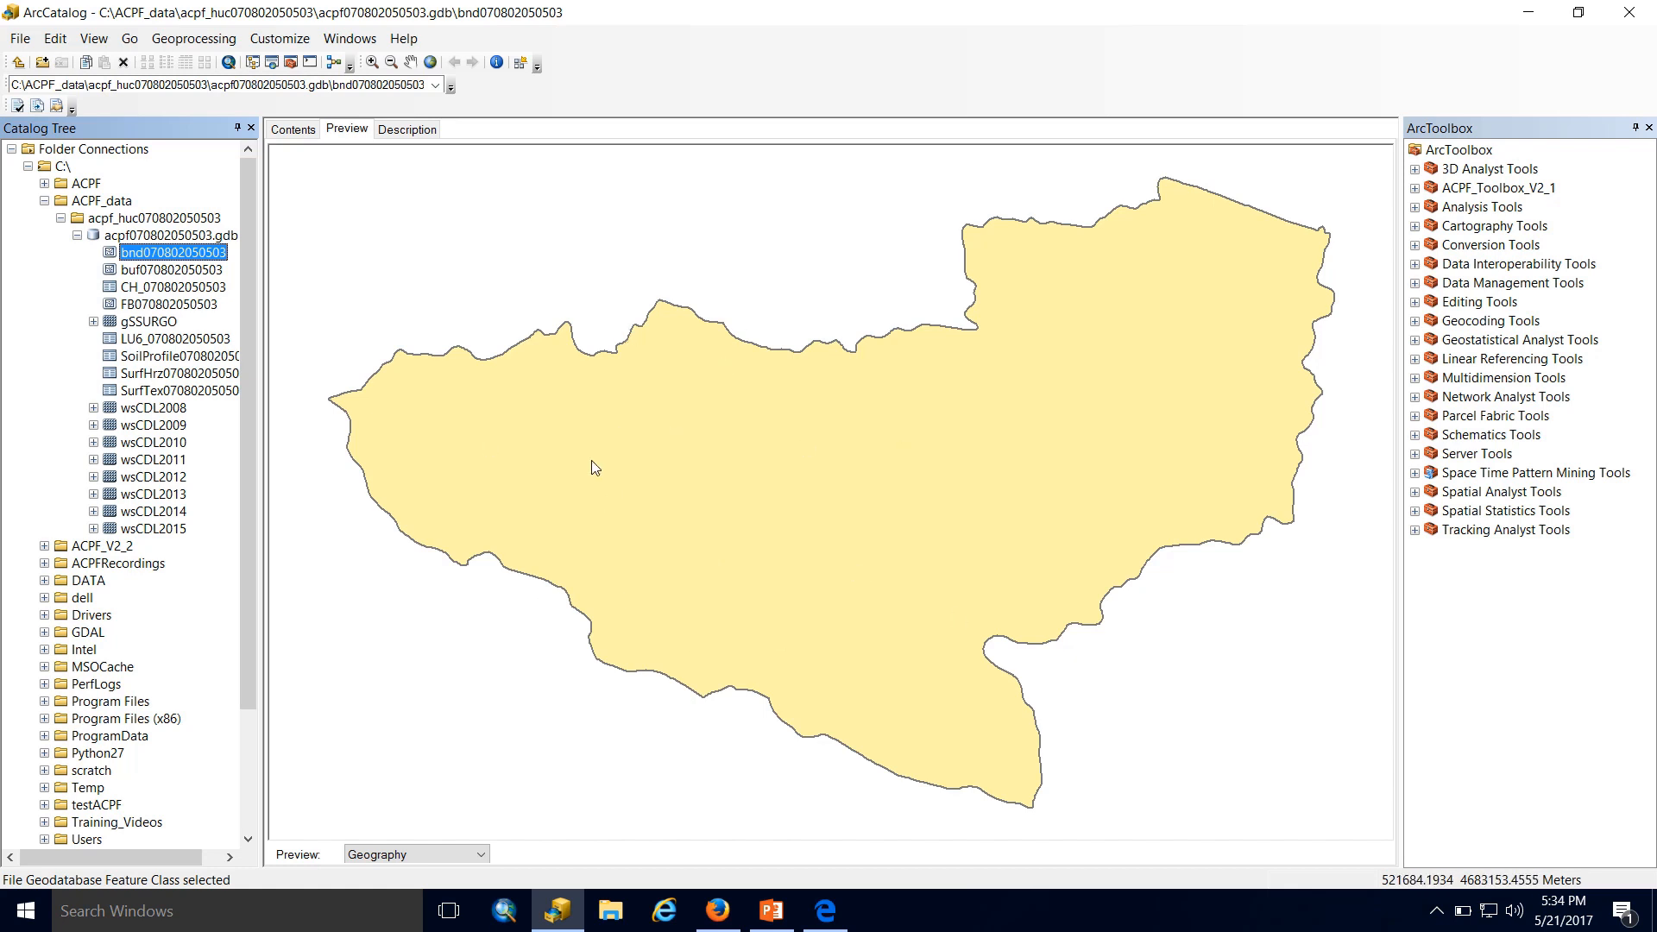
pyautogui.click(163, 269)
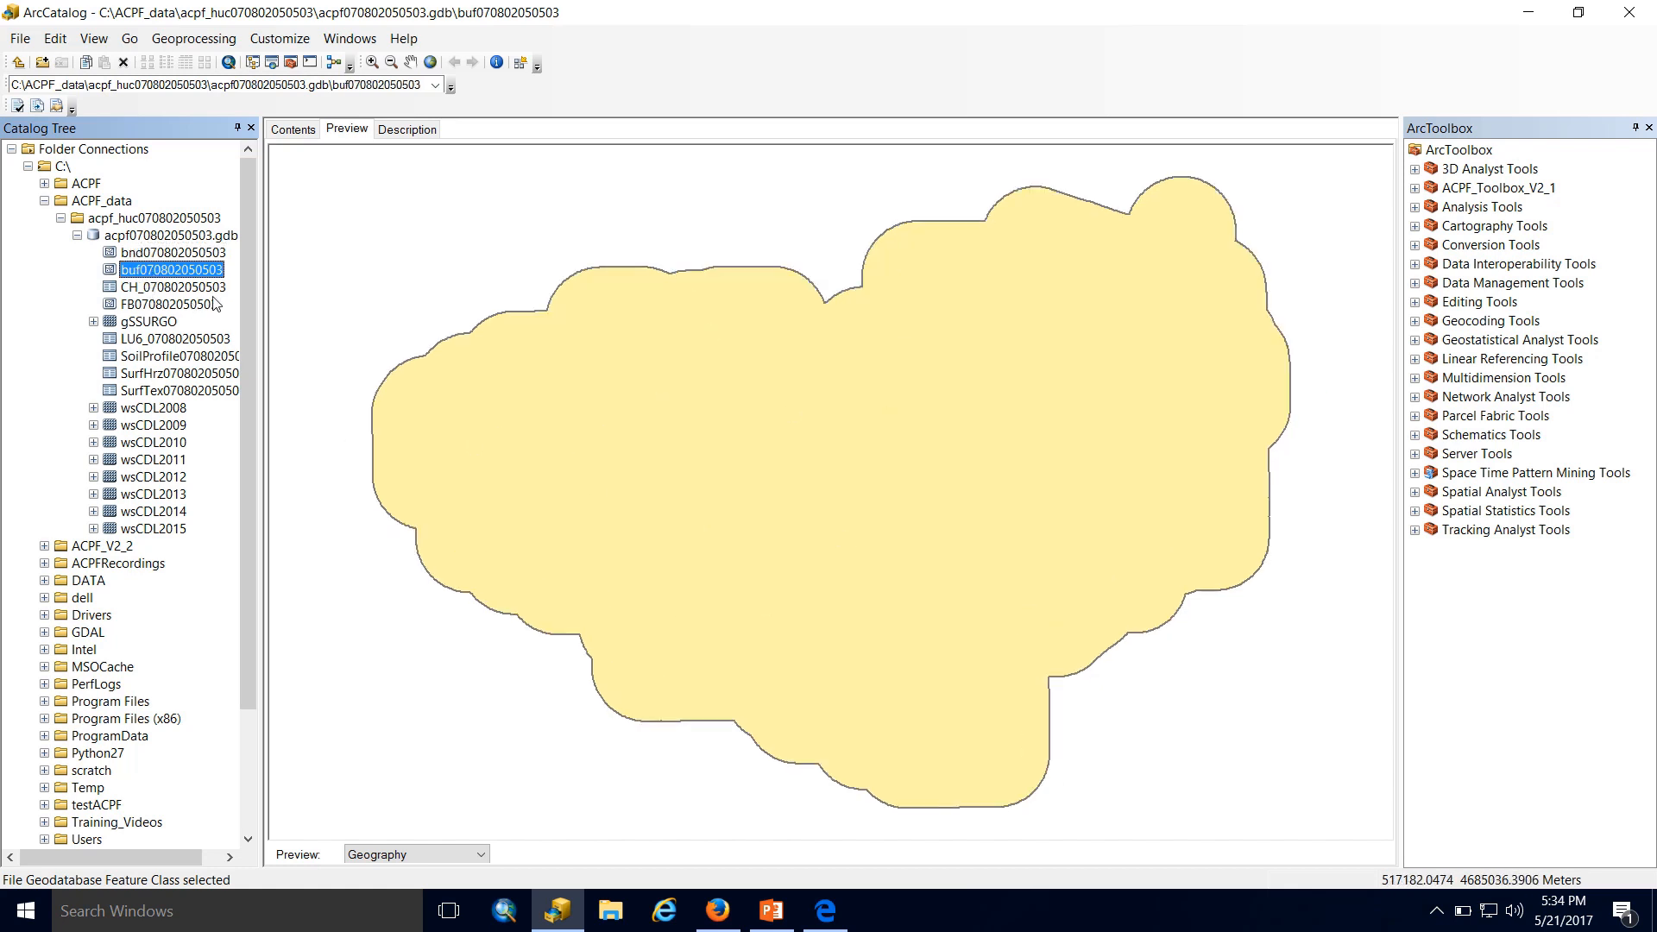
pyautogui.moveTo(729, 278)
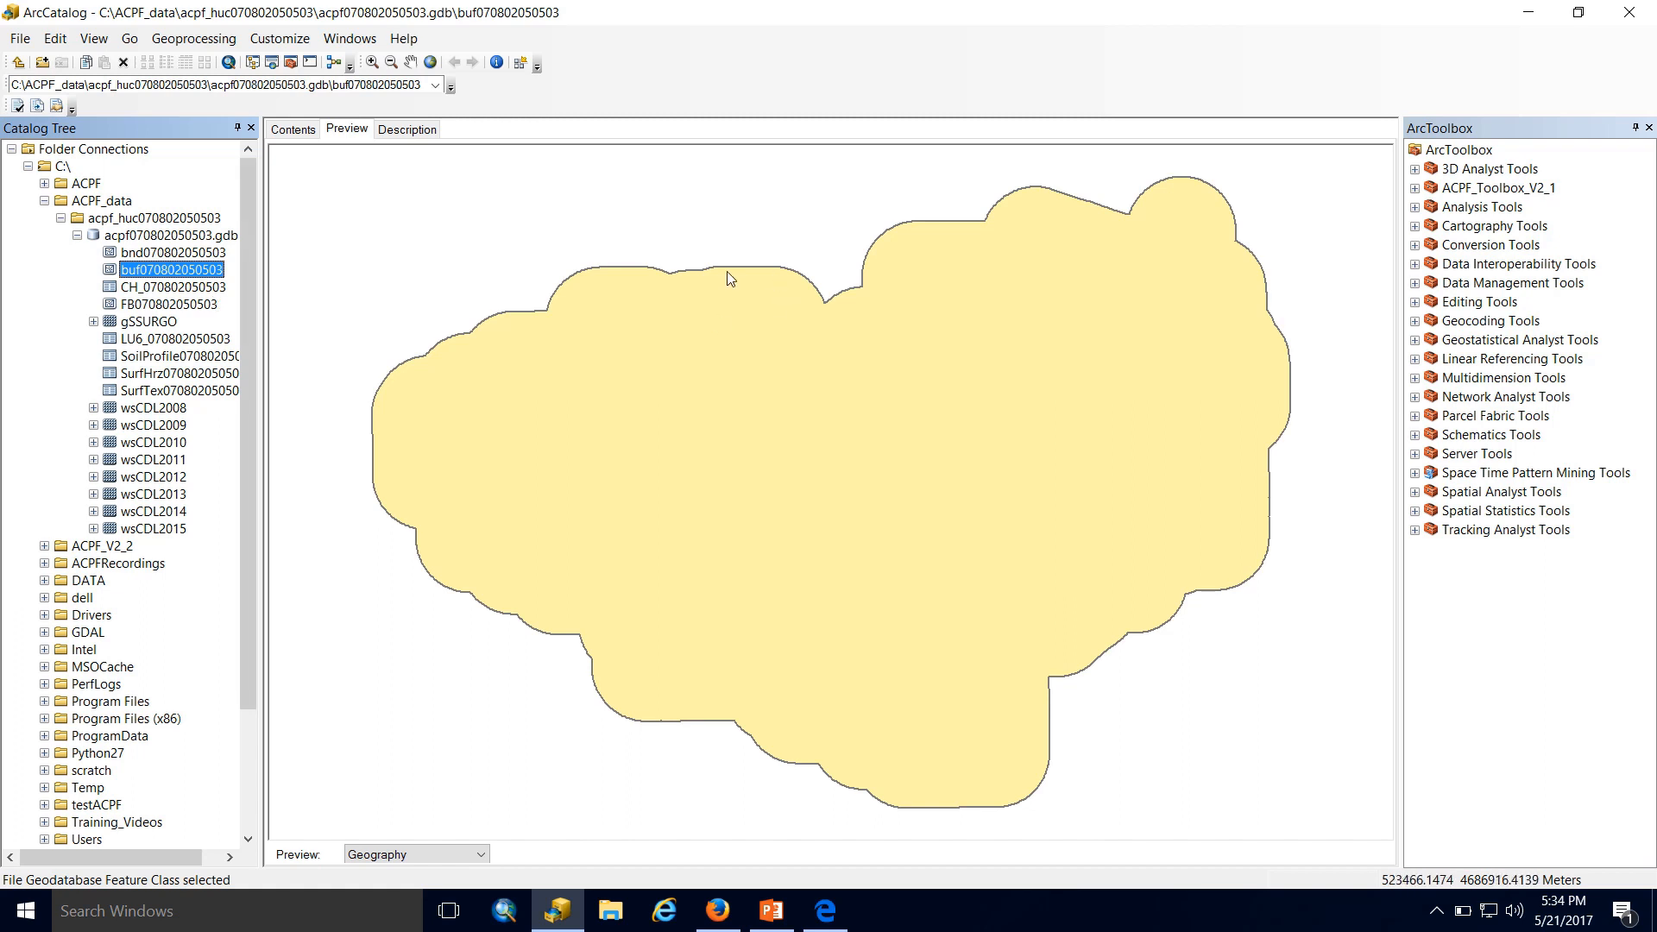
pyautogui.moveTo(136, 258)
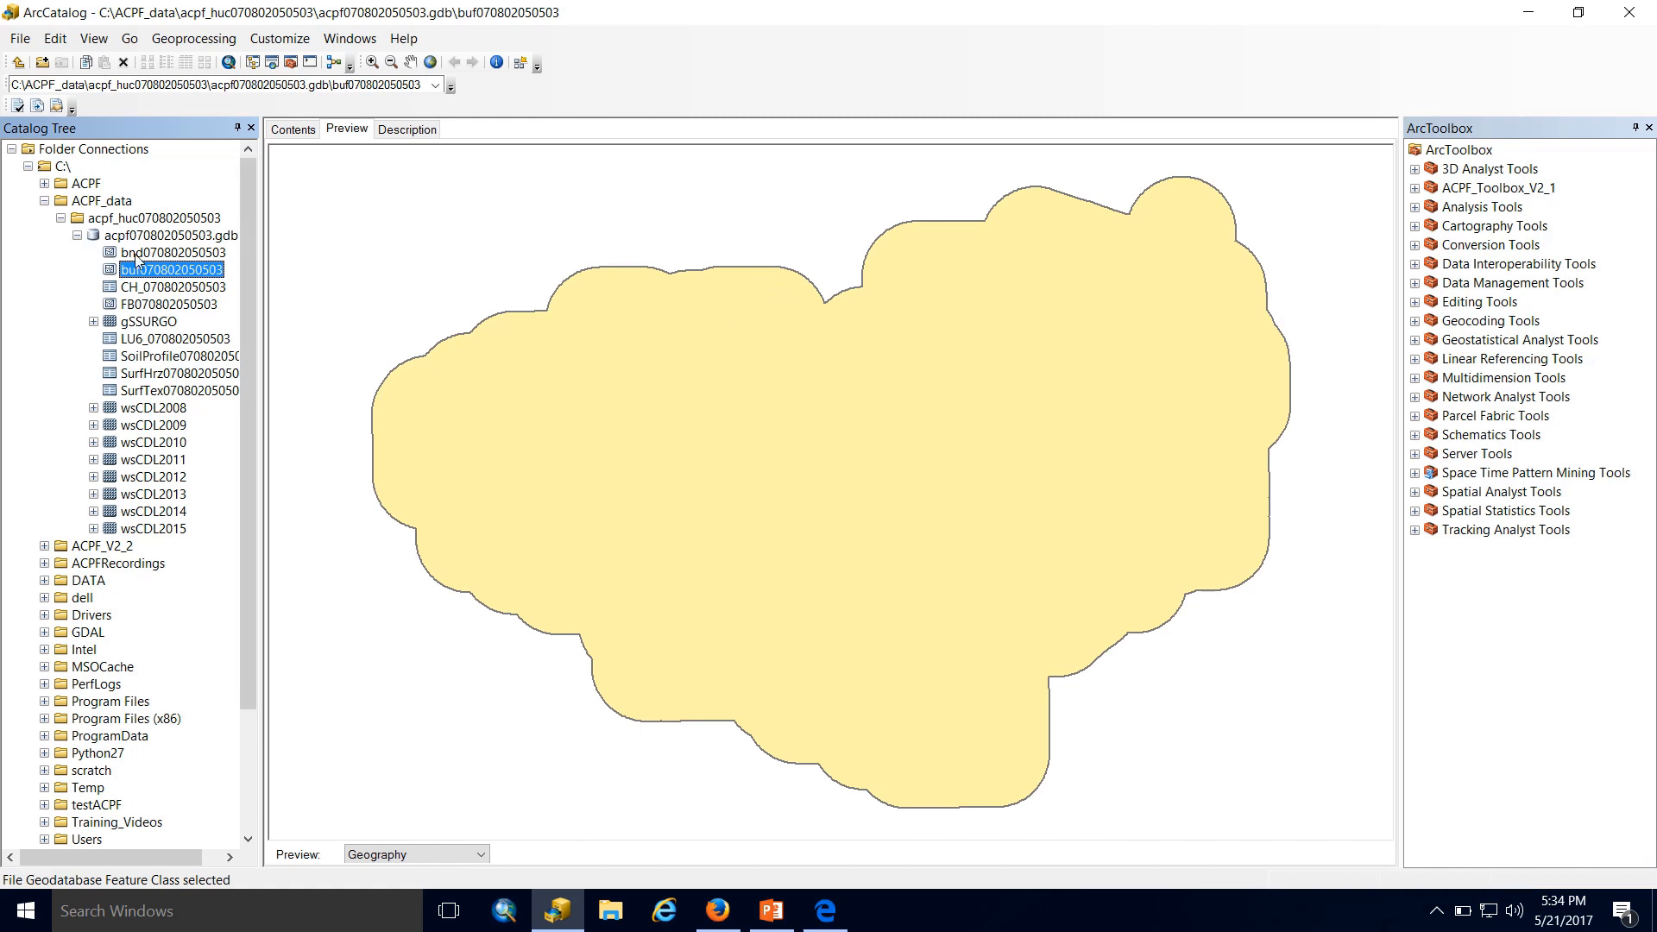
pyautogui.click(159, 252)
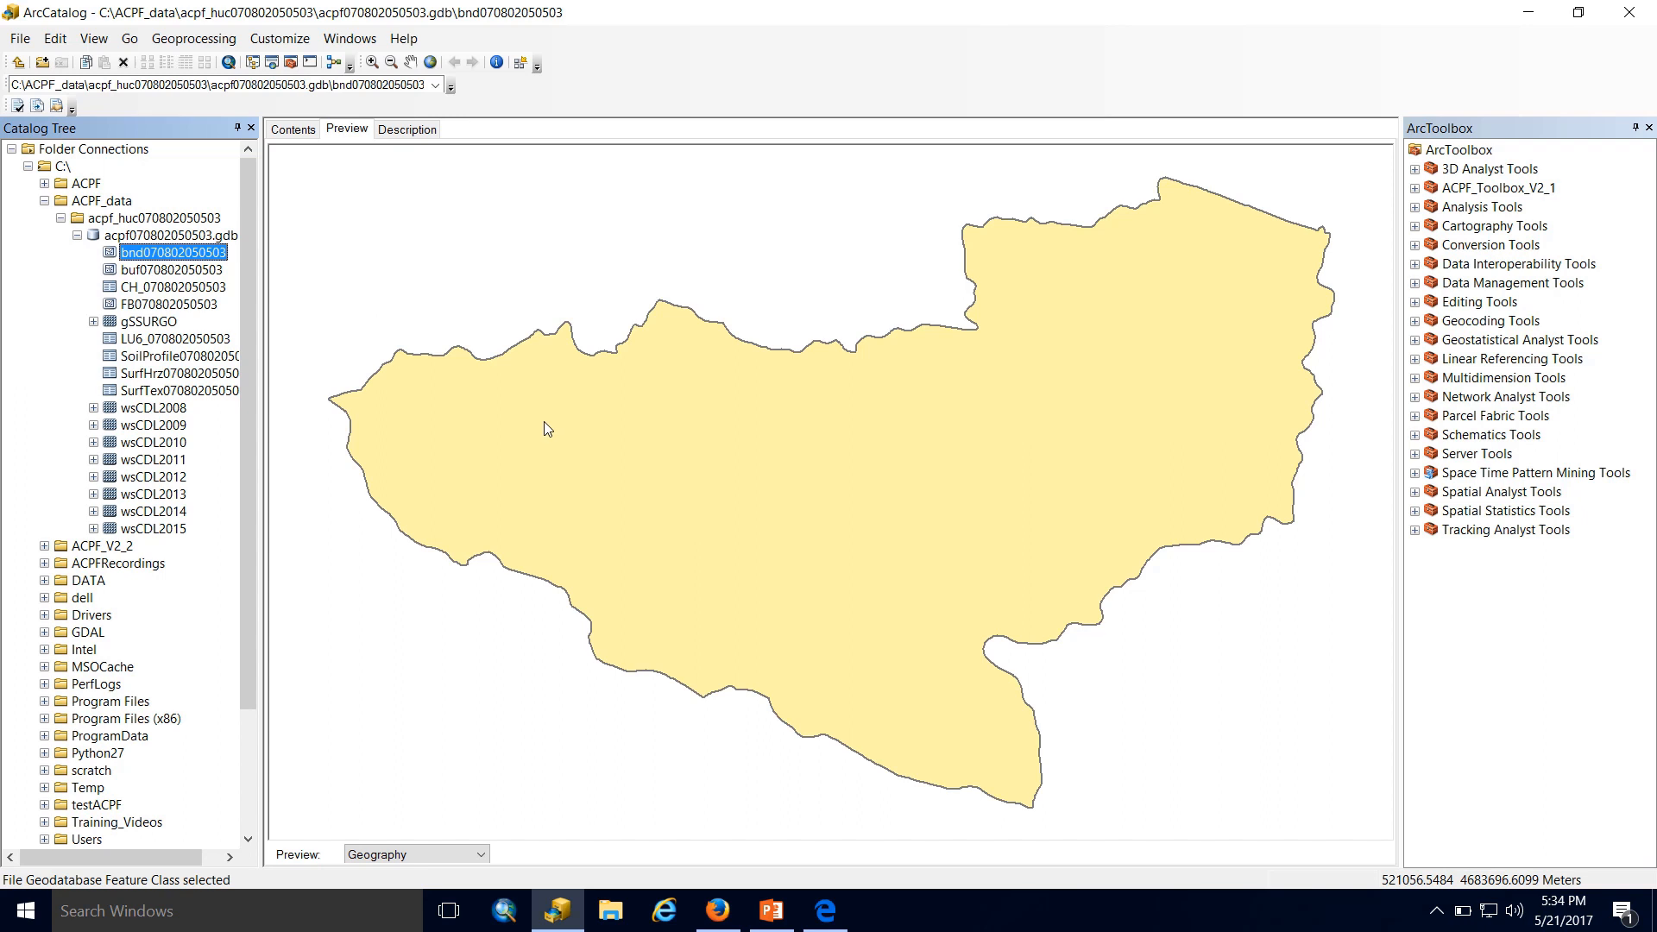
pyautogui.click(170, 269)
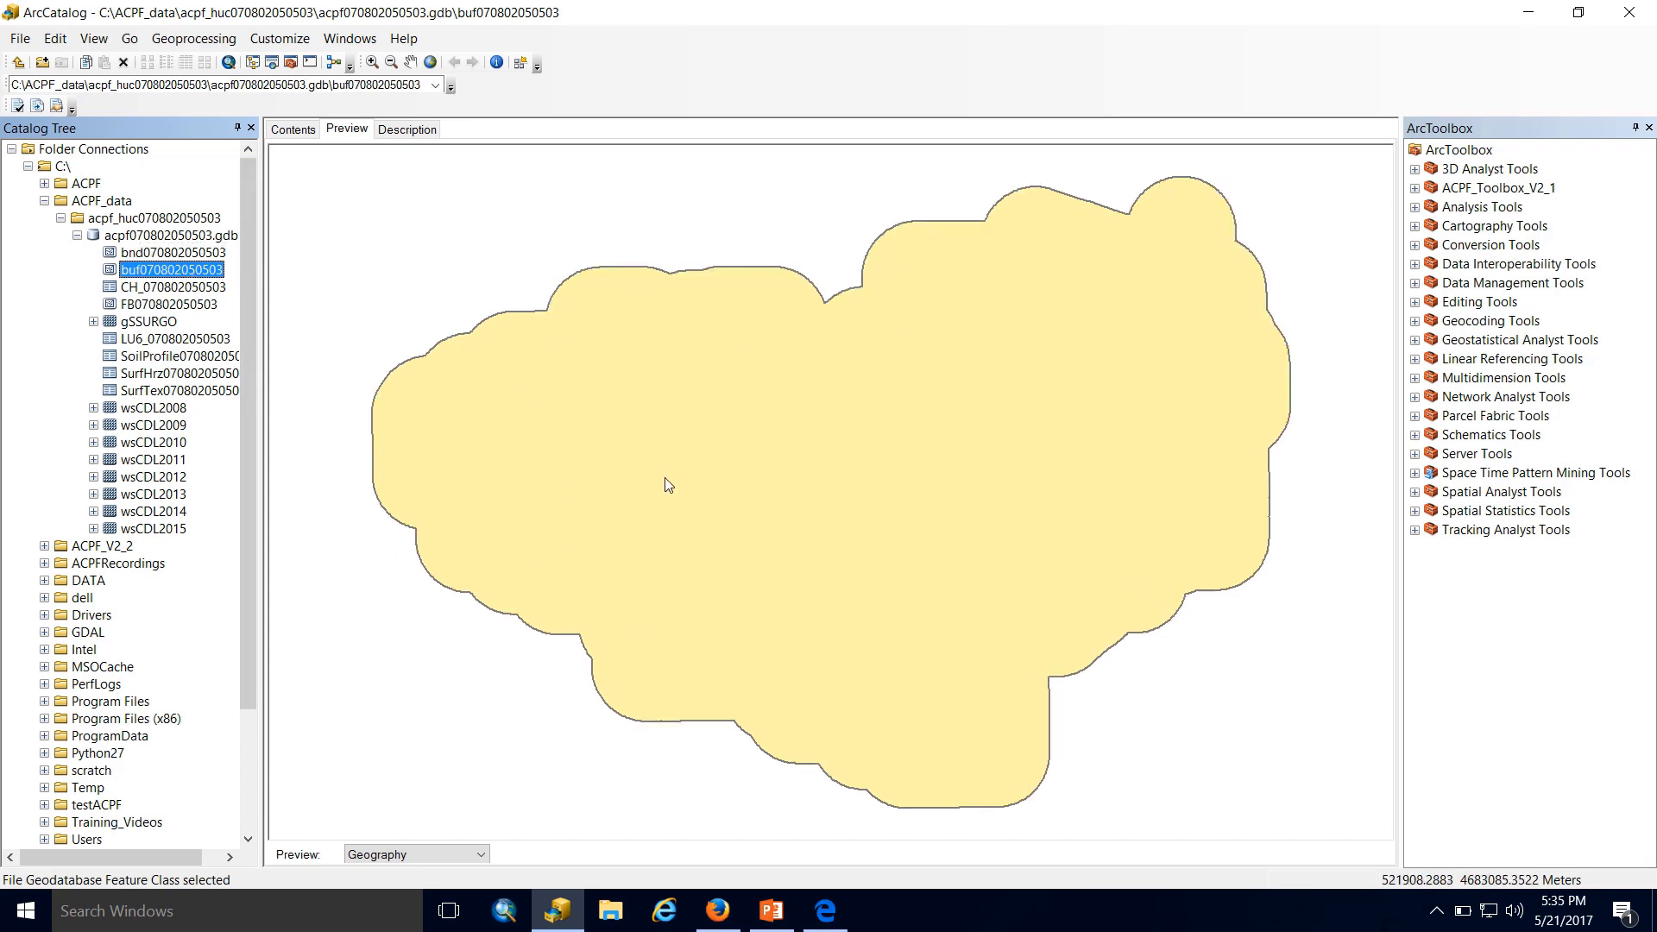
pyautogui.moveTo(734, 509)
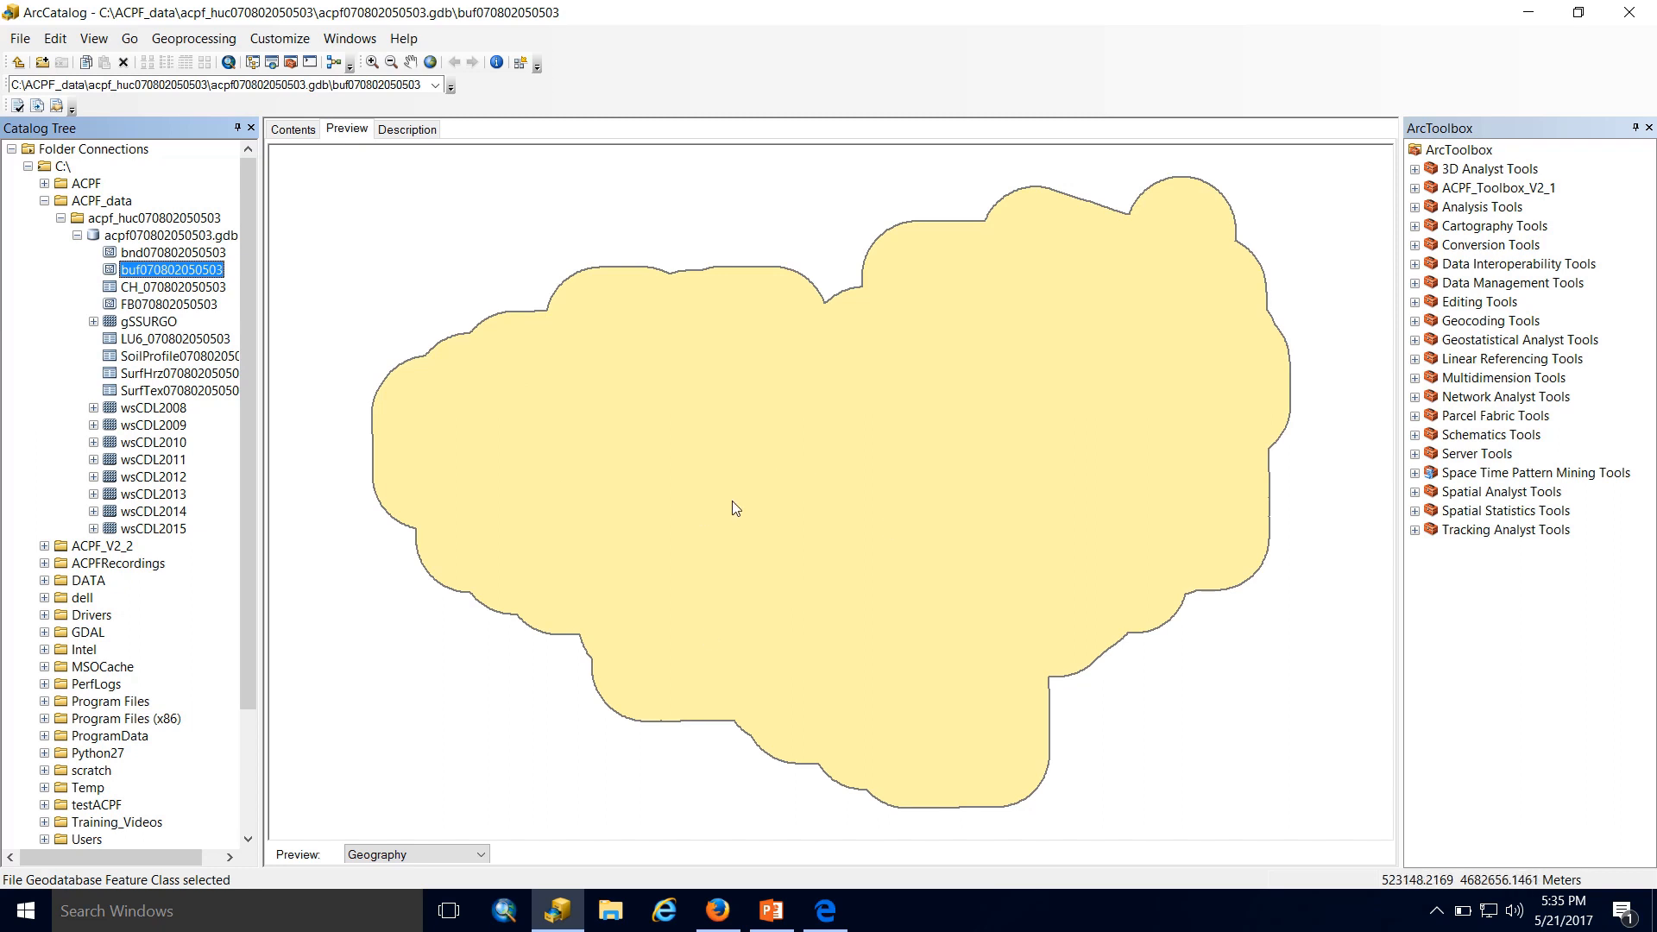
pyautogui.moveTo(446, 484)
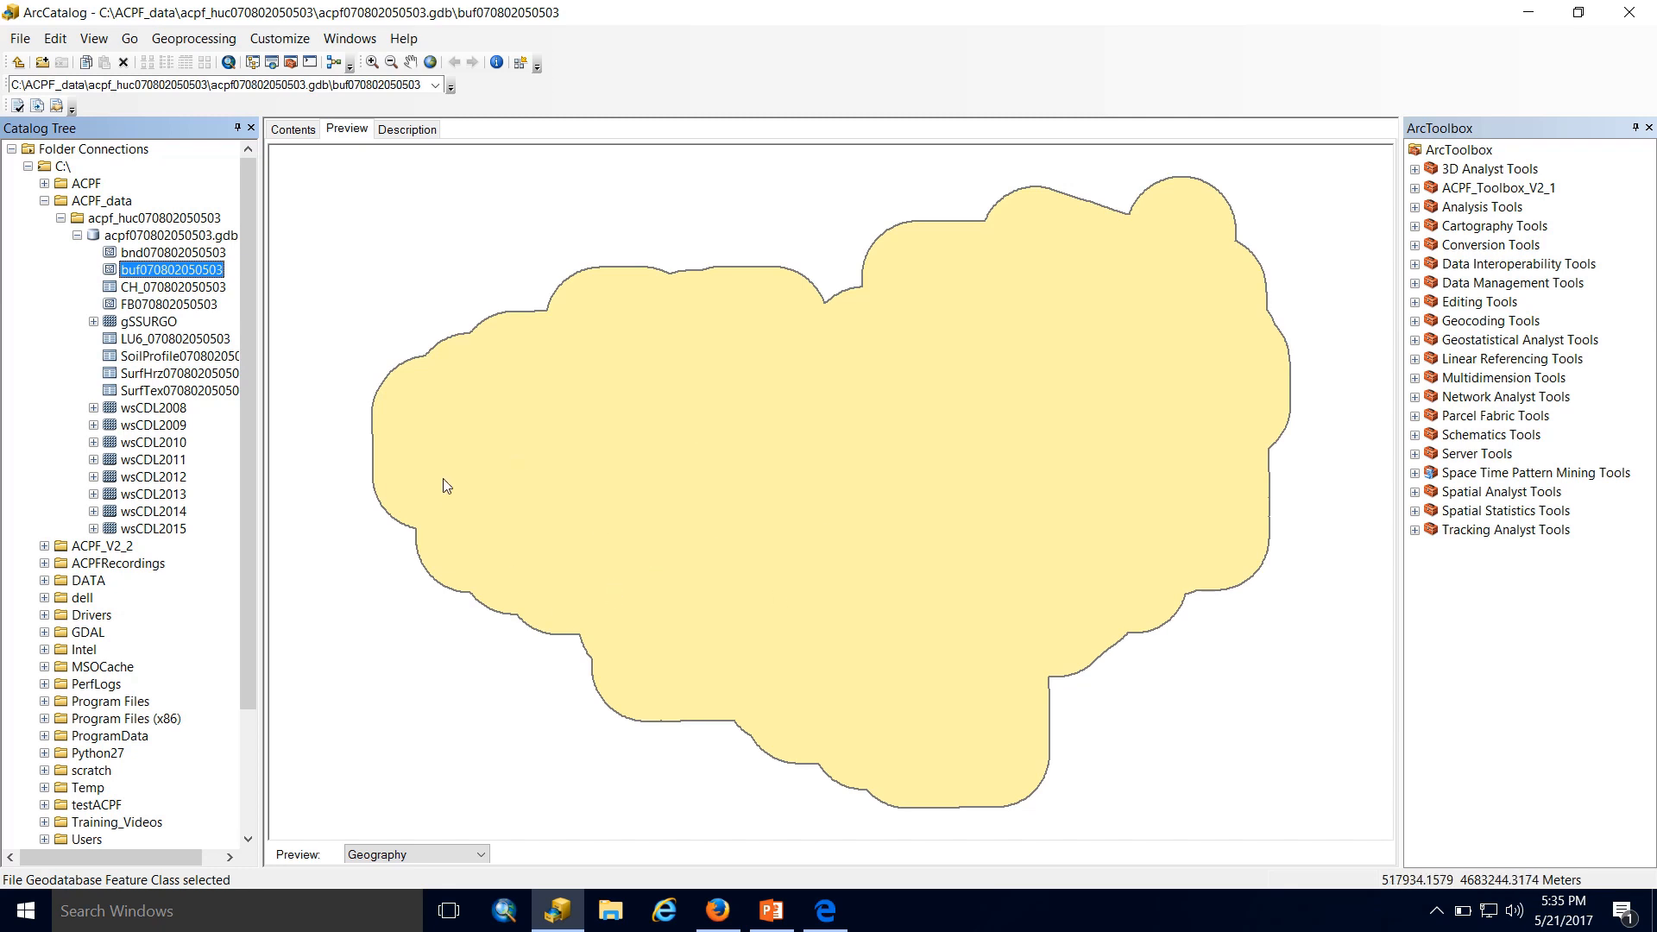
pyautogui.moveTo(229, 307)
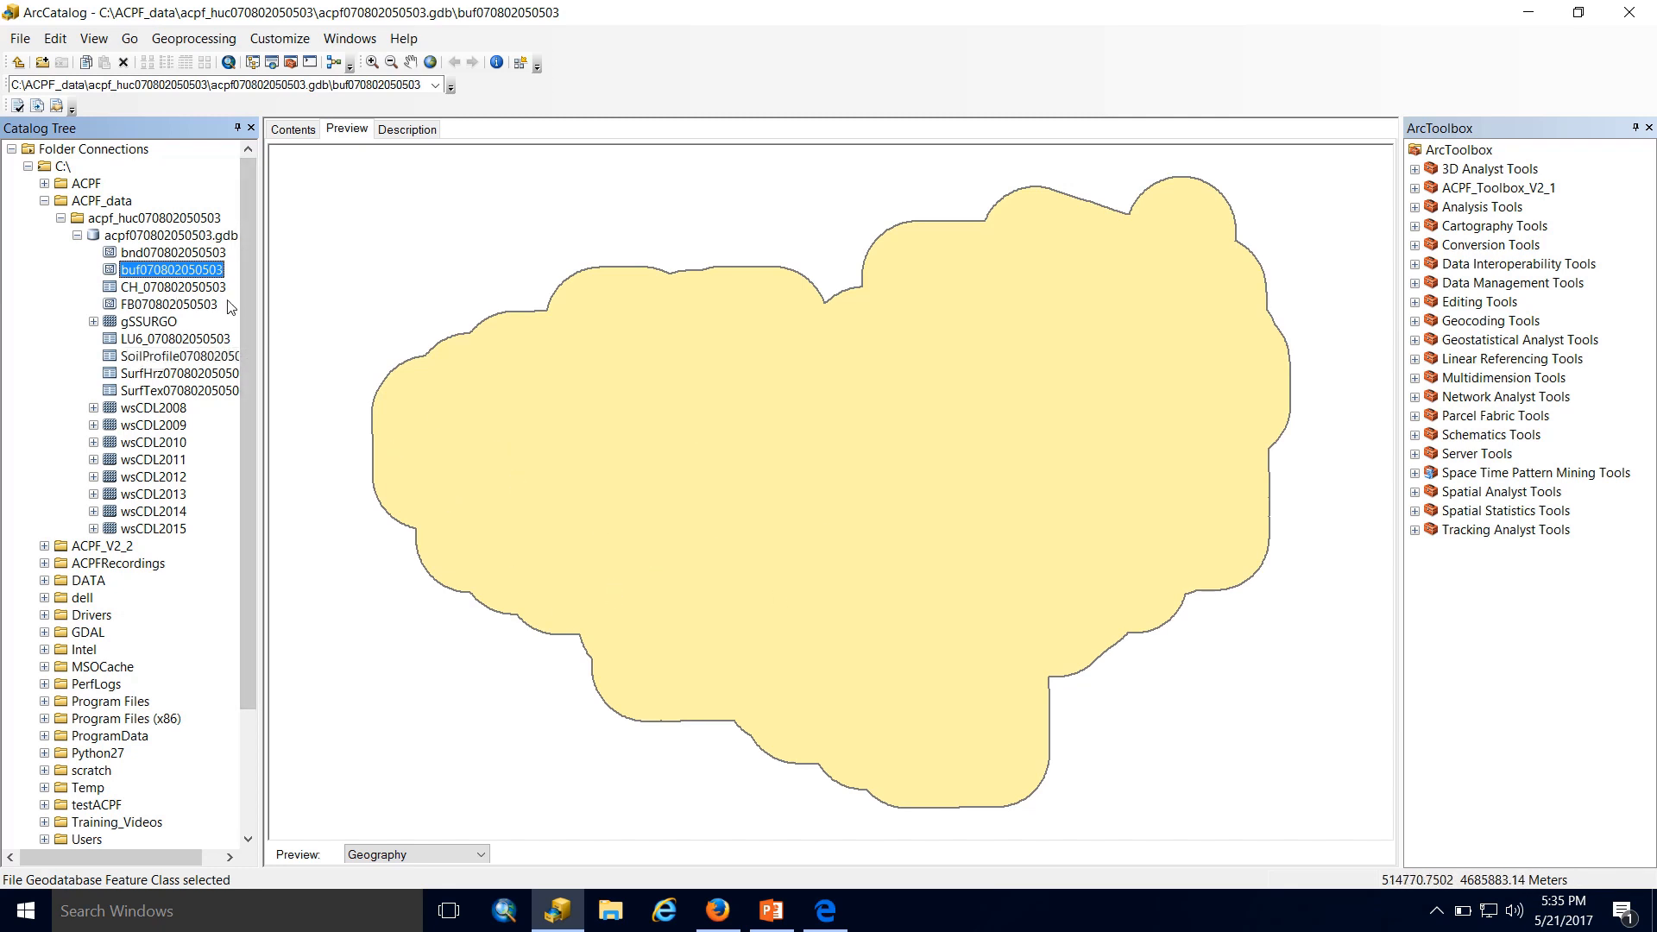
pyautogui.click(170, 304)
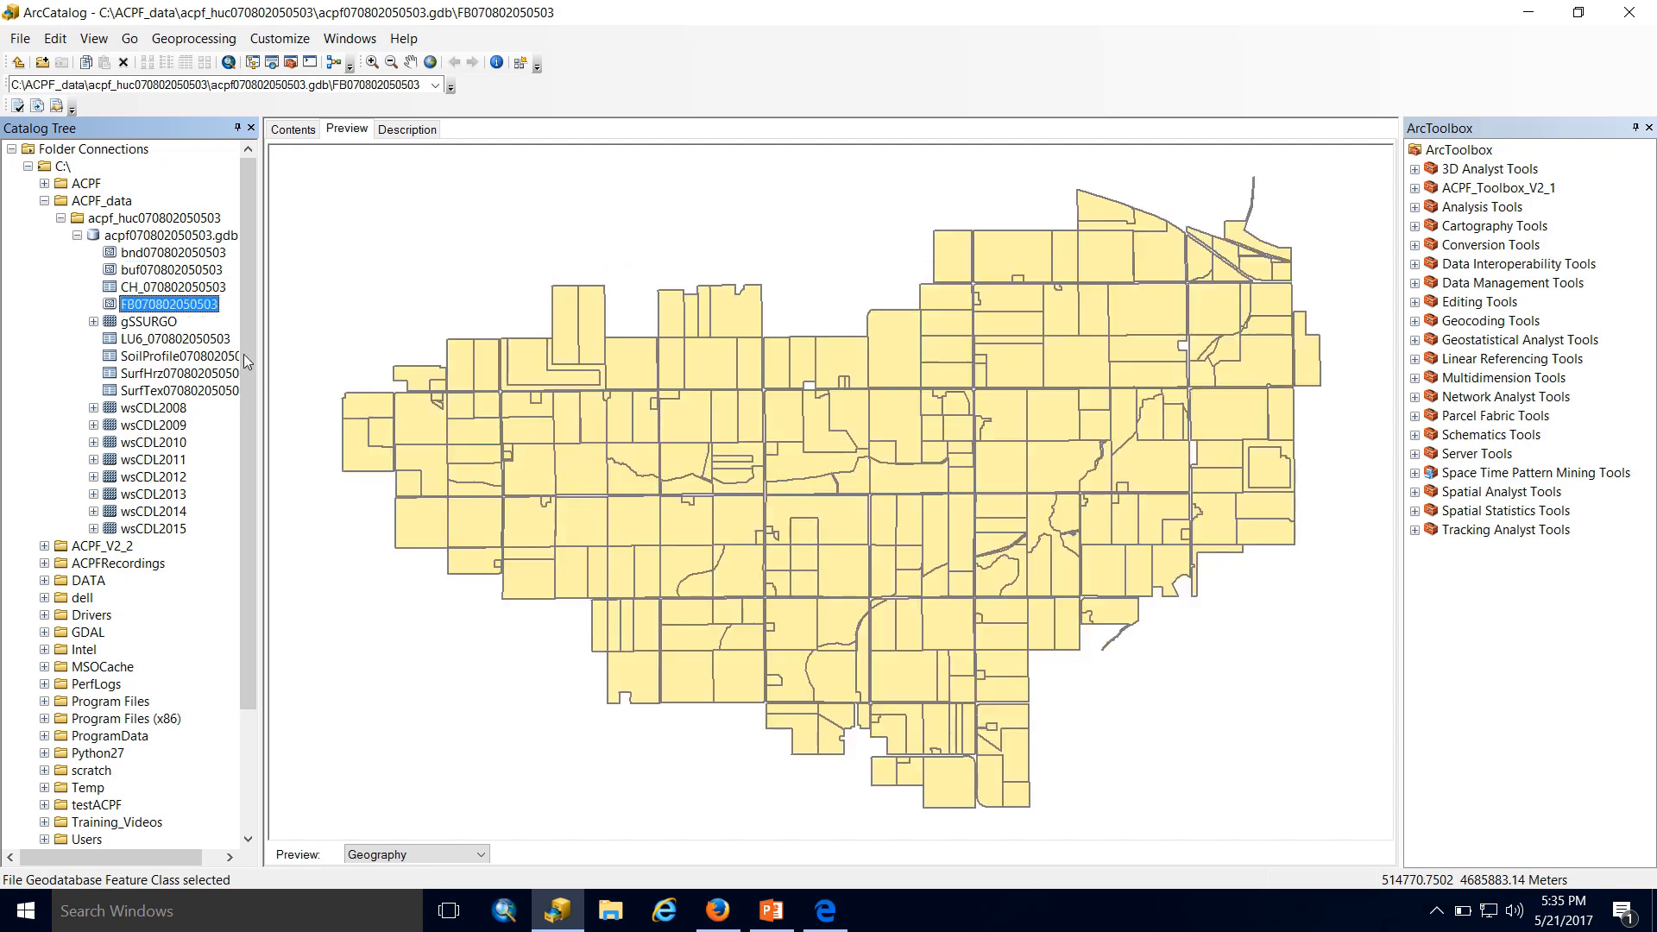
pyautogui.moveTo(690, 429)
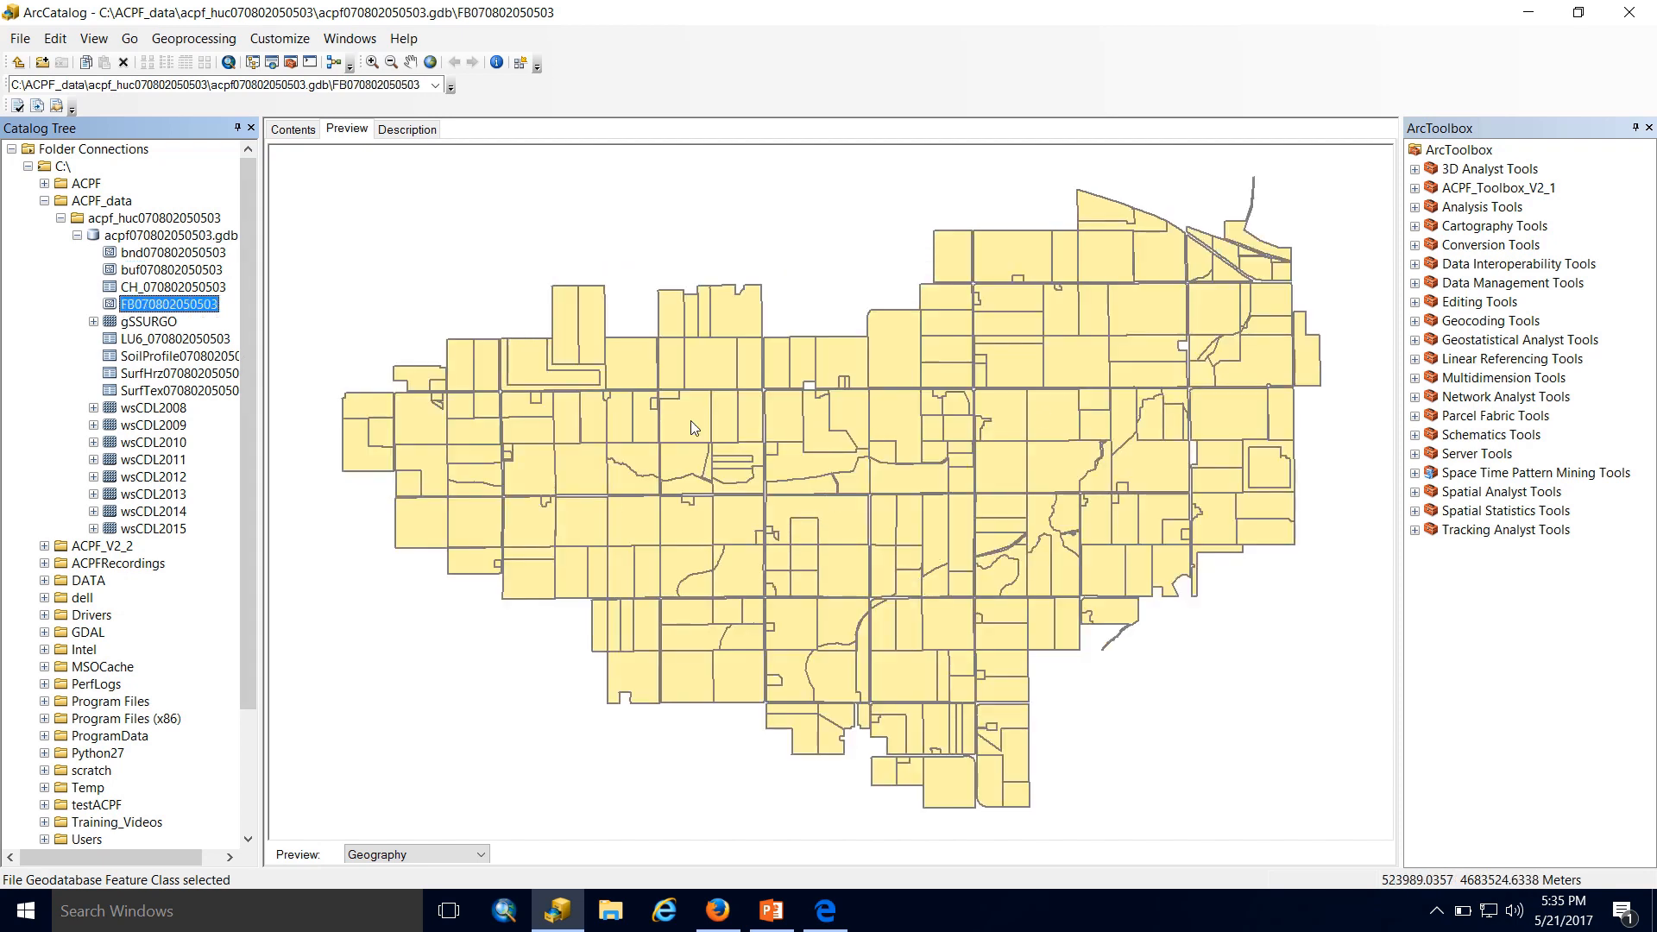
pyautogui.moveTo(782, 540)
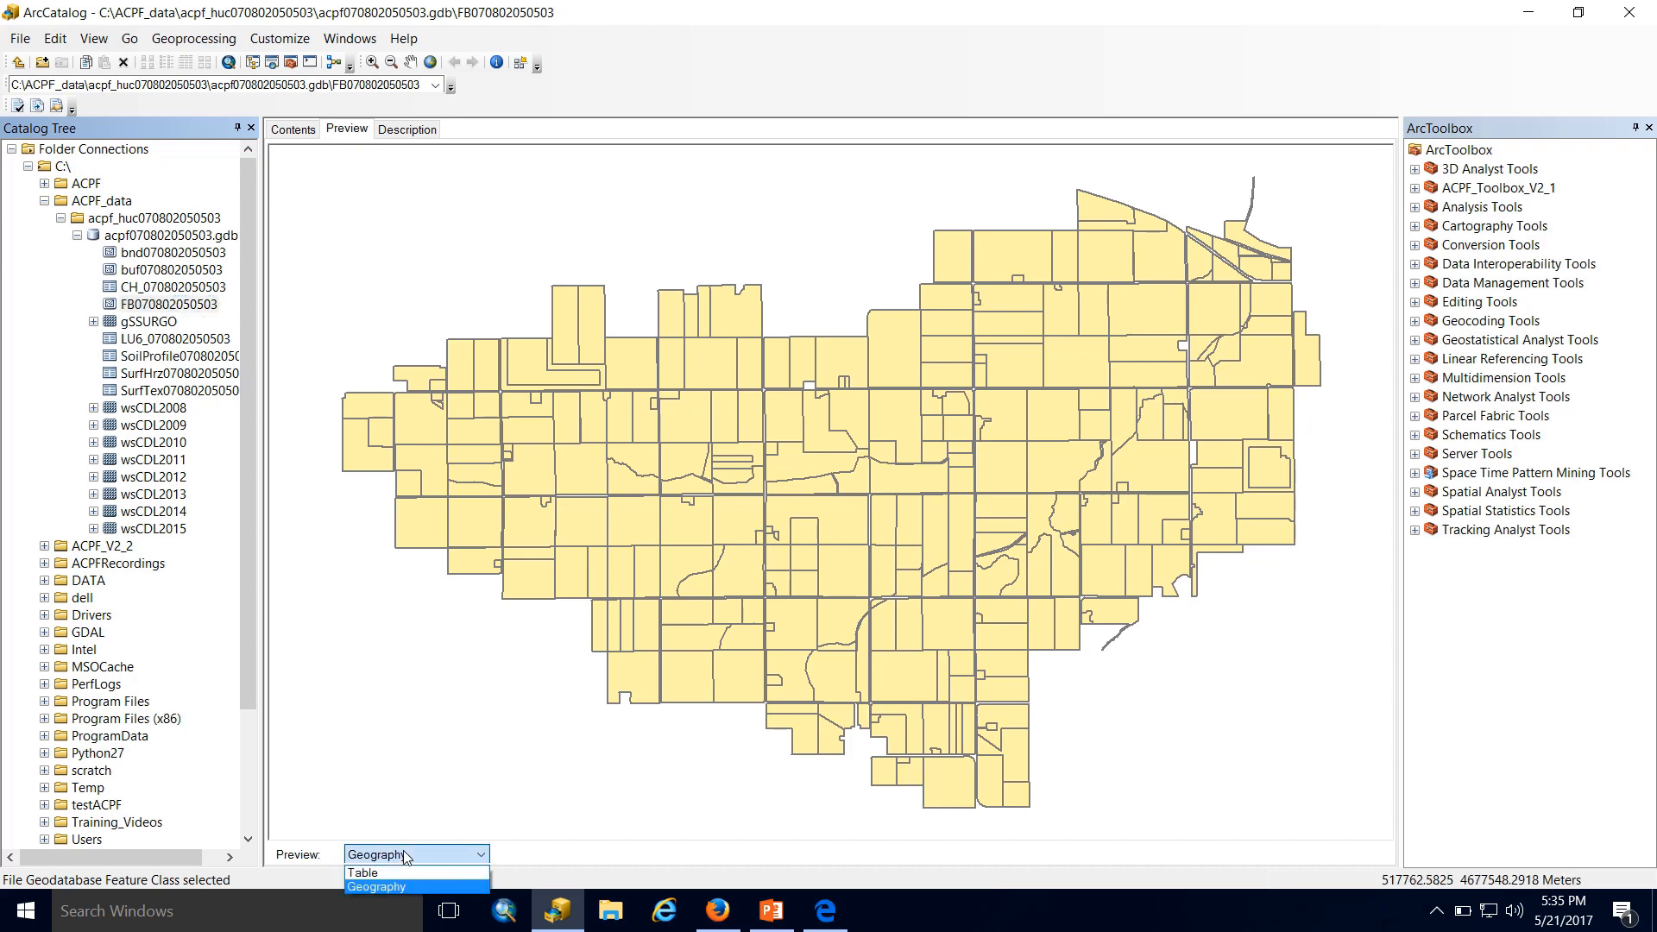
pyautogui.click(364, 872)
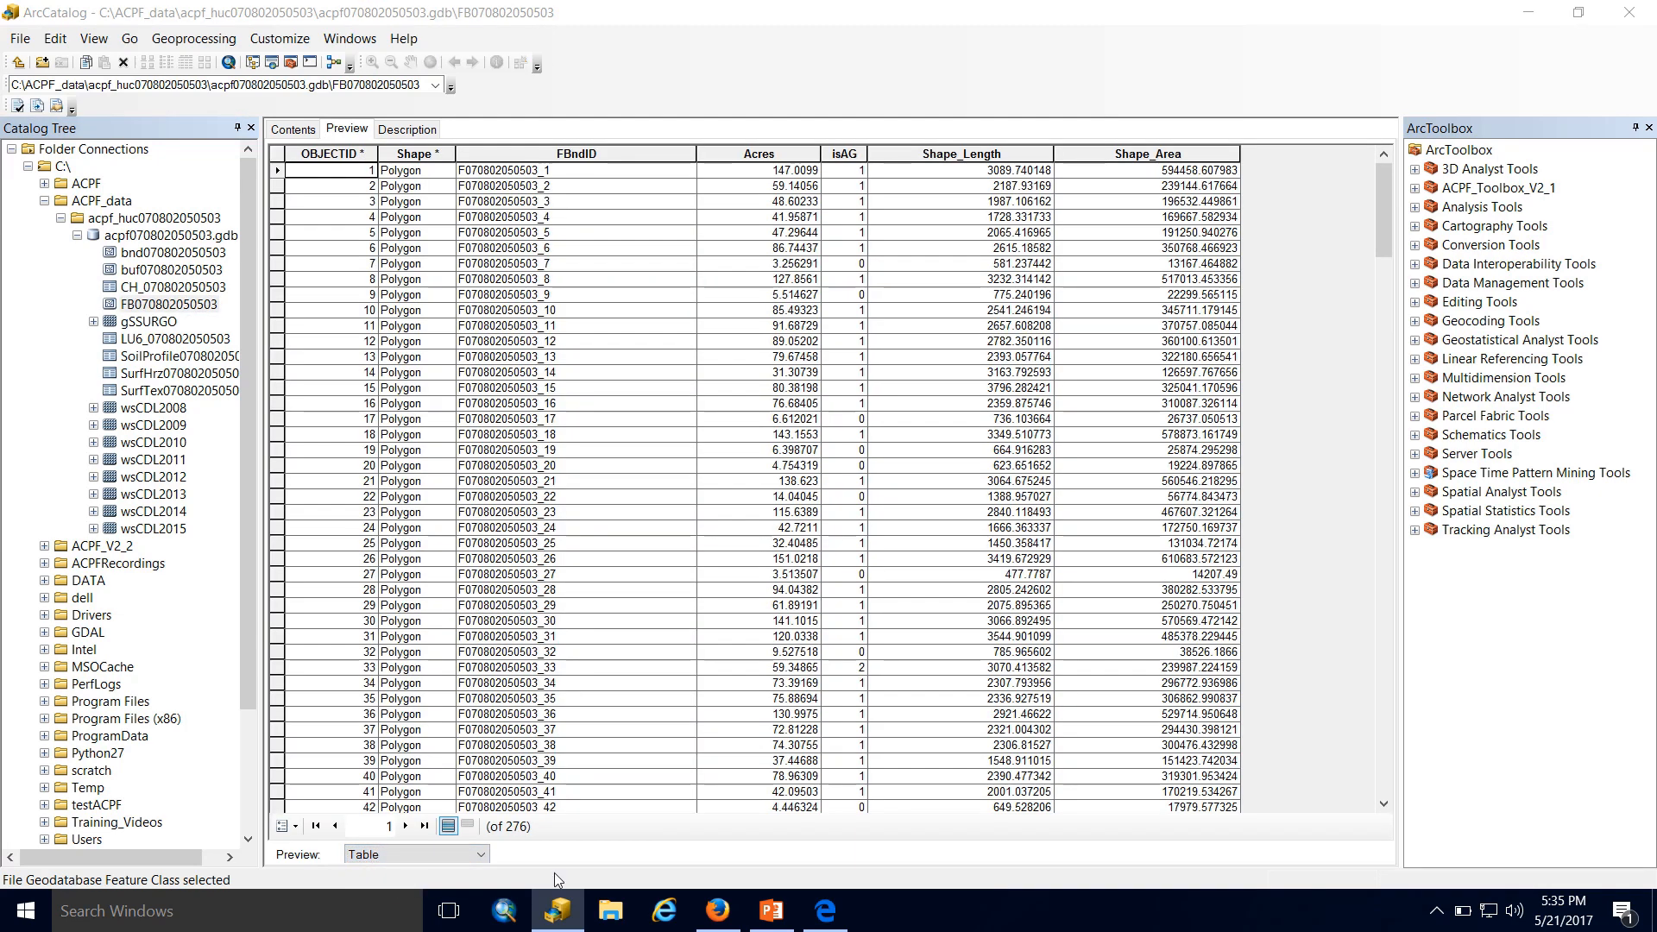
pyautogui.click(575, 153)
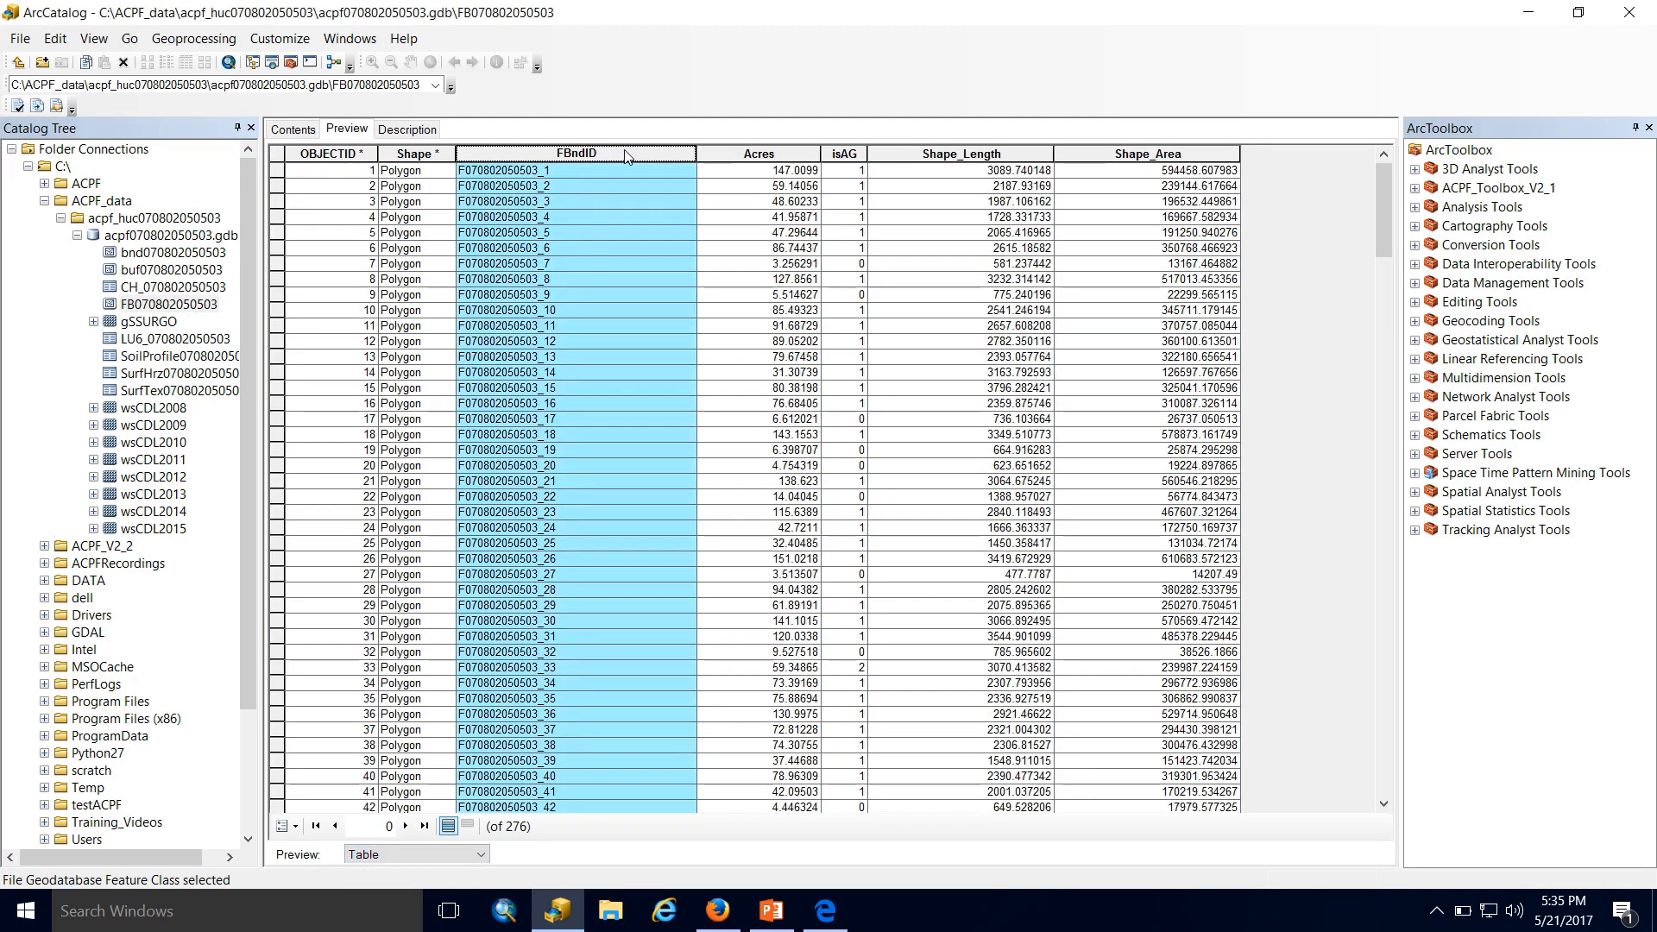
pyautogui.moveTo(538, 404)
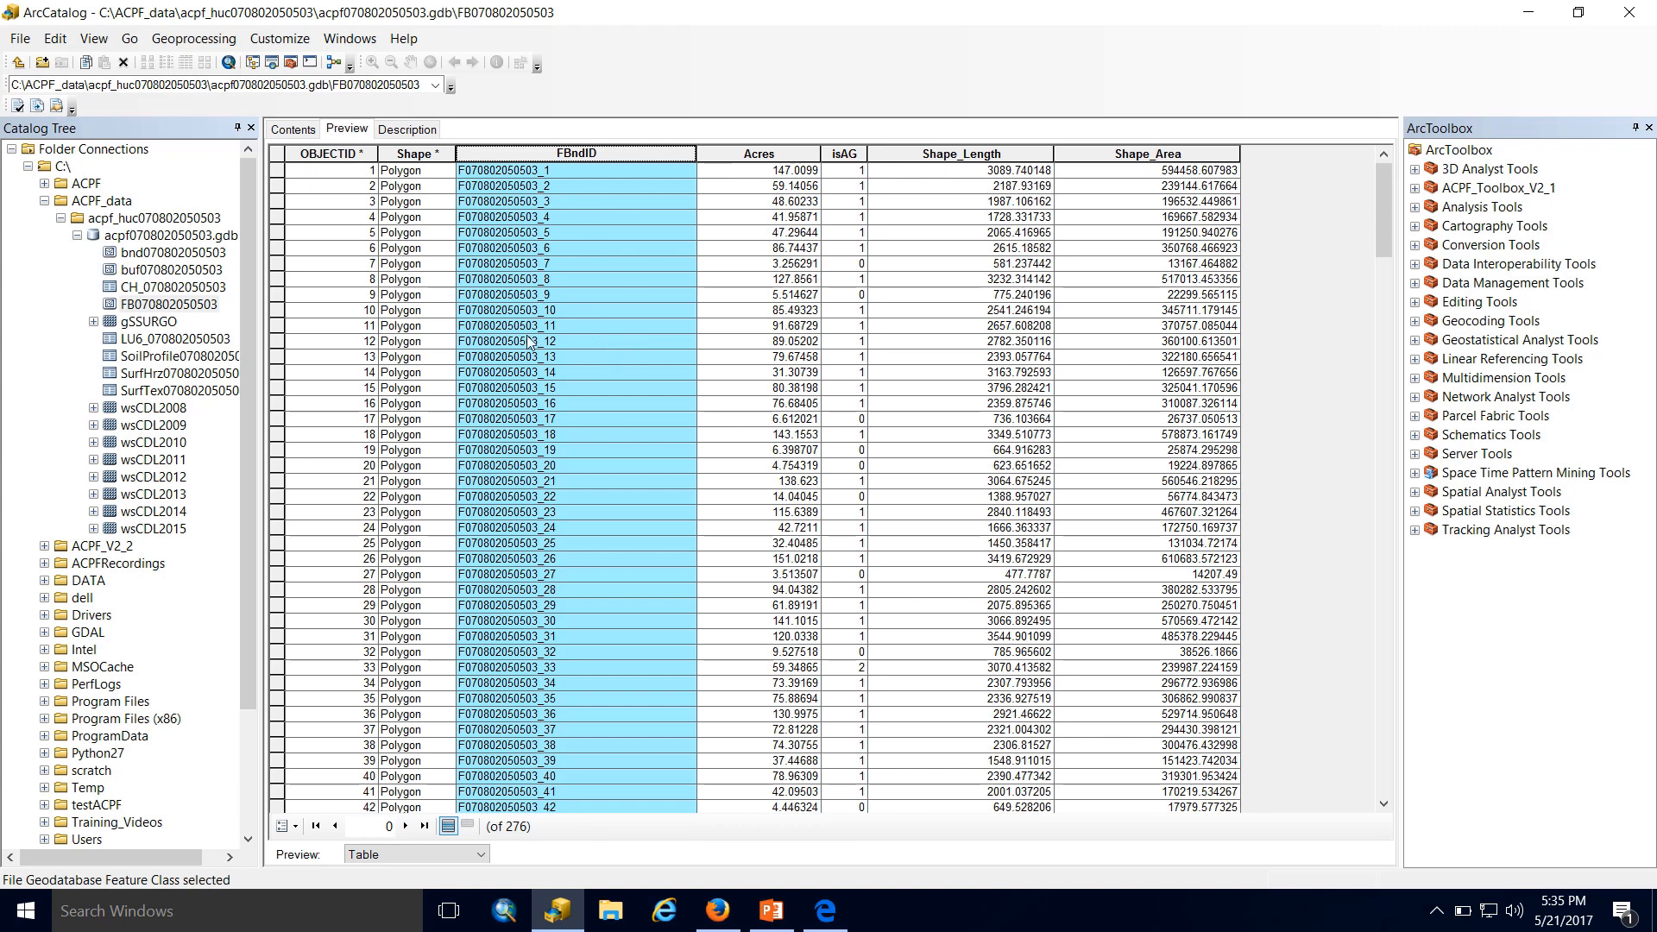
pyautogui.moveTo(585, 344)
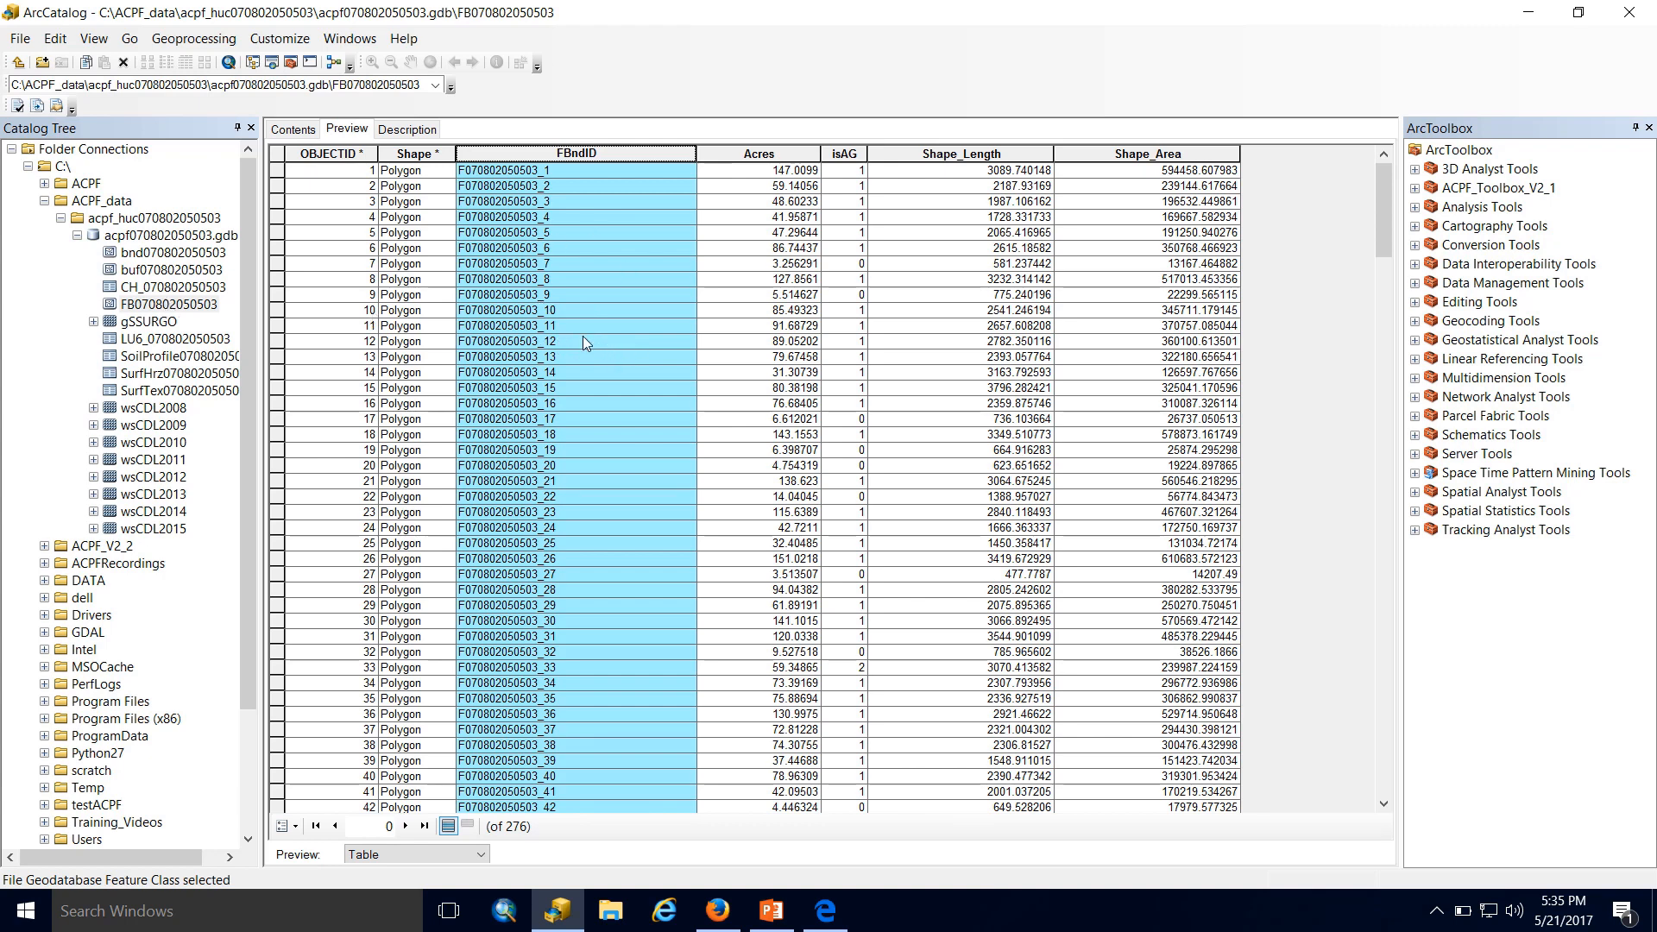
pyautogui.click(759, 154)
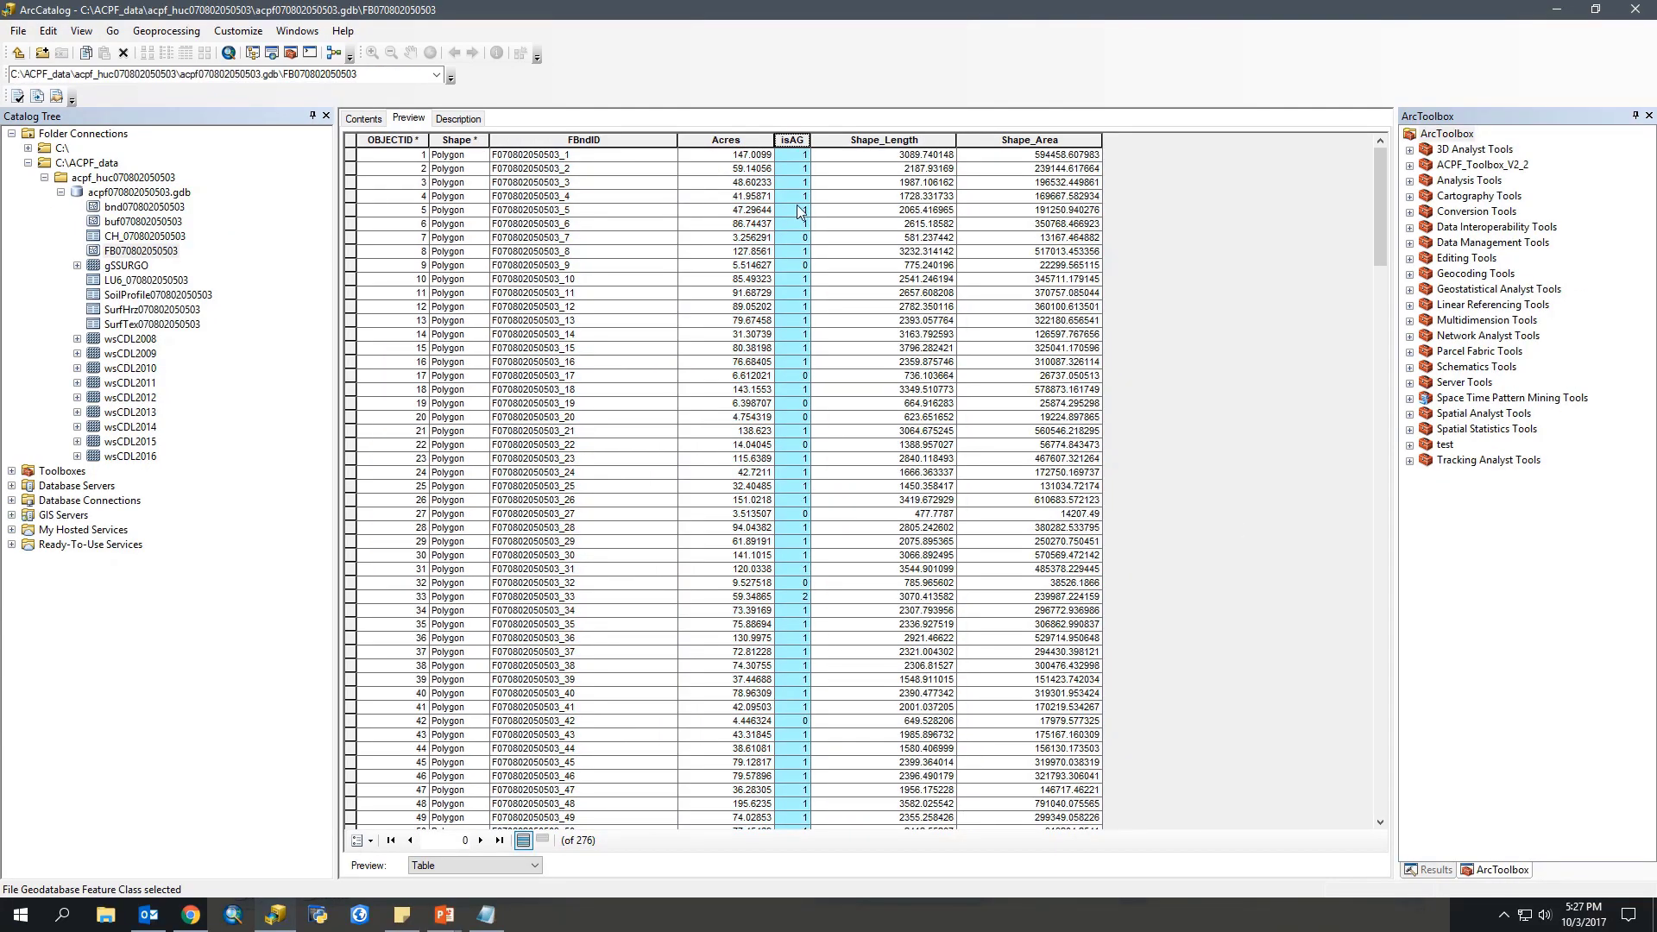
pyautogui.moveTo(793, 169)
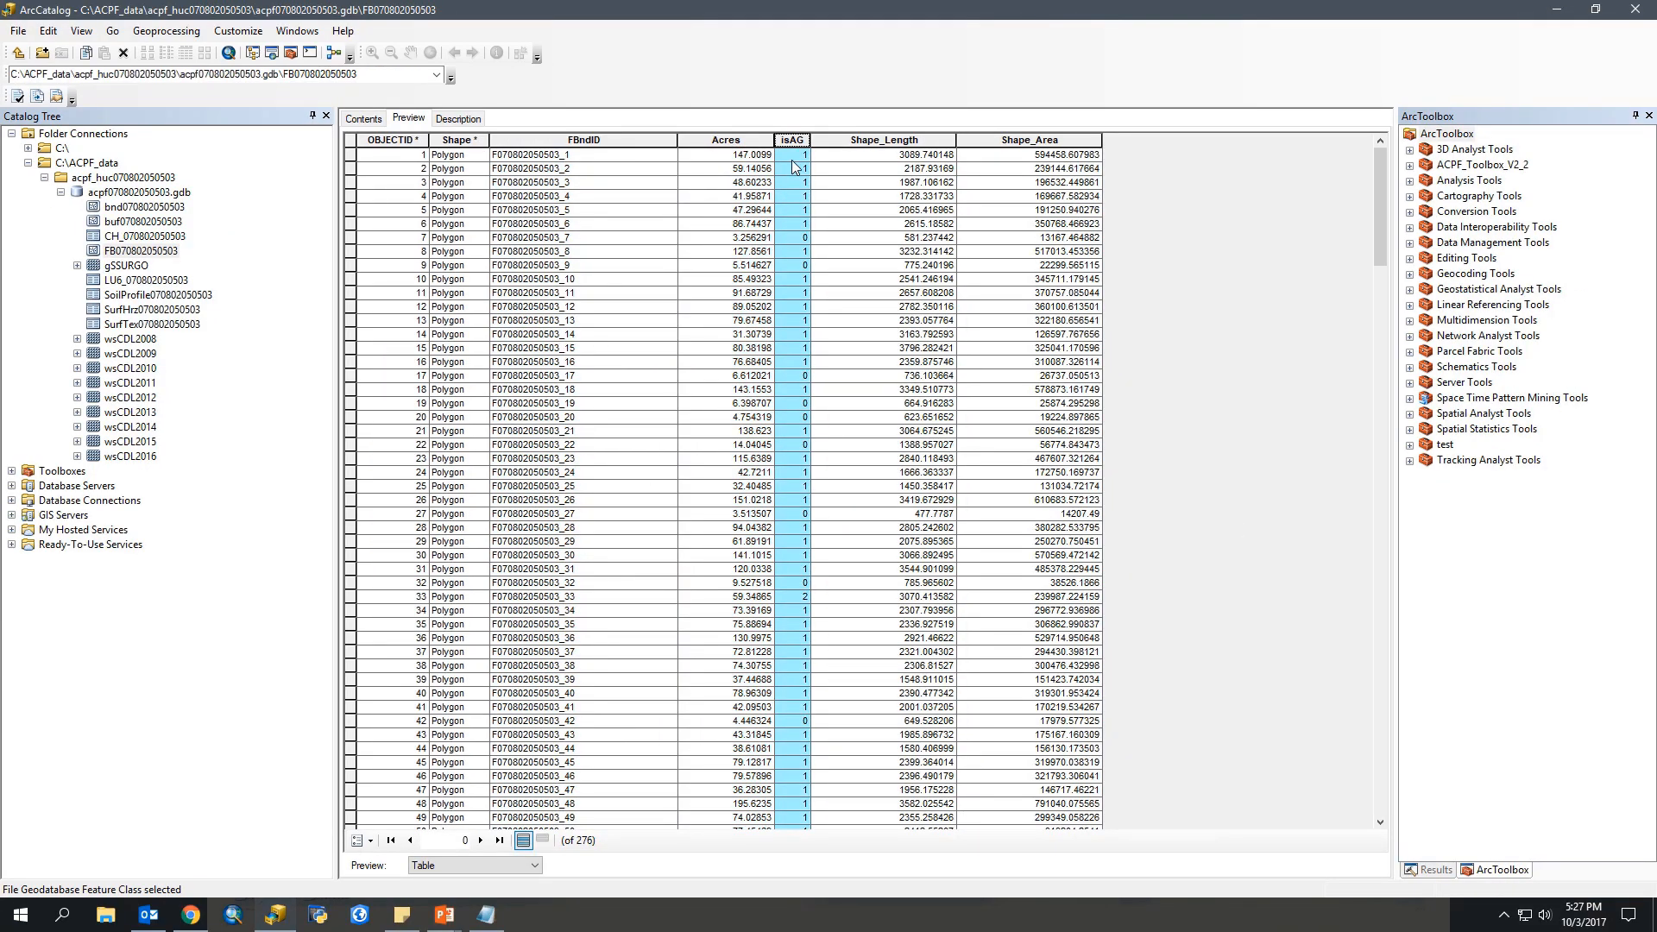
pyautogui.moveTo(784, 271)
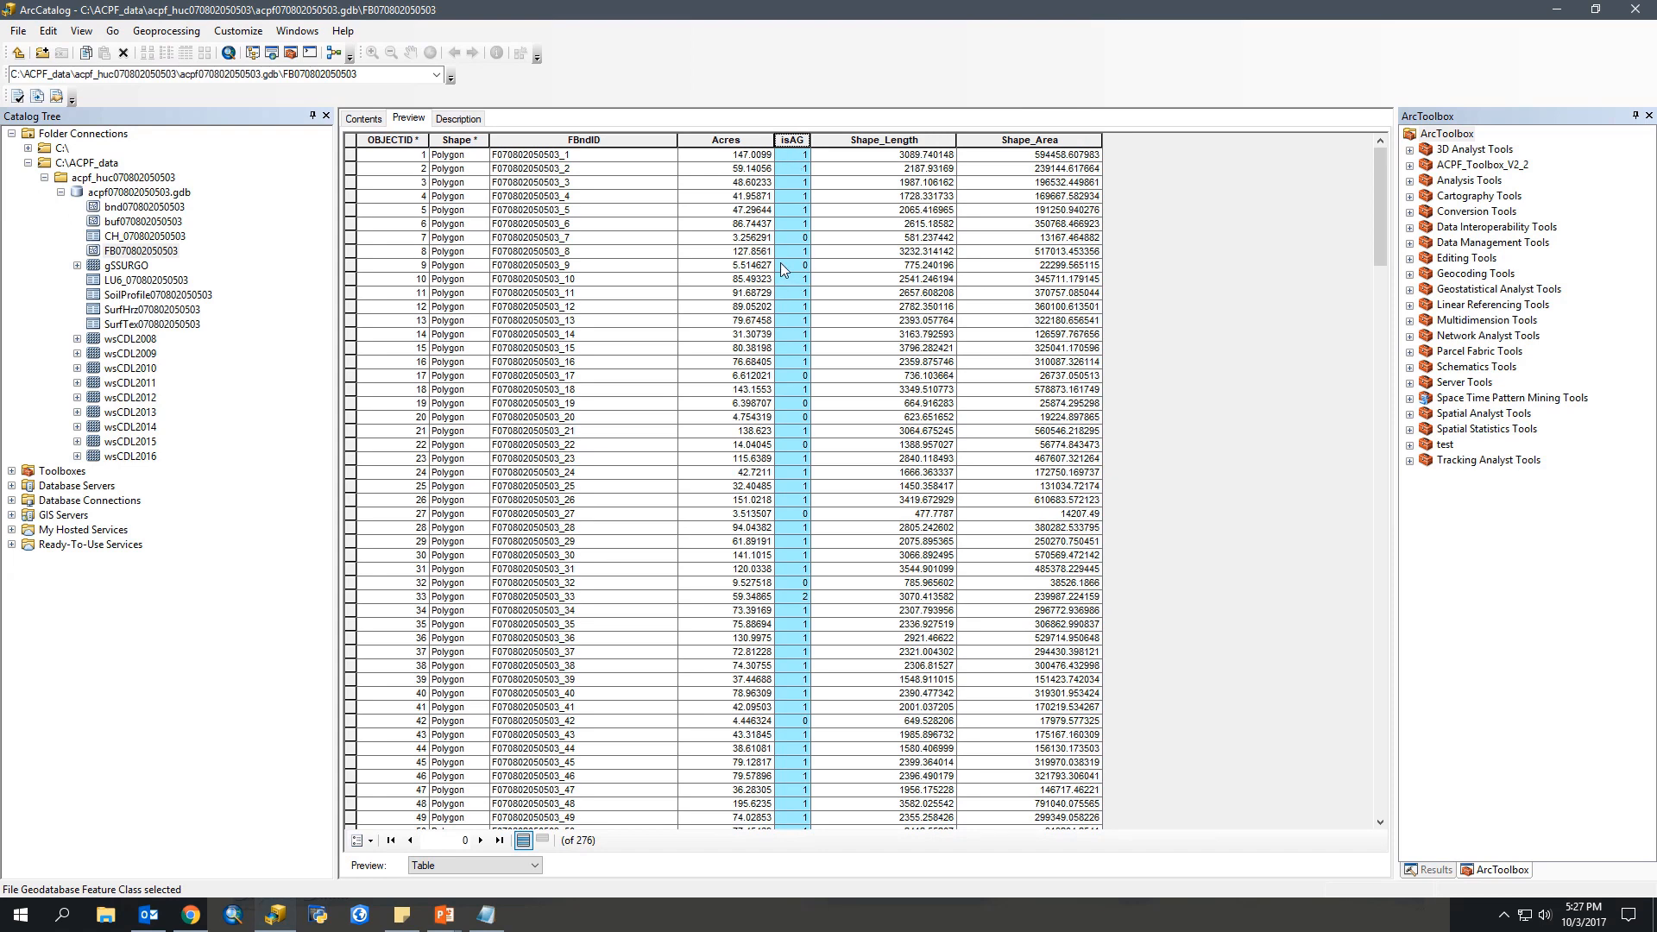
pyautogui.moveTo(807, 327)
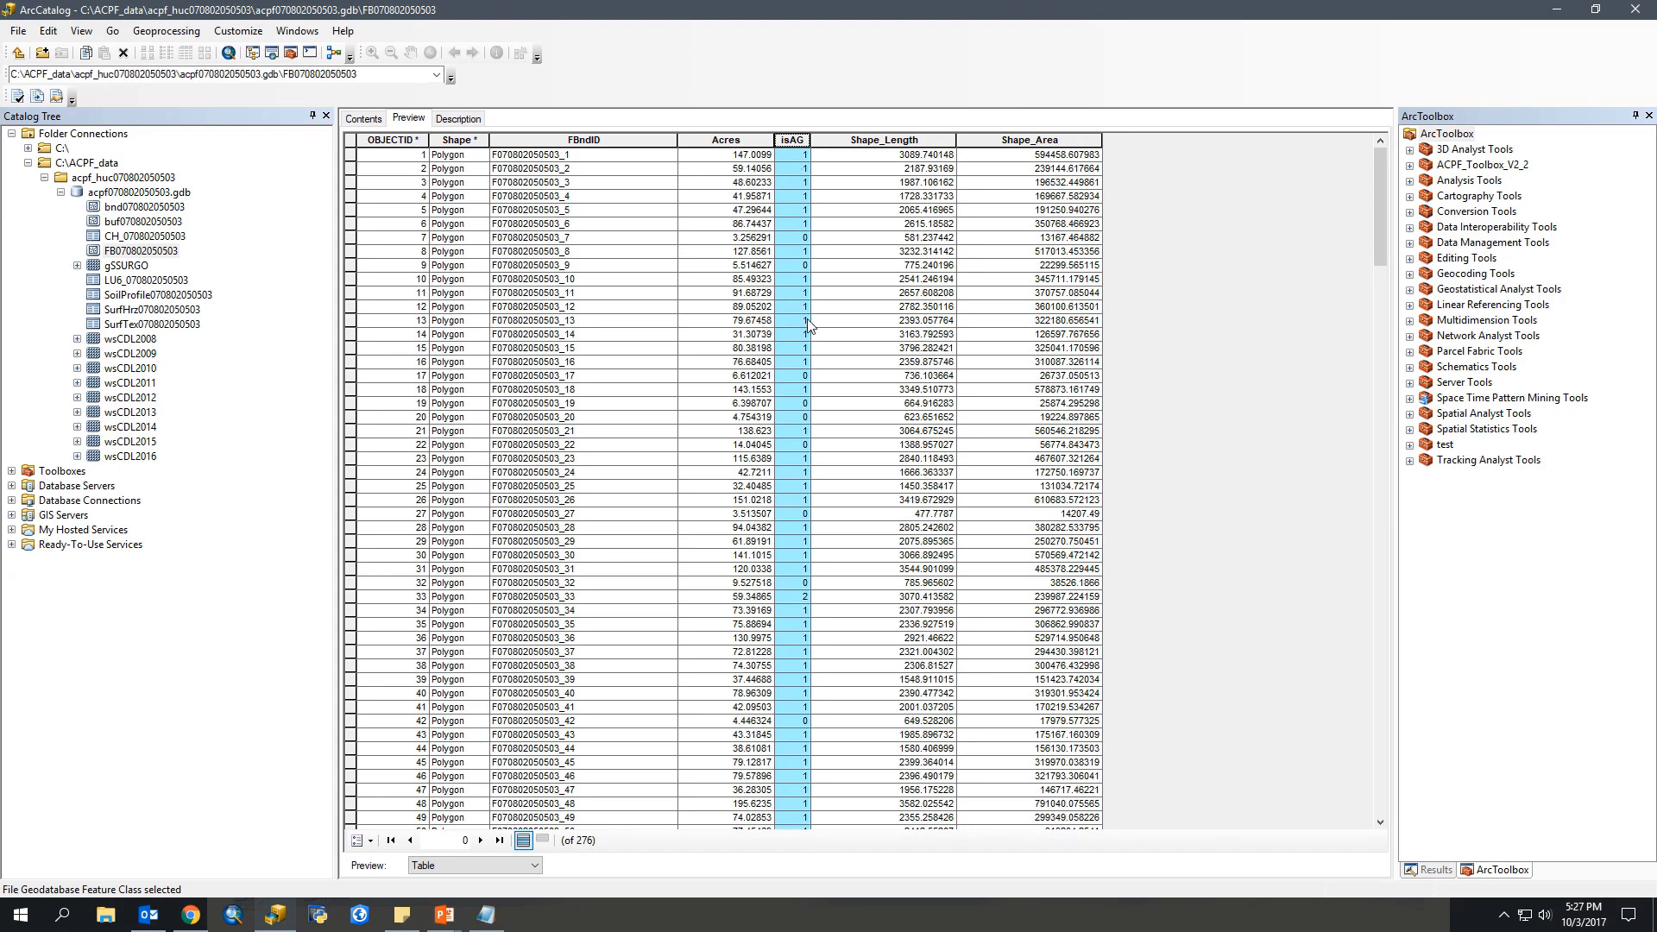
pyautogui.moveTo(799, 235)
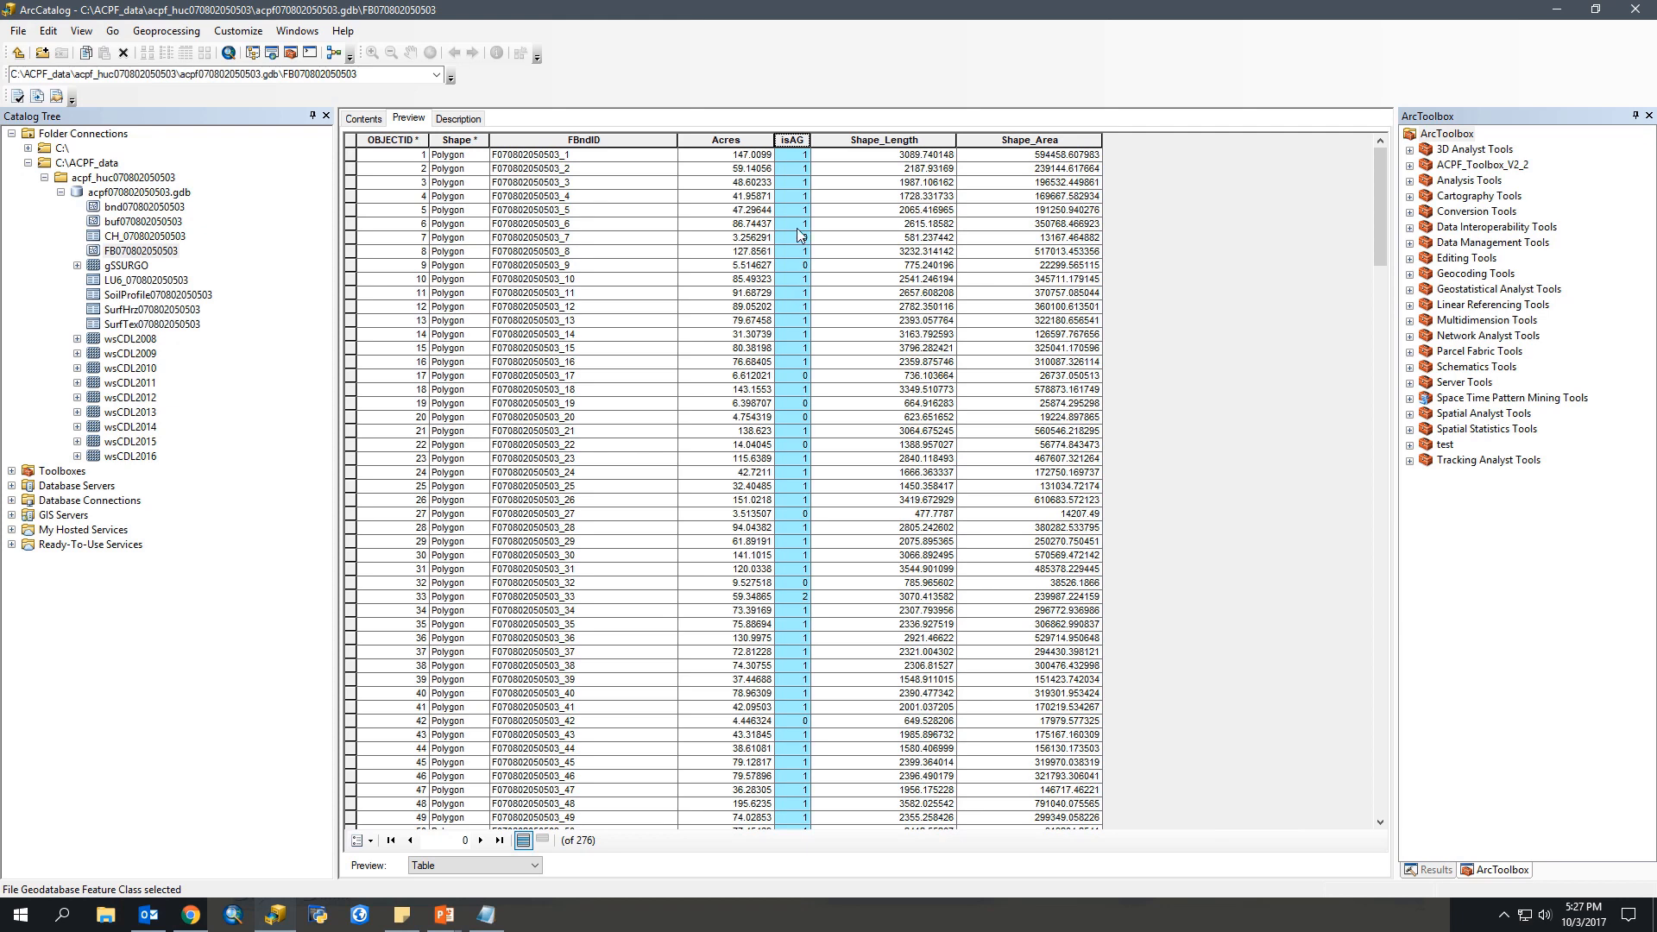
pyautogui.click(797, 249)
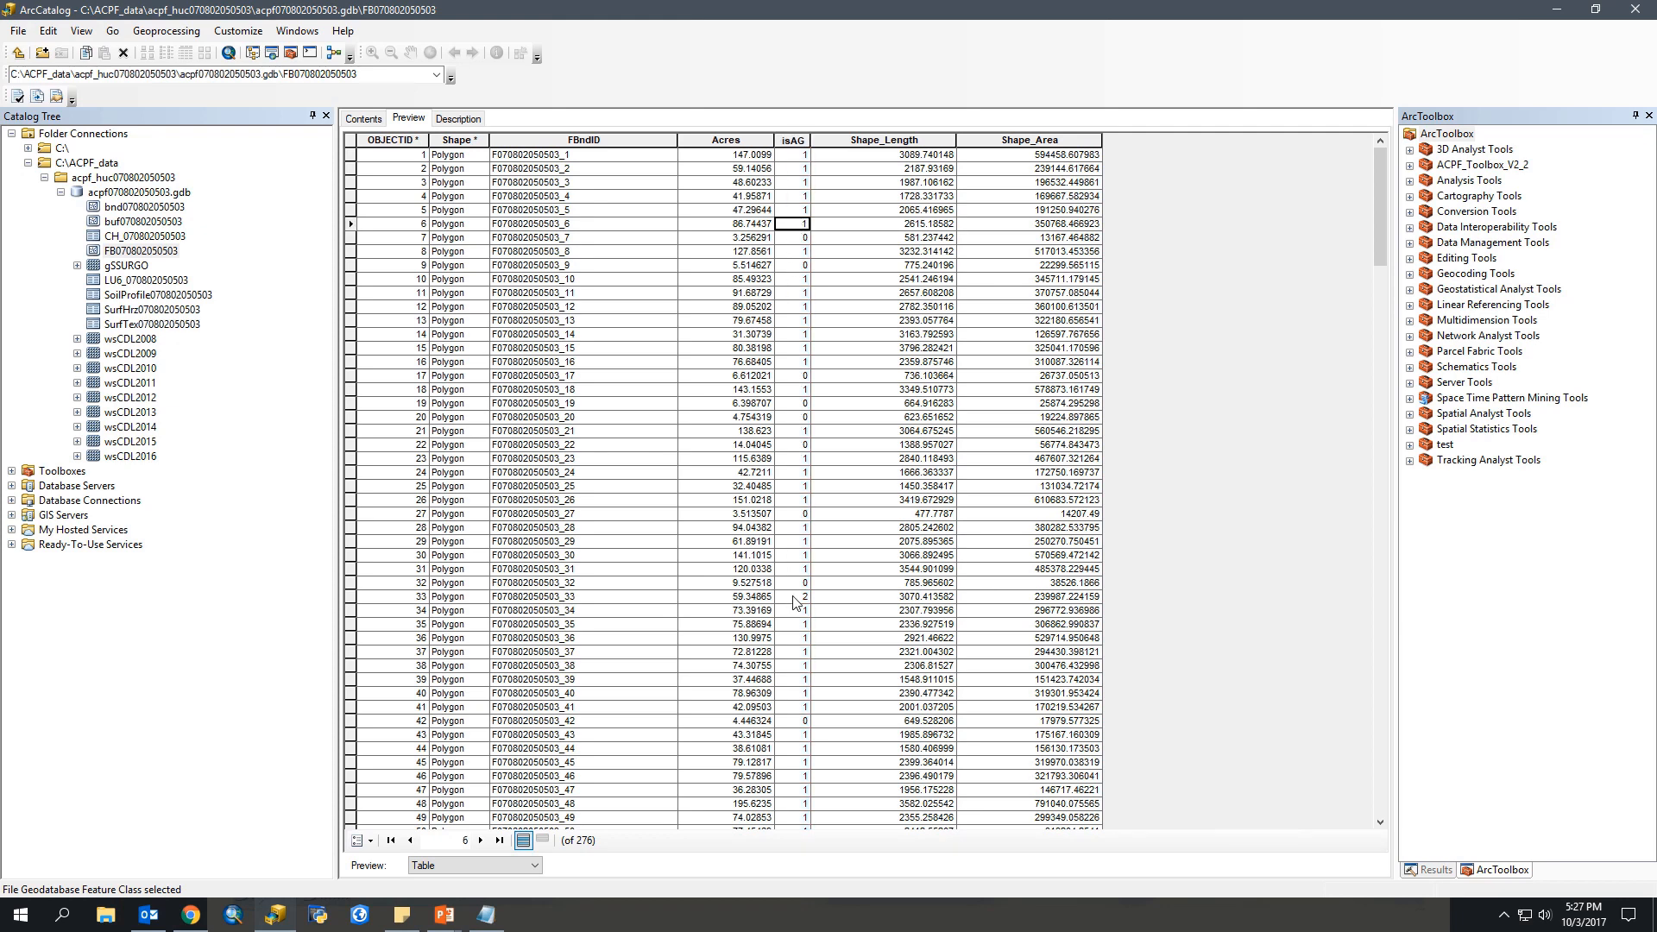
pyautogui.click(796, 596)
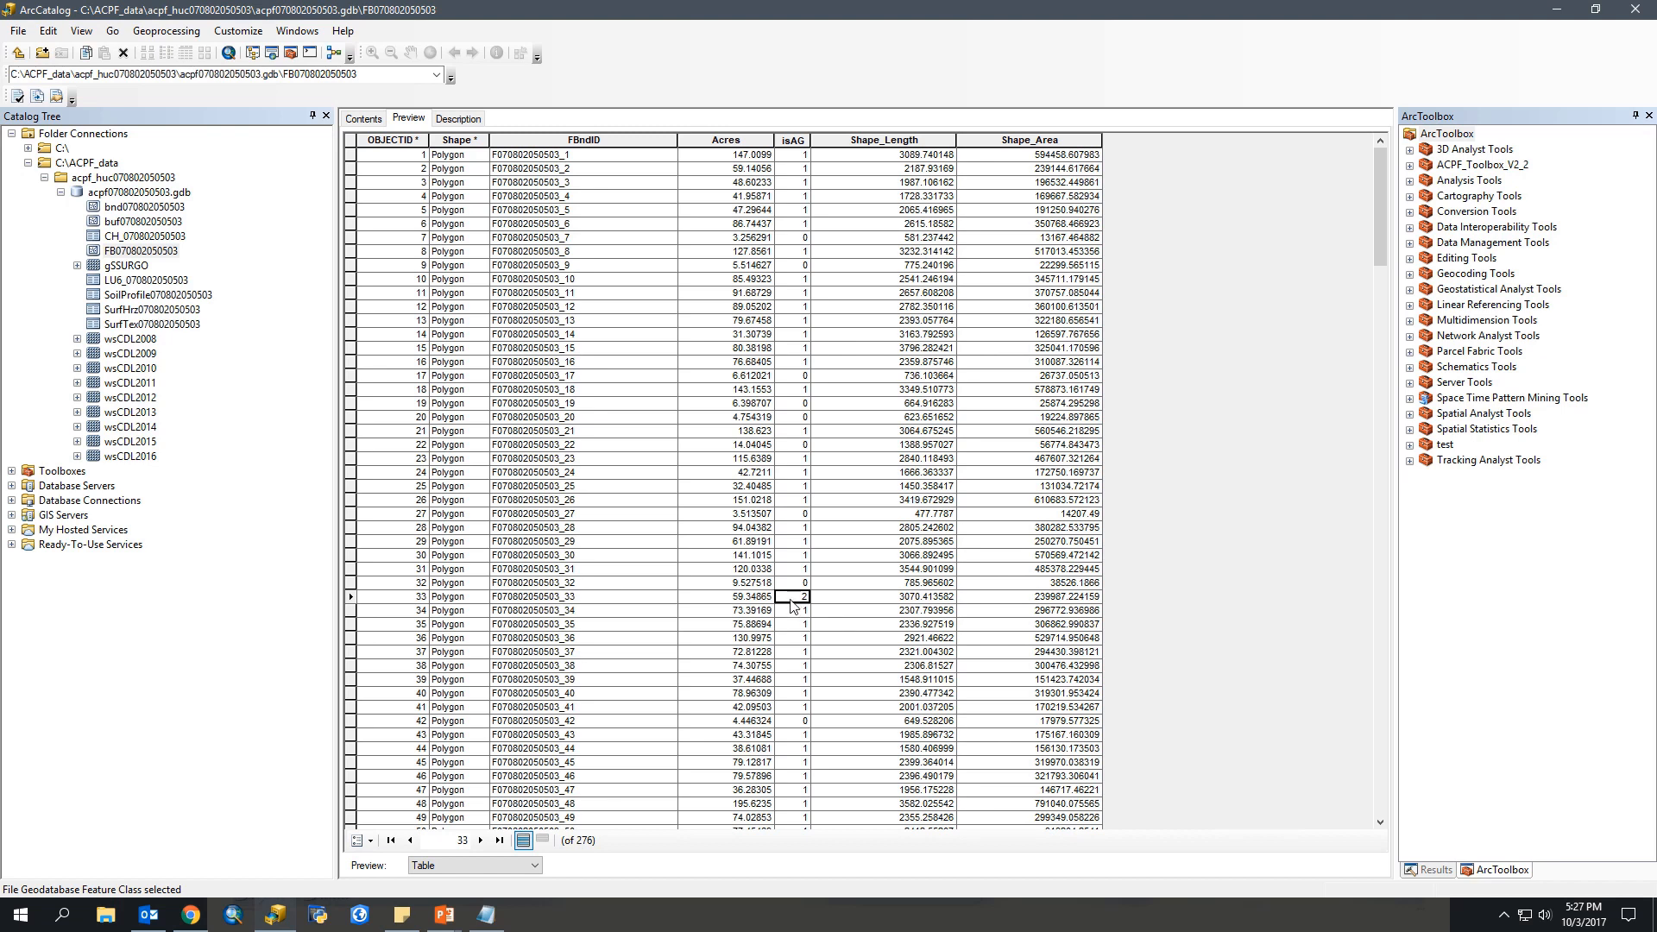
pyautogui.moveTo(1092, 548)
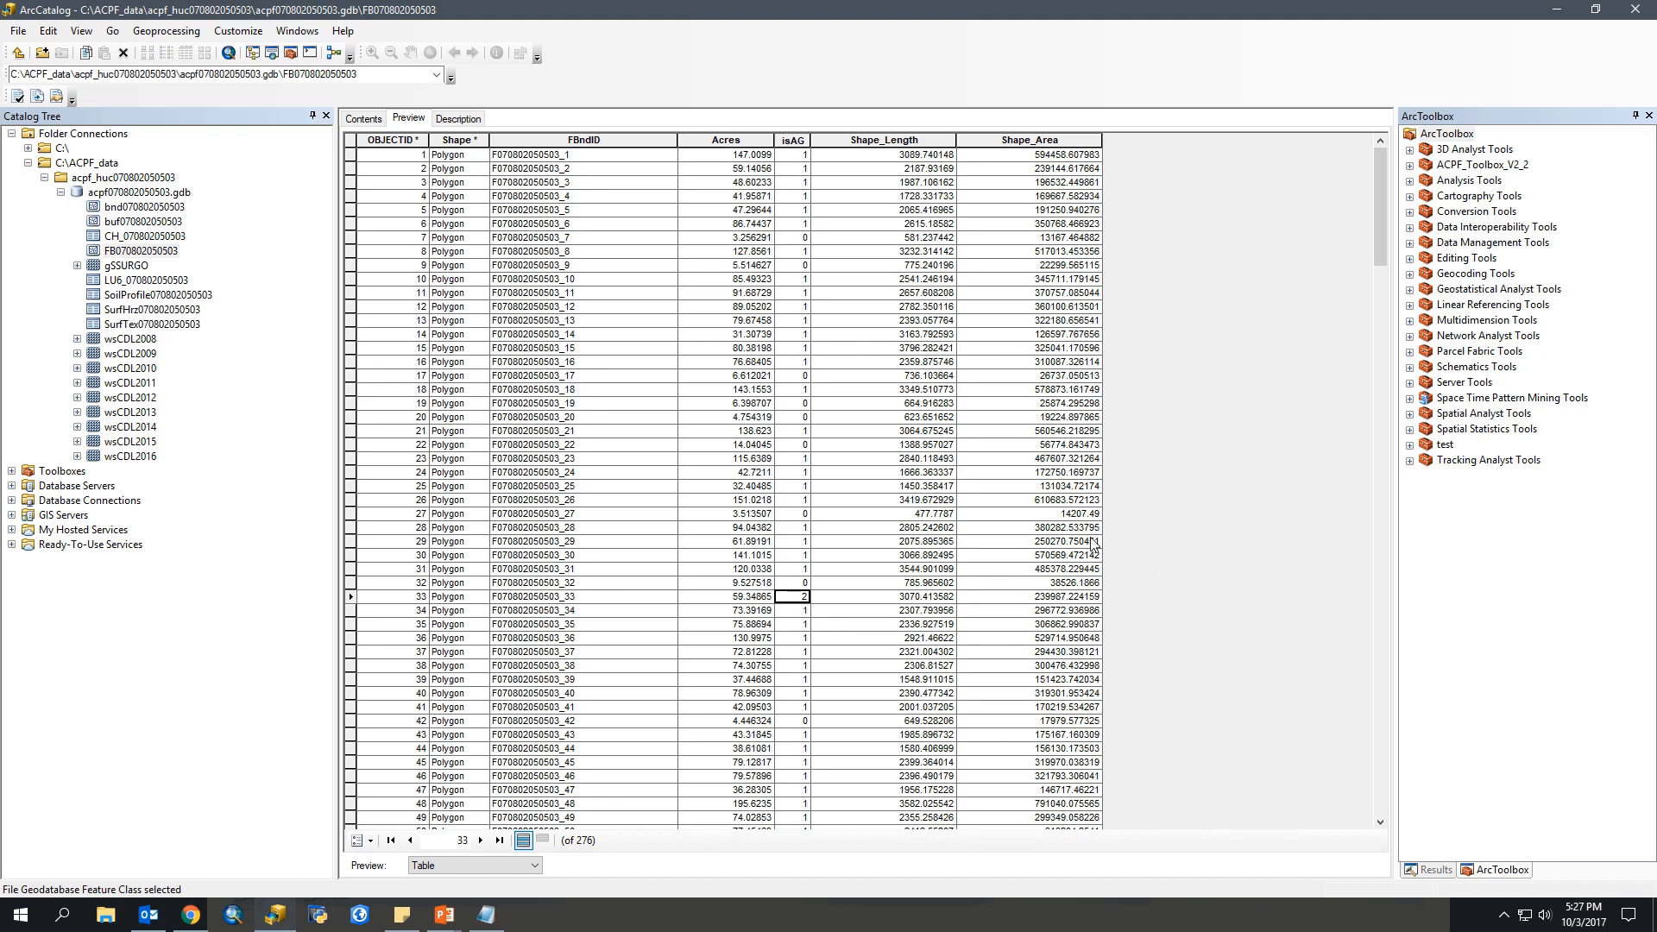
pyautogui.moveTo(961, 531)
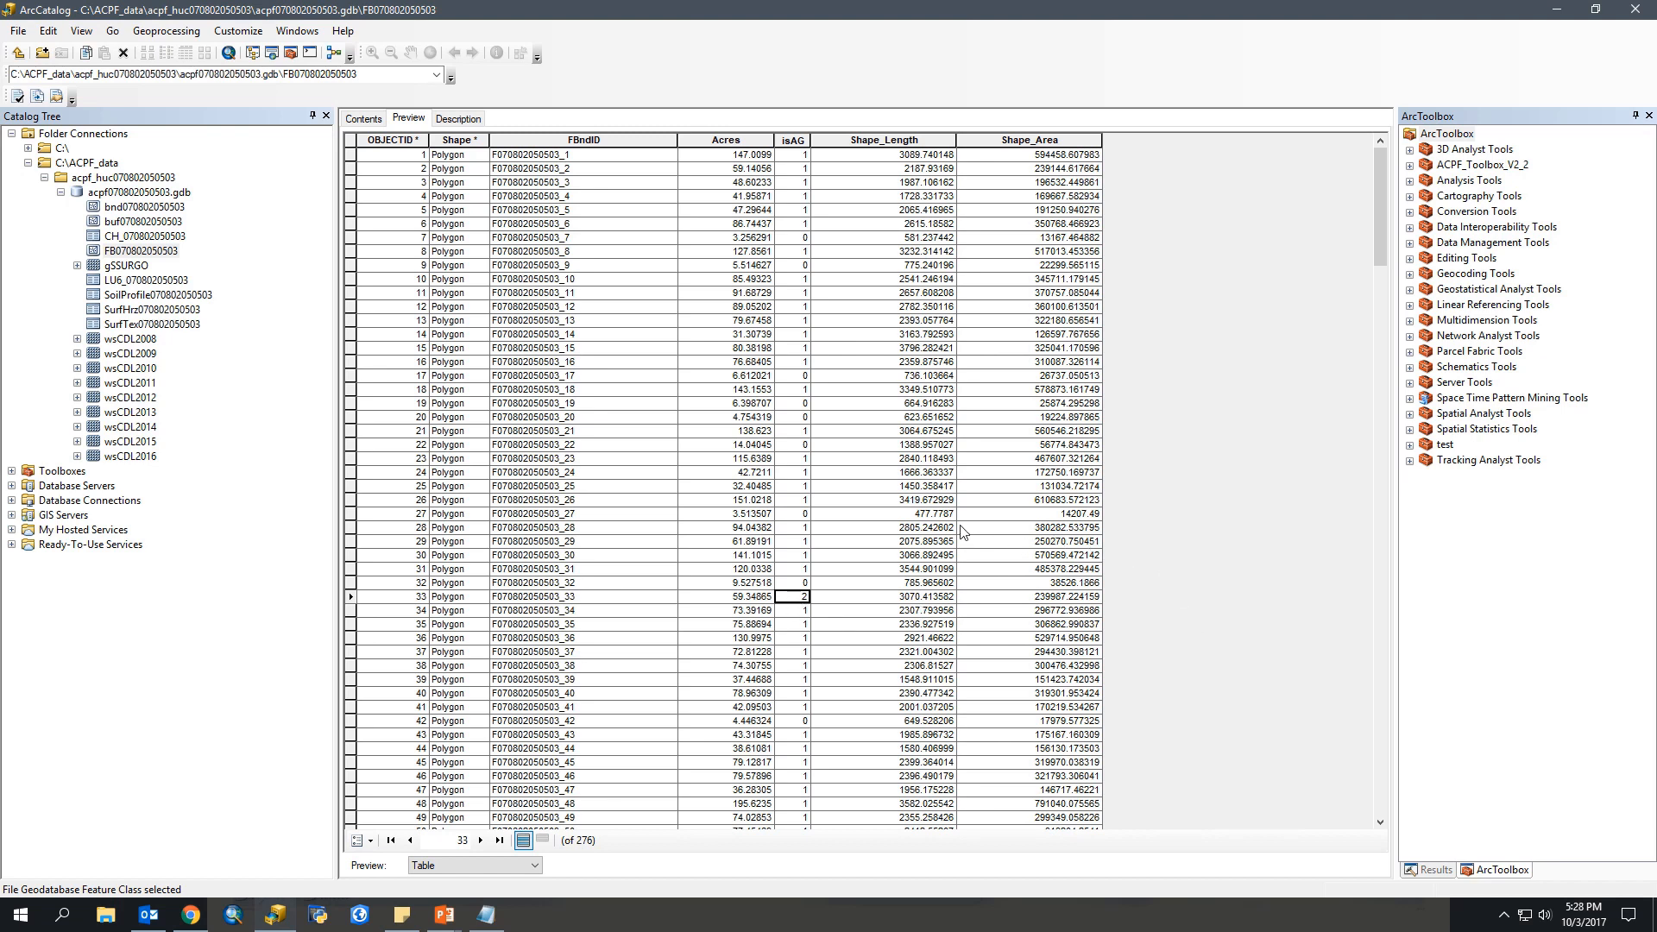
pyautogui.moveTo(920, 522)
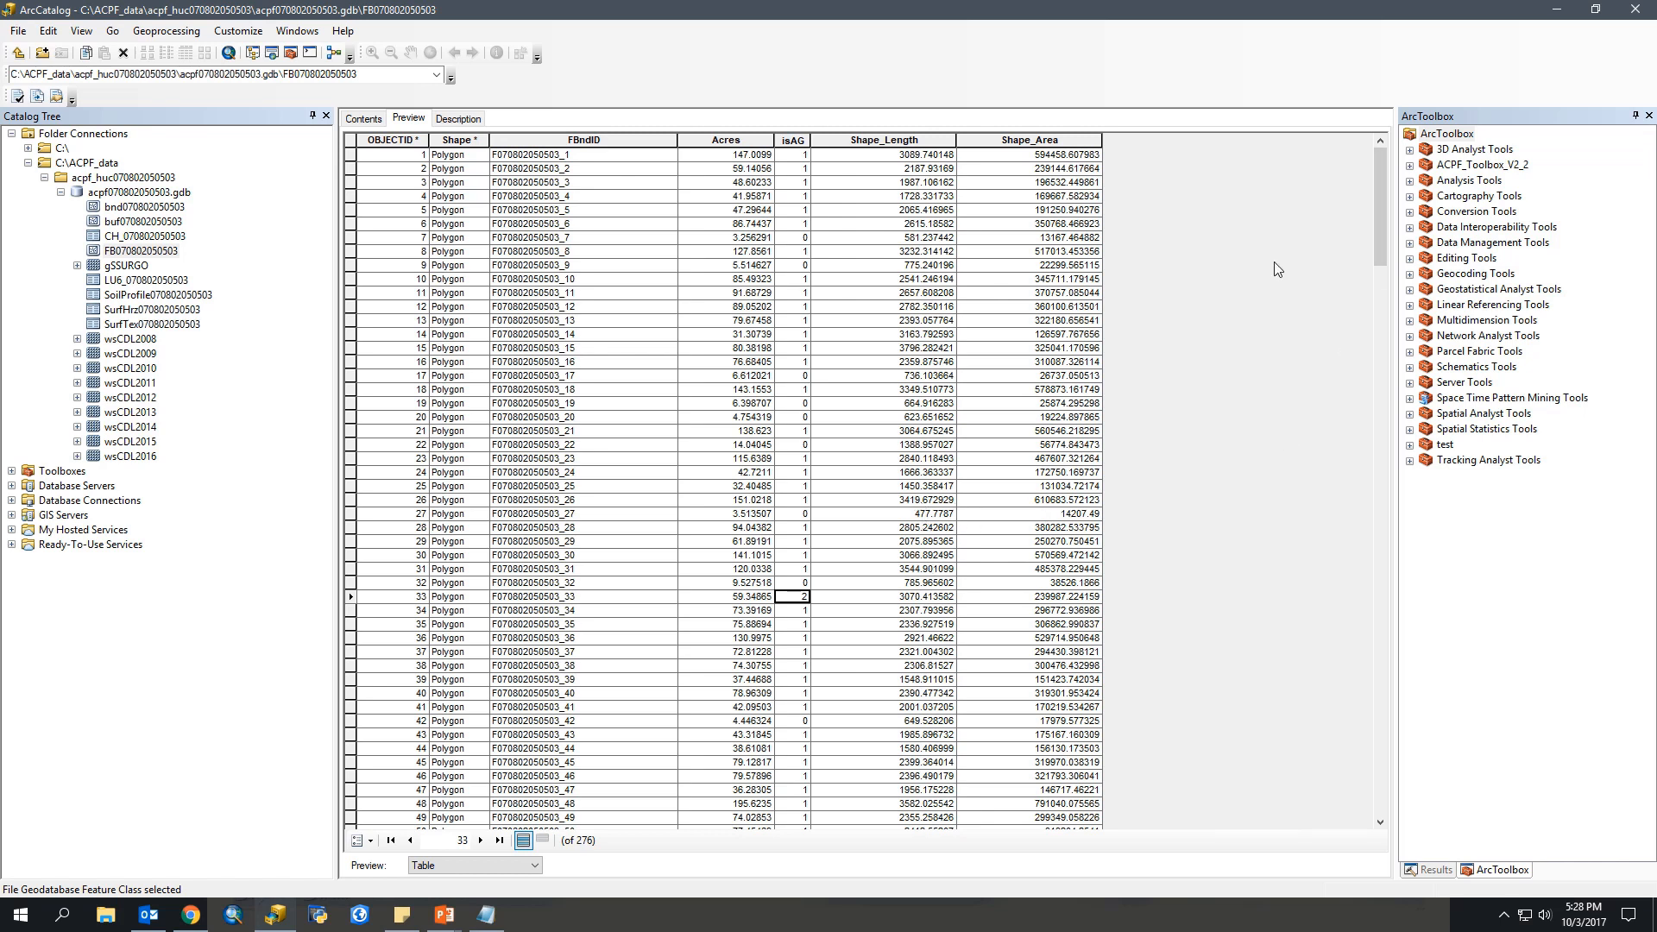
pyautogui.moveTo(1199, 303)
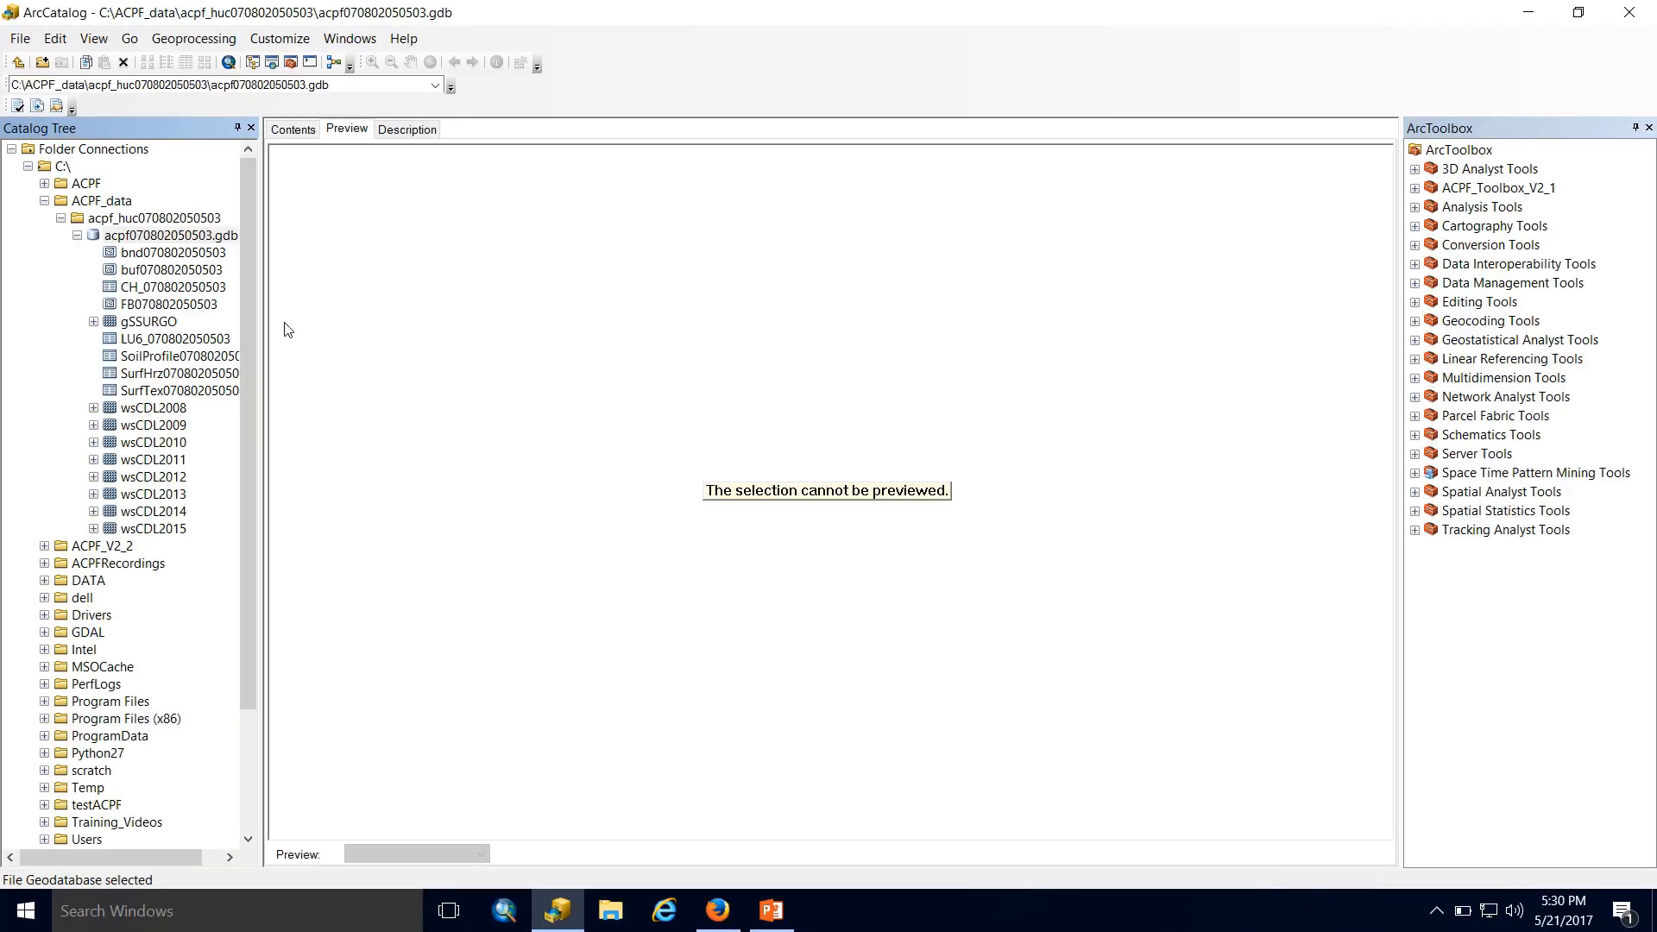
pyautogui.moveTo(271, 311)
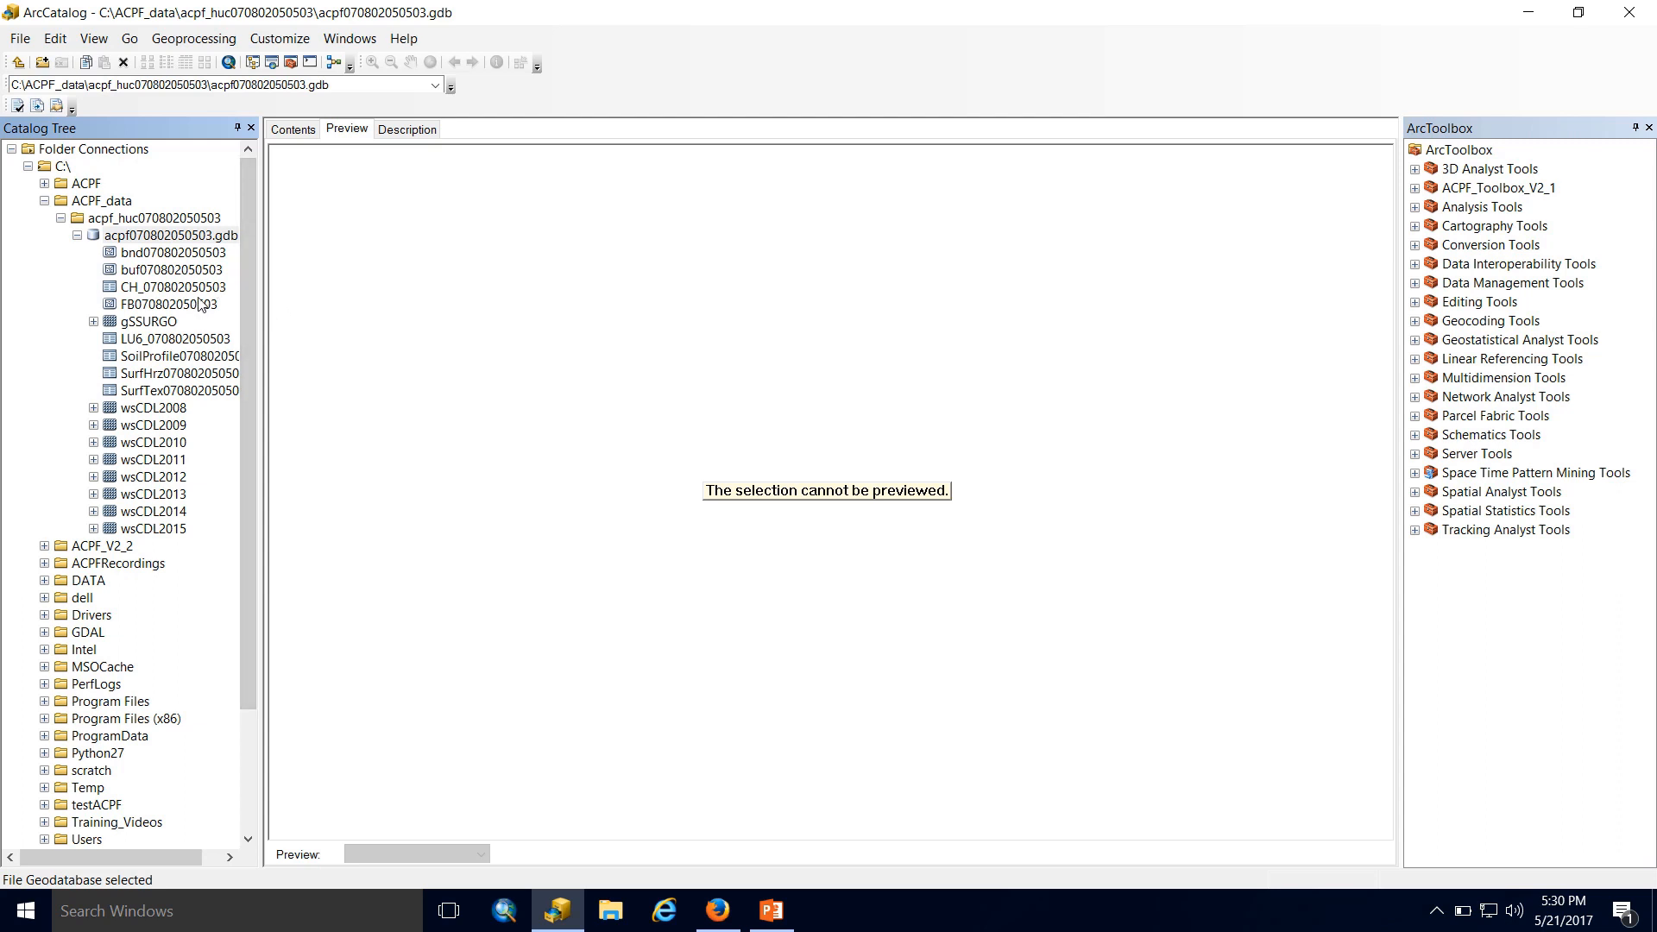
# Step: Select the wsCDL2008 crop land-cover raster in acpf070802050503.gdb
pyautogui.click(147, 408)
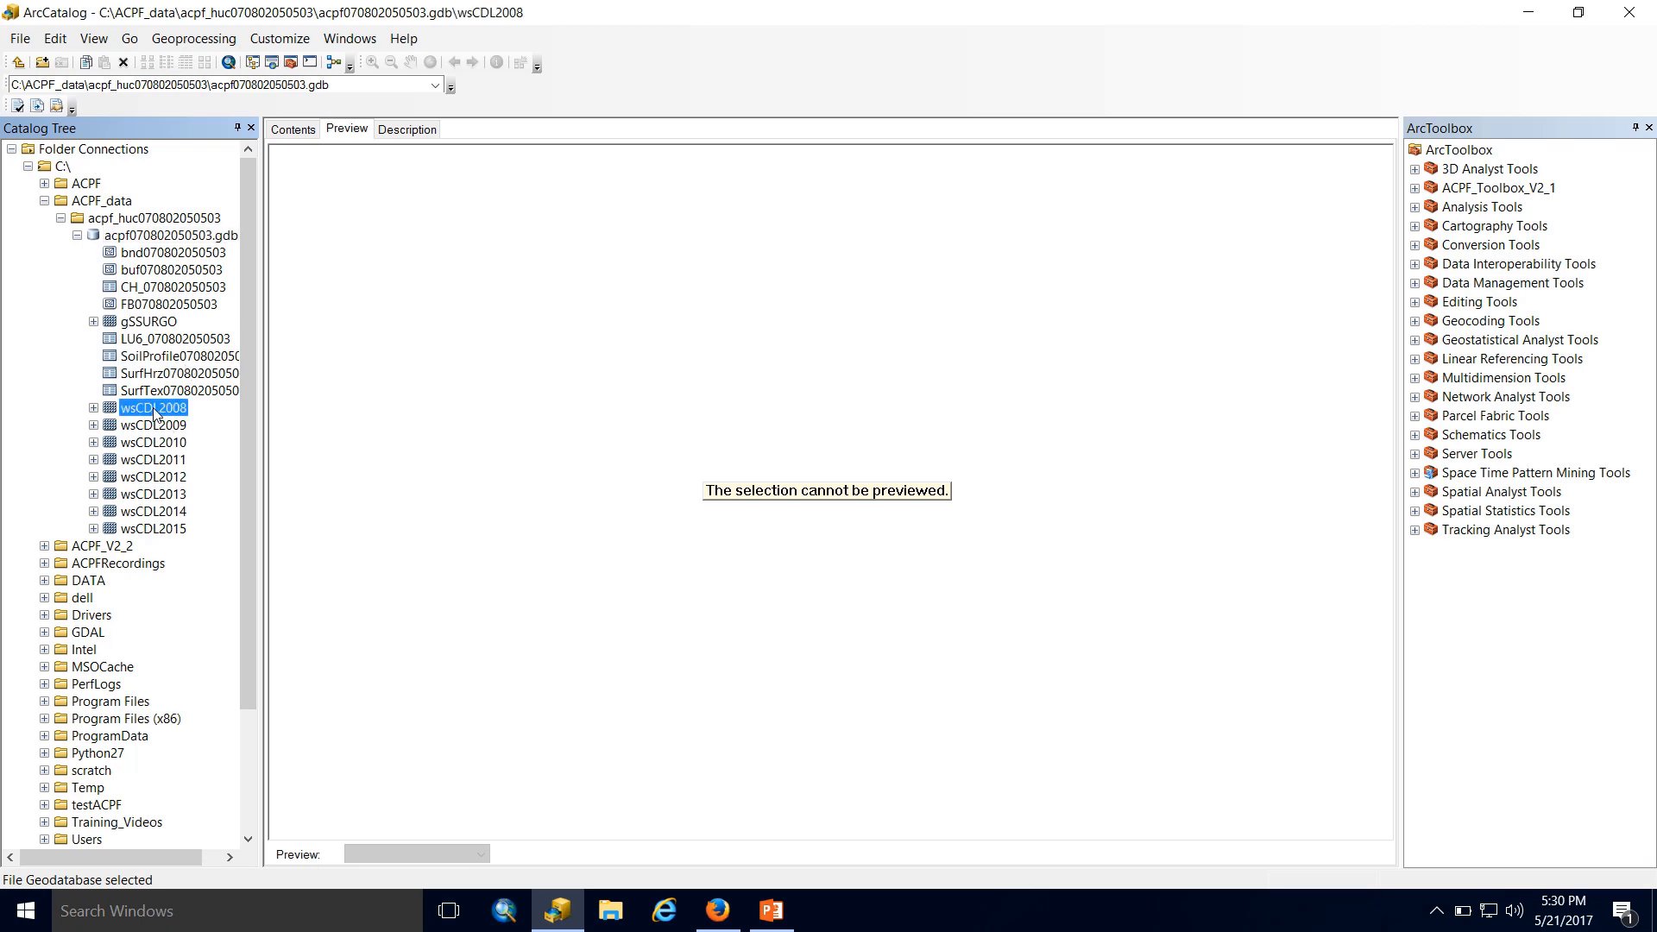
# Step: Preview the wsCDL2008, wsCDL2009, wsCDL2012 and wsCDL2015 land-cover rasters as maps
pyautogui.click(152, 407)
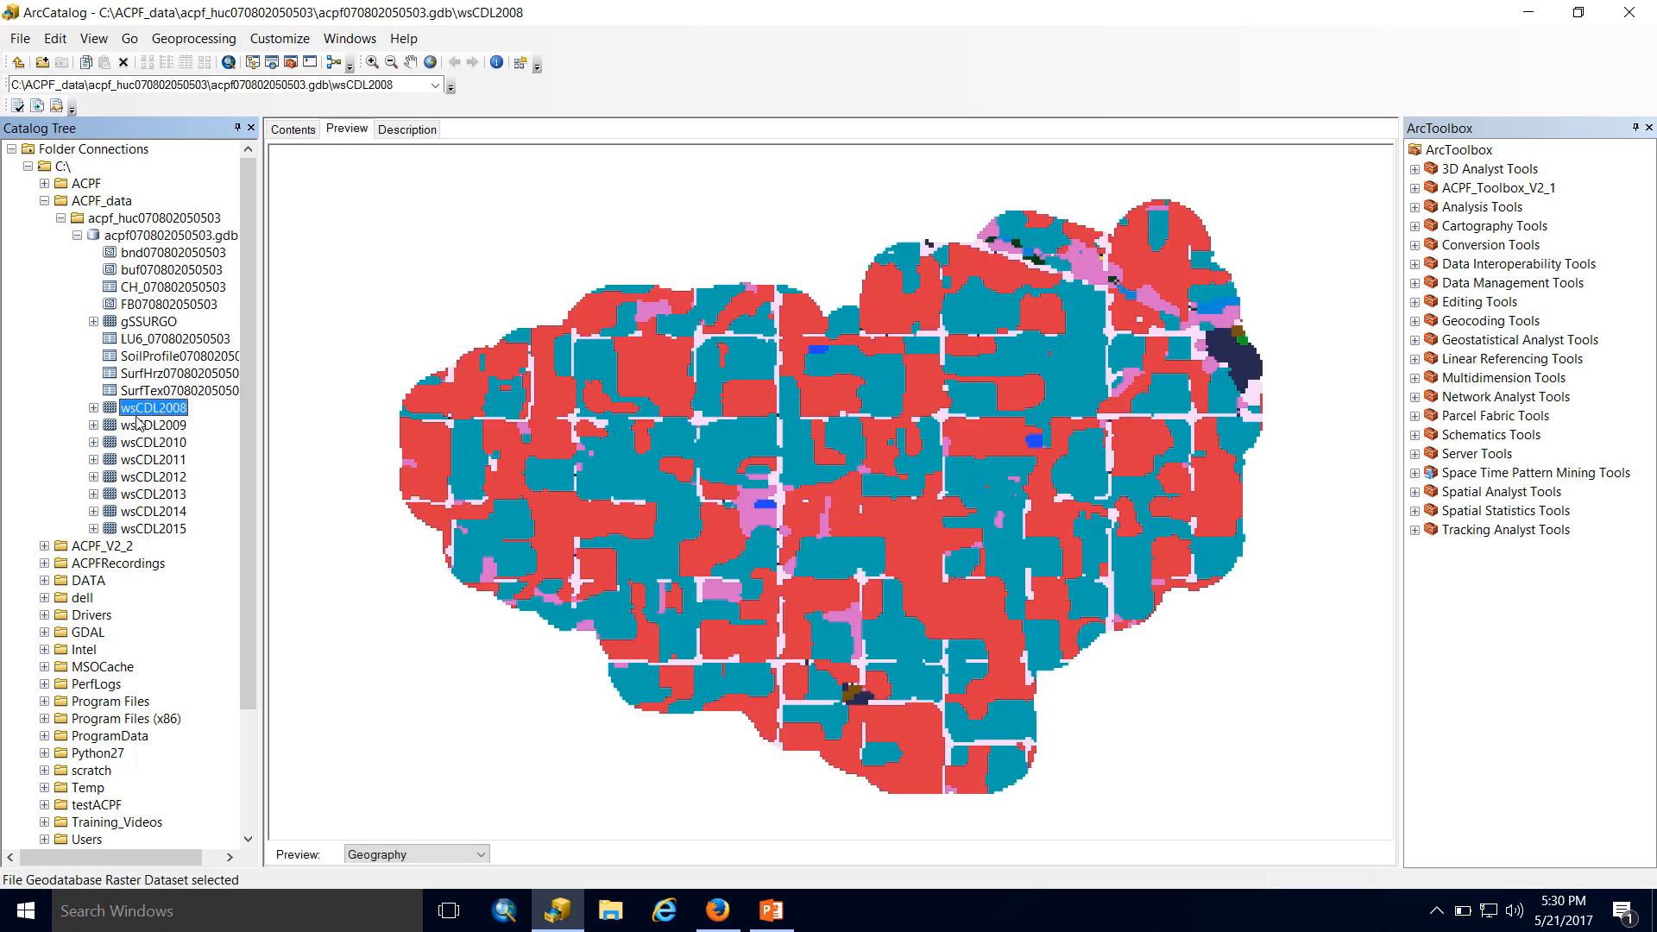
pyautogui.moveTo(153, 425)
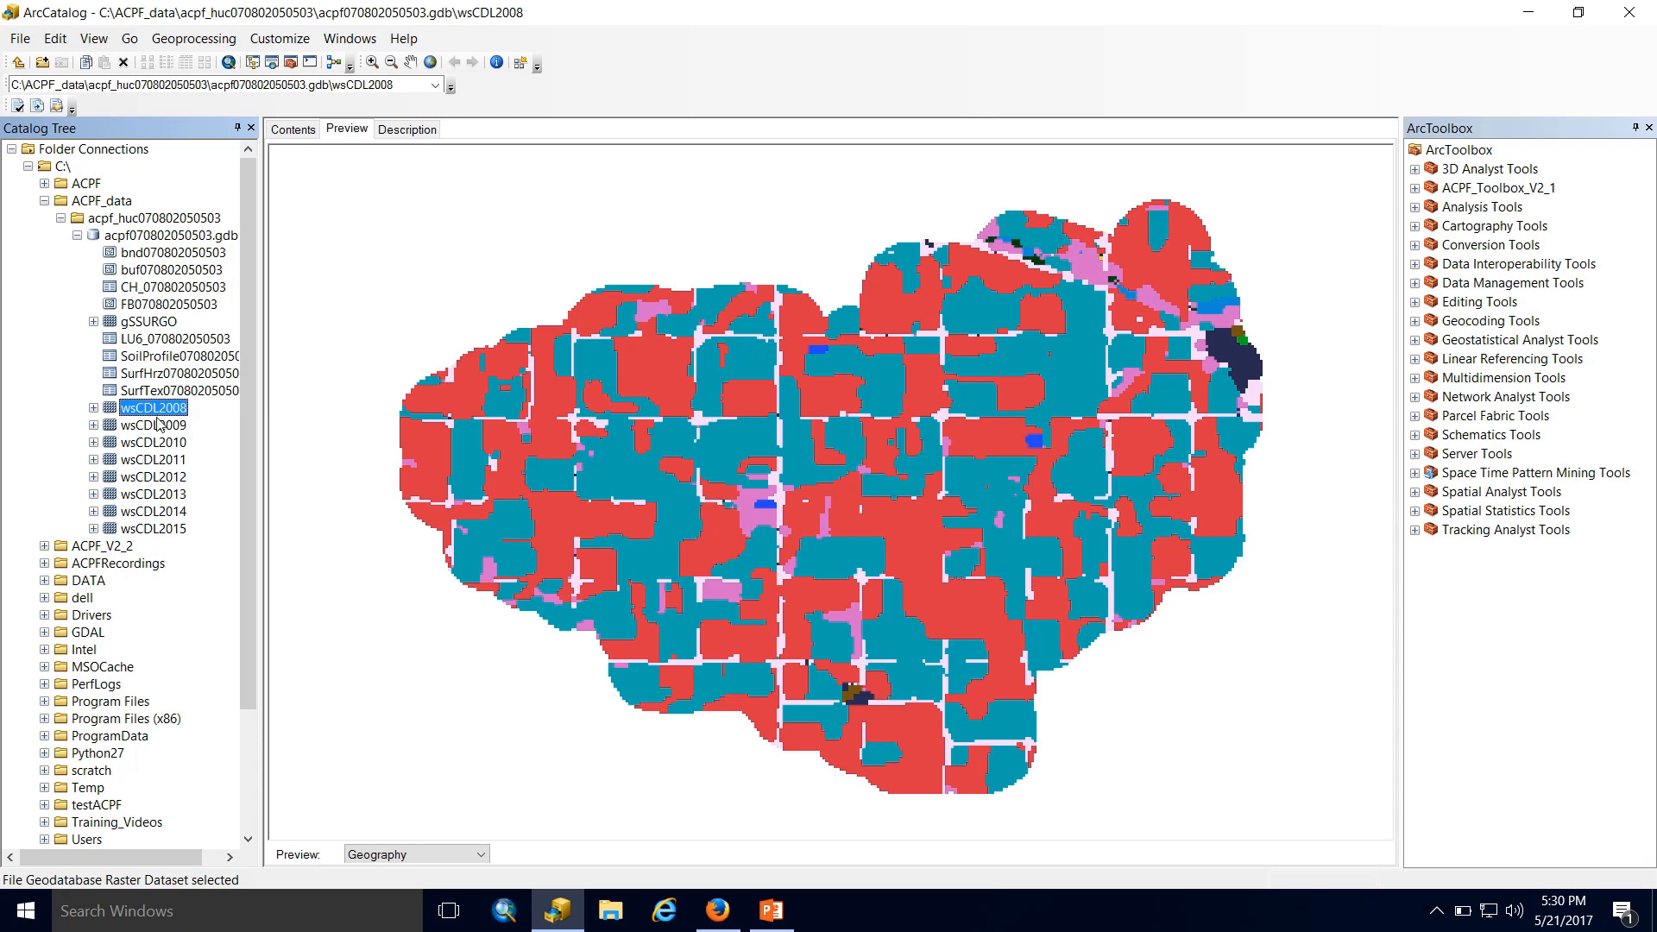
pyautogui.click(154, 425)
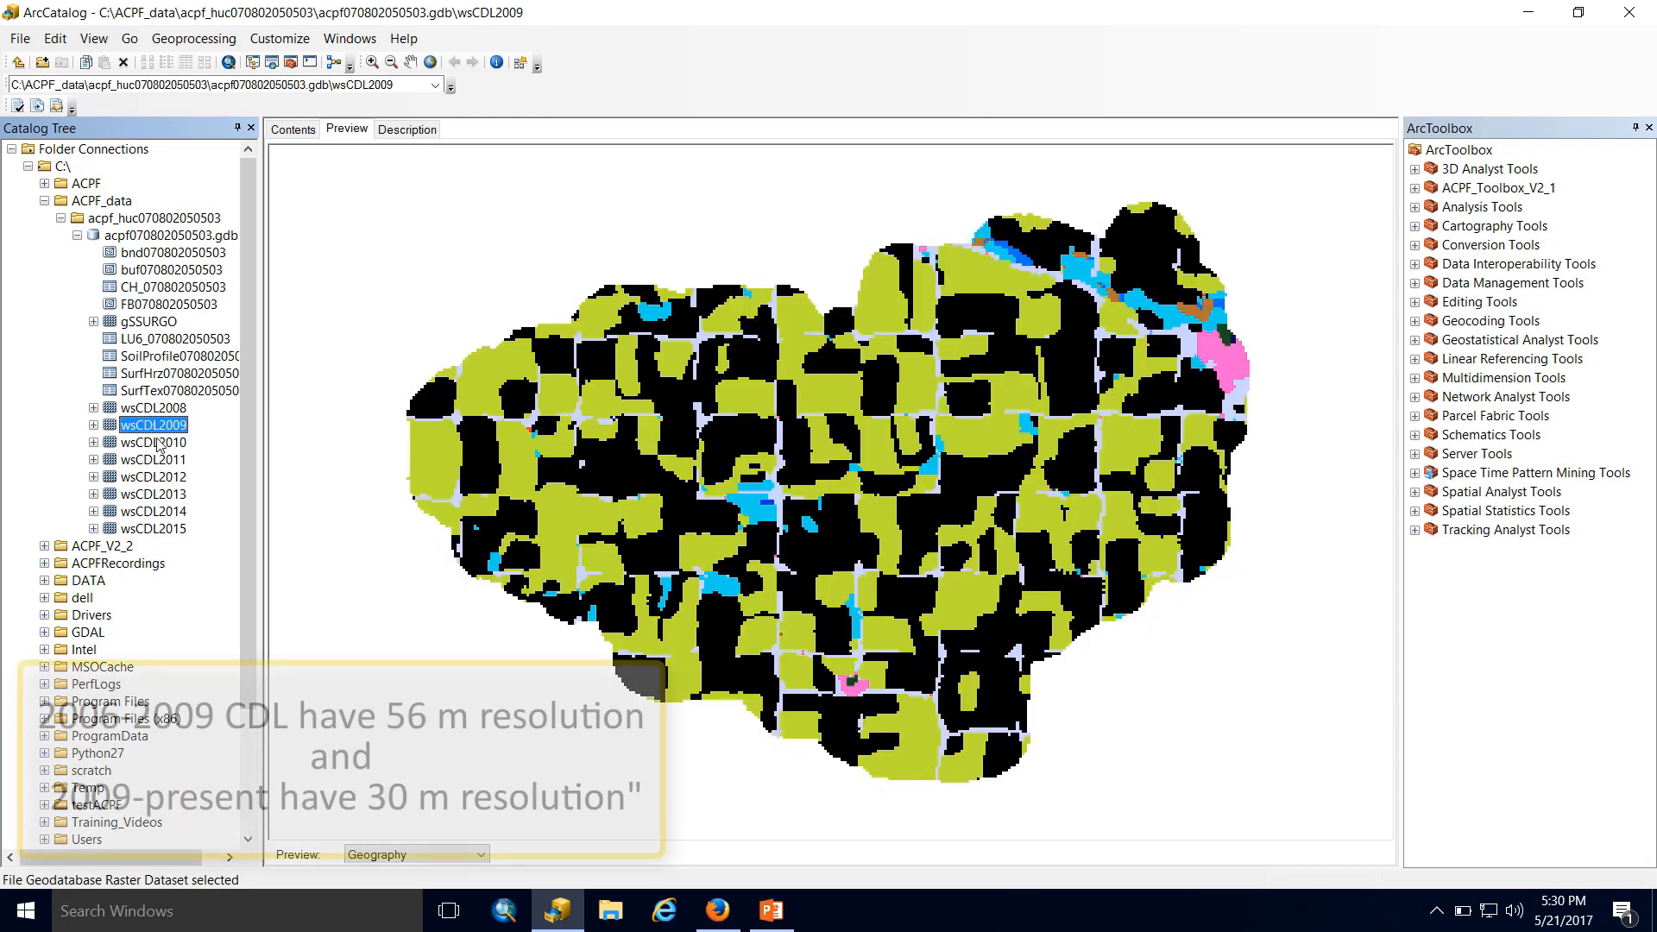
pyautogui.click(151, 476)
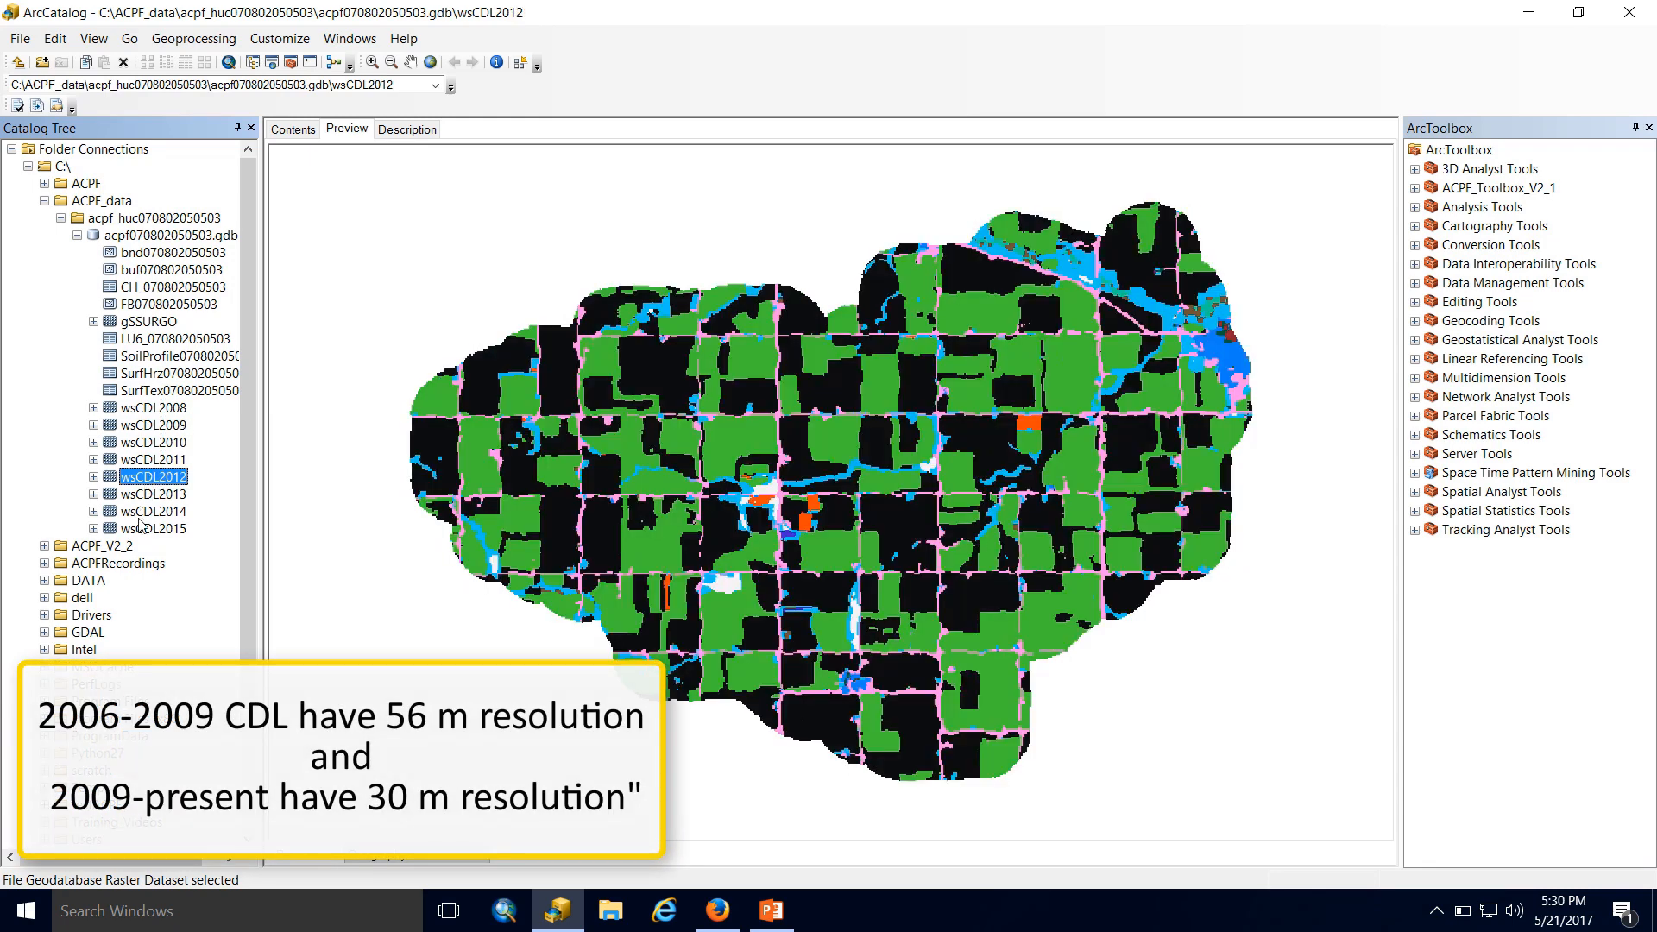
pyautogui.click(155, 528)
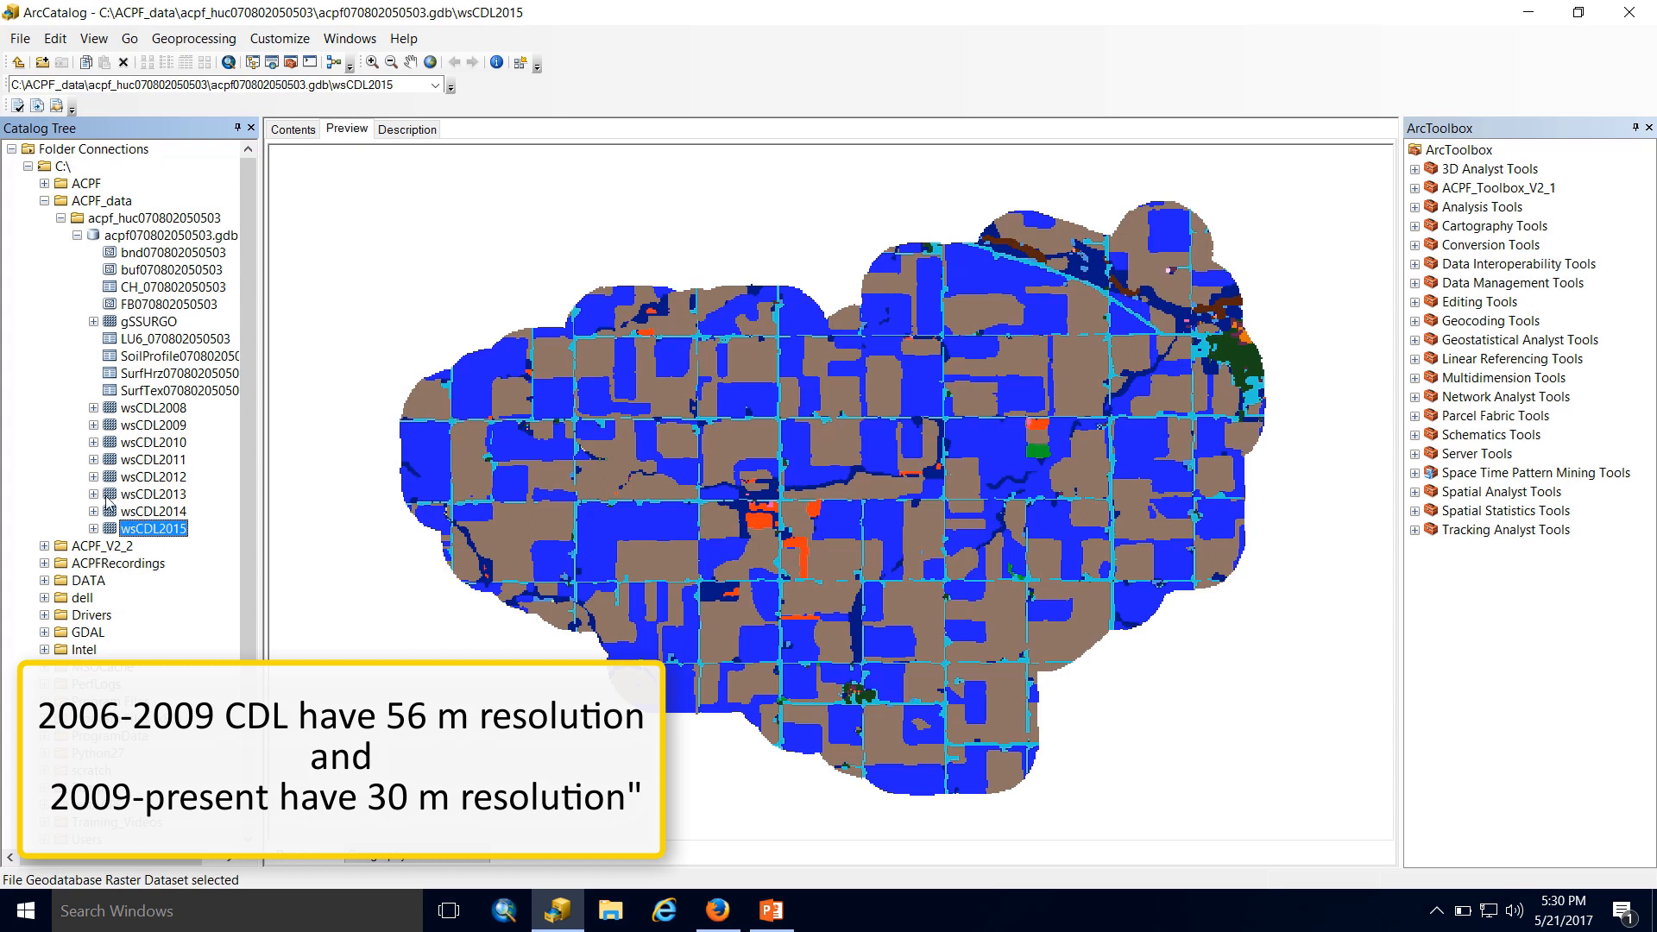
pyautogui.moveTo(177, 513)
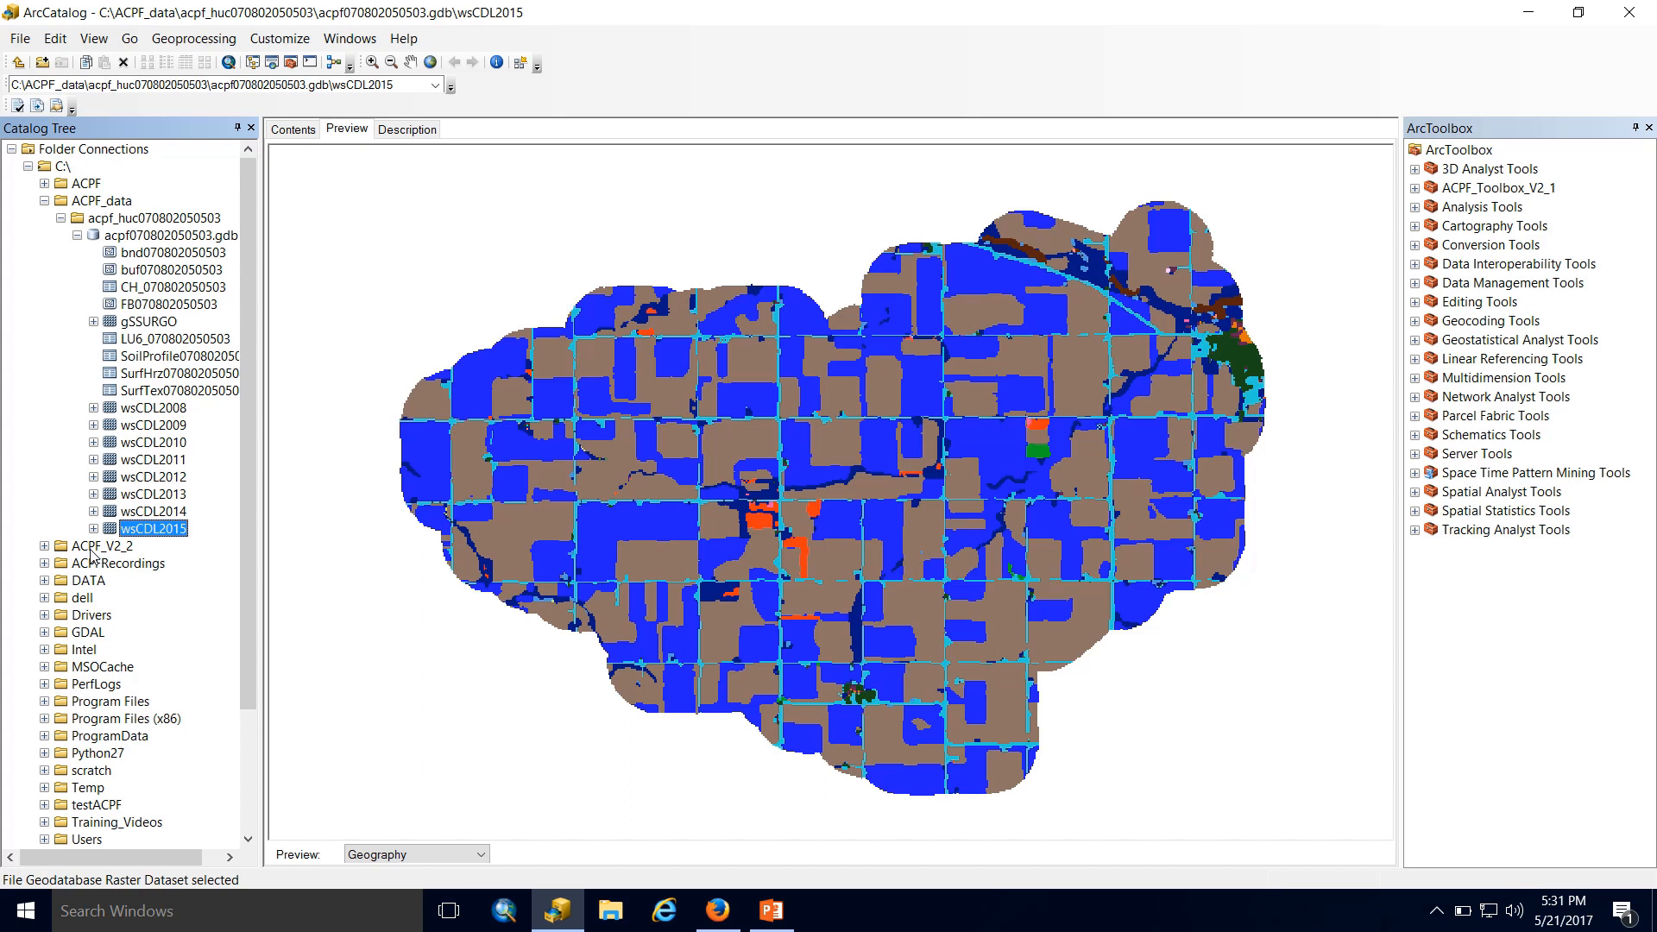
pyautogui.moveTo(342, 563)
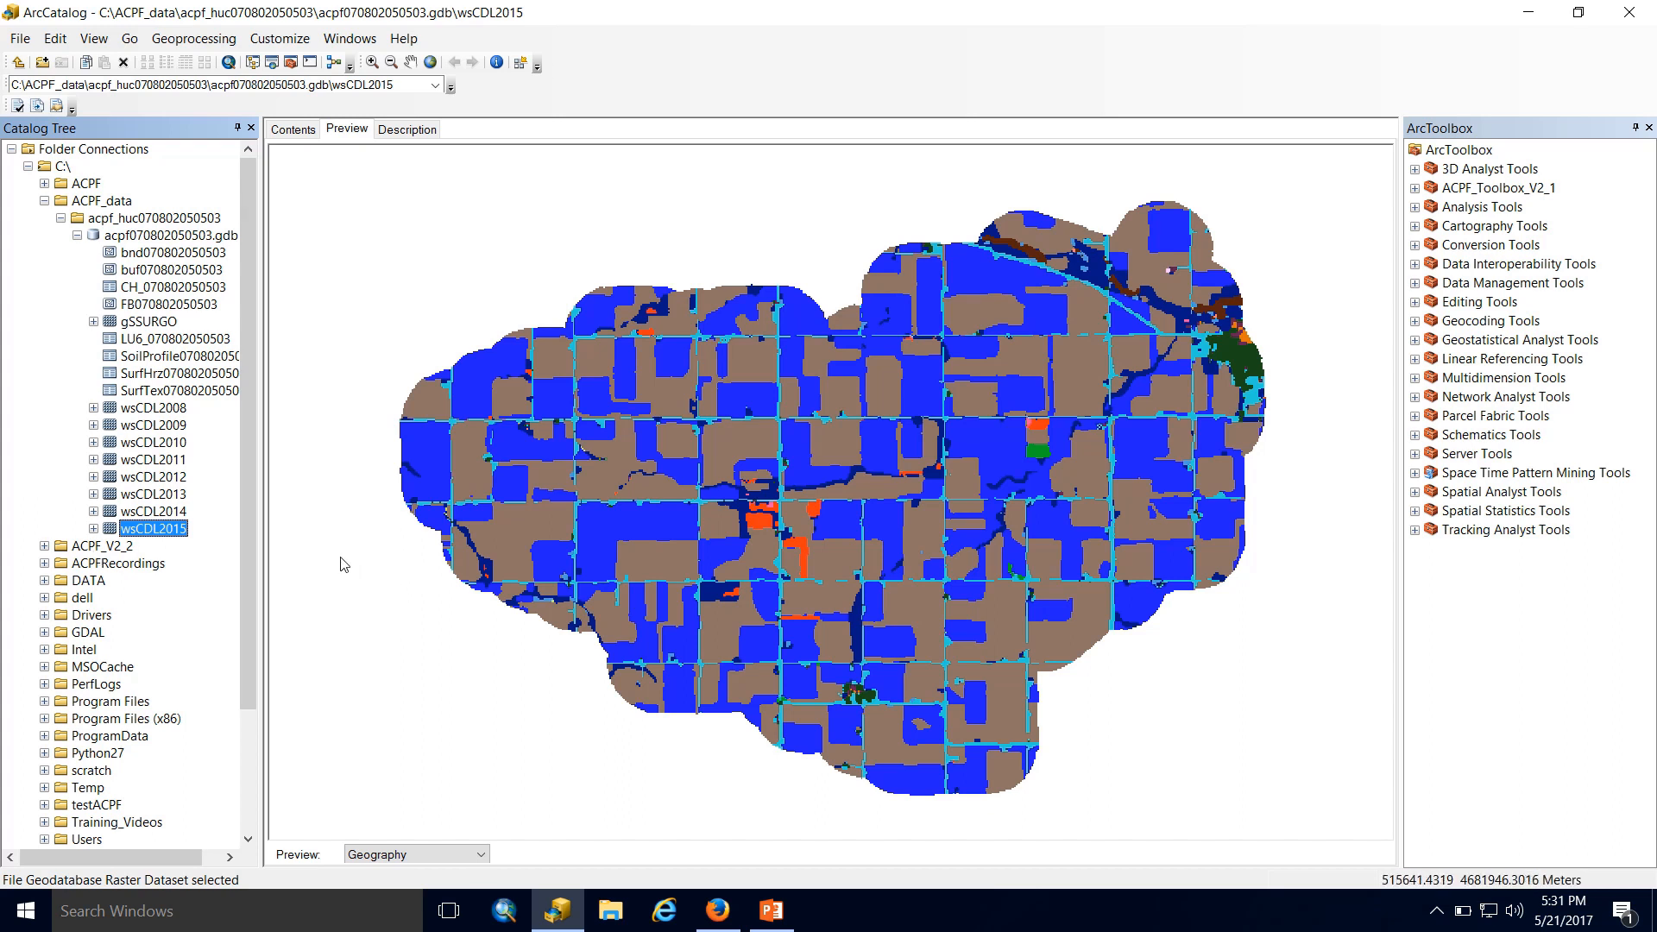
pyautogui.moveTo(379, 573)
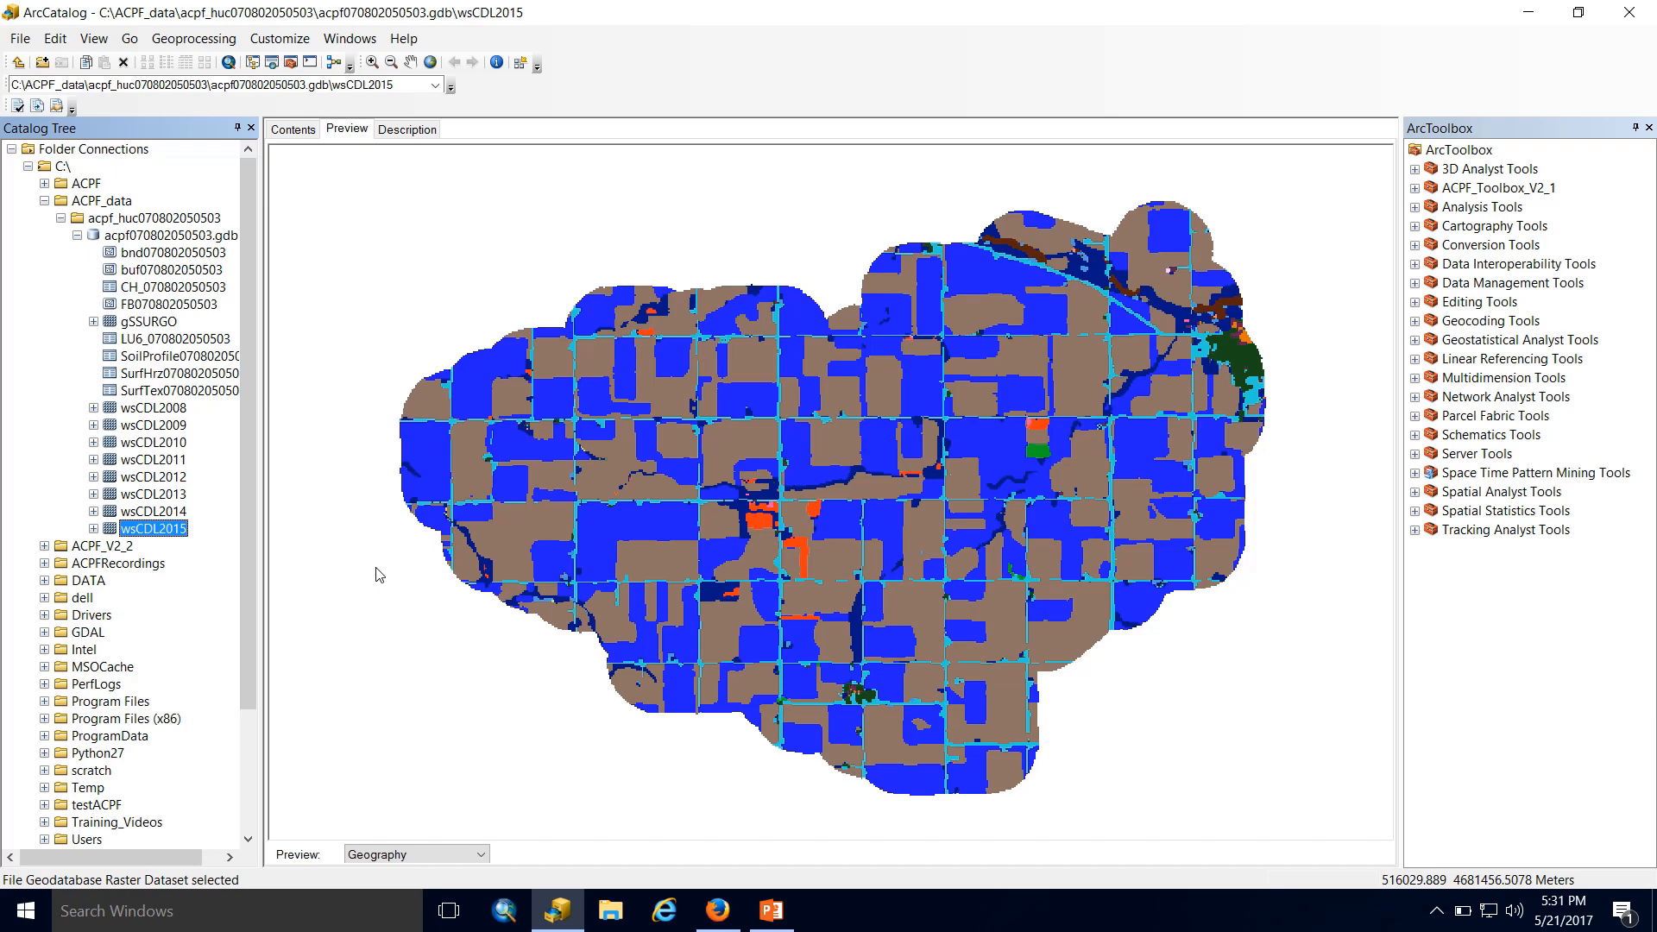
pyautogui.moveTo(592, 818)
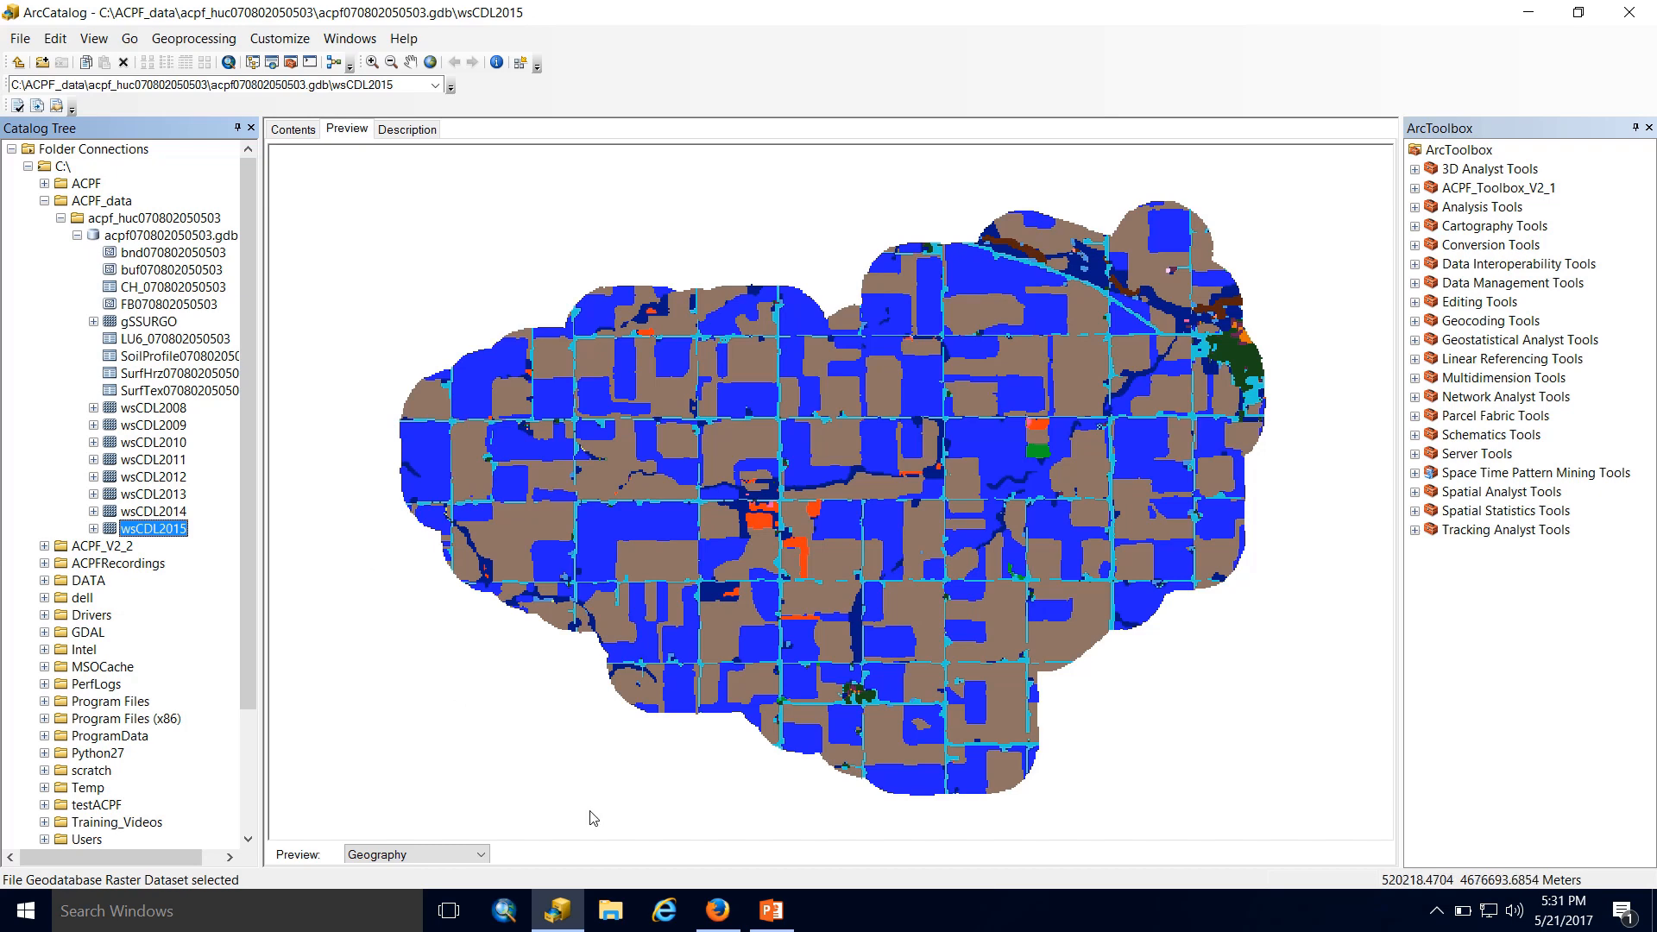
# Step: Locate ACPF_CDLlkup.dbf in C:\ACPF\ACPF_V2_1 in File Explorer, then minimize Explorer
pyautogui.click(614, 910)
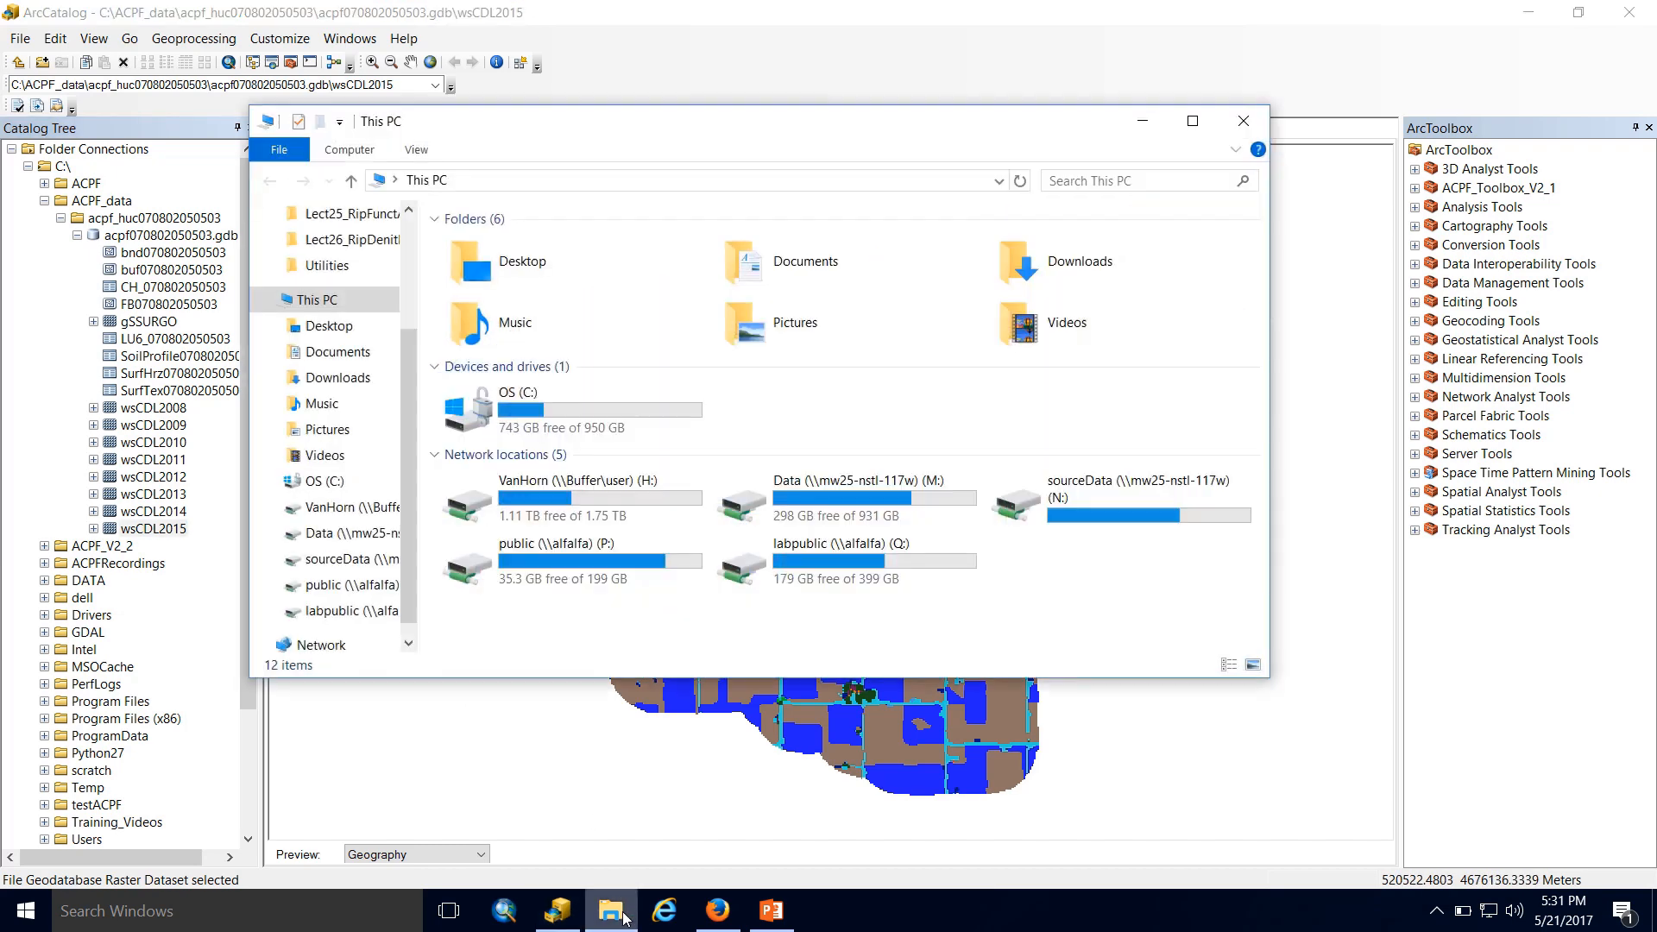
pyautogui.doubleClick(516, 393)
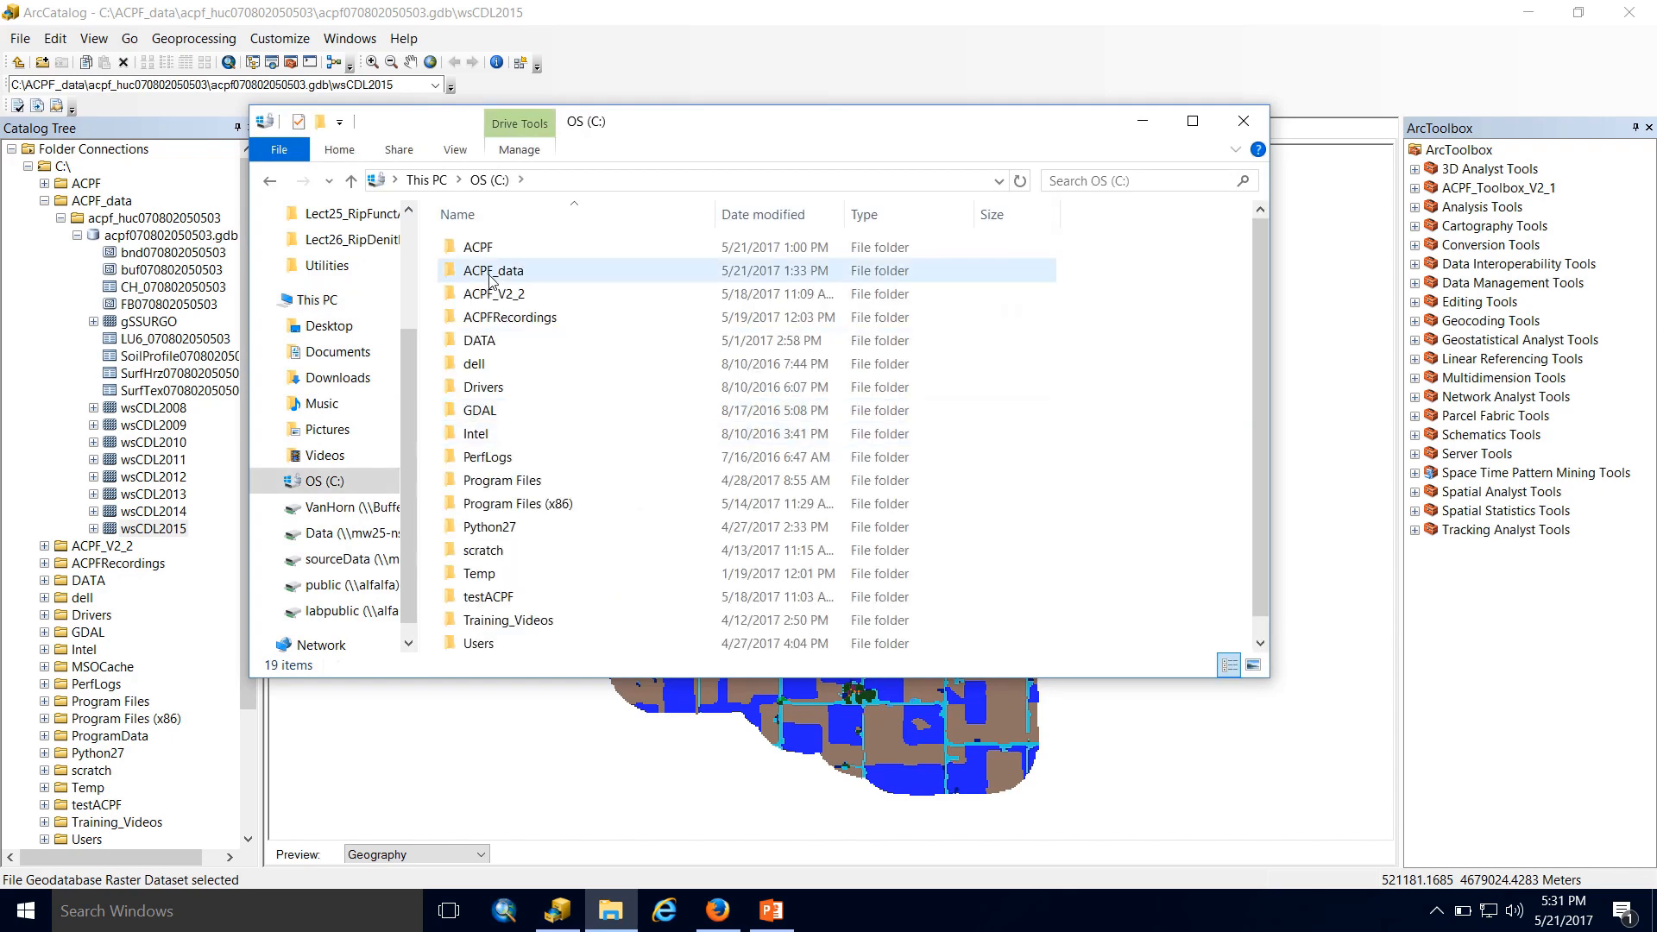
pyautogui.doubleClick(494, 270)
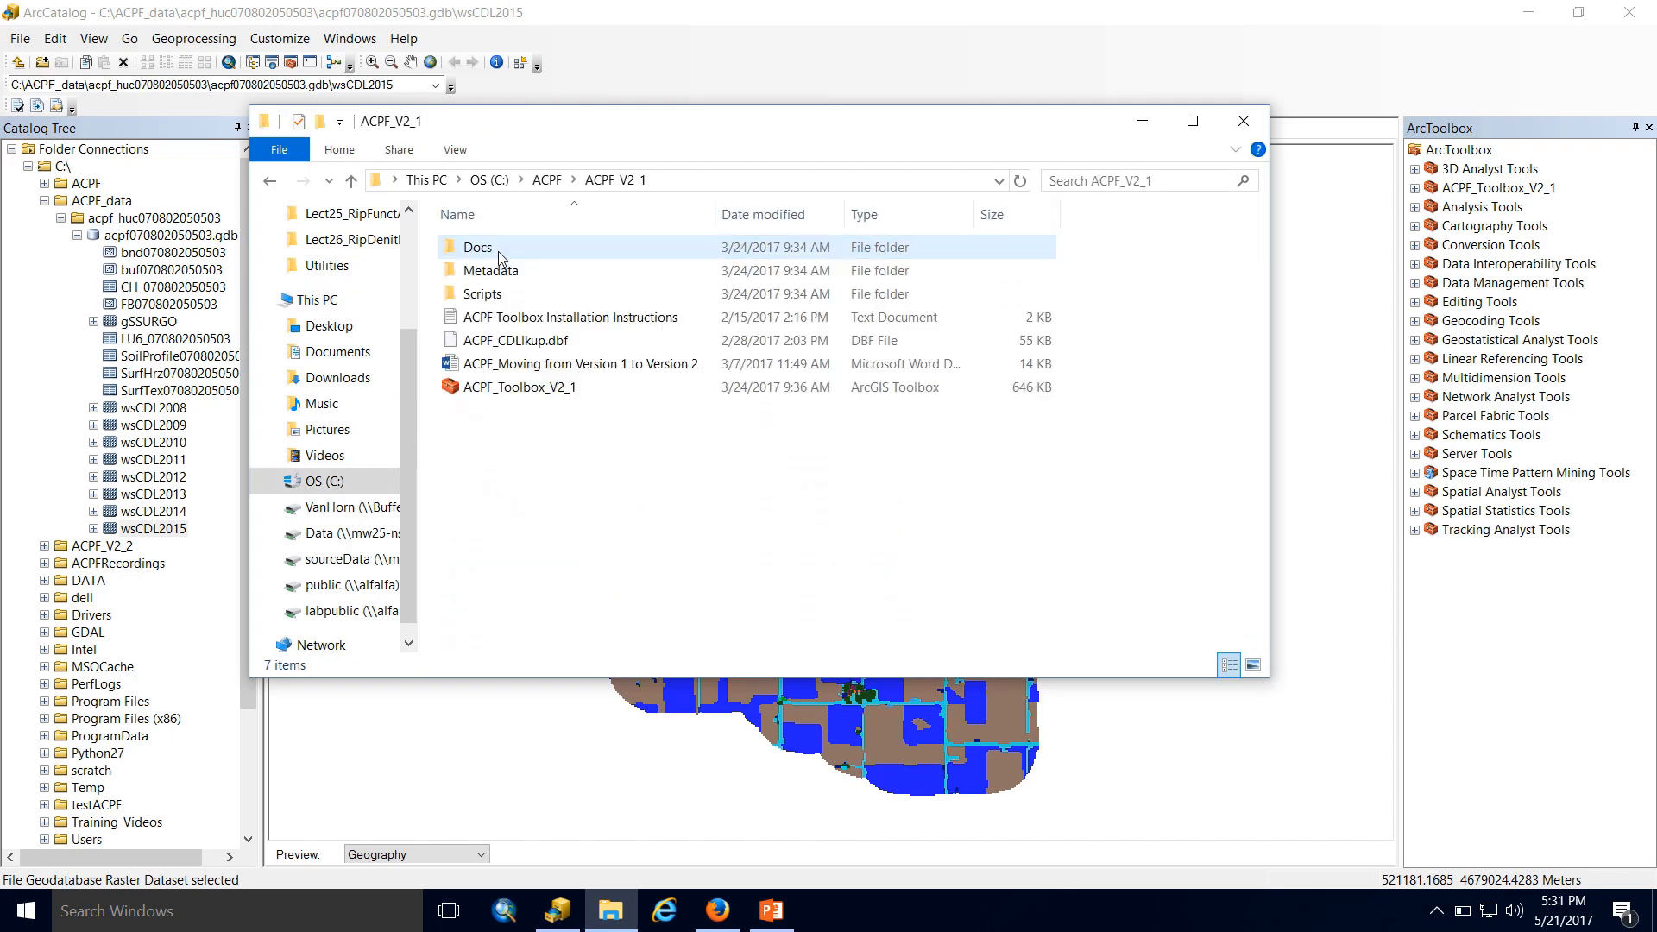
pyautogui.click(514, 339)
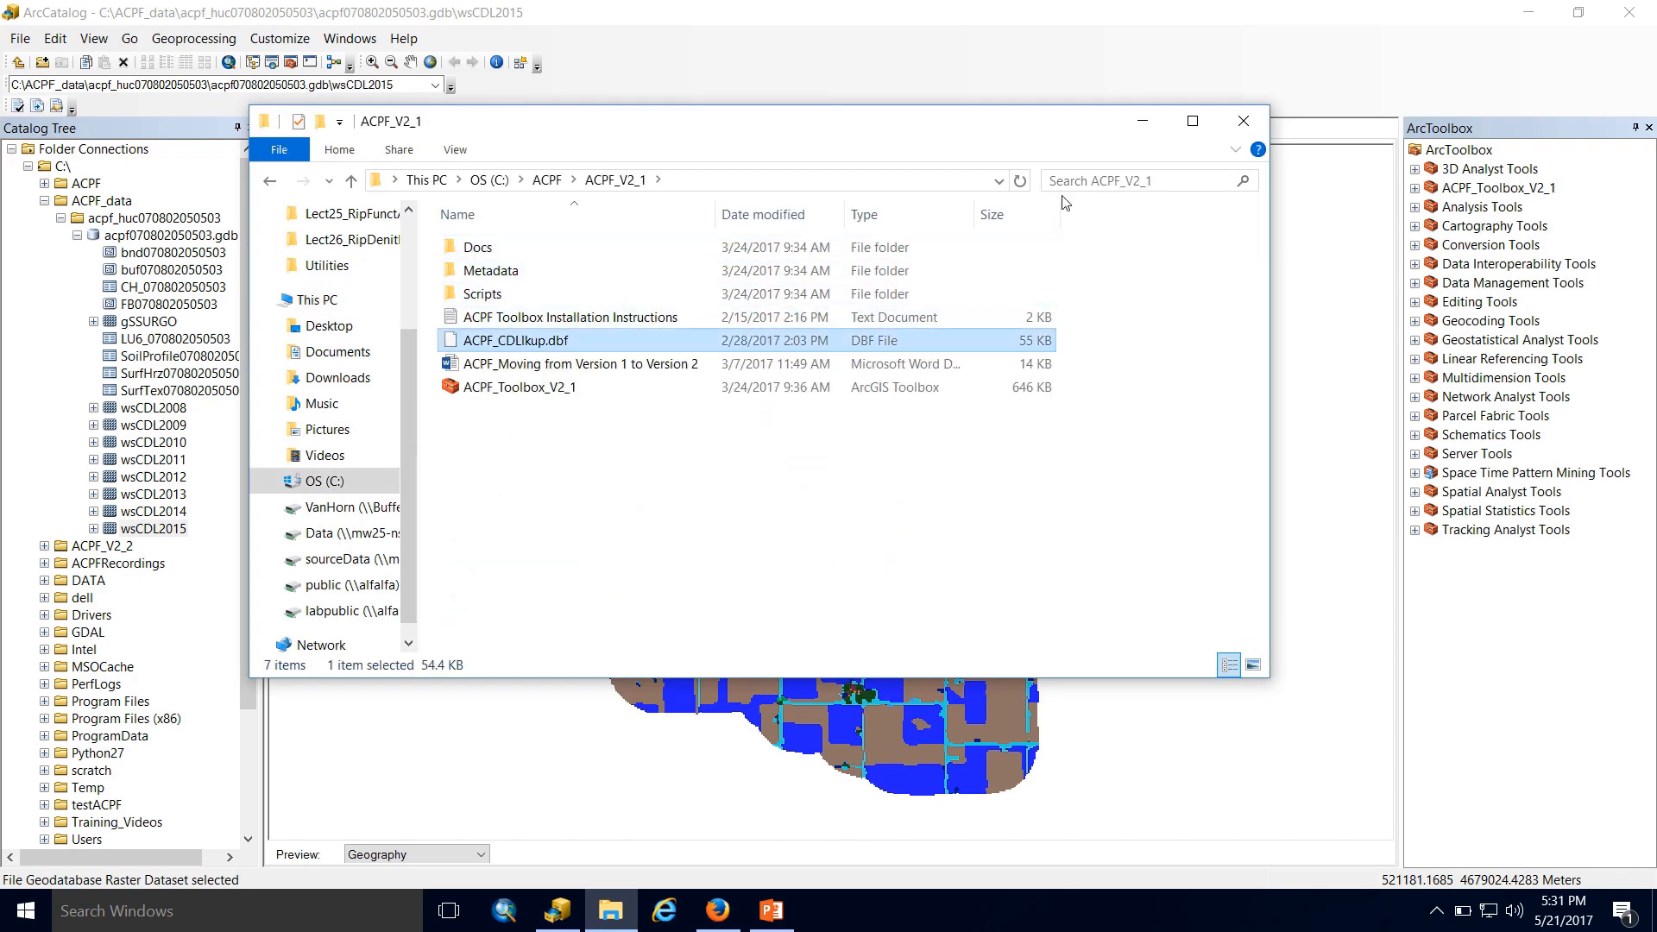
pyautogui.click(1243, 120)
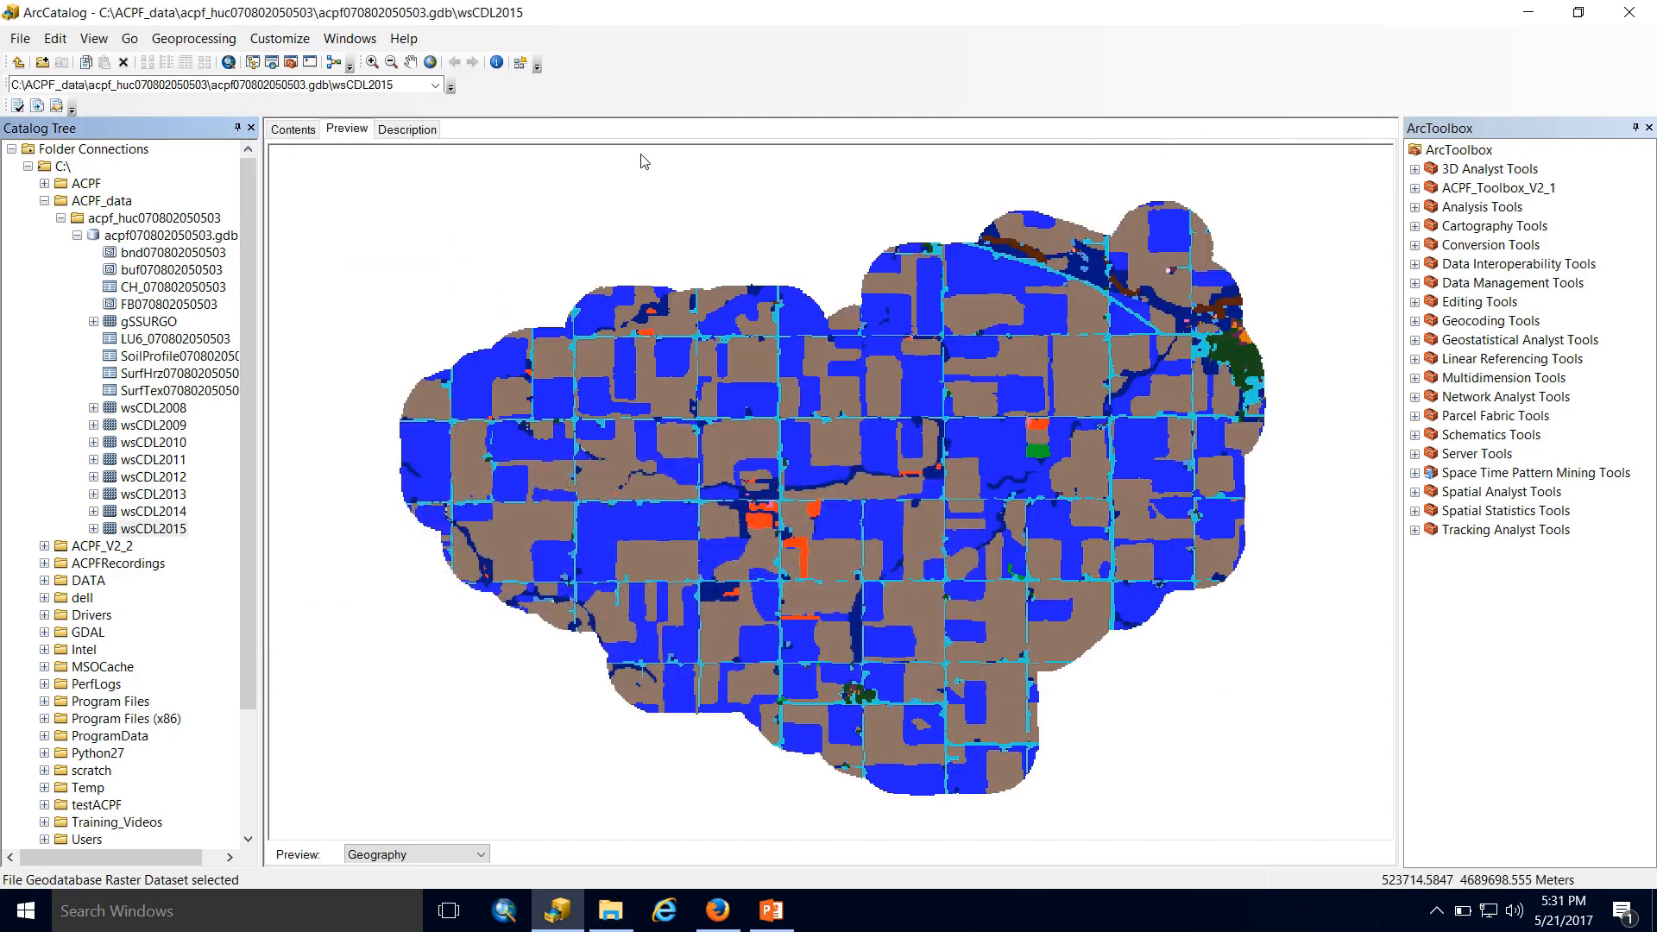
pyautogui.moveTo(249, 411)
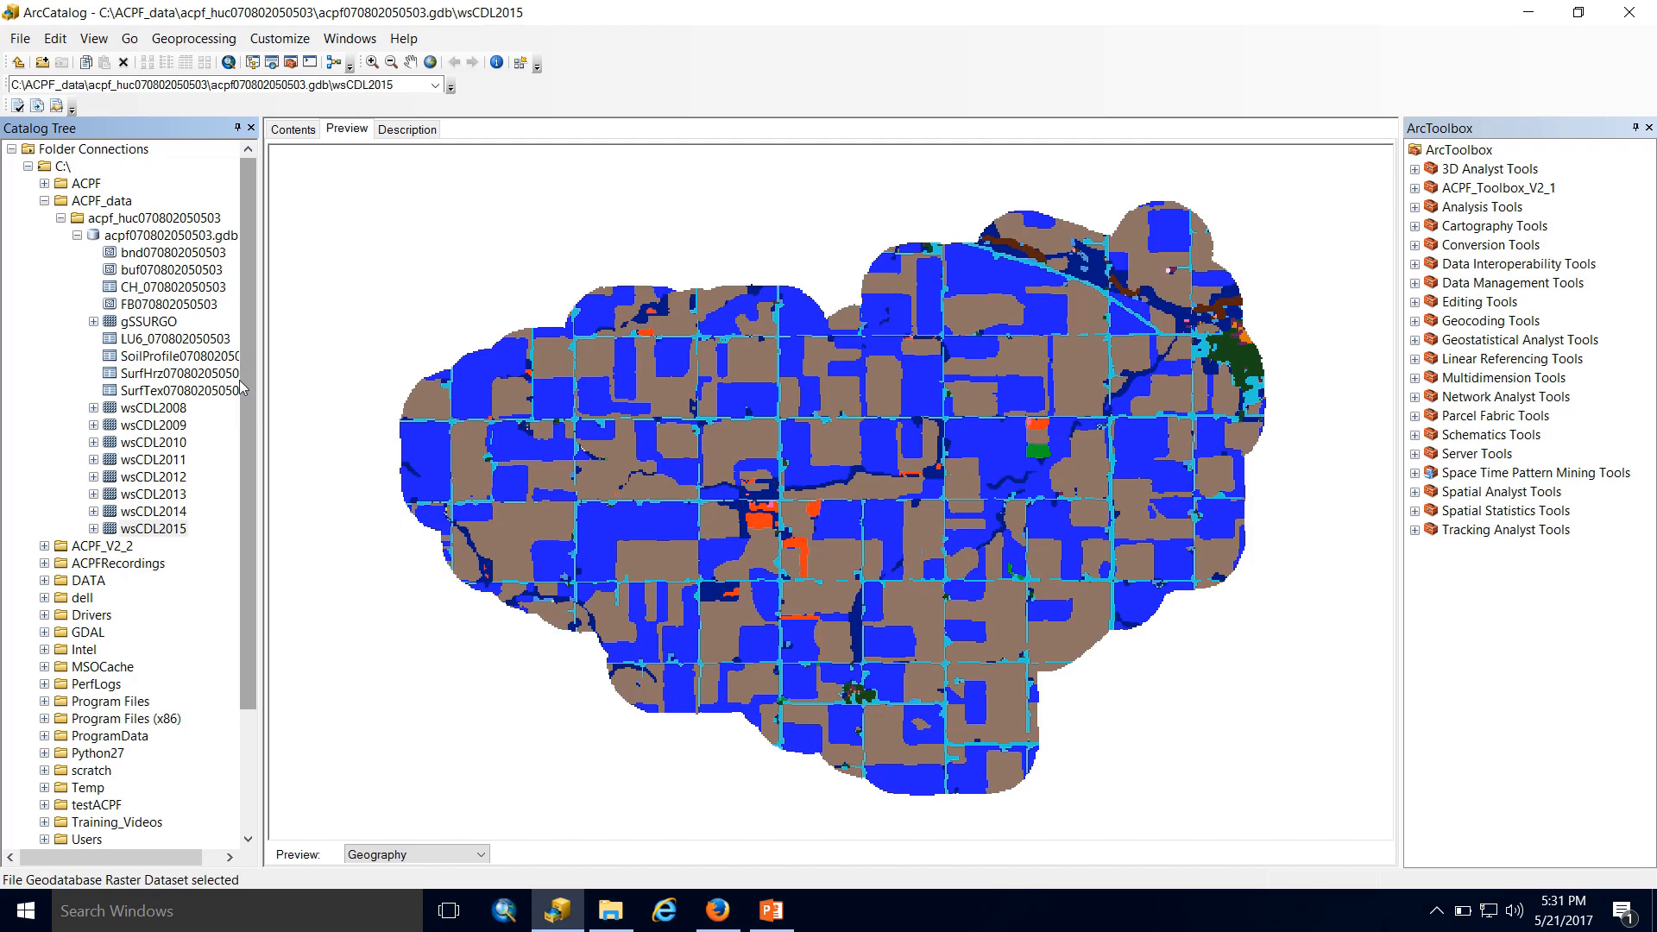
pyautogui.click(170, 287)
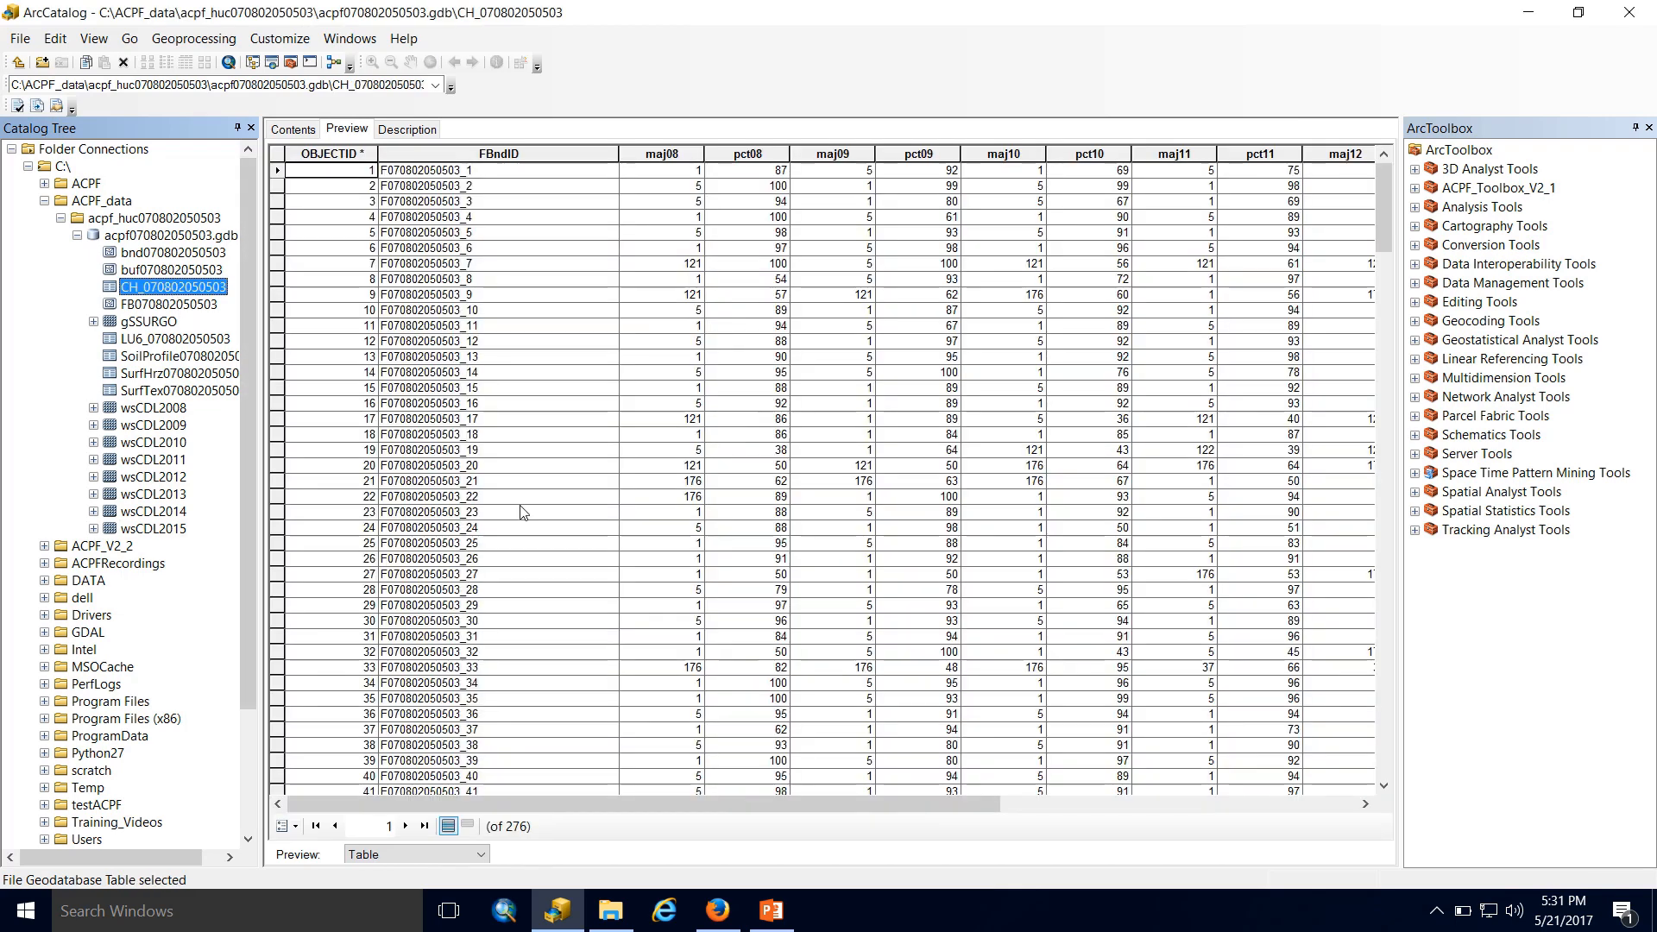
pyautogui.click(496, 154)
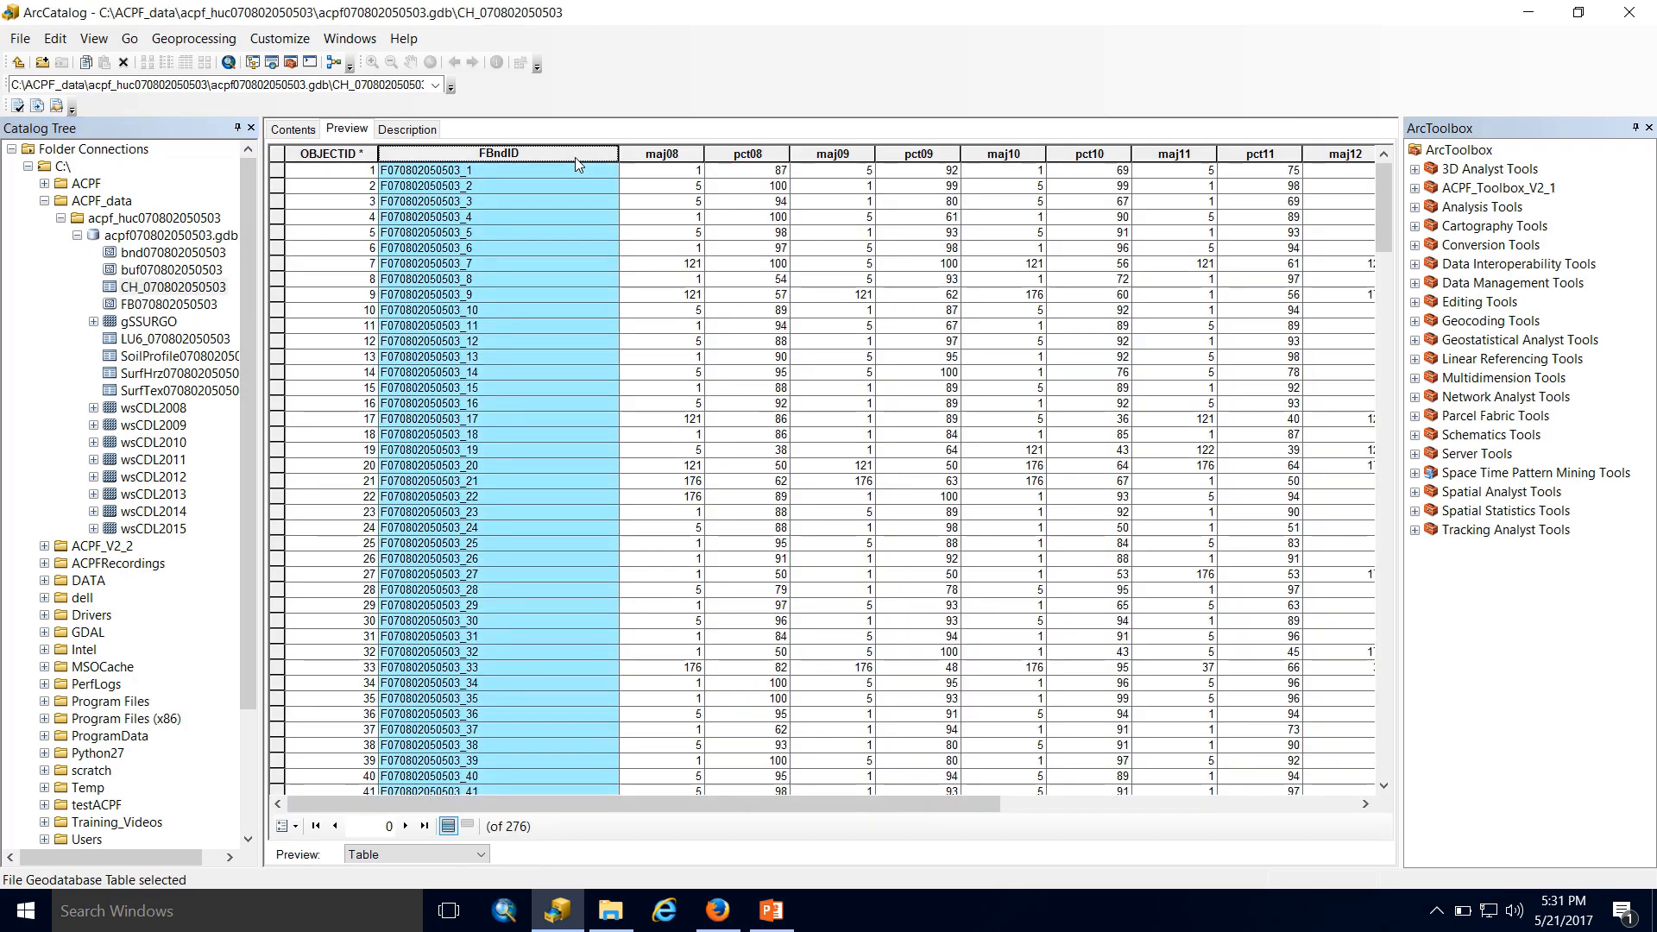
pyautogui.moveTo(1124, 449)
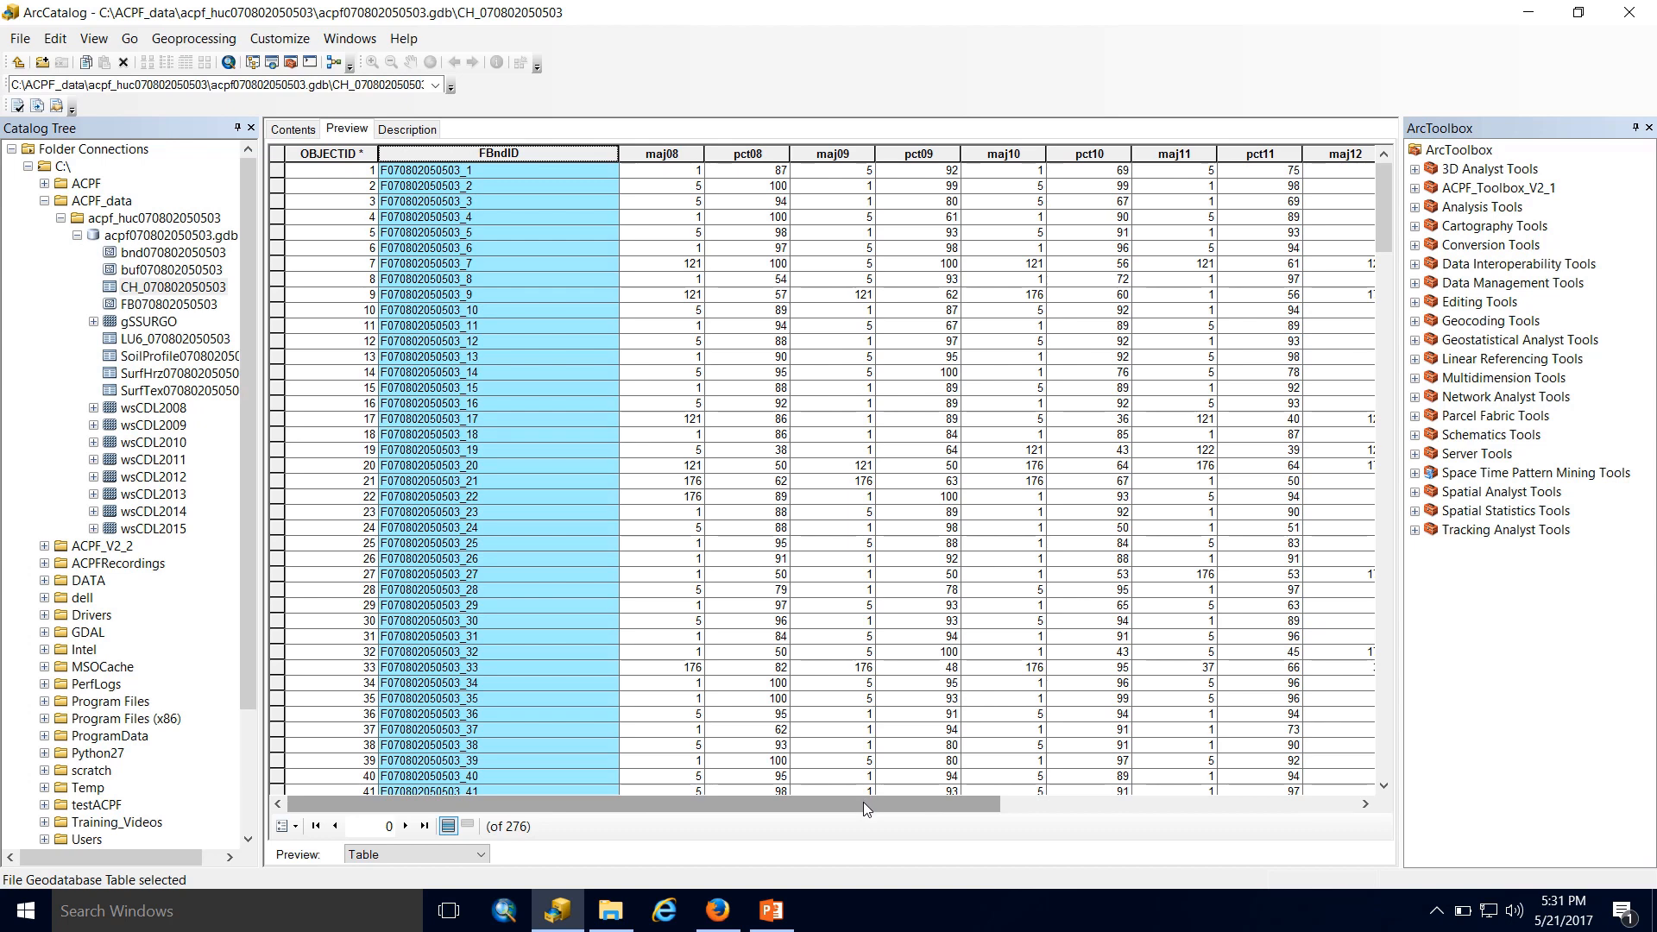
pyautogui.click(663, 201)
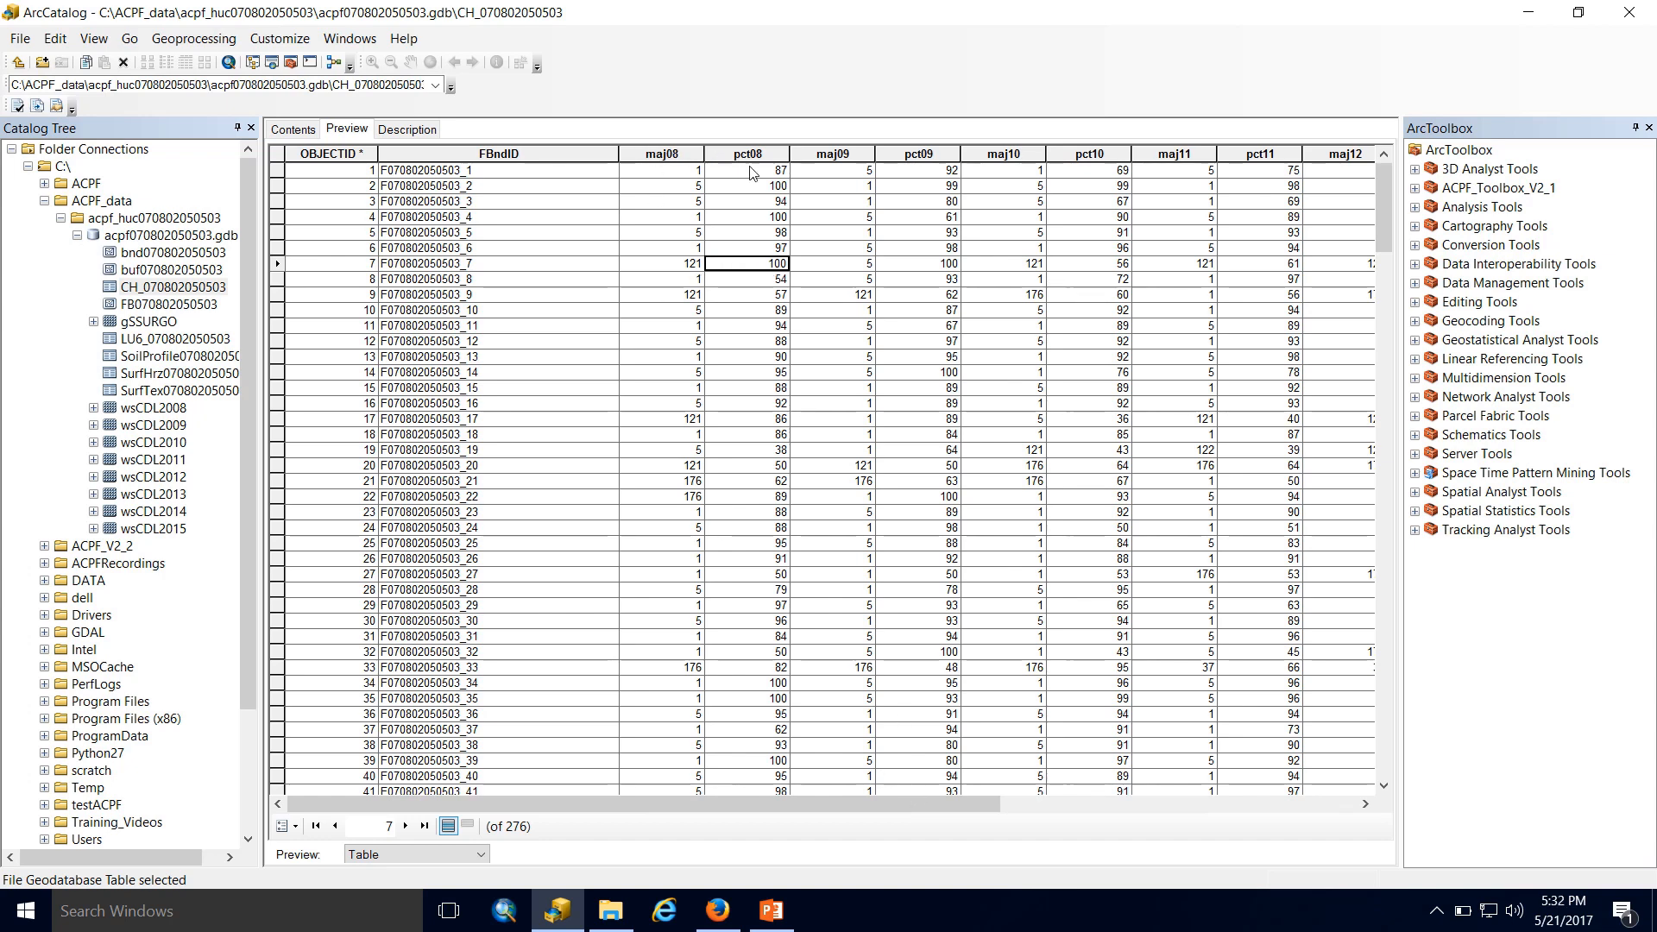
pyautogui.hscroll(3)
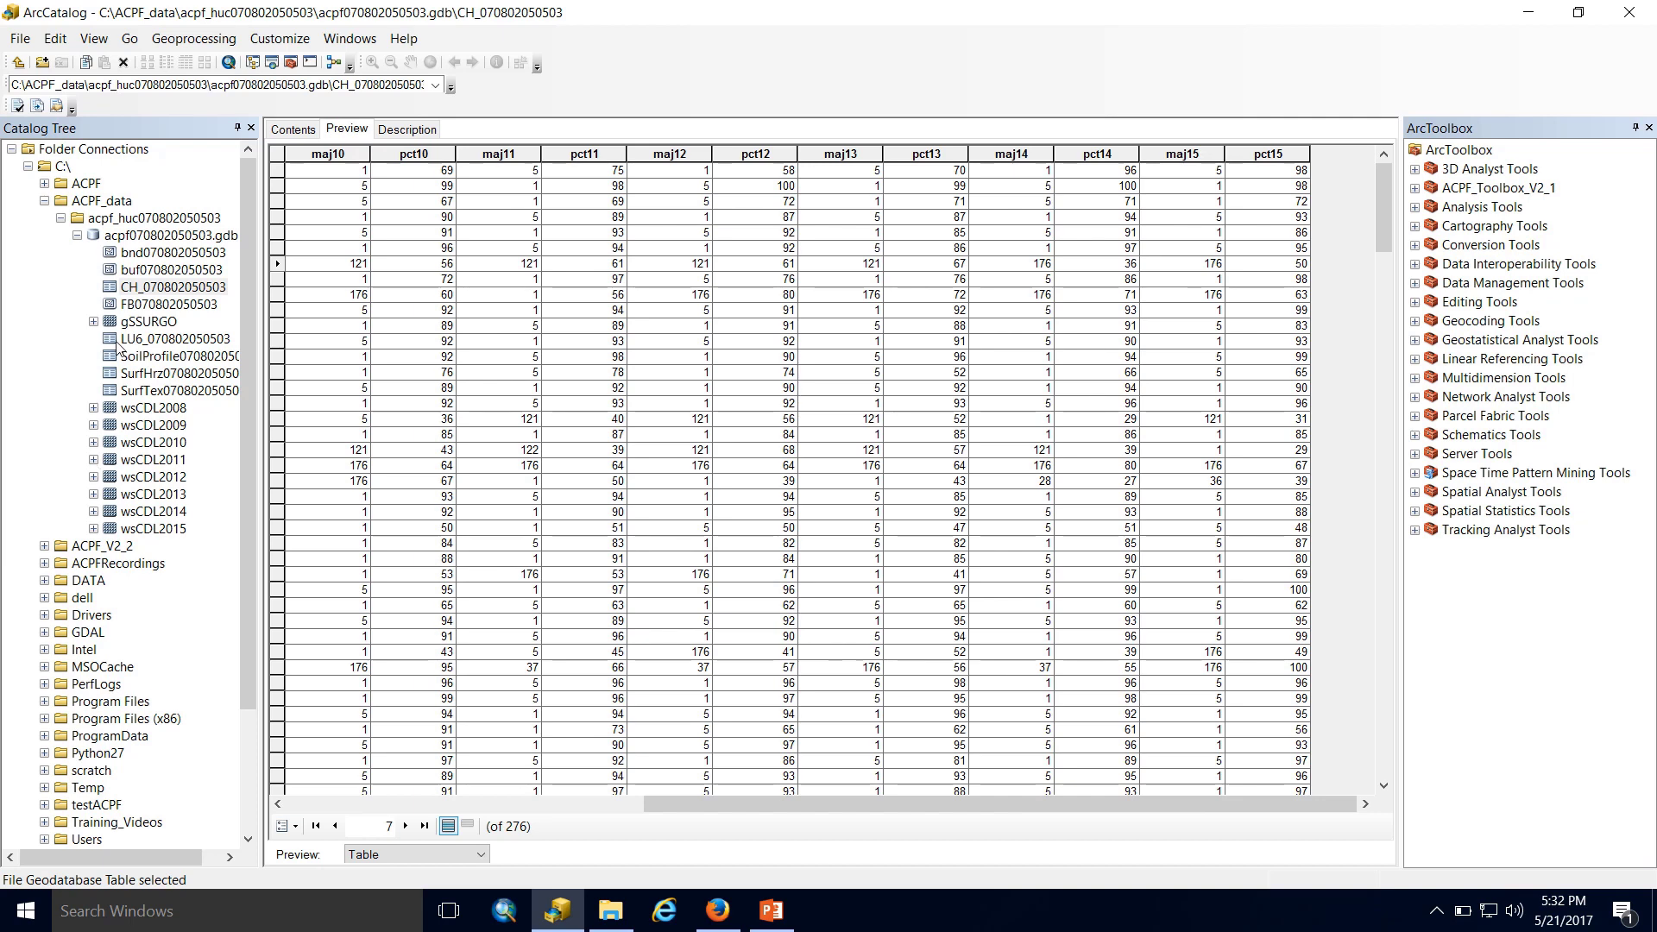
pyautogui.moveTo(50, 369)
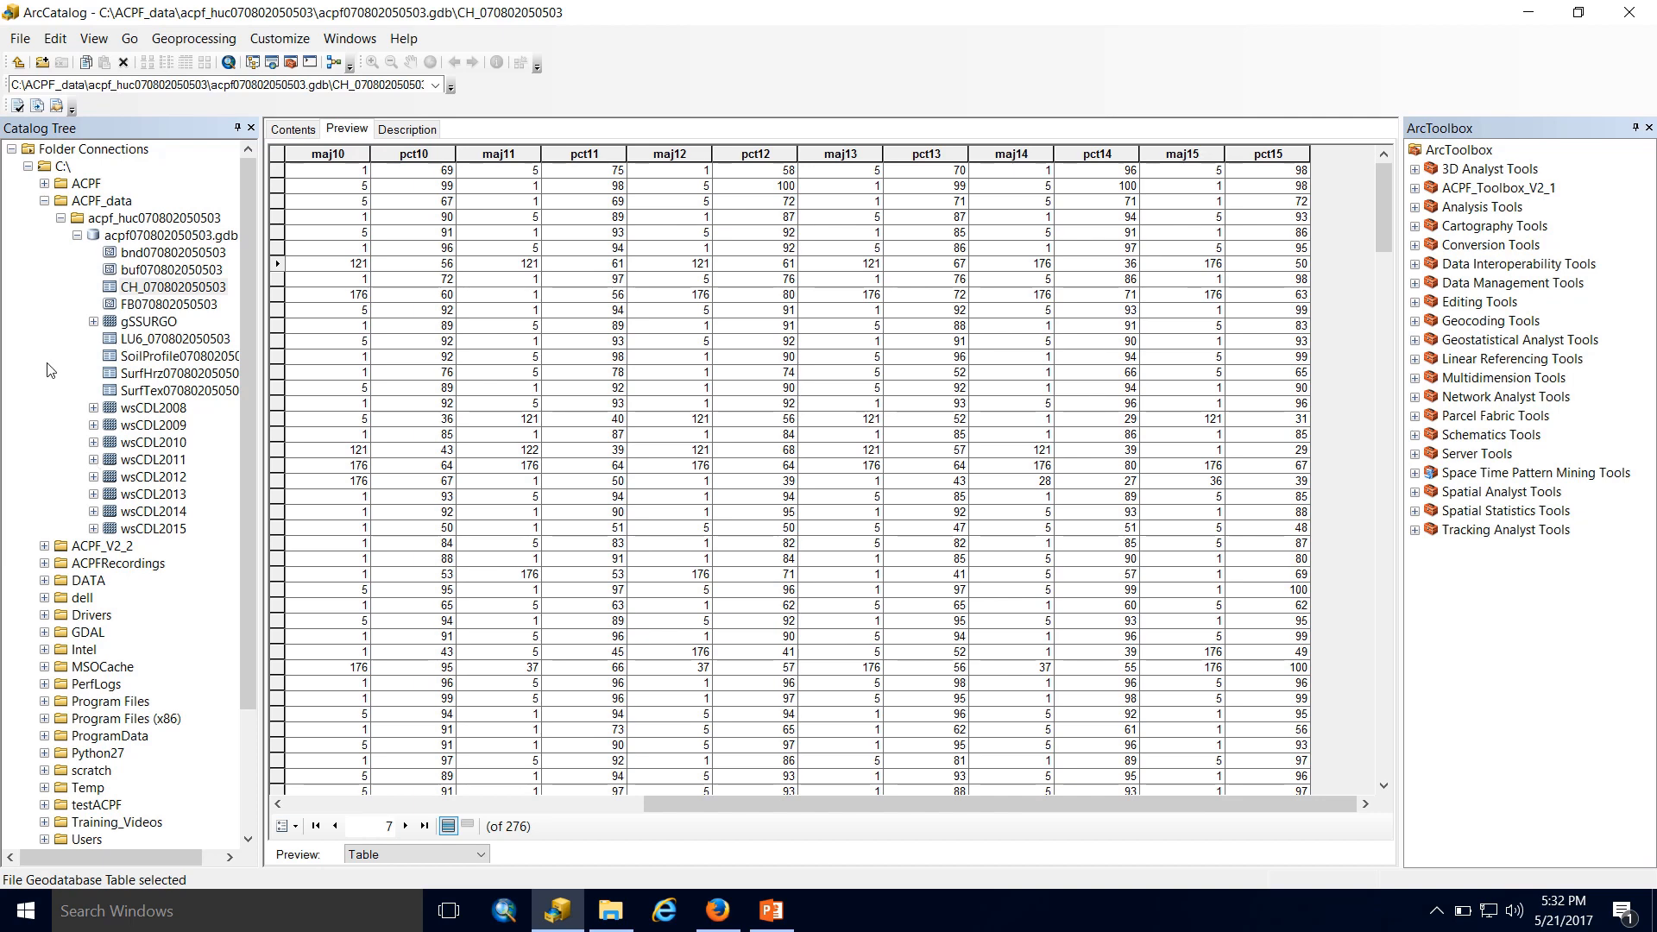
pyautogui.moveTo(154, 350)
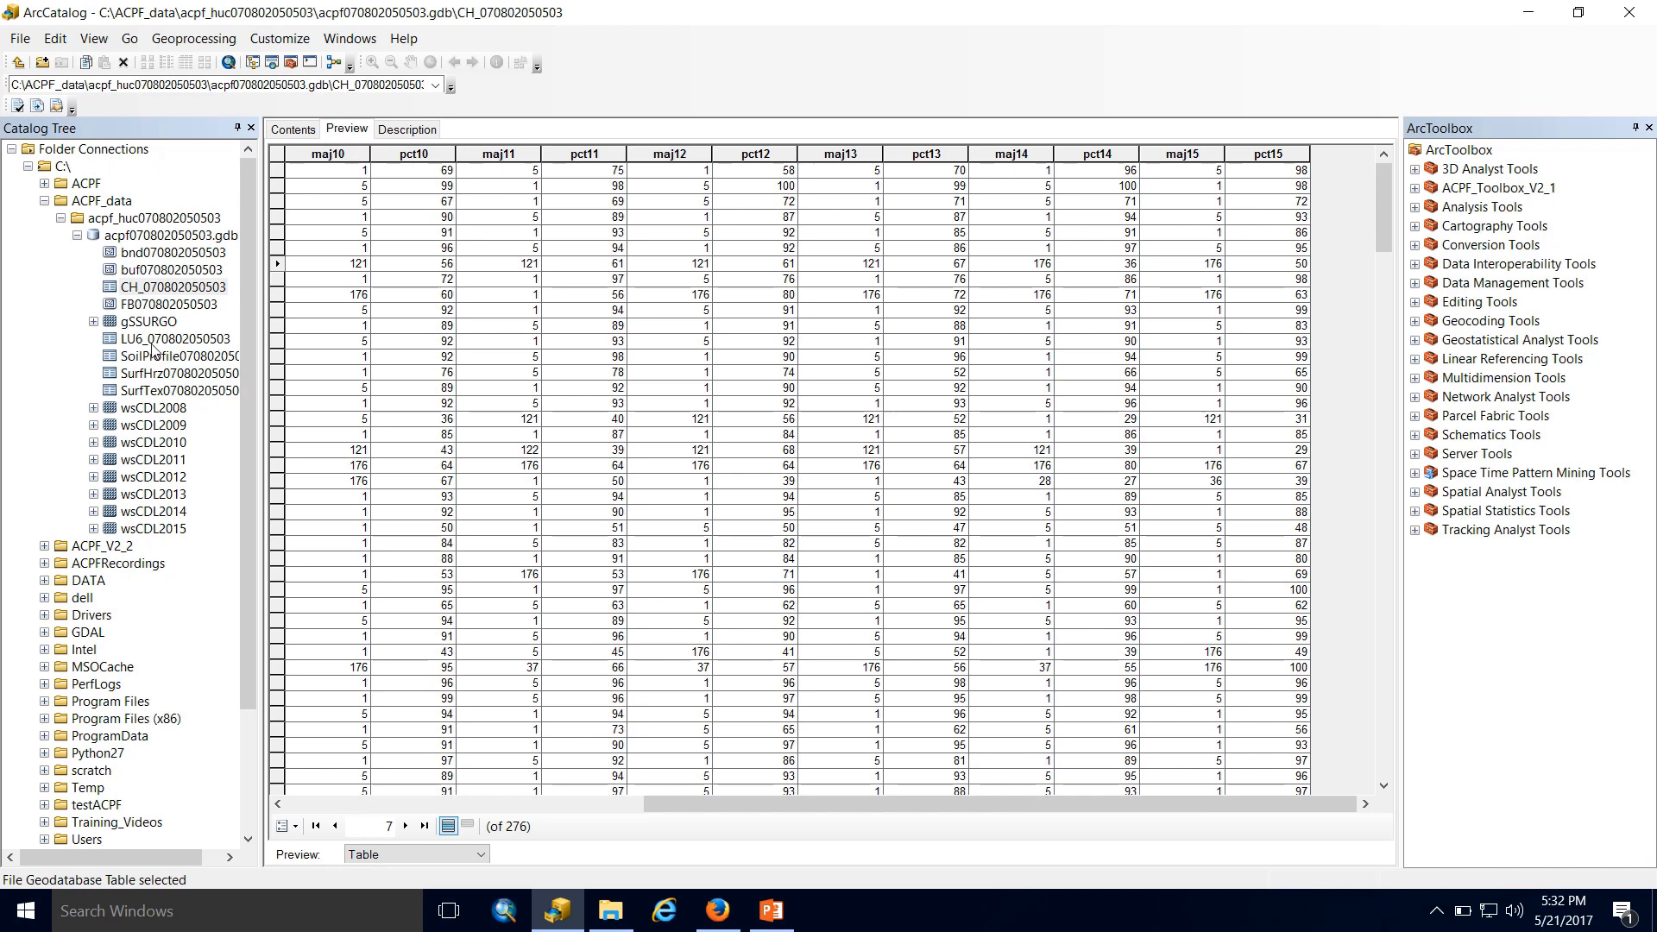
pyautogui.click(172, 338)
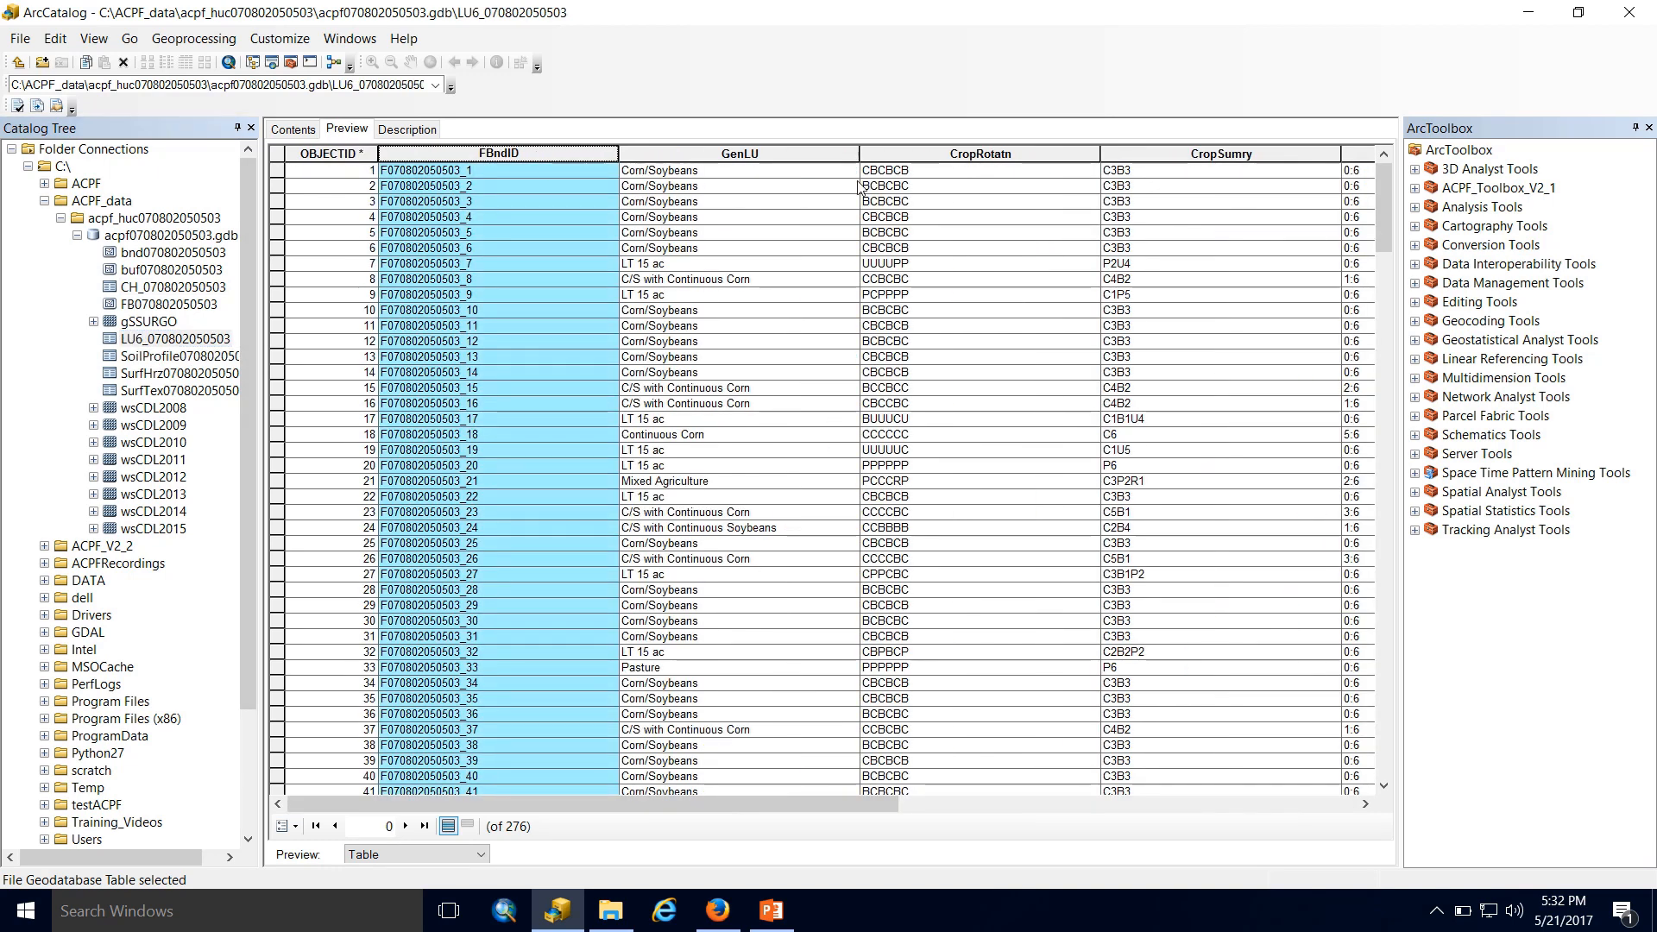
pyautogui.moveTo(858, 196)
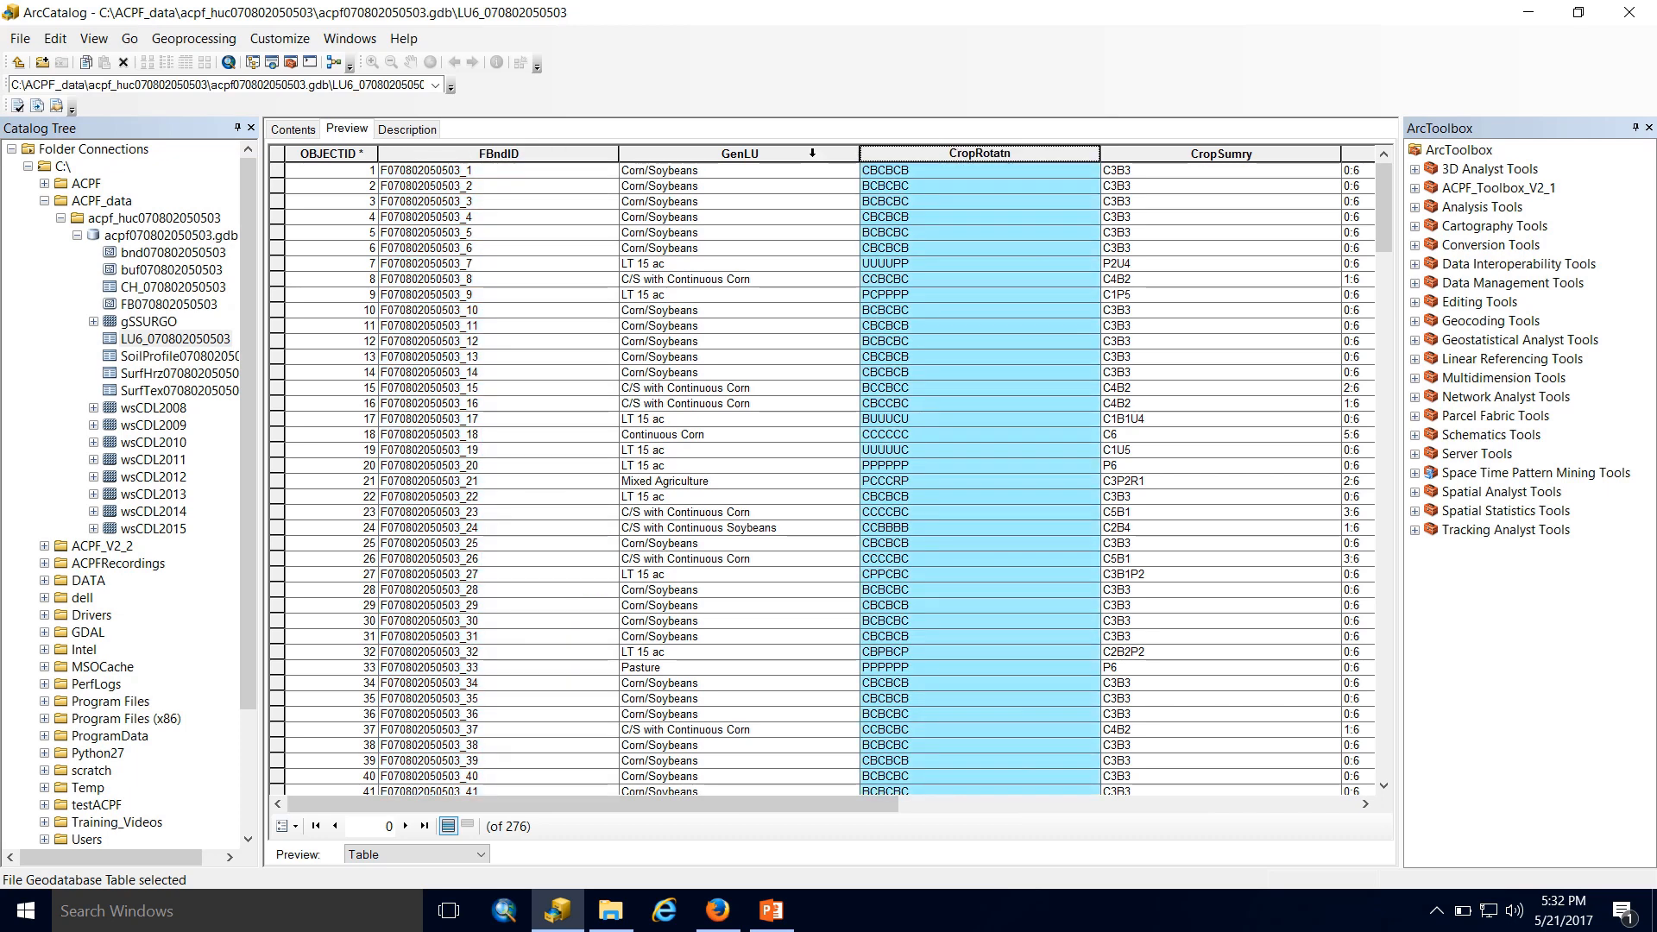
pyautogui.click(739, 153)
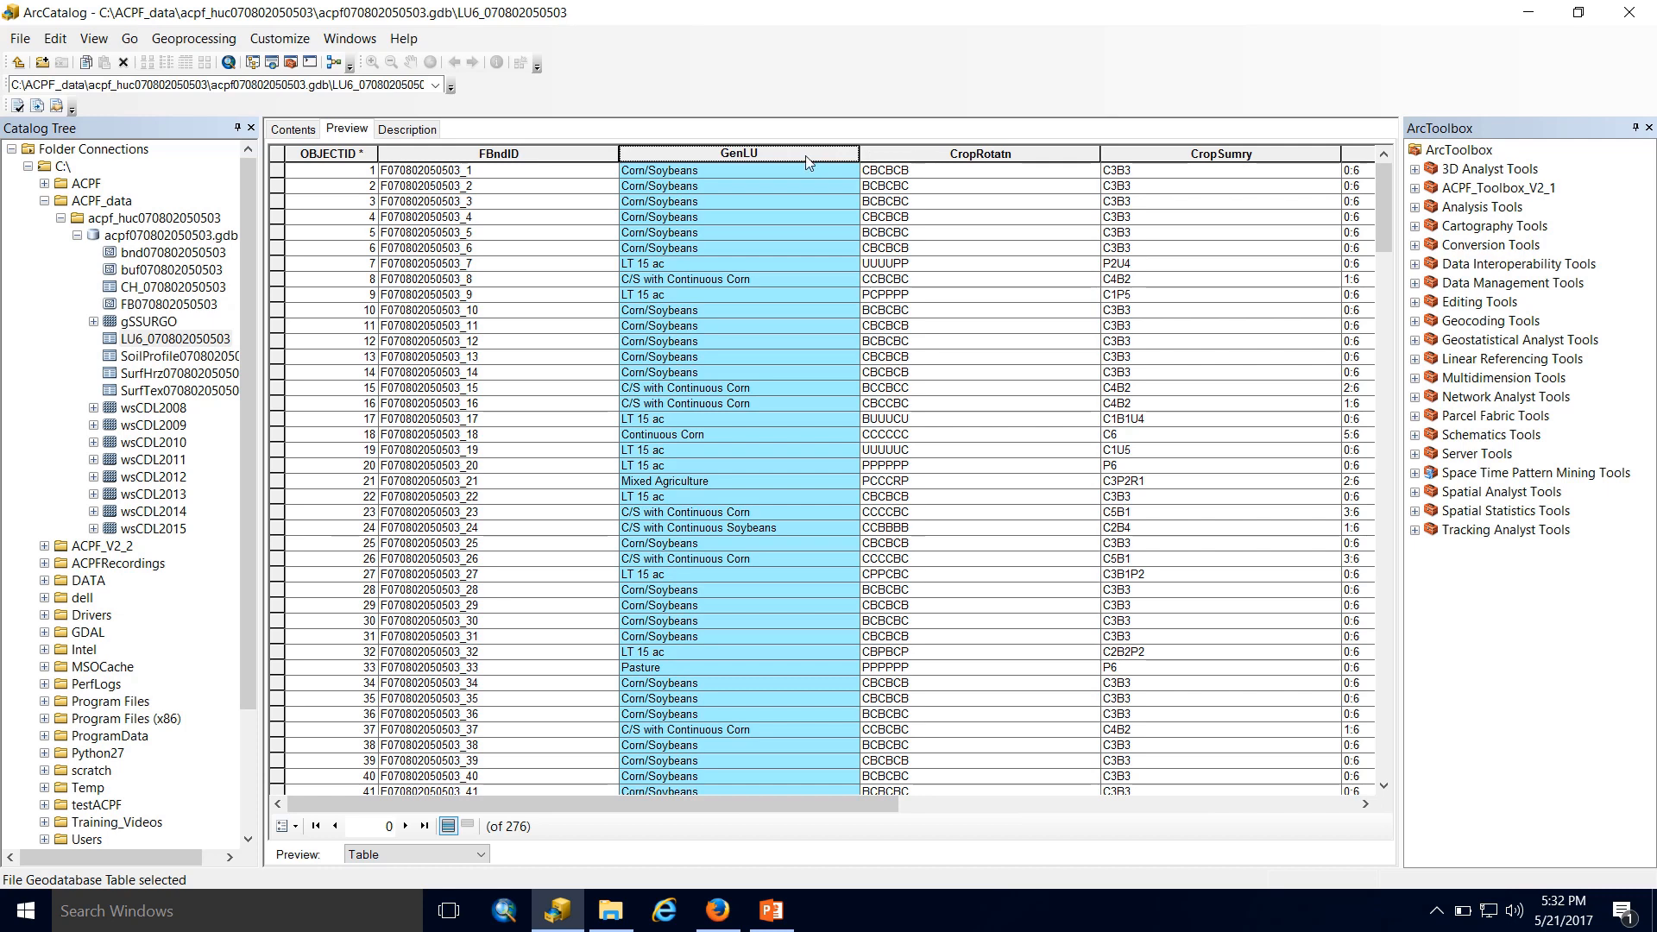
pyautogui.moveTo(859, 154)
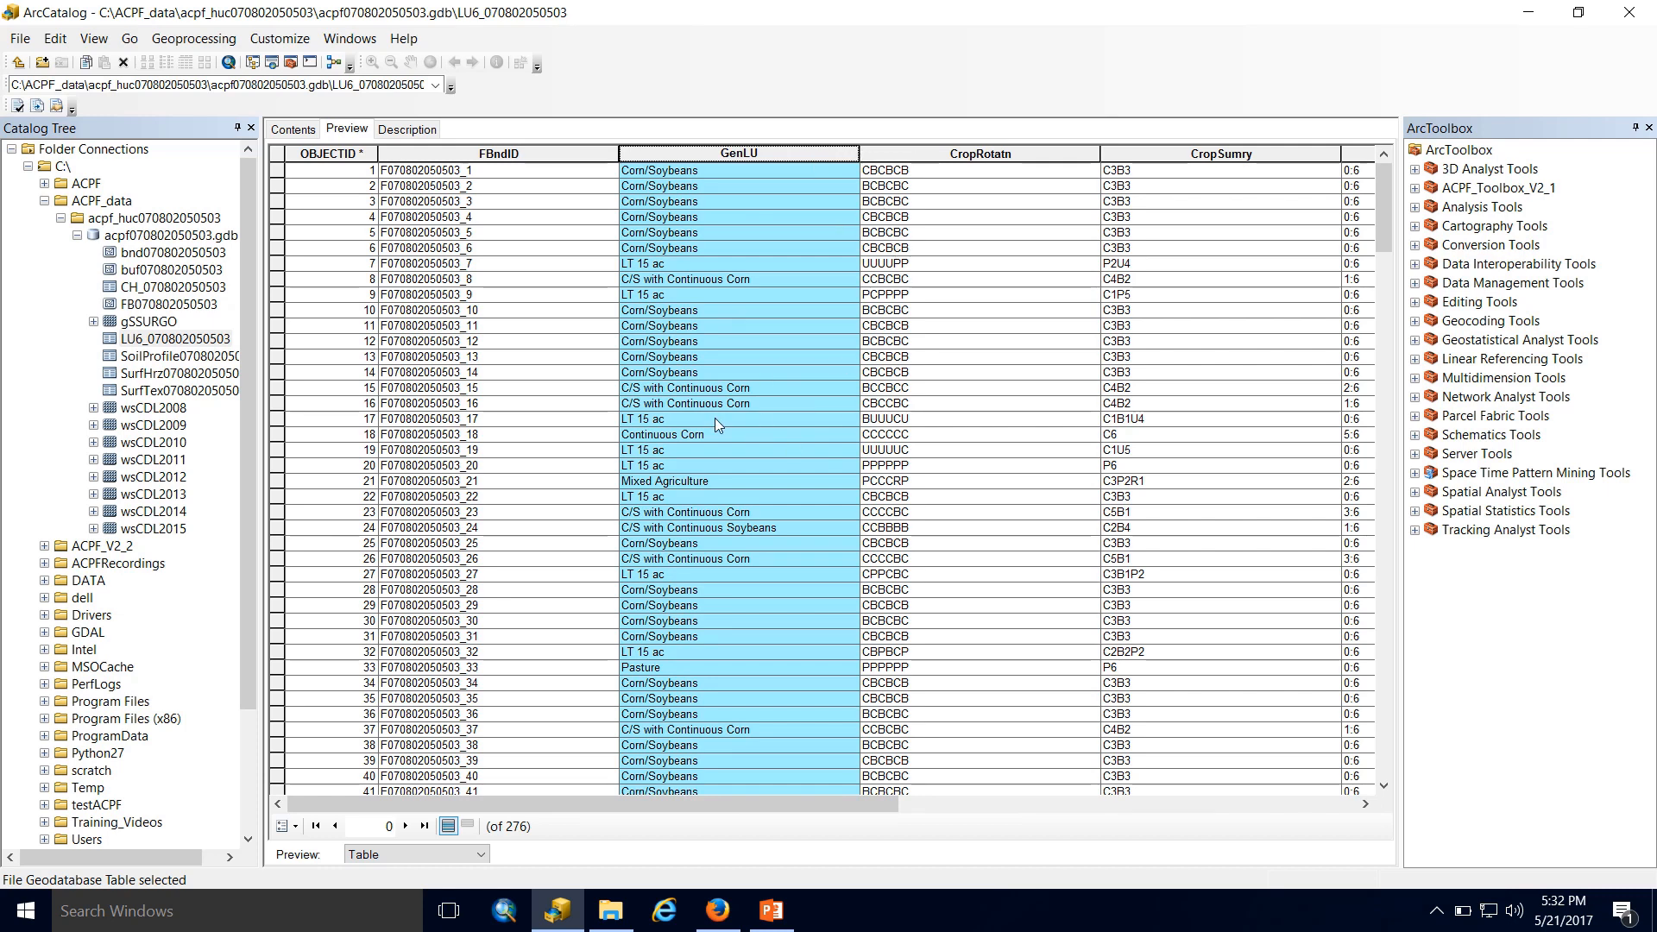
pyautogui.moveTo(774, 483)
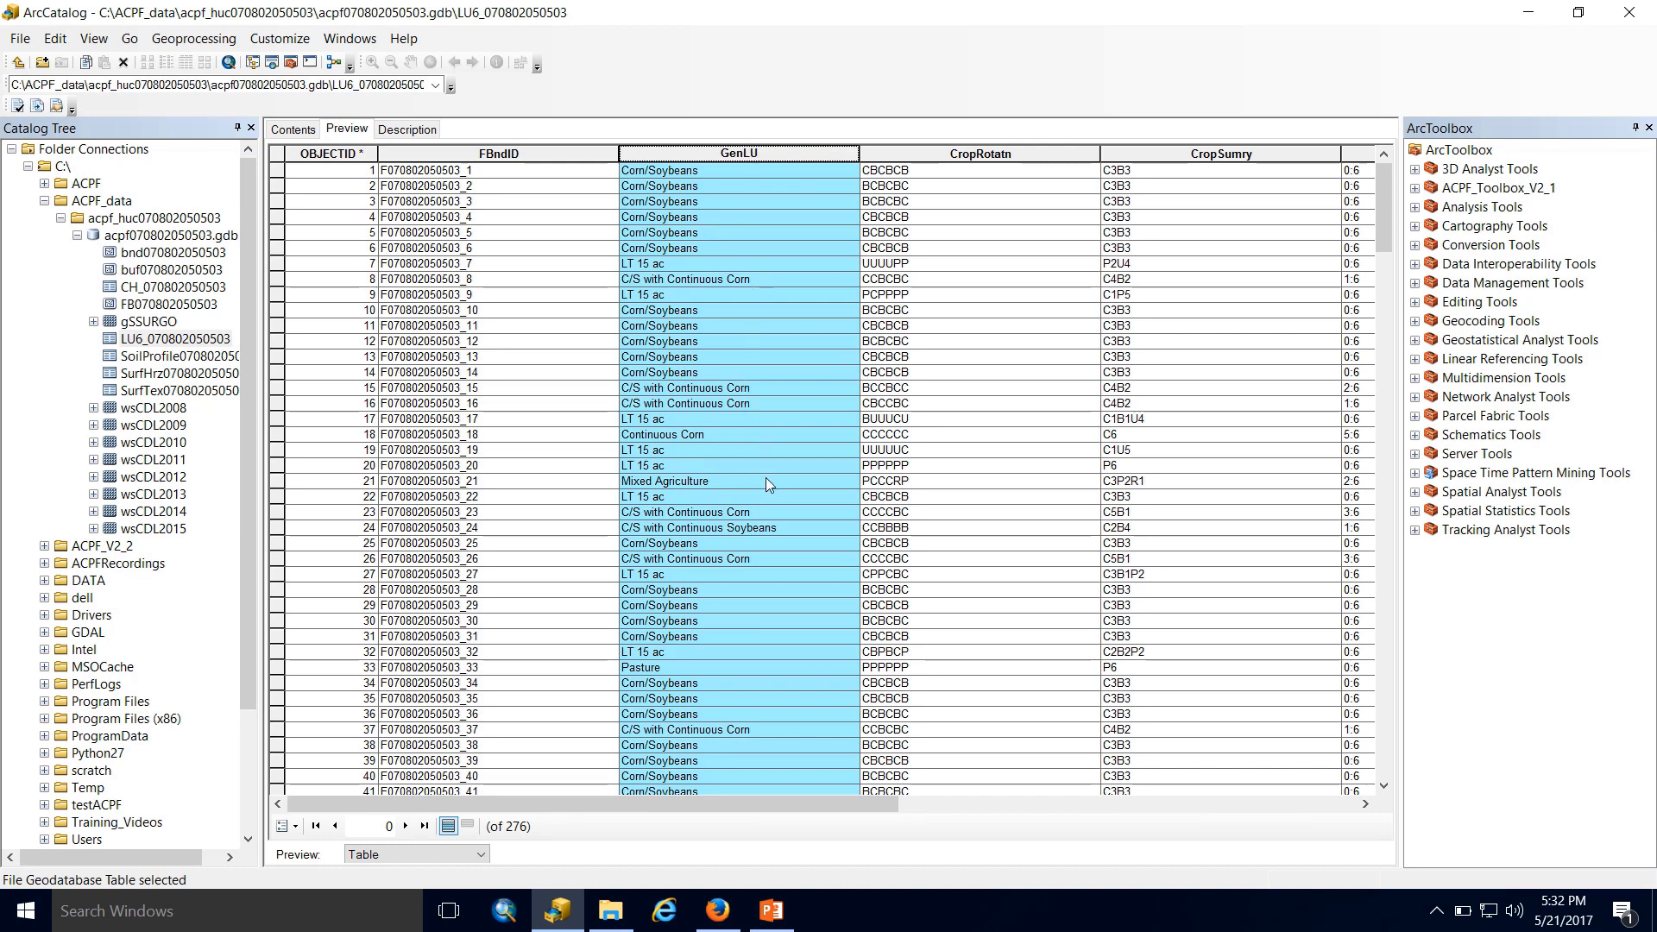
pyautogui.click(613, 912)
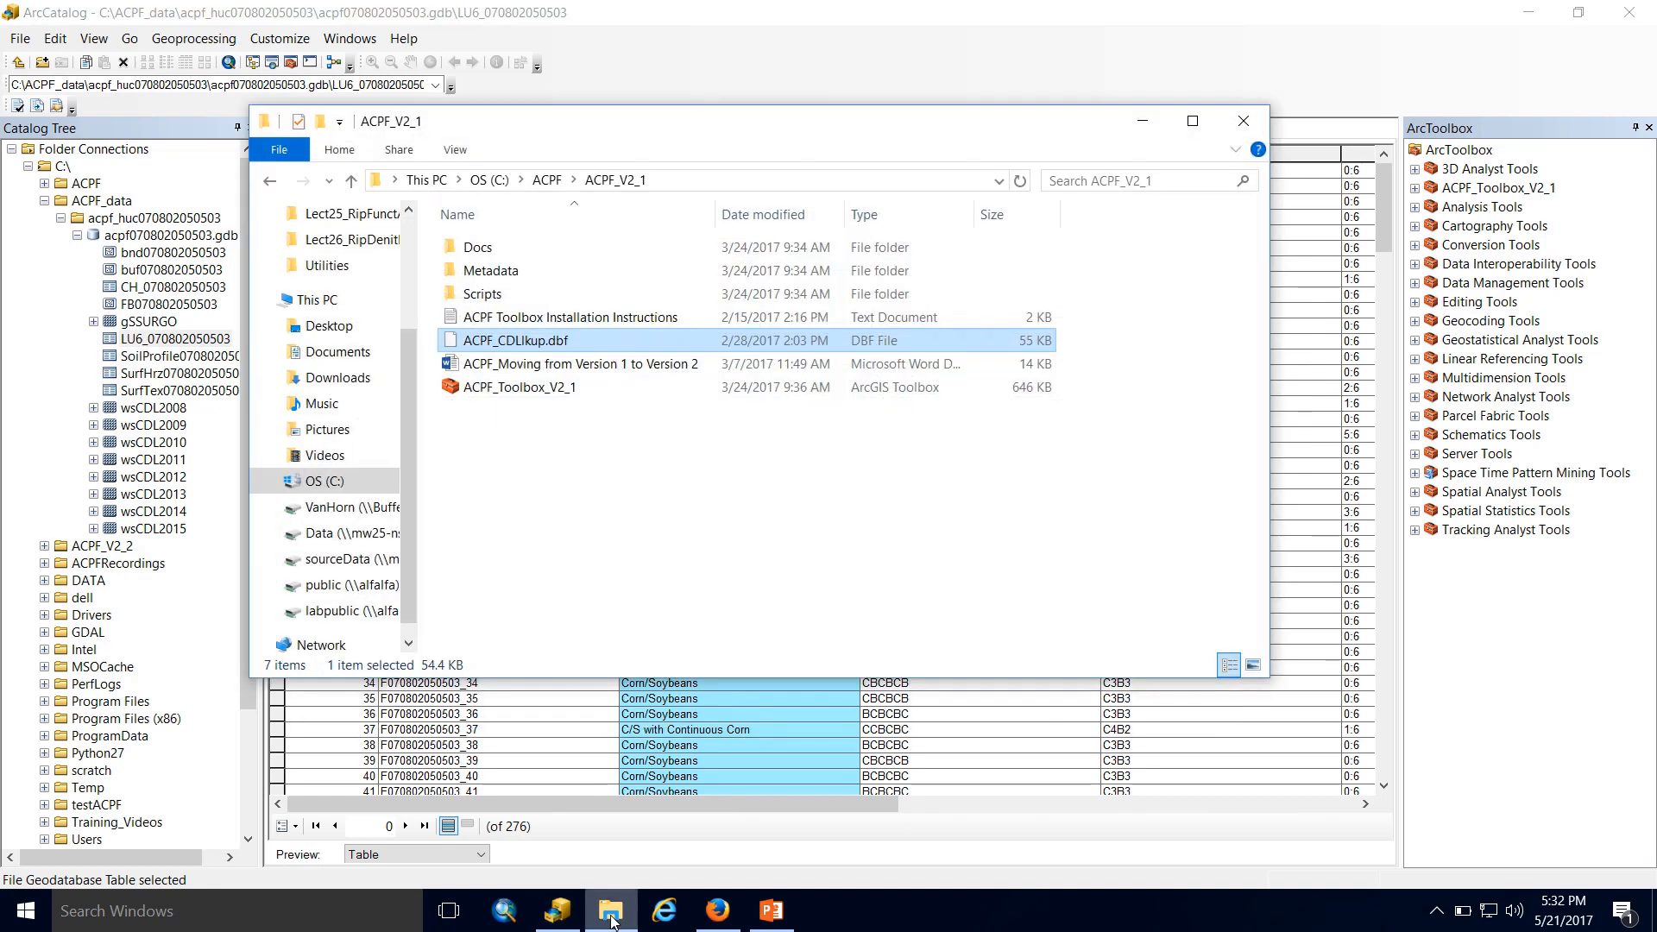
pyautogui.moveTo(524, 281)
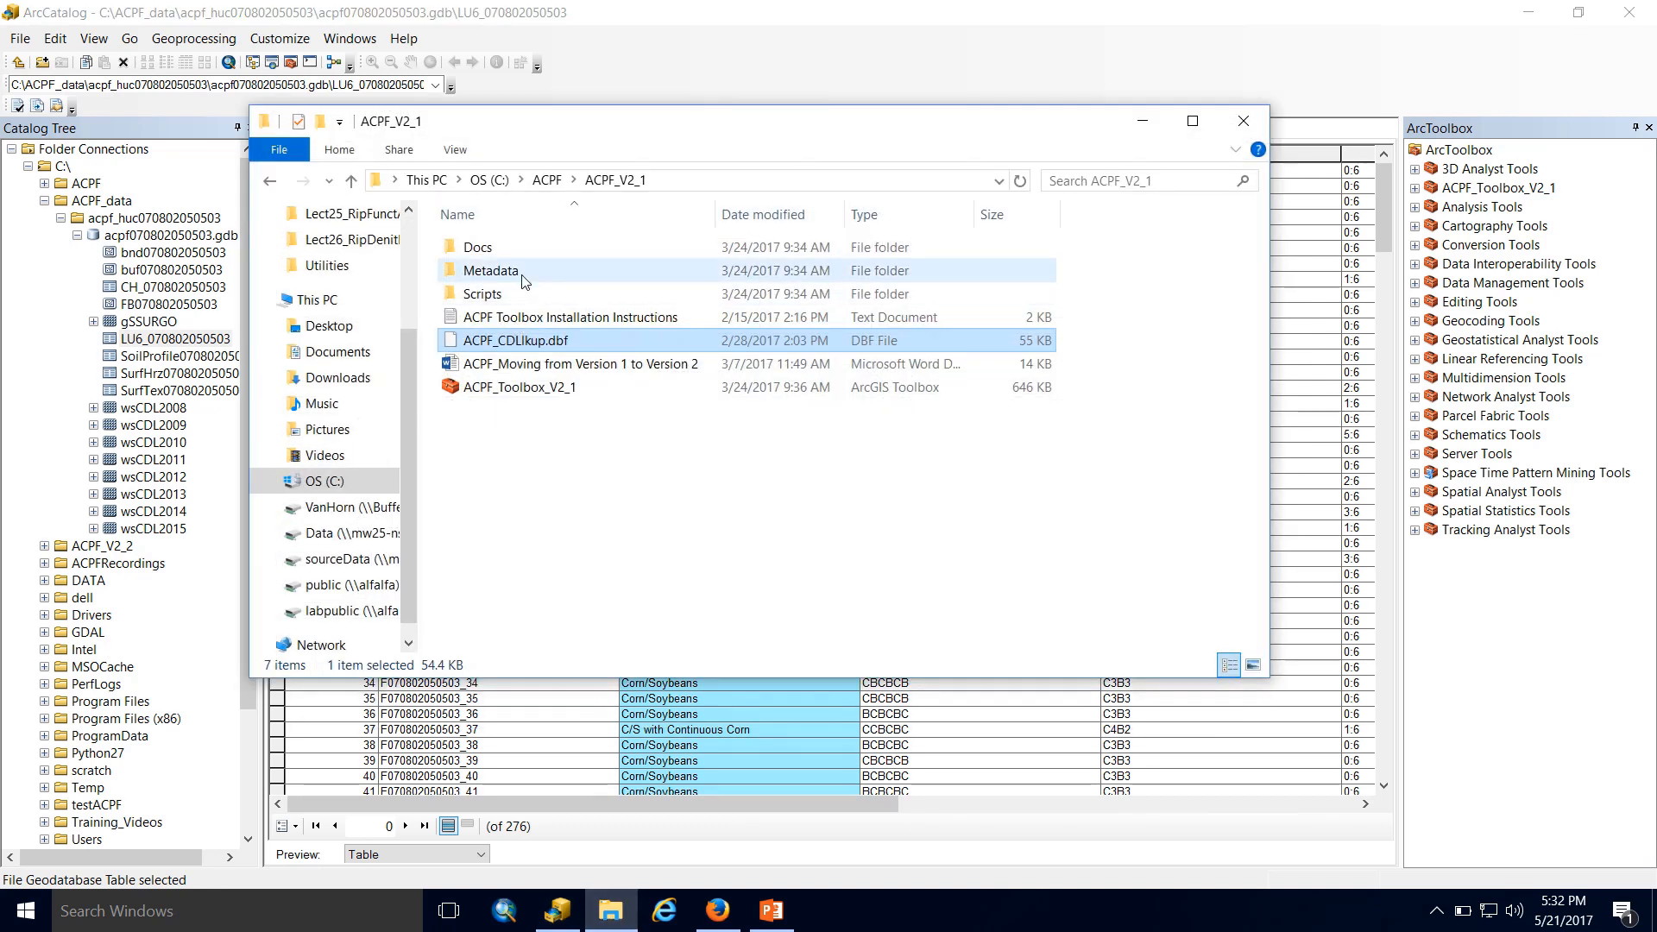
pyautogui.doubleClick(490, 270)
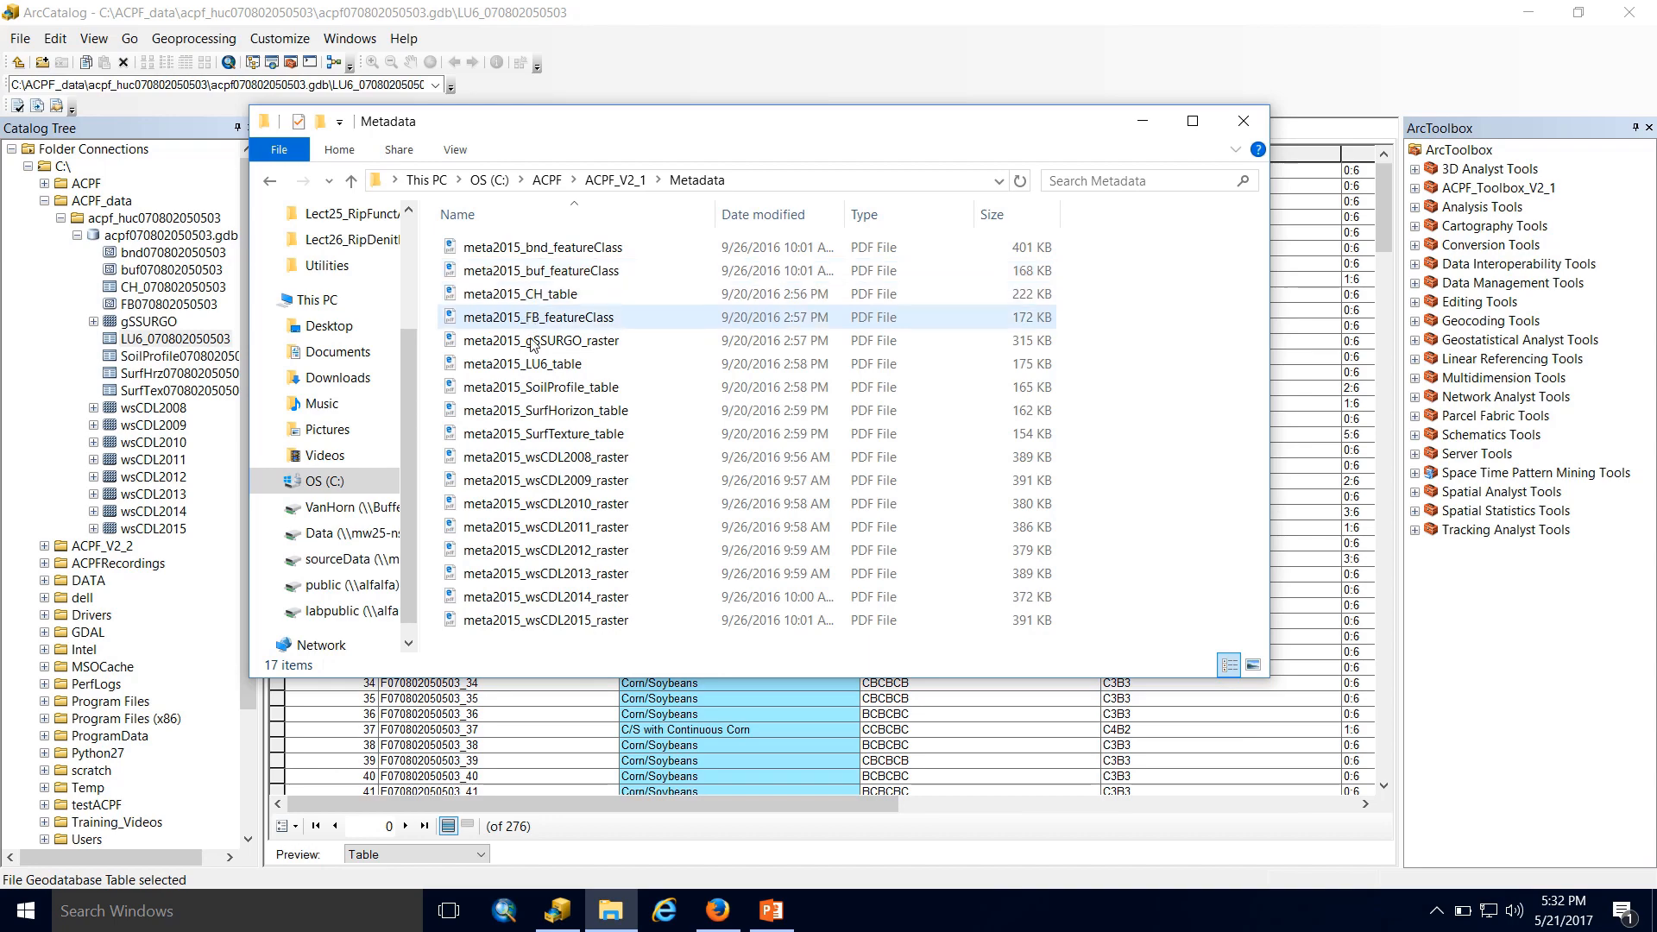
# Step: Open meta2015_LU6_table.pdf in Edge and highlight the CropRotatn land-use code list
pyautogui.doubleClick(522, 363)
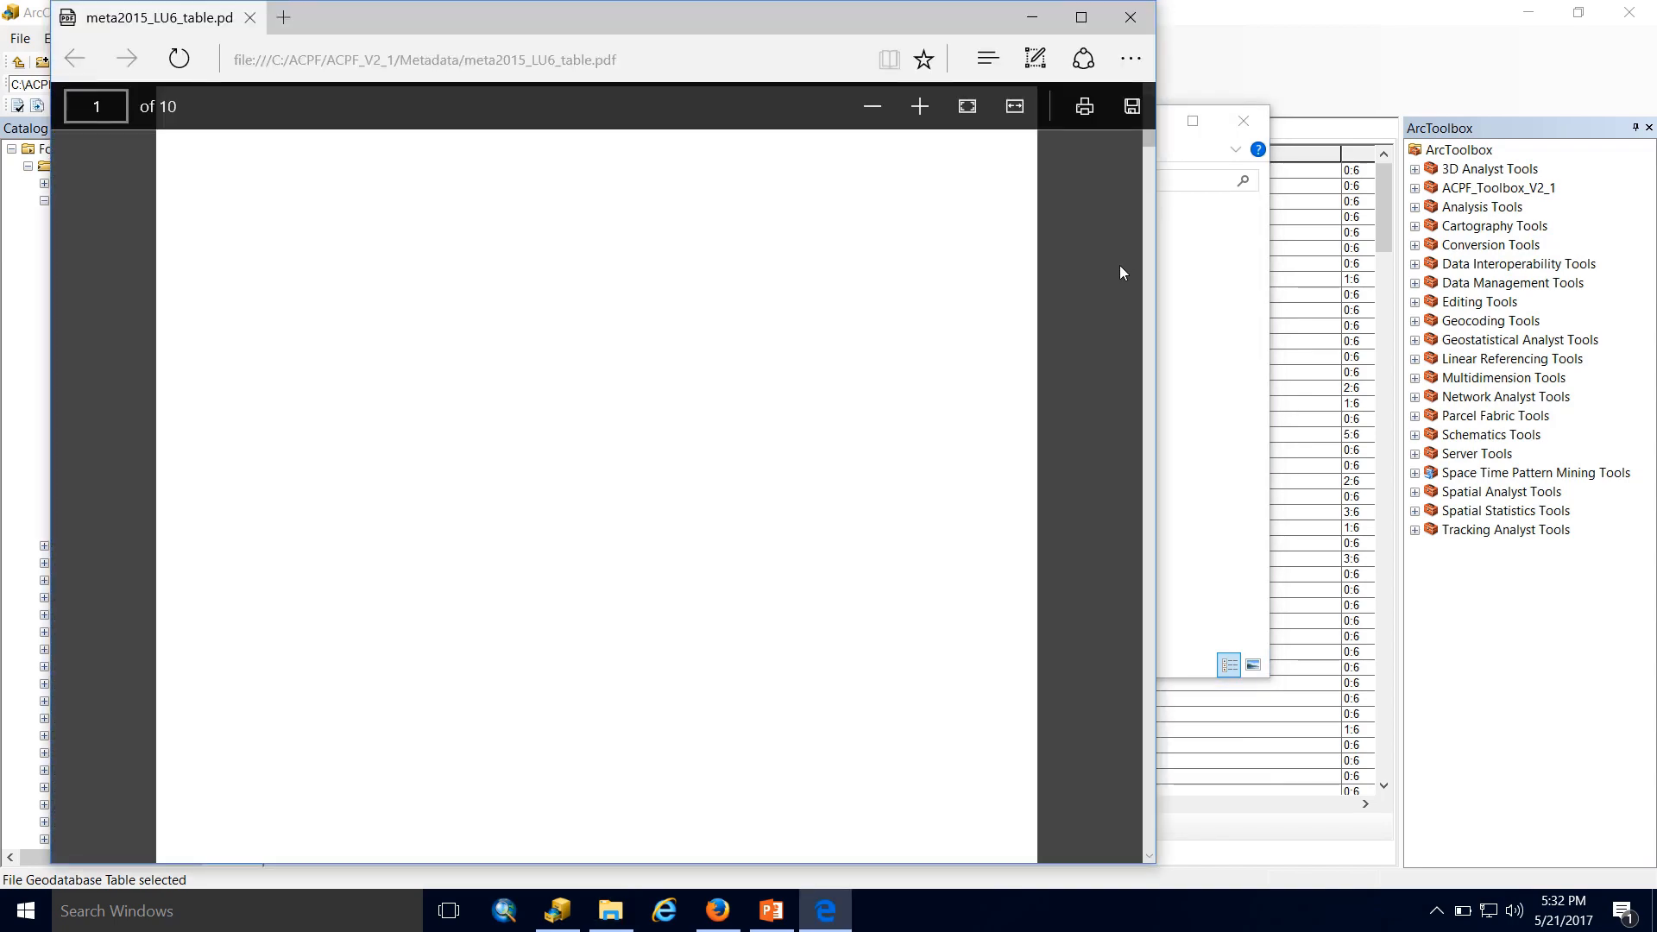
pyautogui.scroll(-3)
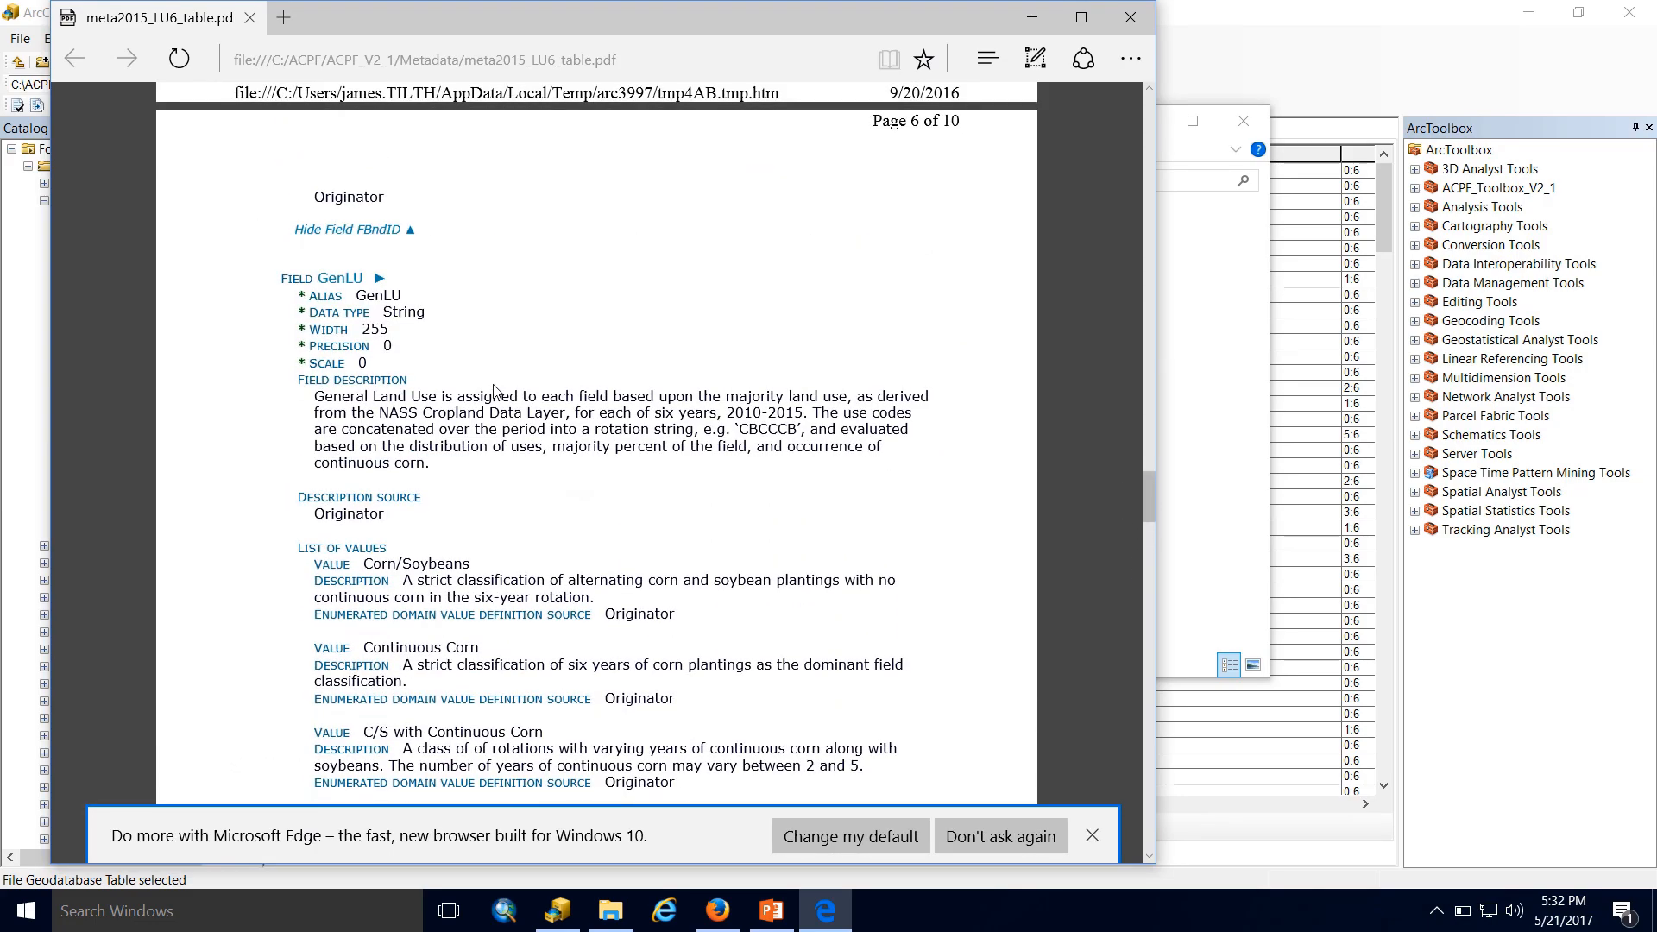
pyautogui.scroll(-3)
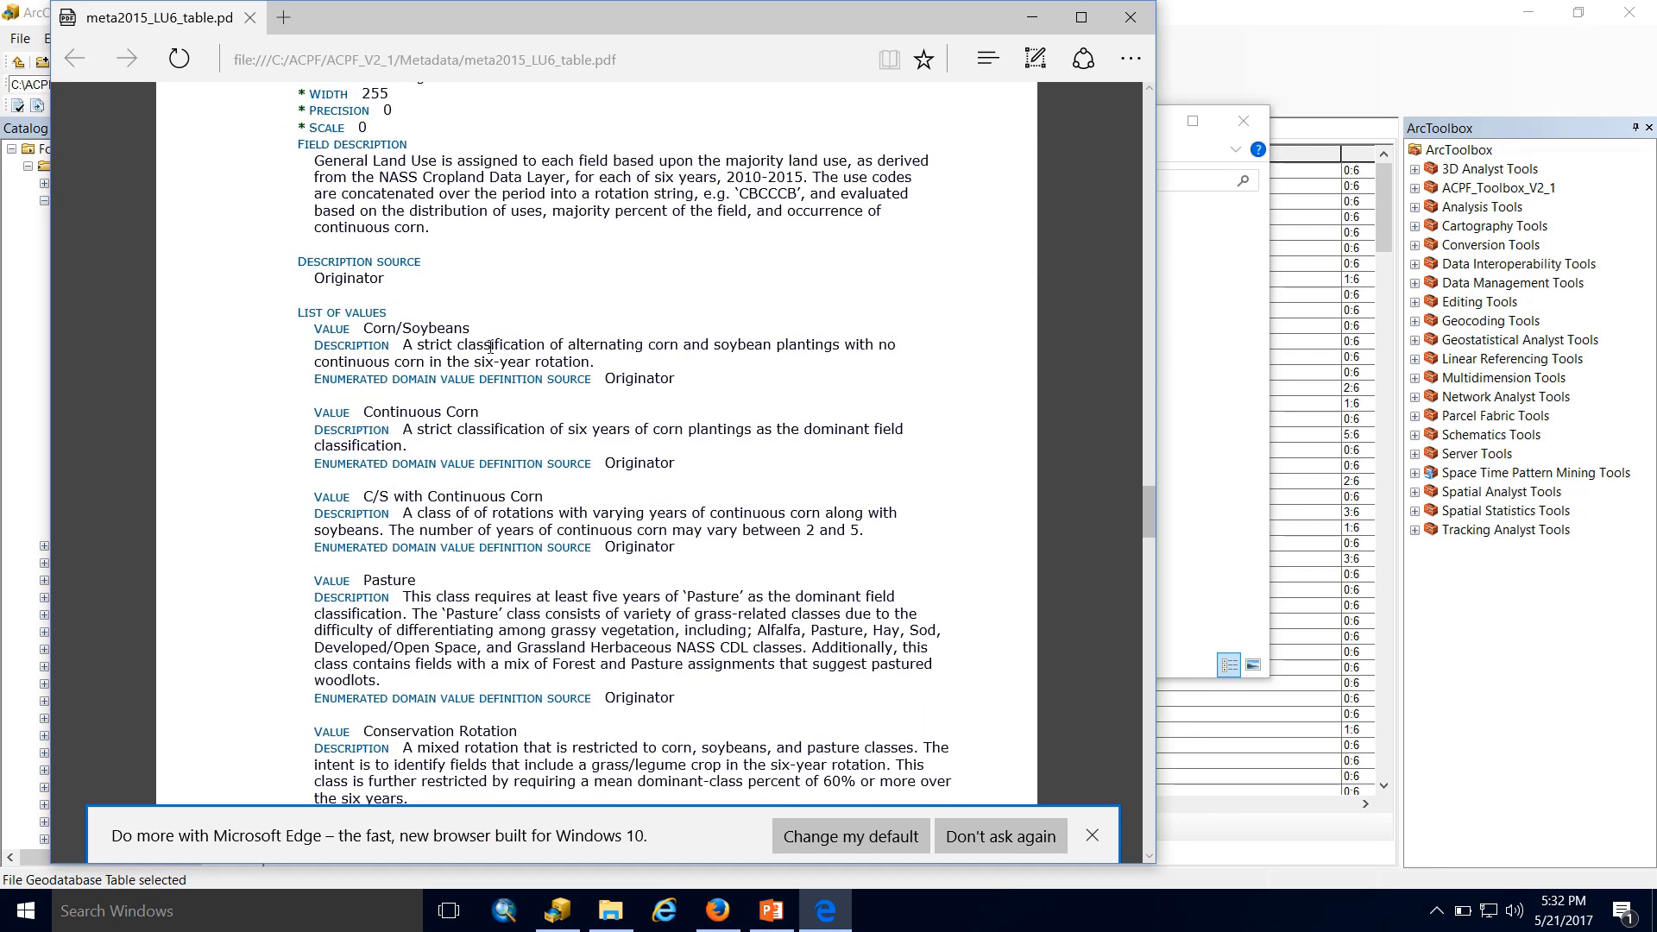
pyautogui.doubleClick(416, 328)
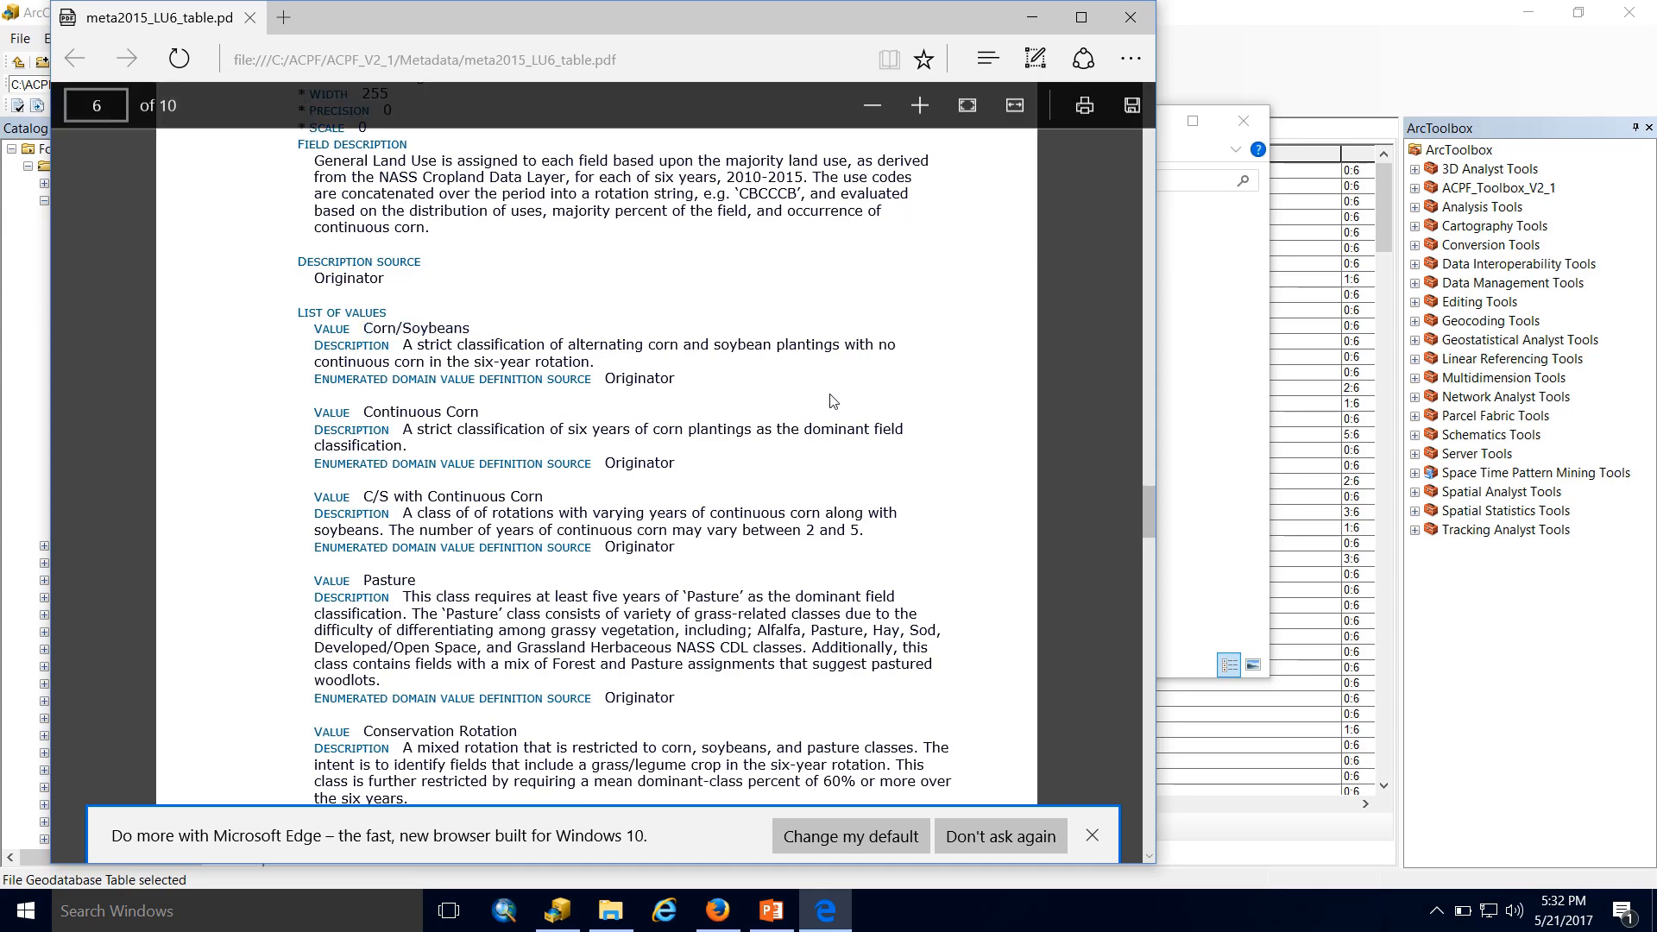
pyautogui.scroll(-3)
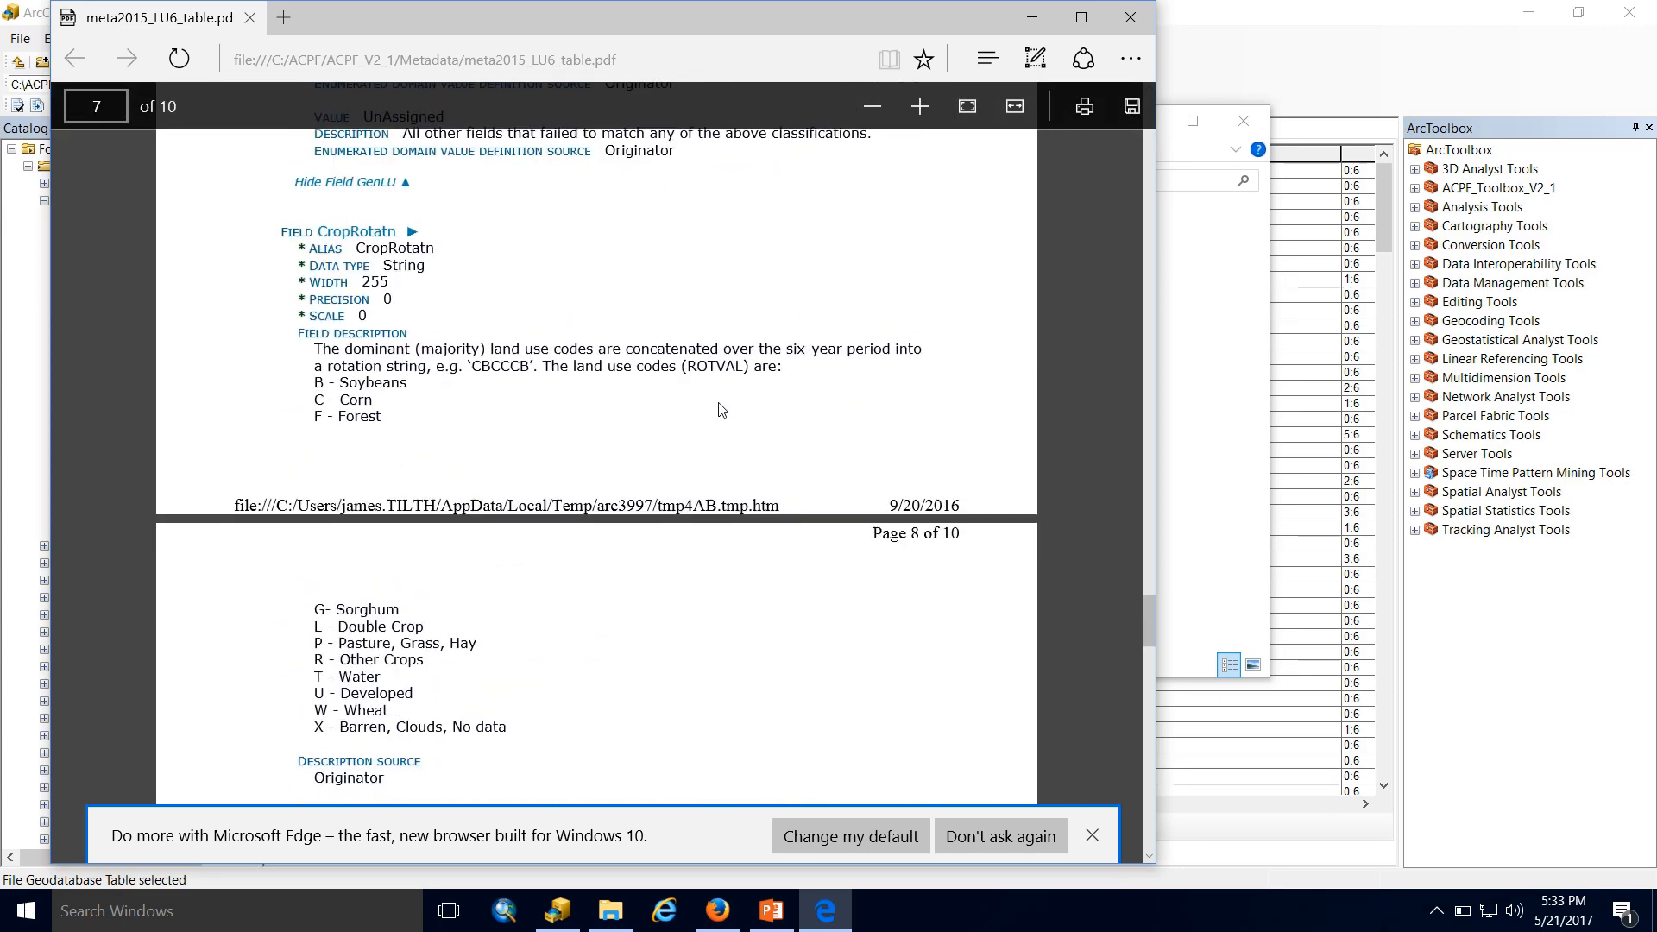
pyautogui.moveTo(321, 366); pyautogui.dragTo(505, 728)
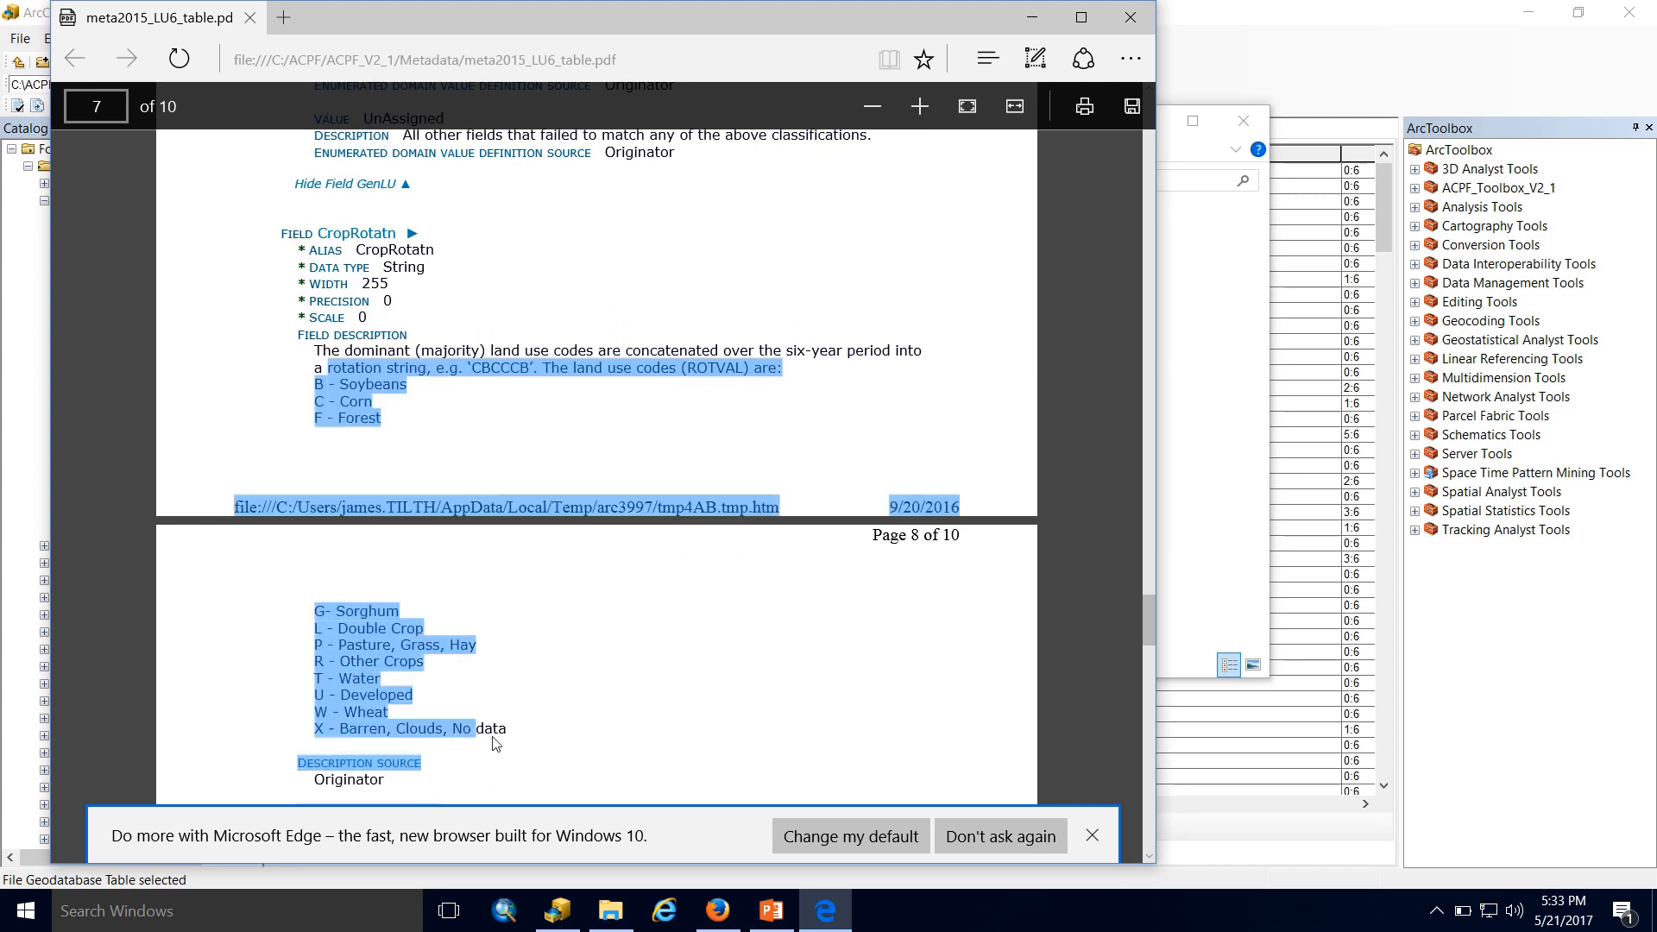
pyautogui.moveTo(297, 655)
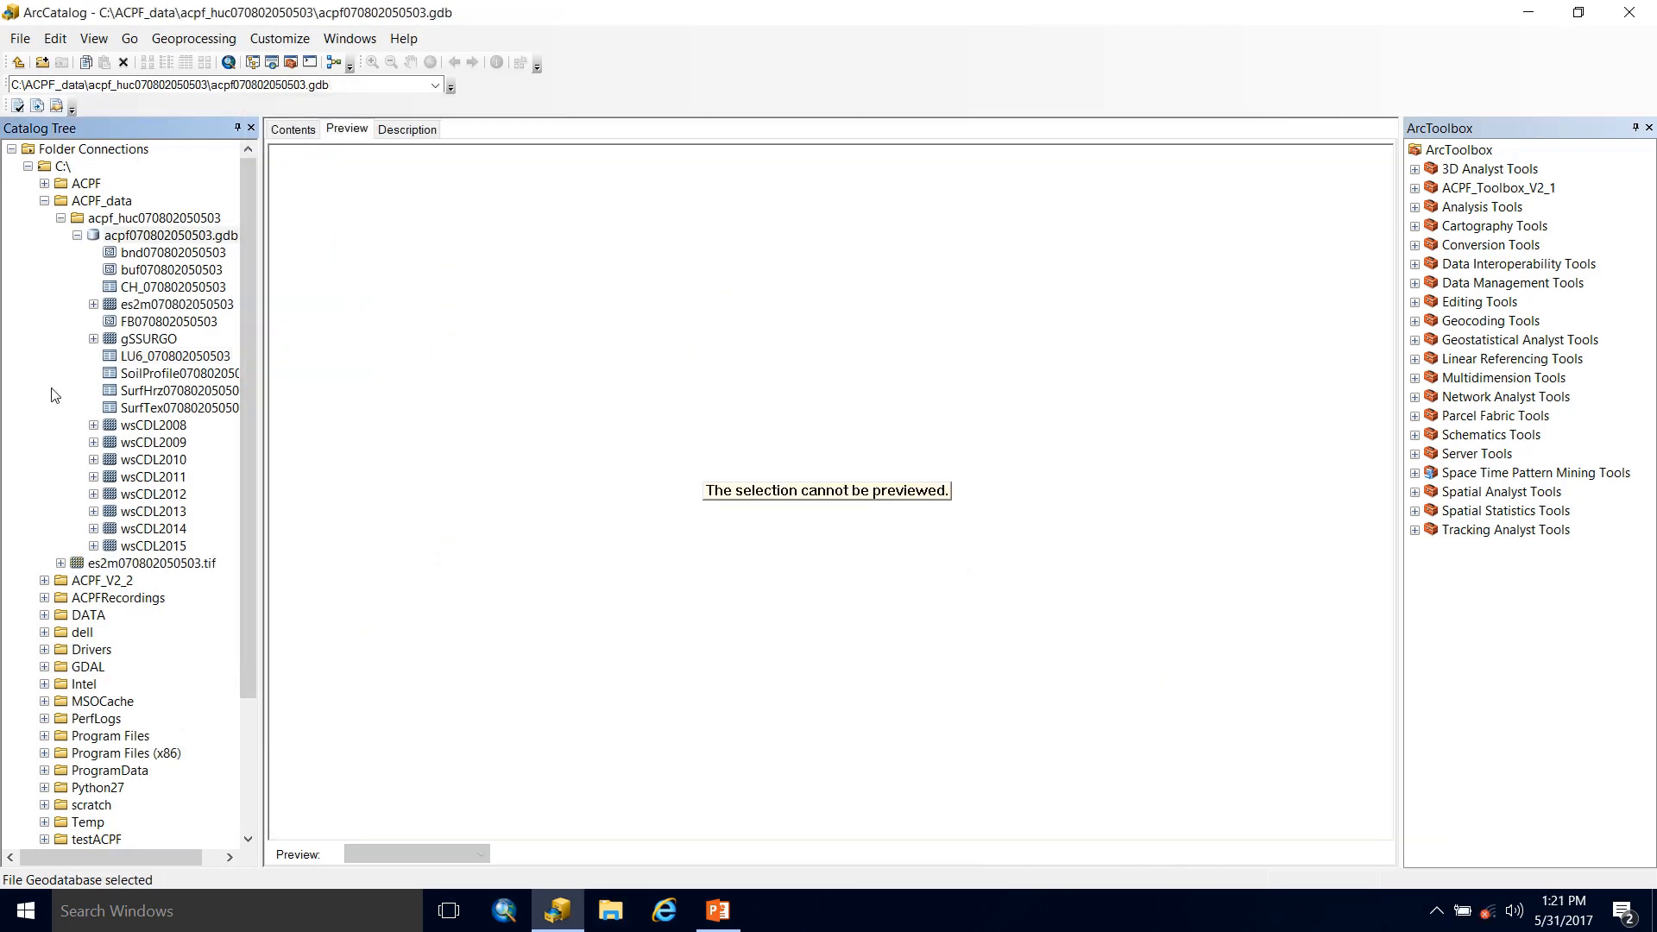
pyautogui.moveTo(4, 421)
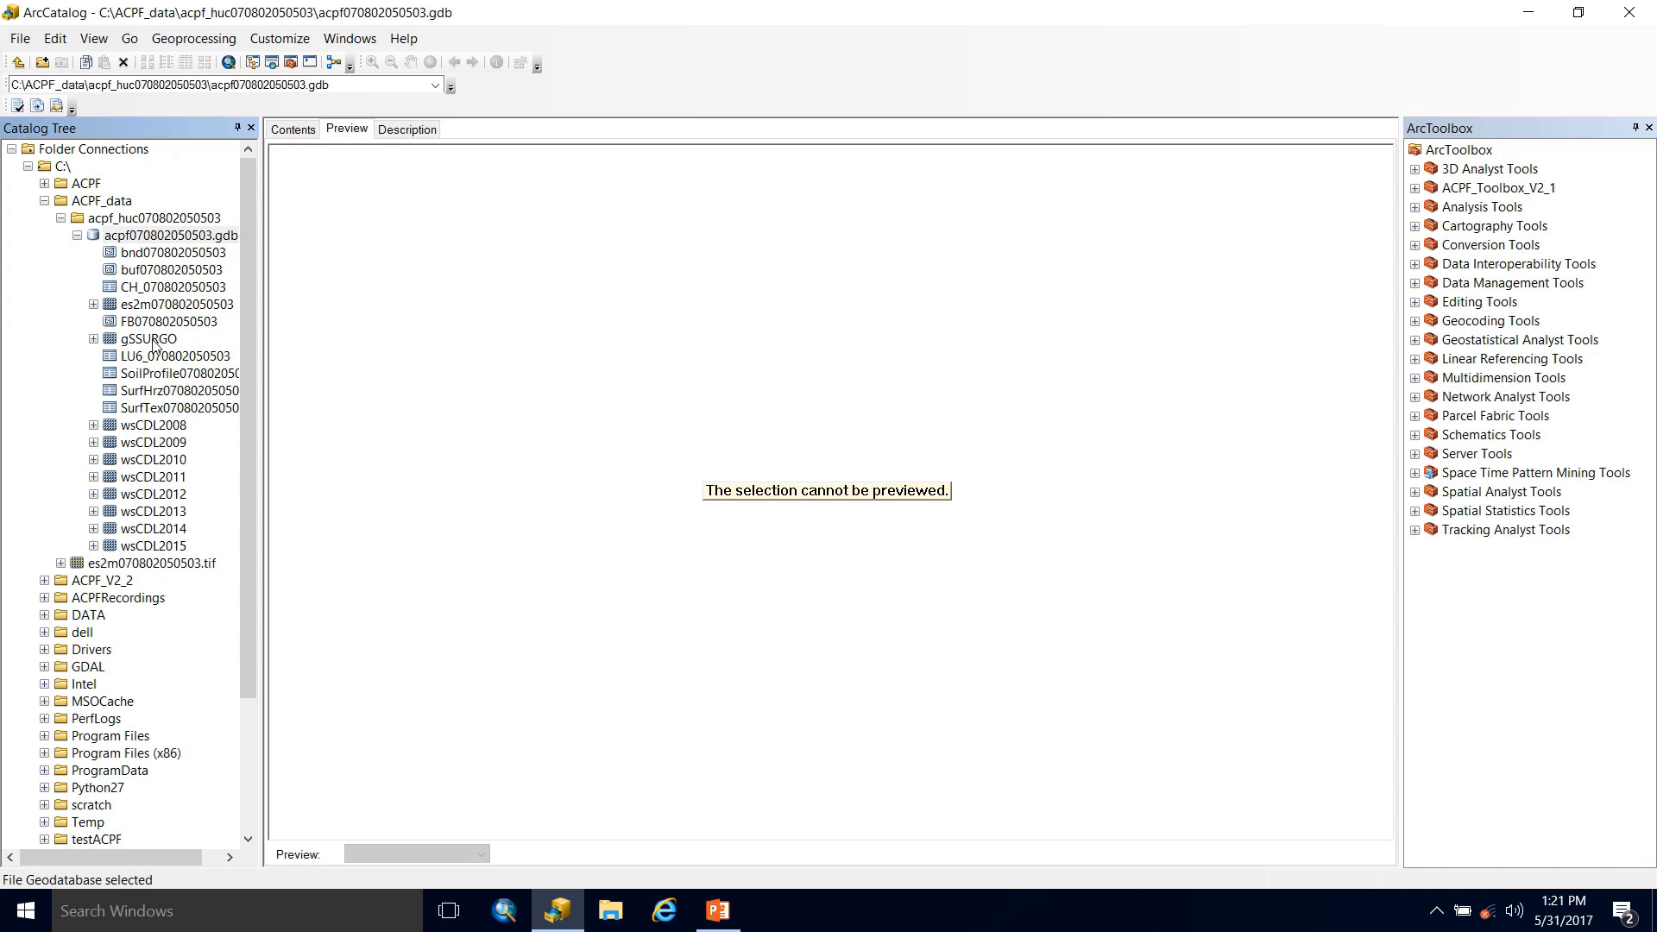
# Step: Preview the gSSURGO soils raster as a Geography map in ArcCatalog
pyautogui.click(148, 339)
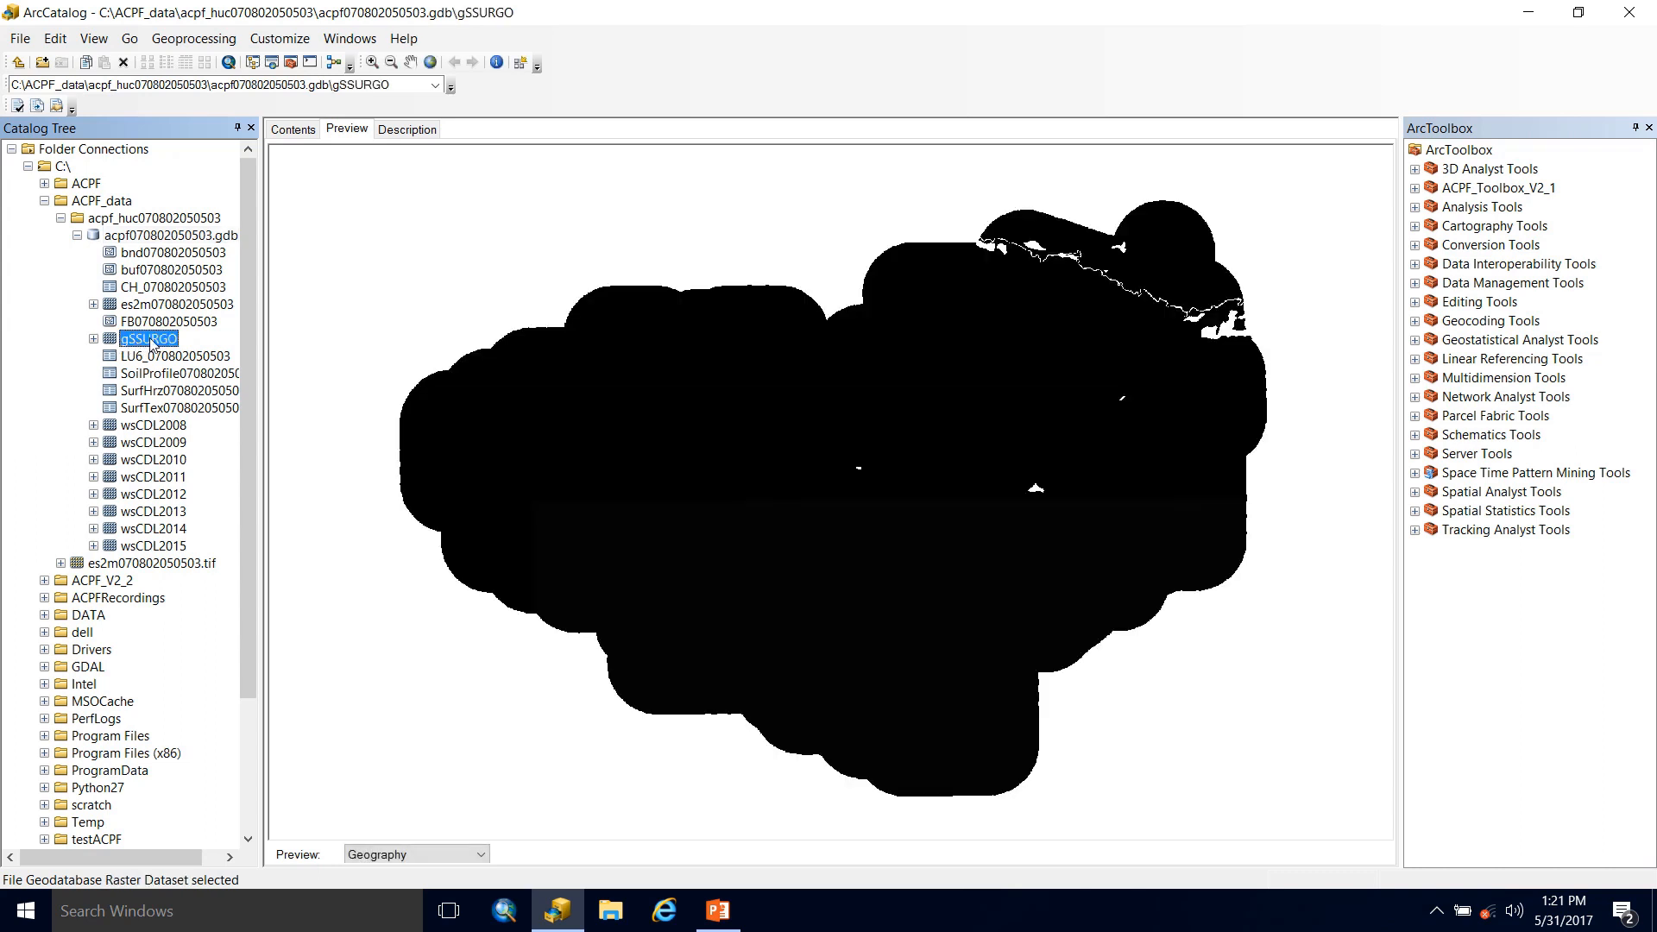
pyautogui.moveTo(358, 349)
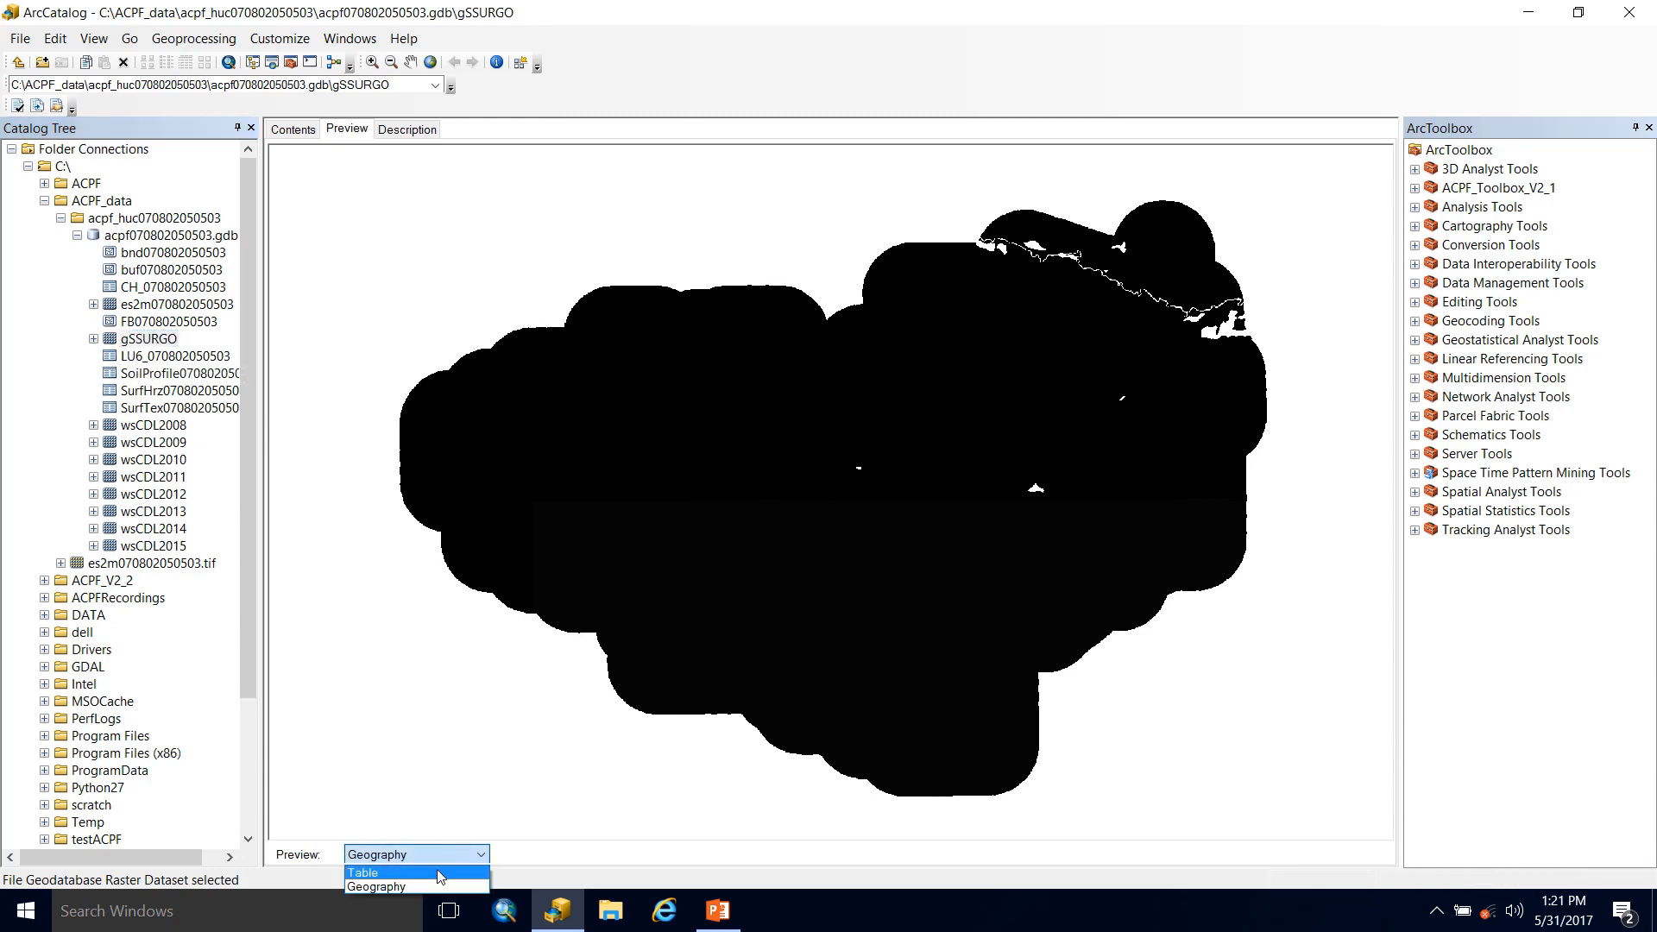
# Step: Show gSSURGO as a table, scroll across its columns, and highlight the MUKEY column
pyautogui.click(362, 872)
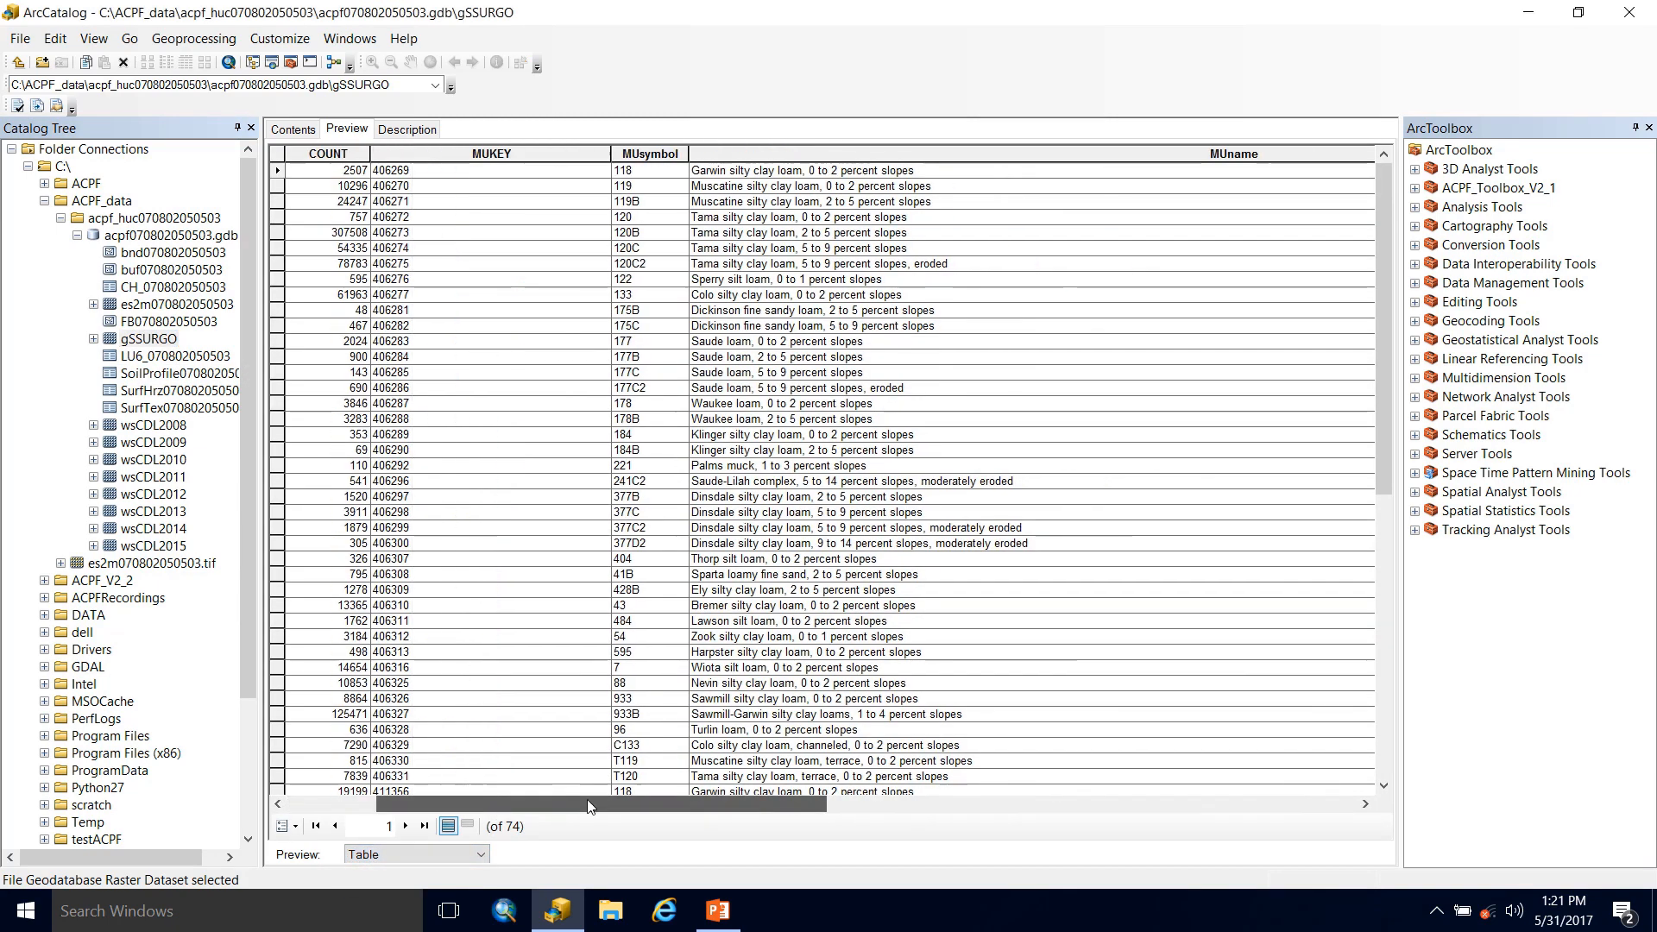
pyautogui.moveTo(589, 803); pyautogui.dragTo(881, 803)
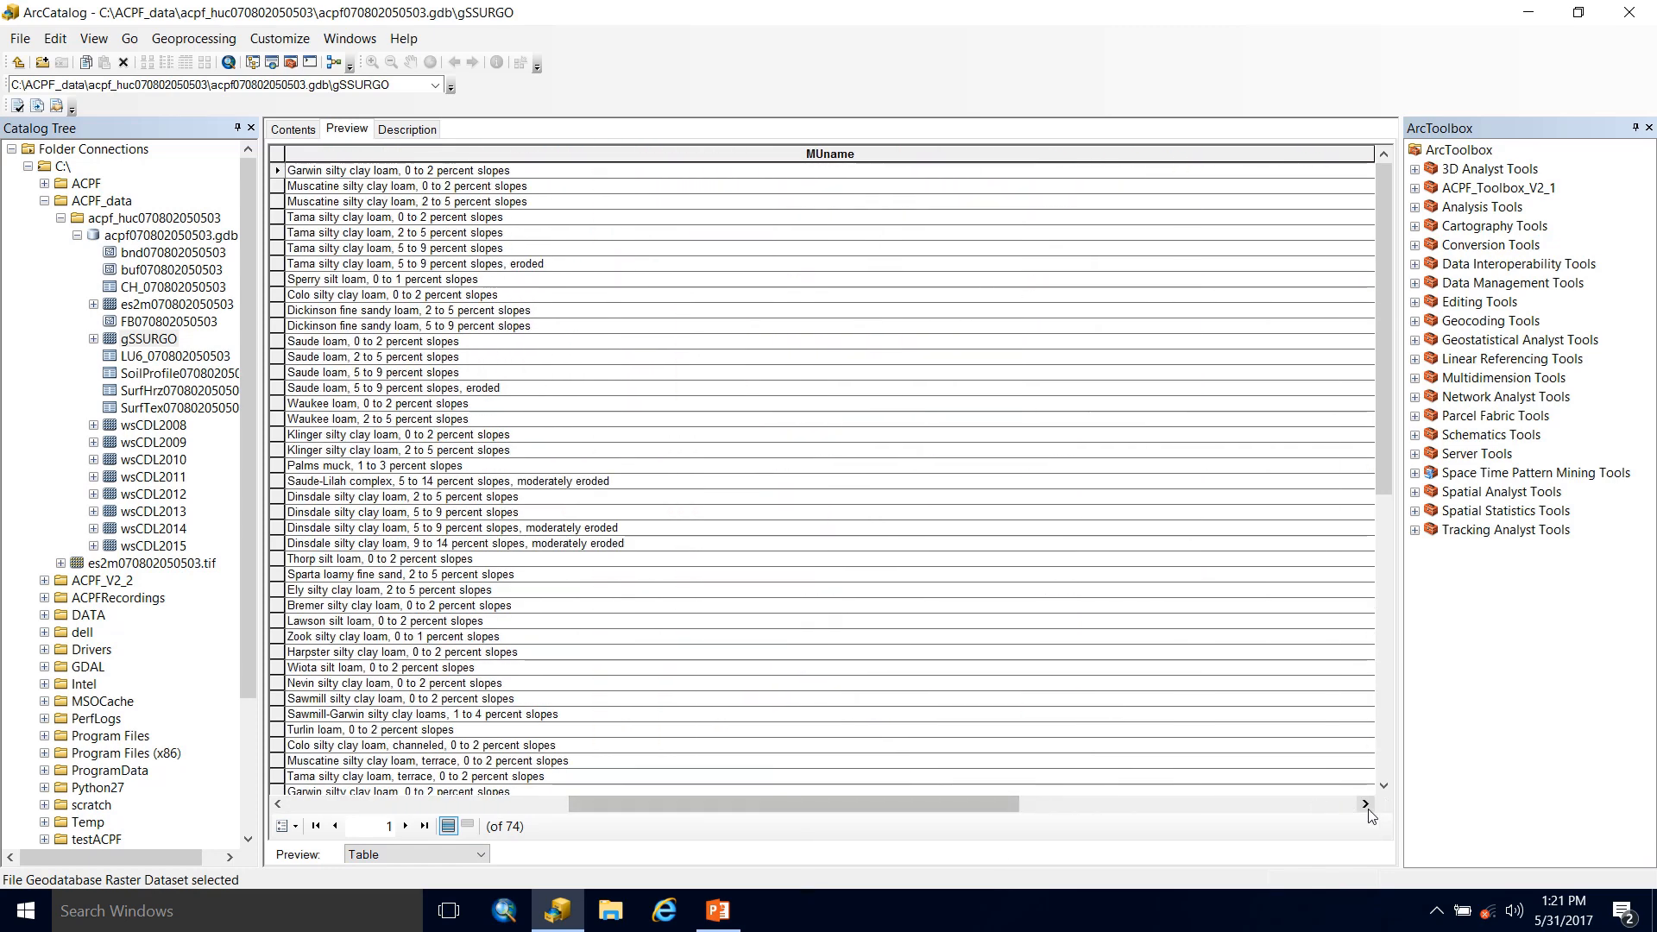
pyautogui.hscroll(3)
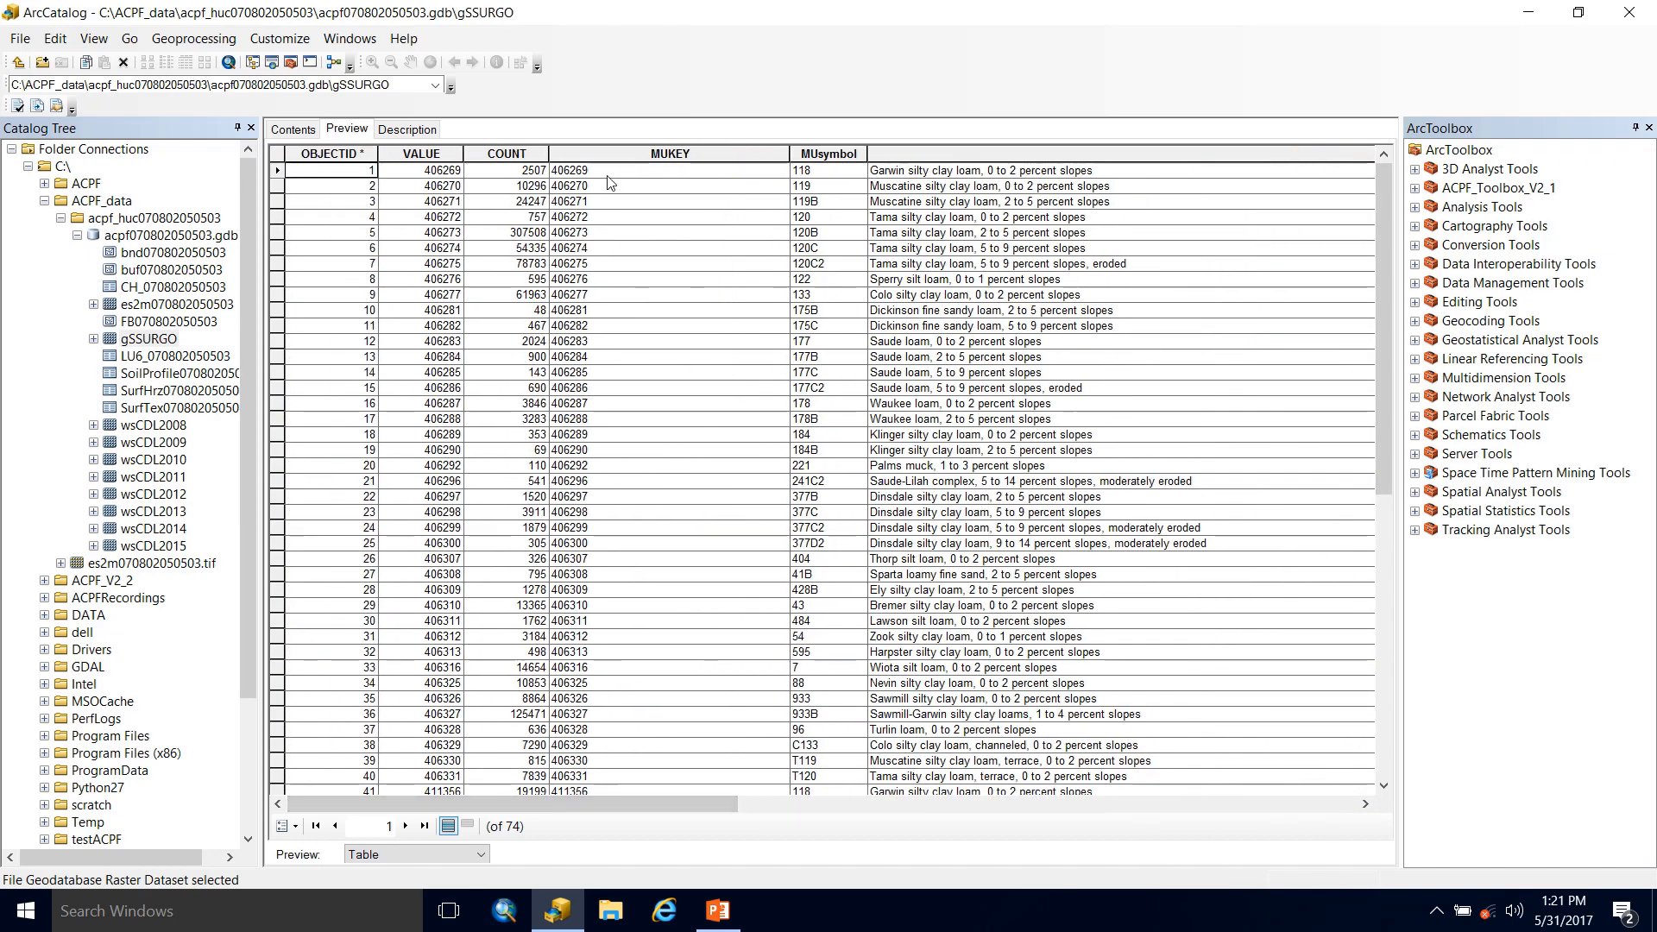
pyautogui.click(669, 153)
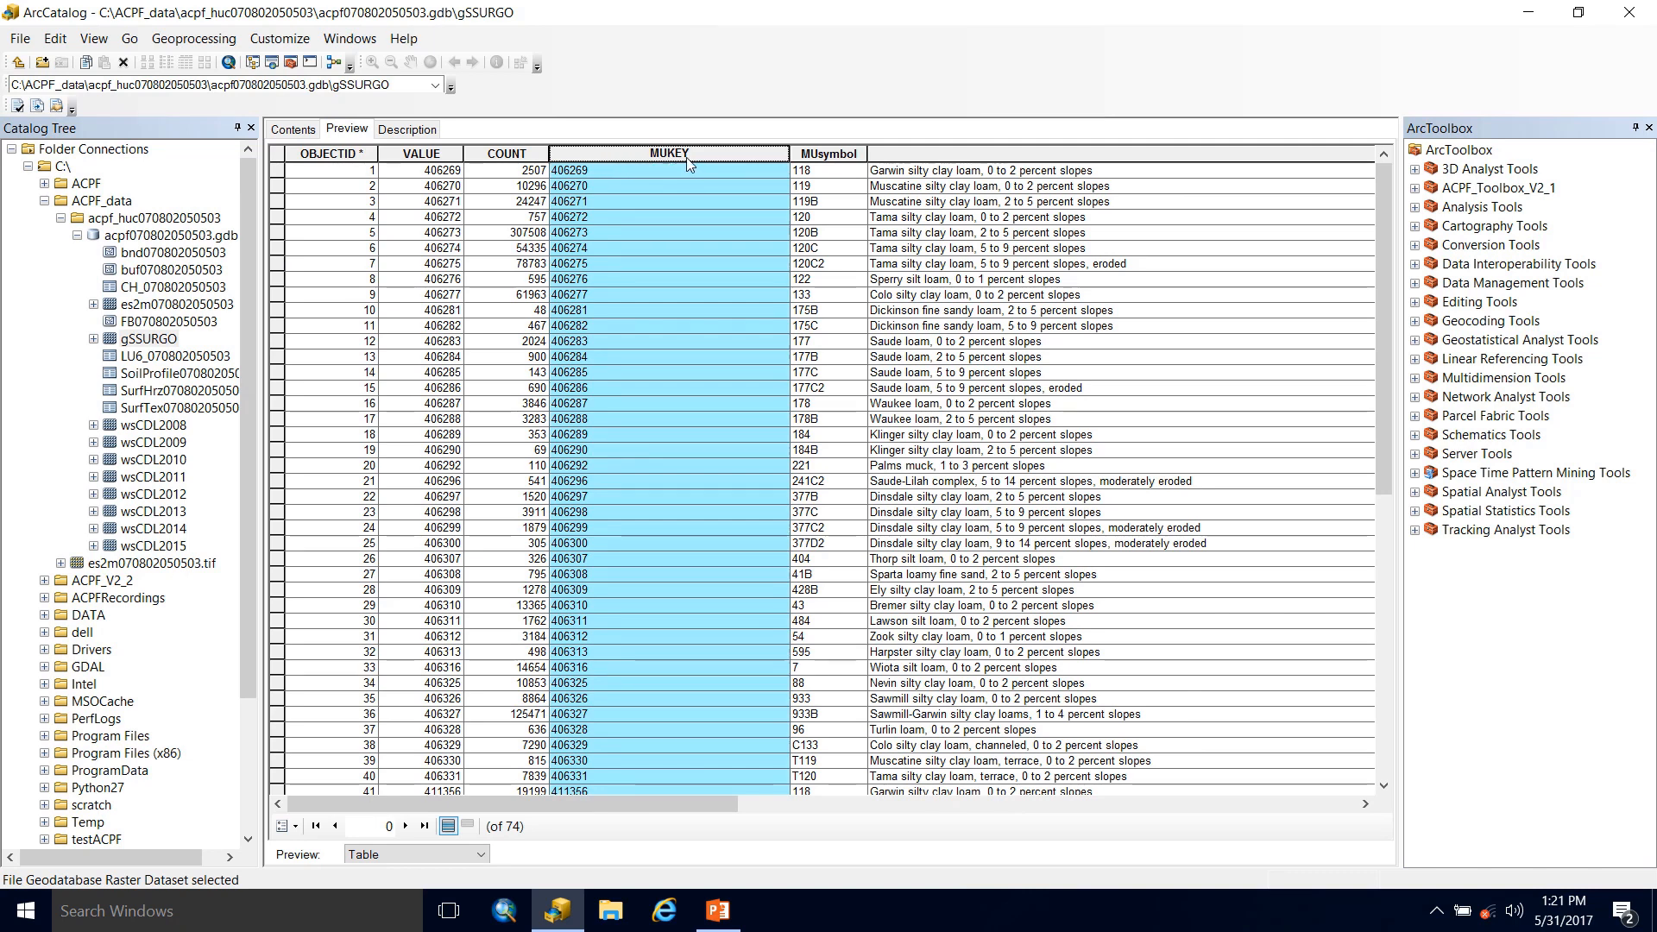
pyautogui.moveTo(668, 440)
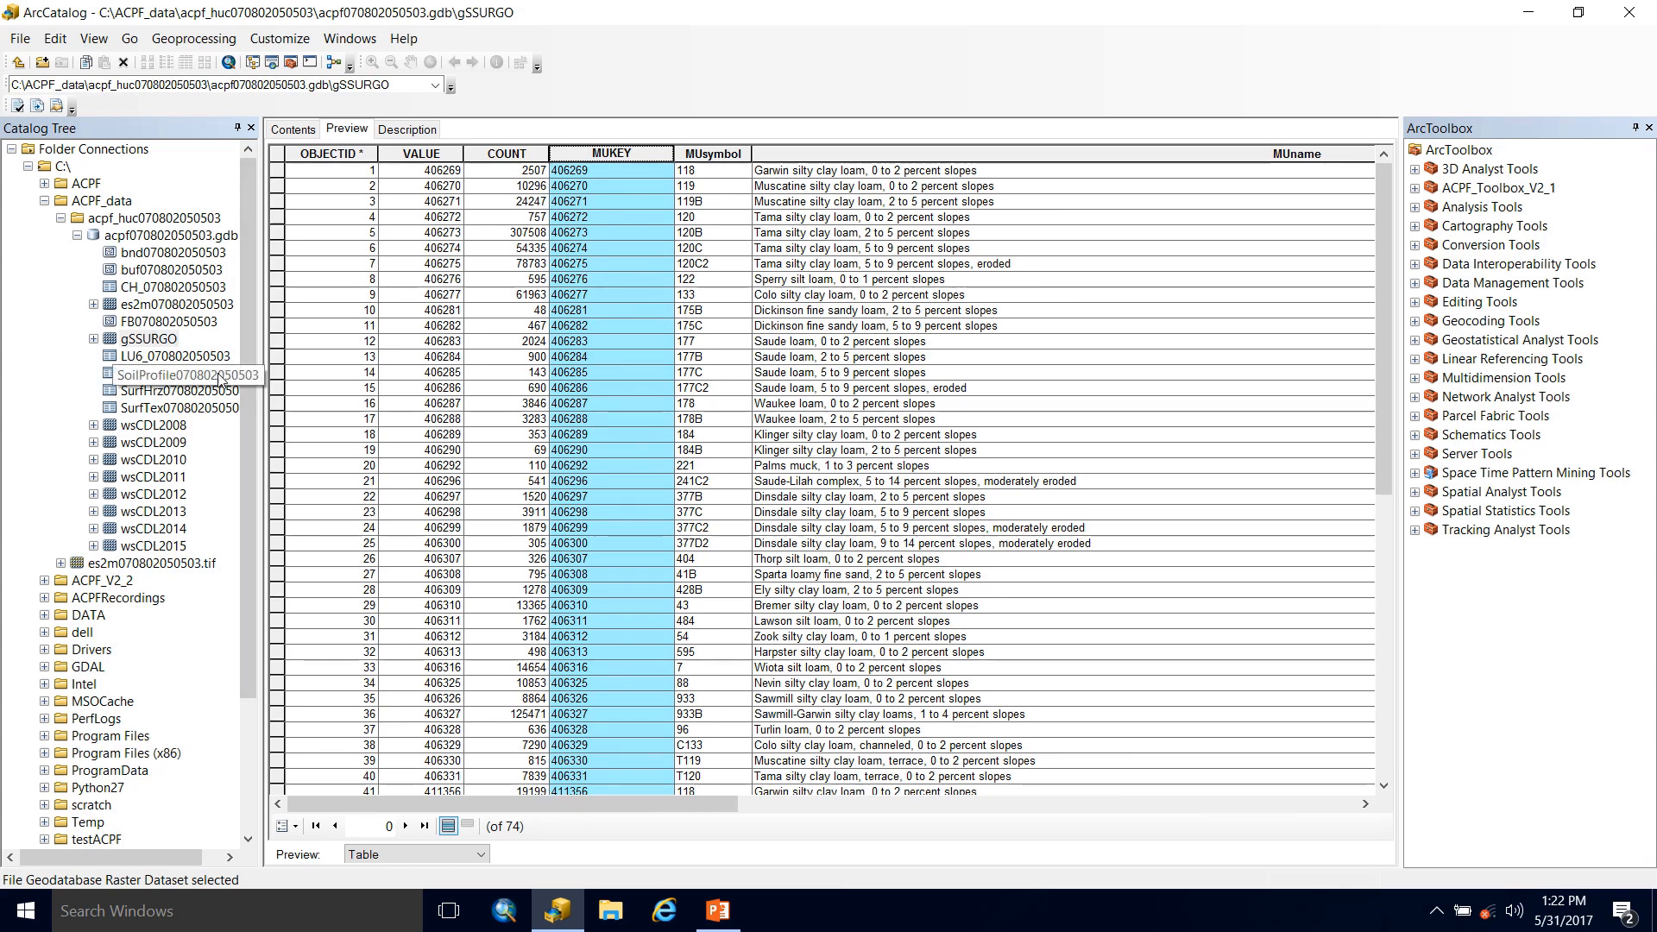
pyautogui.click(173, 373)
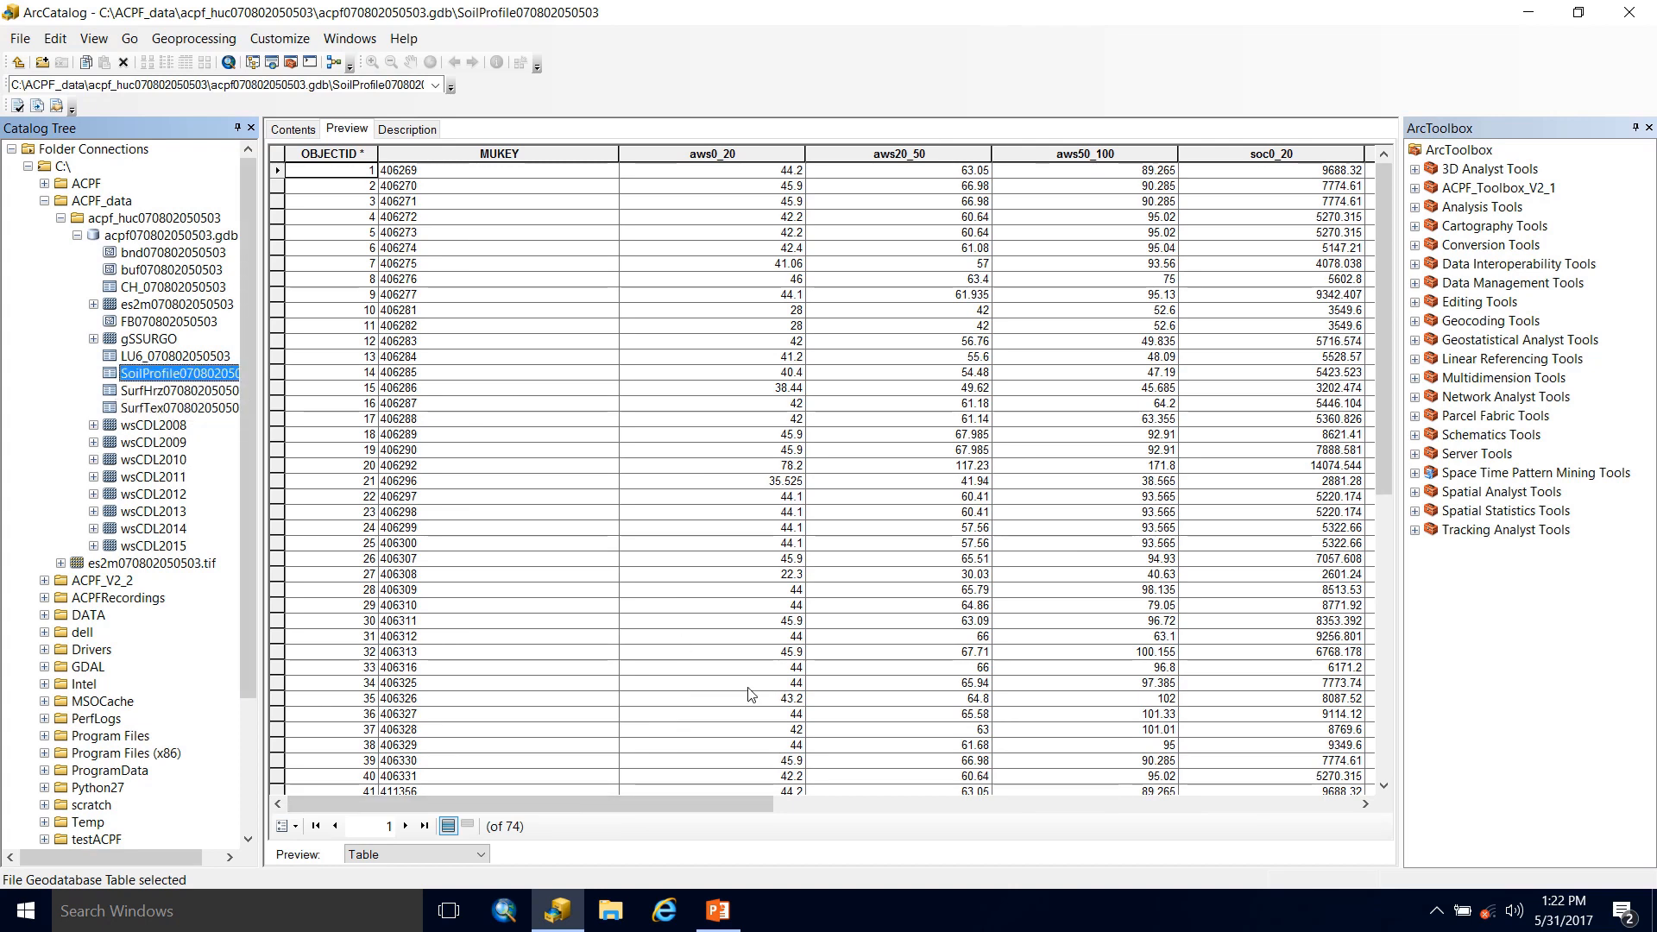
pyautogui.click(498, 154)
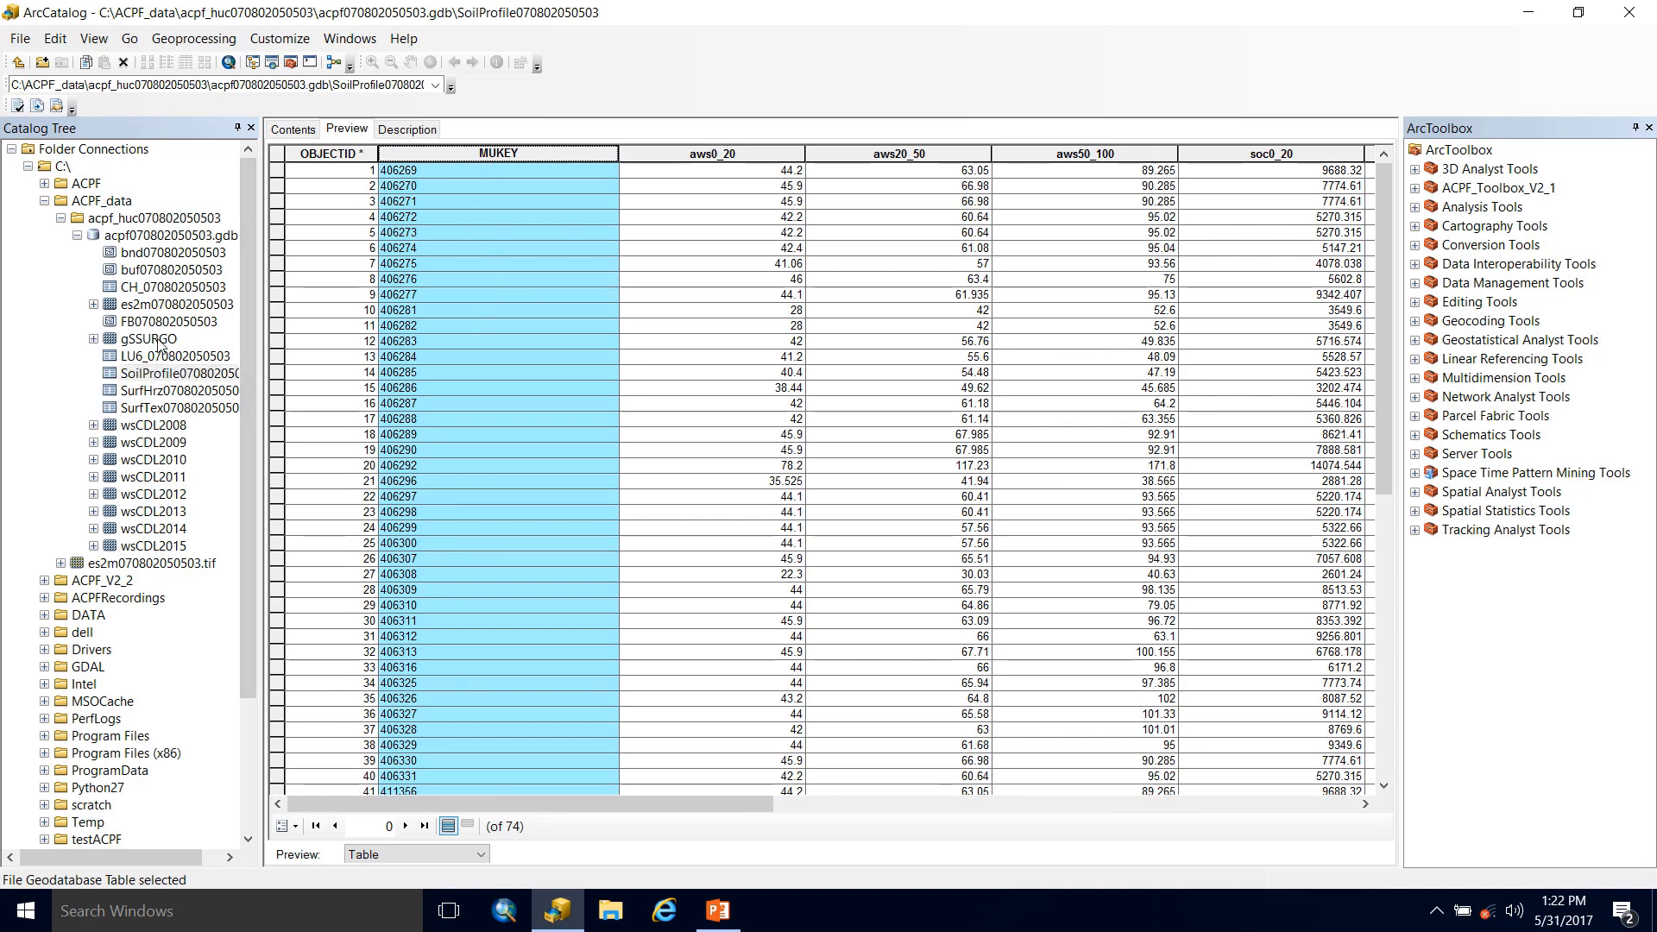
pyautogui.moveTo(458, 432)
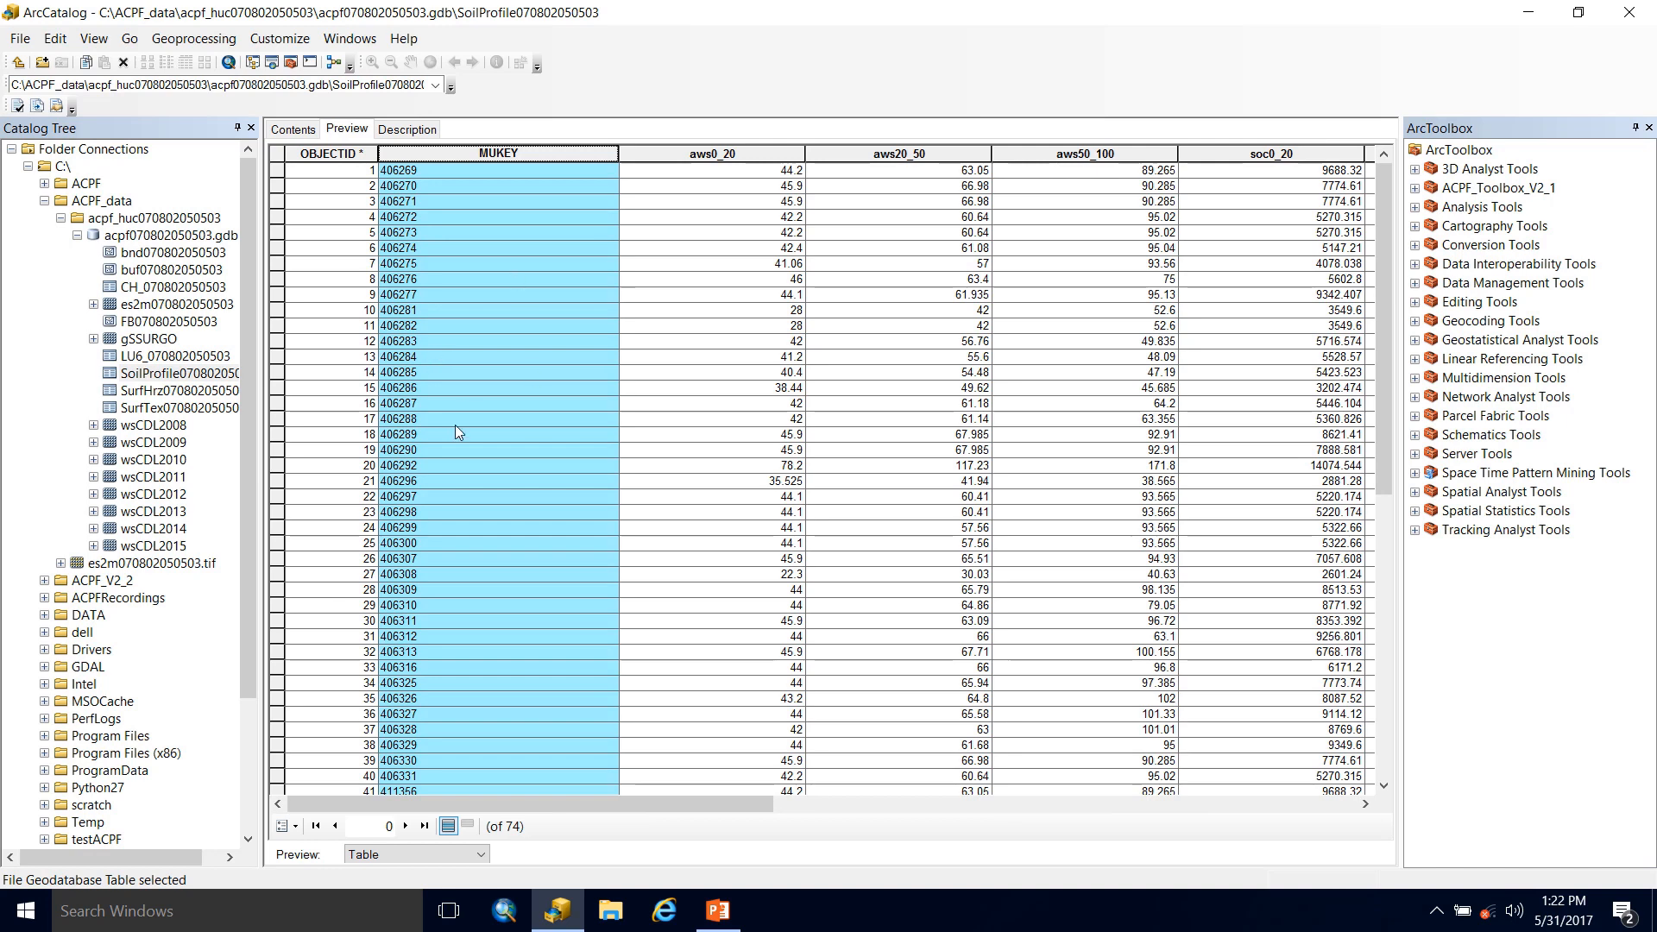
pyautogui.moveTo(390, 499)
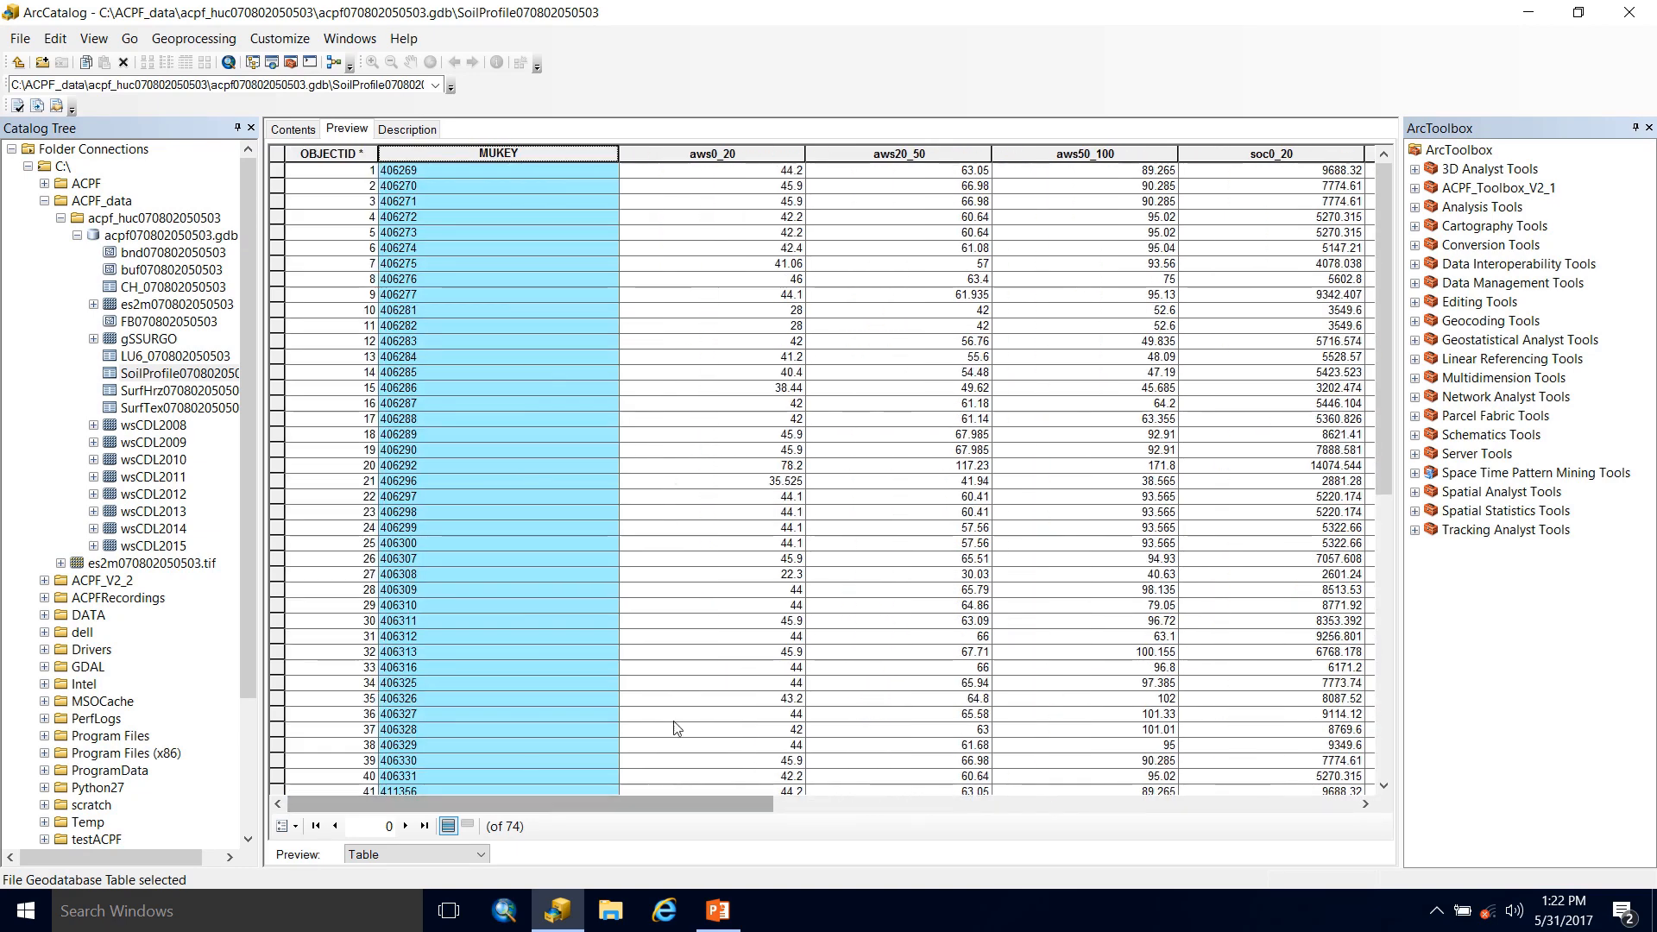
pyautogui.click(170, 390)
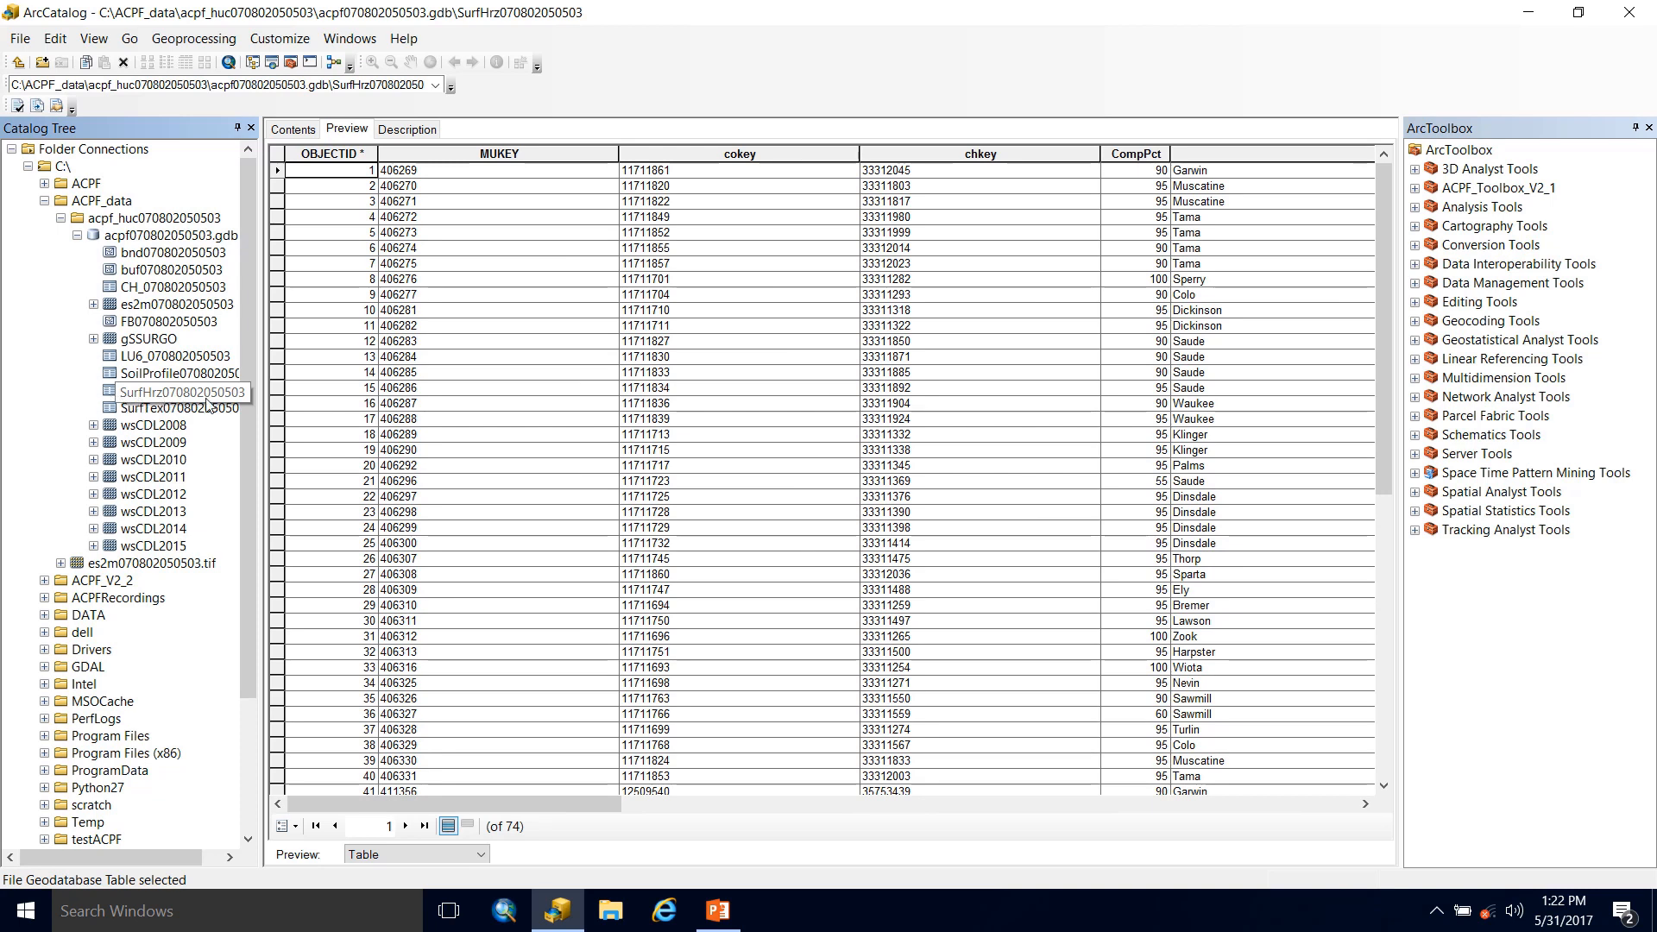
pyautogui.click(178, 391)
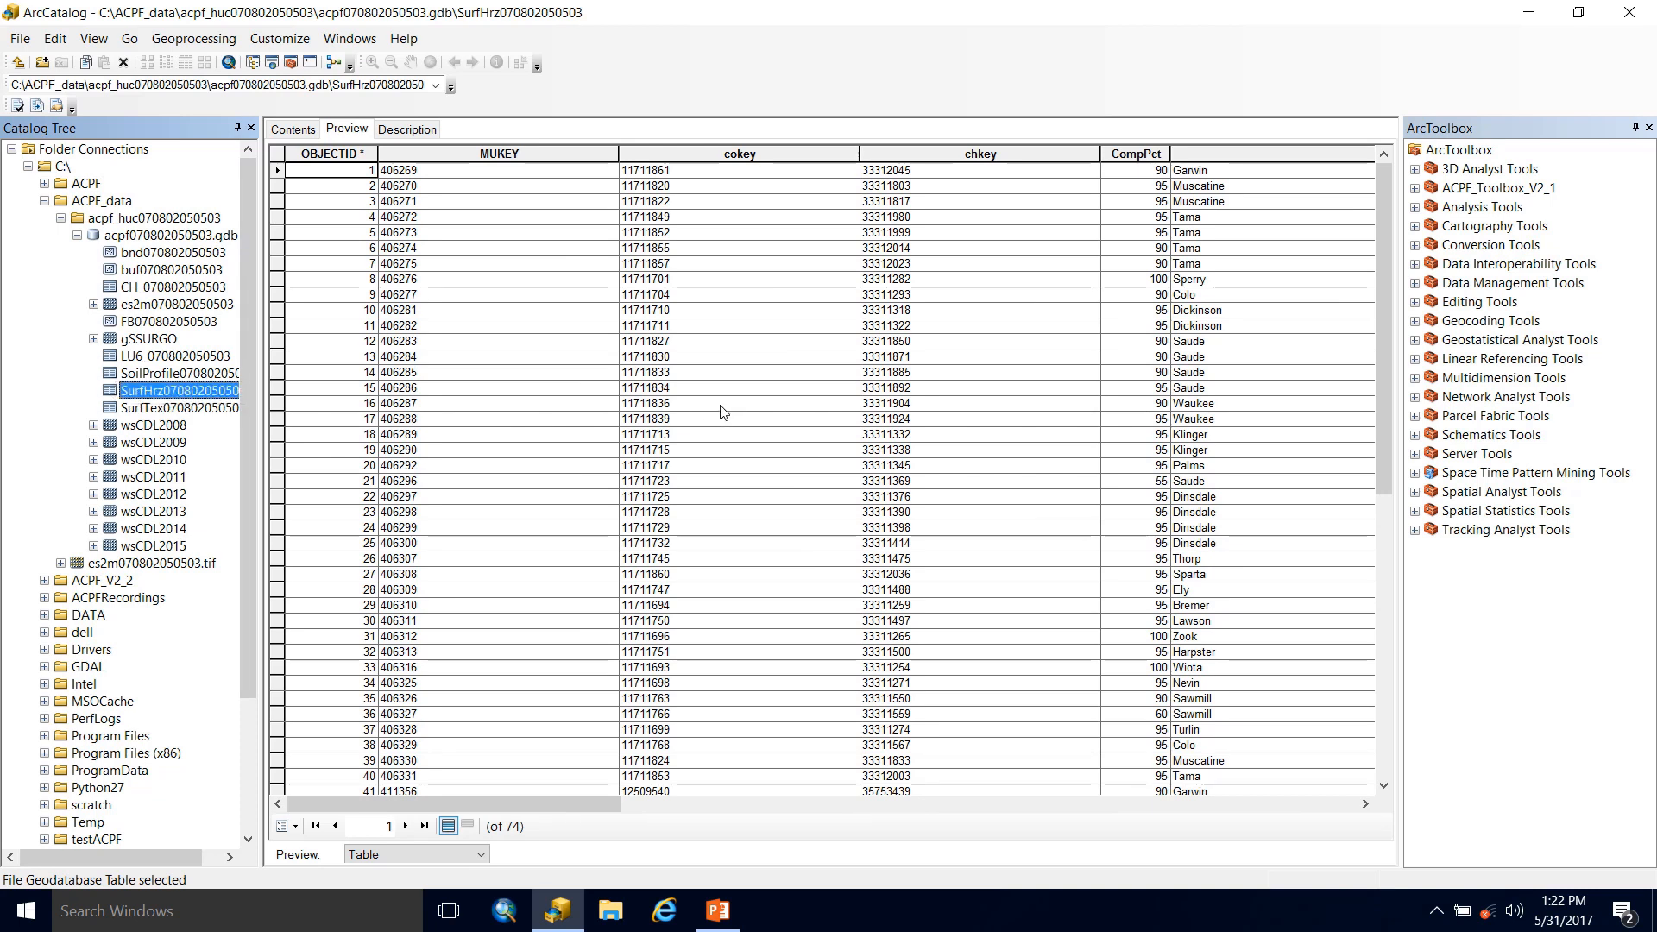
pyautogui.moveTo(585, 408)
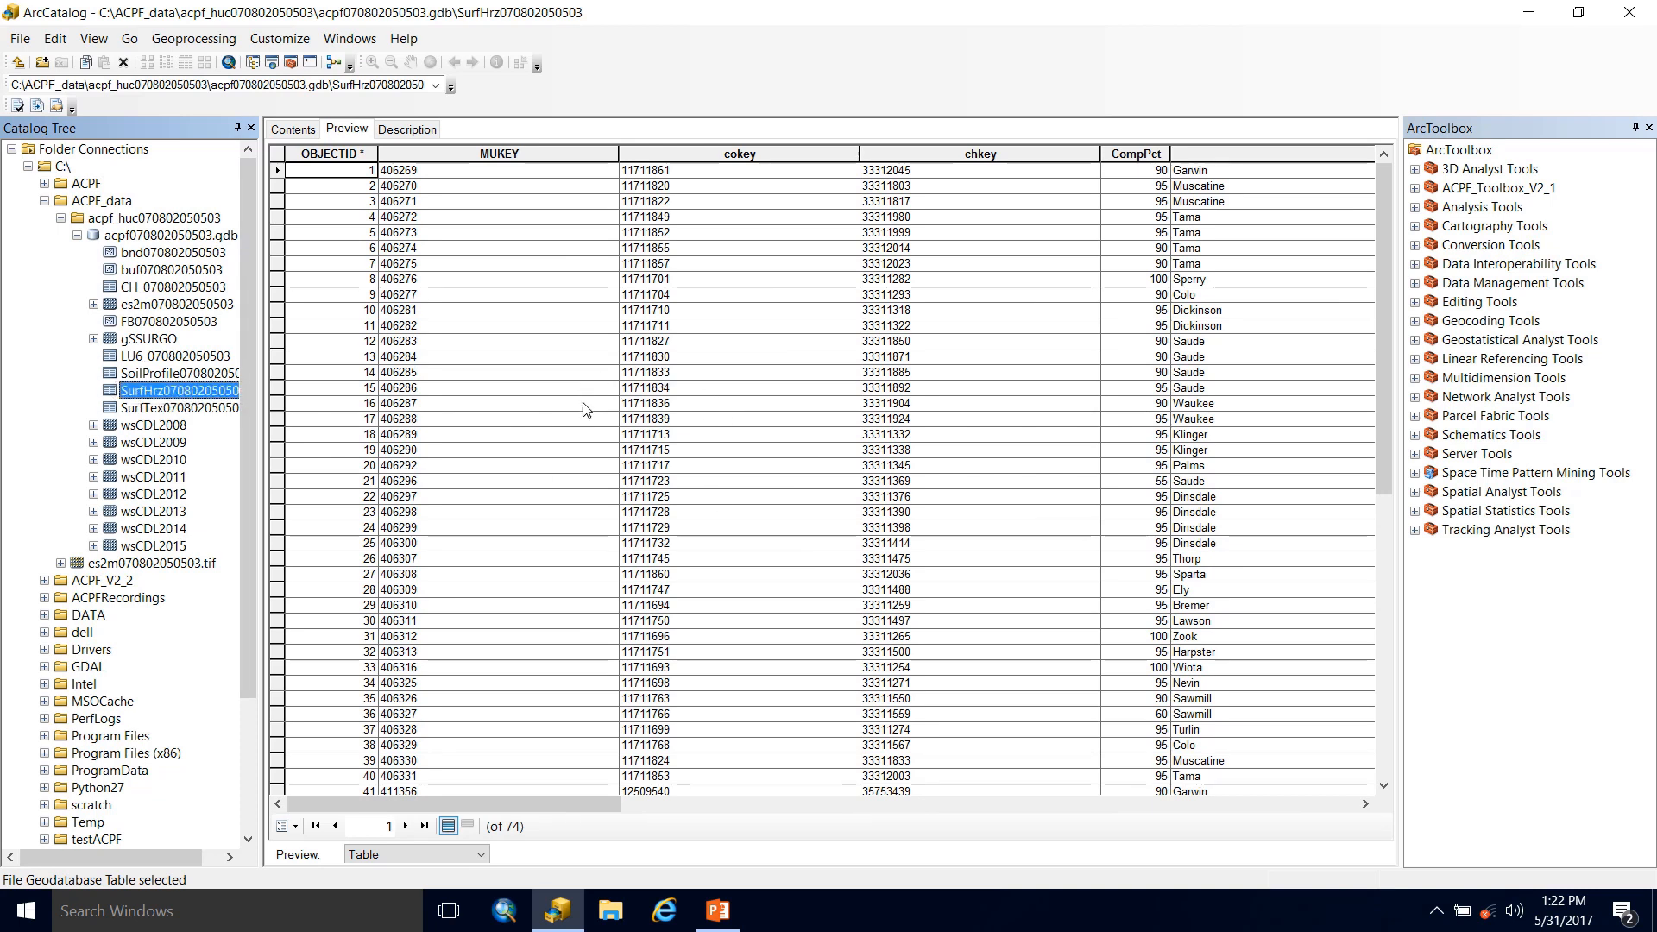
pyautogui.click(498, 153)
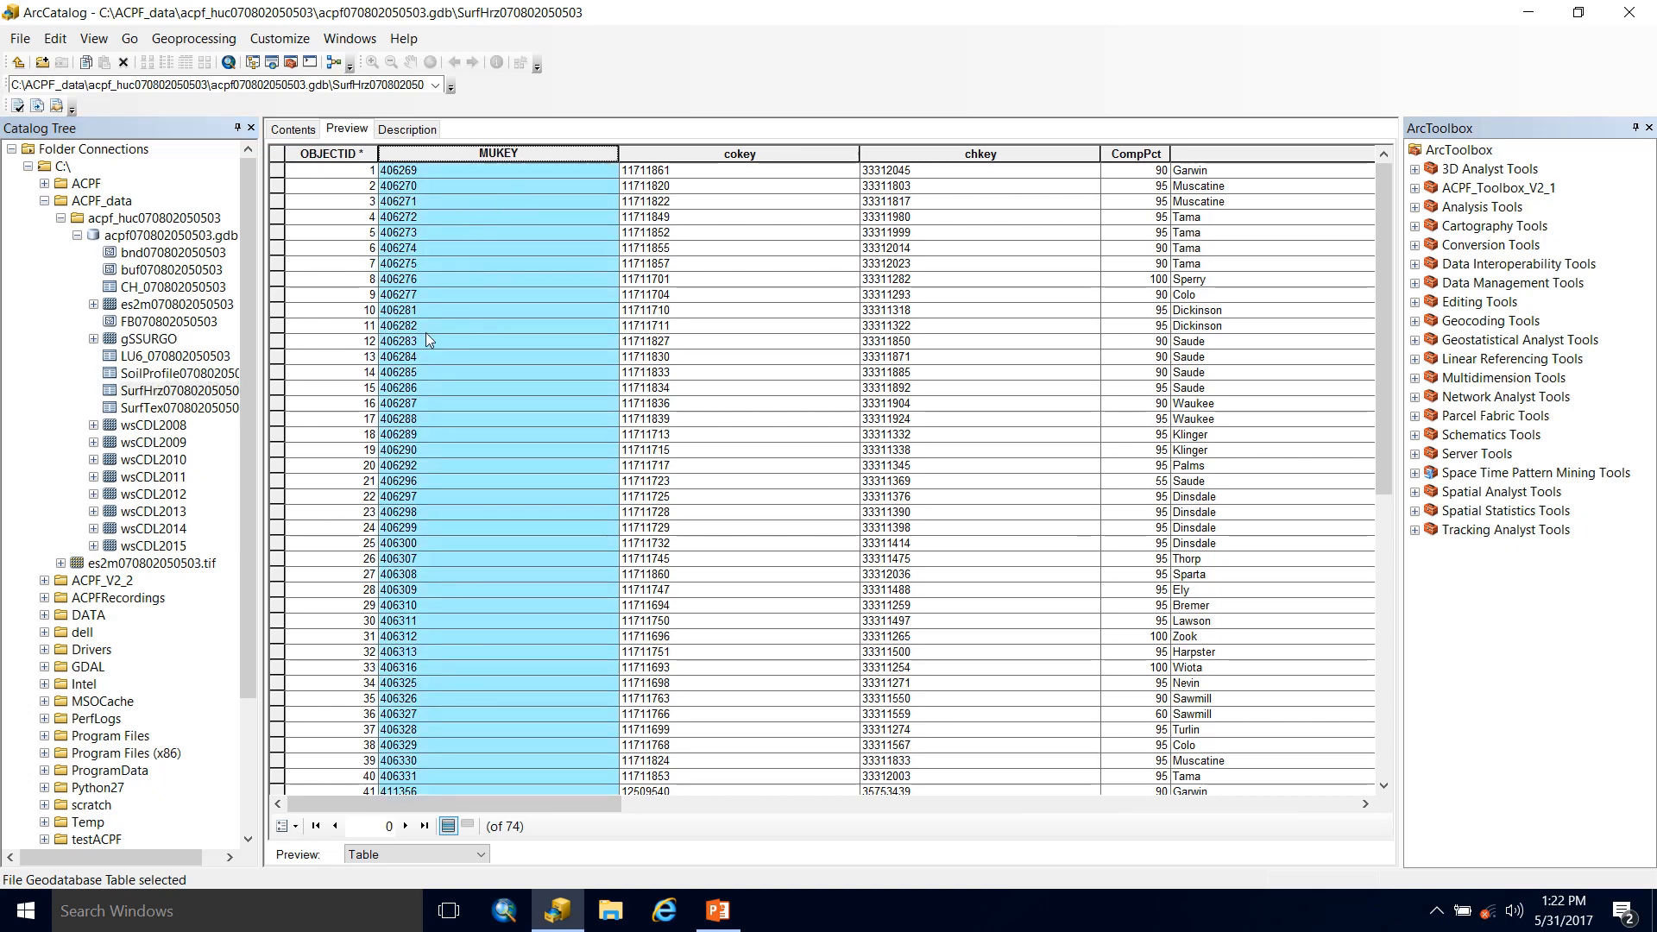
pyautogui.moveTo(166, 336)
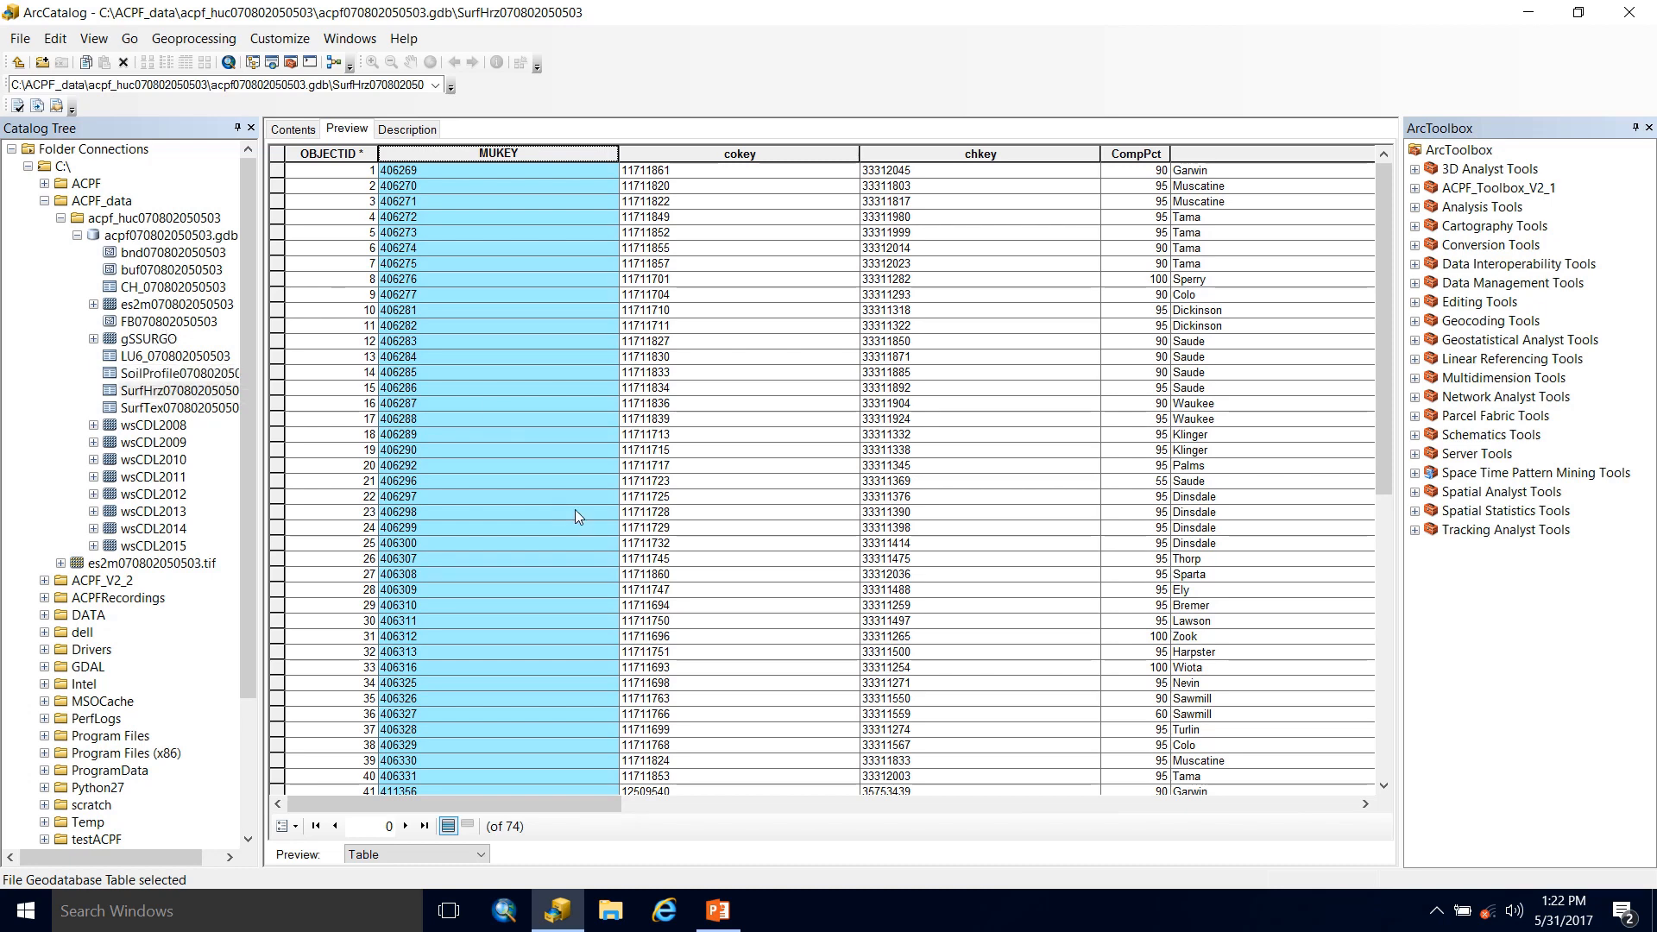
pyautogui.click(738, 153)
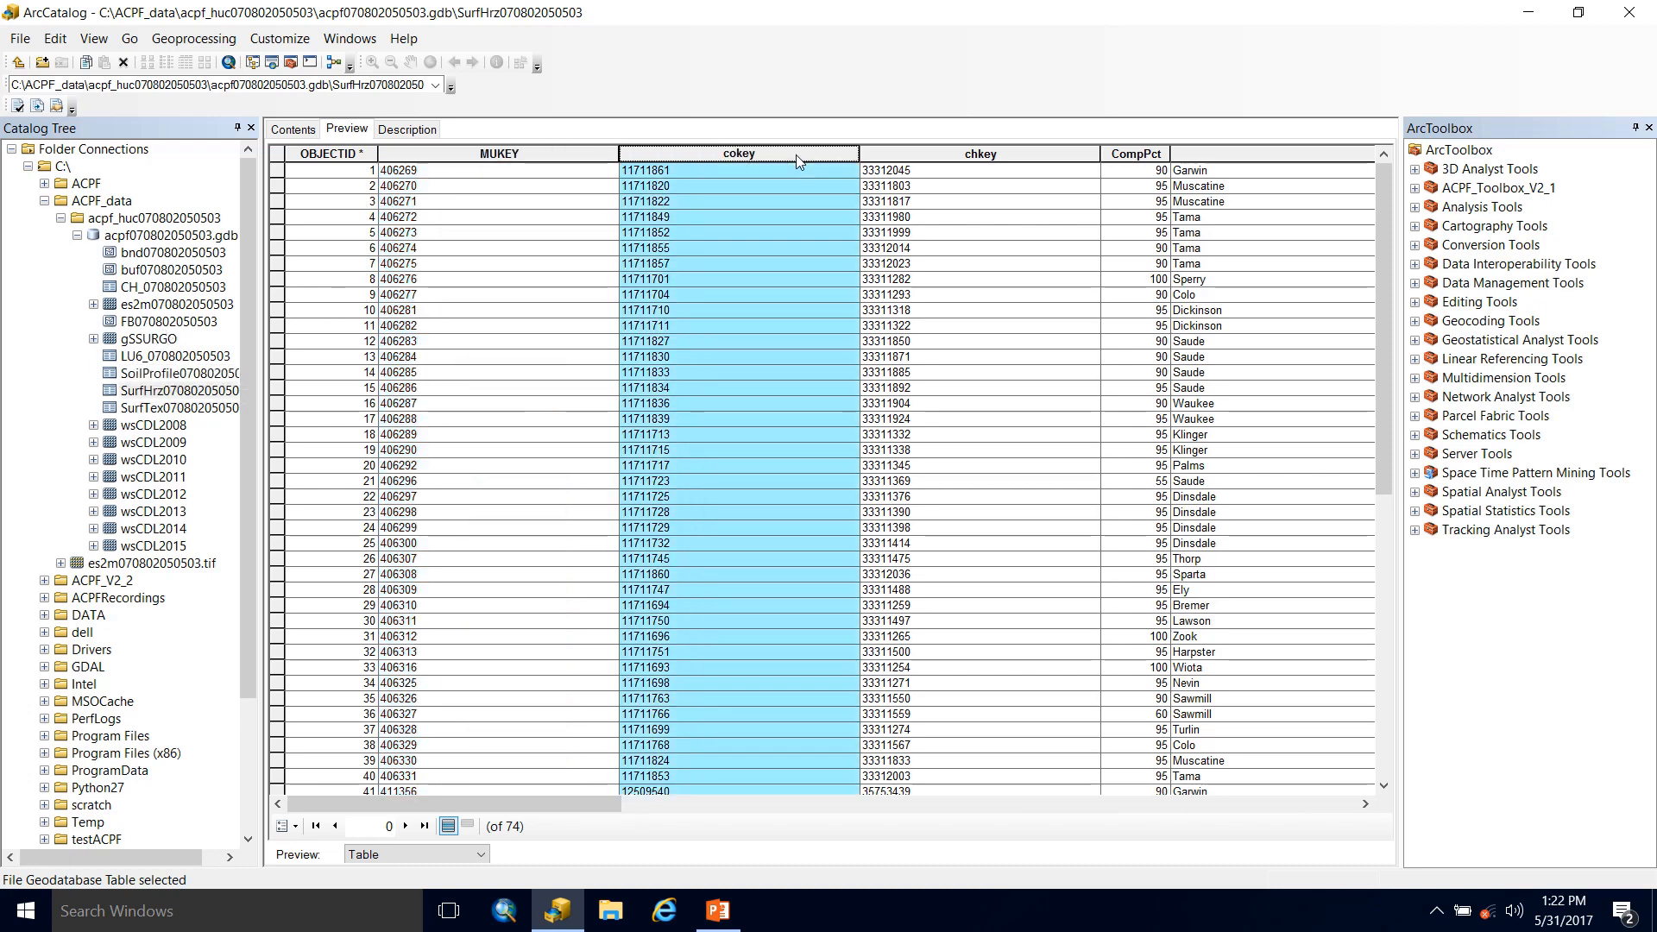
pyautogui.moveTo(767, 439)
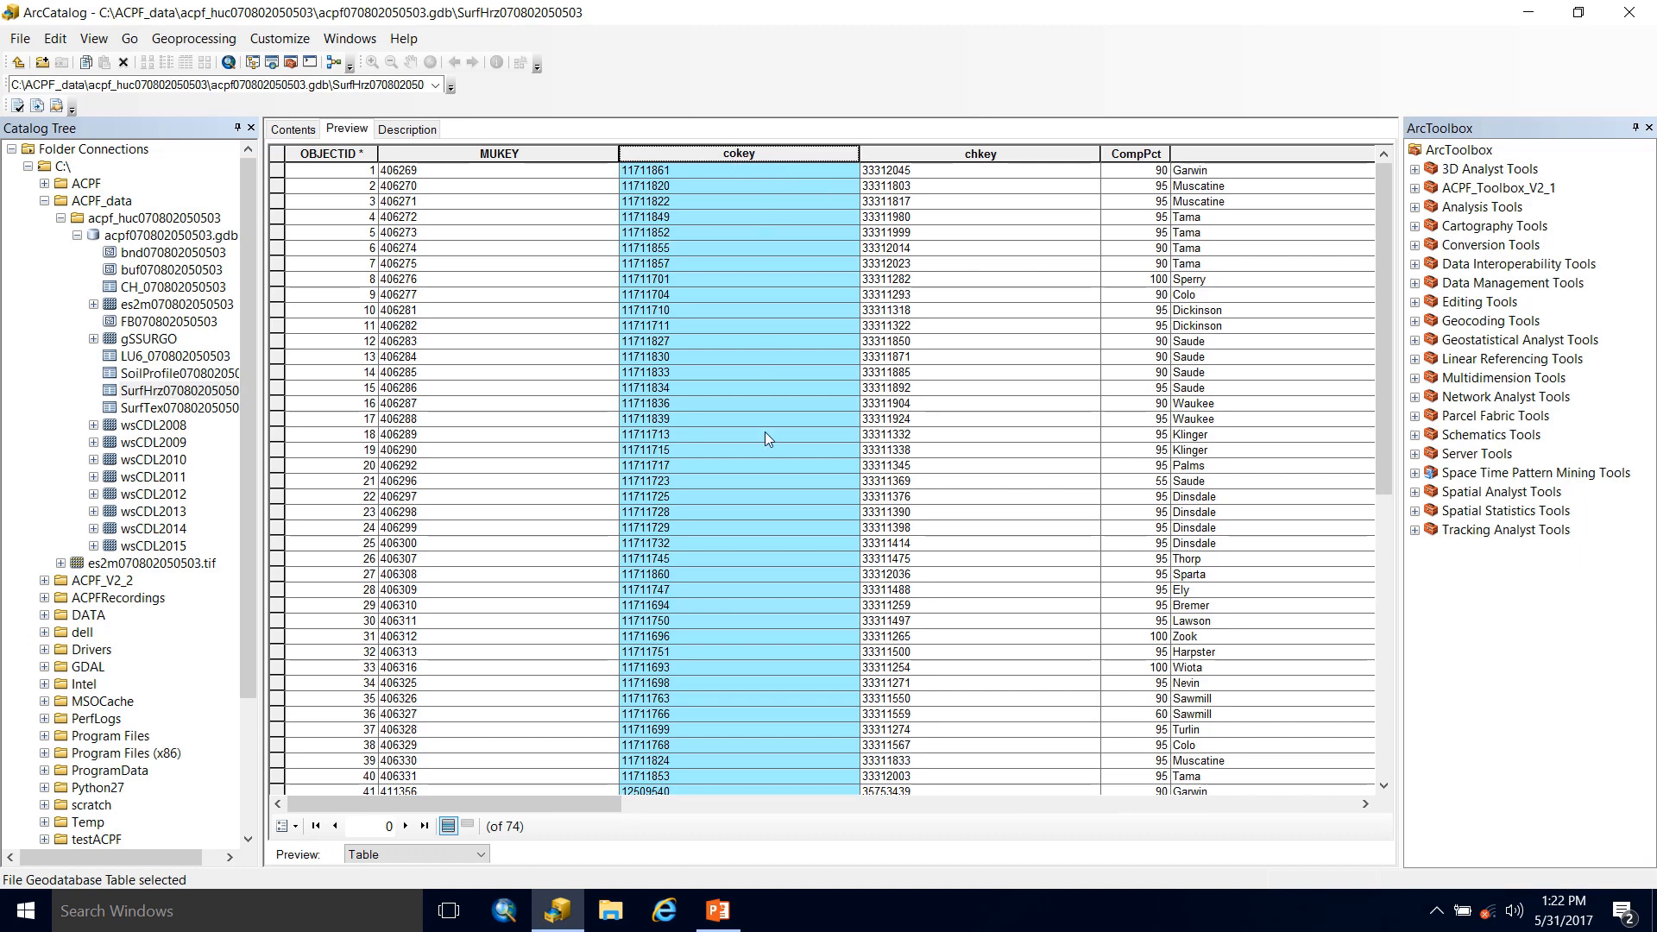
pyautogui.moveTo(667, 412)
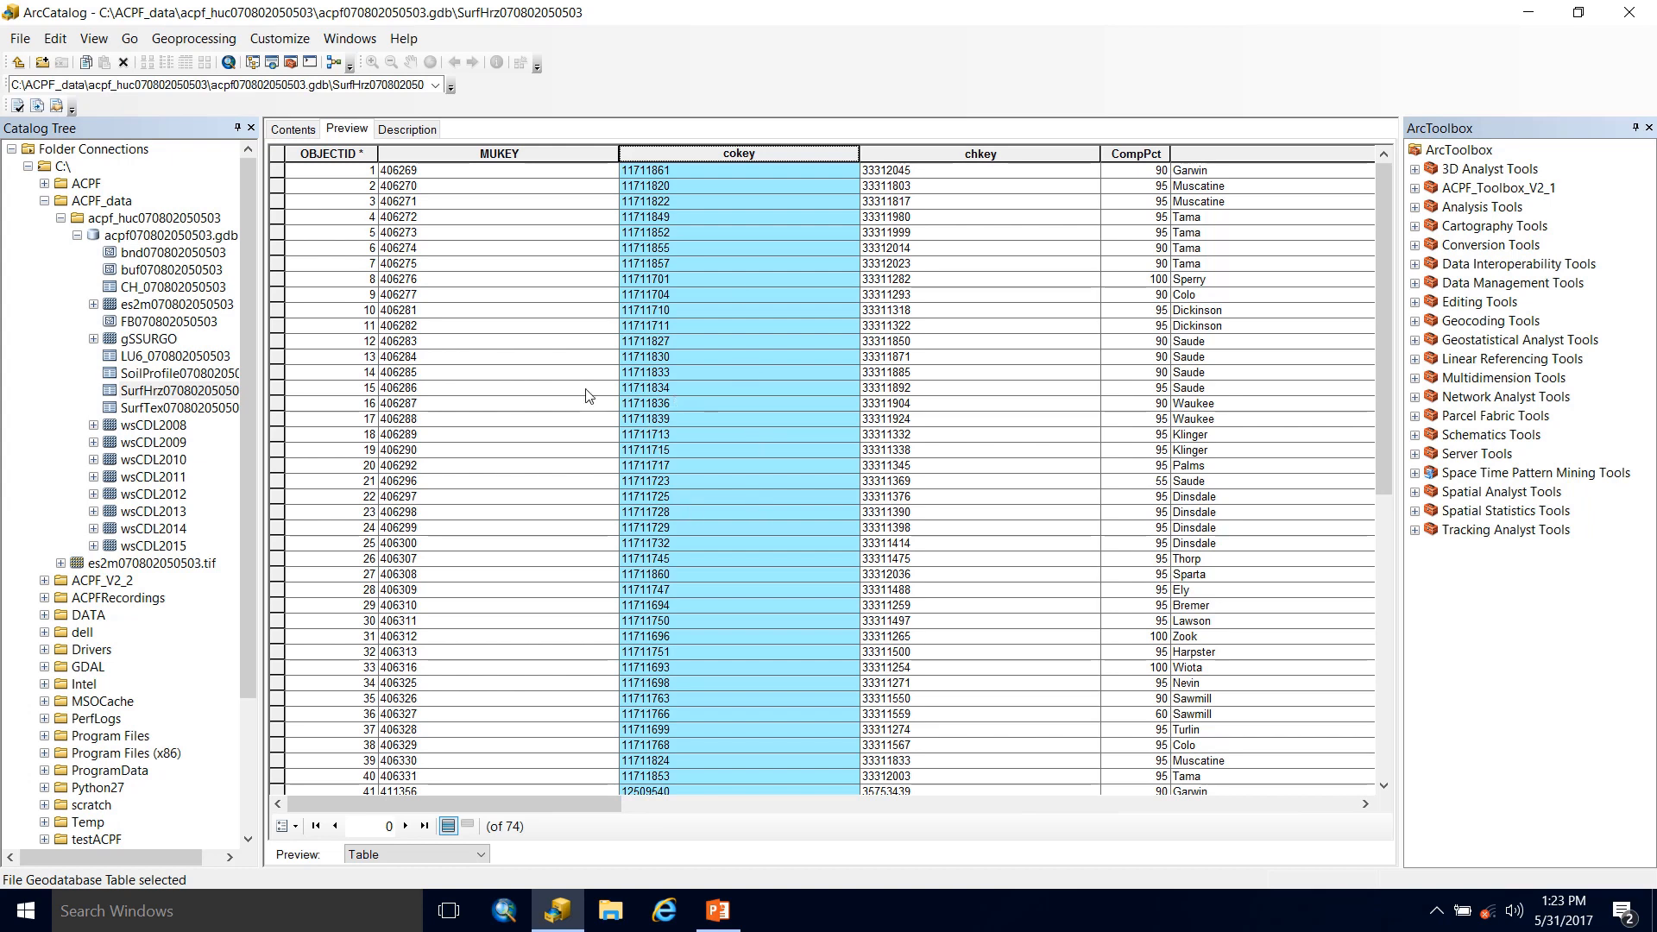
# Step: Preview the SurfTex soil texture table and highlight its cokey column
pyautogui.click(172, 407)
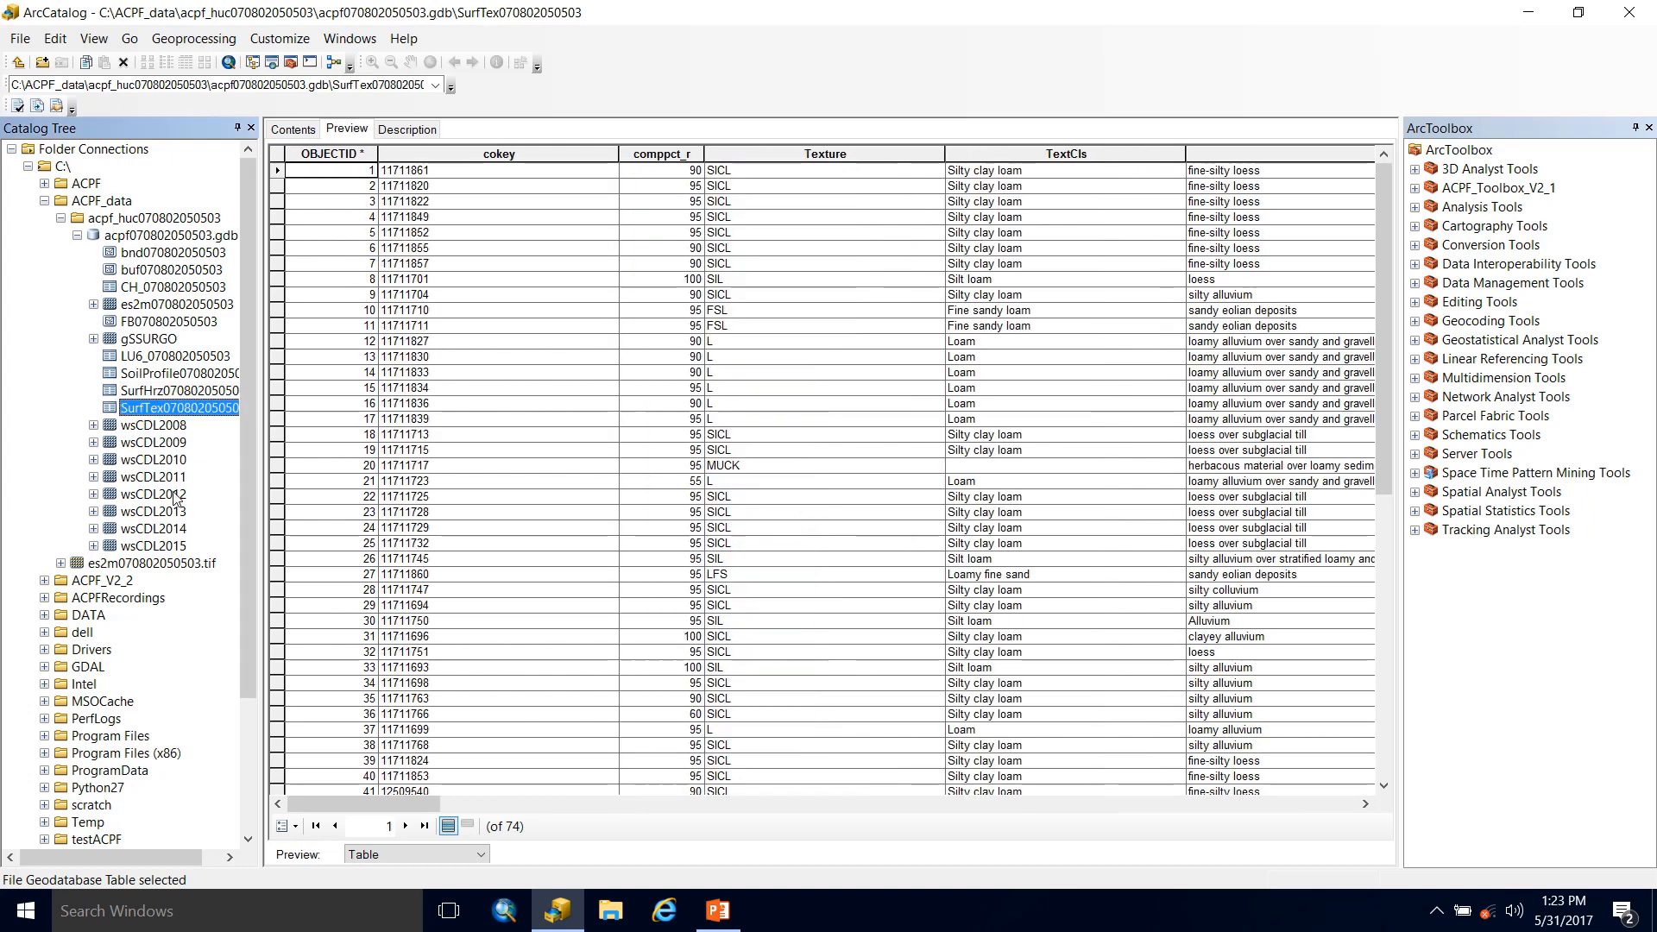
pyautogui.moveTo(526, 694)
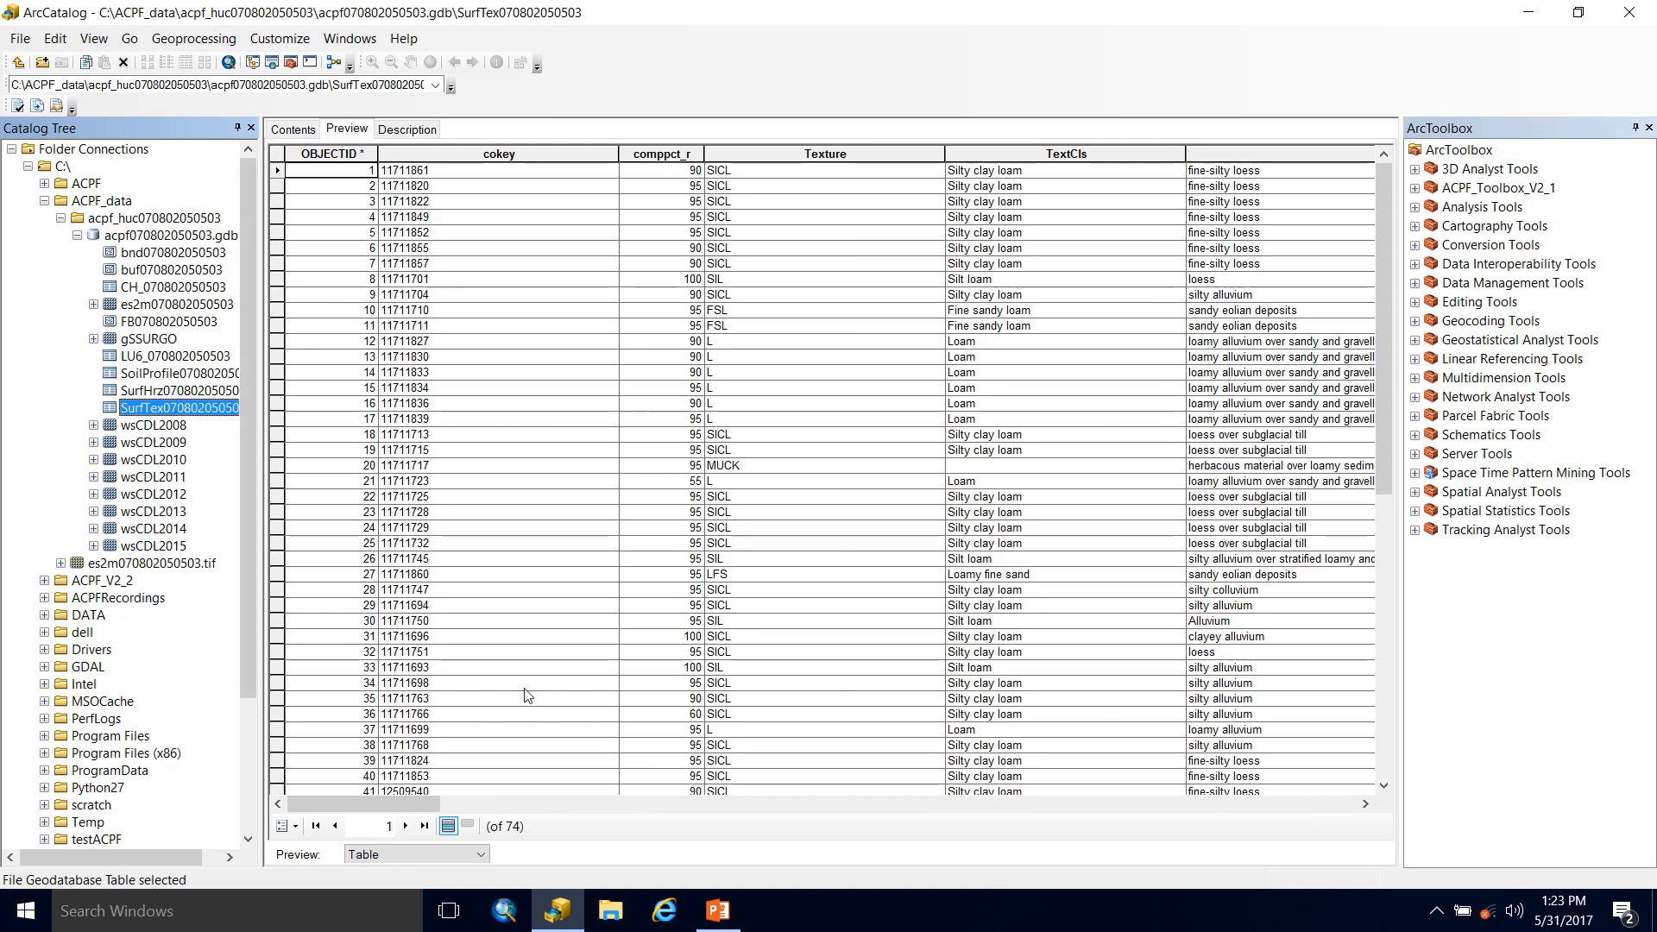
pyautogui.moveTo(534, 648)
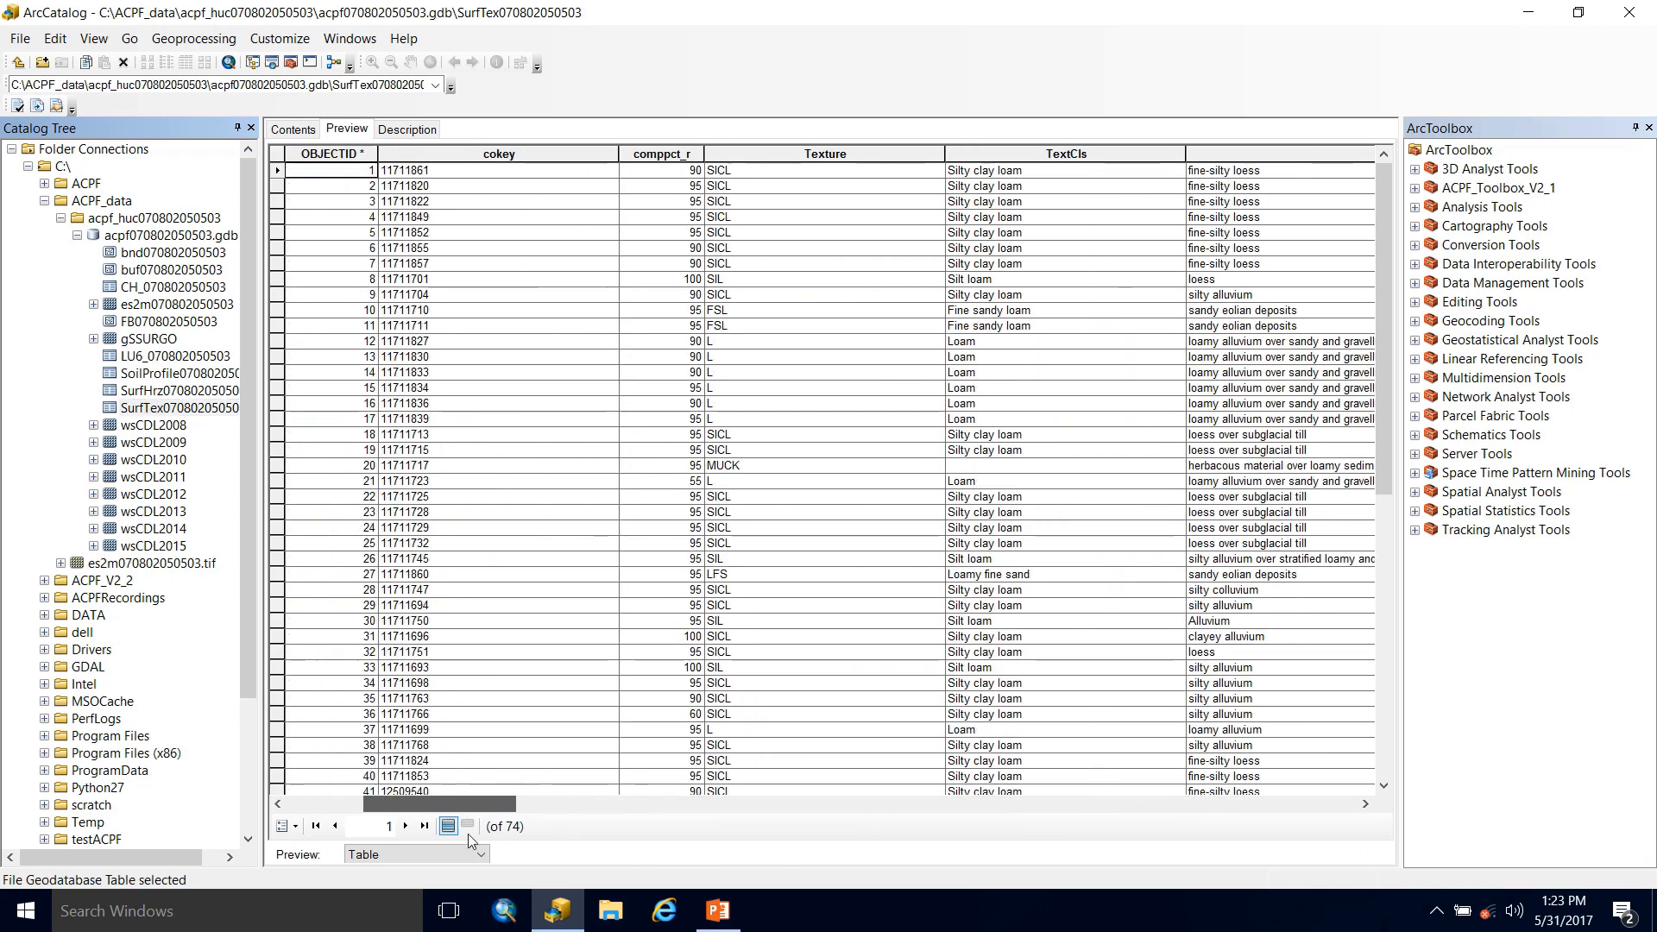
pyautogui.click(497, 153)
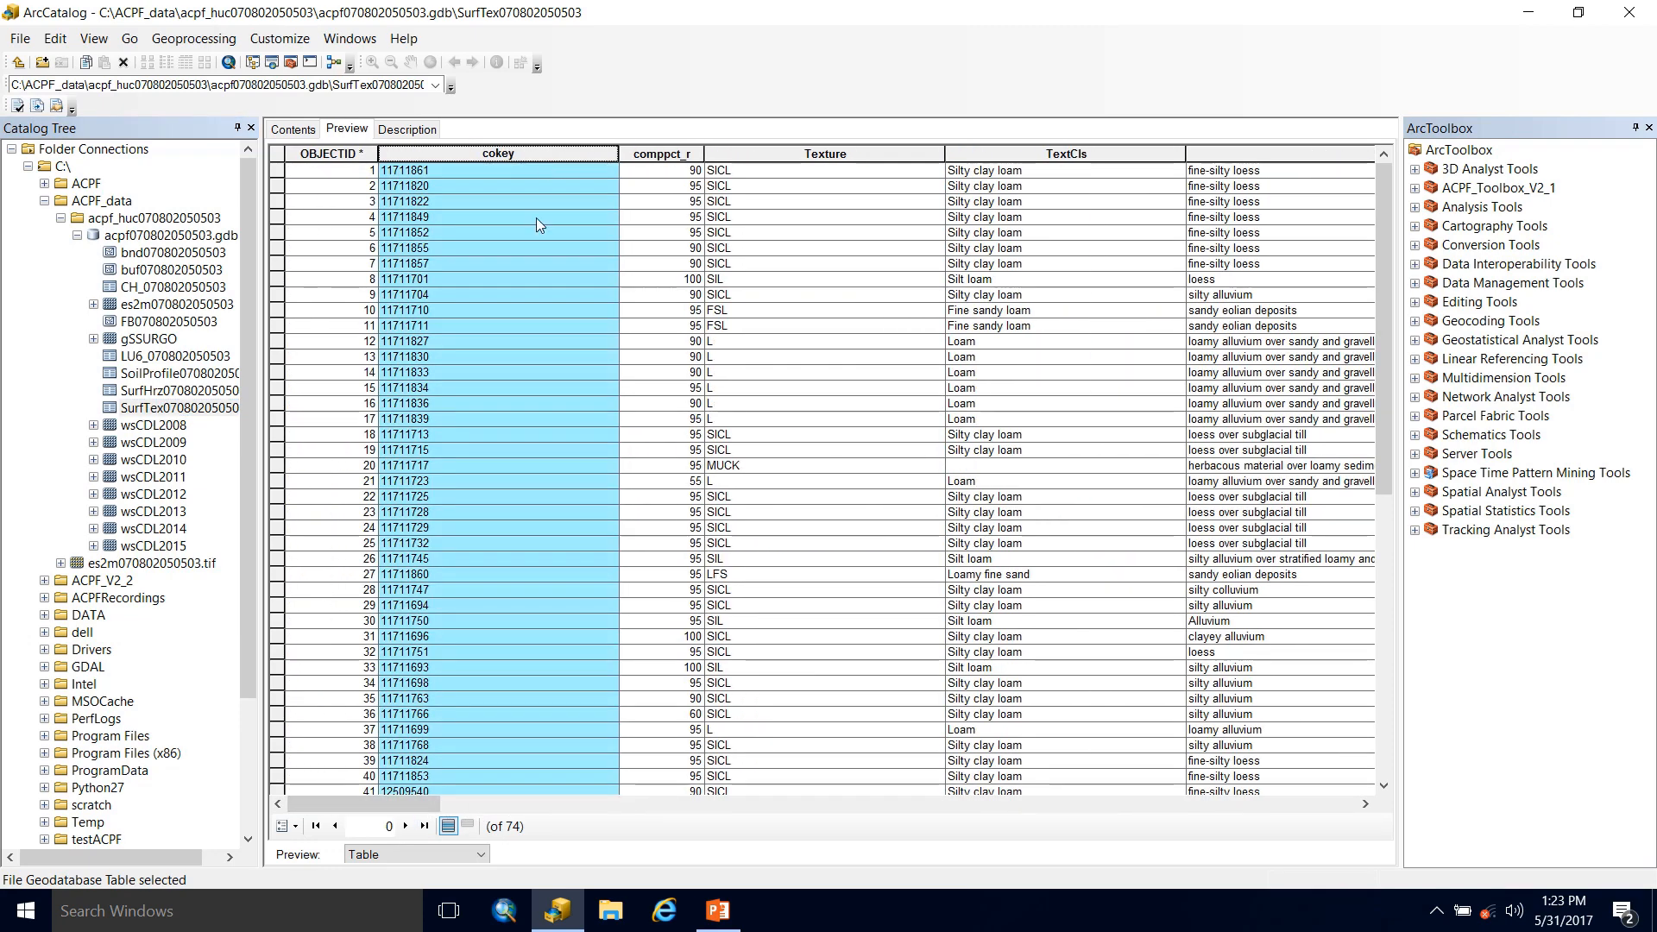
pyautogui.moveTo(471, 454)
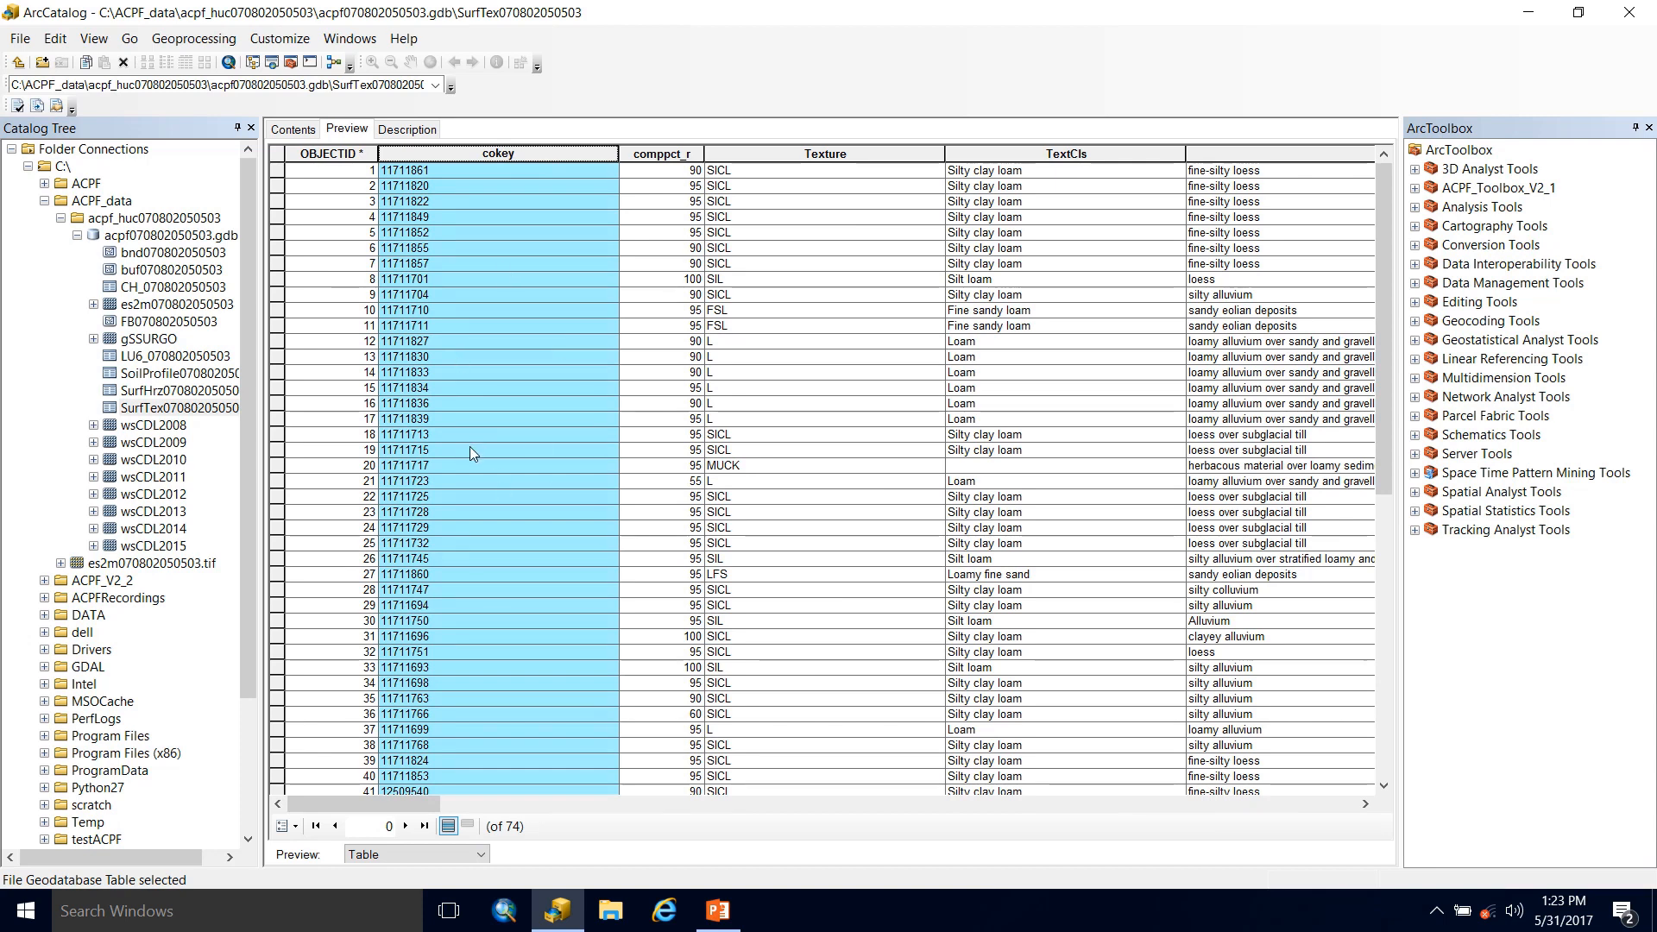
pyautogui.click(176, 409)
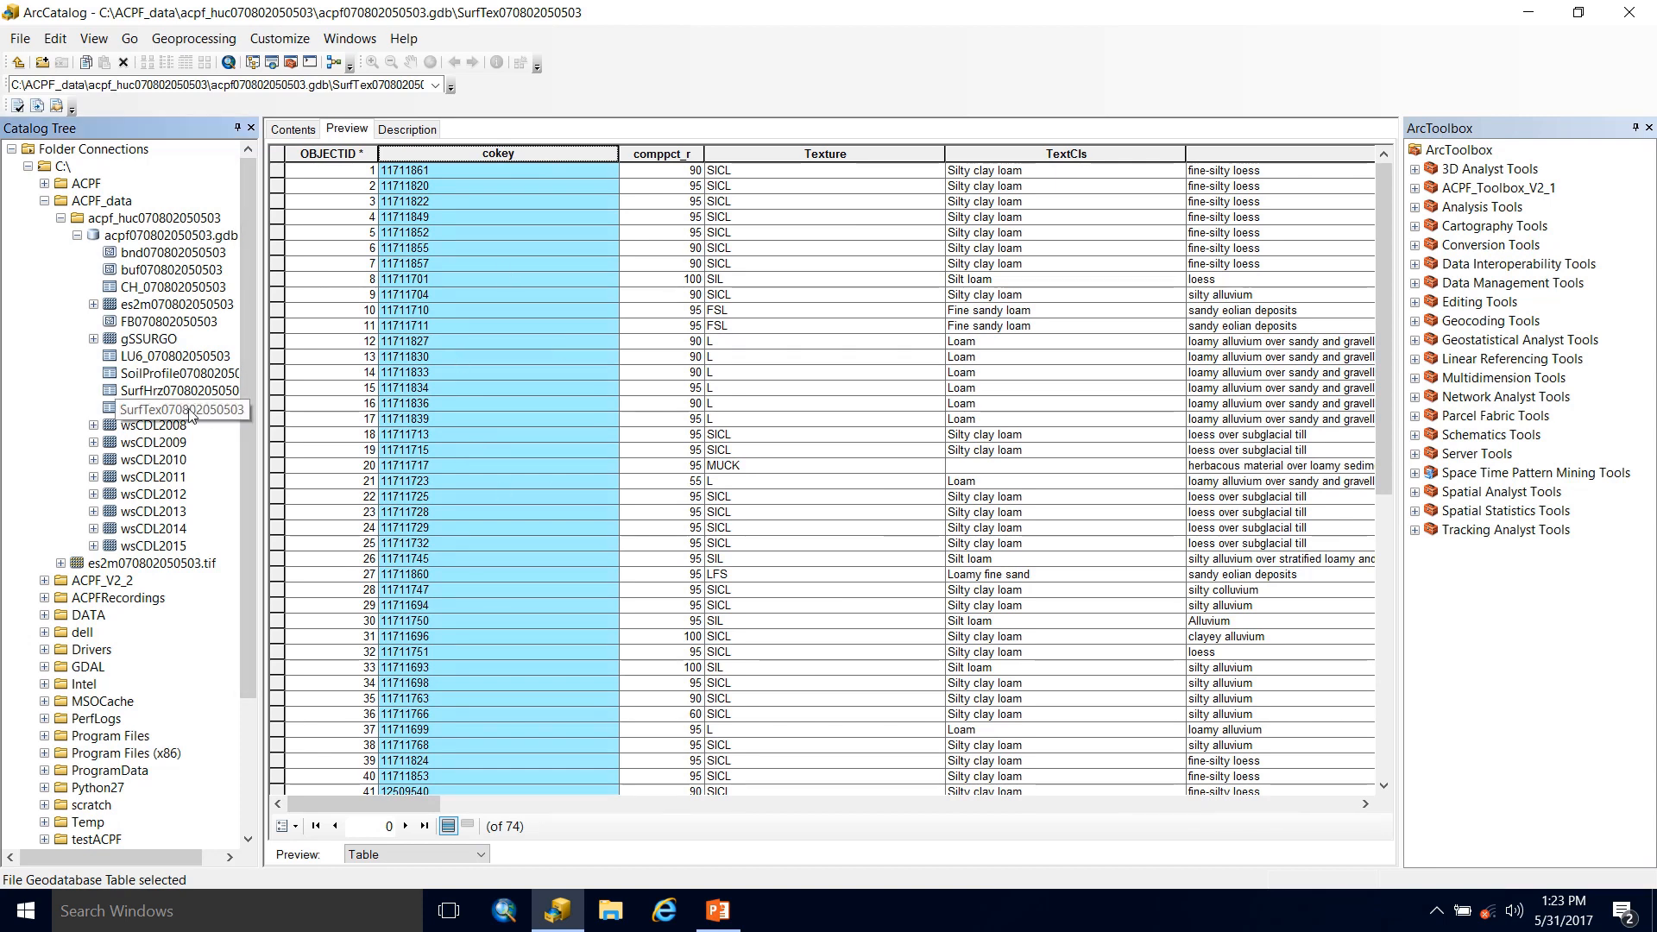
pyautogui.click(176, 409)
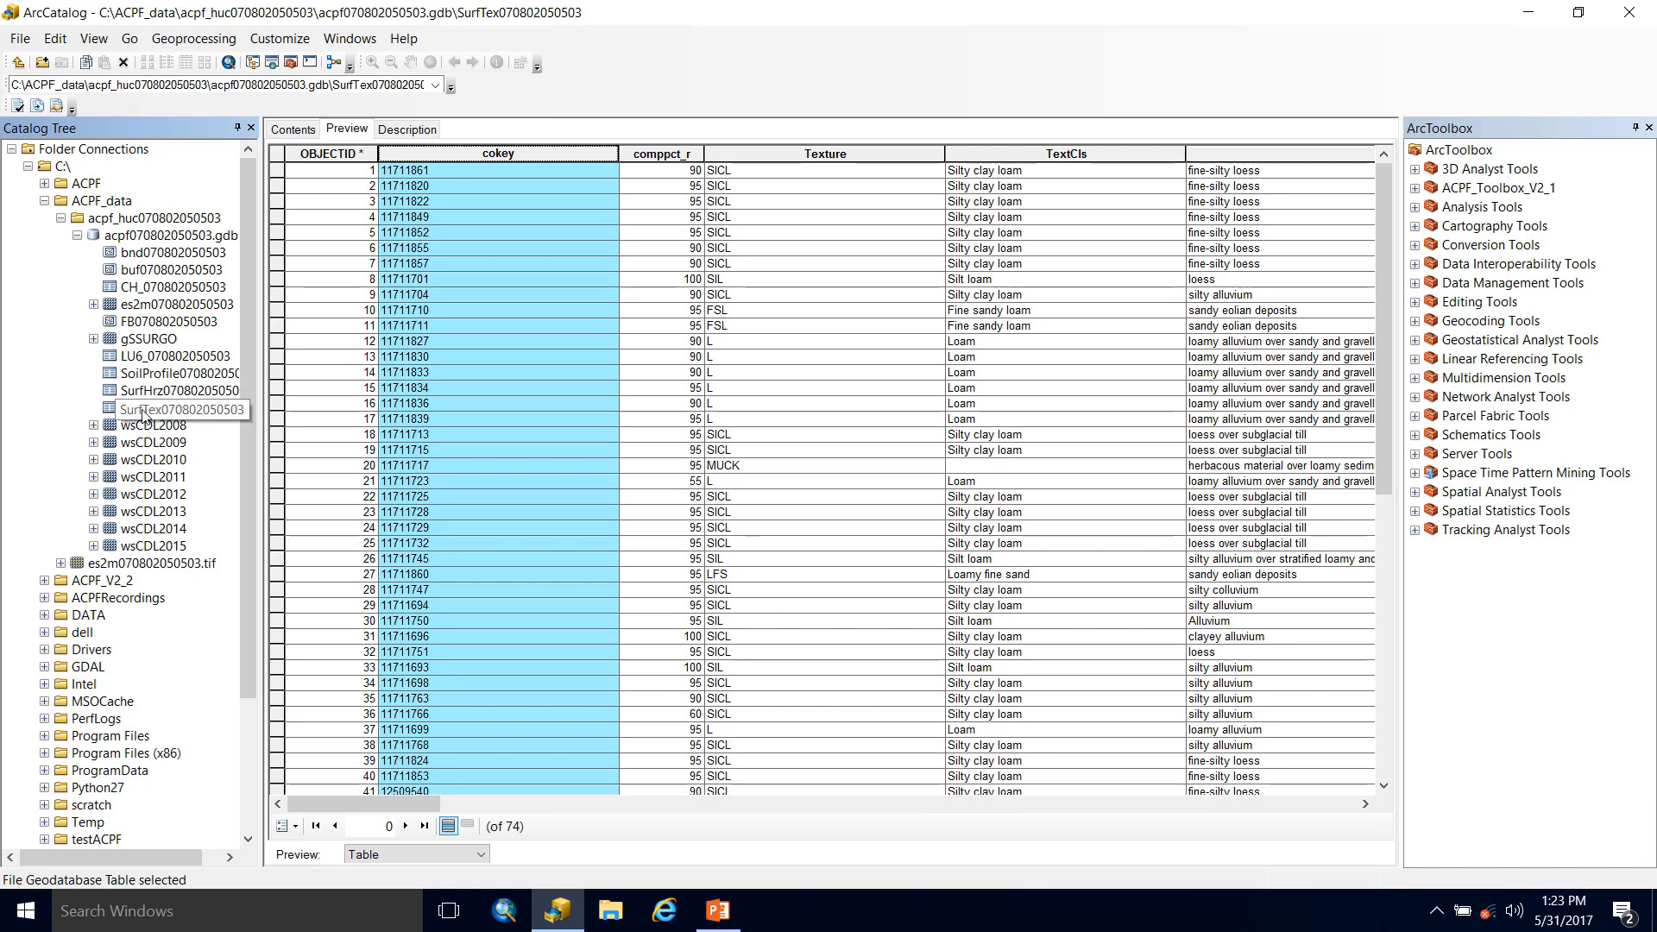
# Step: Return briefly to SurfHrz, then preview the gSSURGO raster's attribute table
pyautogui.click(173, 391)
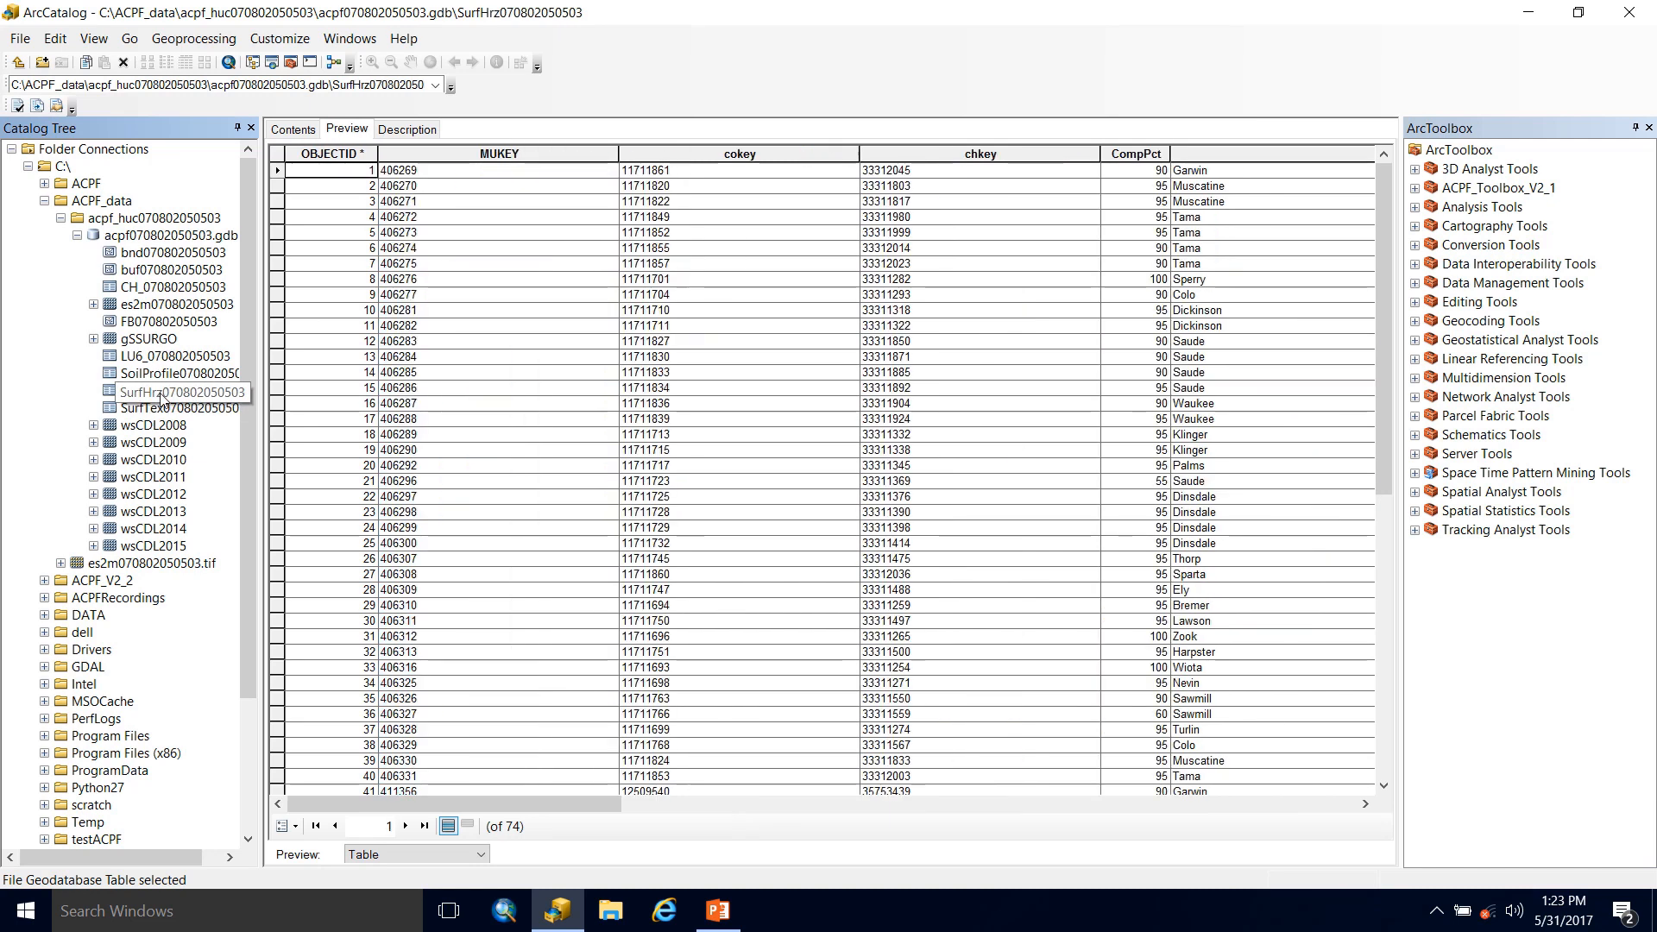
pyautogui.click(160, 390)
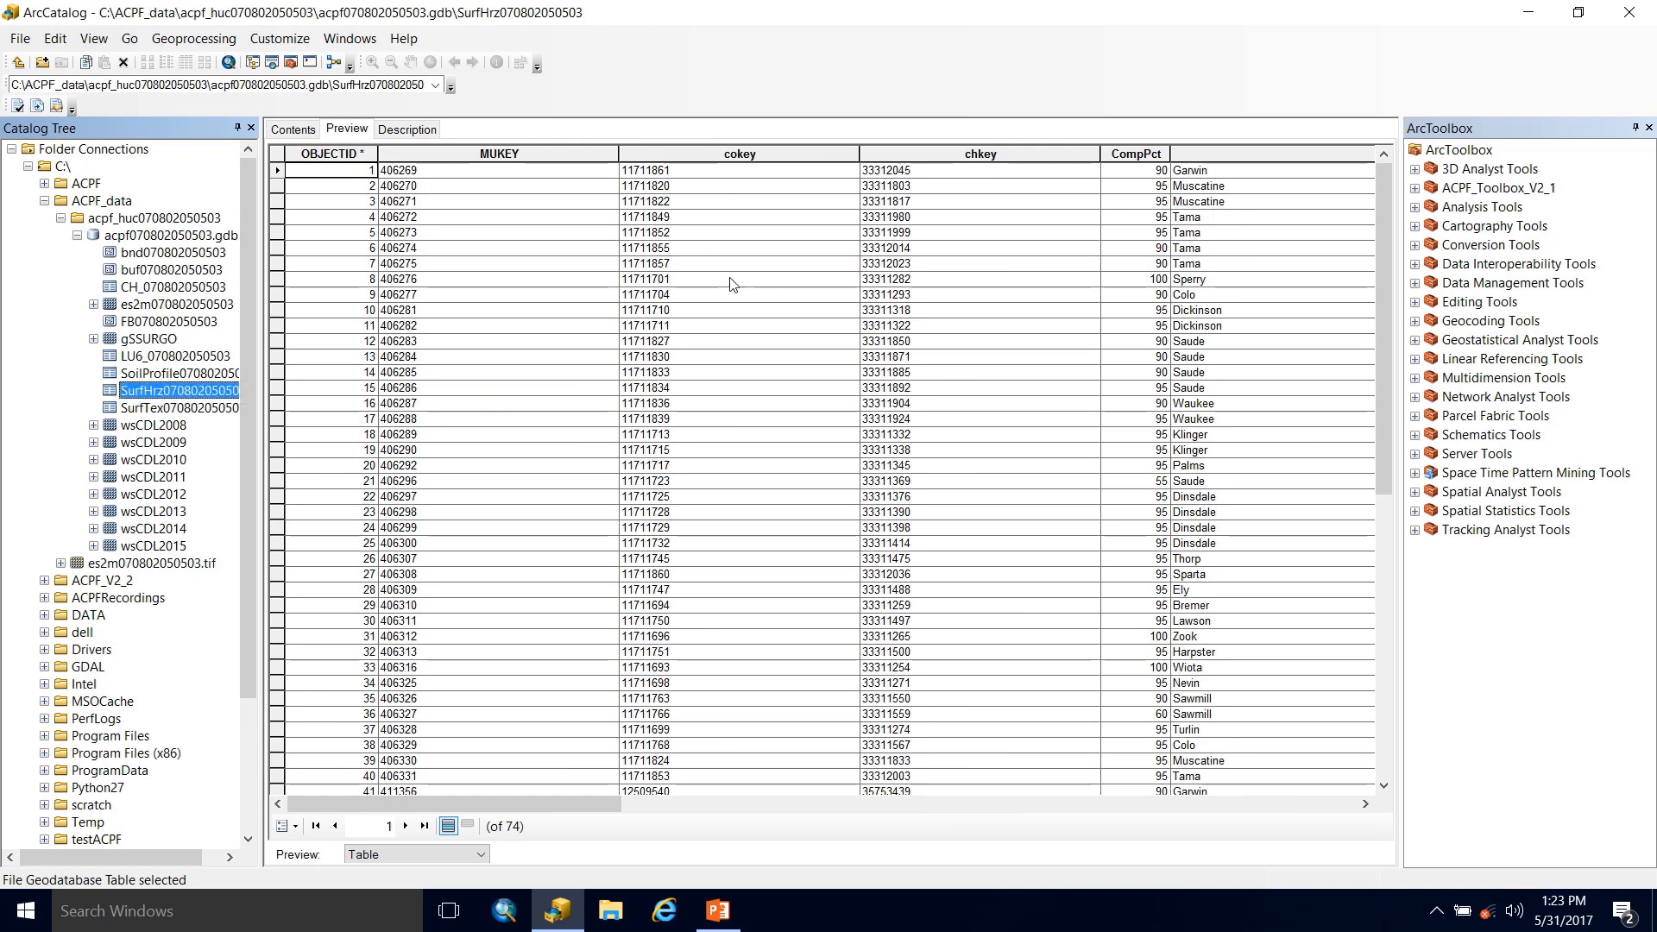
pyautogui.moveTo(202, 408)
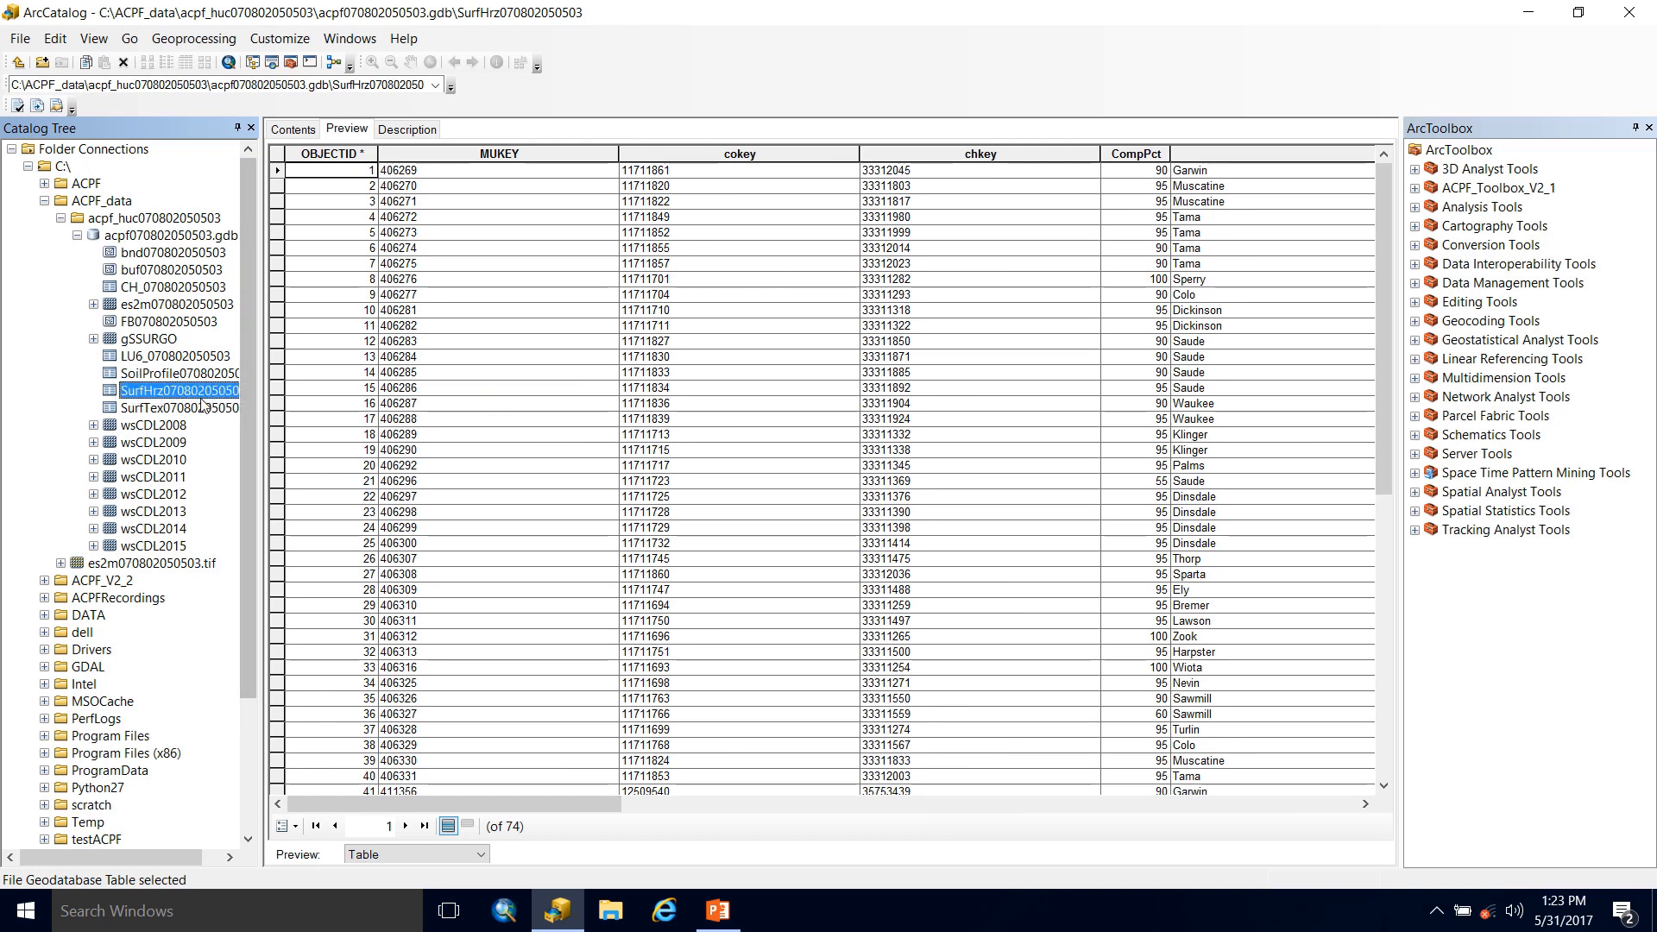
pyautogui.moveTo(461, 369)
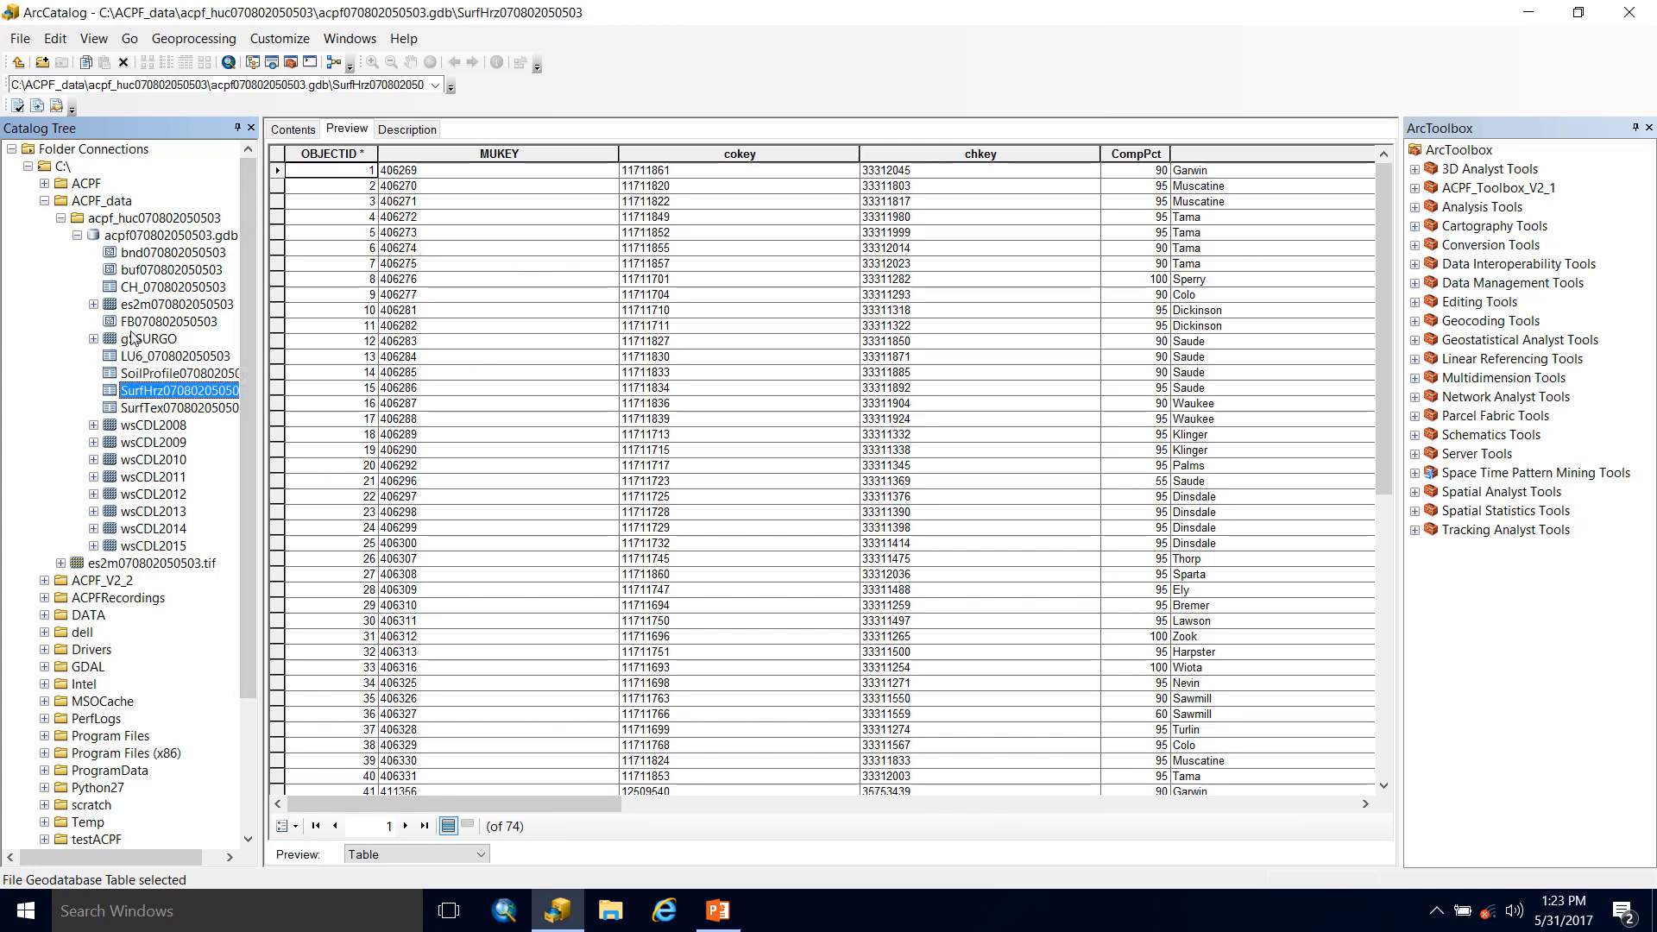
pyautogui.click(144, 338)
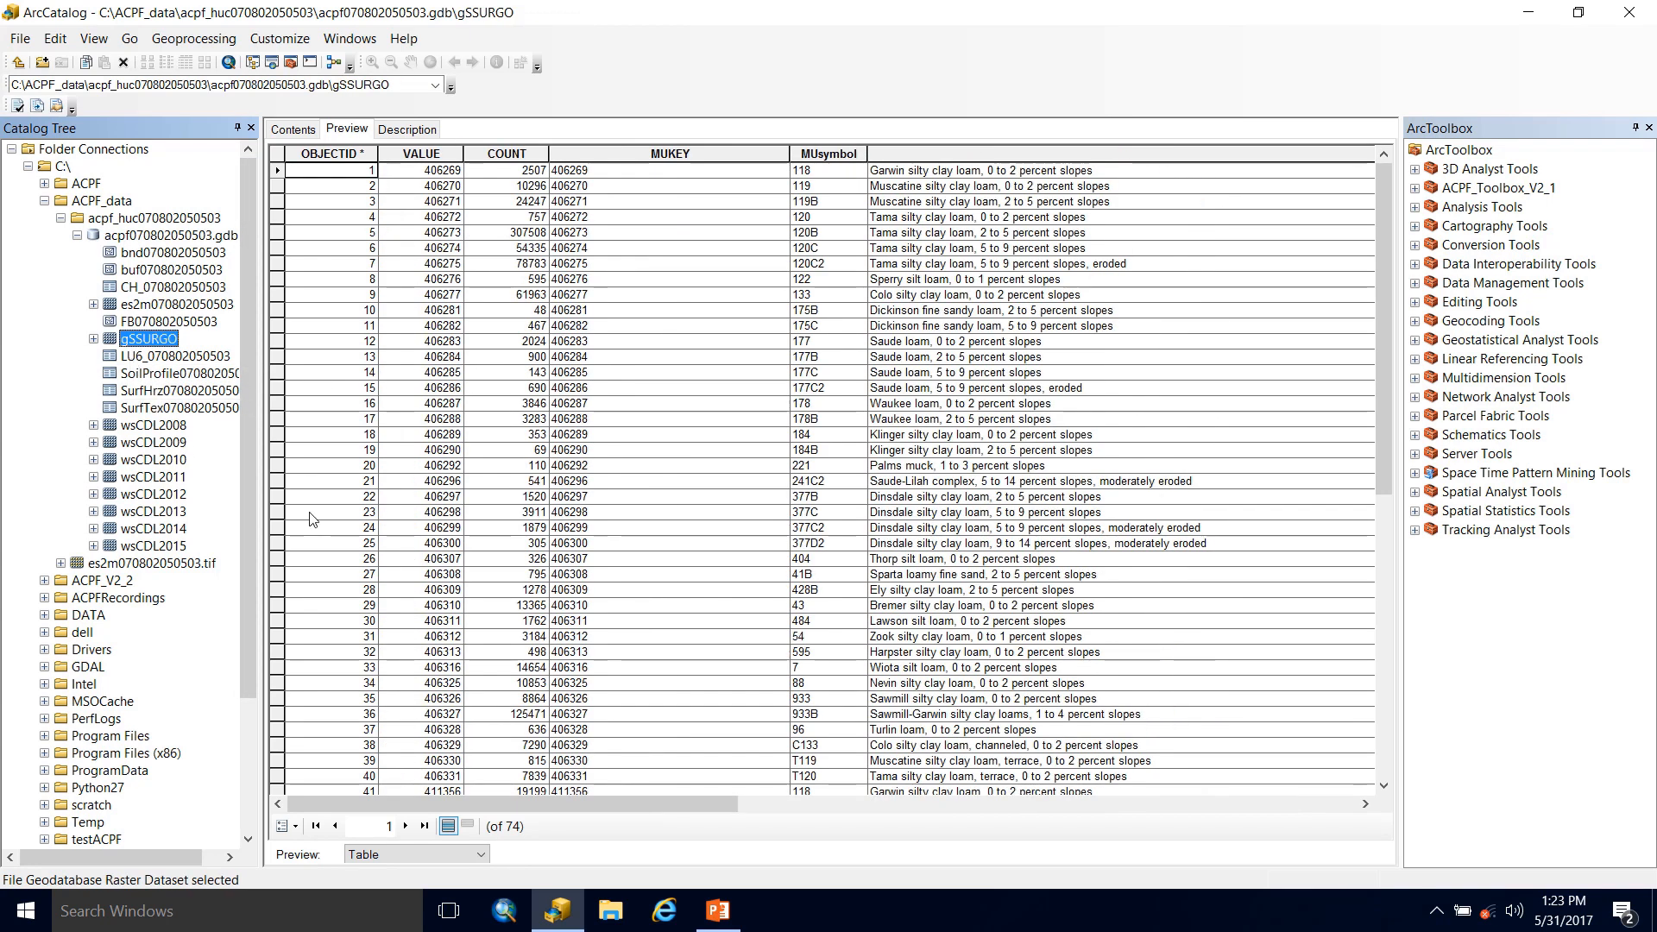
pyautogui.click(440, 480)
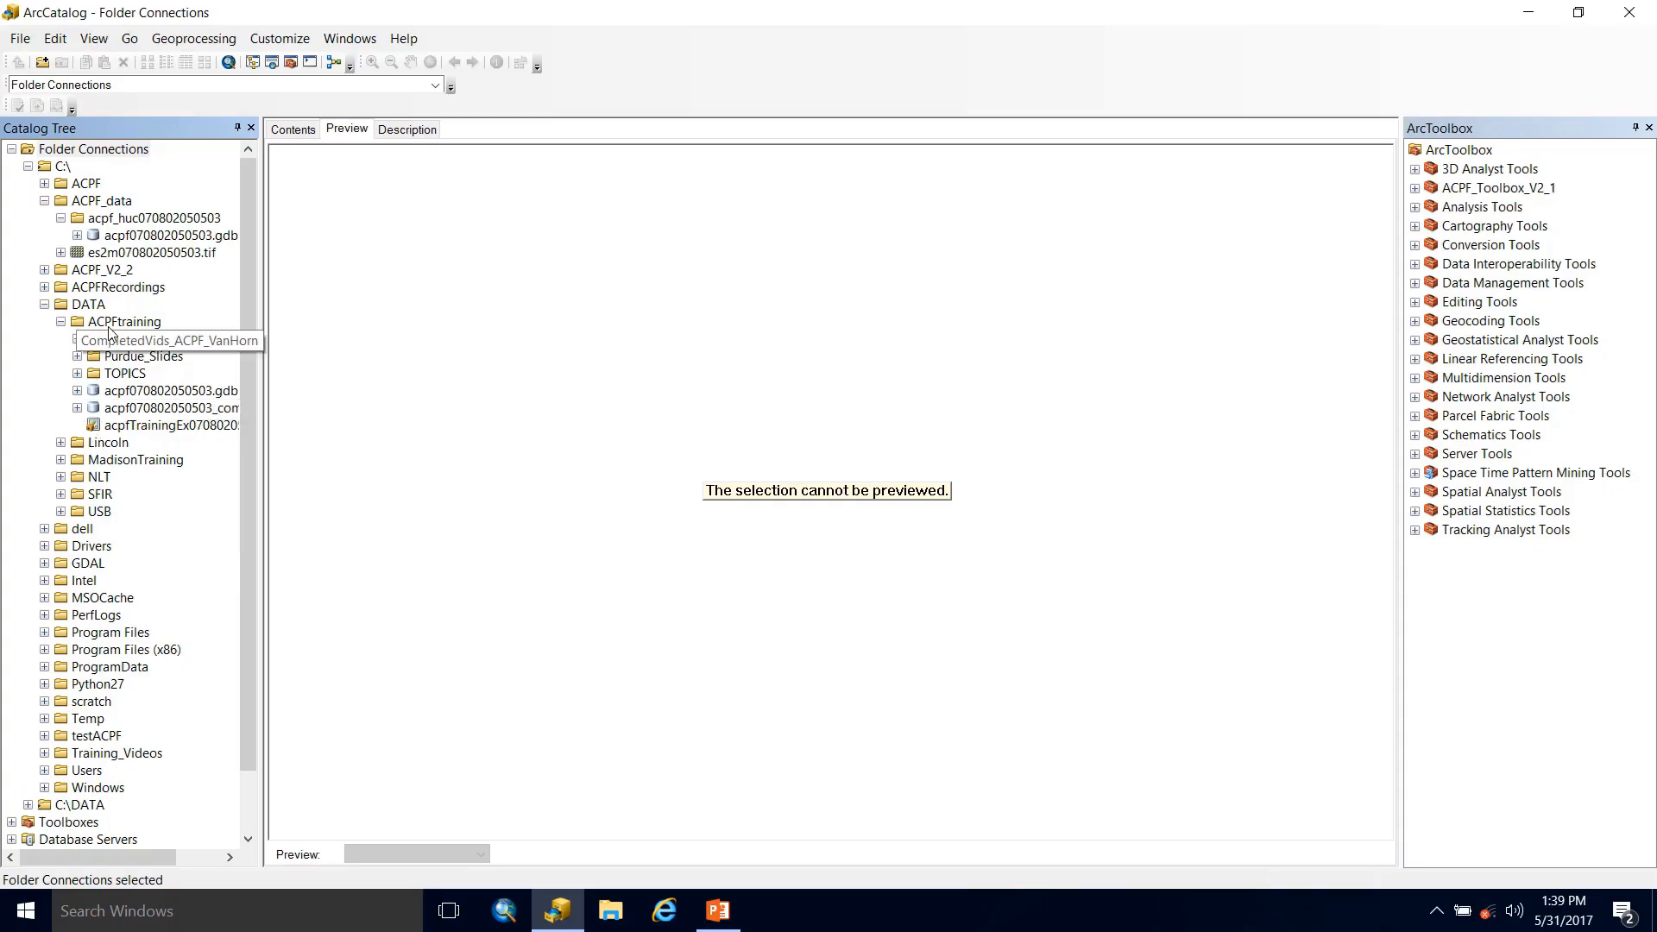
# Step: Preview es2m070802050503.tif's elevation image and expand acpf070802050503.gdb
pyautogui.click(138, 252)
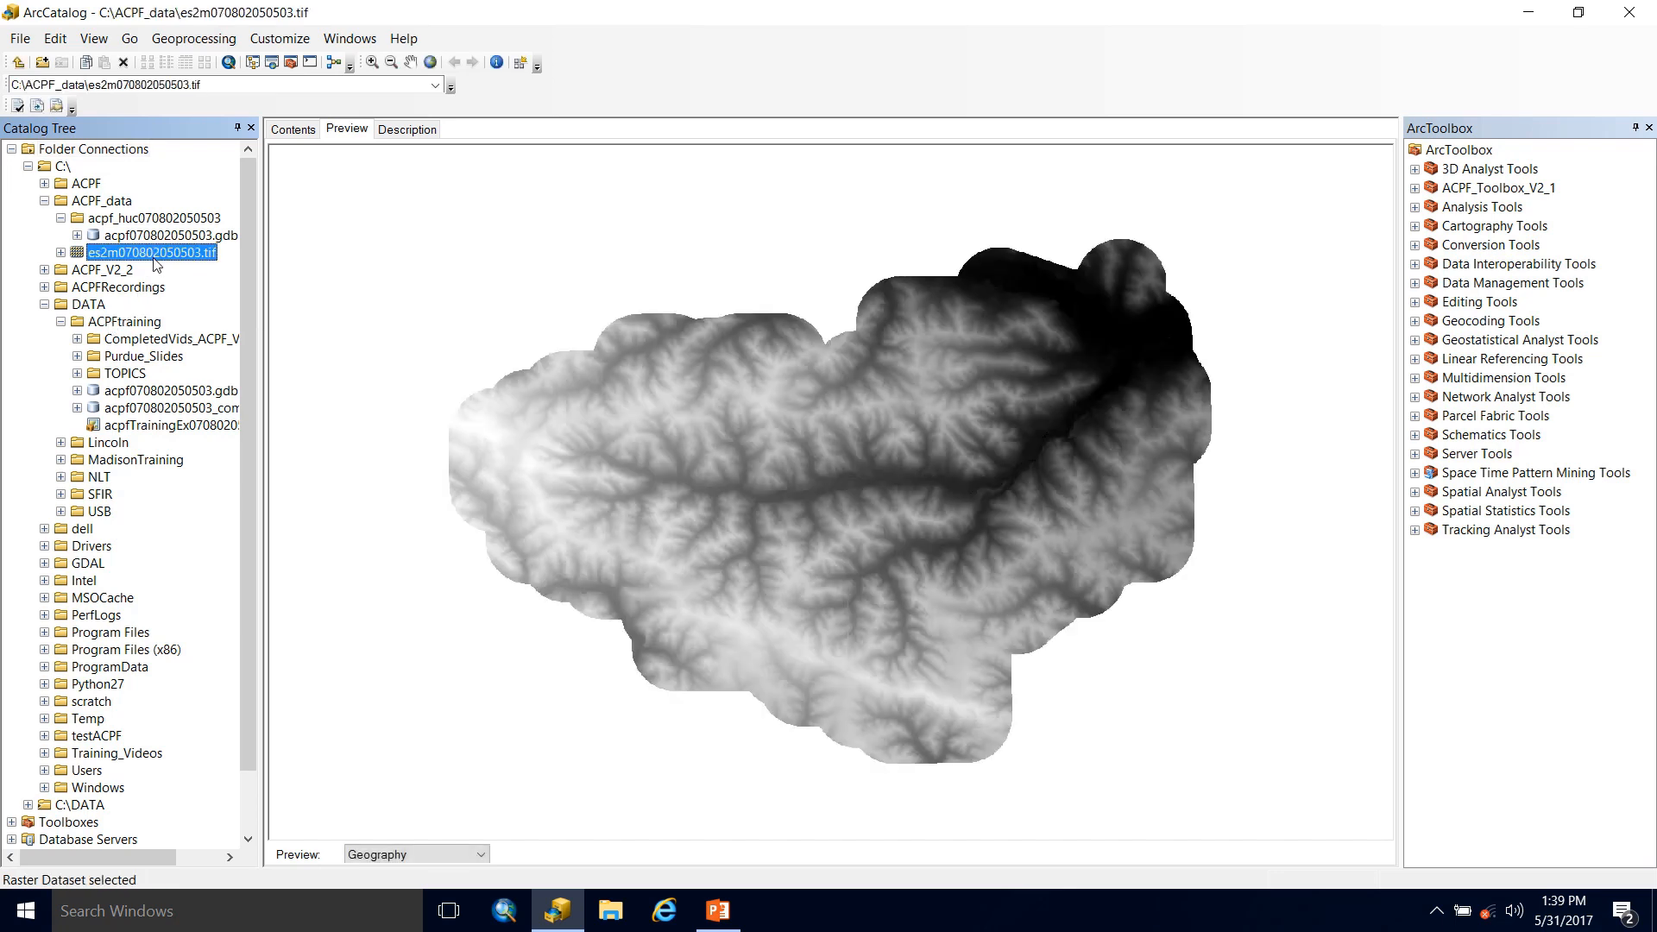
pyautogui.moveTo(913, 628)
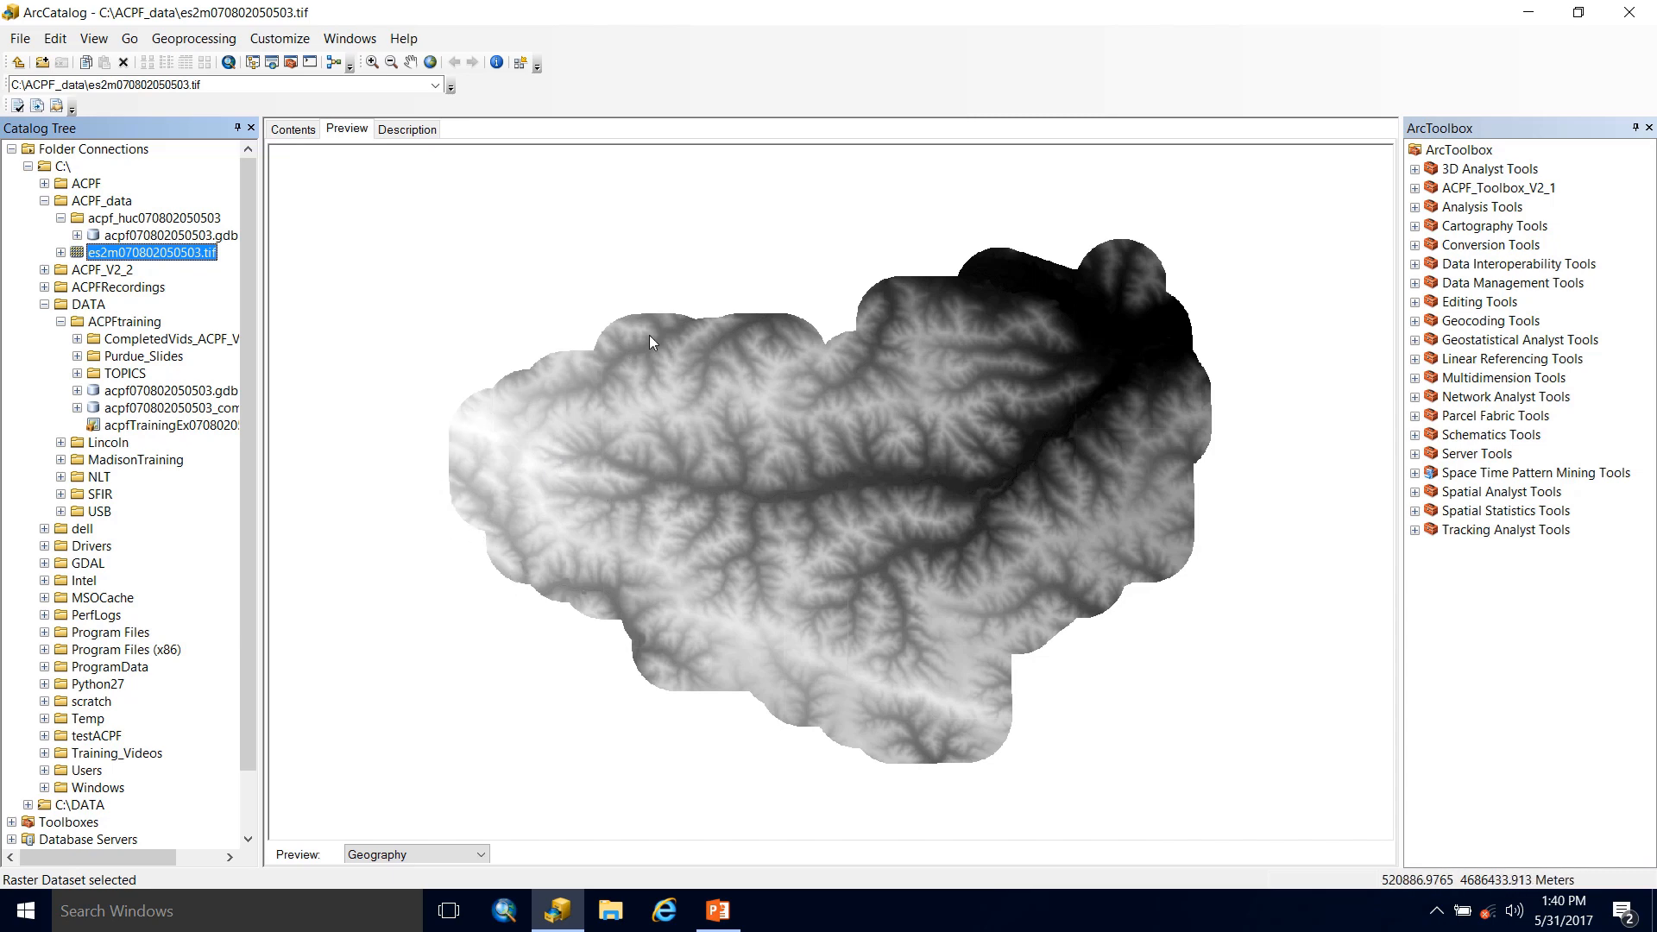
pyautogui.moveTo(1108, 261)
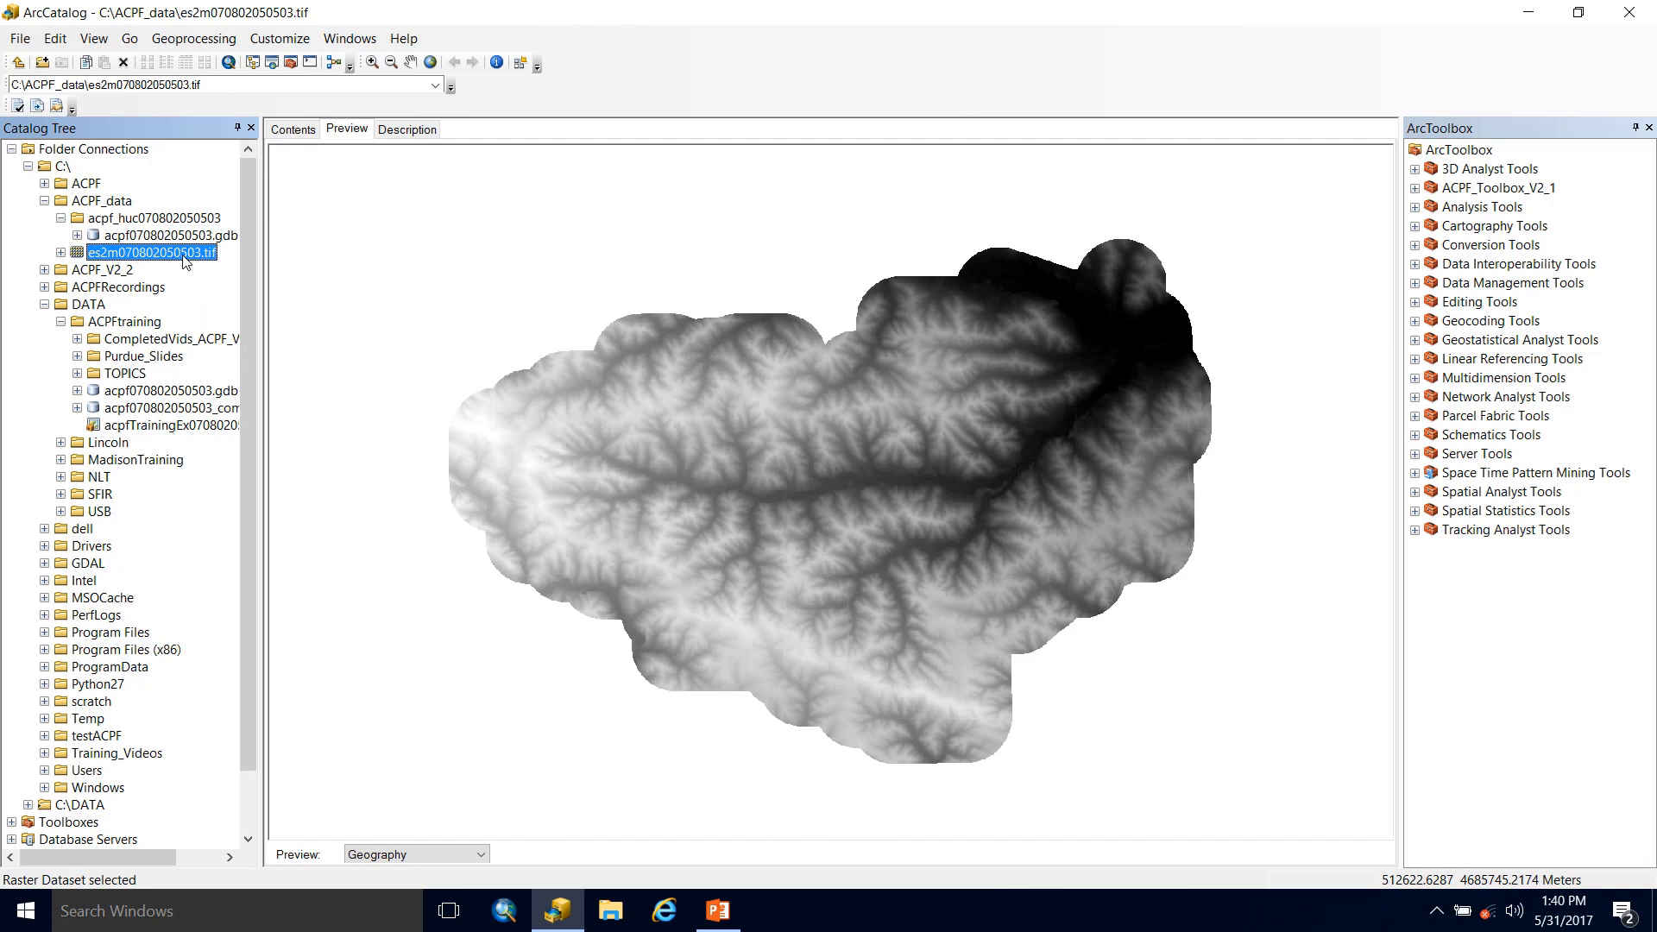
pyautogui.moveTo(144, 238)
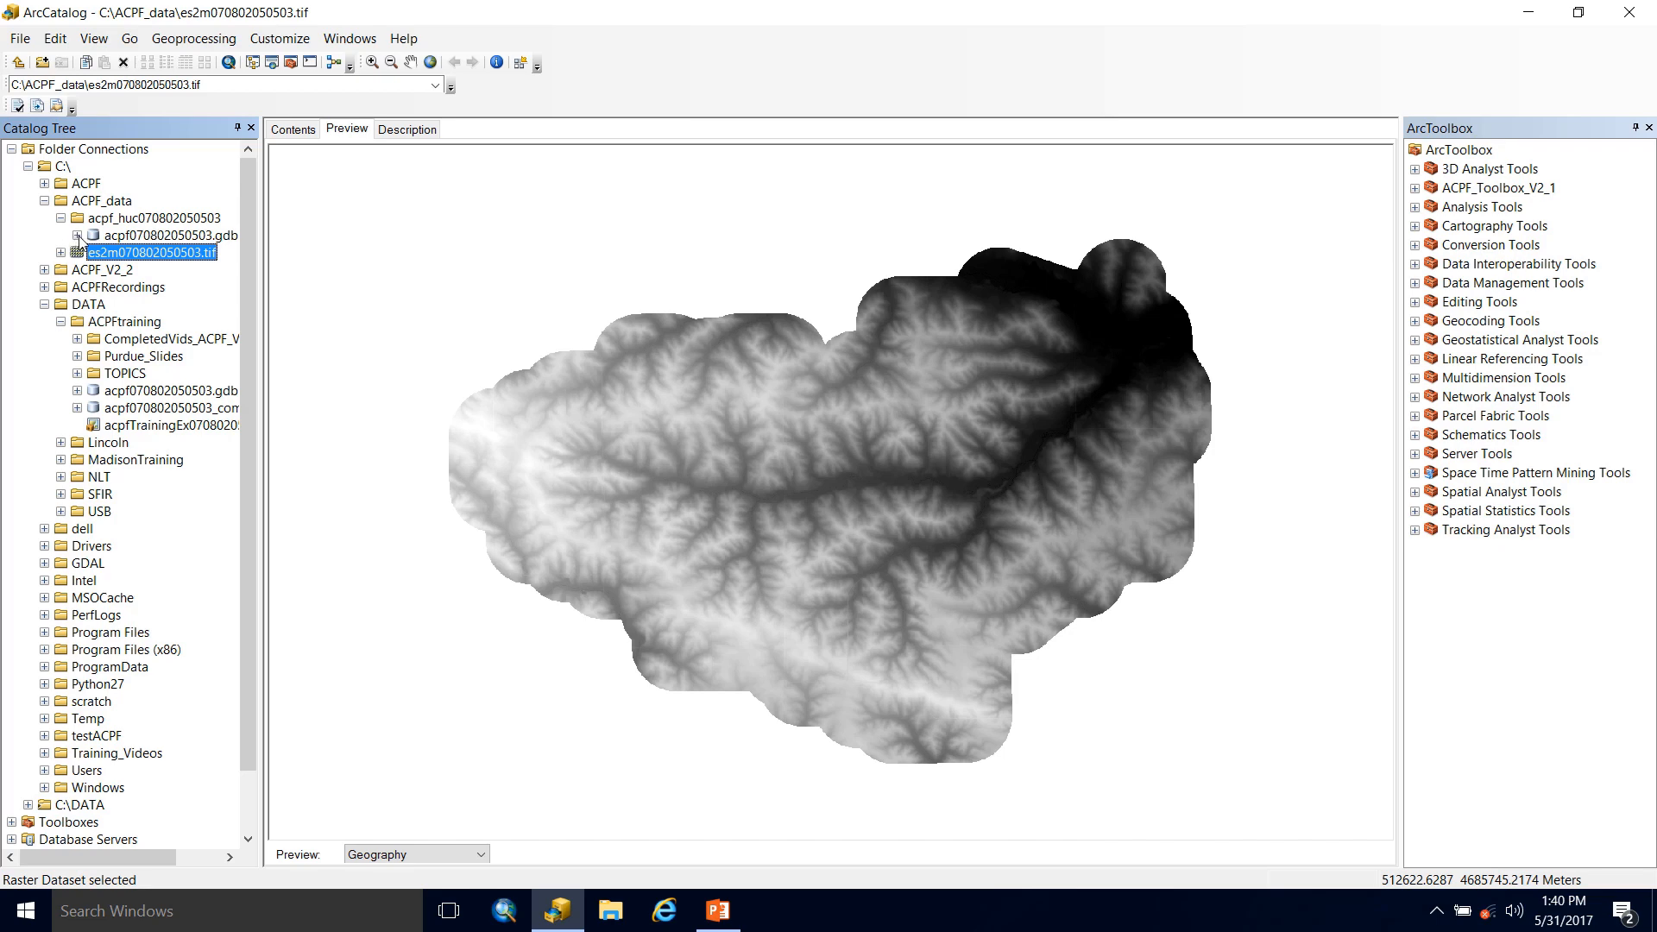
pyautogui.click(63, 235)
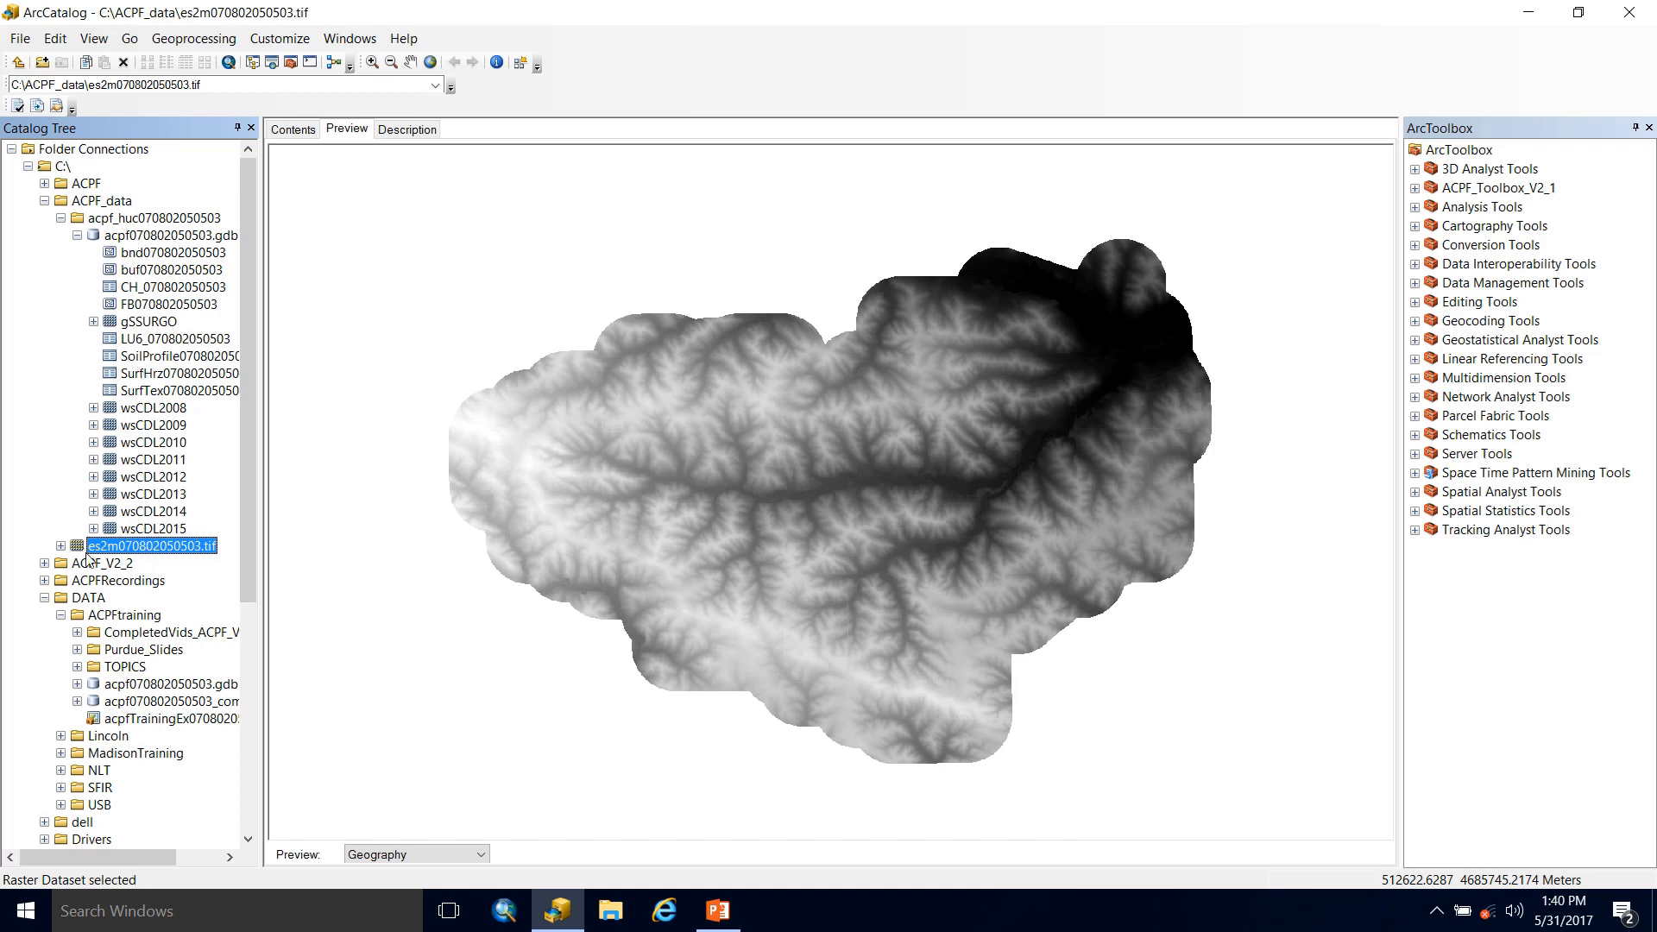
# Step: Import es2m070802050503.tif into acpf070802050503.gdb with Raster To Geodatabase
pyautogui.rightClick(129, 234)
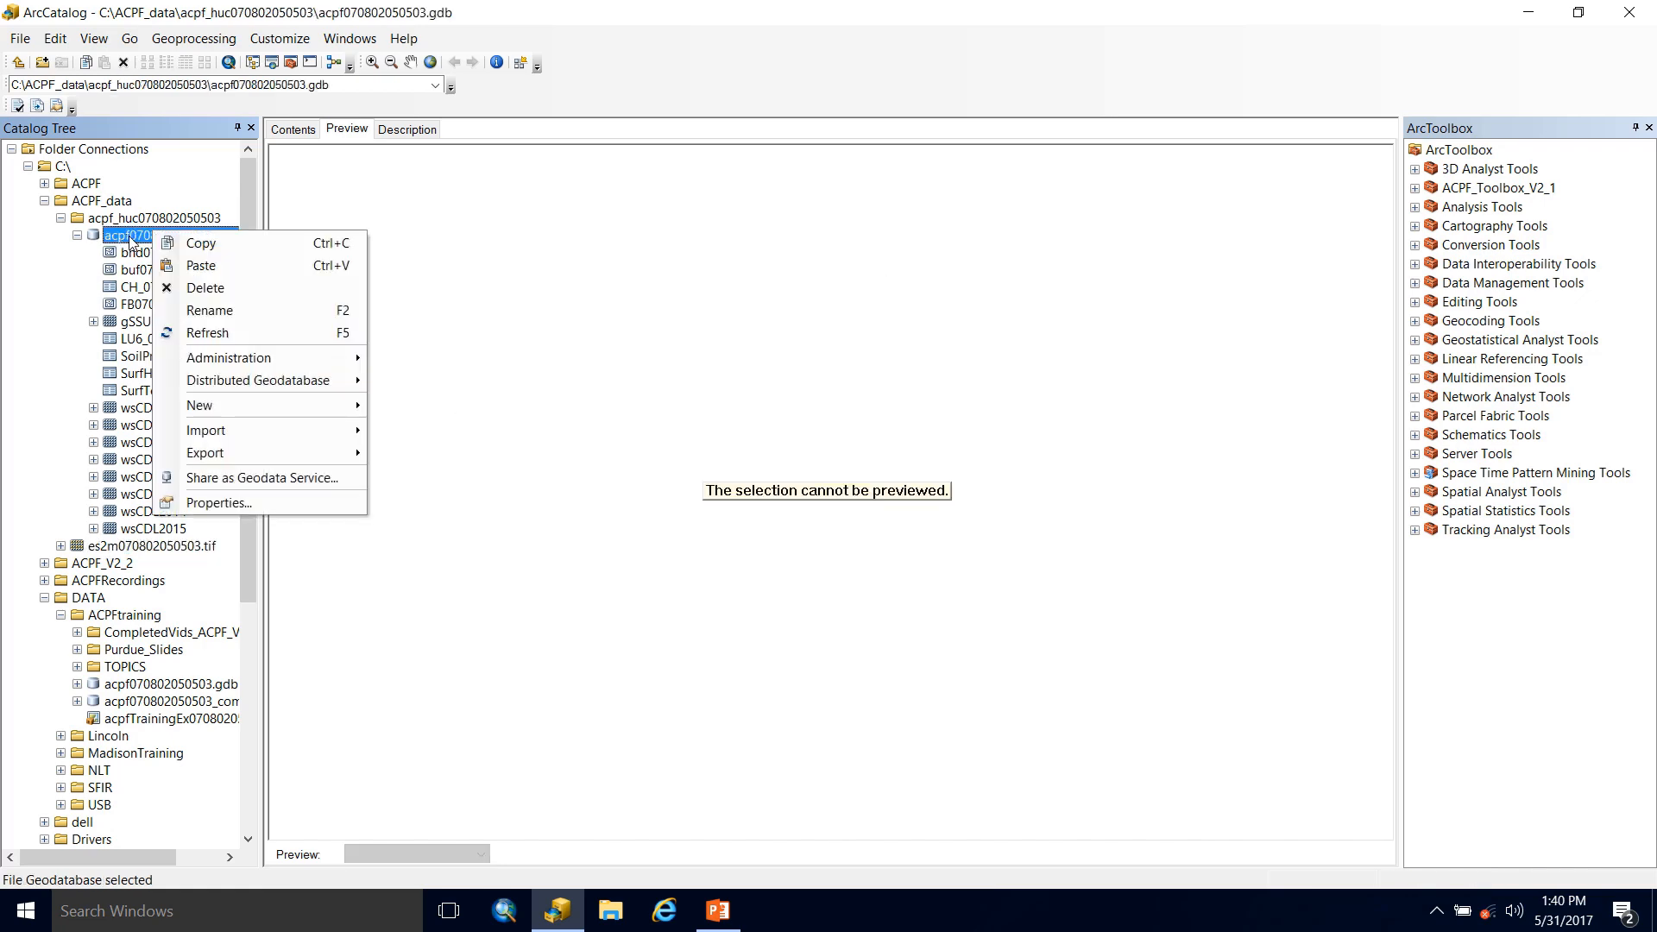
pyautogui.moveTo(210, 310)
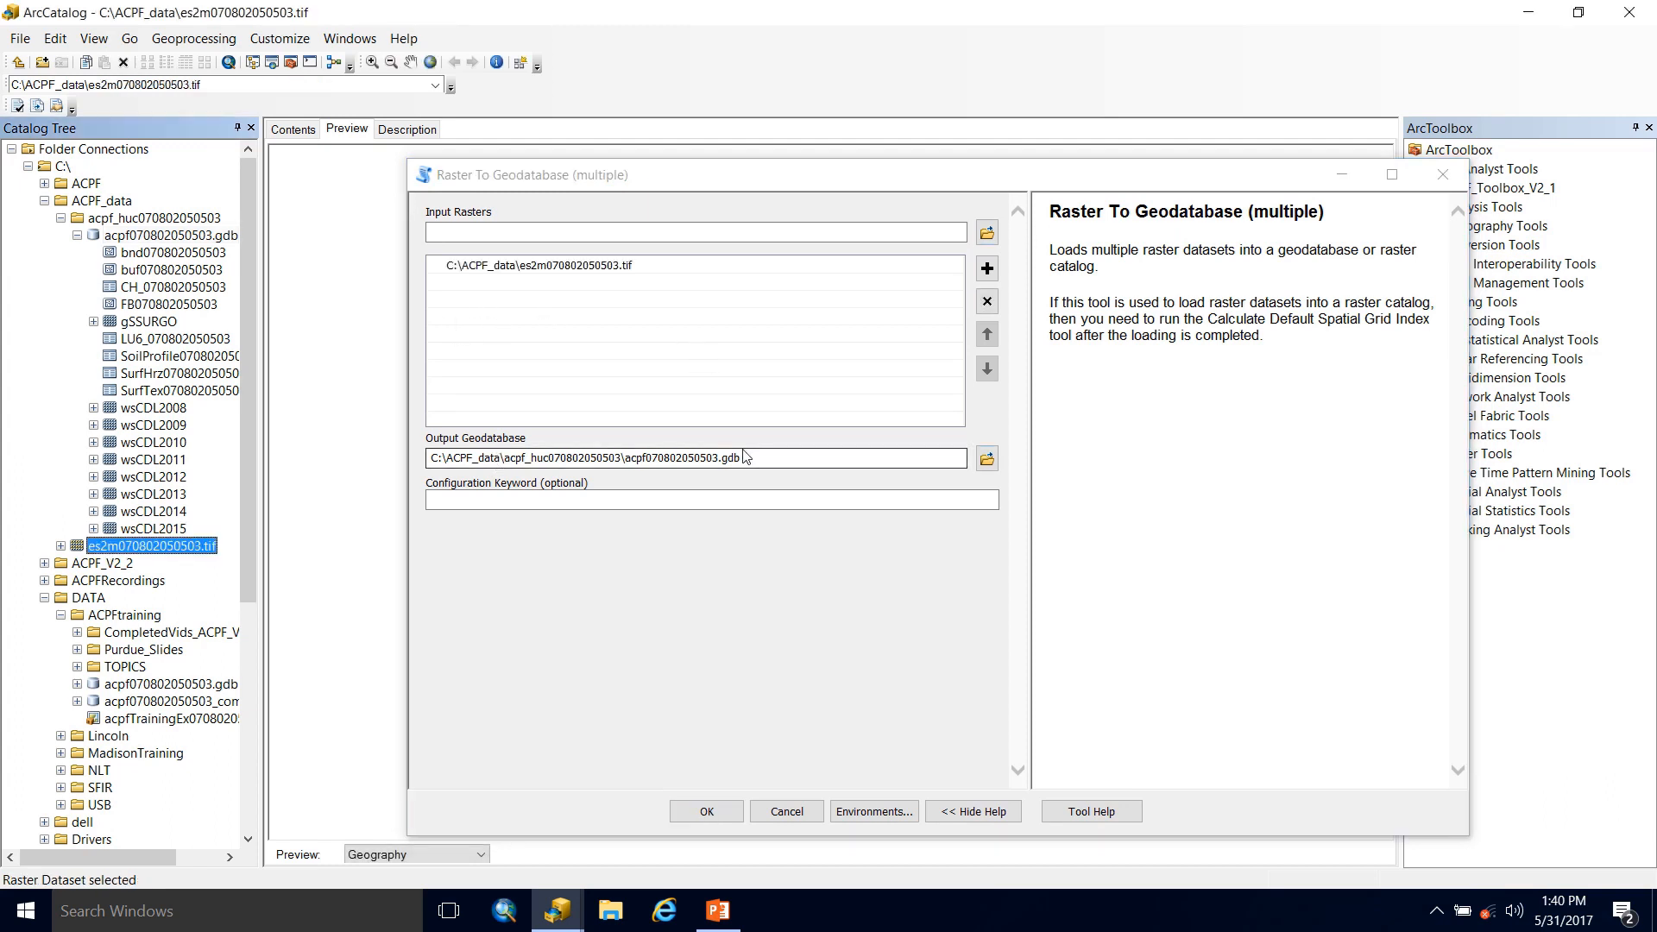
pyautogui.click(786, 811)
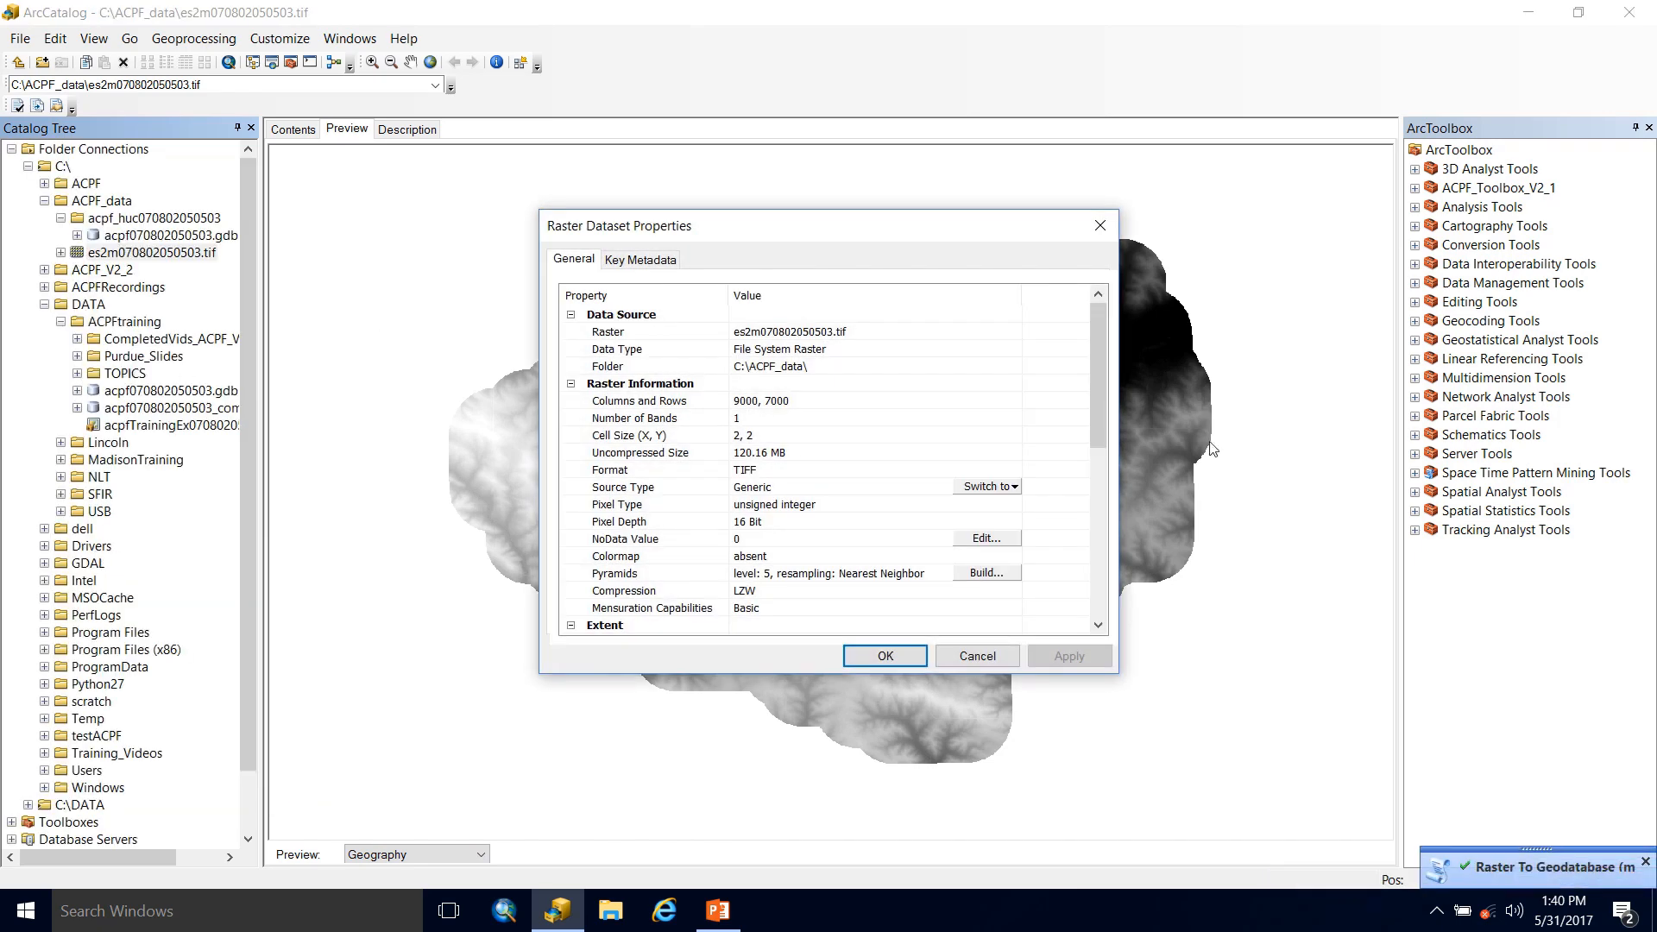
pyautogui.moveTo(802, 343)
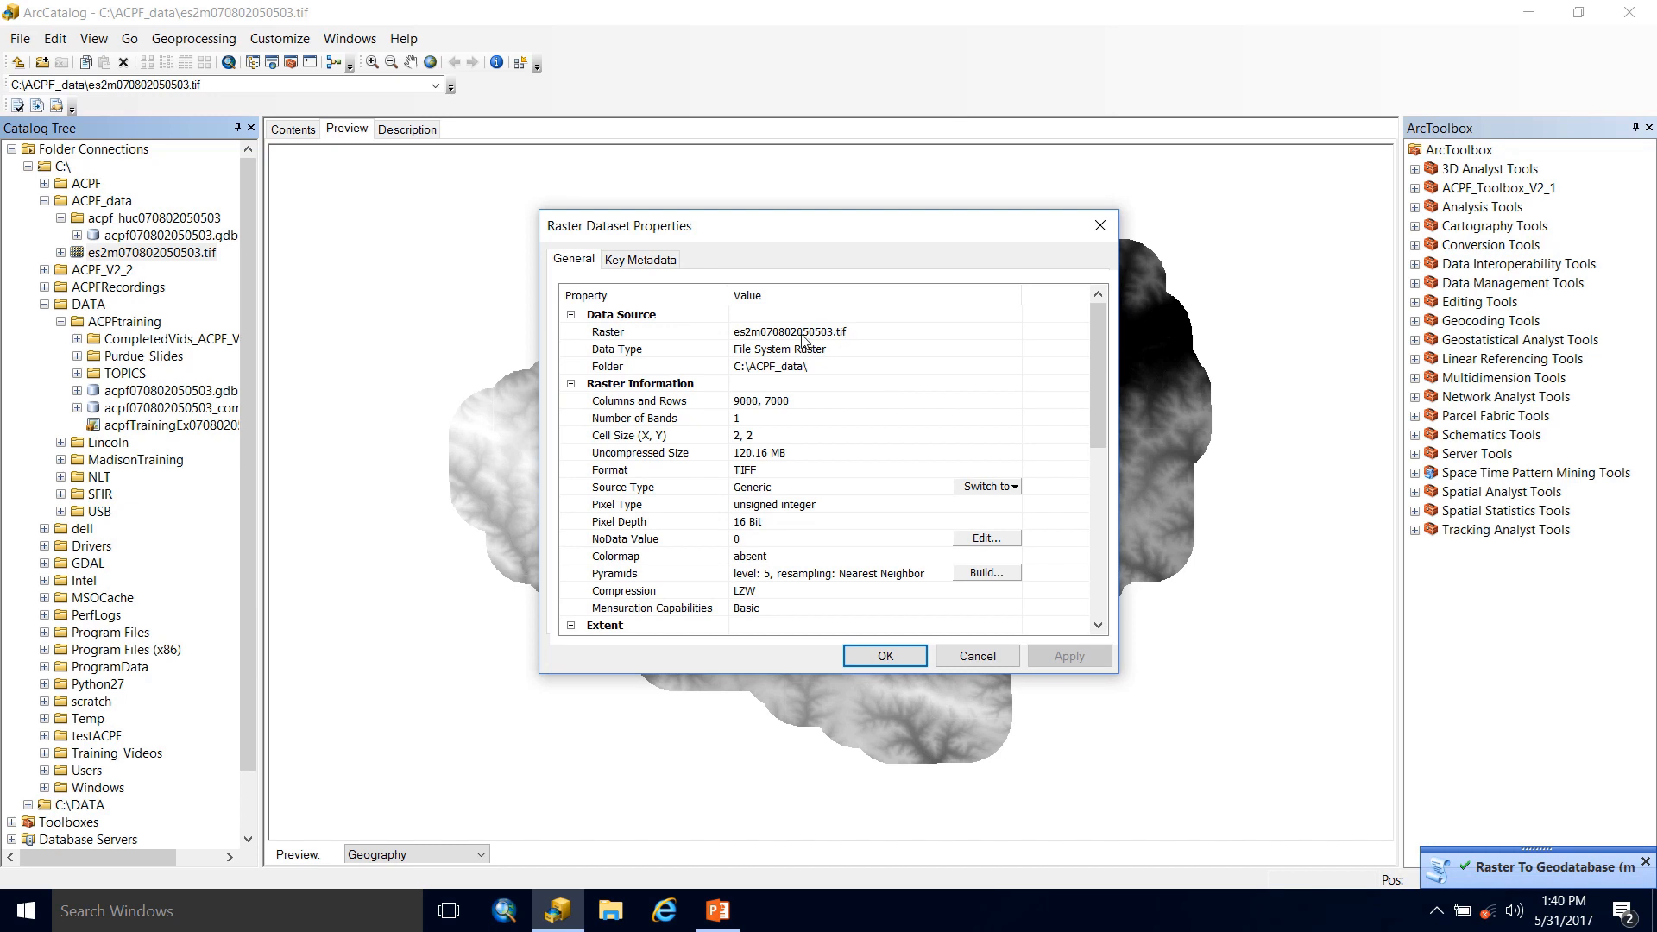
# Step: Inspect the TIFF's cell size and NAD_1983_UTM_Zone_15N metre spatial reference
pyautogui.click(638, 383)
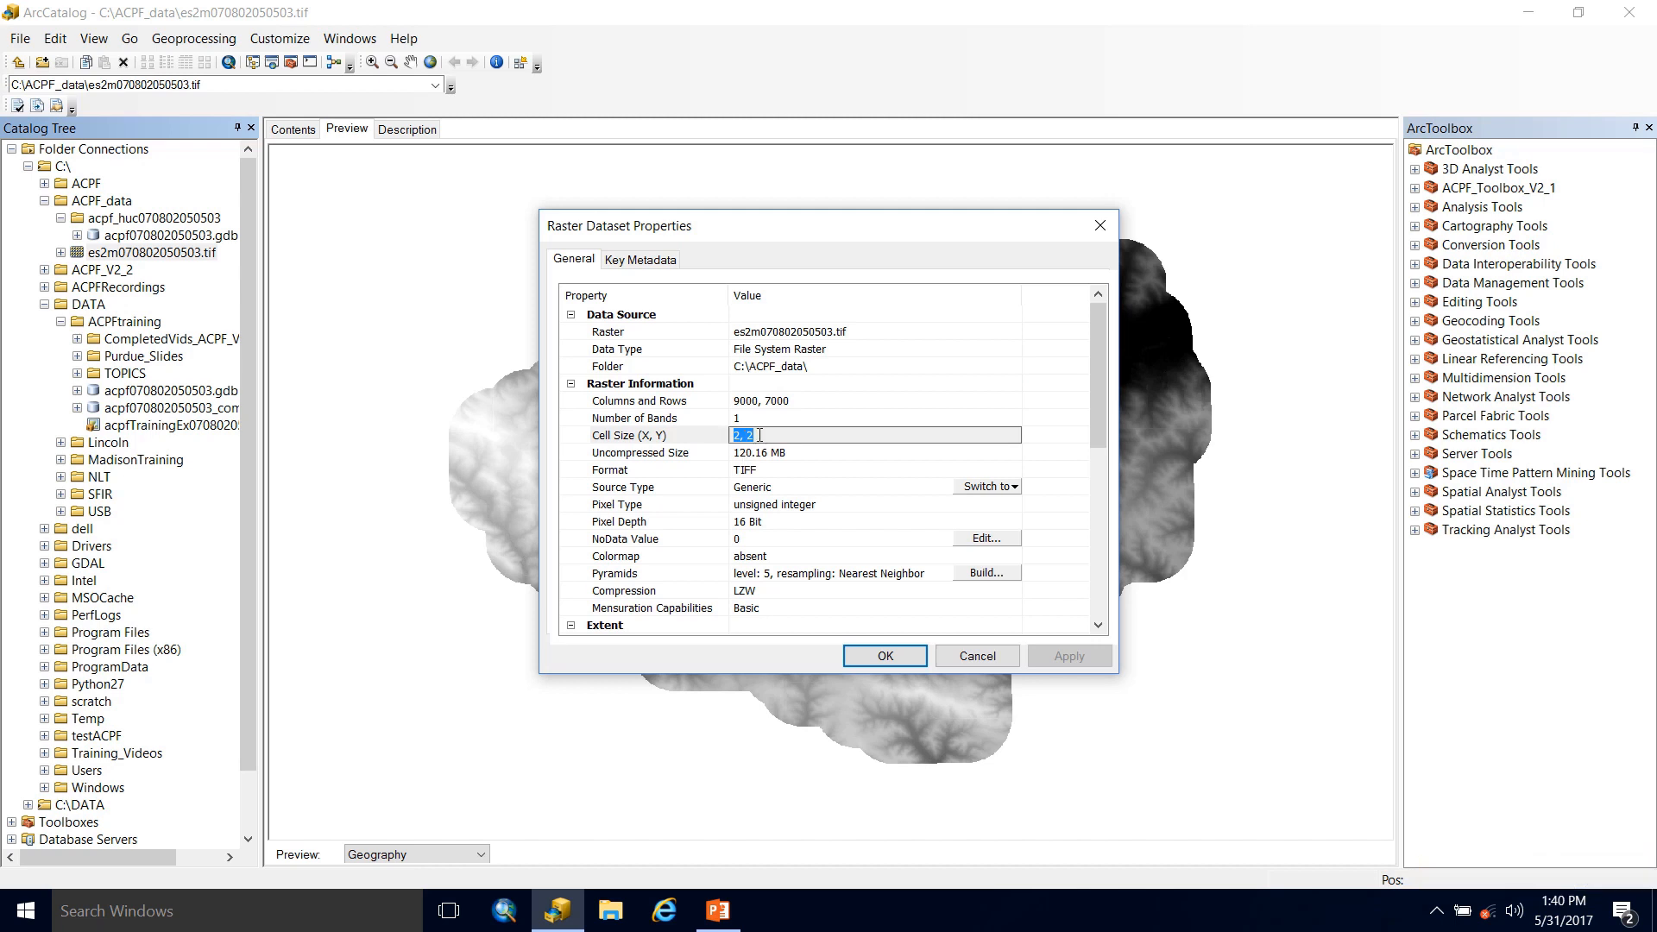
pyautogui.moveTo(820, 454)
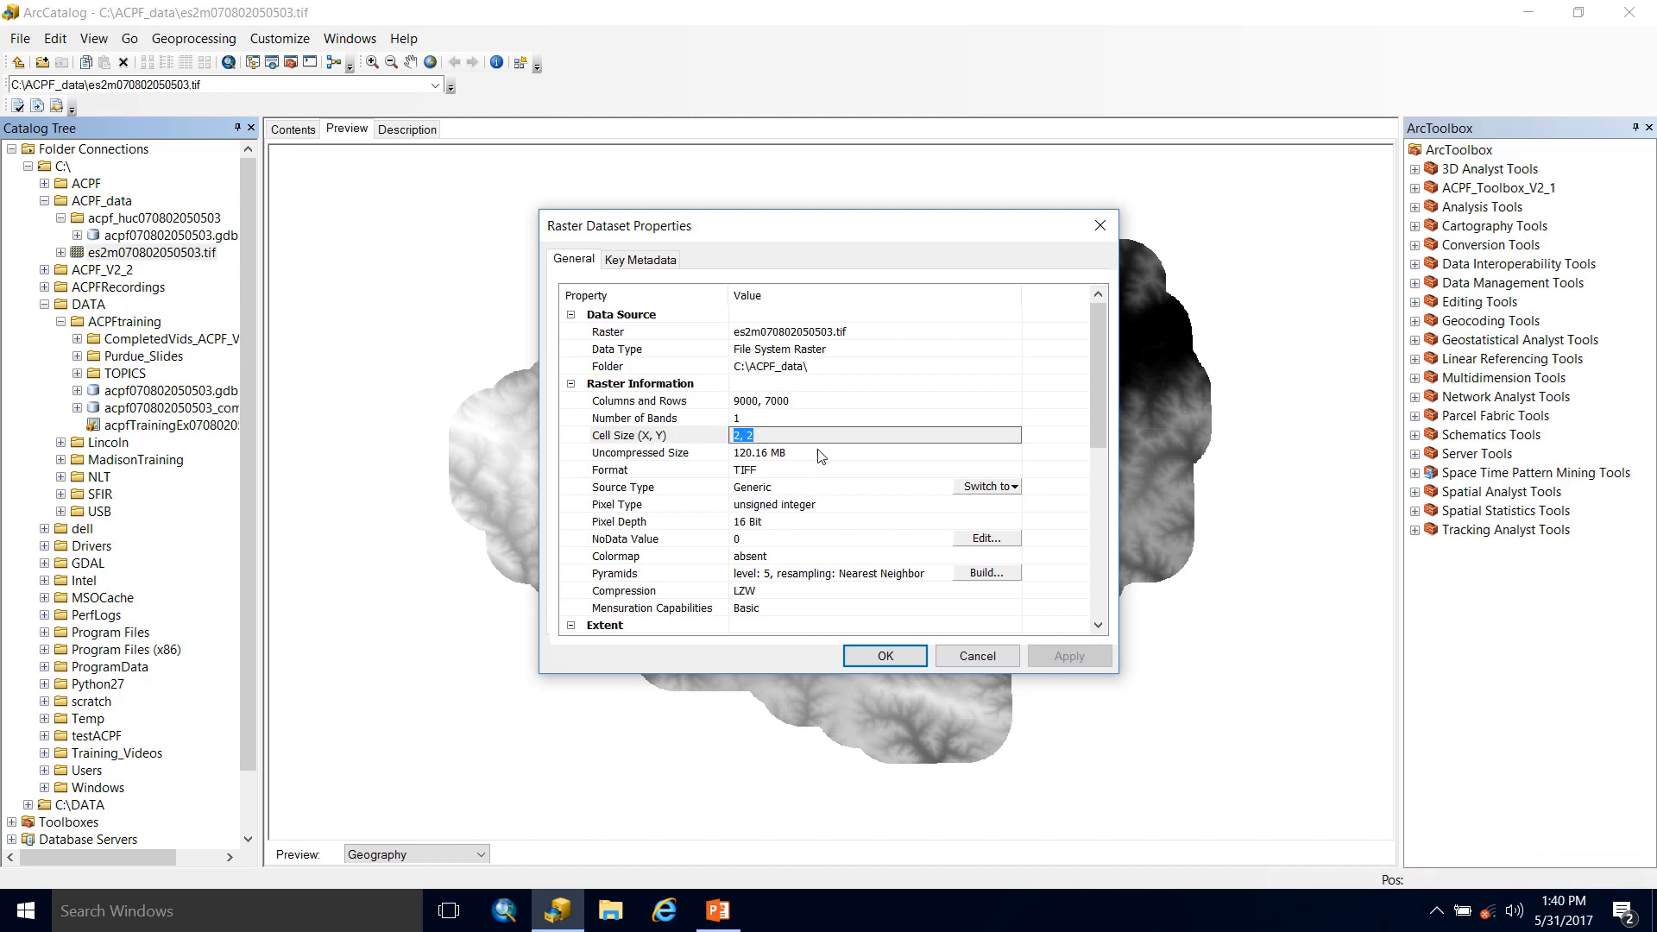
pyautogui.scroll(-3)
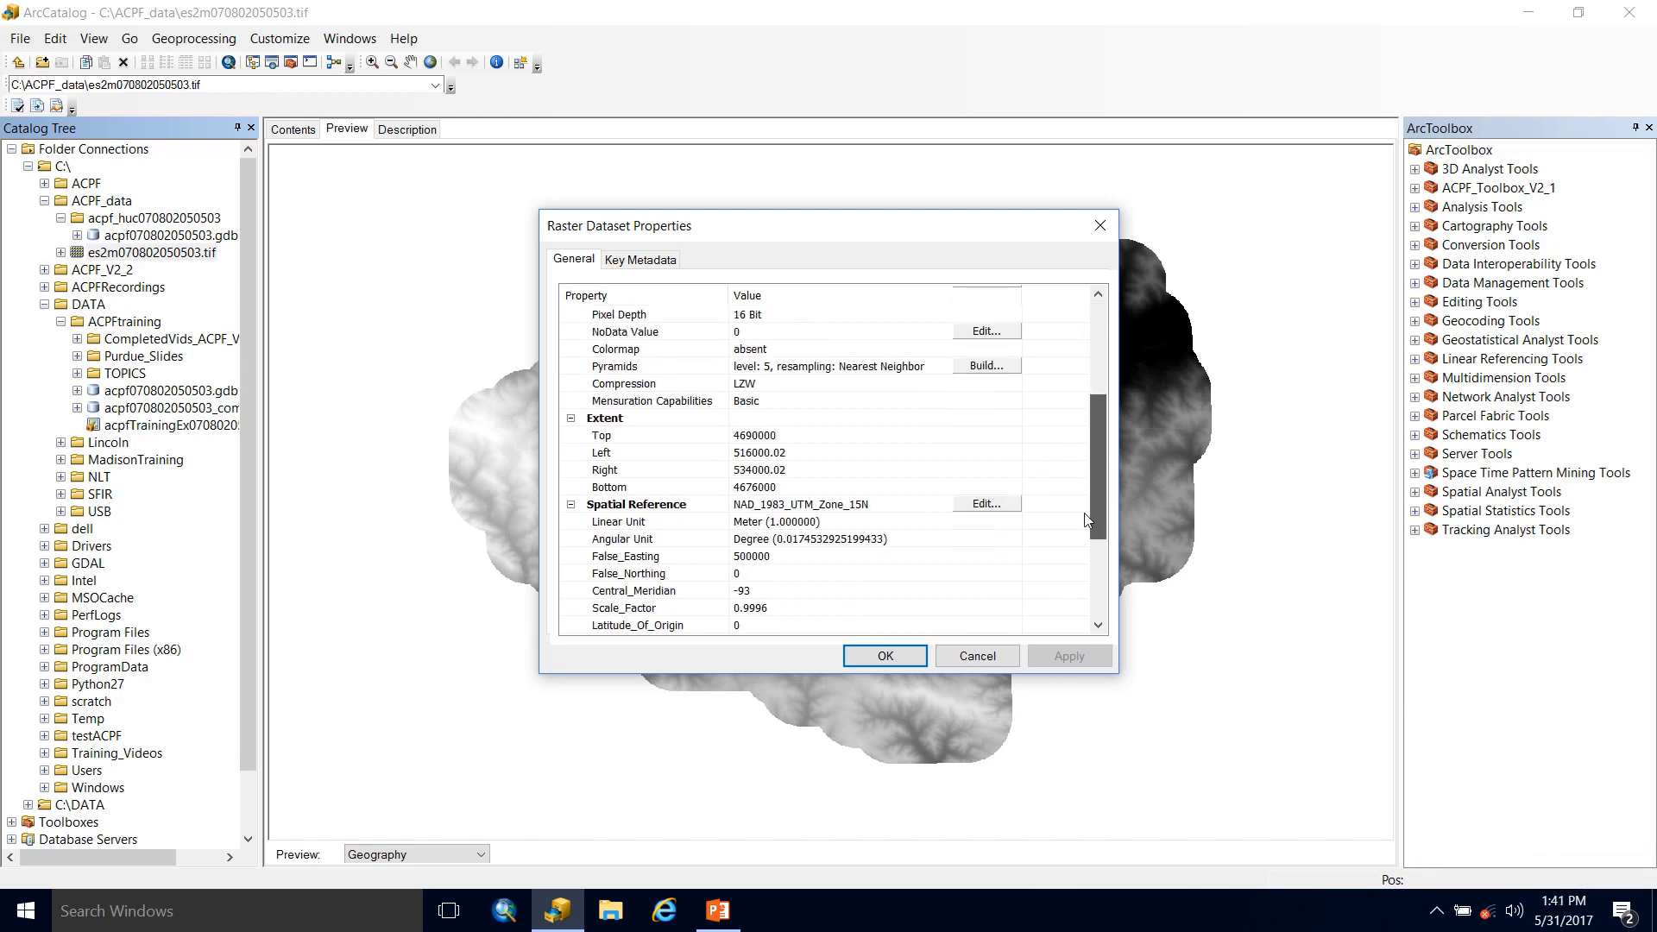
pyautogui.scroll(-3)
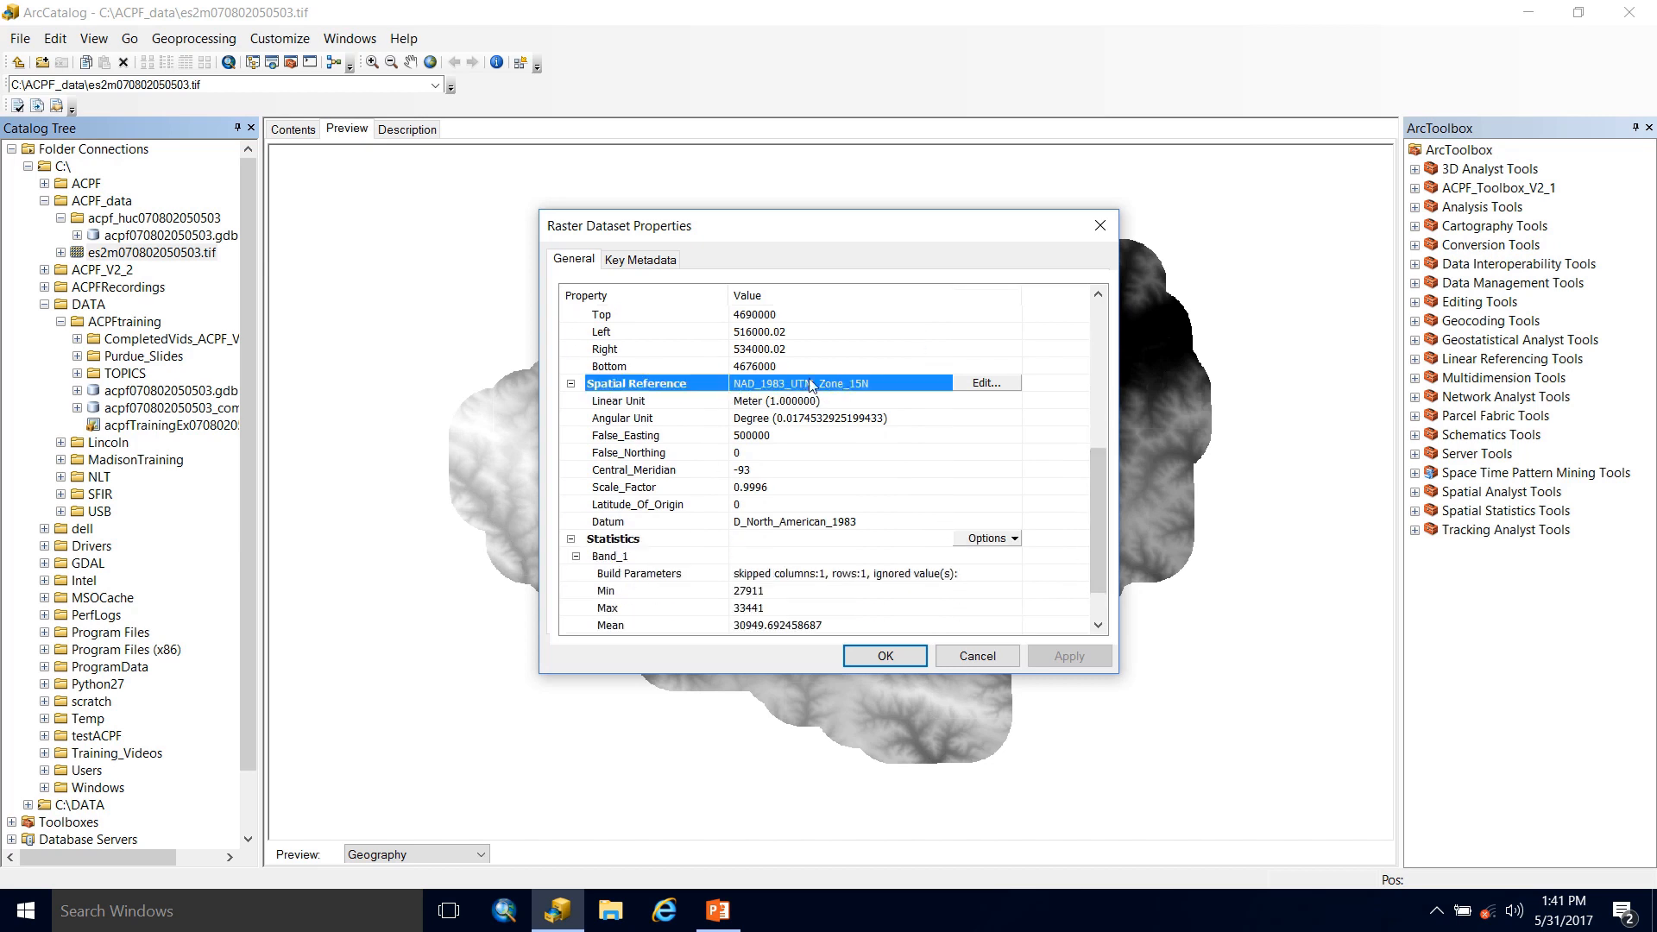
pyautogui.moveTo(824, 383)
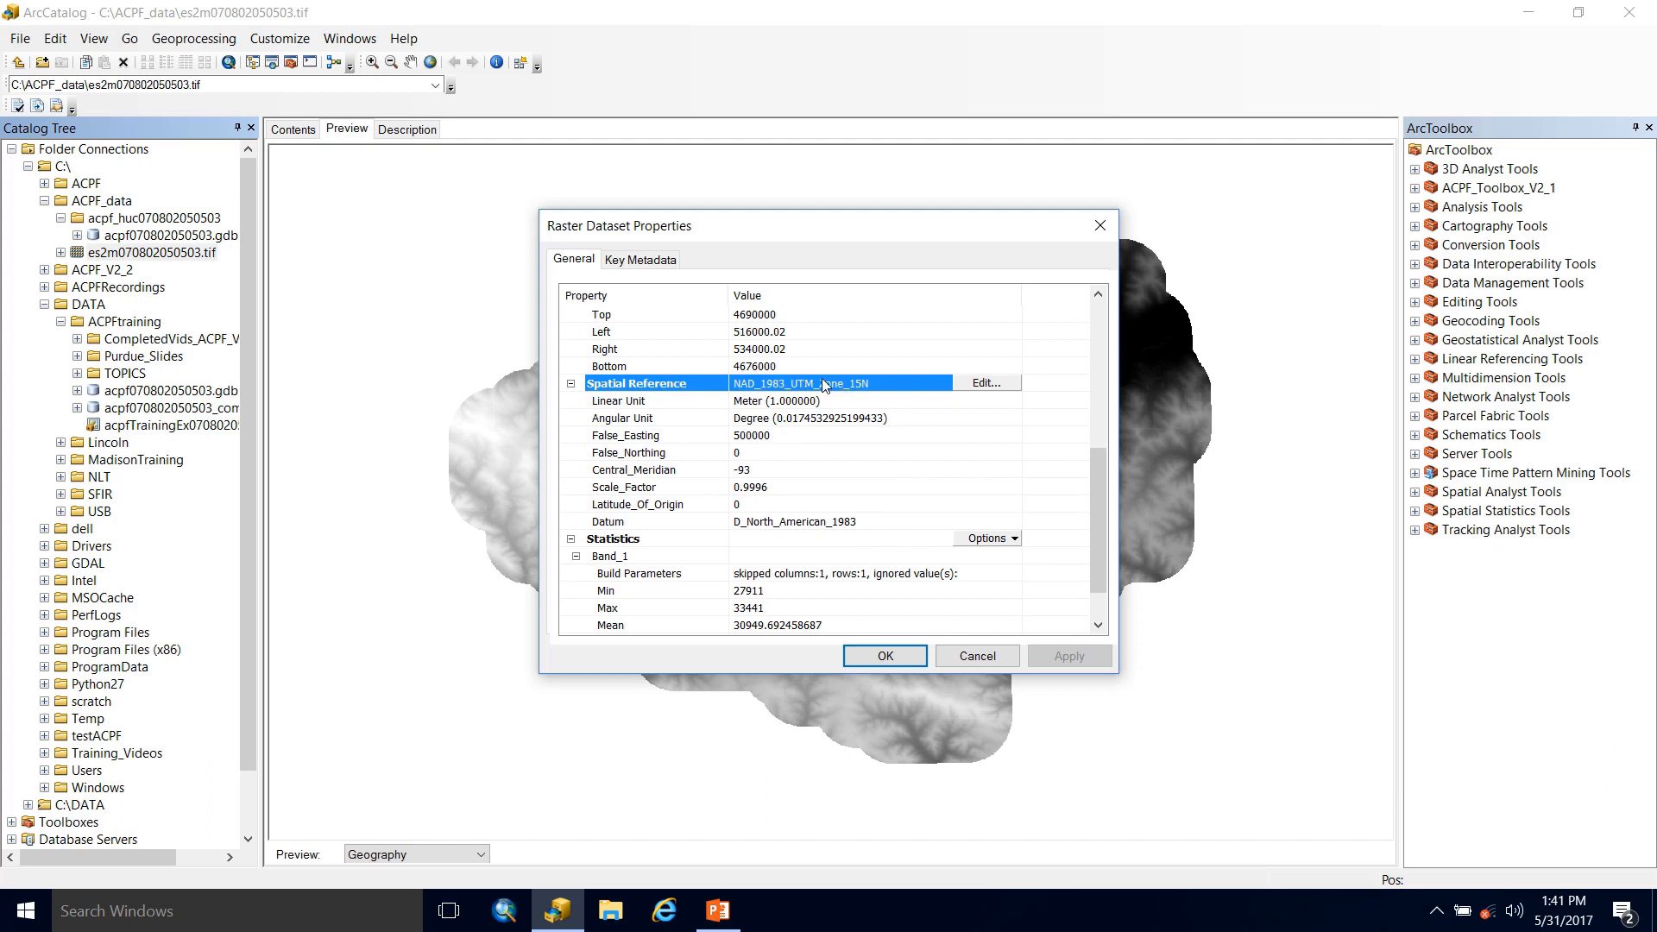
pyautogui.moveTo(859, 396)
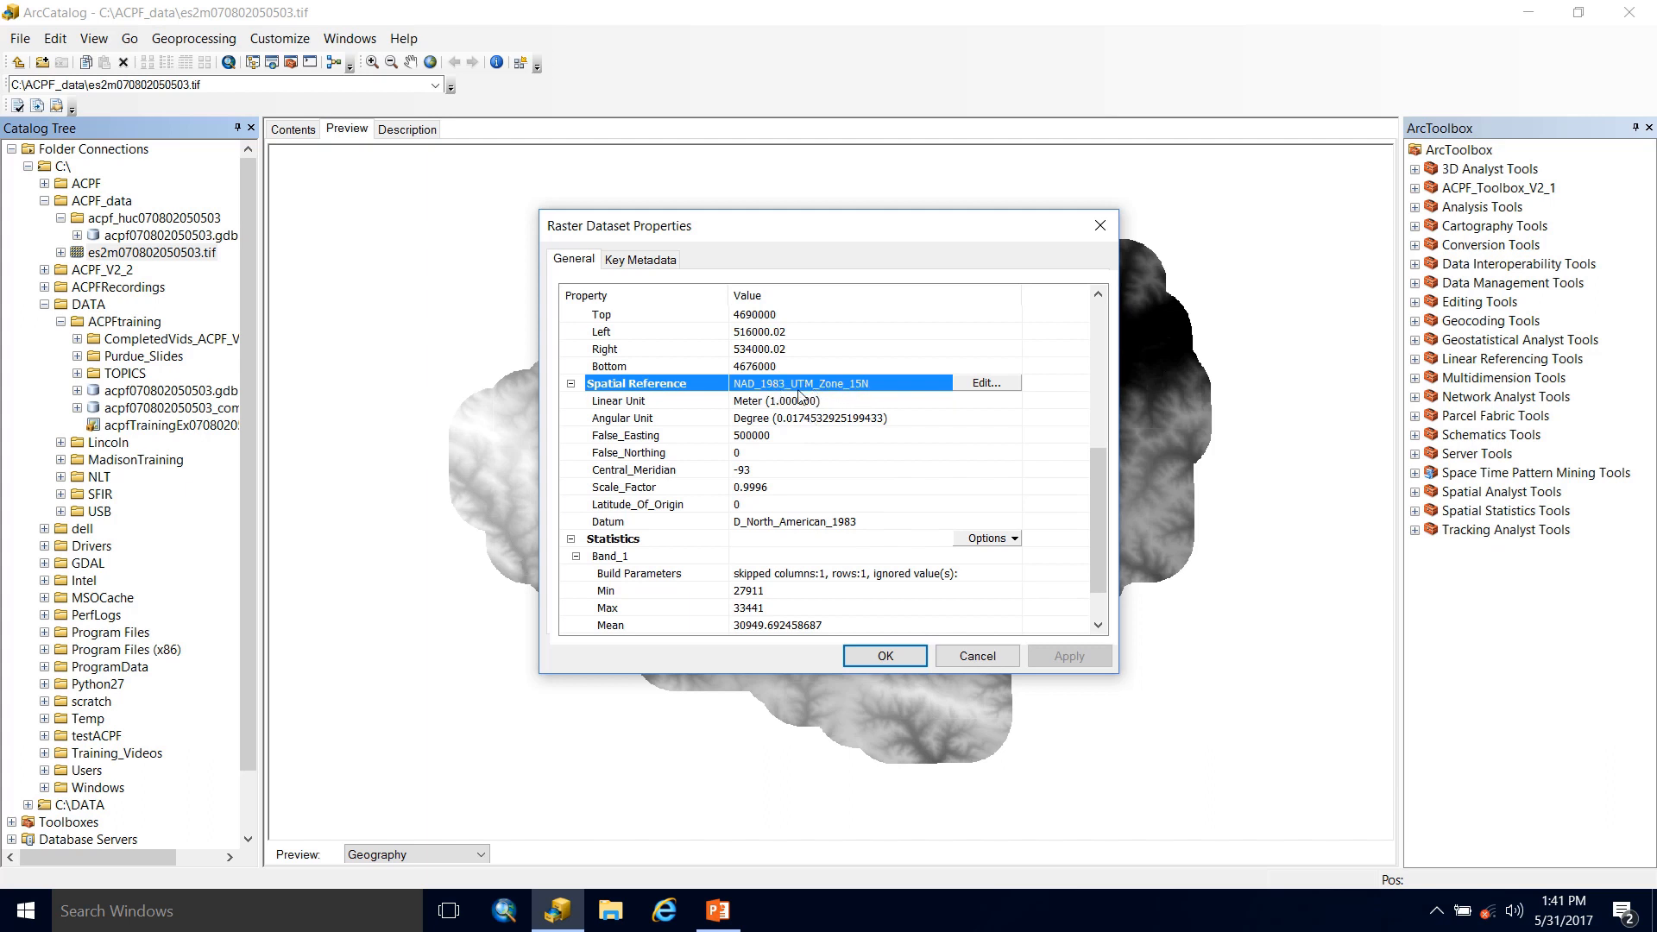
pyautogui.moveTo(784, 399)
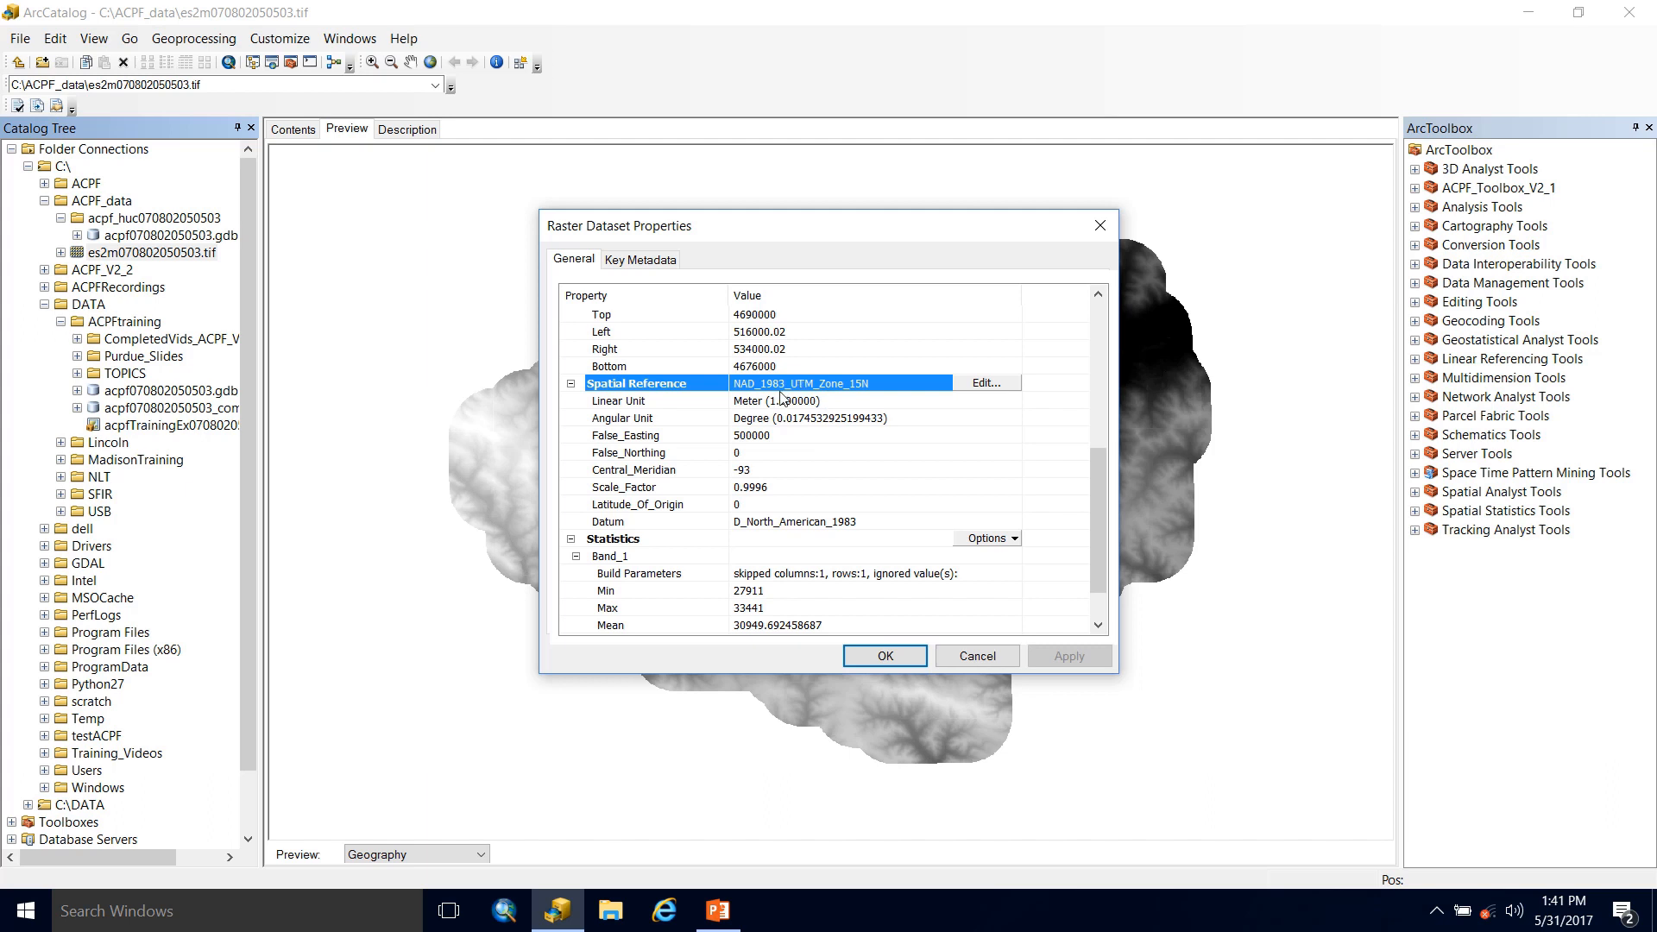
pyautogui.moveTo(894, 395)
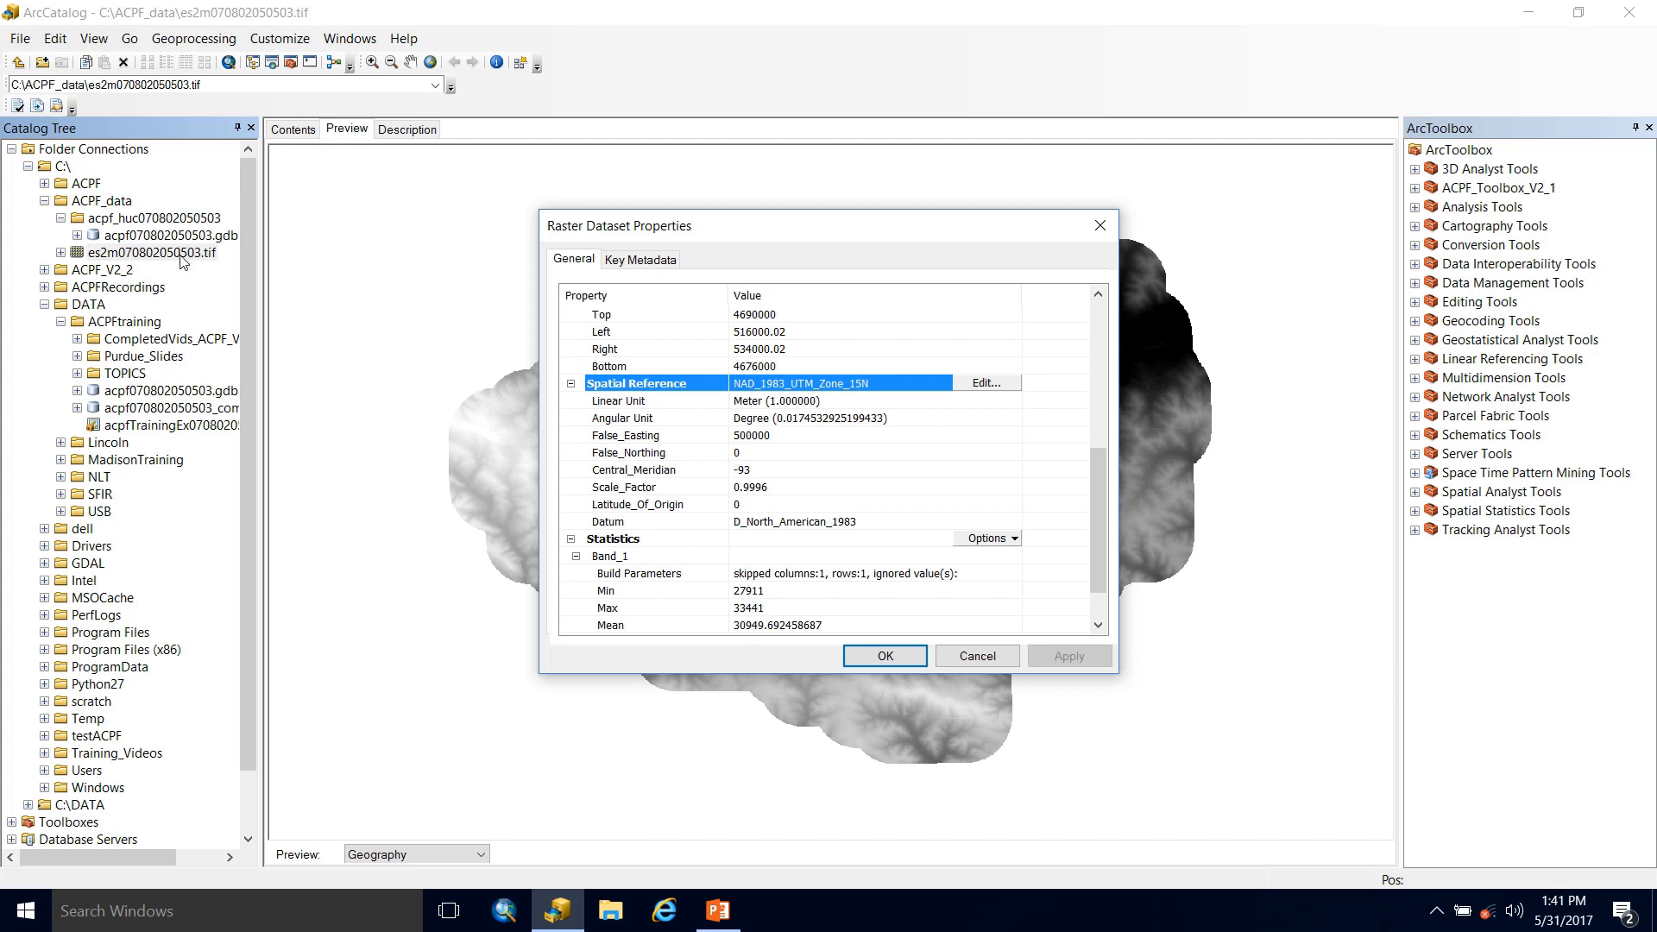
pyautogui.moveTo(877, 414)
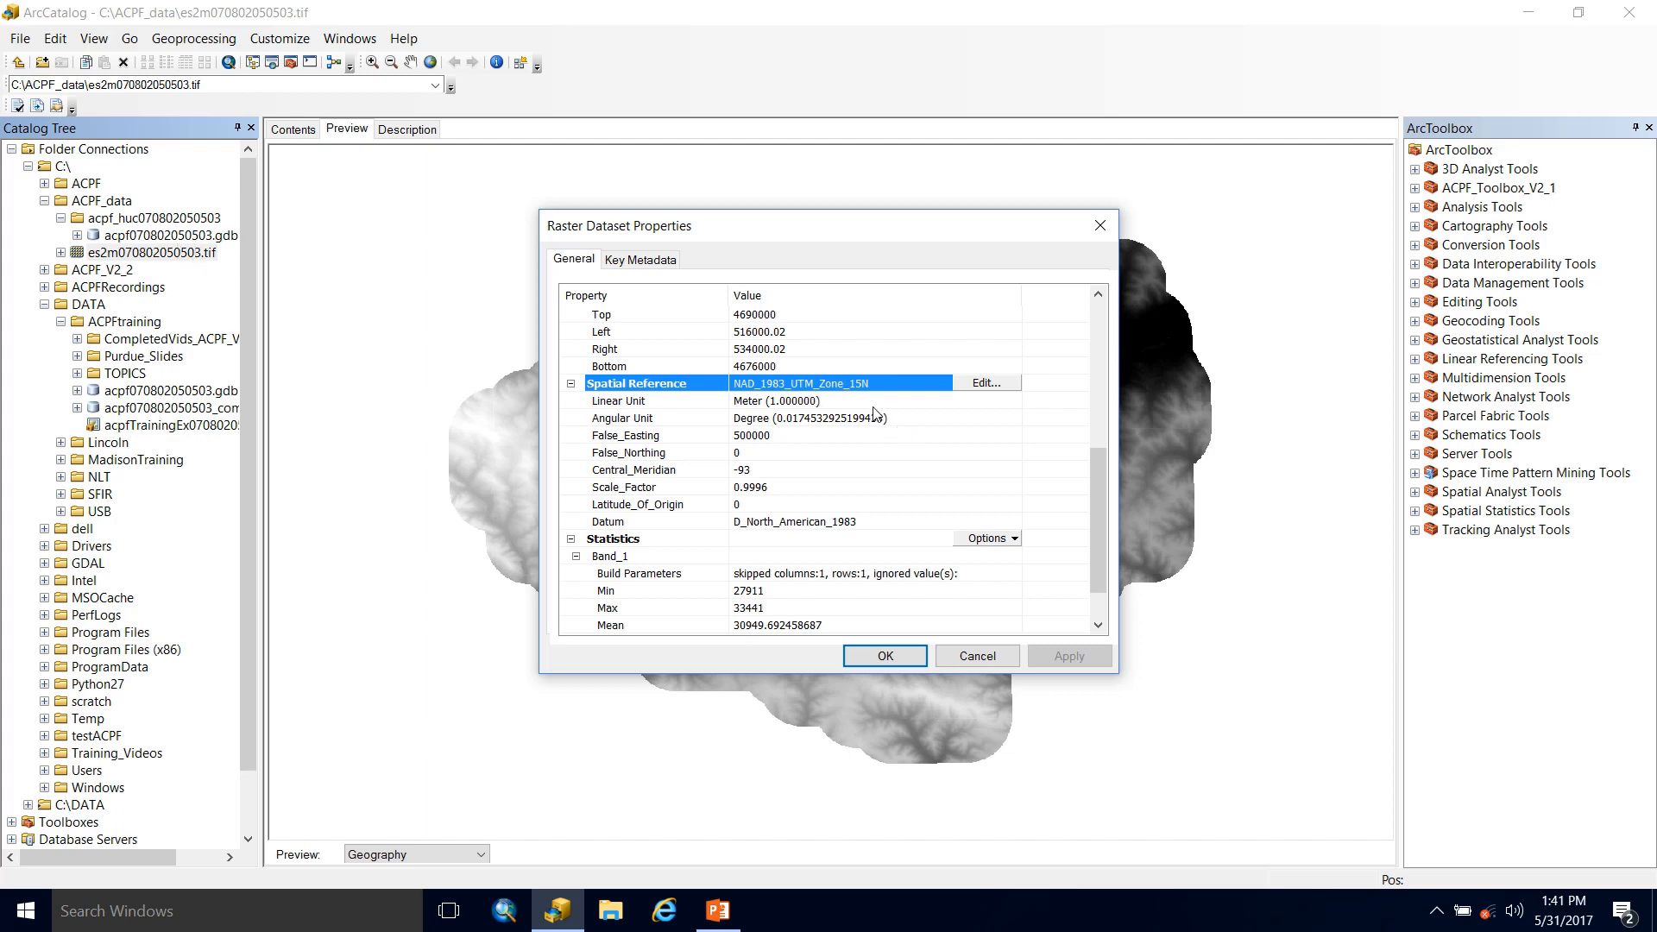
pyautogui.click(773, 400)
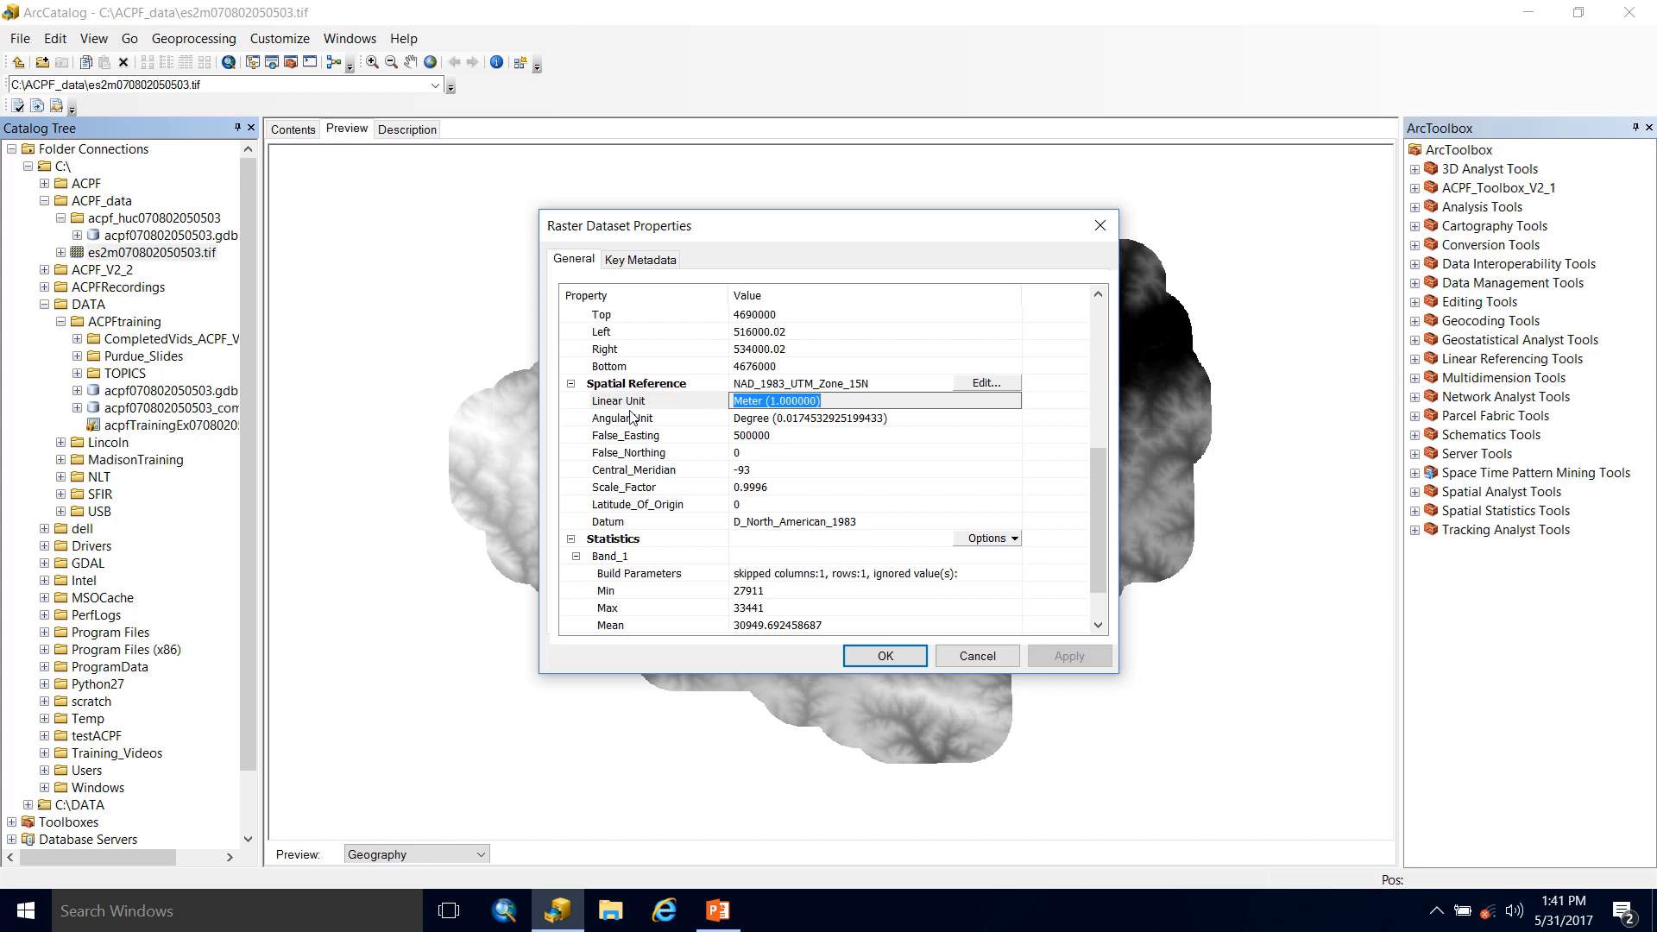
pyautogui.moveTo(622, 411)
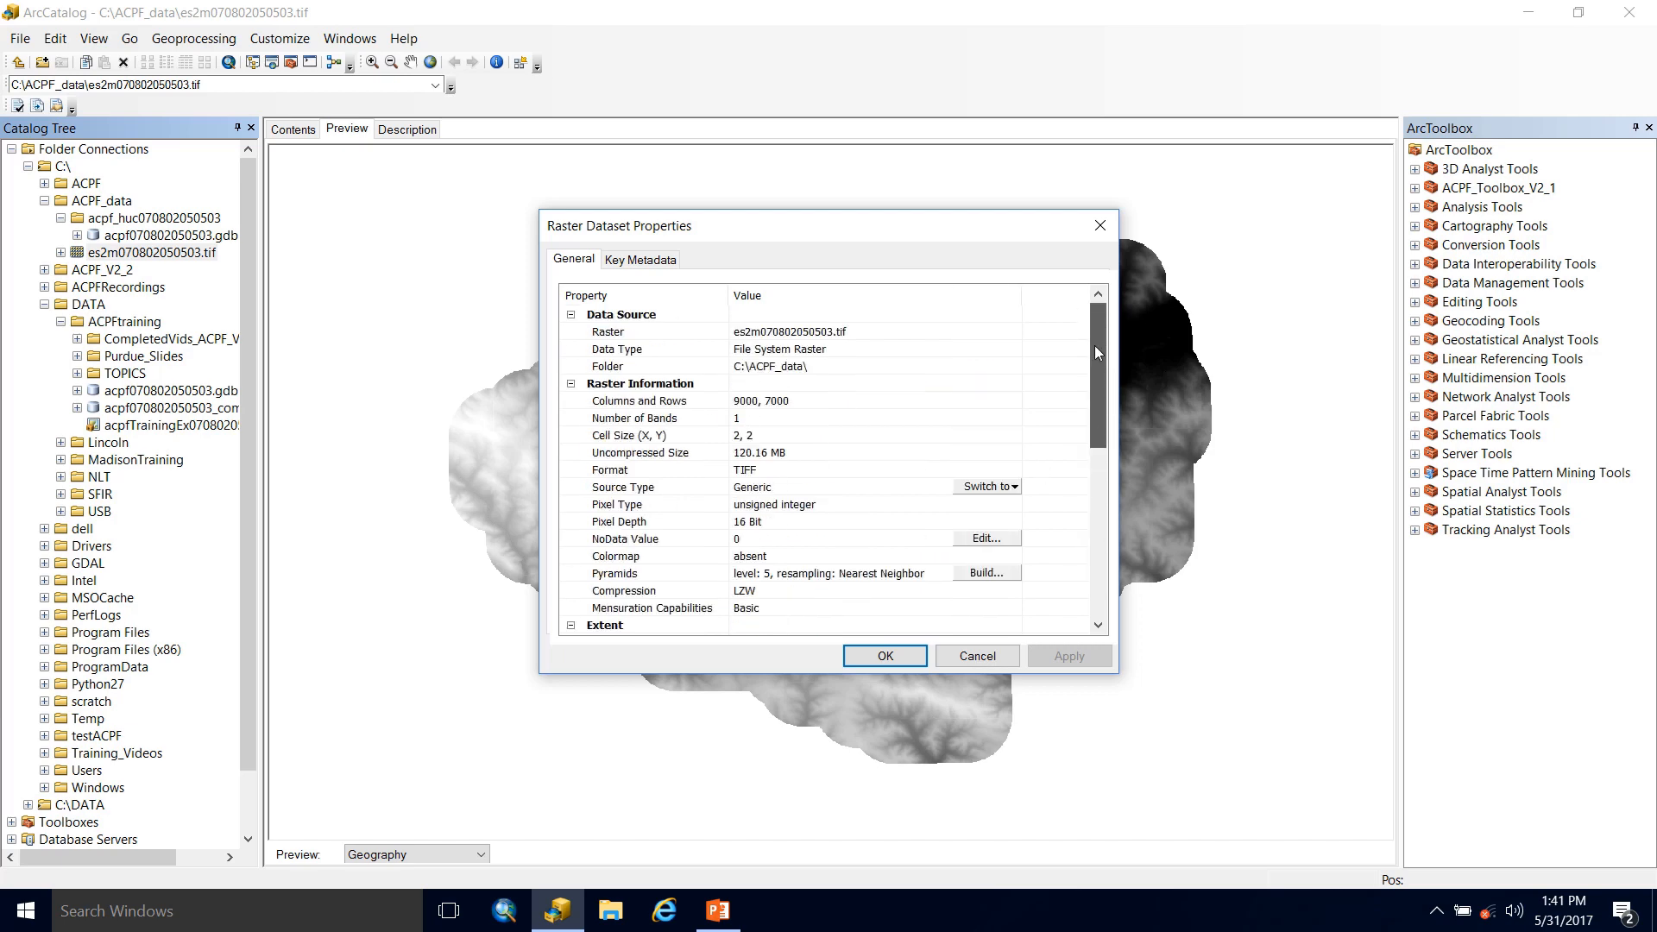
pyautogui.moveTo(945, 630)
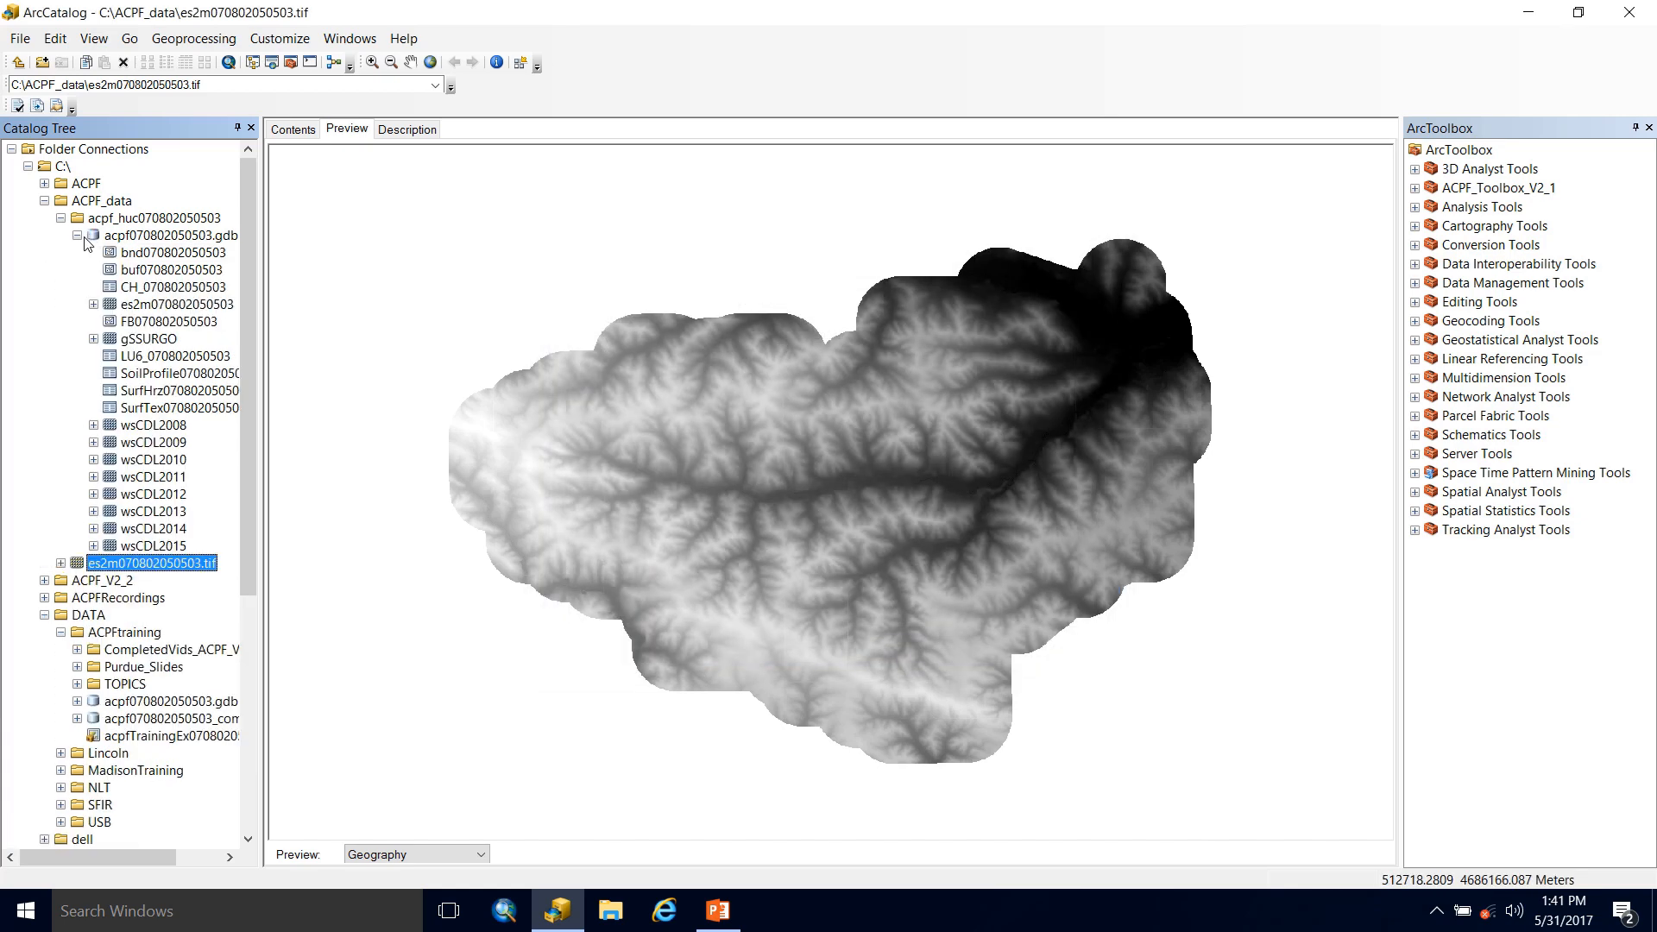
pyautogui.click(145, 234)
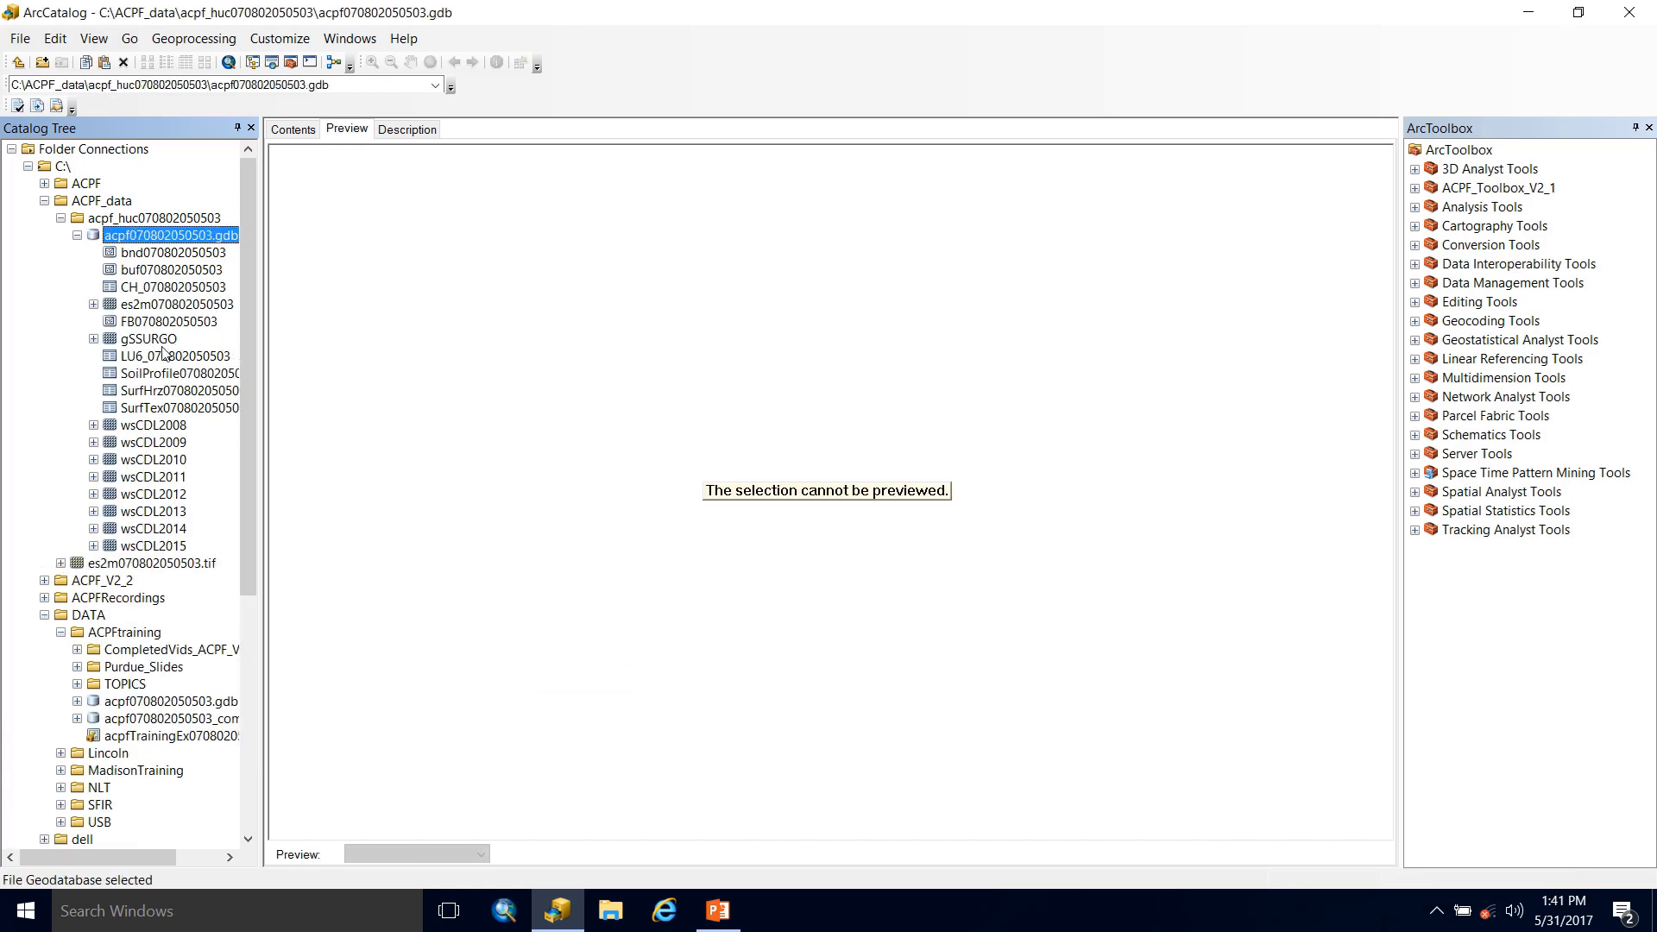
pyautogui.click(170, 303)
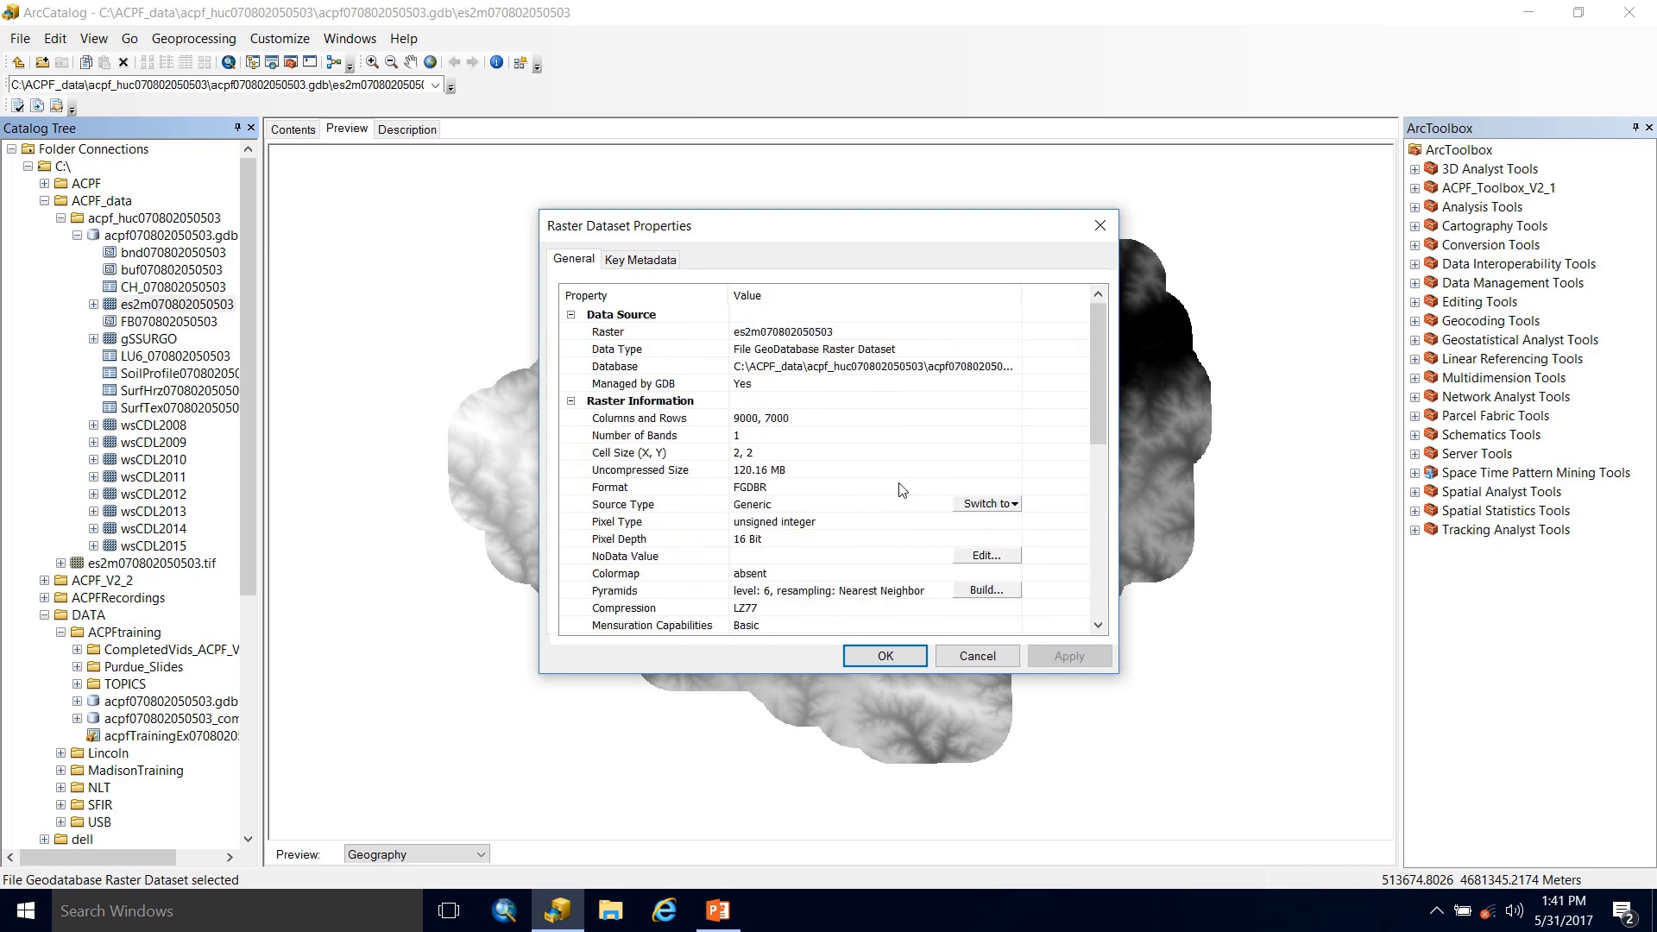
pyautogui.click(617, 348)
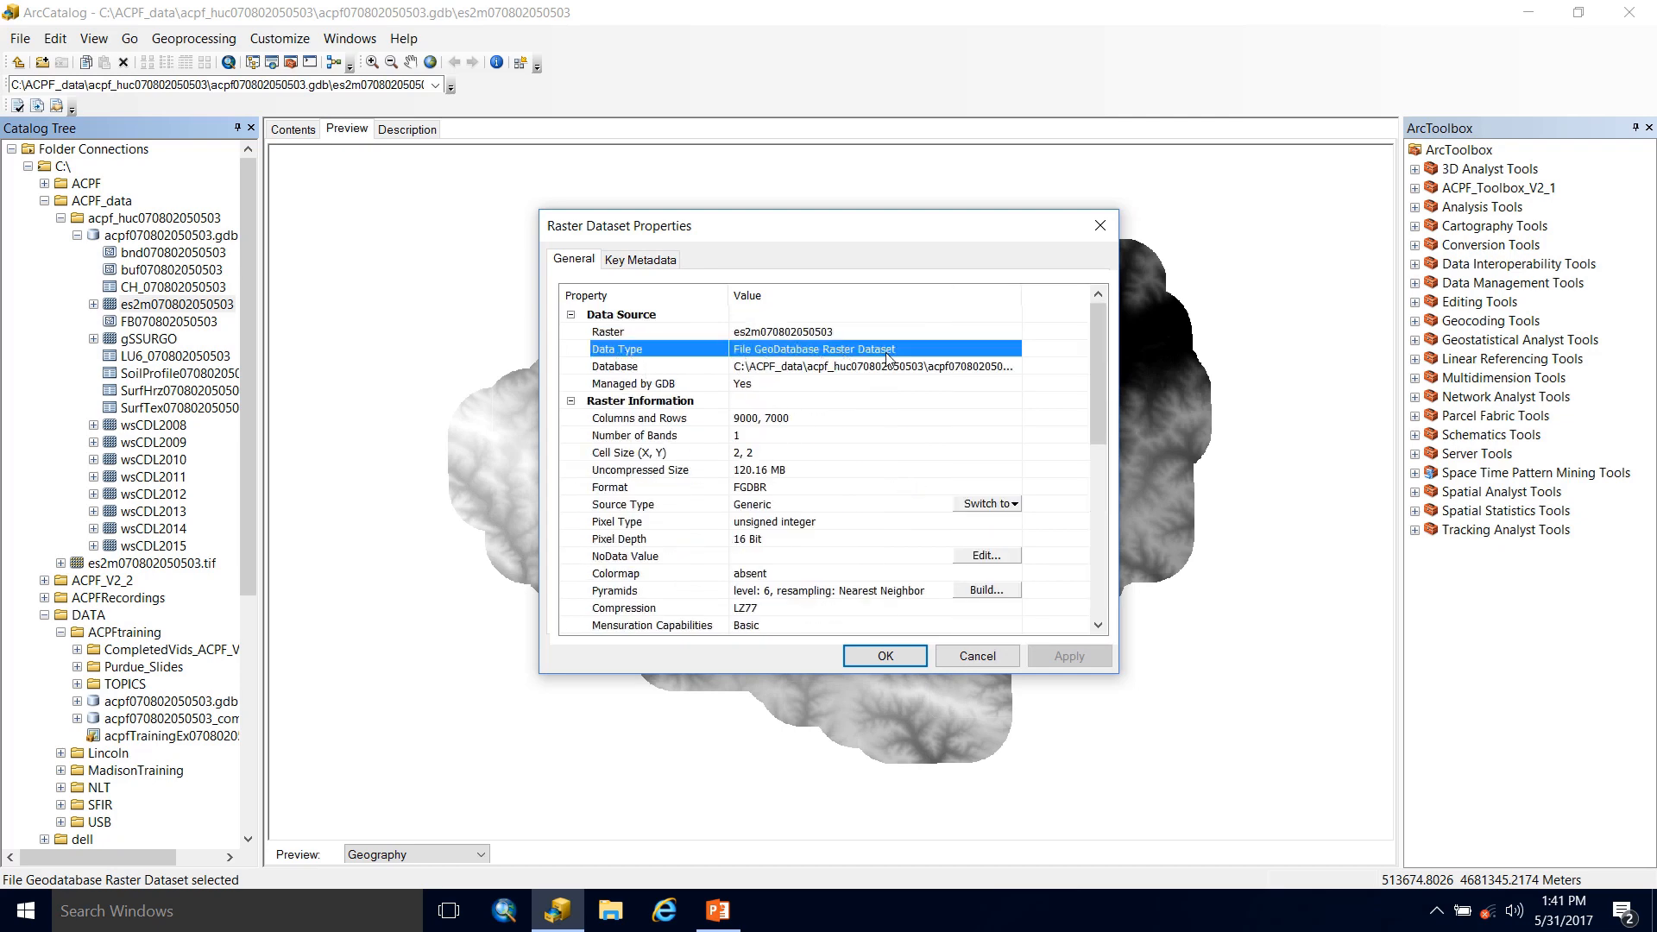
pyautogui.moveTo(1133, 197)
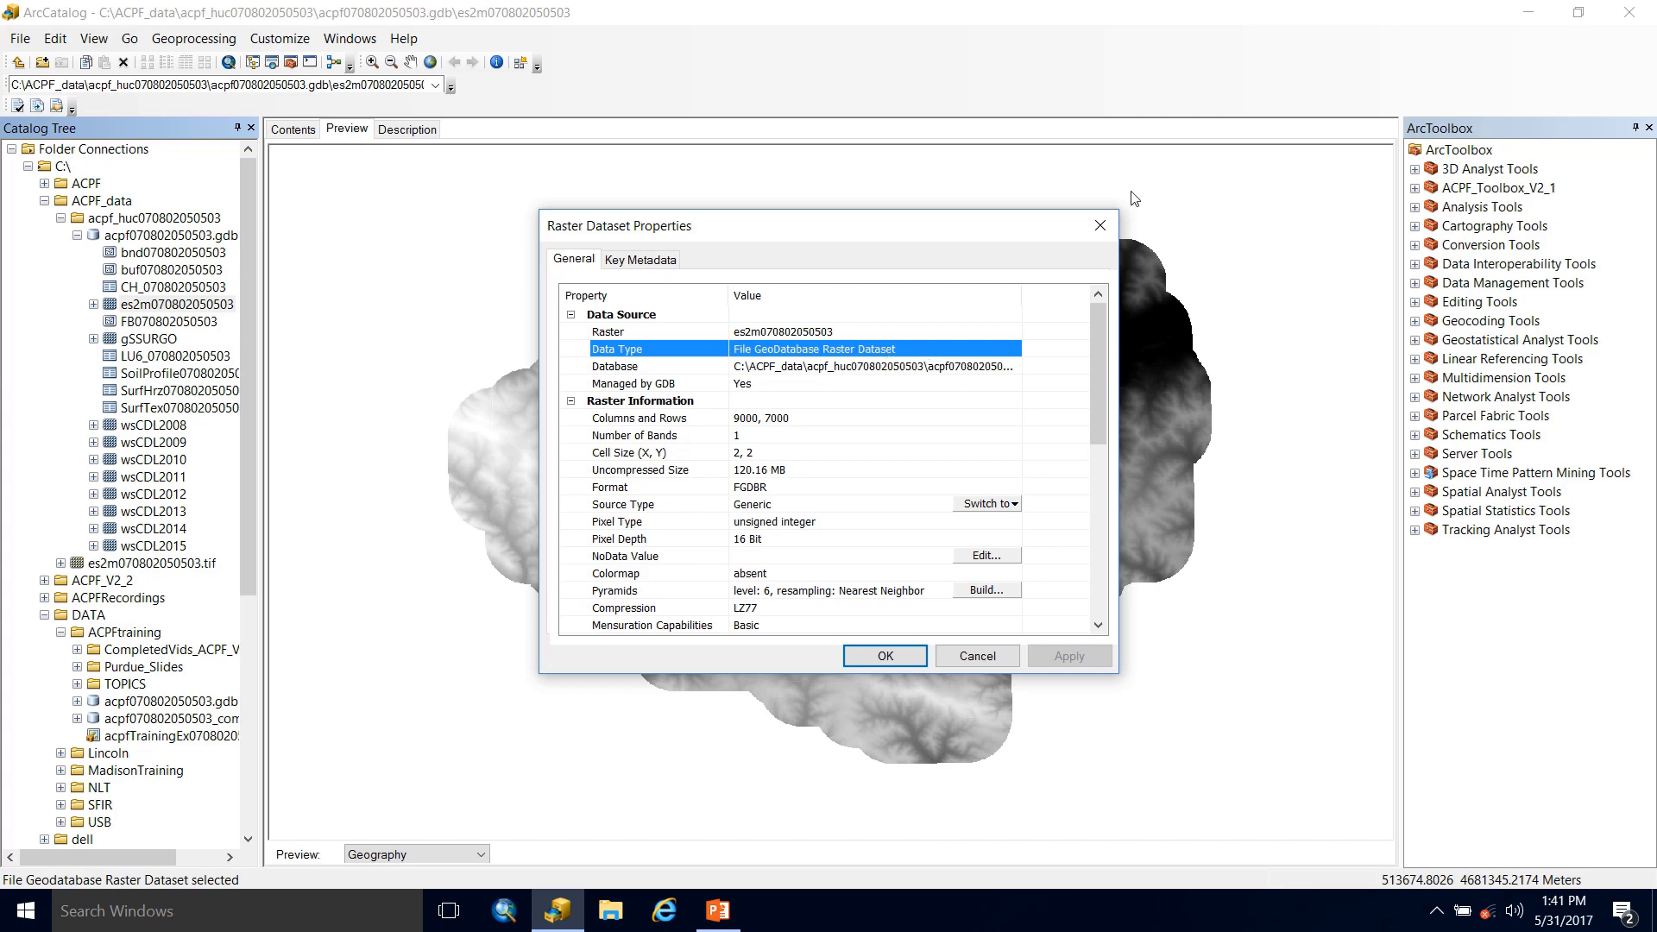